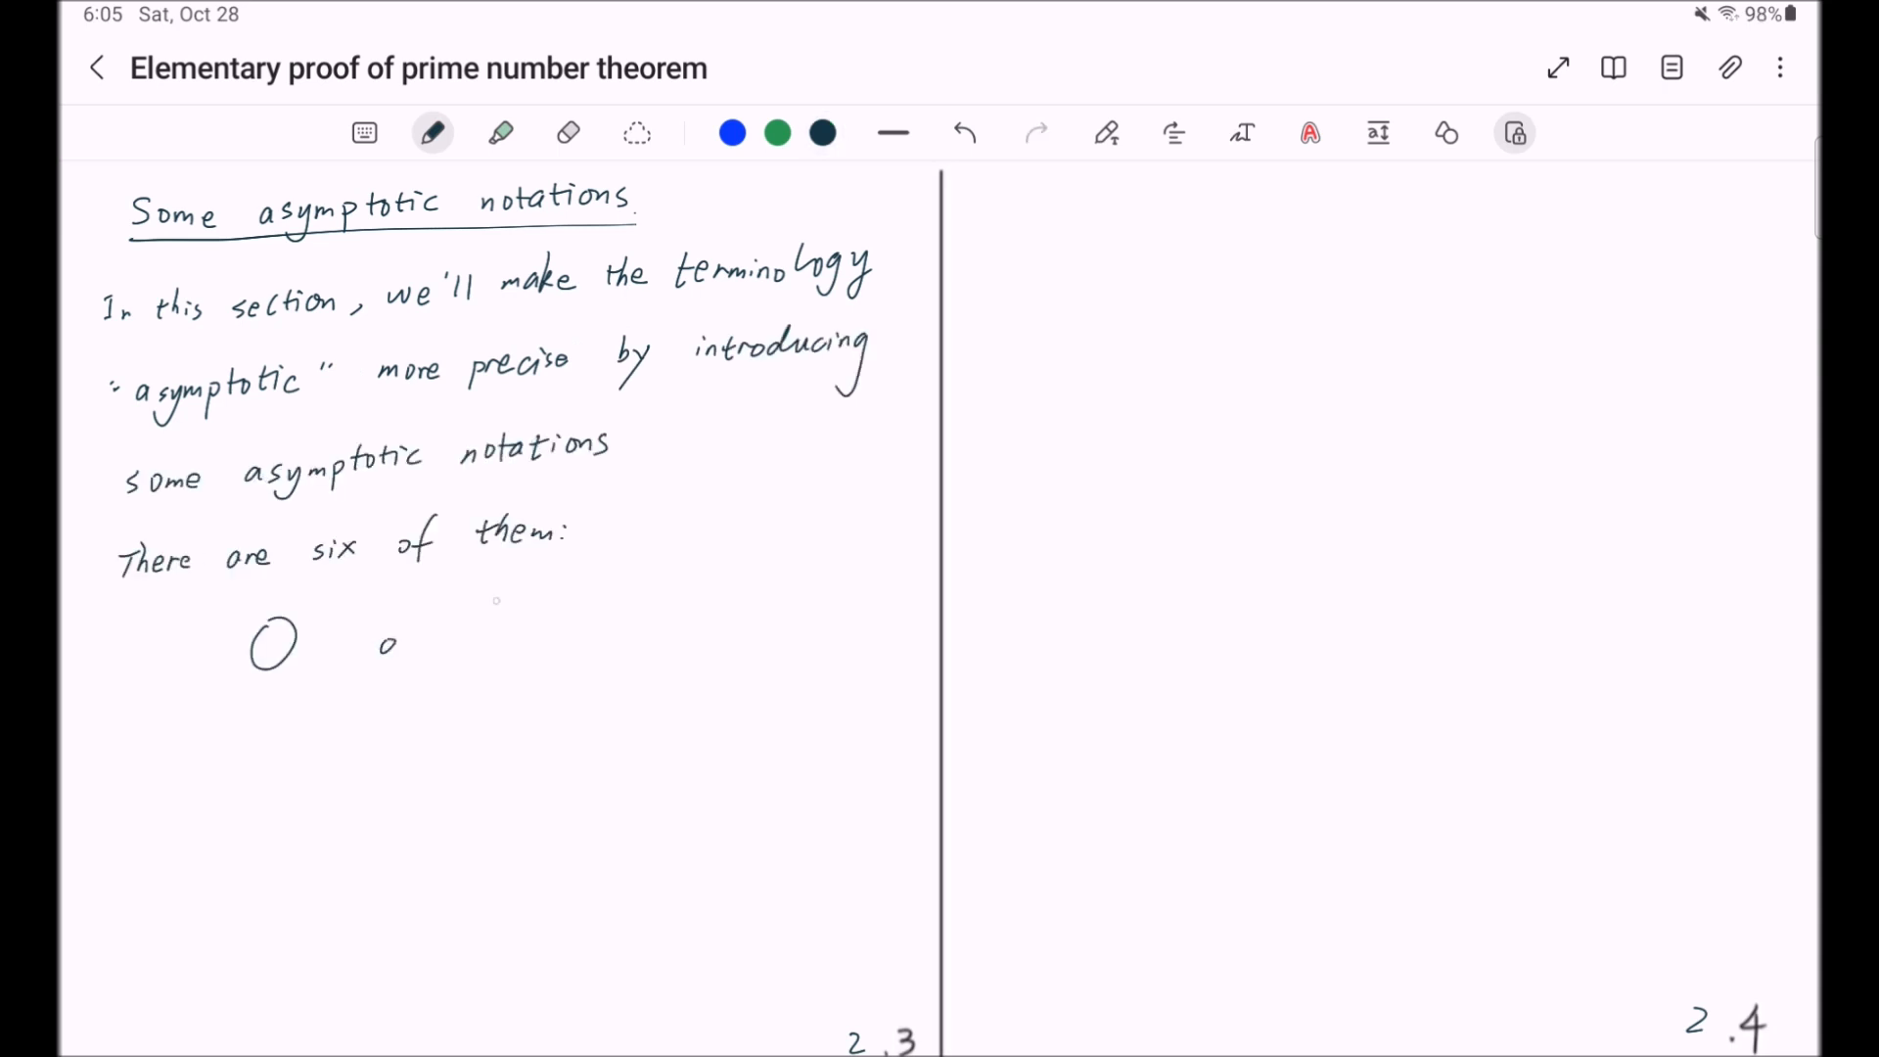
- Handwrite ~ after O and o, then ≺, ≻ and ≍ on the second row
type("~")
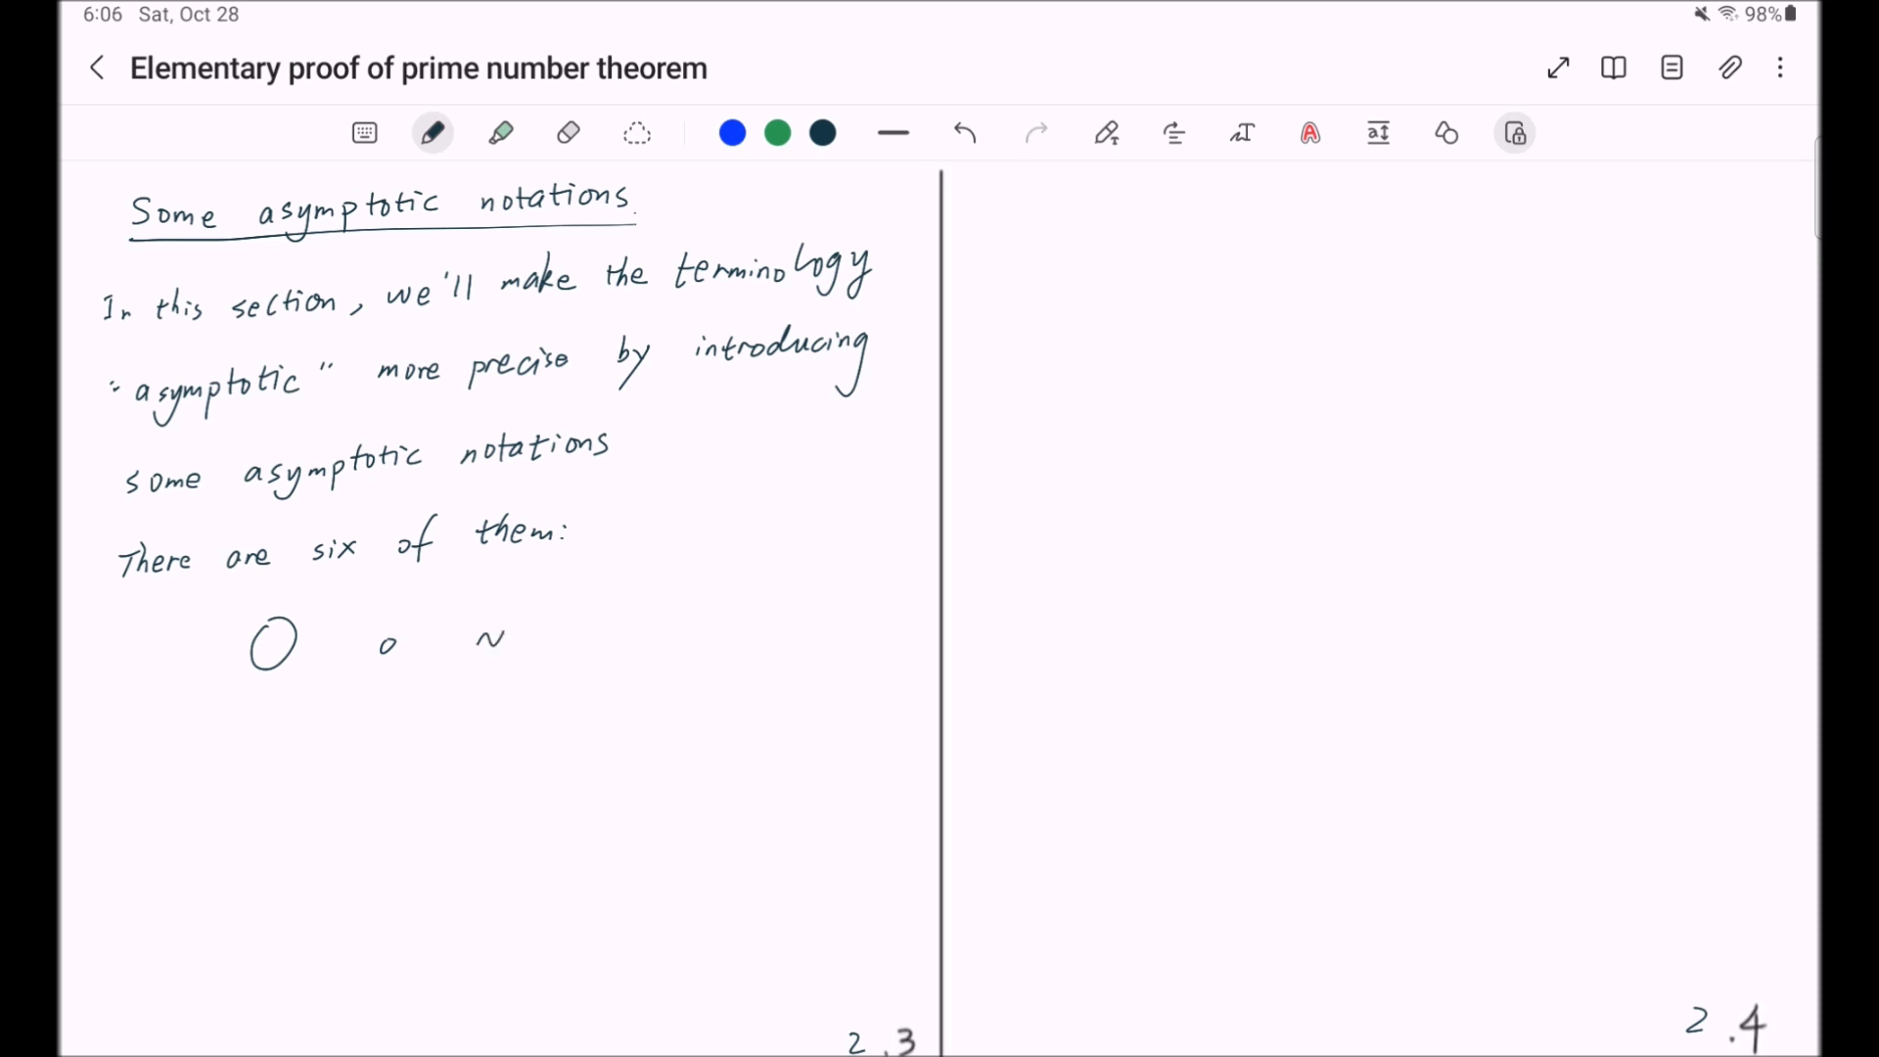
left_click_drag(276, 730, 270, 773)
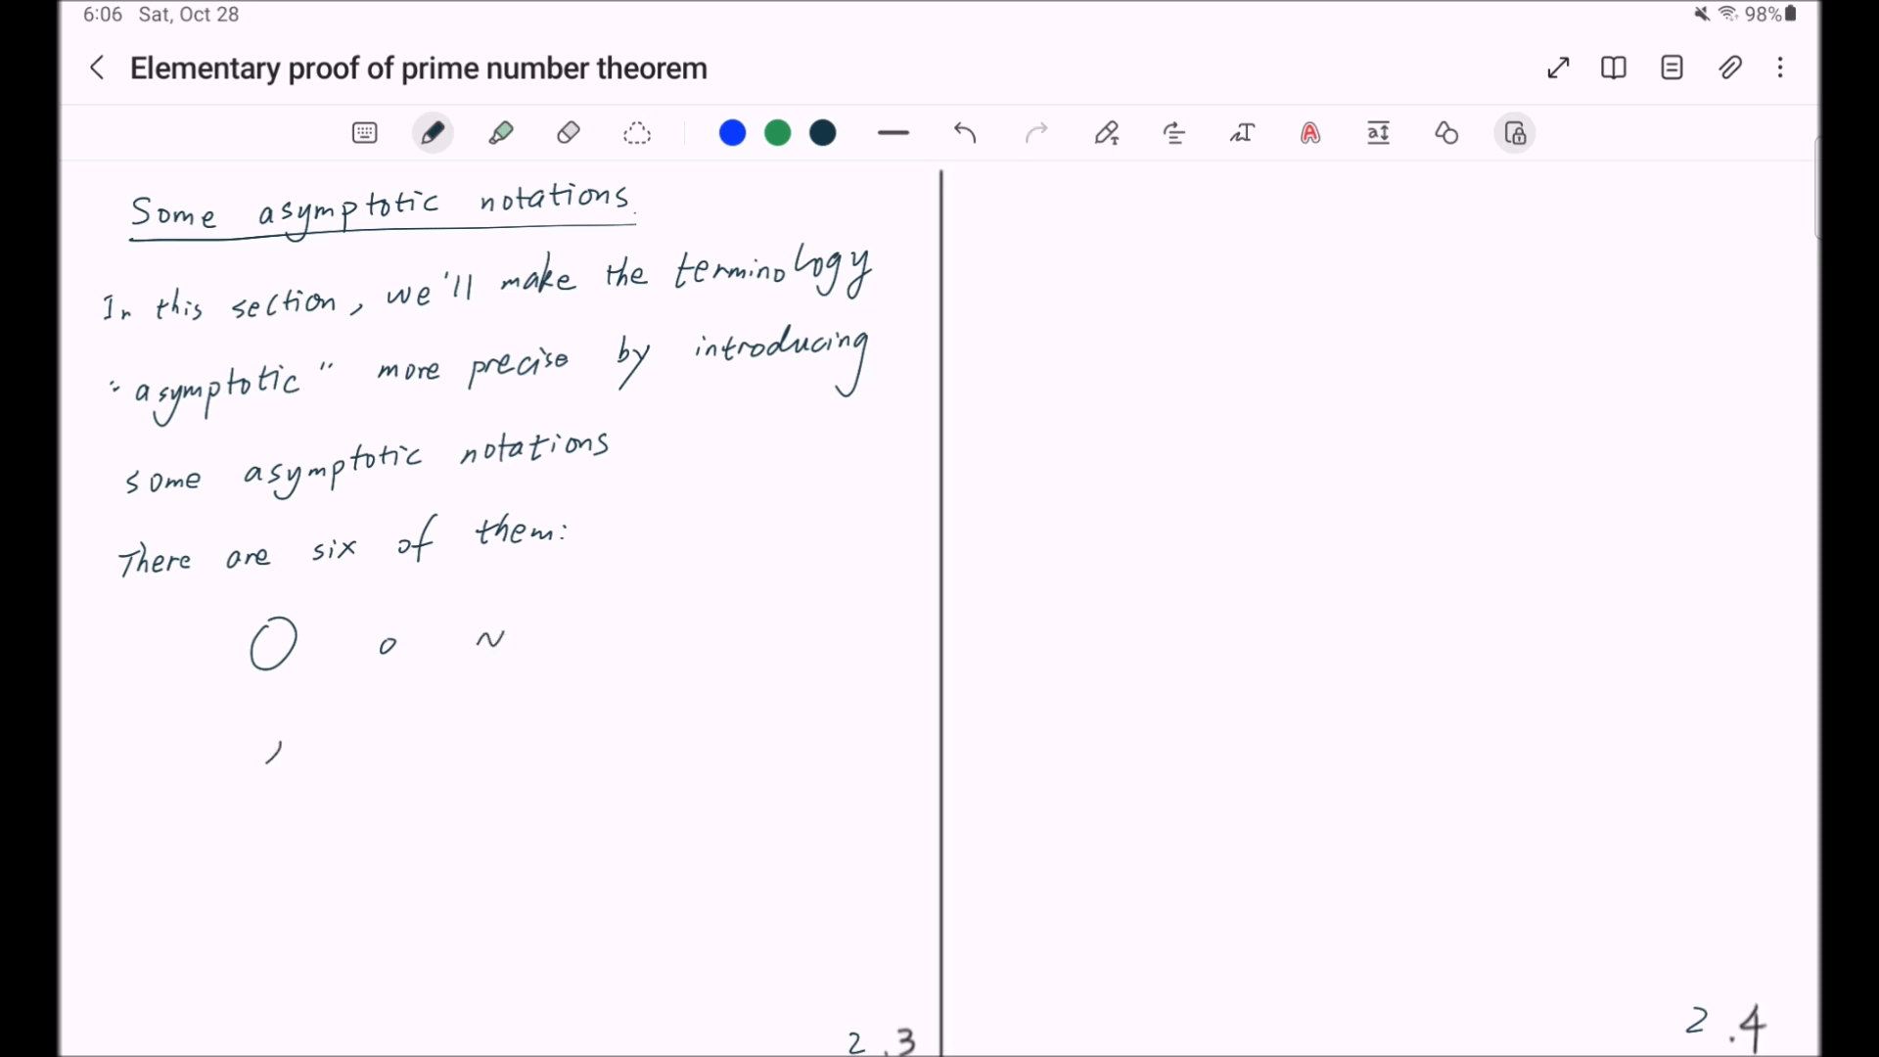
left_click_drag(258, 738, 288, 779)
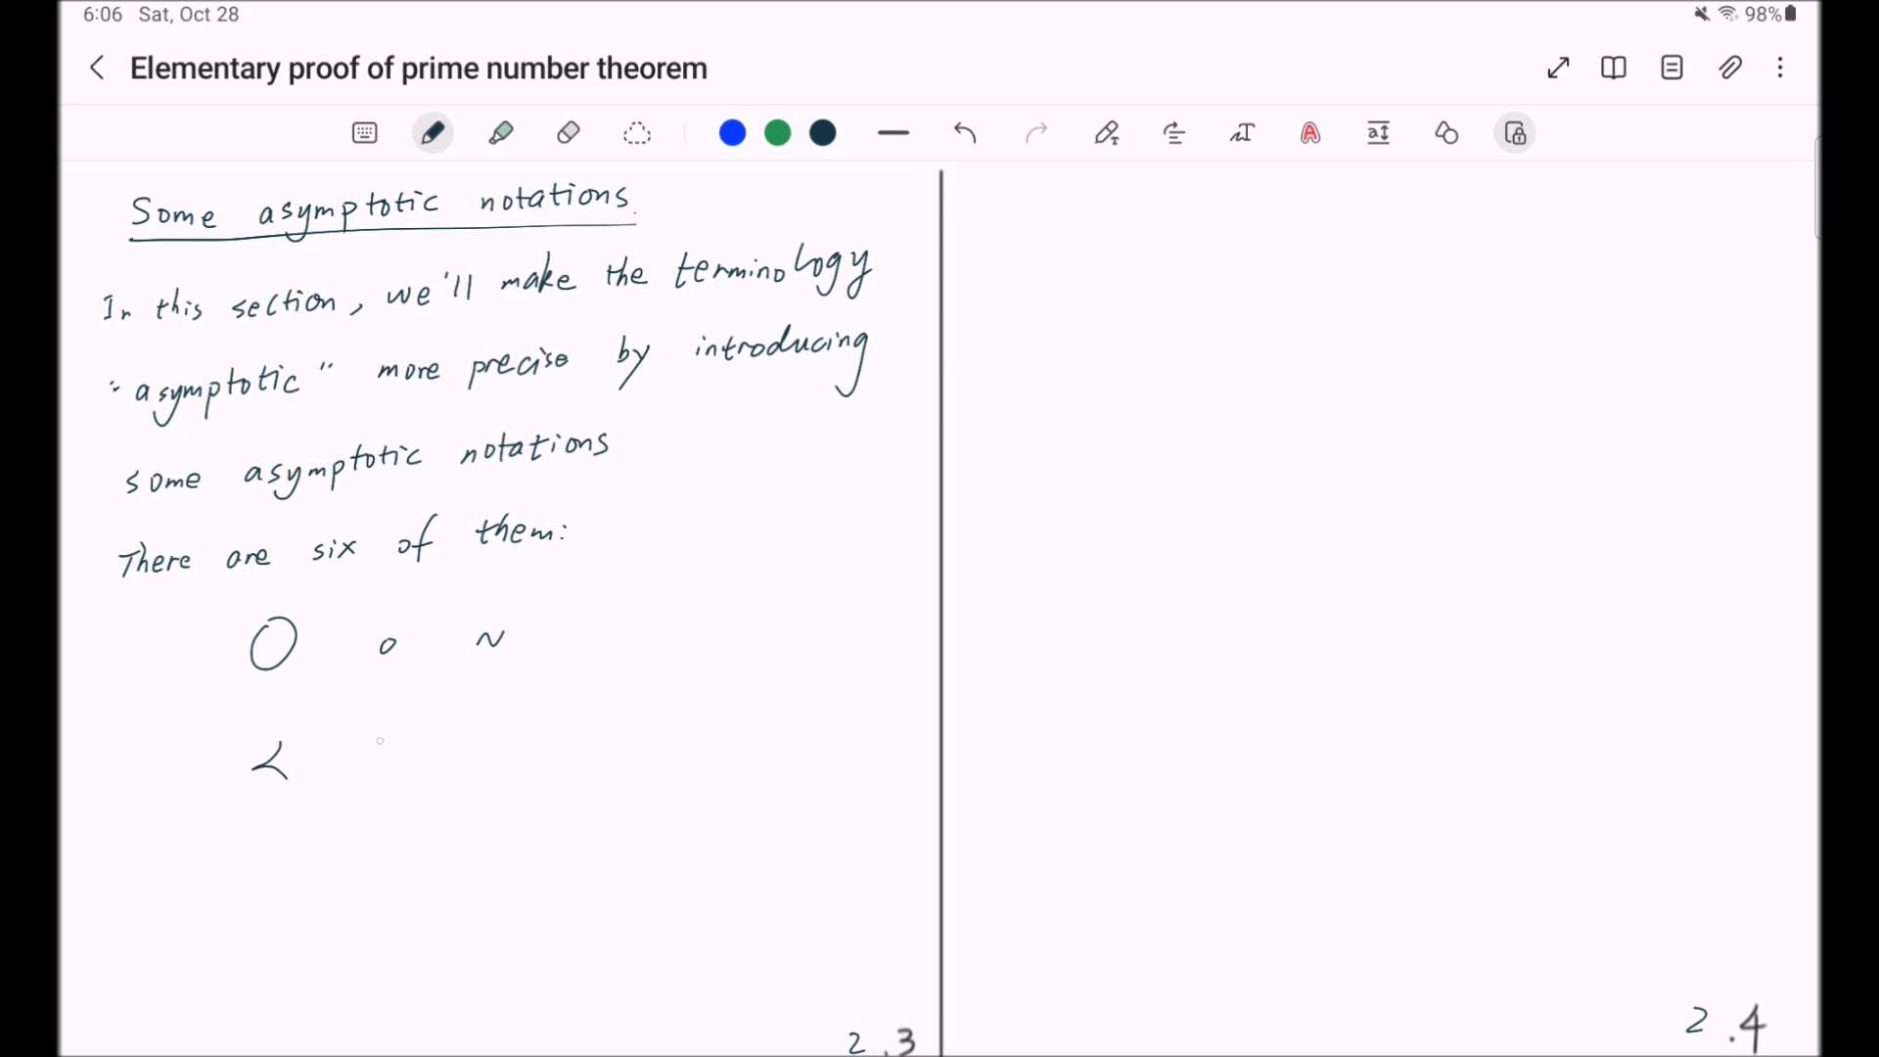
left_click_drag(378, 738, 413, 774)
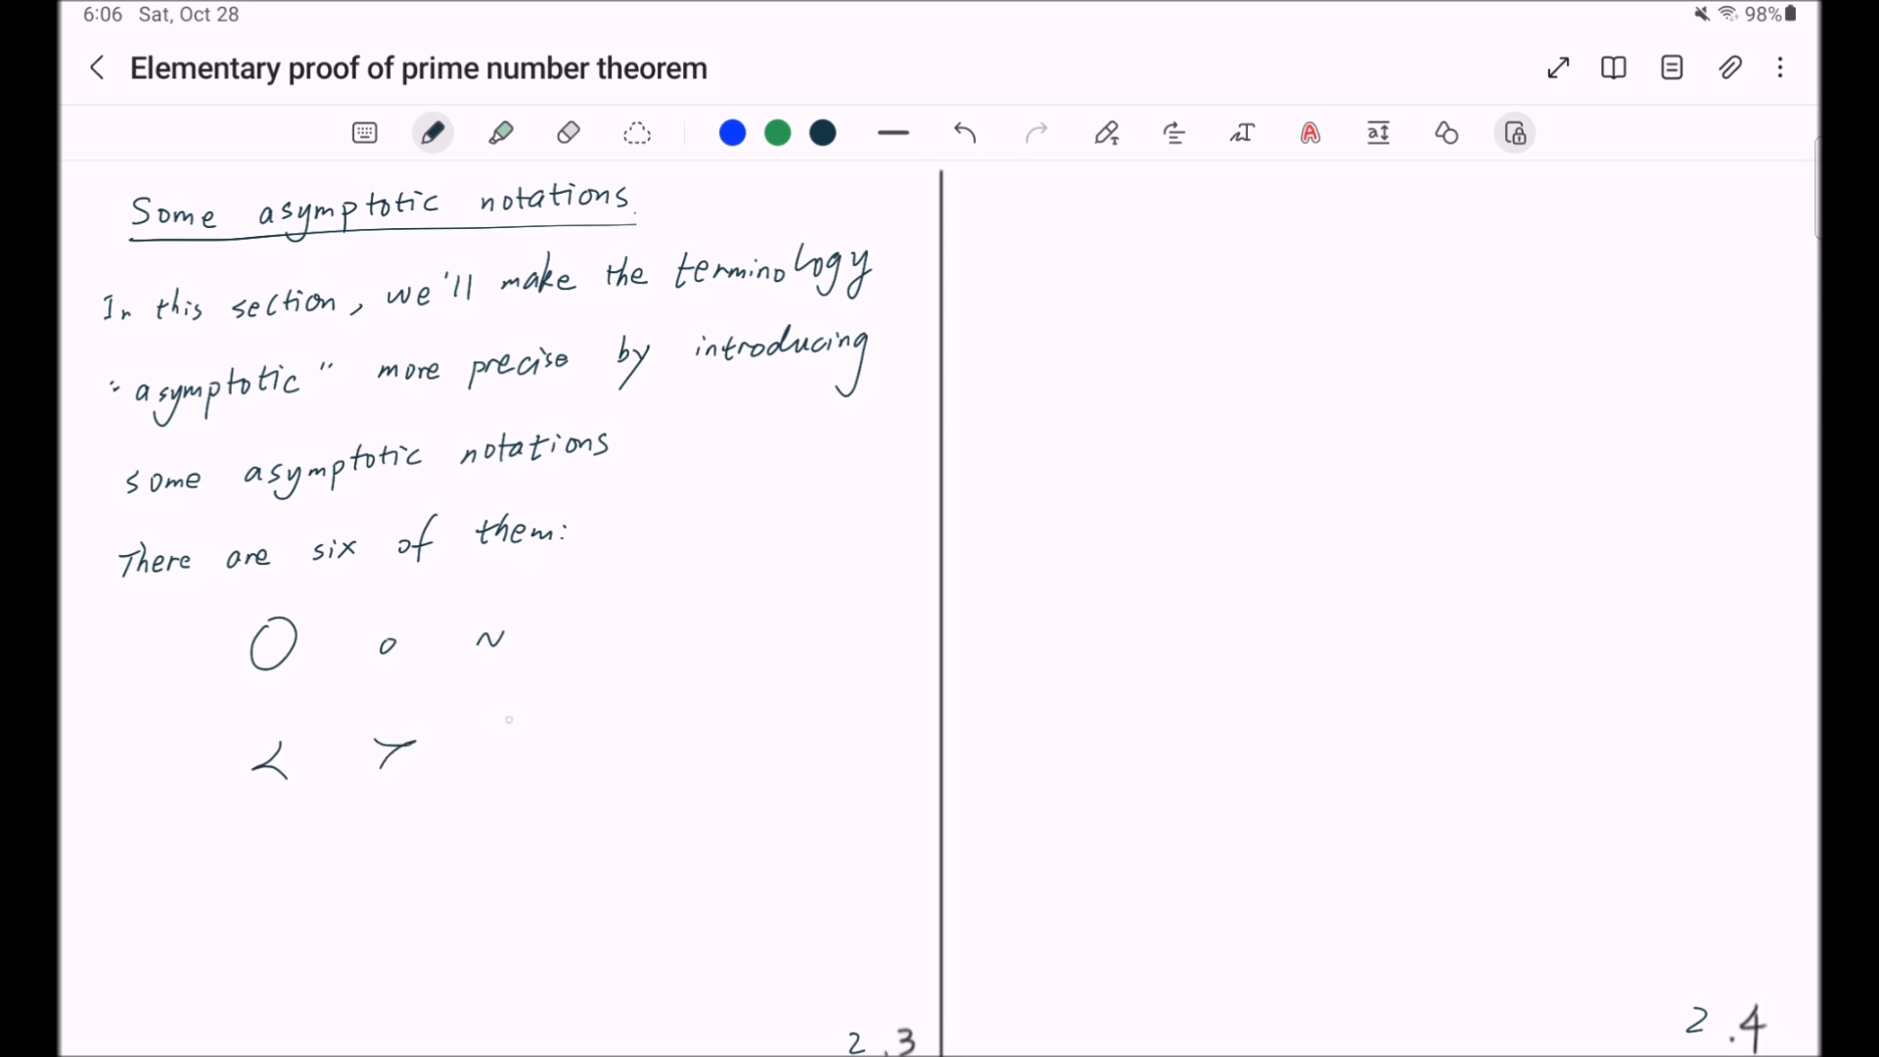
left_click_drag(474, 738, 509, 743)
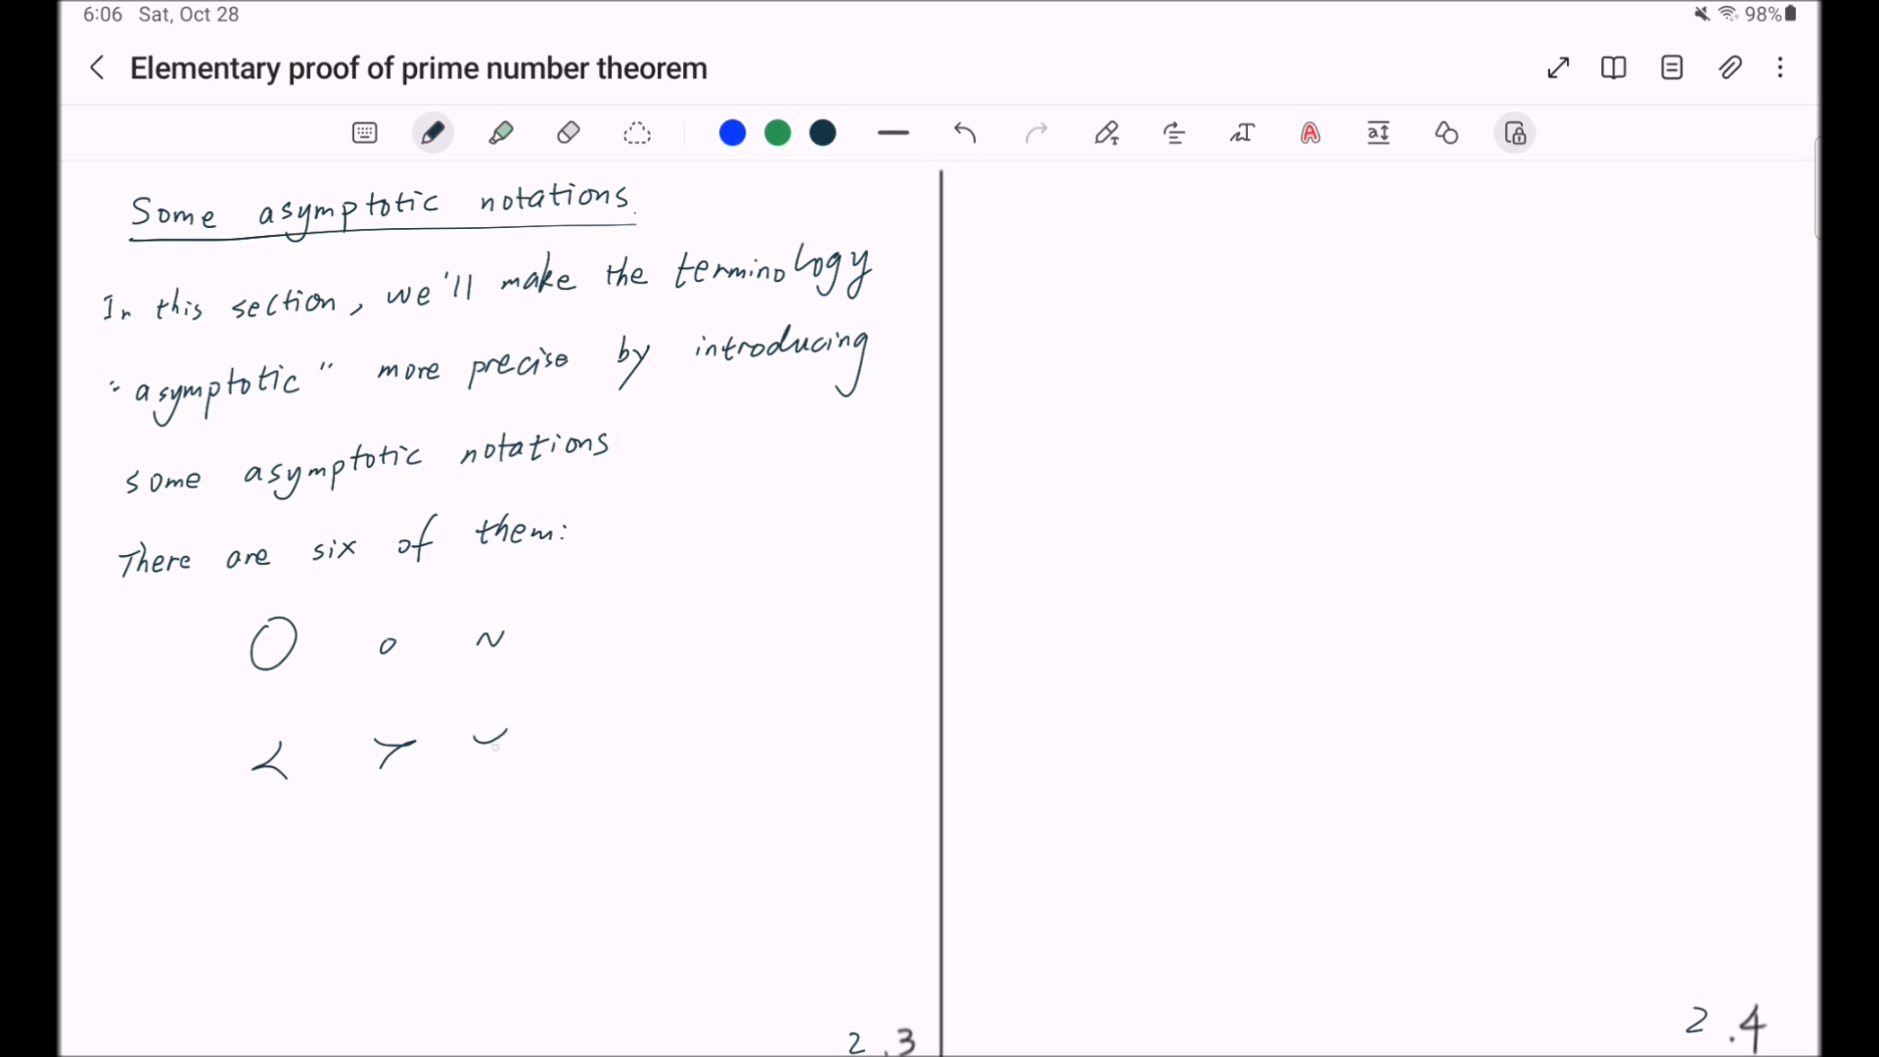
left_click_drag(474, 762, 503, 744)
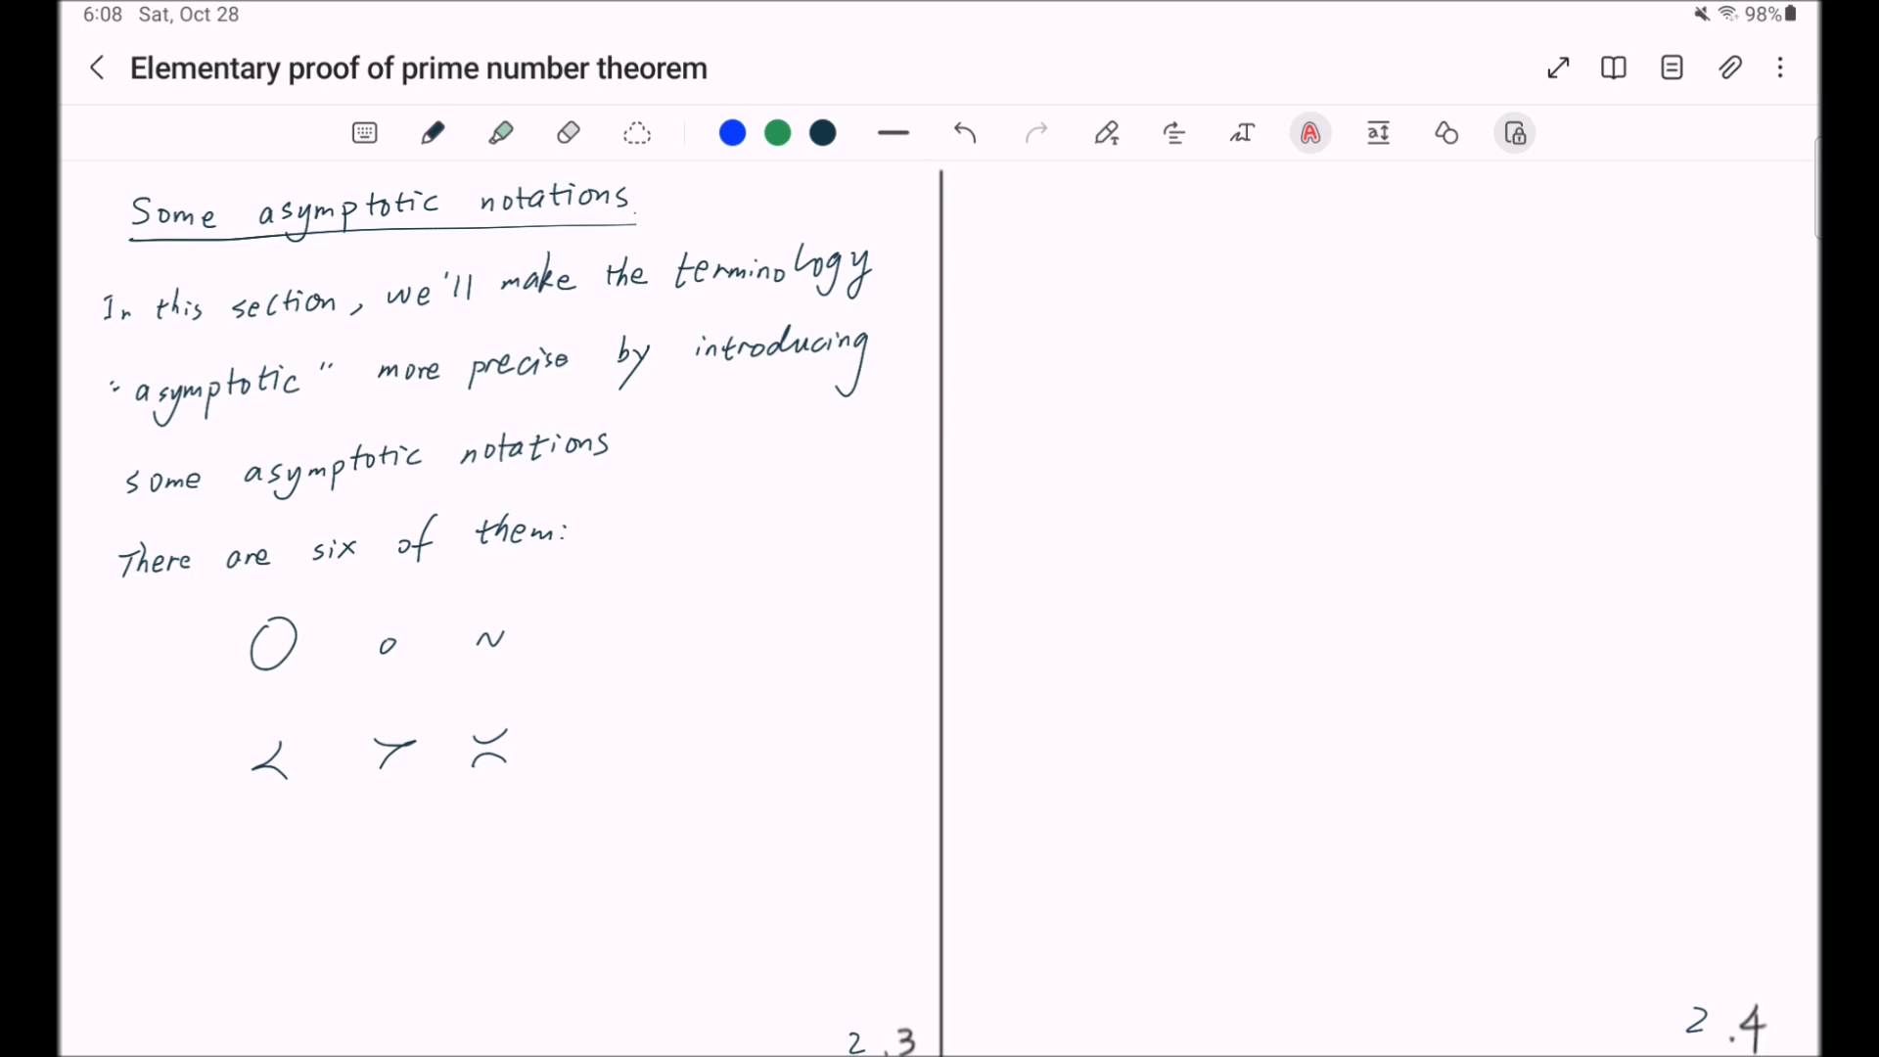
- Handwrite 'Suppose that n is an integral variable…' on the facing page
left_click(433, 131)
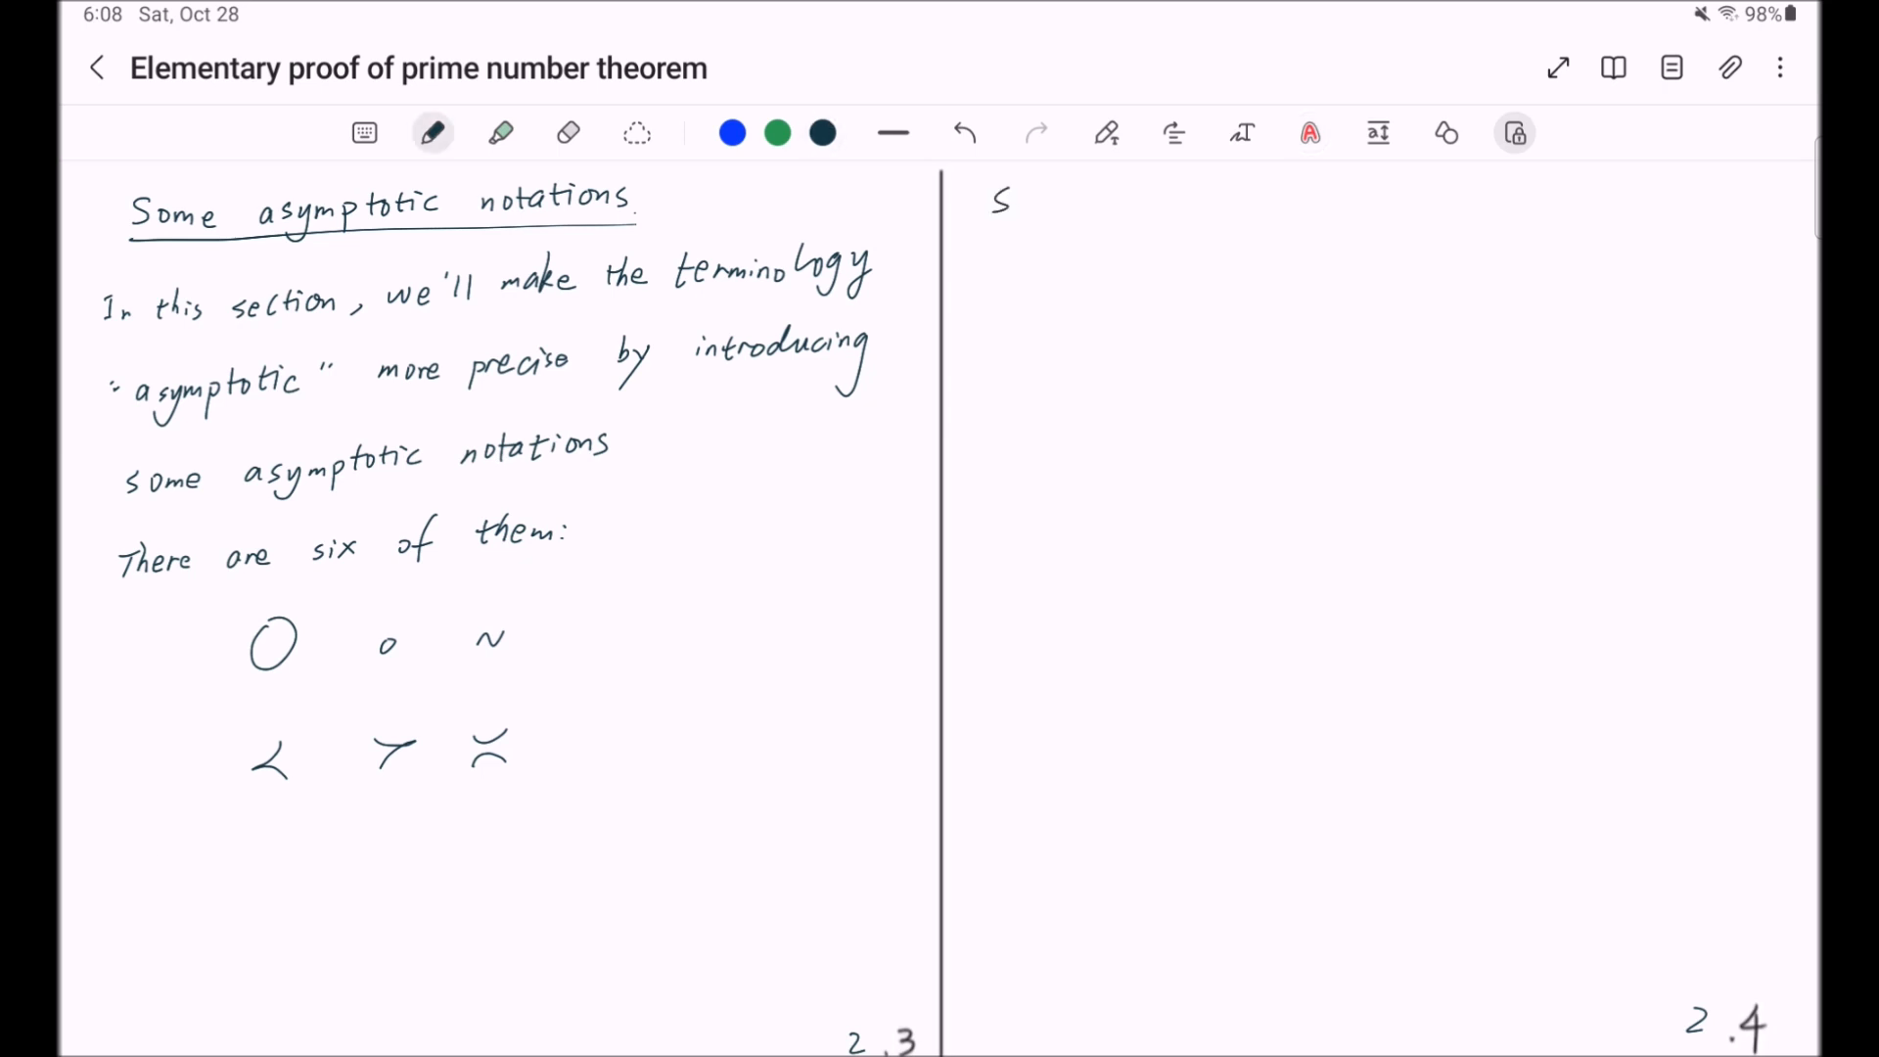
type("Suppose")
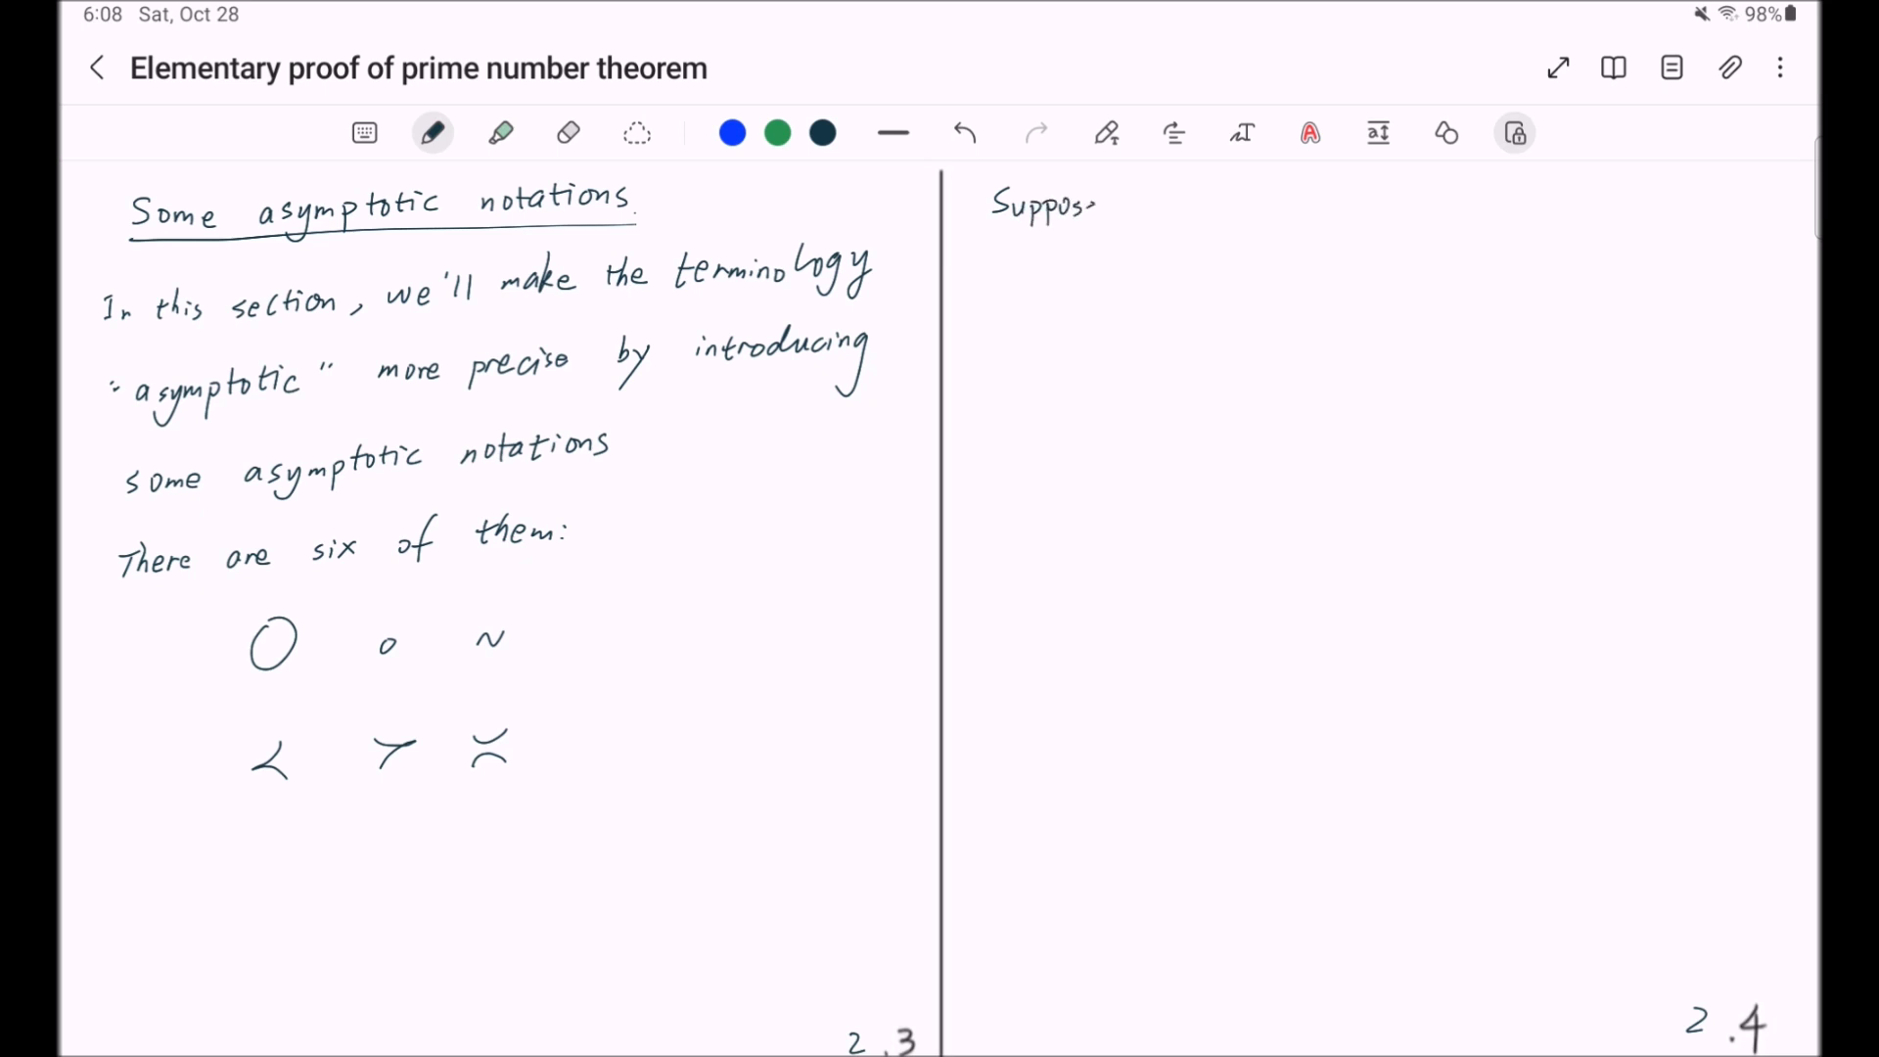
type("th")
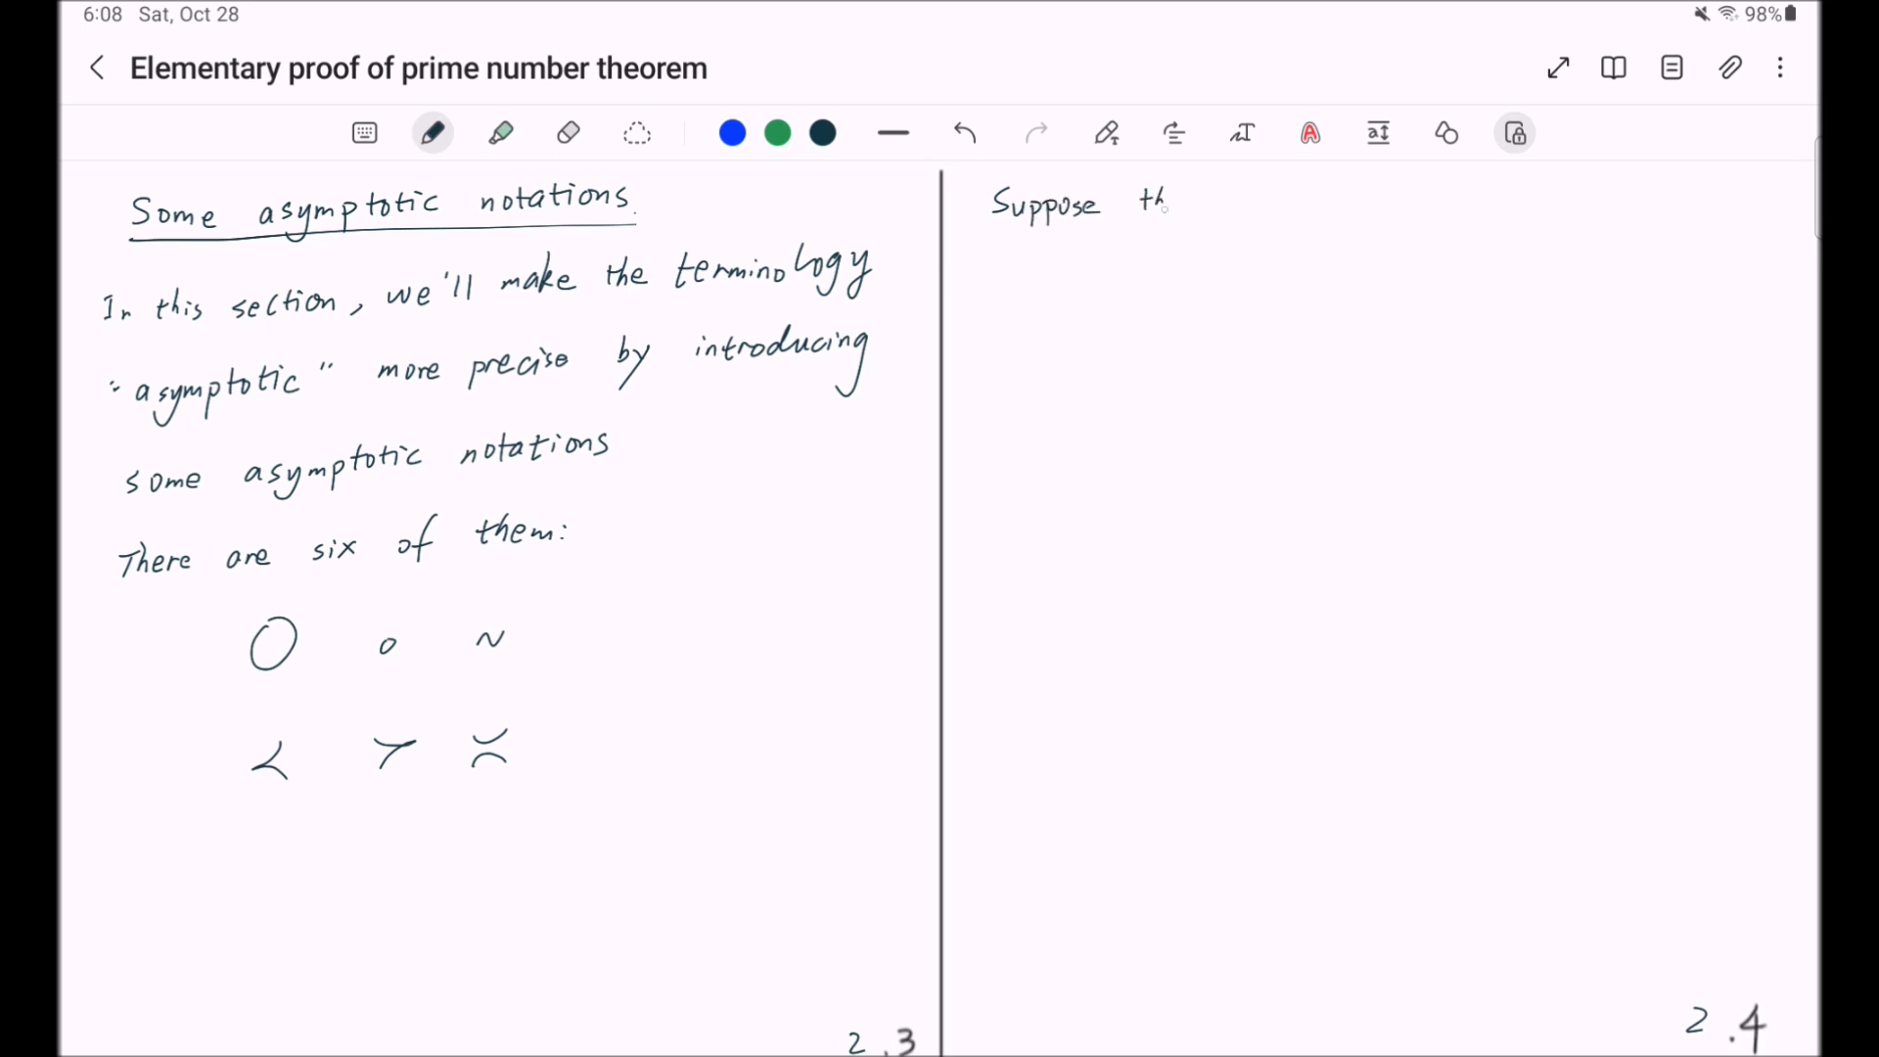
left_click_drag(1180, 197, 1252, 203)
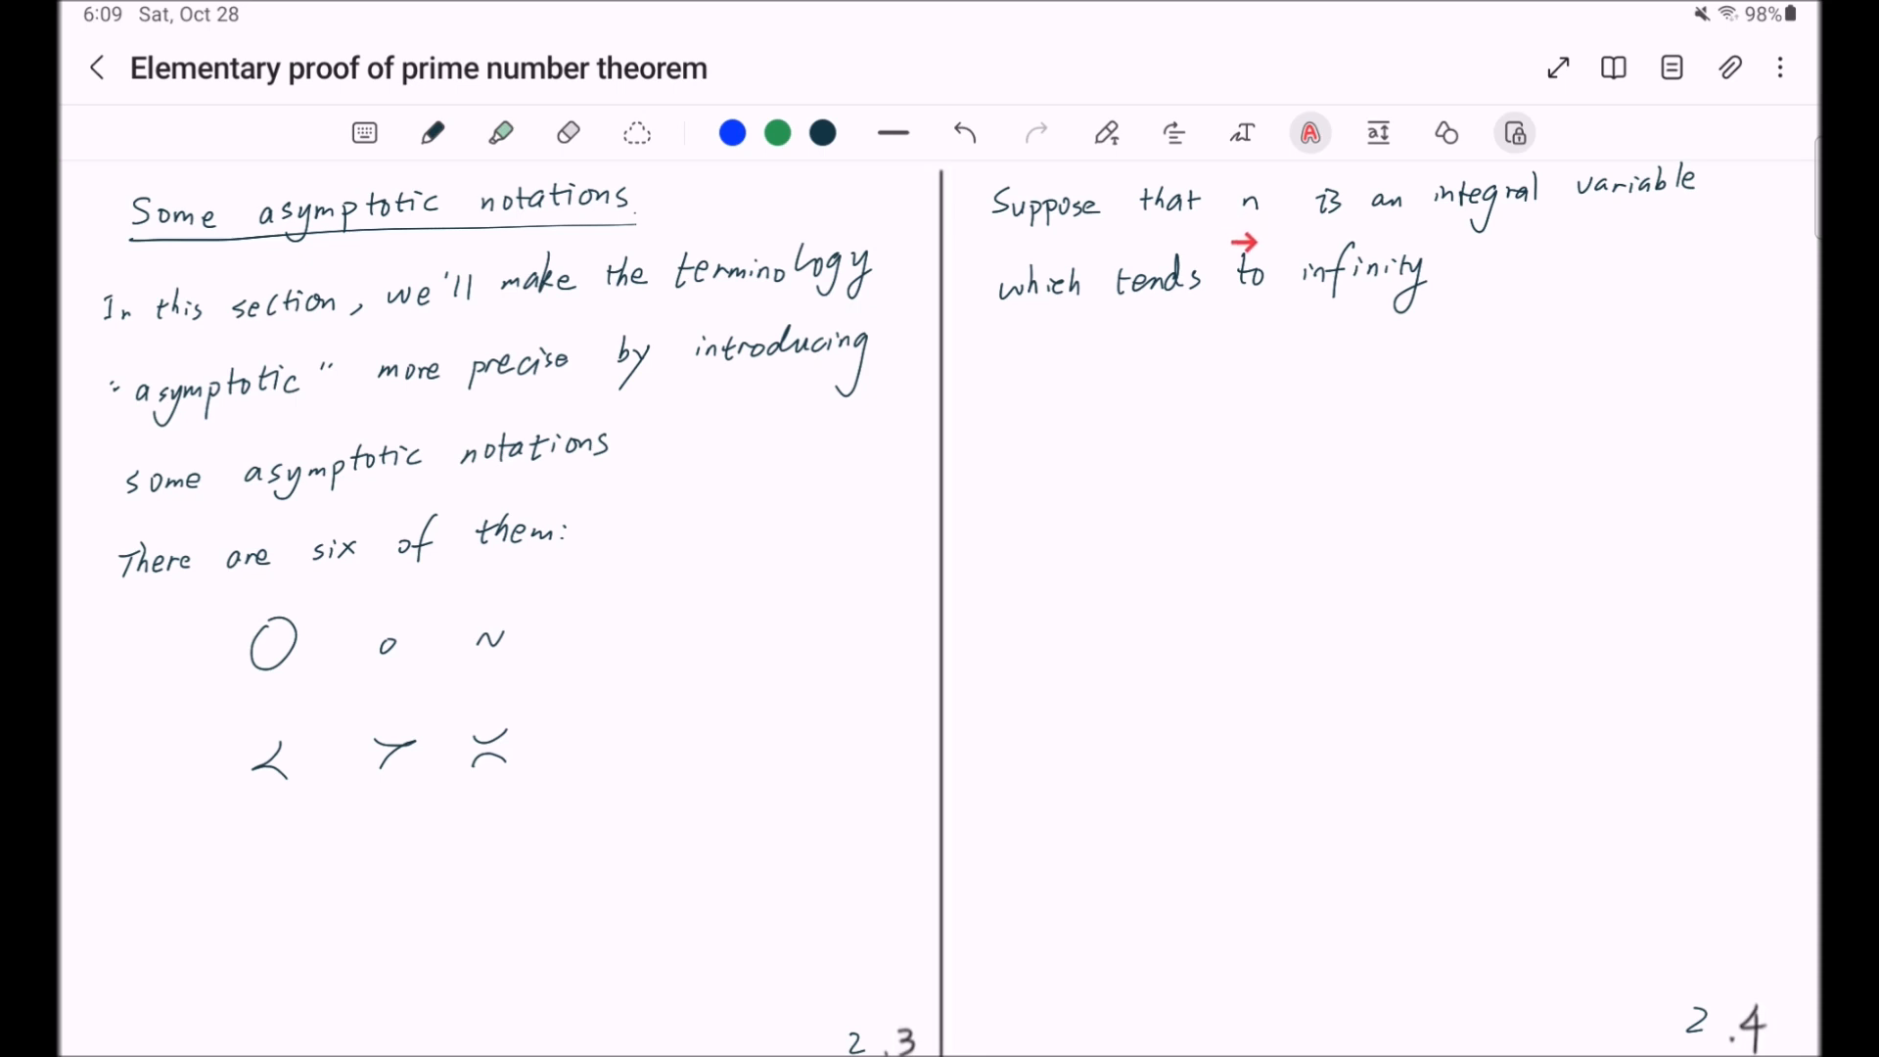
- Continue with 'or to some other limiting value; that φ(n) or φ(x) is a positive…'
left_click(432, 133)
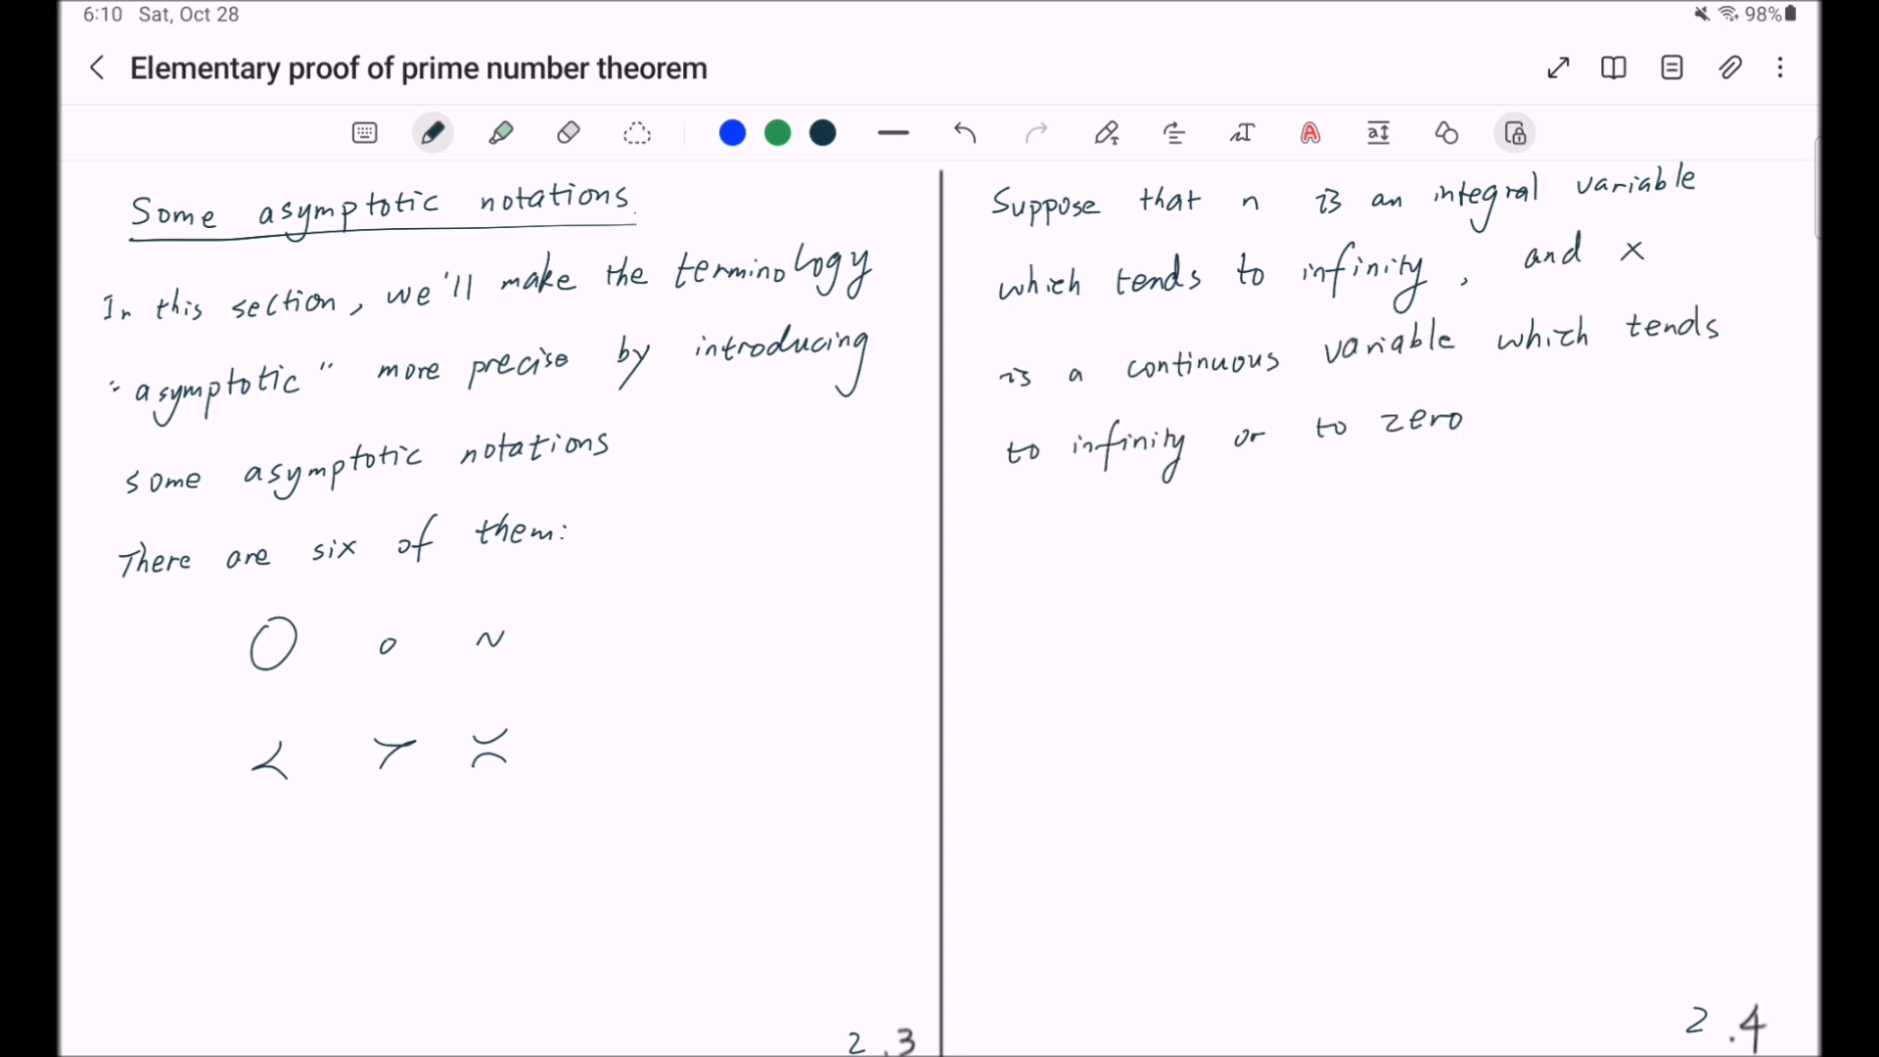
type("or to some other limiting value;")
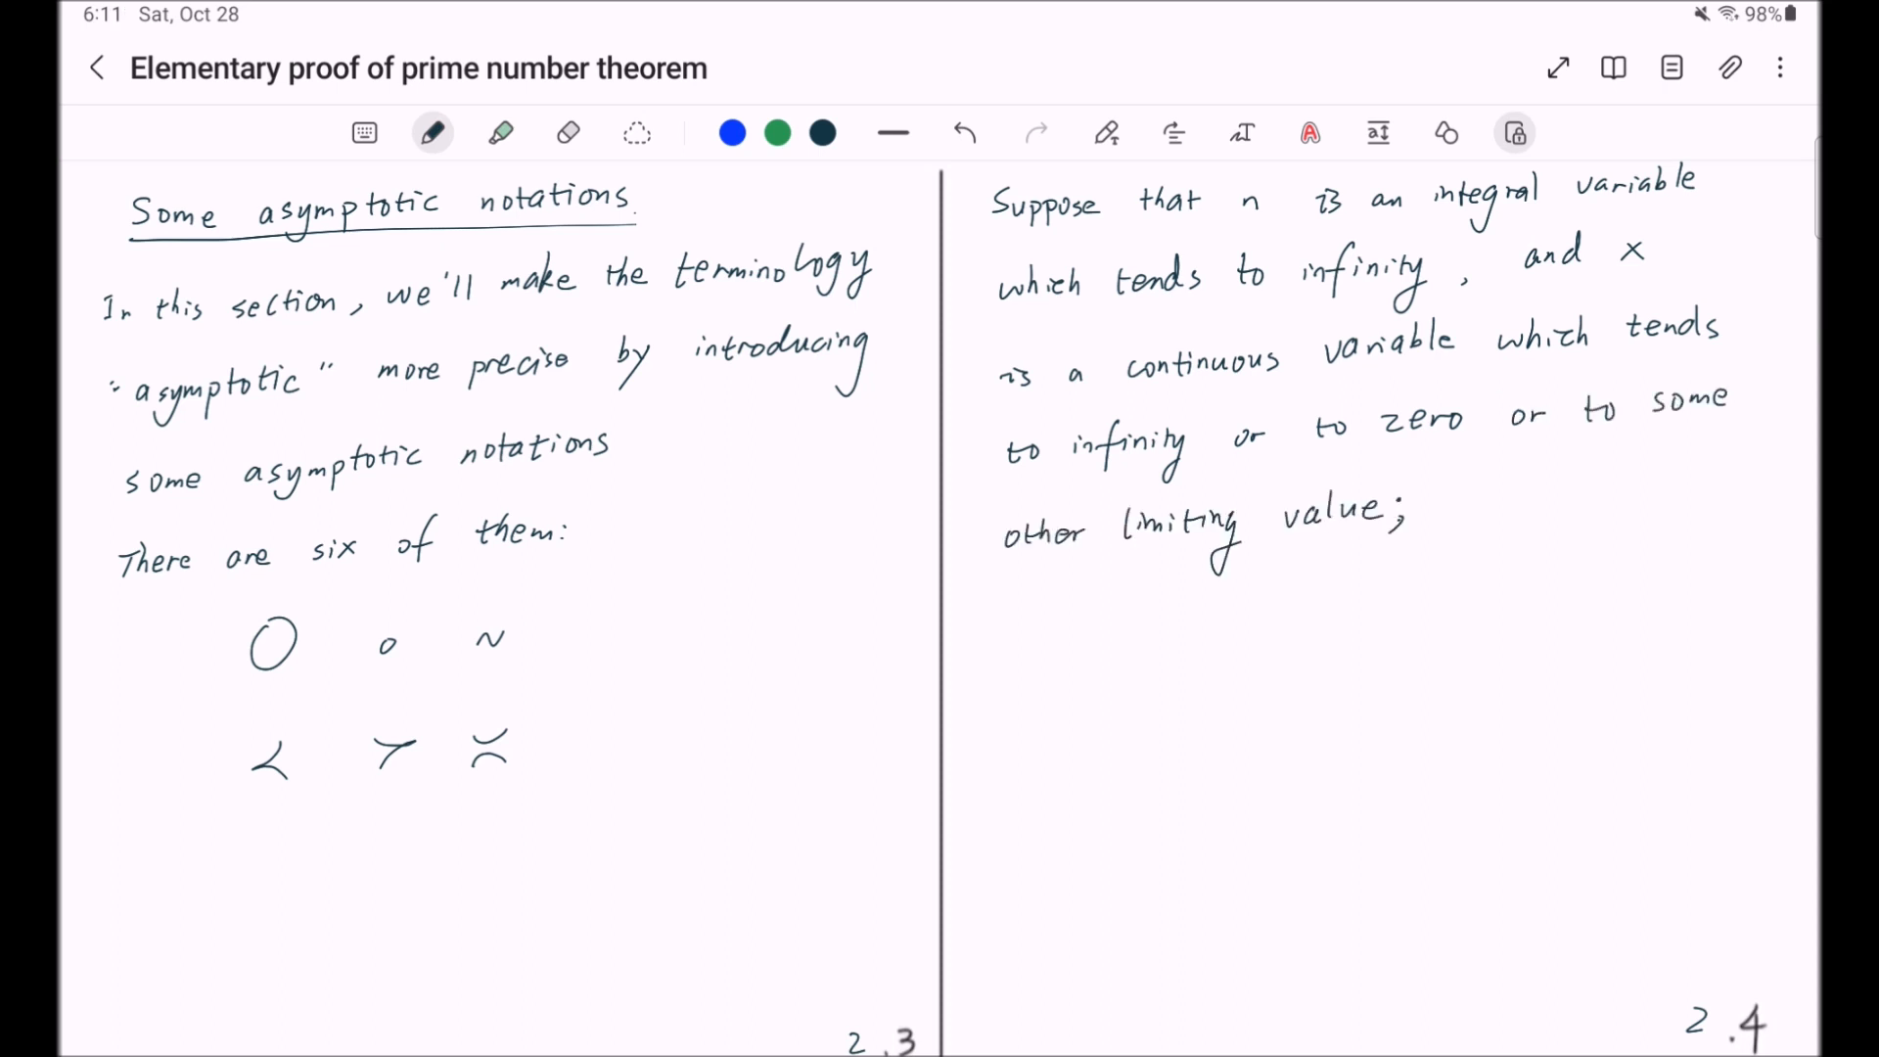
type("that φ(n) or φ(x")
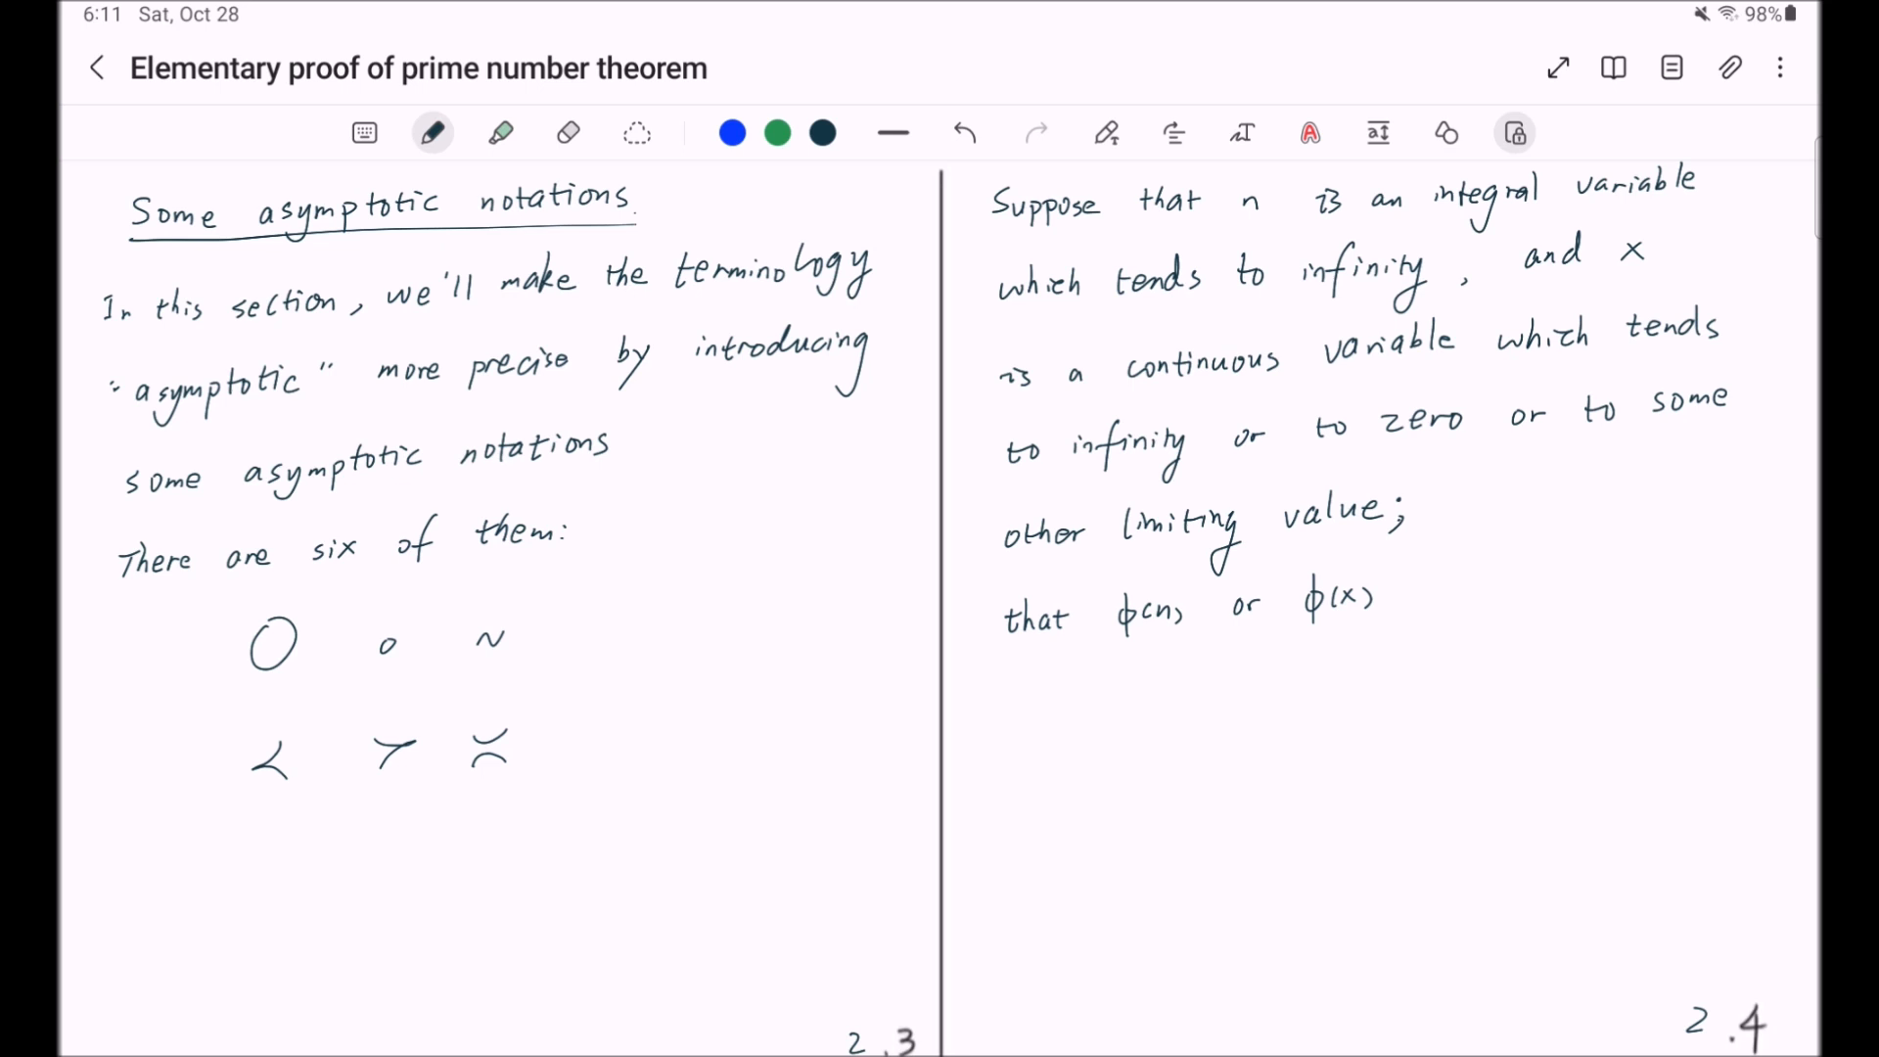
type("is a positi")
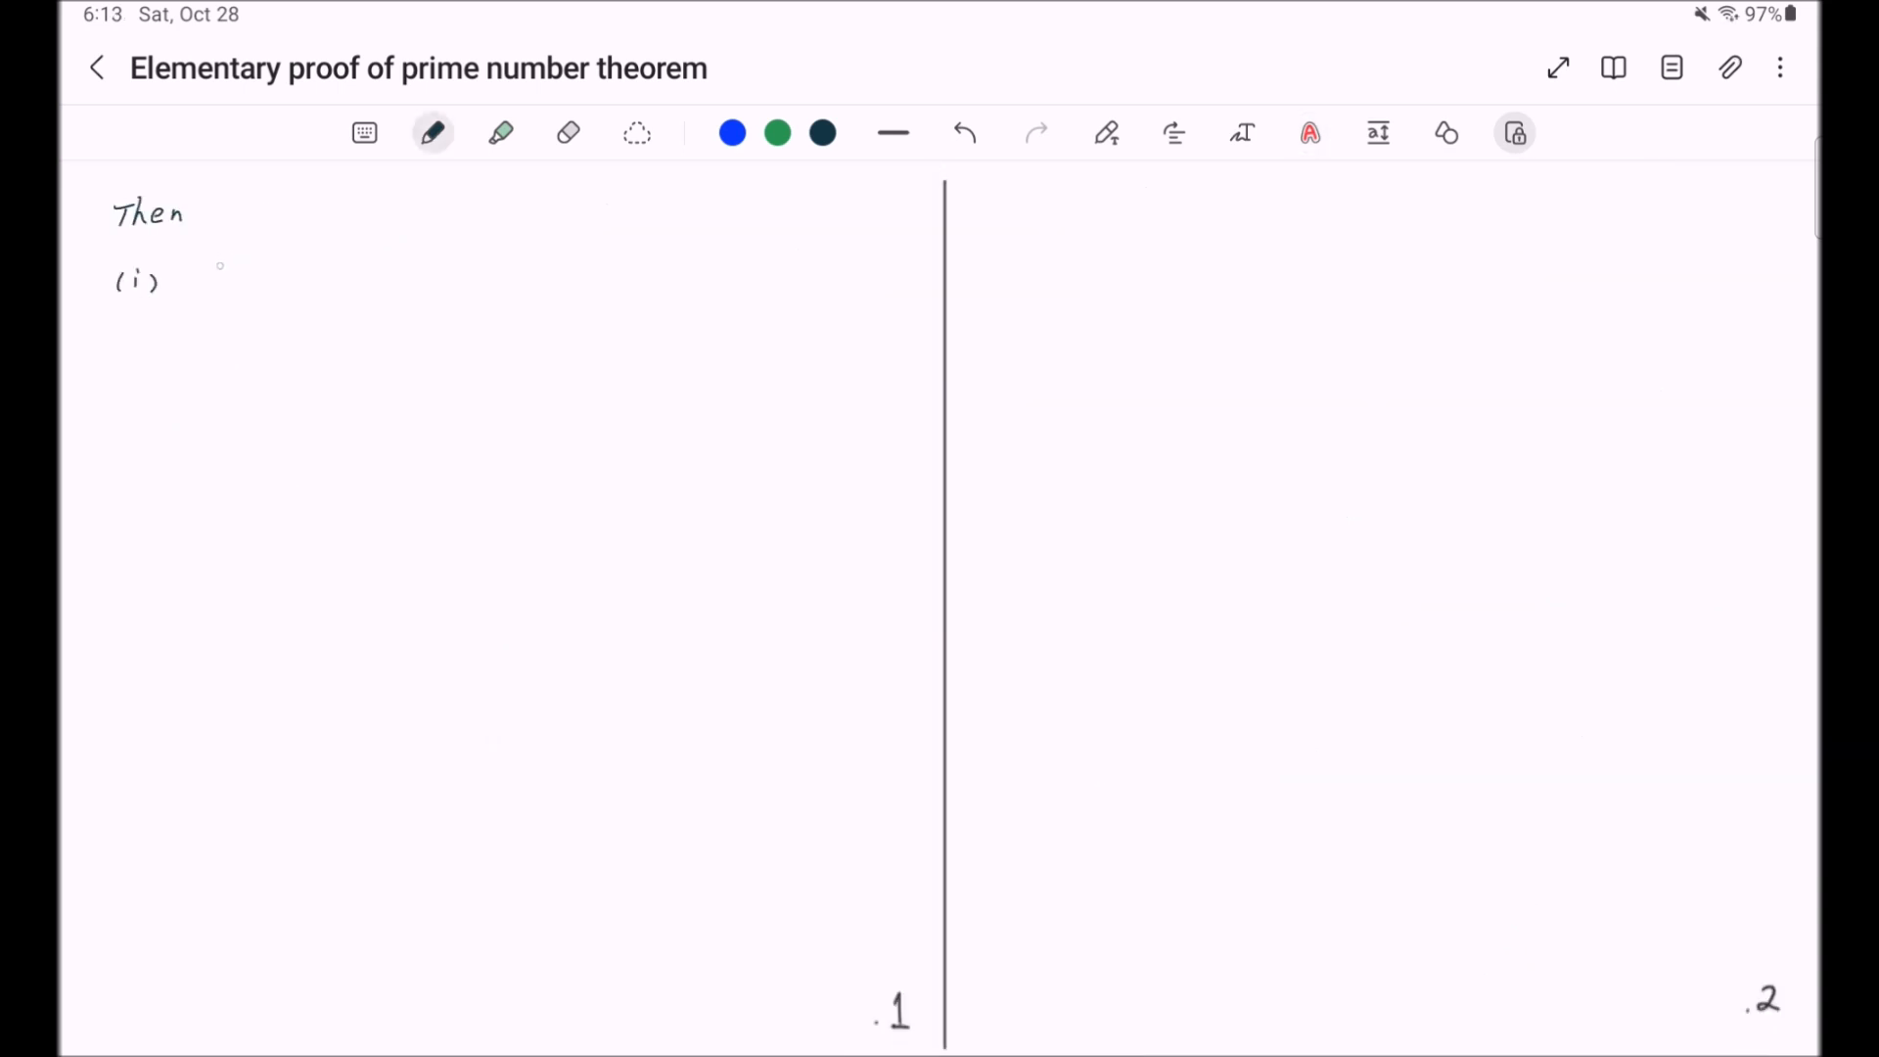
- Handwrite '(i) f = O(φ) means |f| < Aφ where A is independent of n or x'
left_click_drag(203, 274, 258, 274)
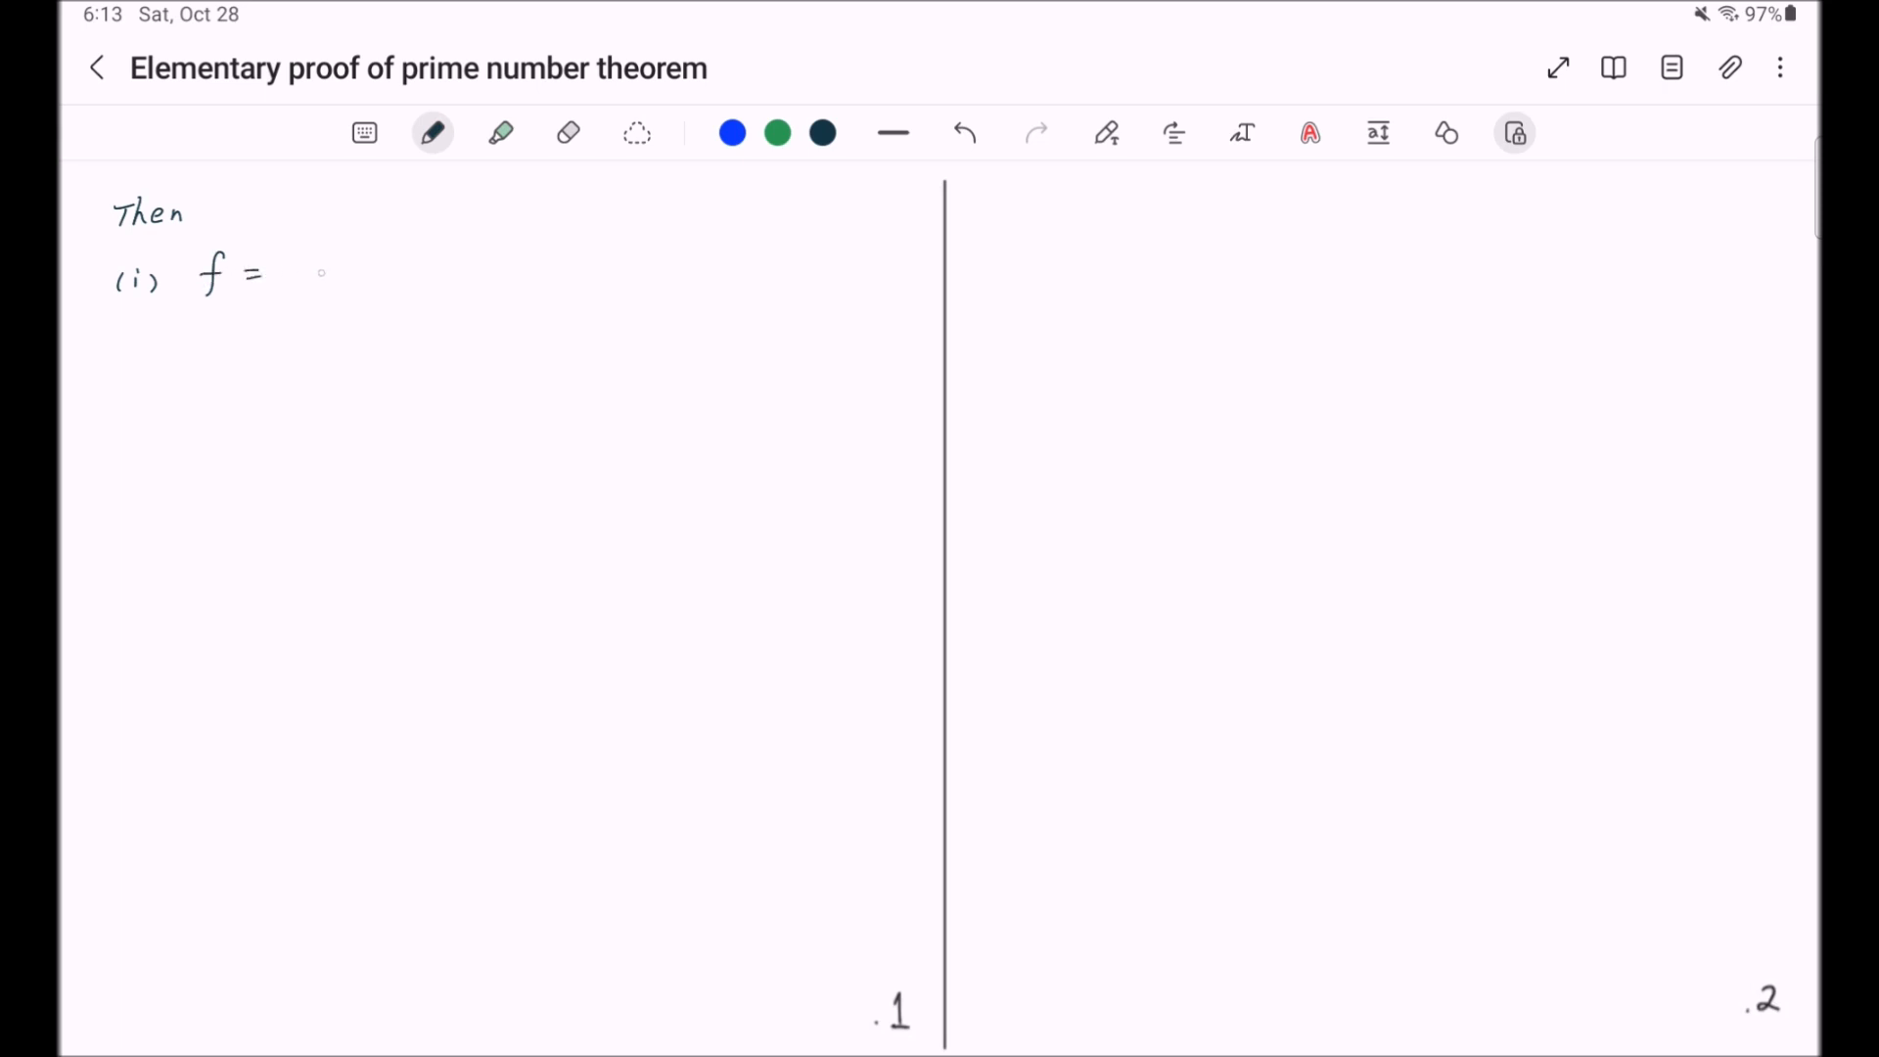
left_click_drag(300, 270, 383, 270)
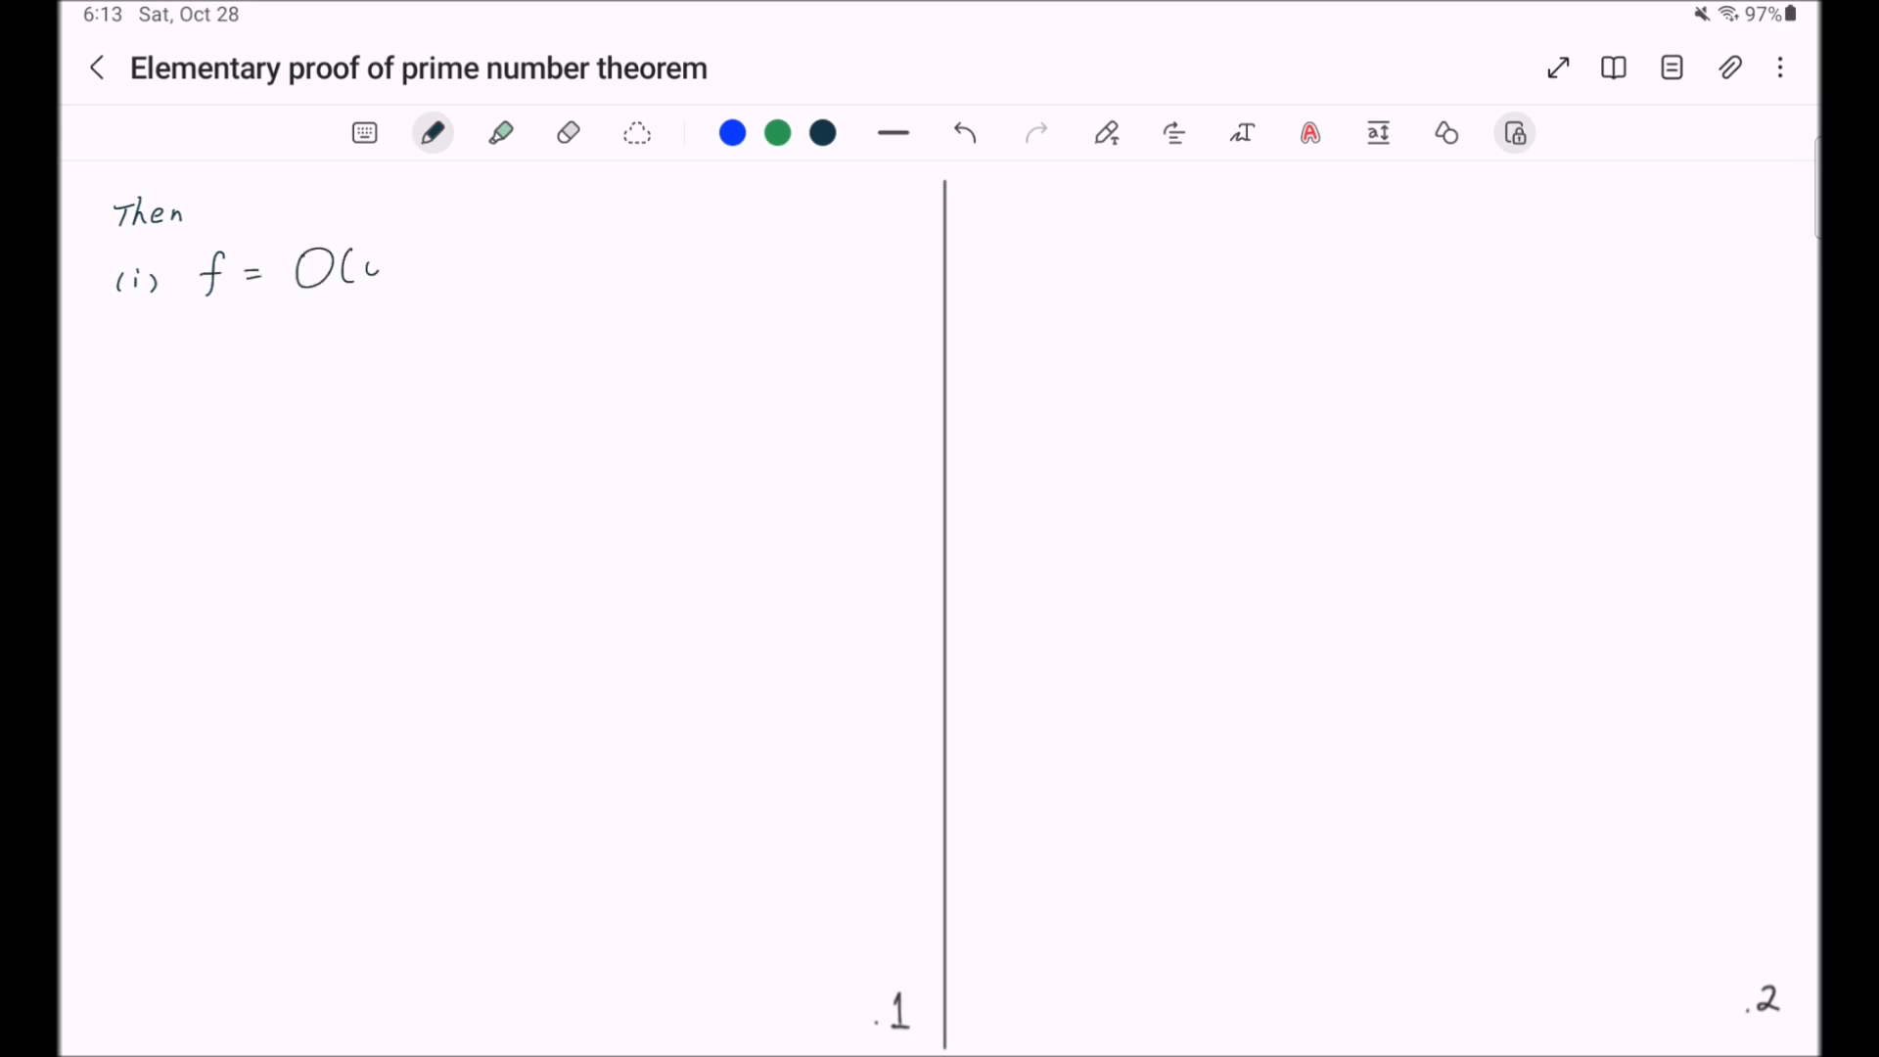
left_click_drag(372, 258, 395, 288)
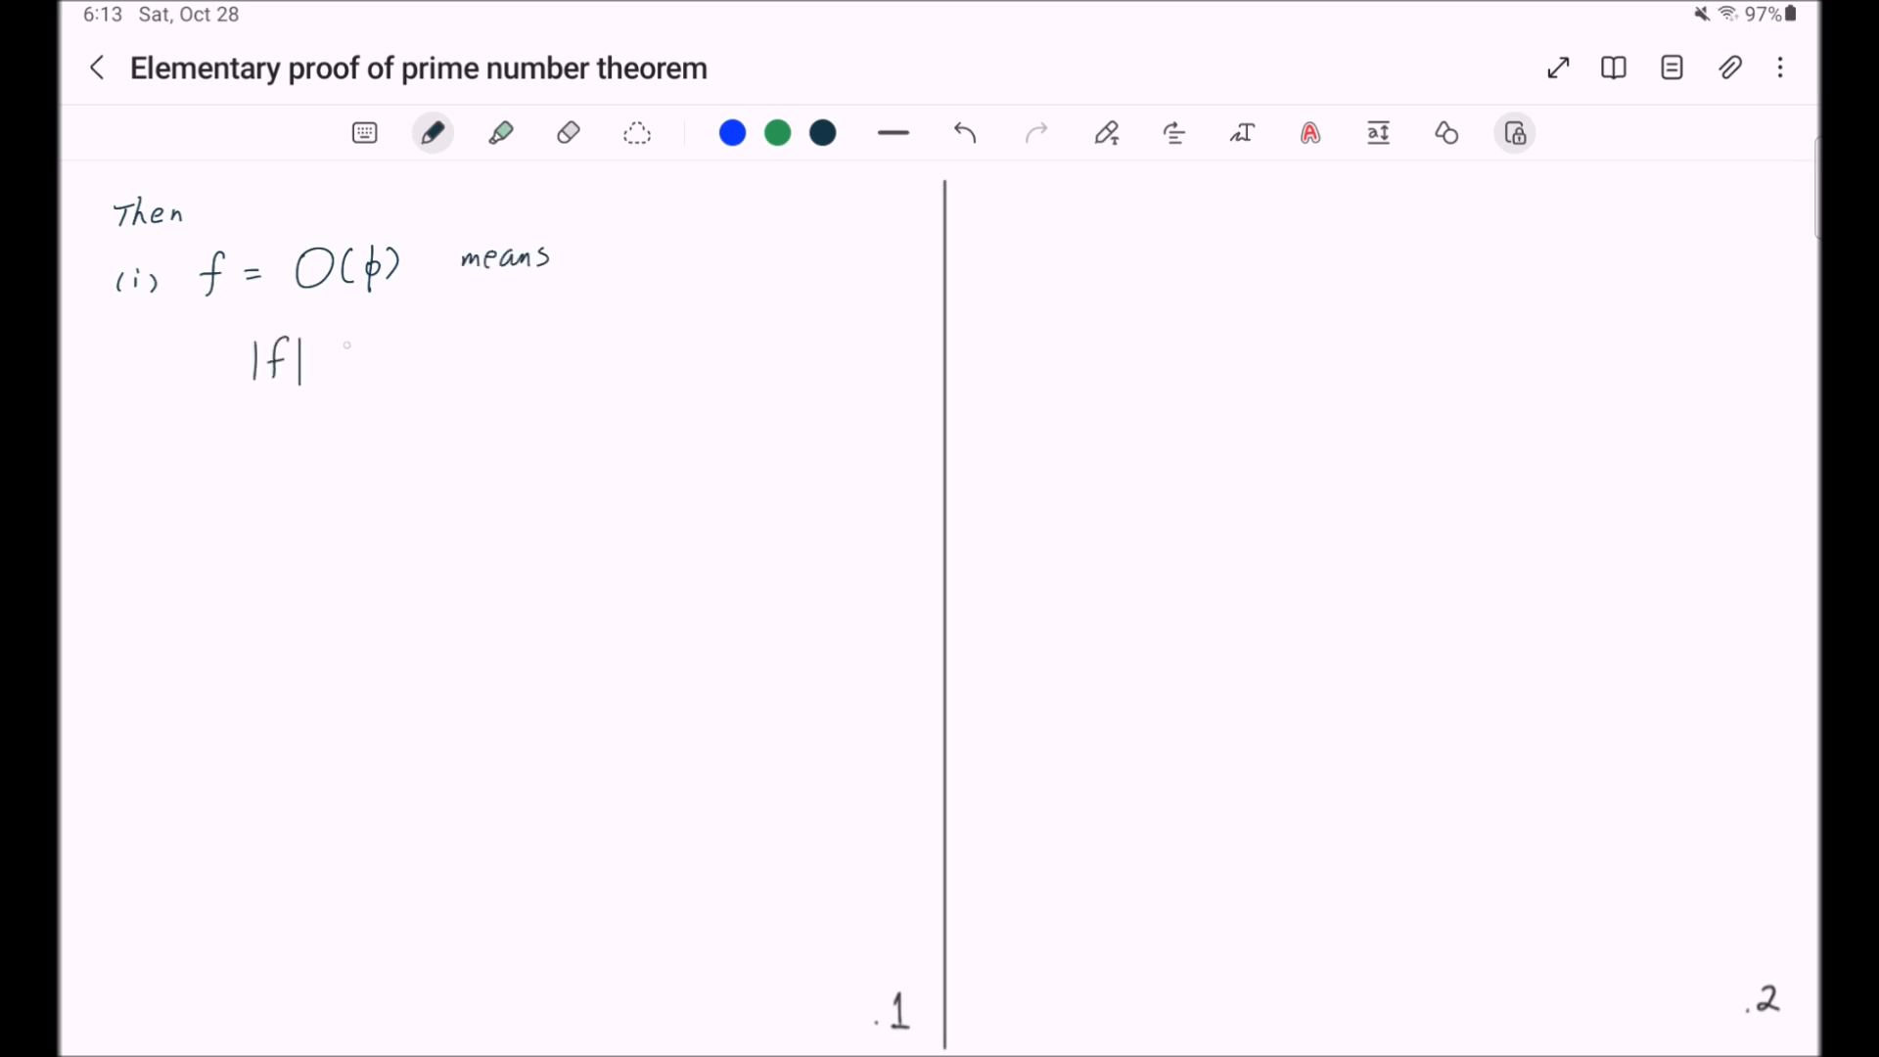
left_click_drag(335, 360, 414, 349)
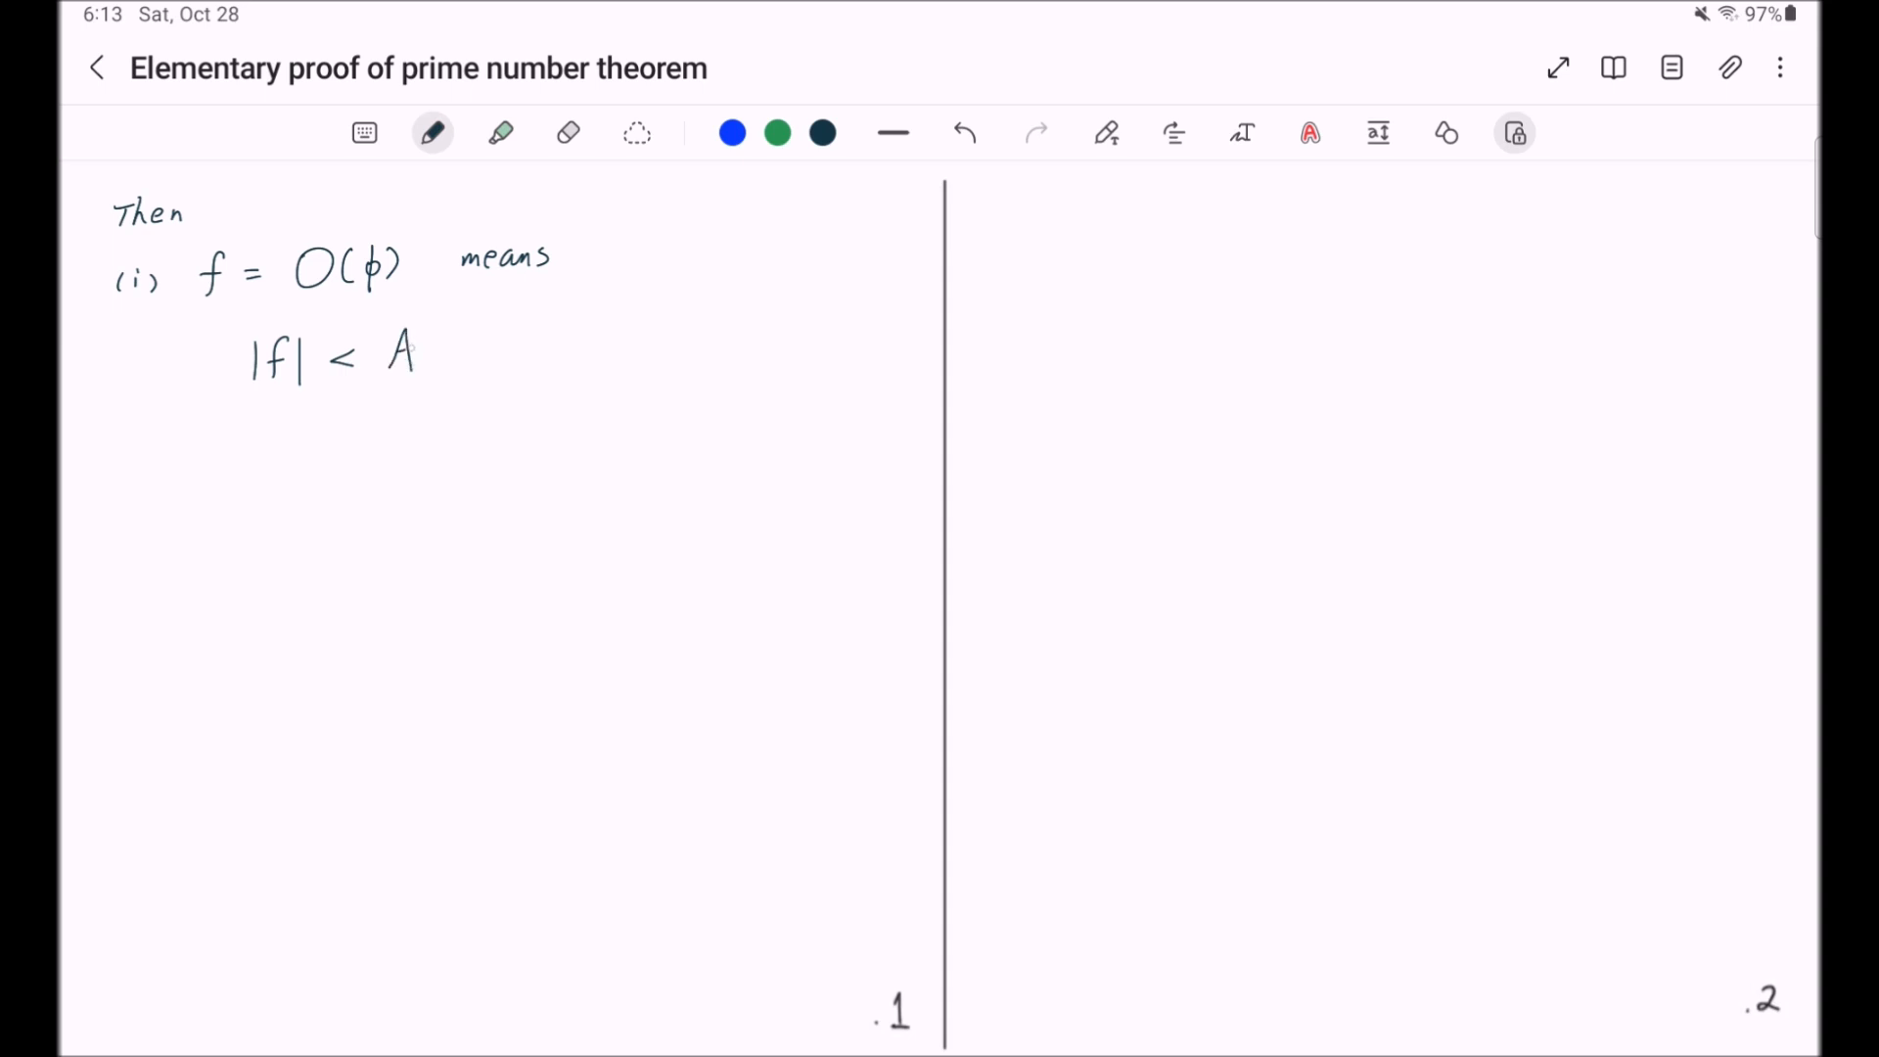
left_click_drag(446, 329, 450, 366)
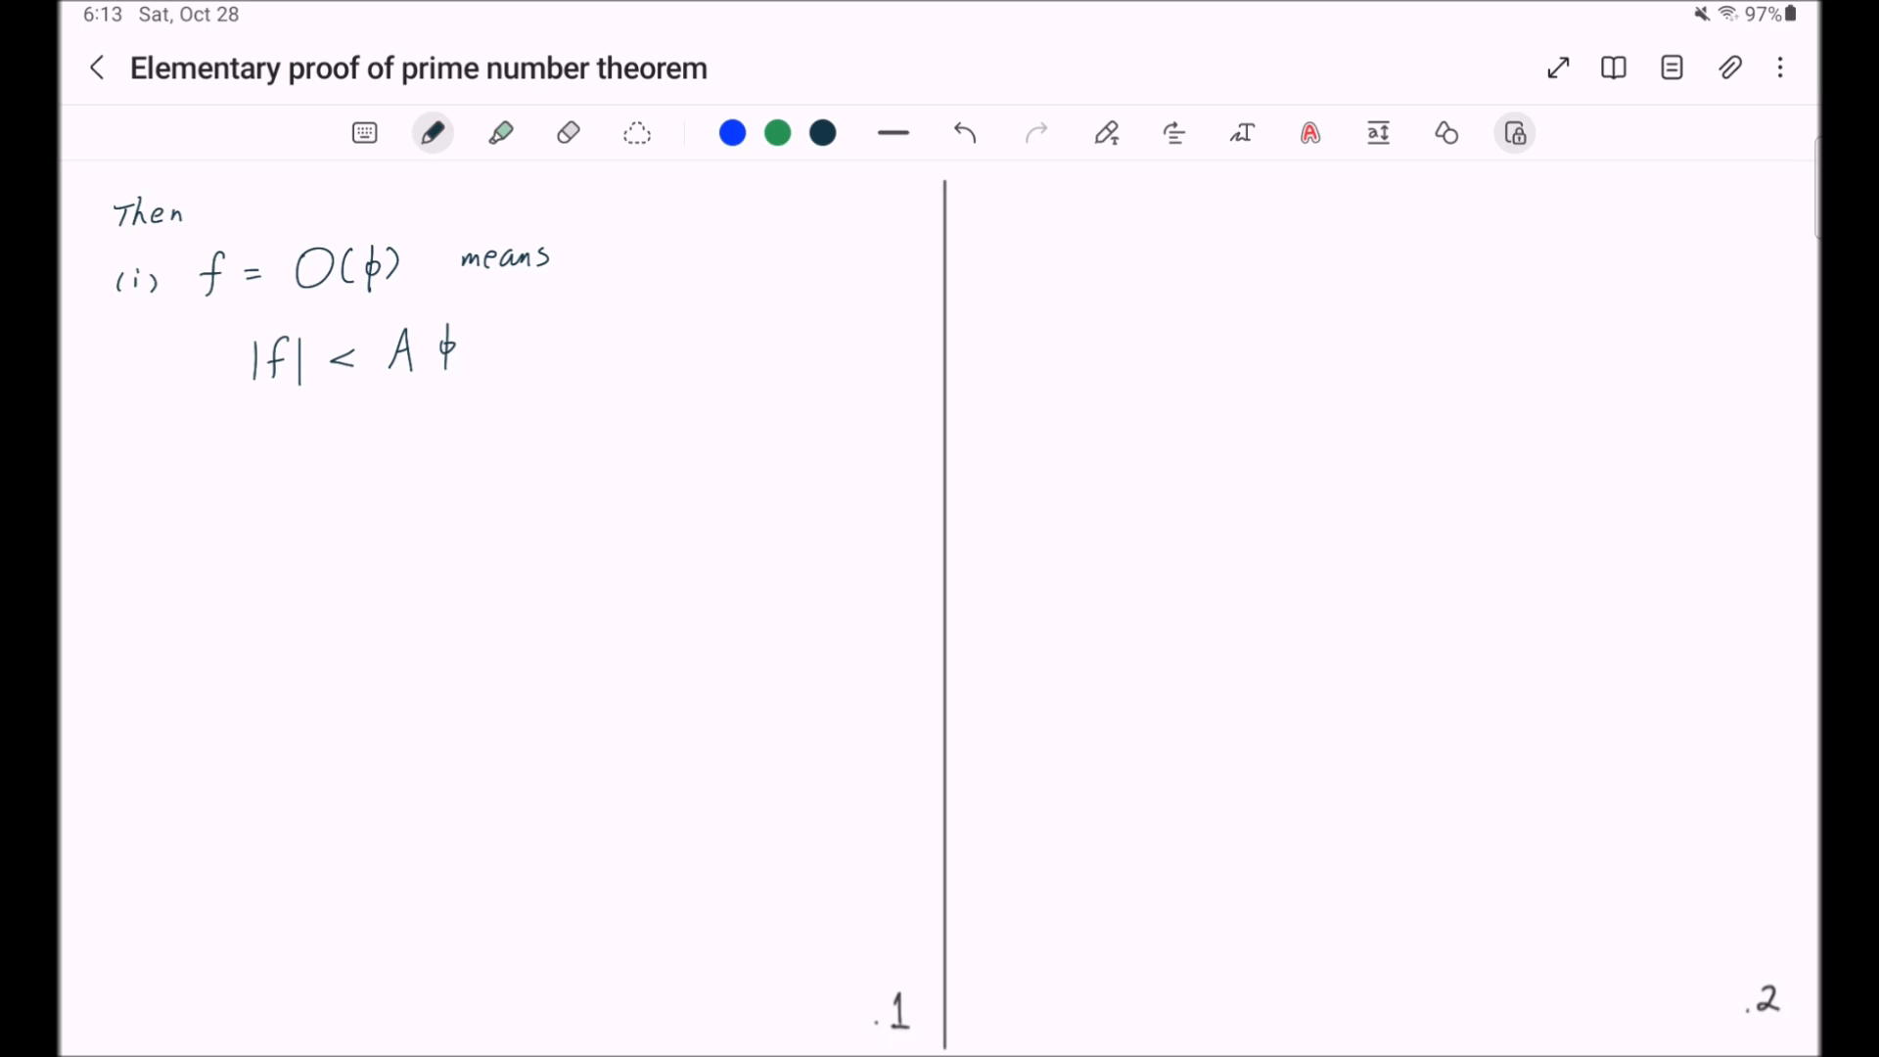
left_click_drag(114, 450, 623, 431)
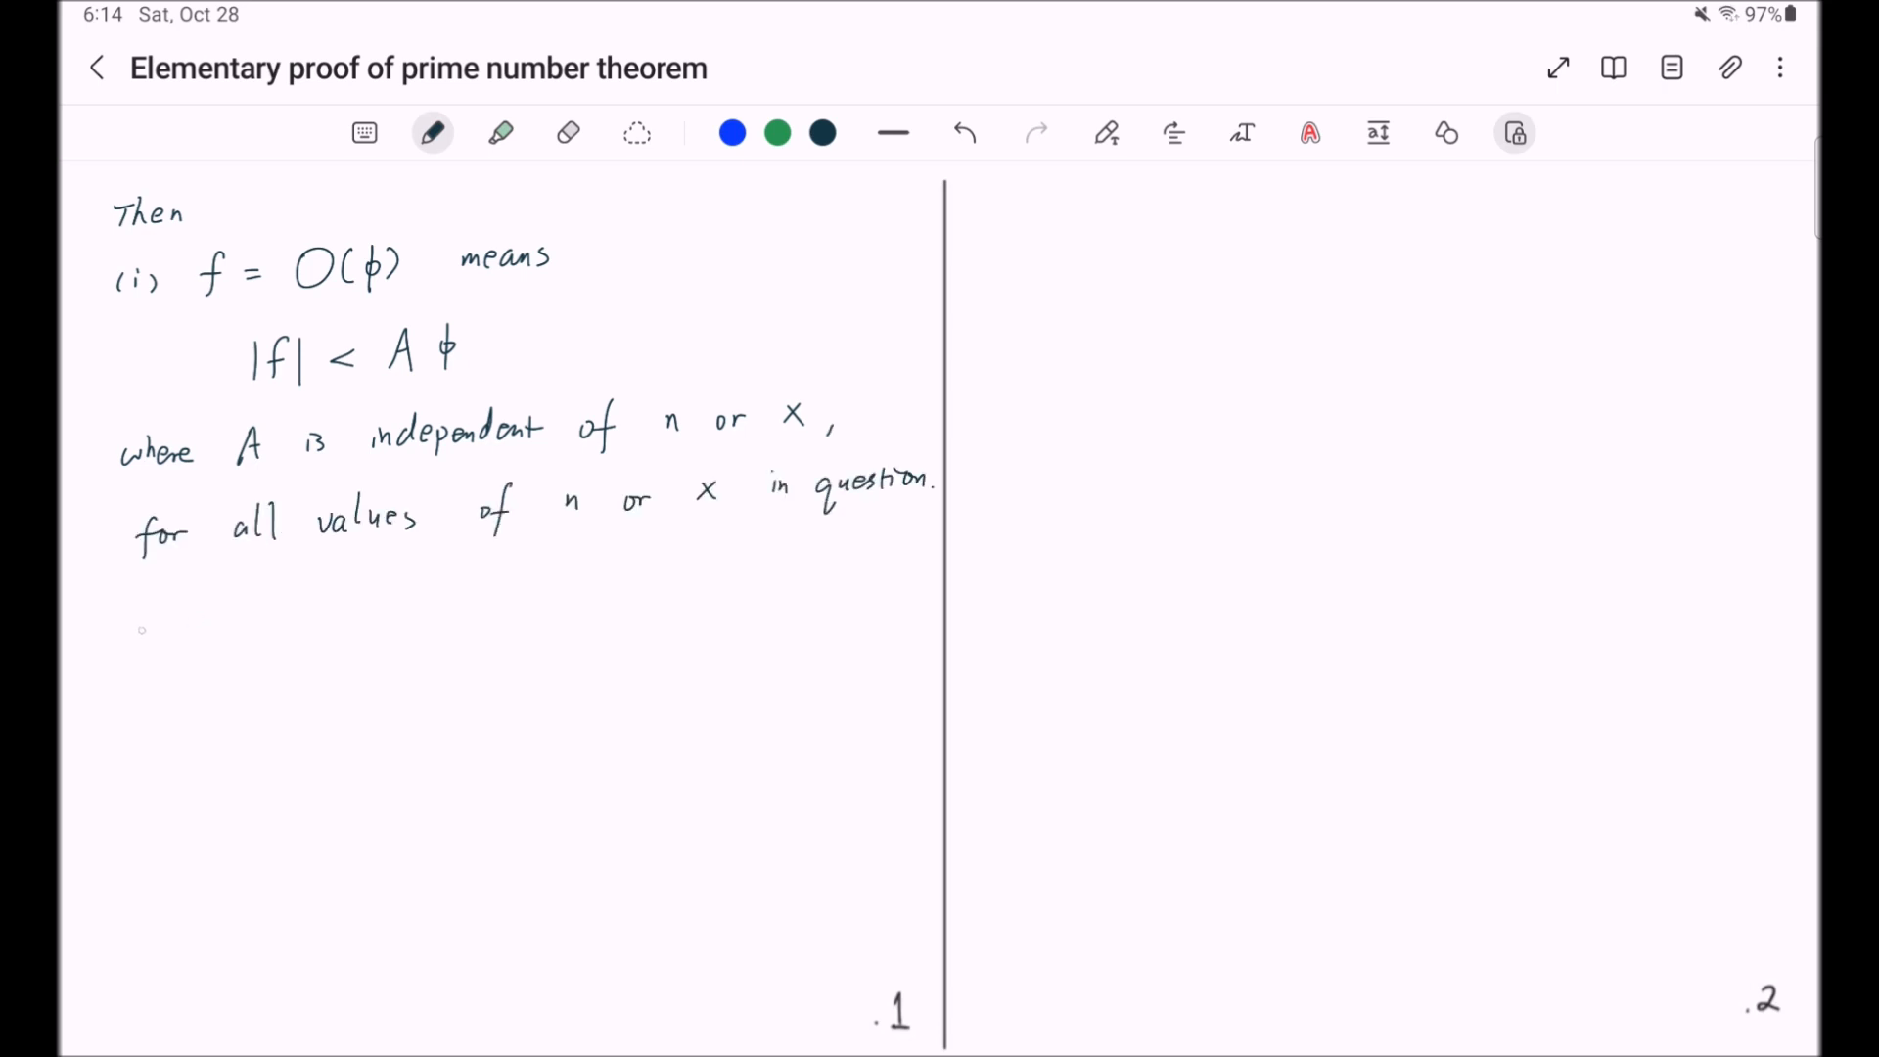
- Add the remark 'In ptc., O(1) means bounded by a constant'
left_click_drag(137, 643, 227, 648)
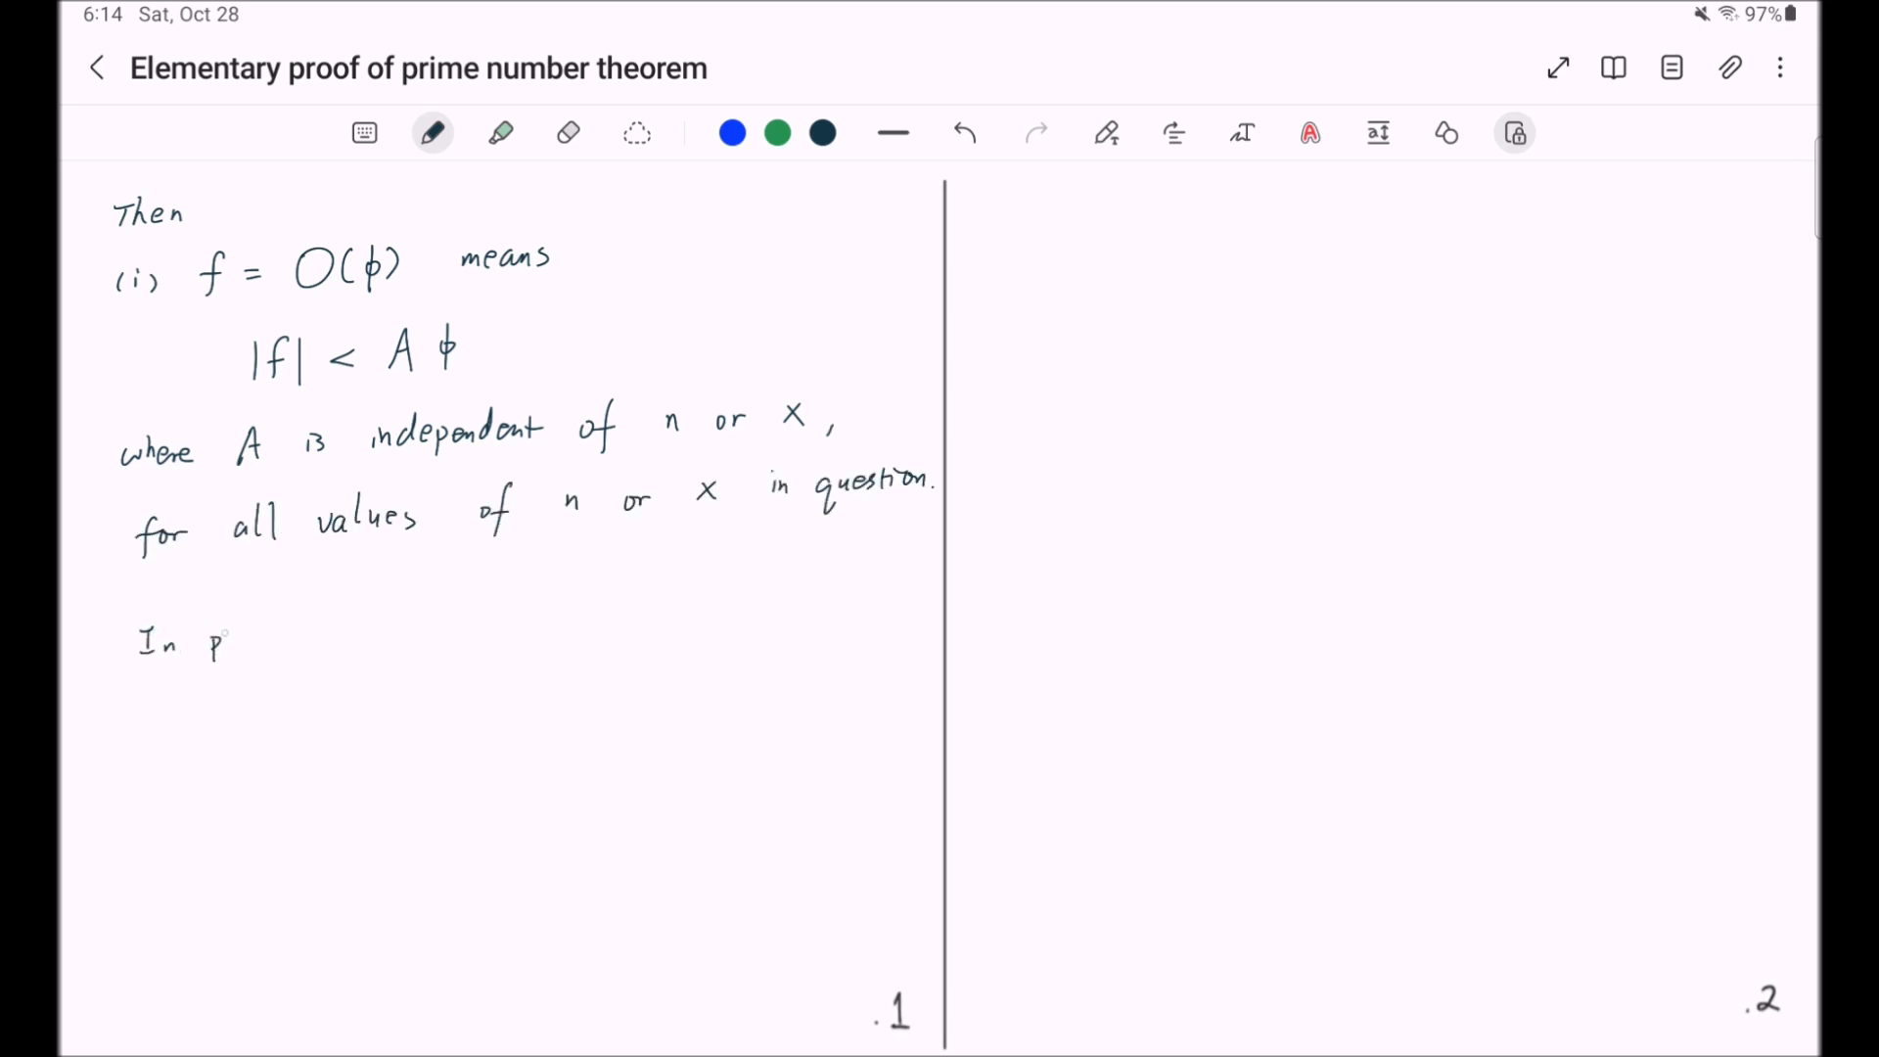
type("tc., O(1) means")
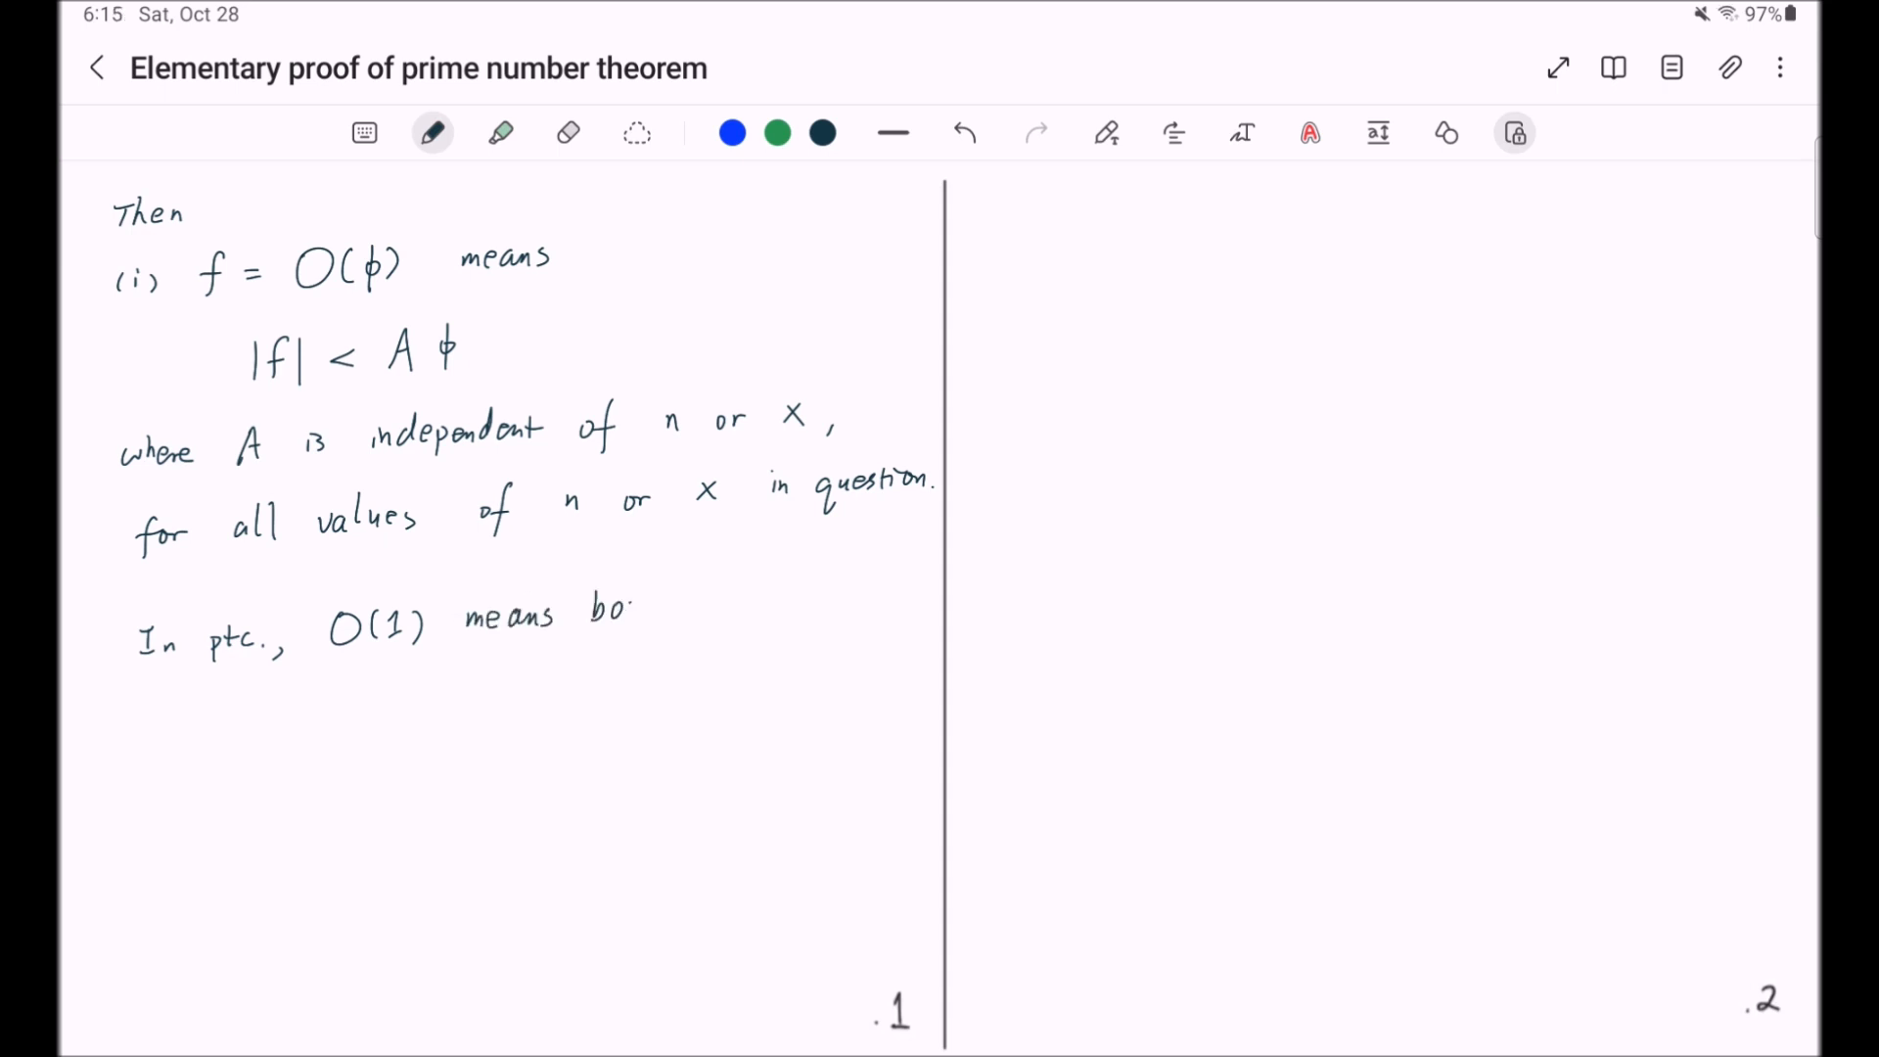
type("bounded by a constant.")
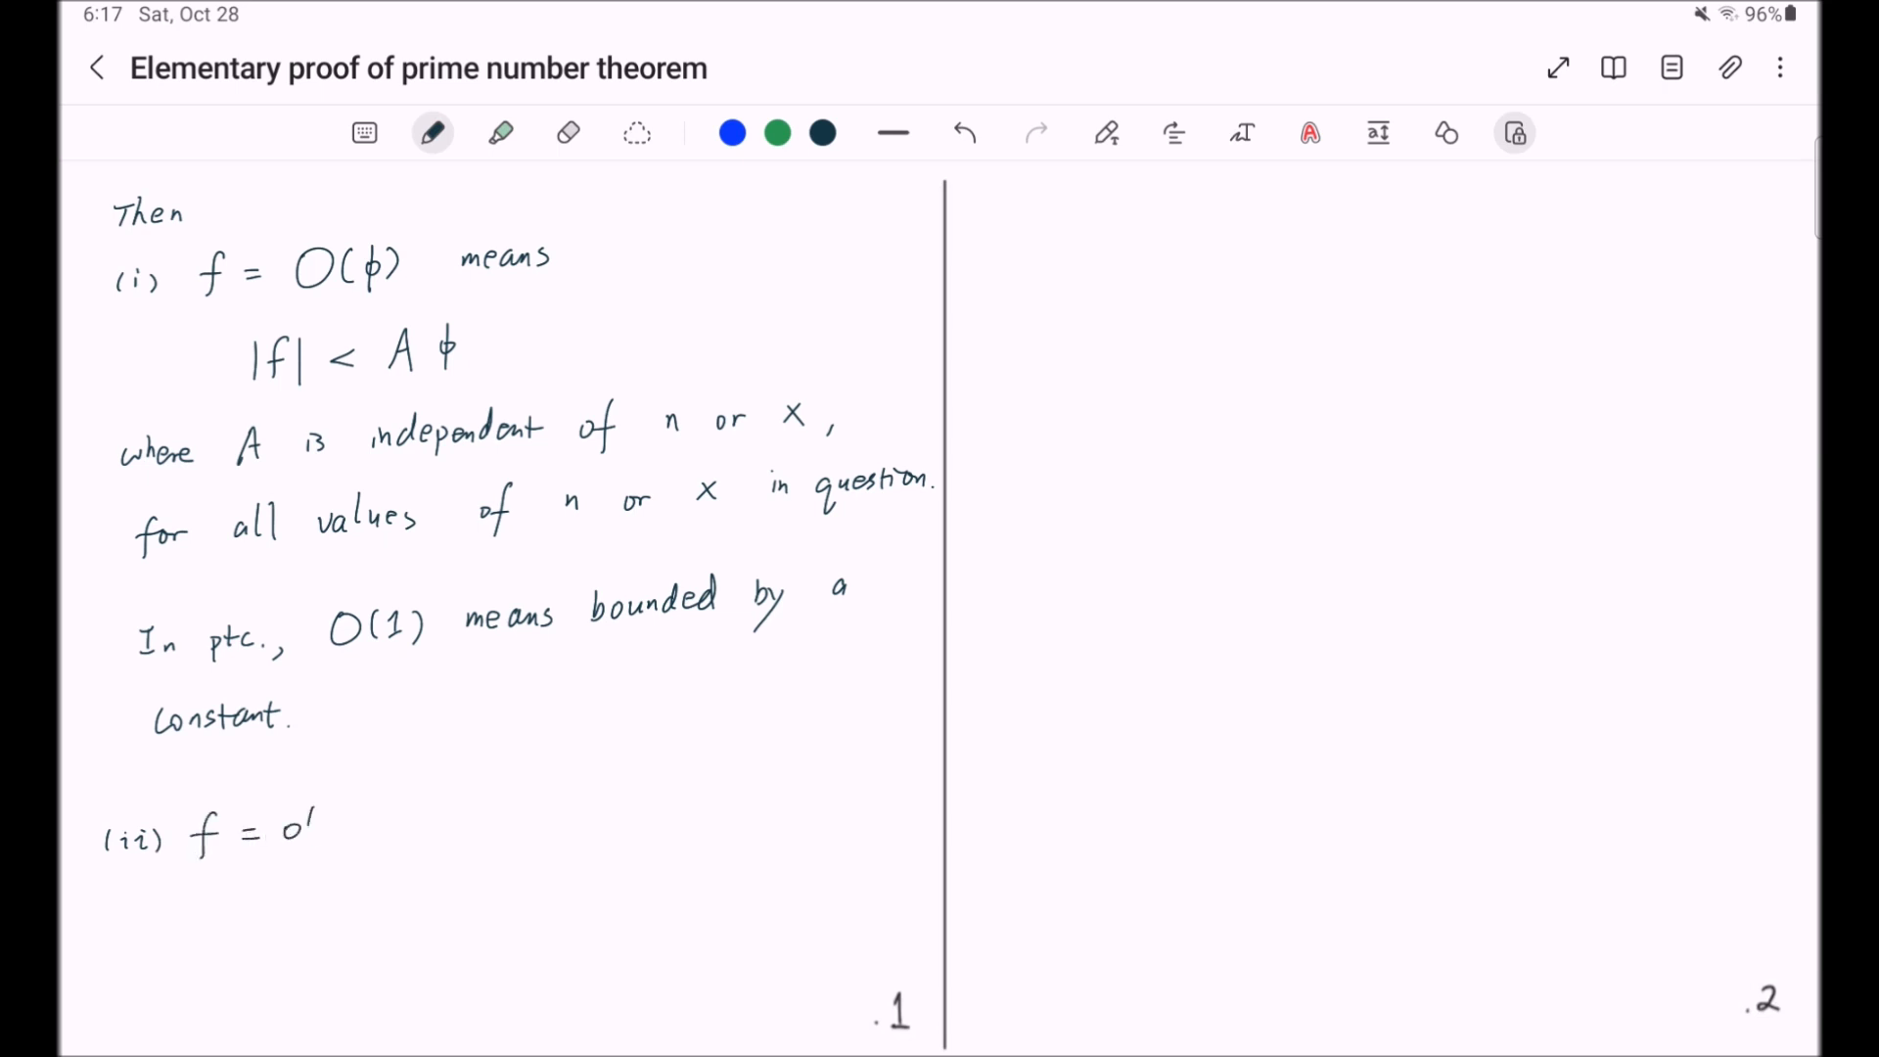
- Handwrite '(ii) f = o(φ) means that f/φ → 0' below the O(1) remark
left_click_drag(299, 826, 372, 826)
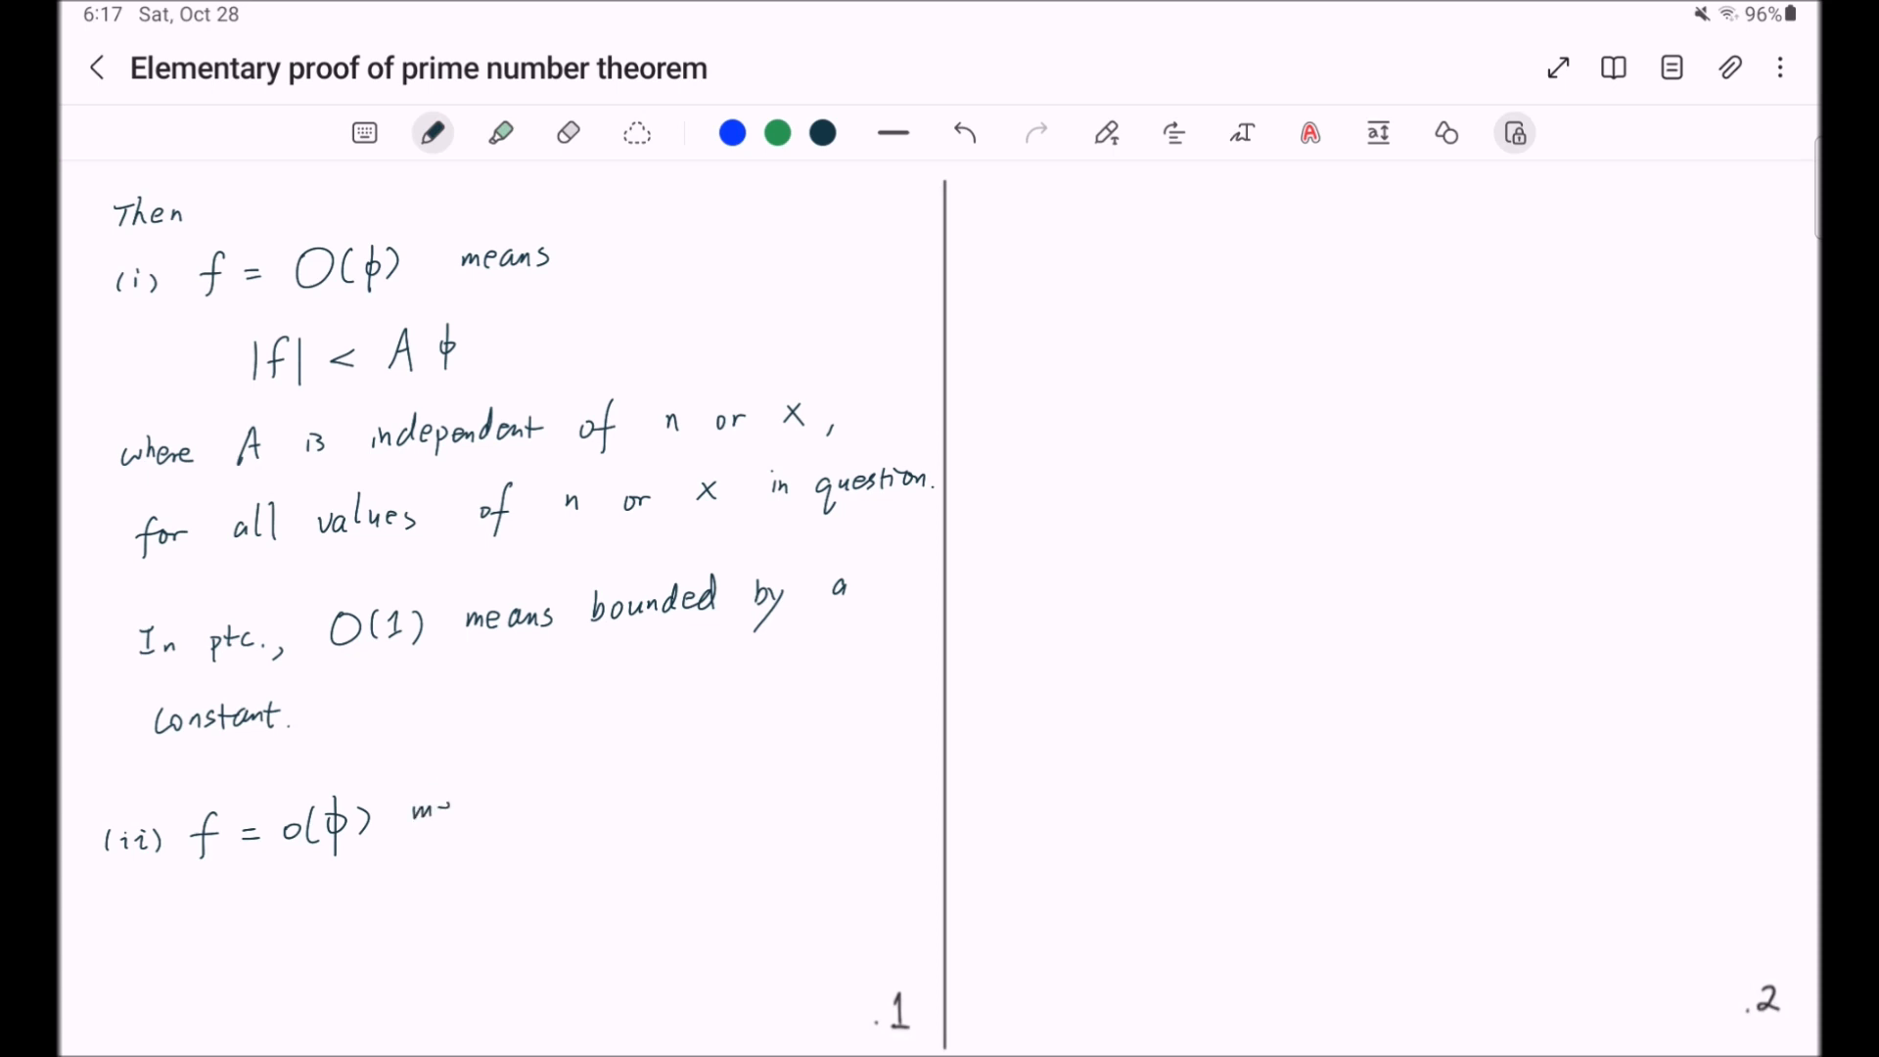
type("means")
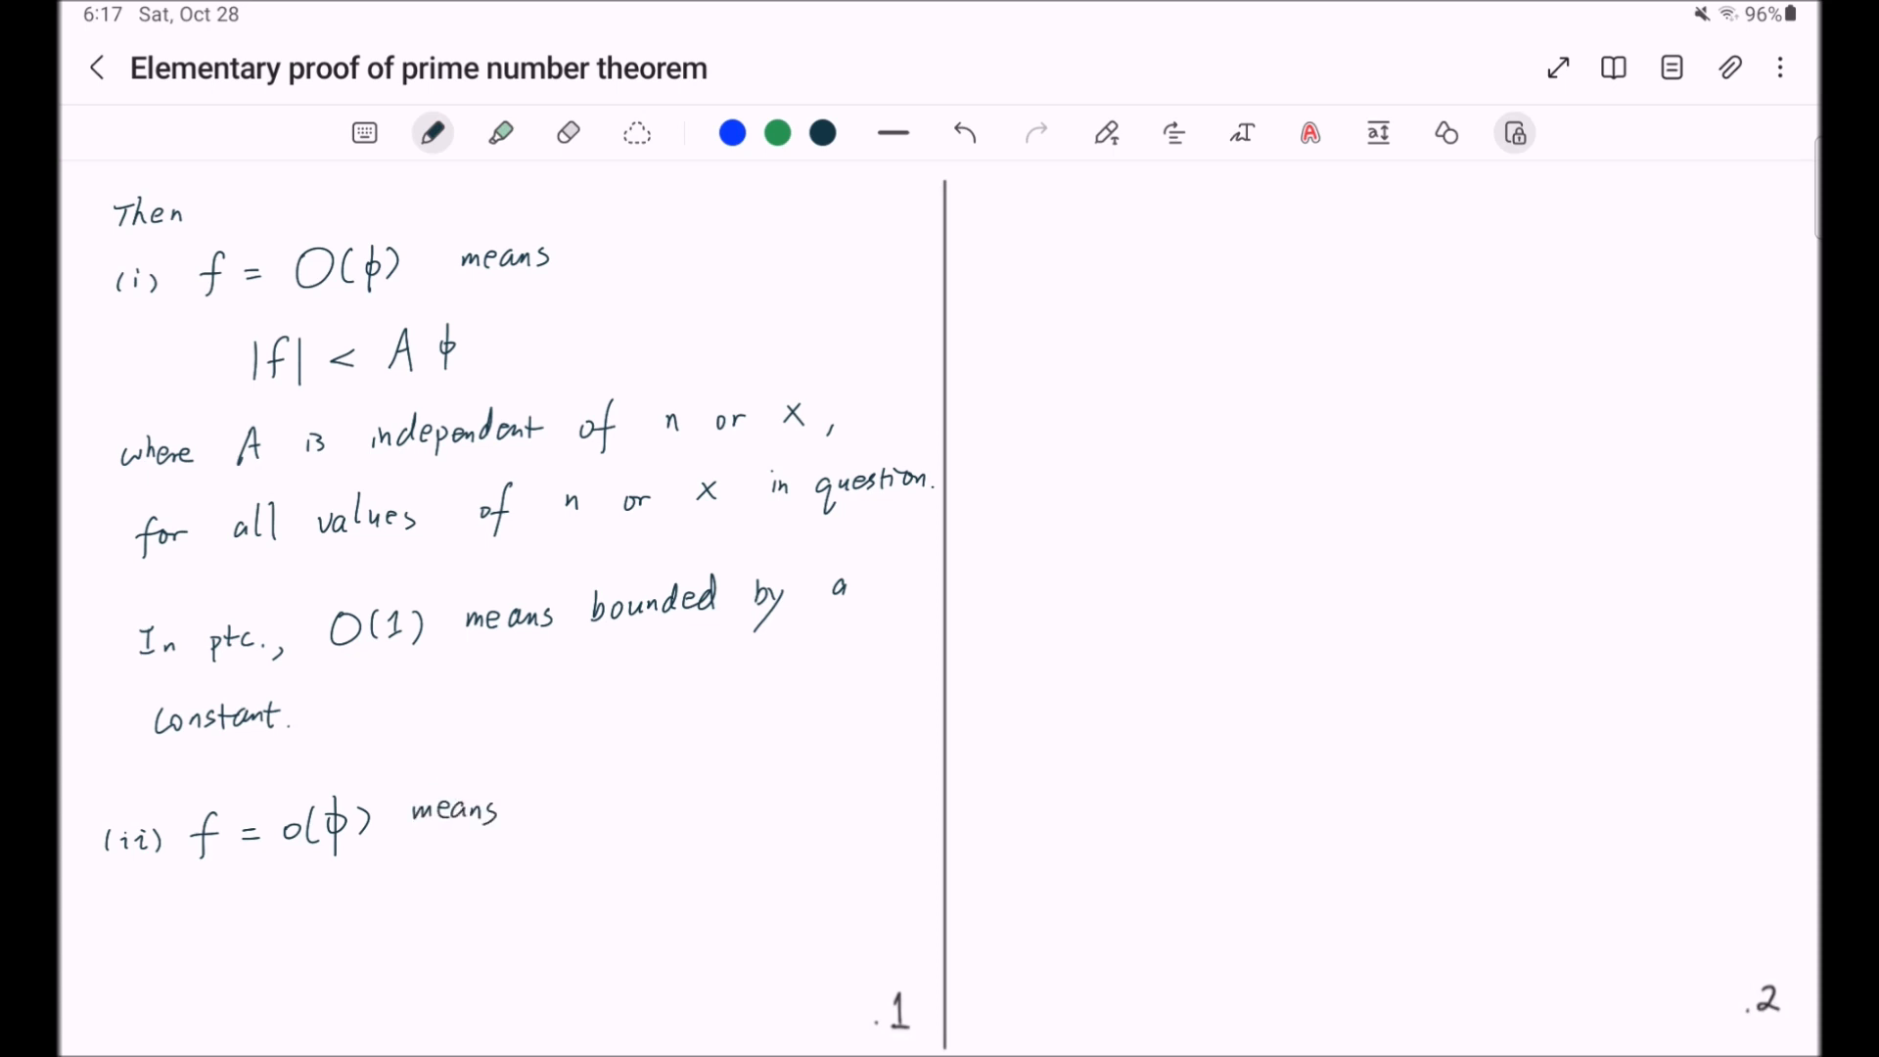
type("tho")
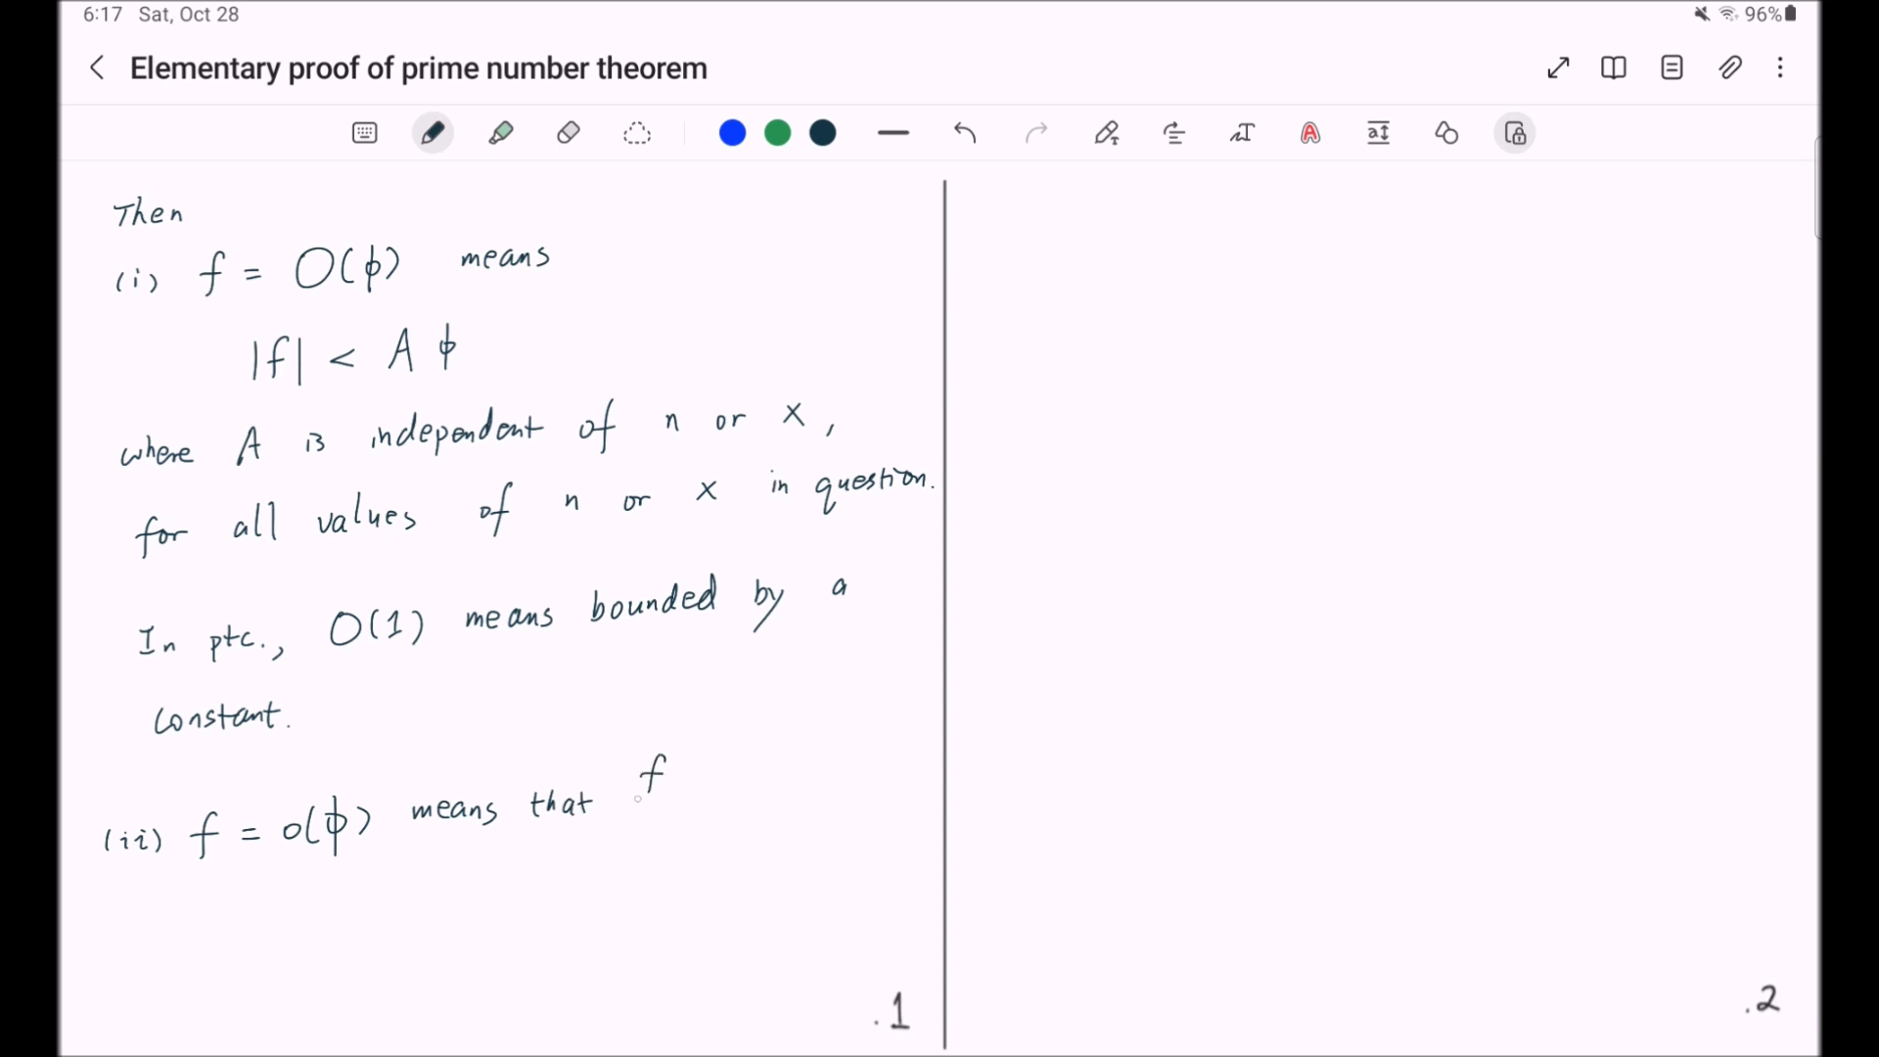
left_click_drag(622, 826, 689, 826)
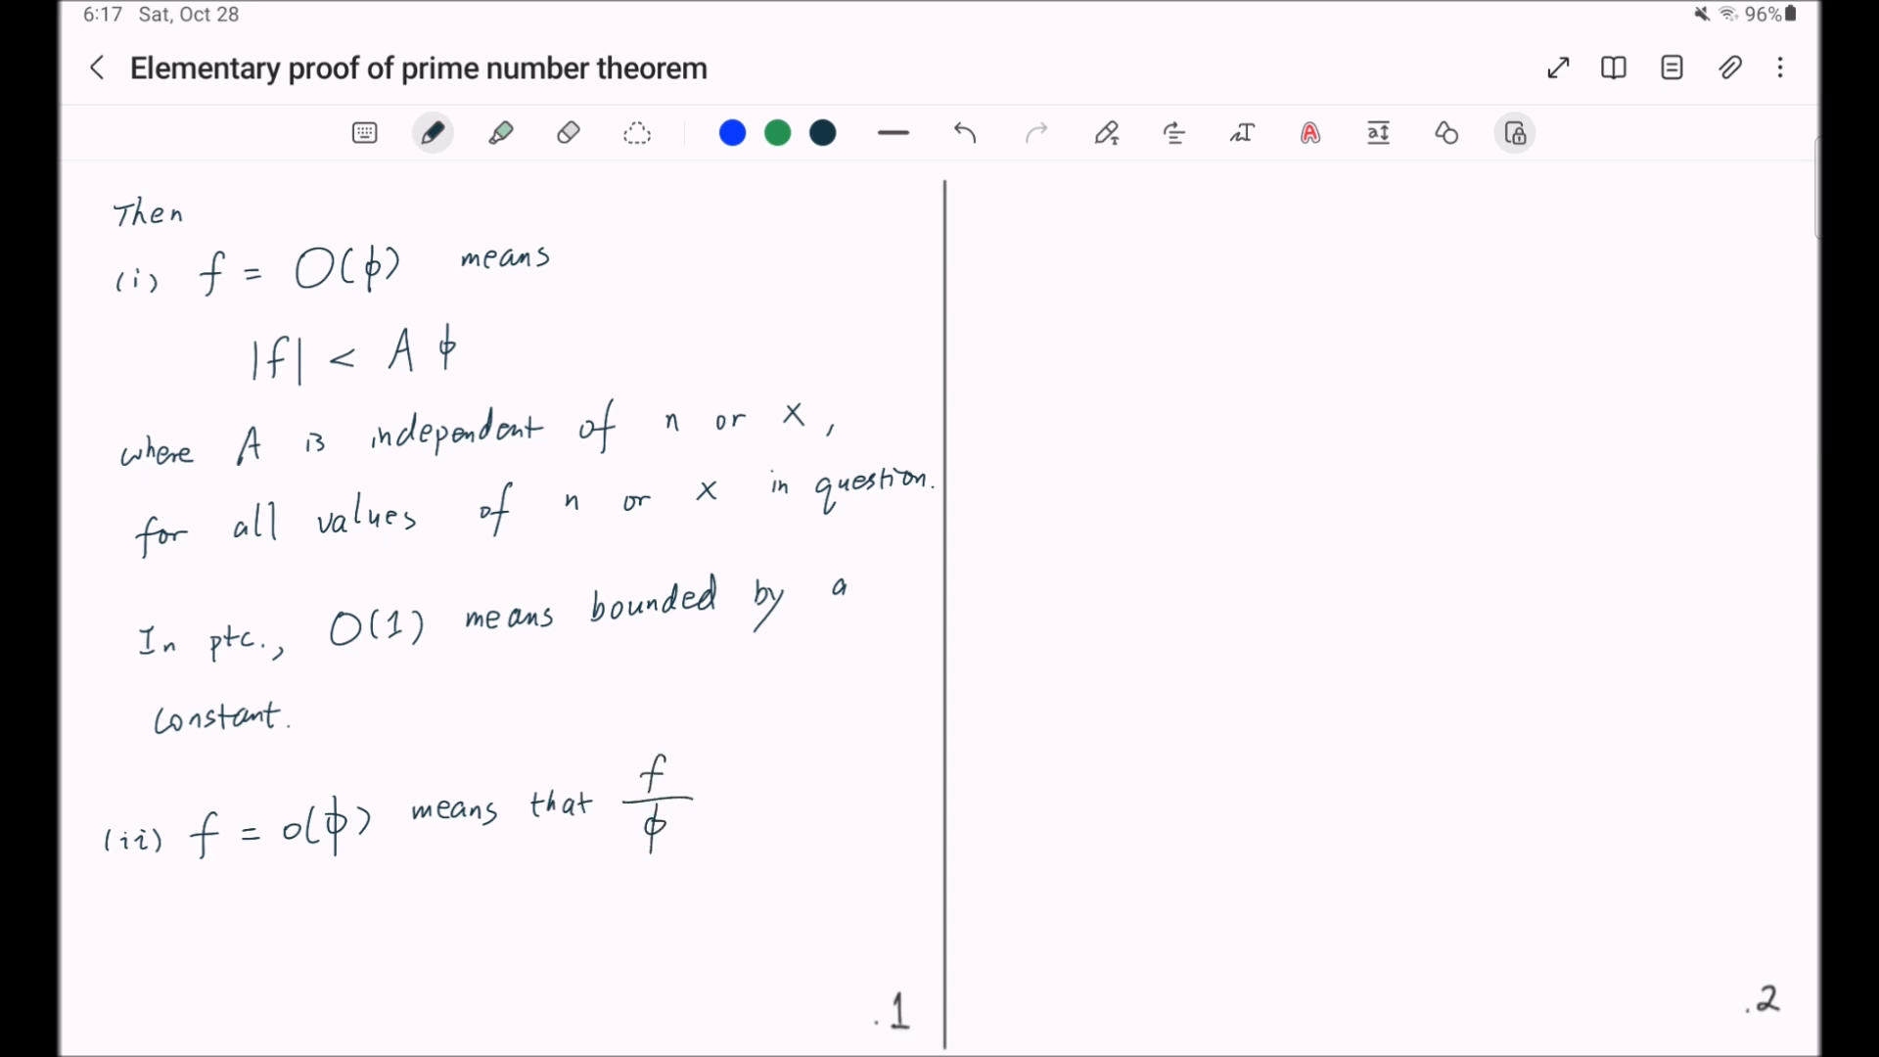
left_click_drag(718, 793, 802, 793)
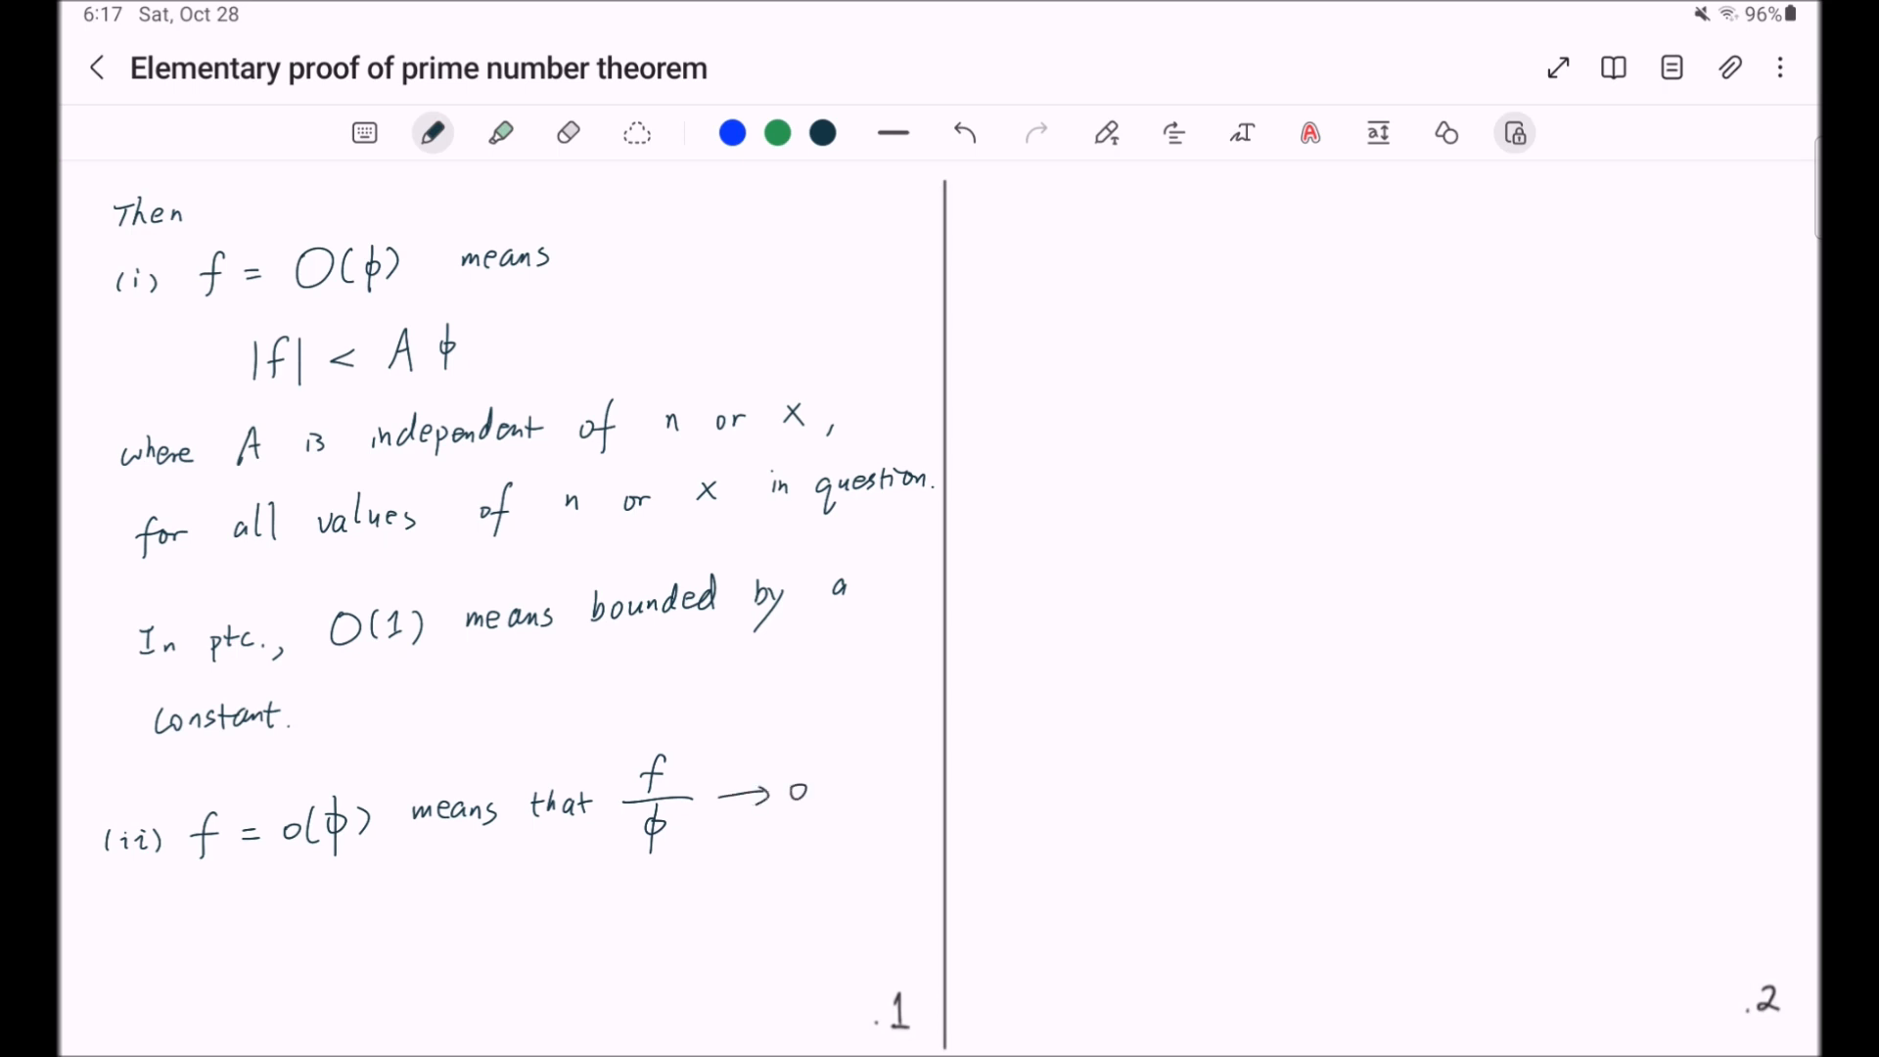
left_click(1309, 131)
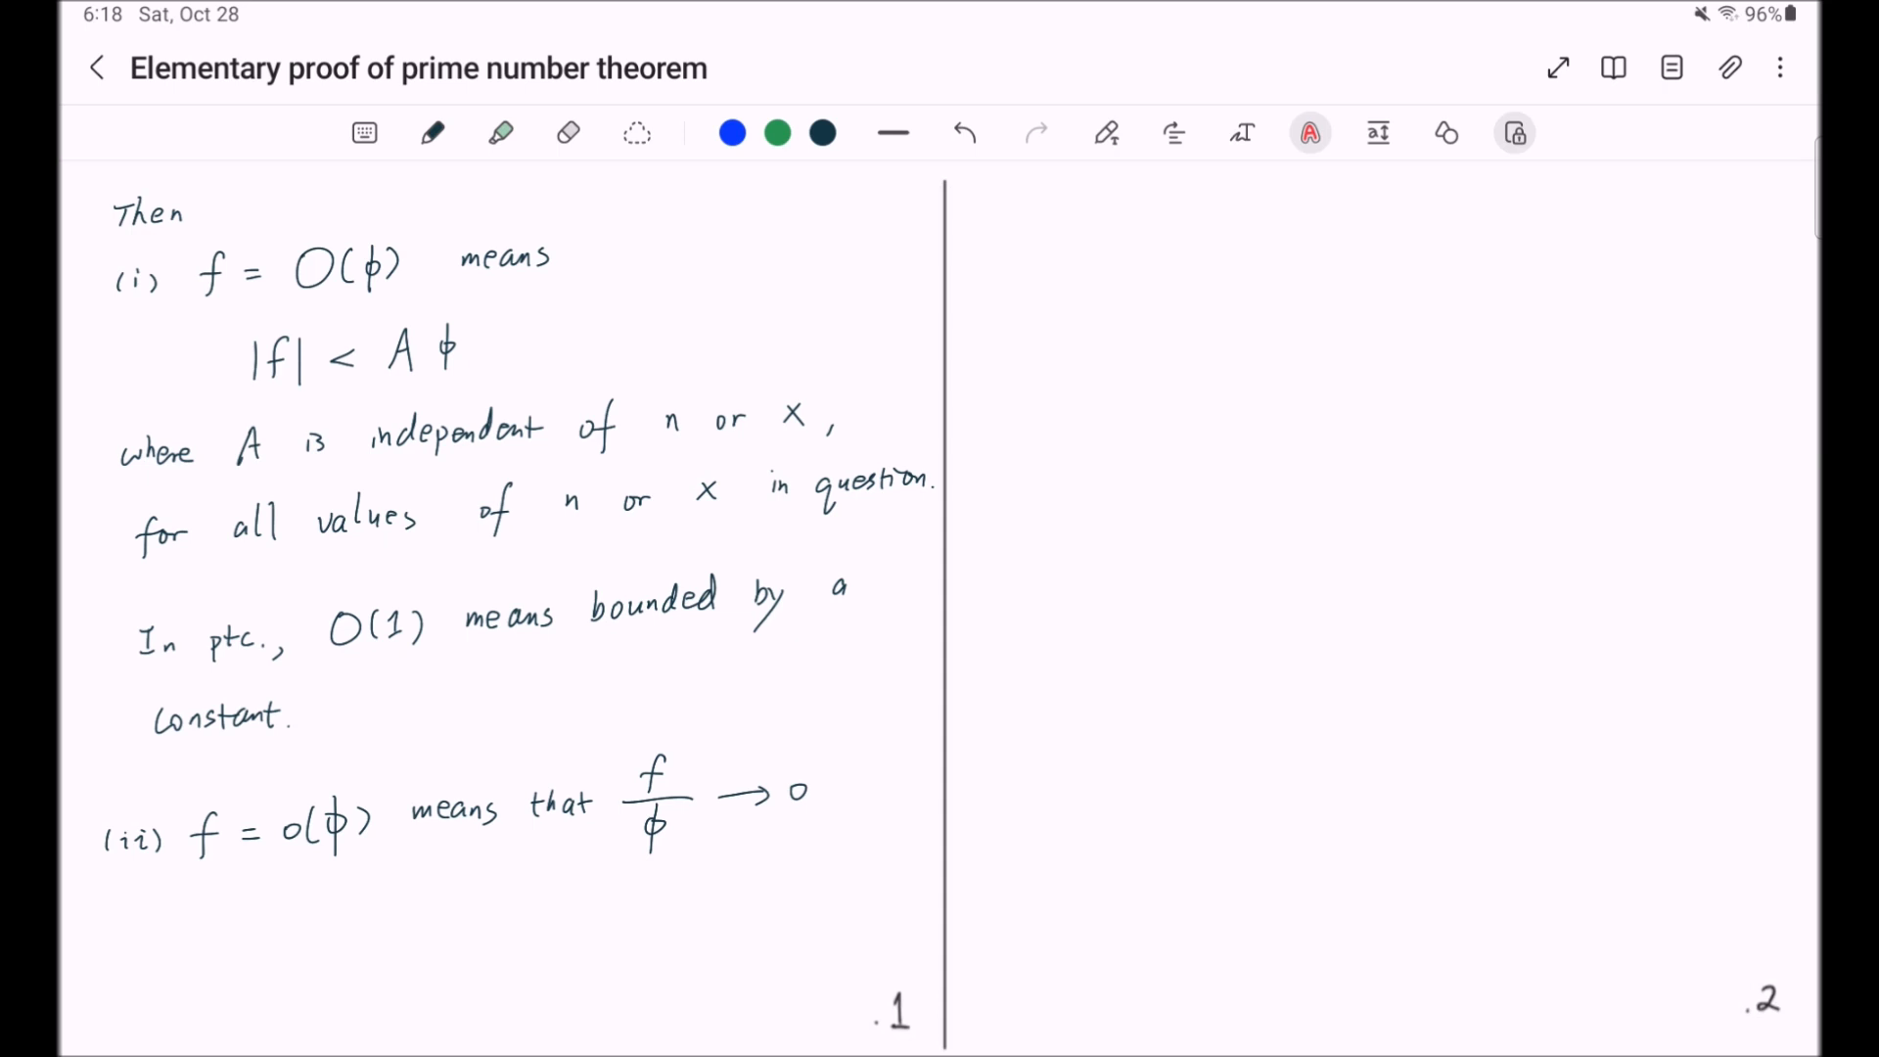
left_click_drag(717, 431, 744, 431)
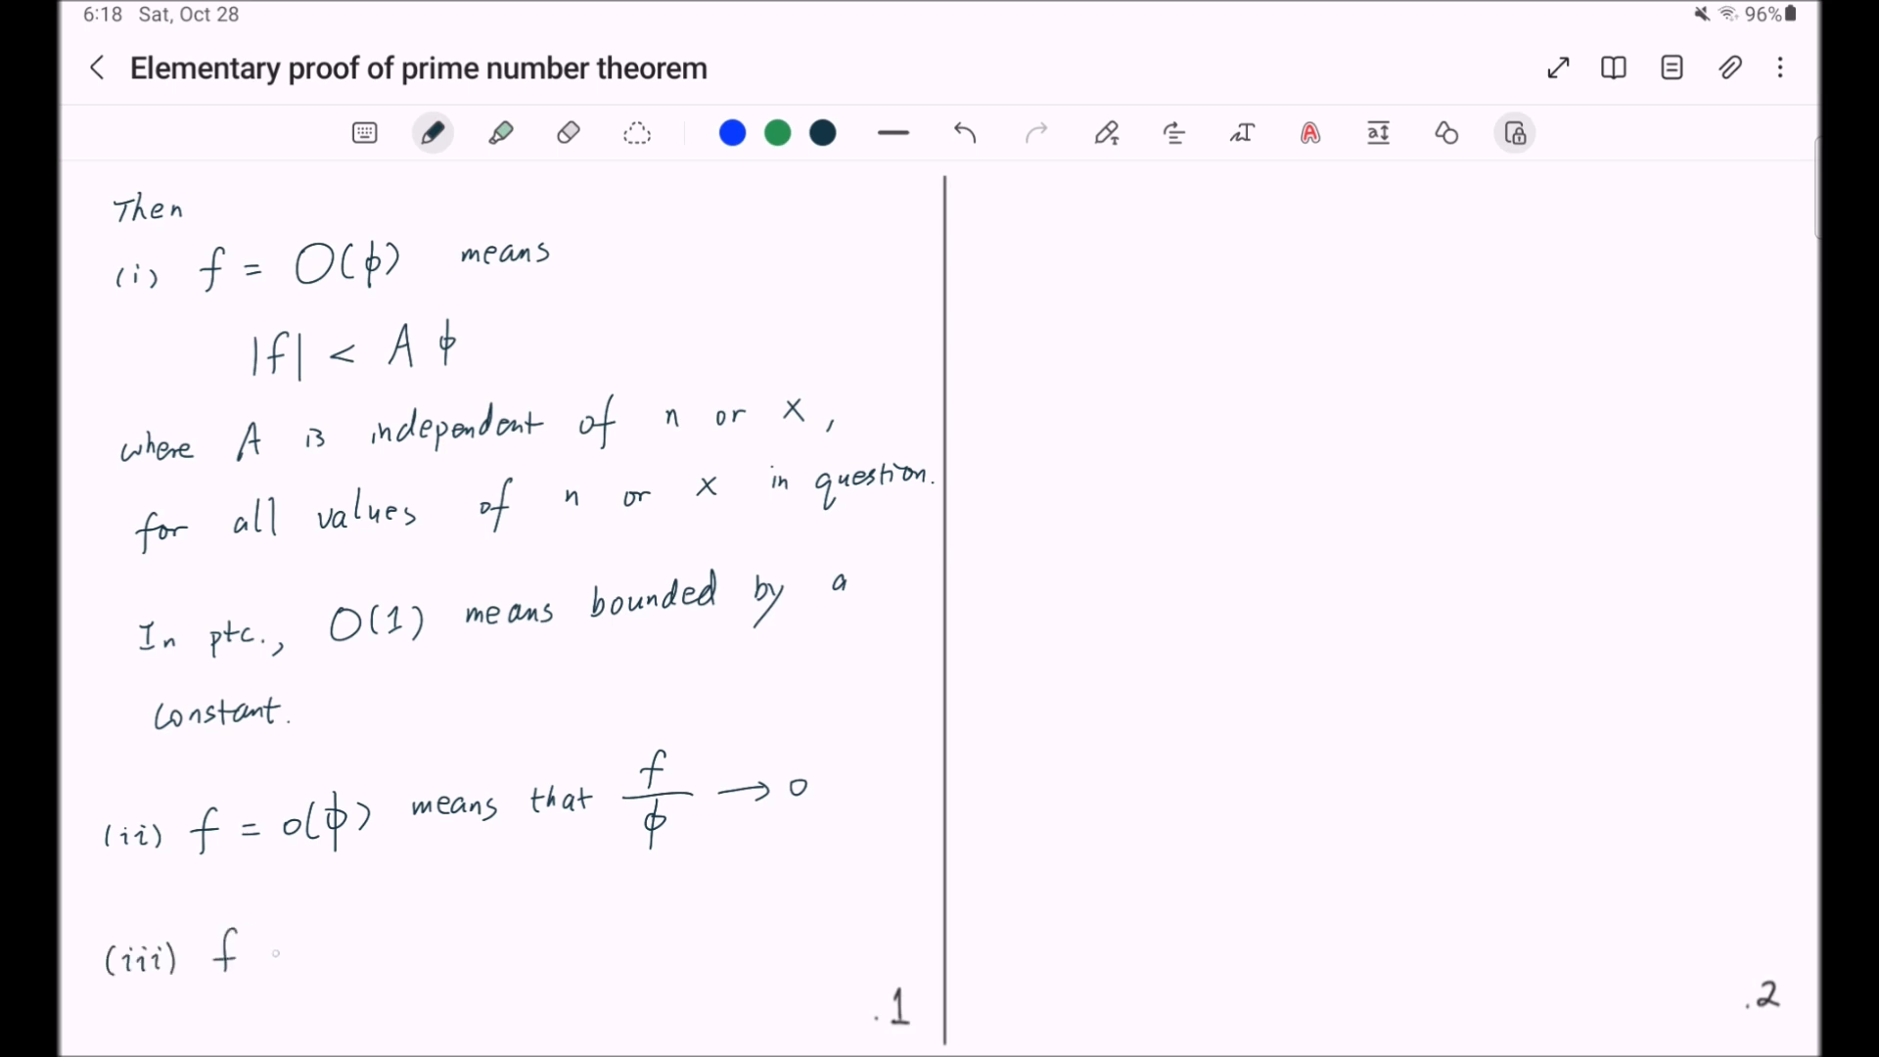
- Handwrite '(iii) f ~ φ means that f/φ → 1' and begin 'As' on the facing page
left_click_drag(276, 953, 335, 947)
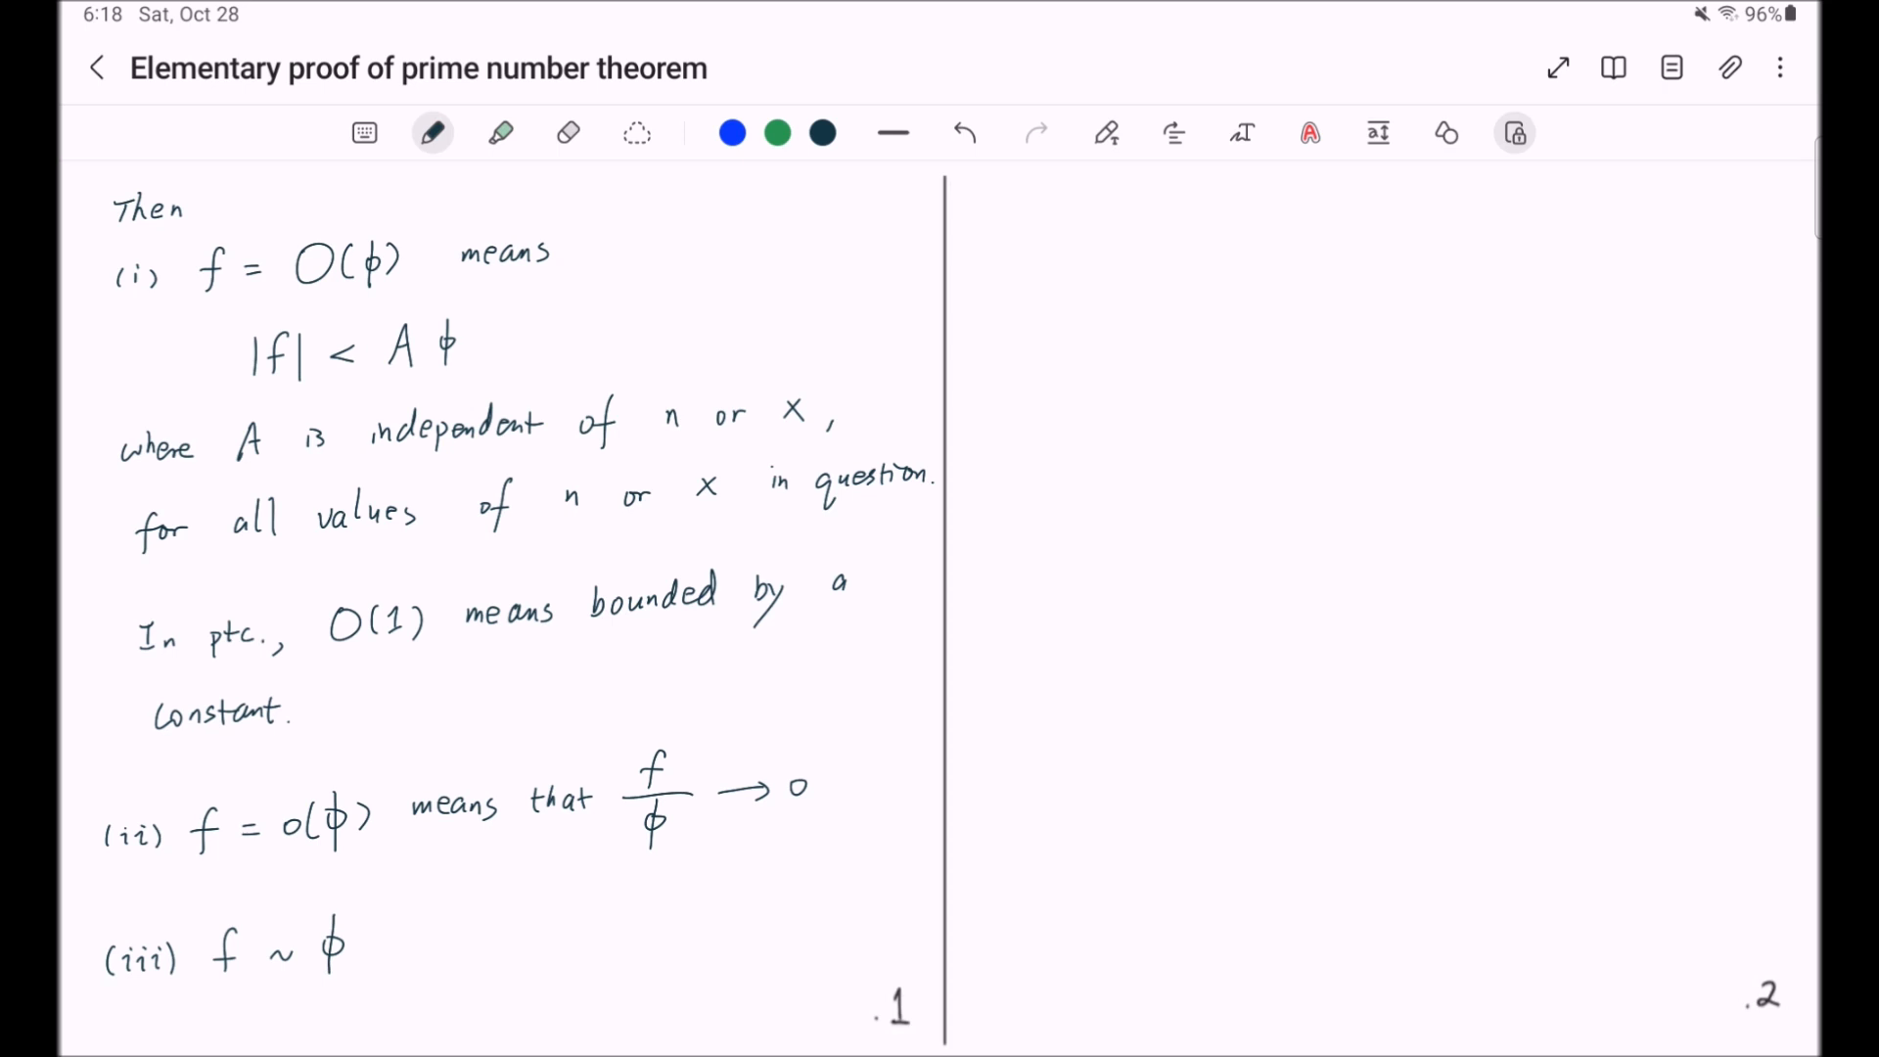
left_click(1310, 131)
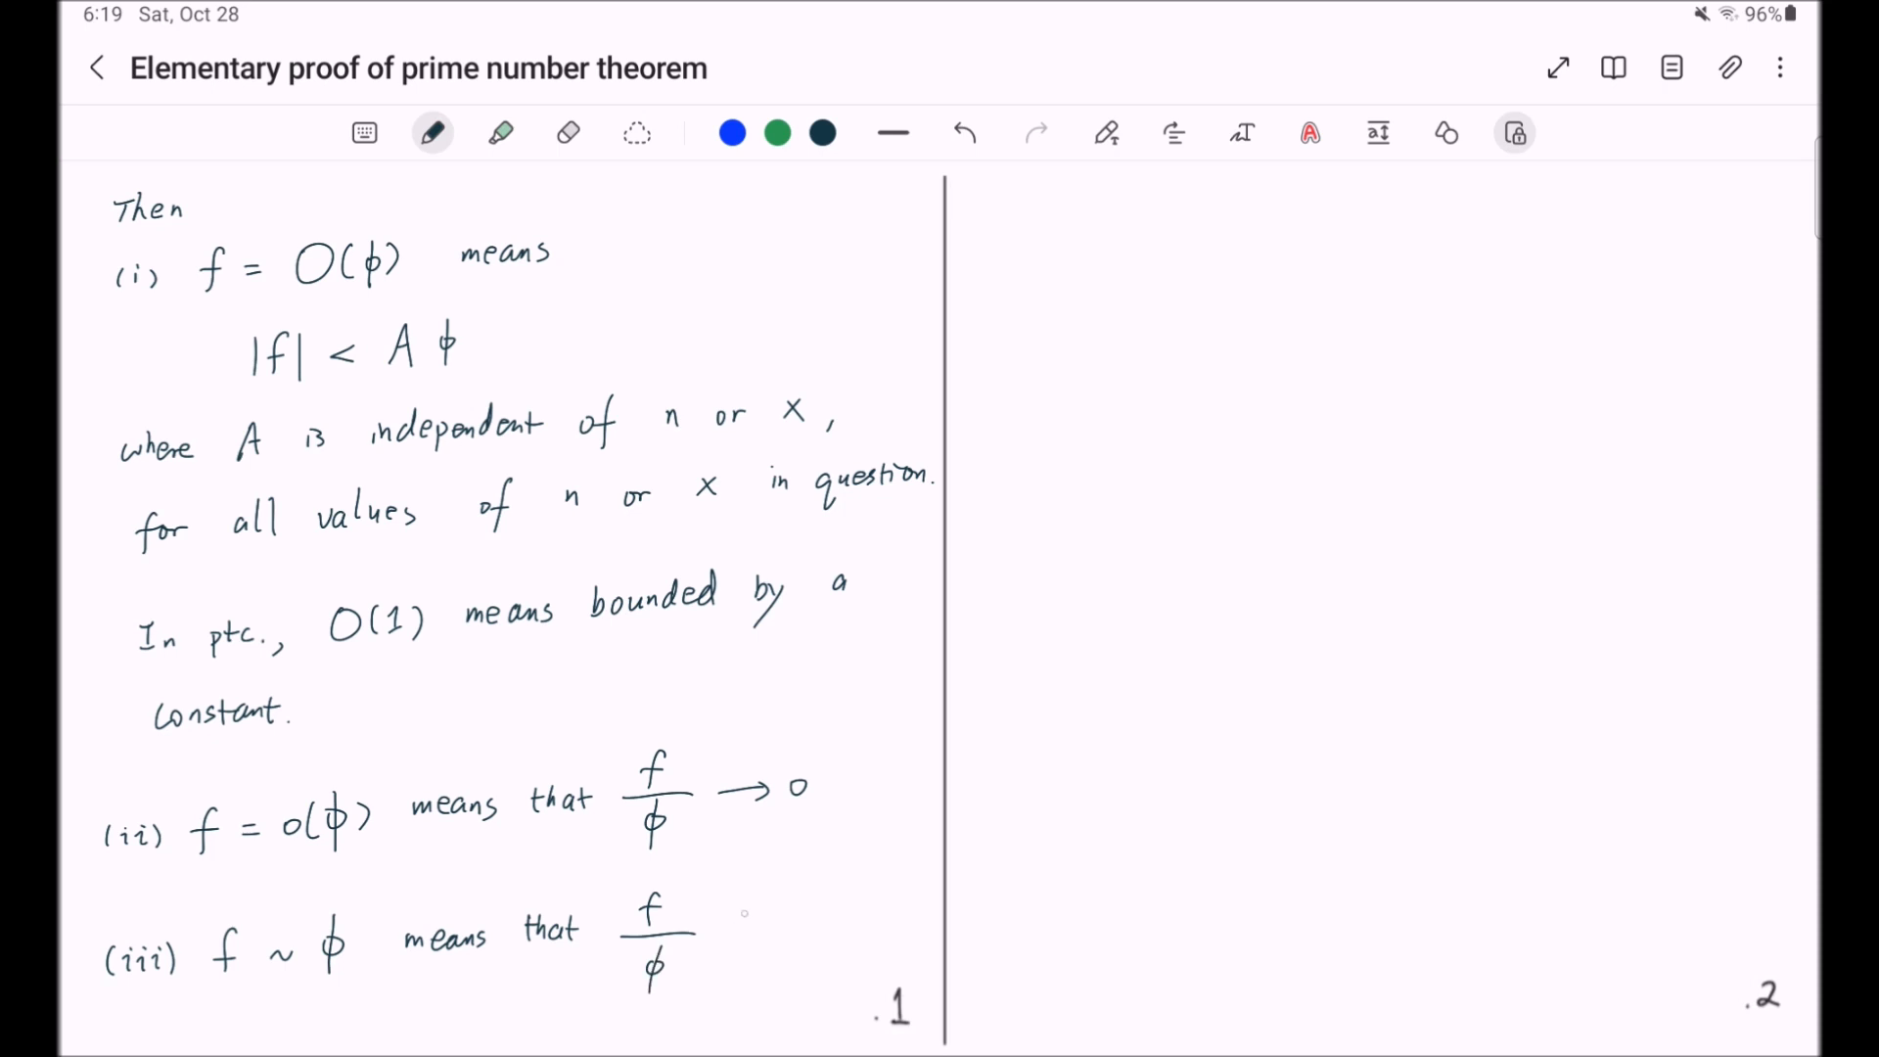
left_click_drag(719, 928, 826, 928)
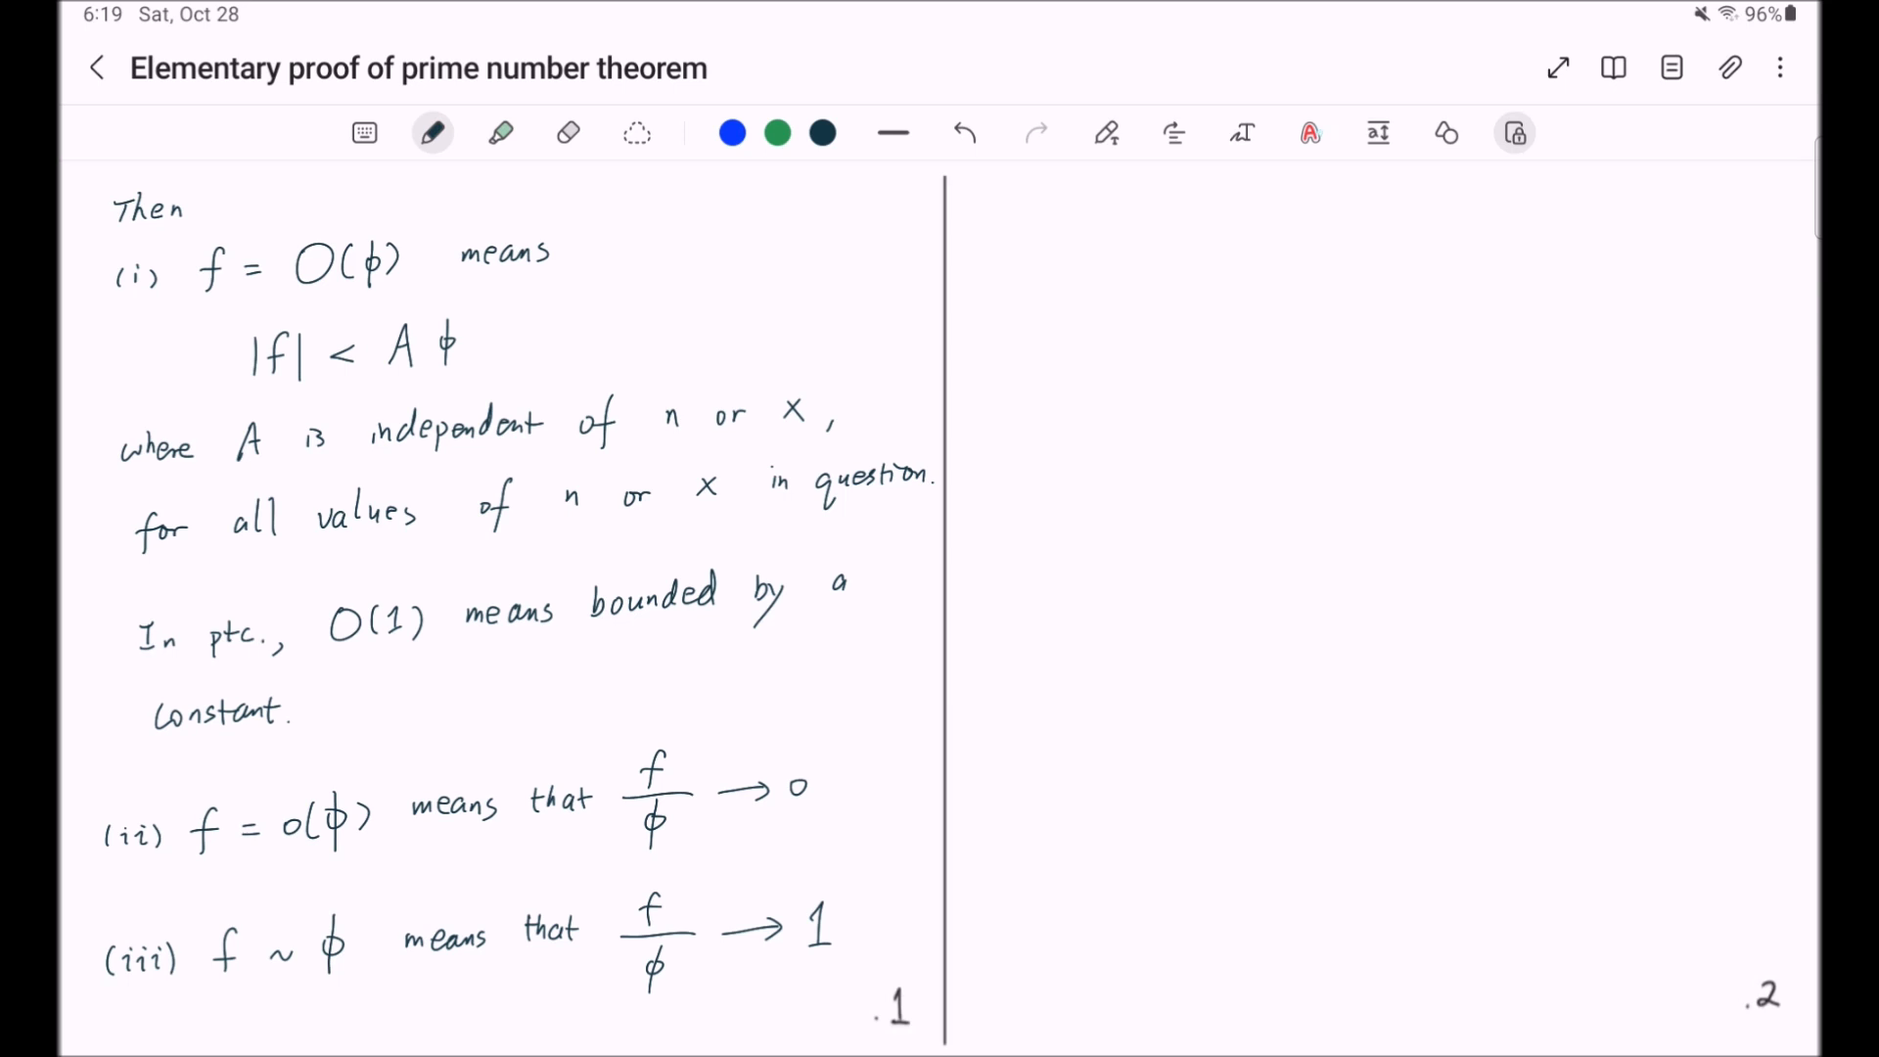
left_click(1310, 134)
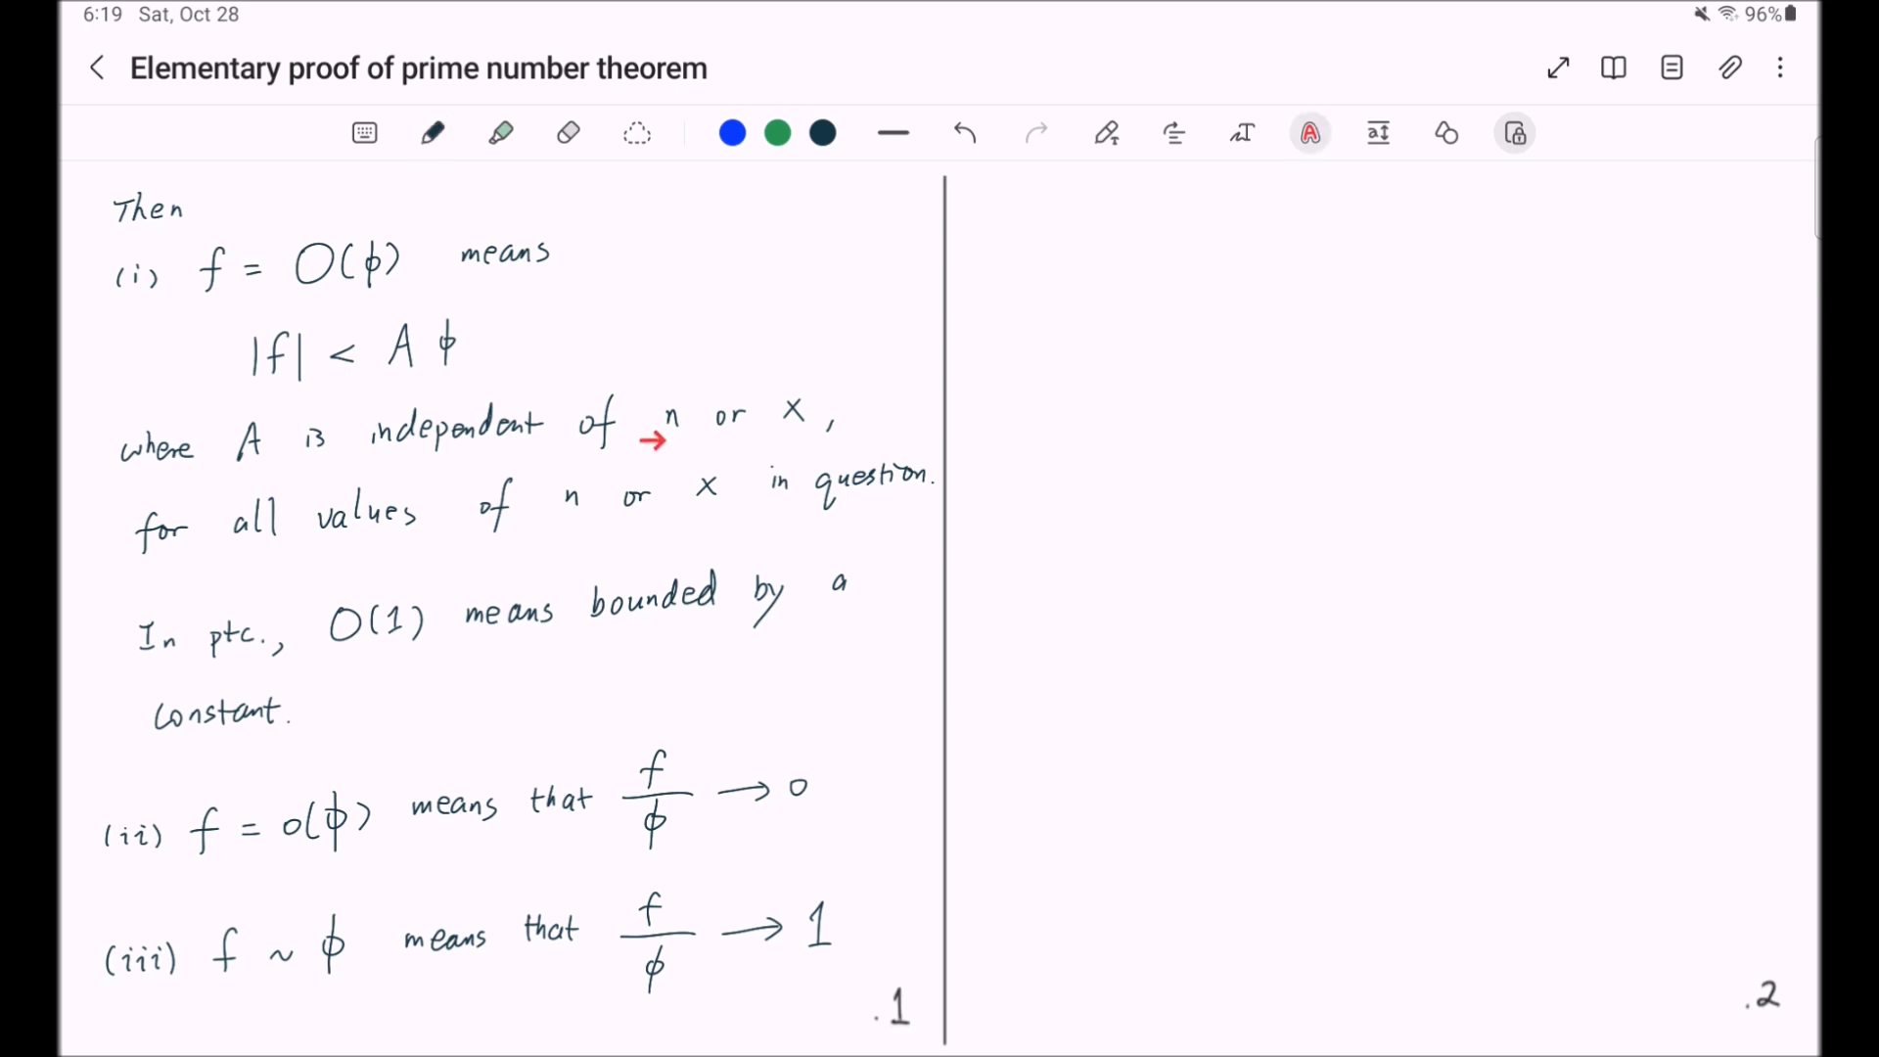
left_click_drag(654, 440, 774, 400)
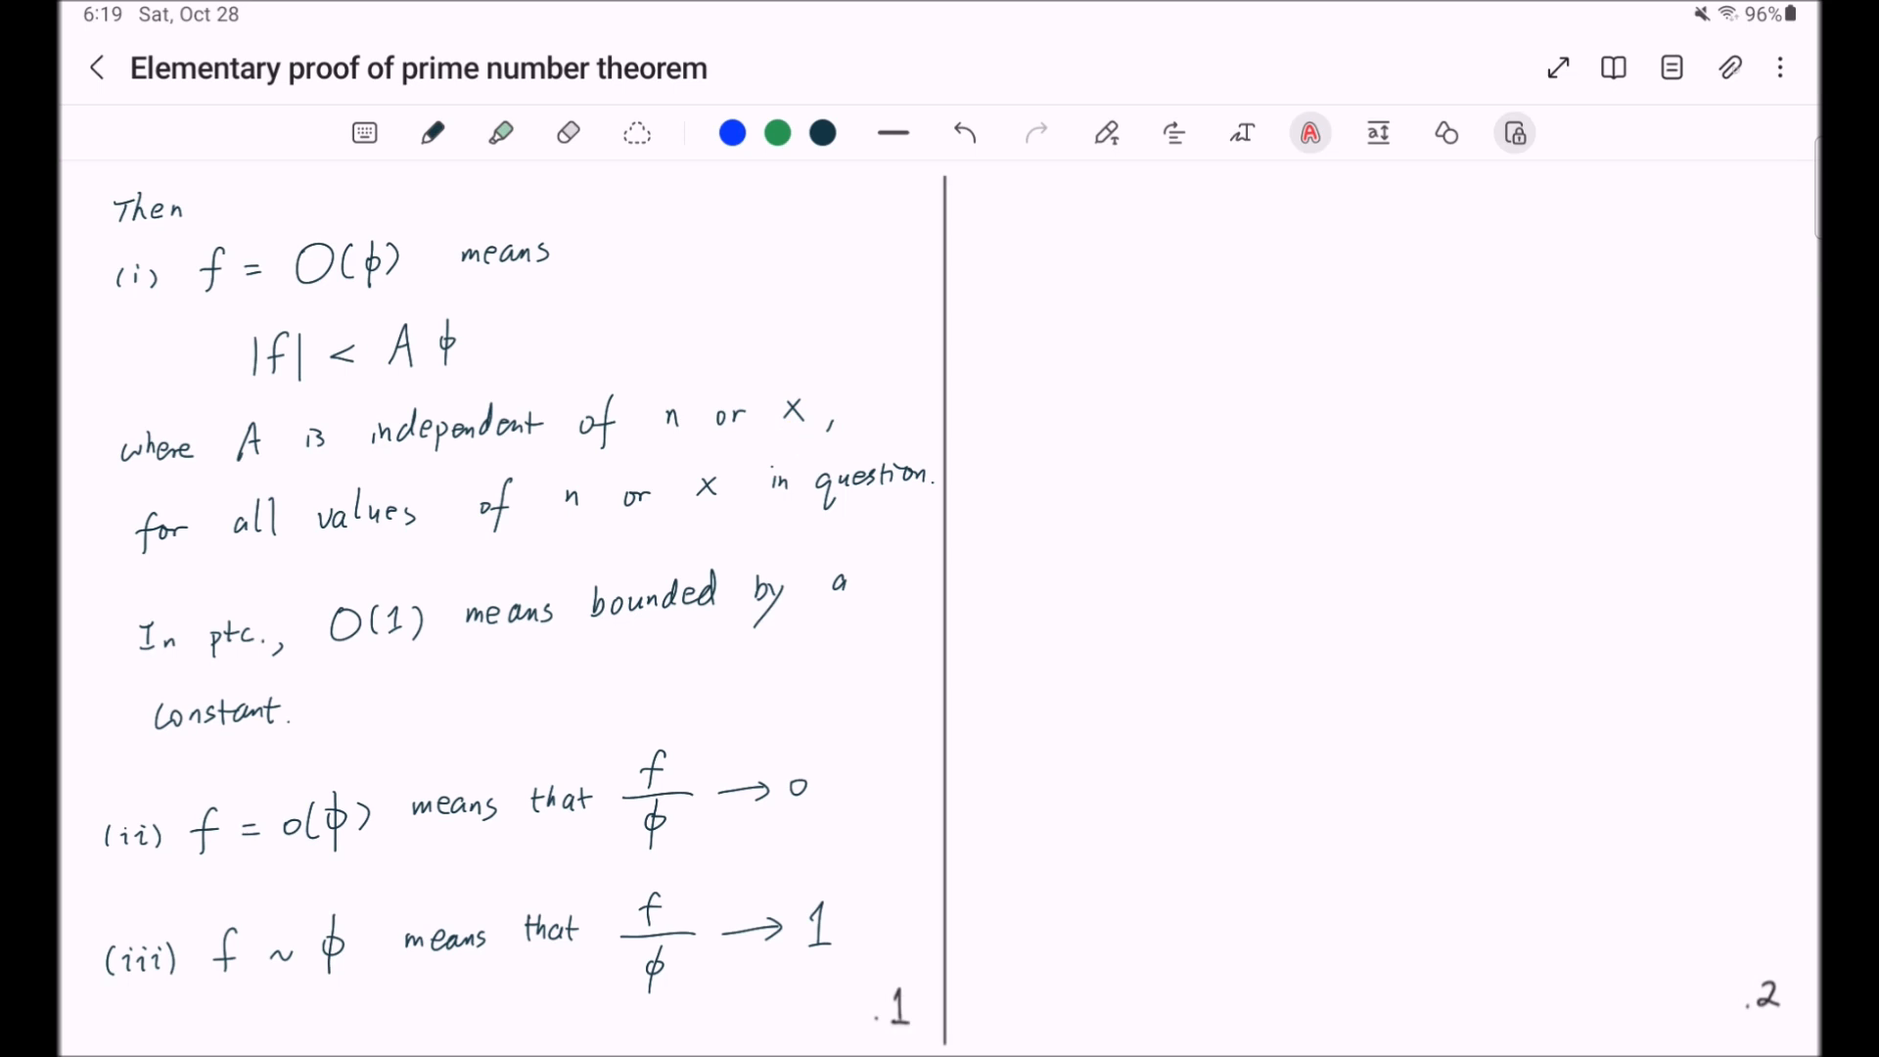
left_click(431, 131)
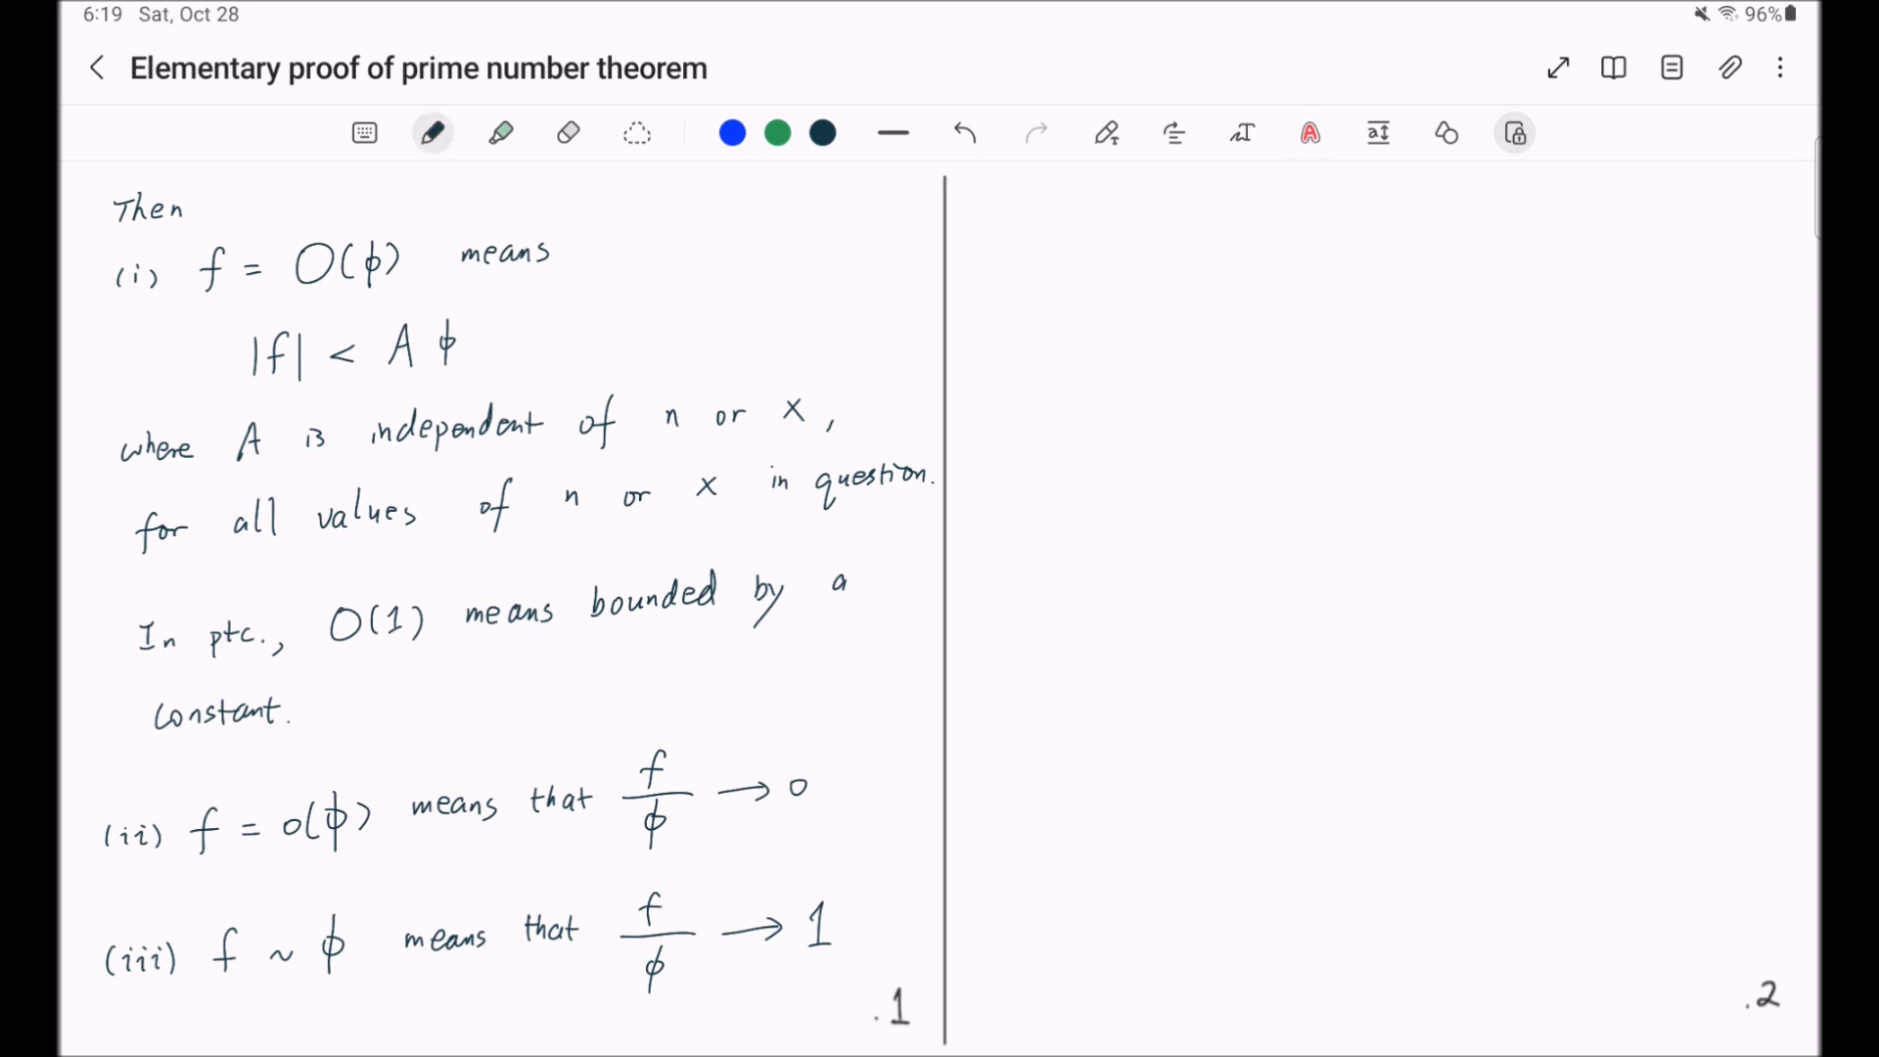
type("As examples,")
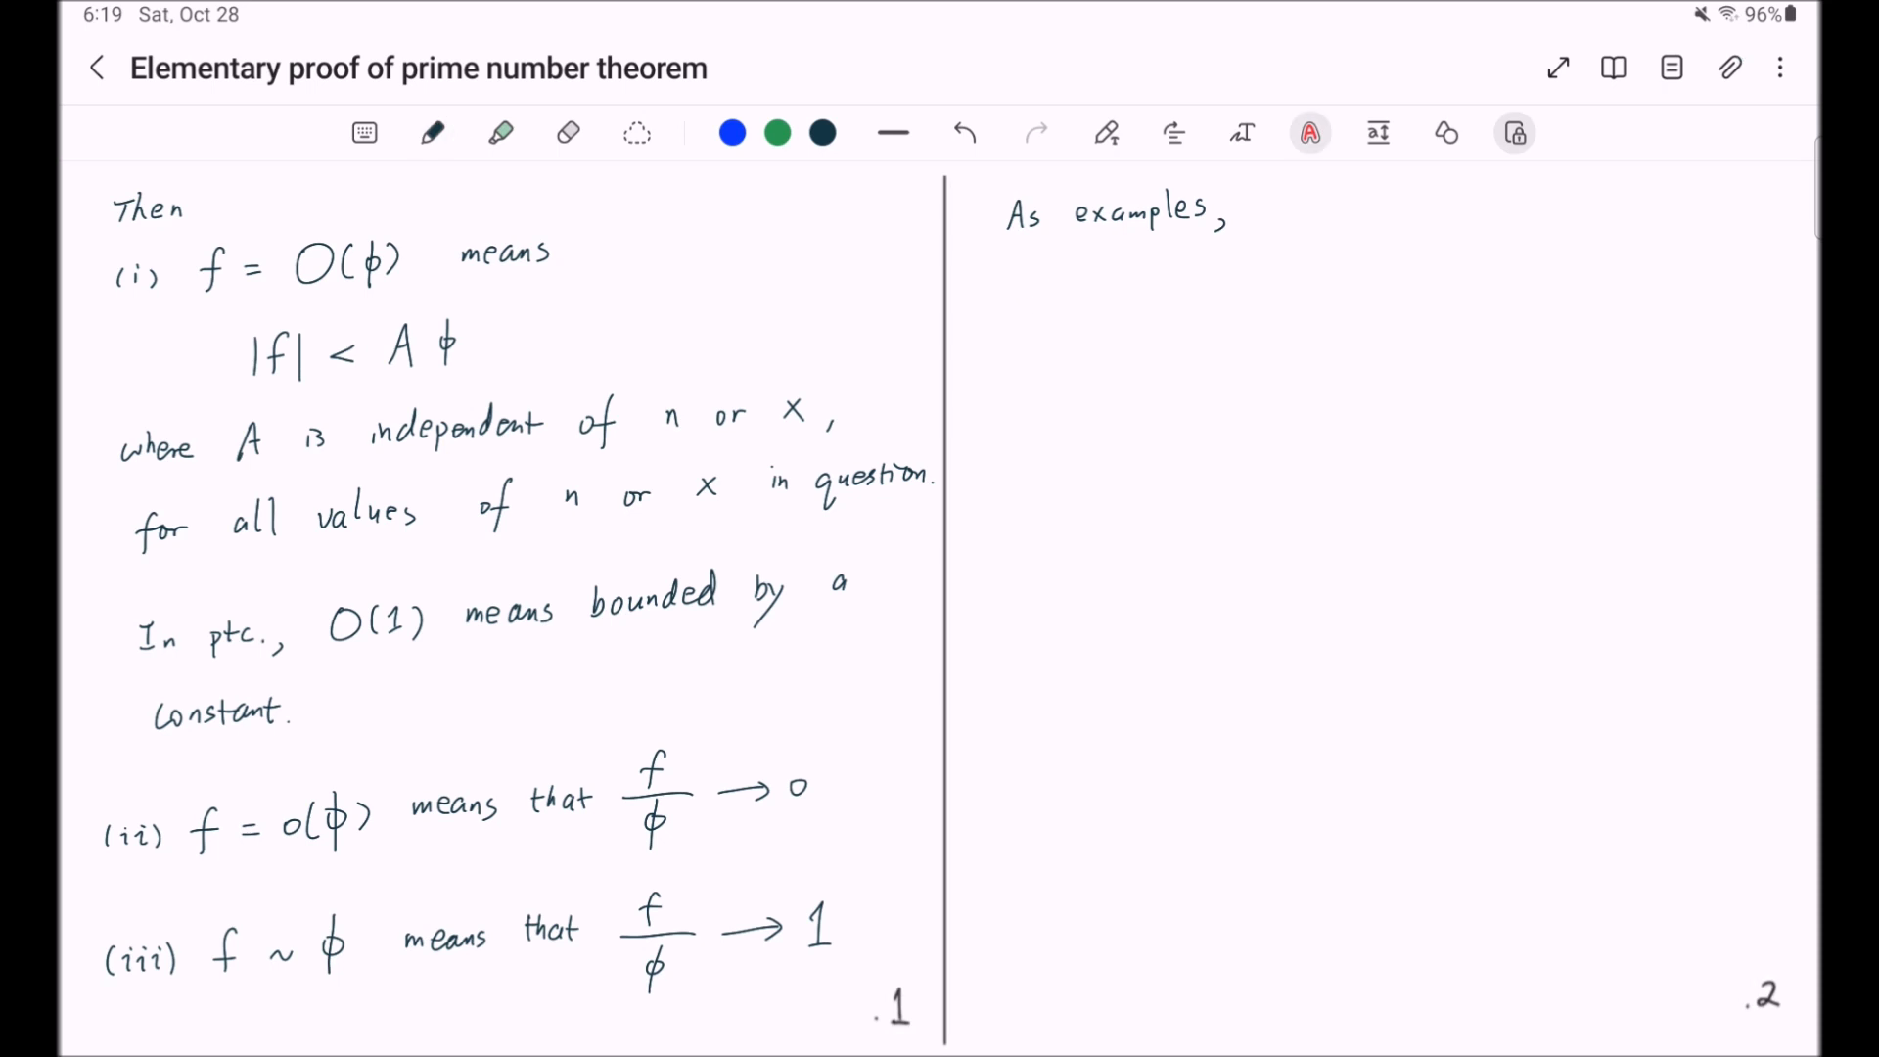
- Handwrite 'As examples,' with 10x = O(x), sin(x), x = o(x²) and x+1 ~ x as x → +∞
left_click(432, 132)
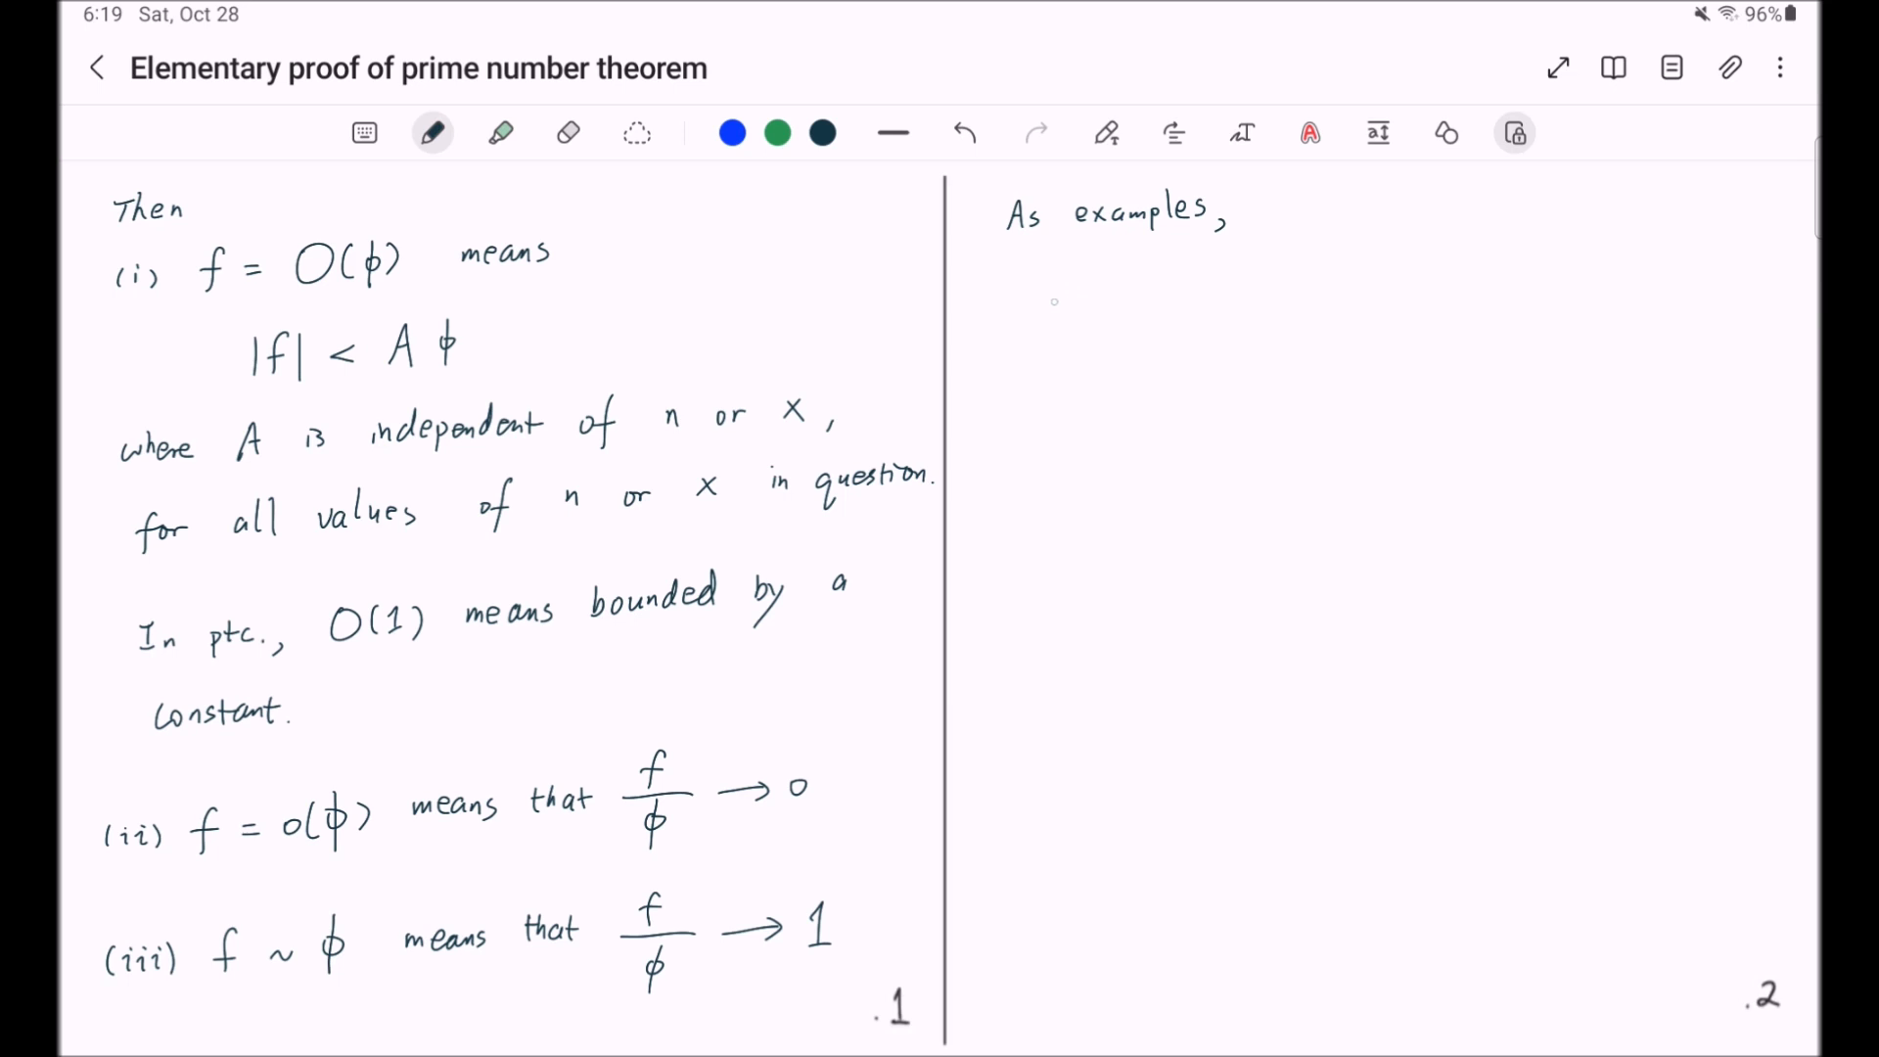
left_click_drag(1049, 309, 1108, 309)
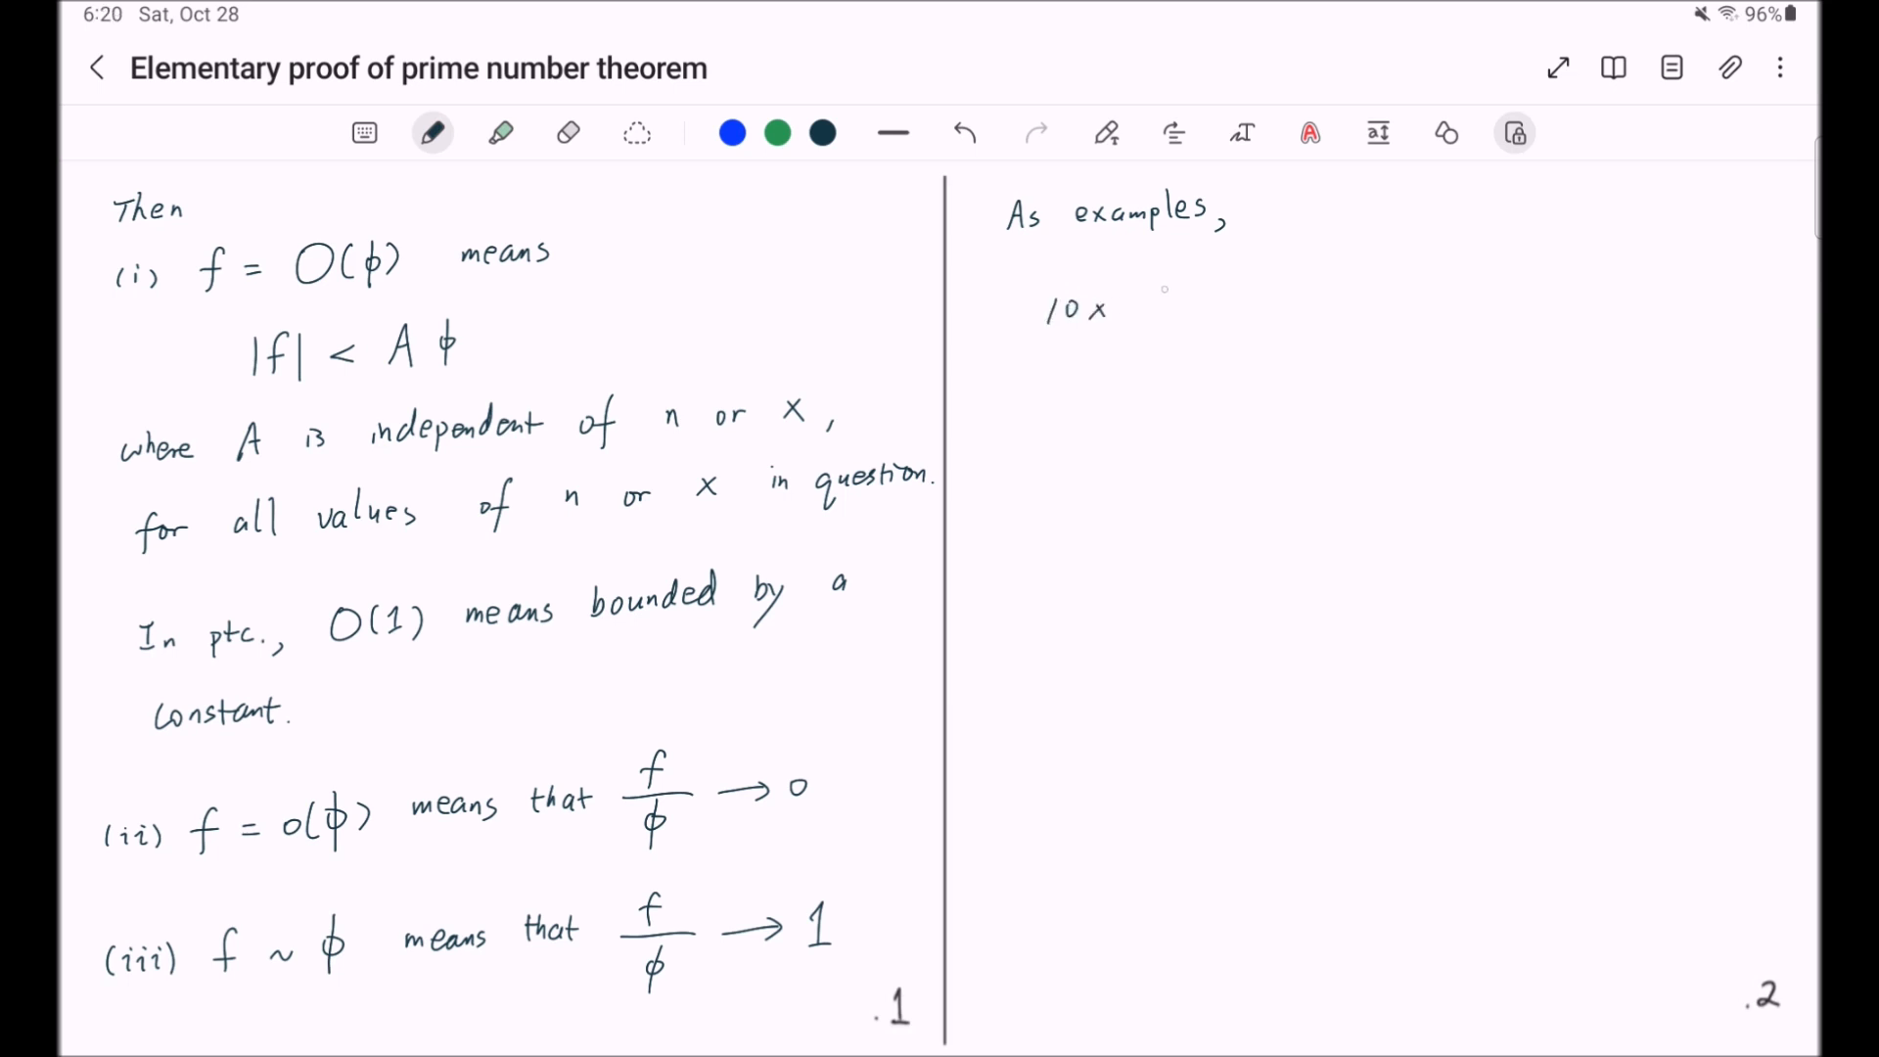
type("= O")
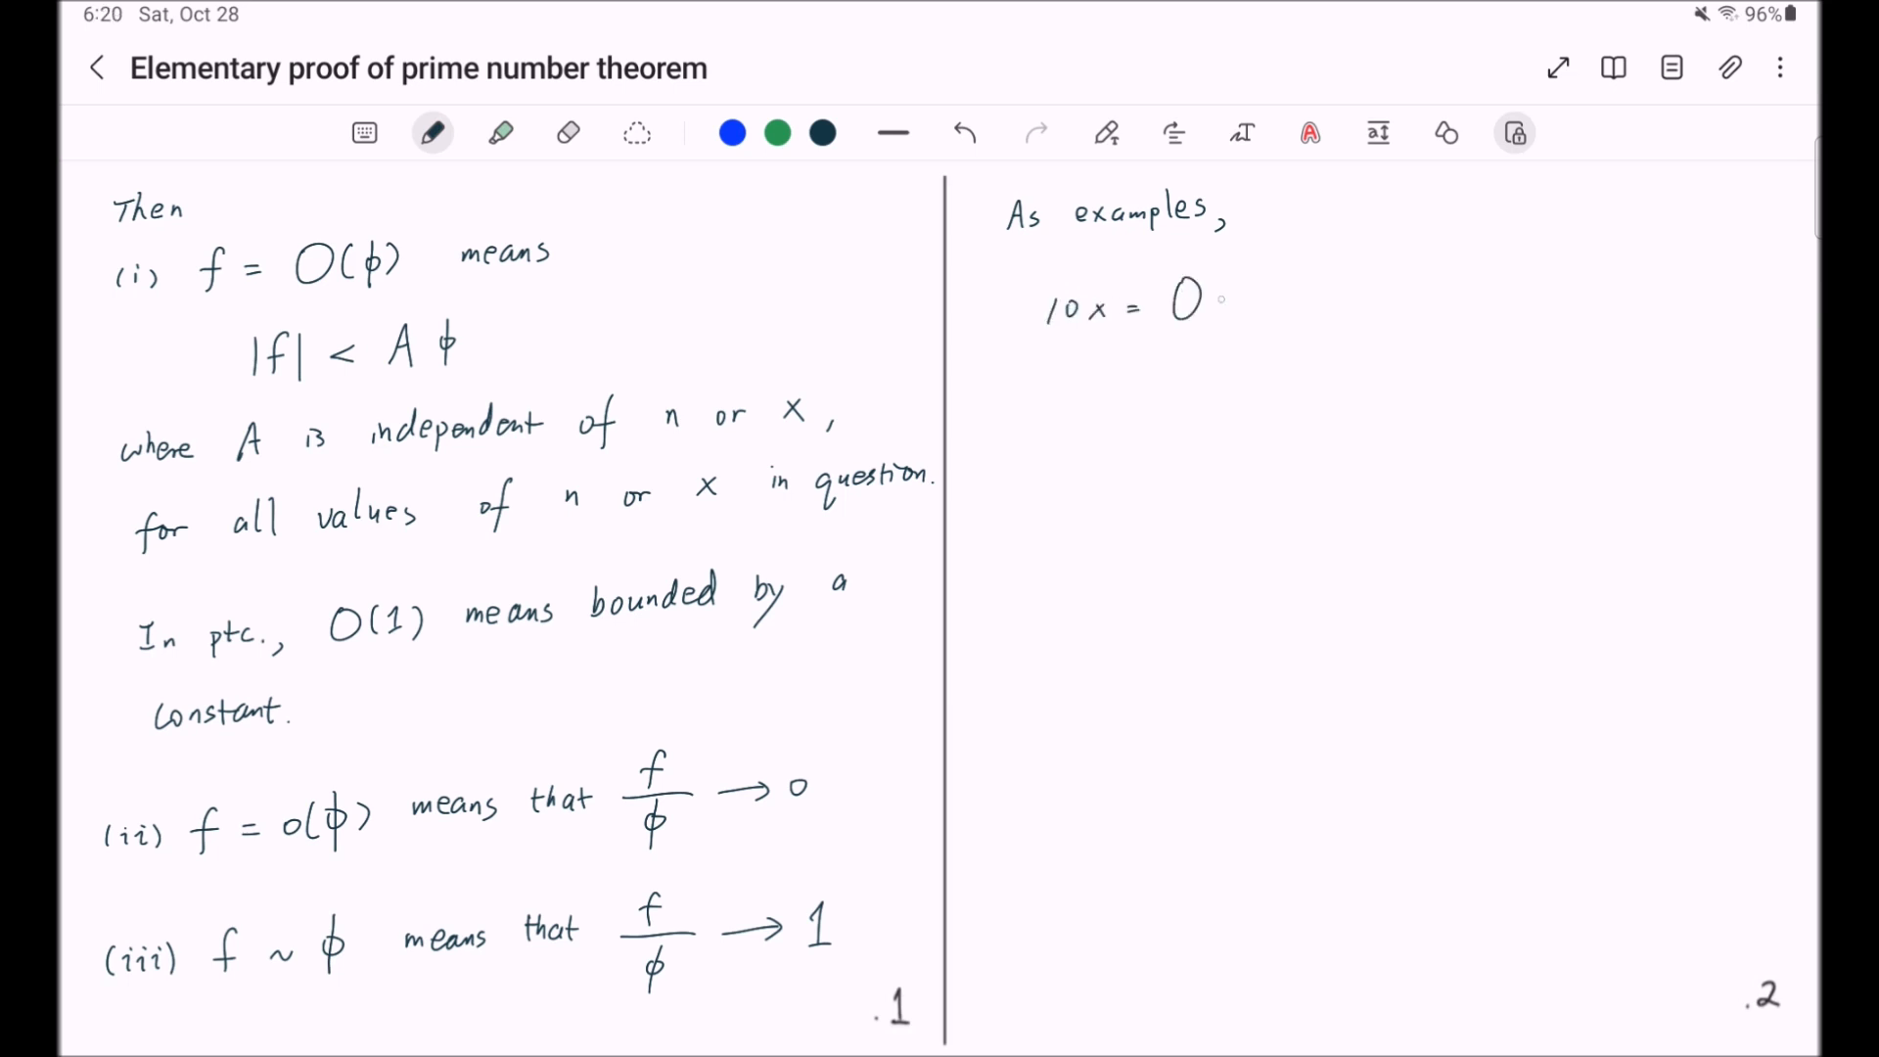
type("(x)")
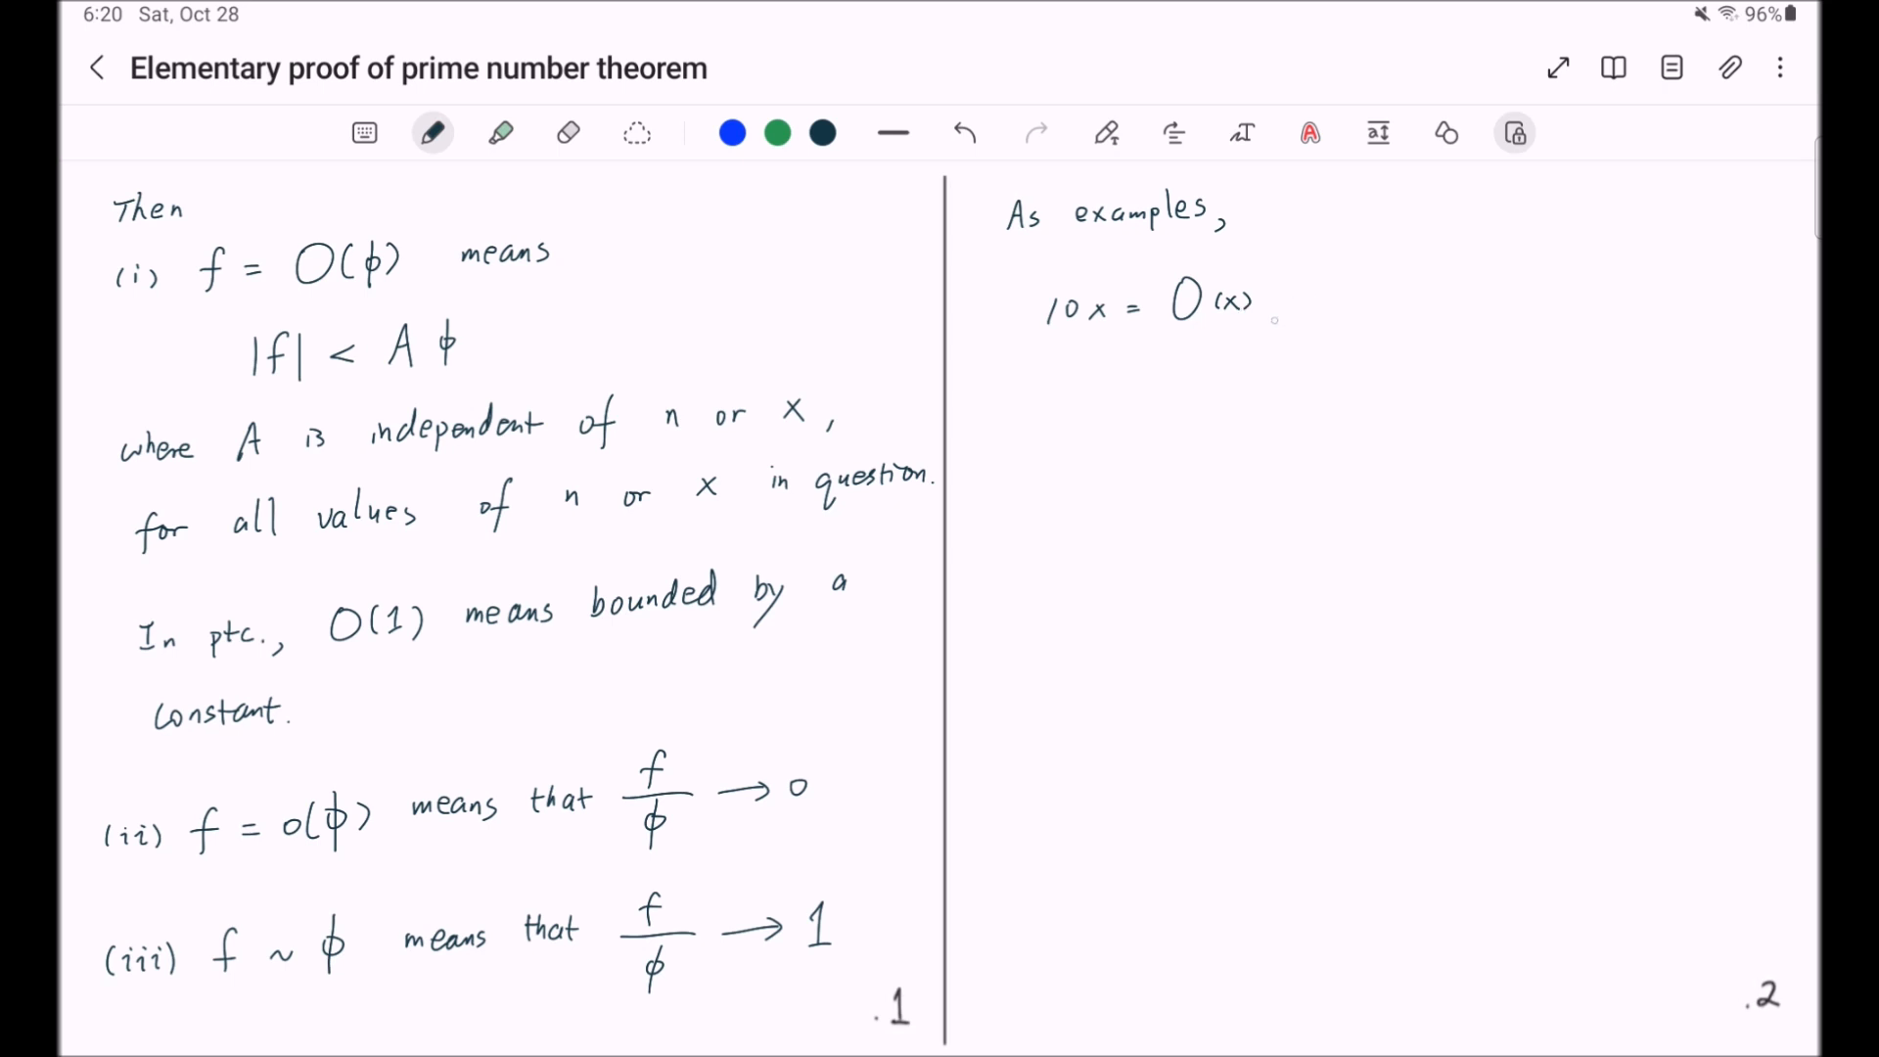
left_click_drag(1271, 311, 1378, 294)
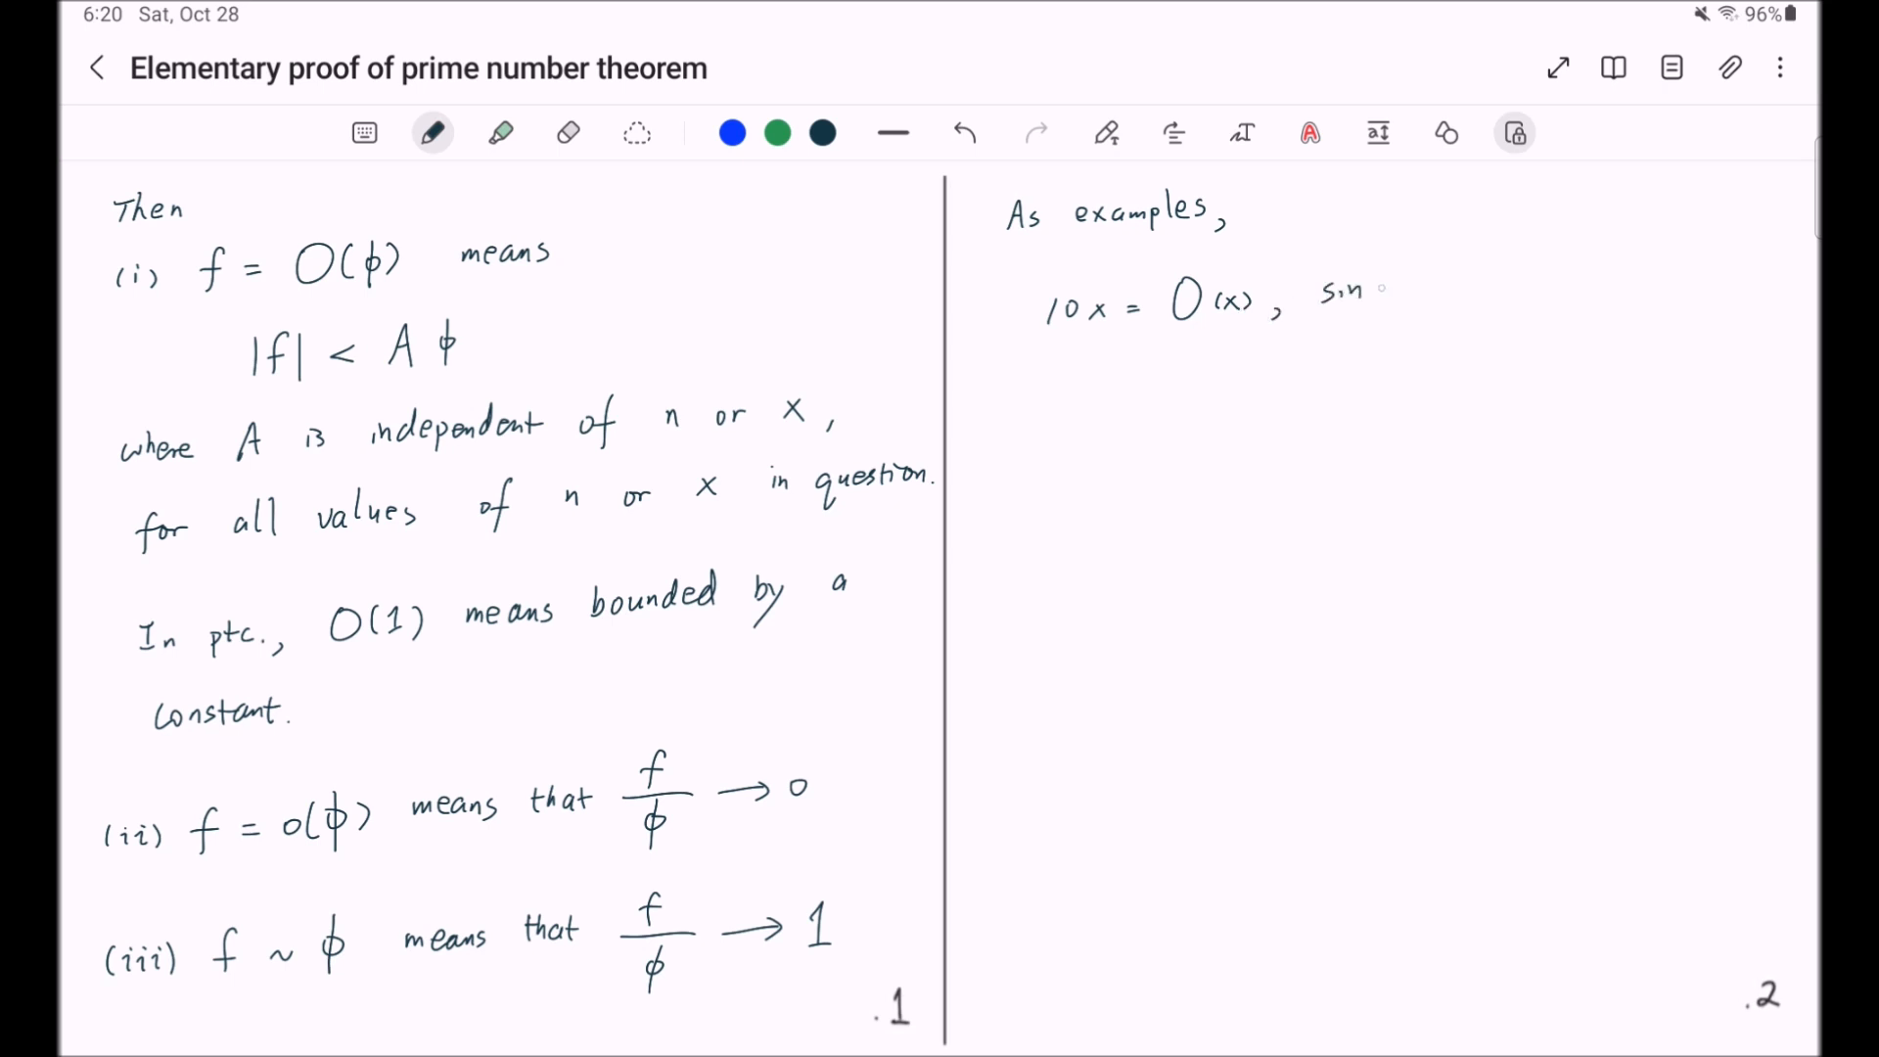
type("(x) = O(1),")
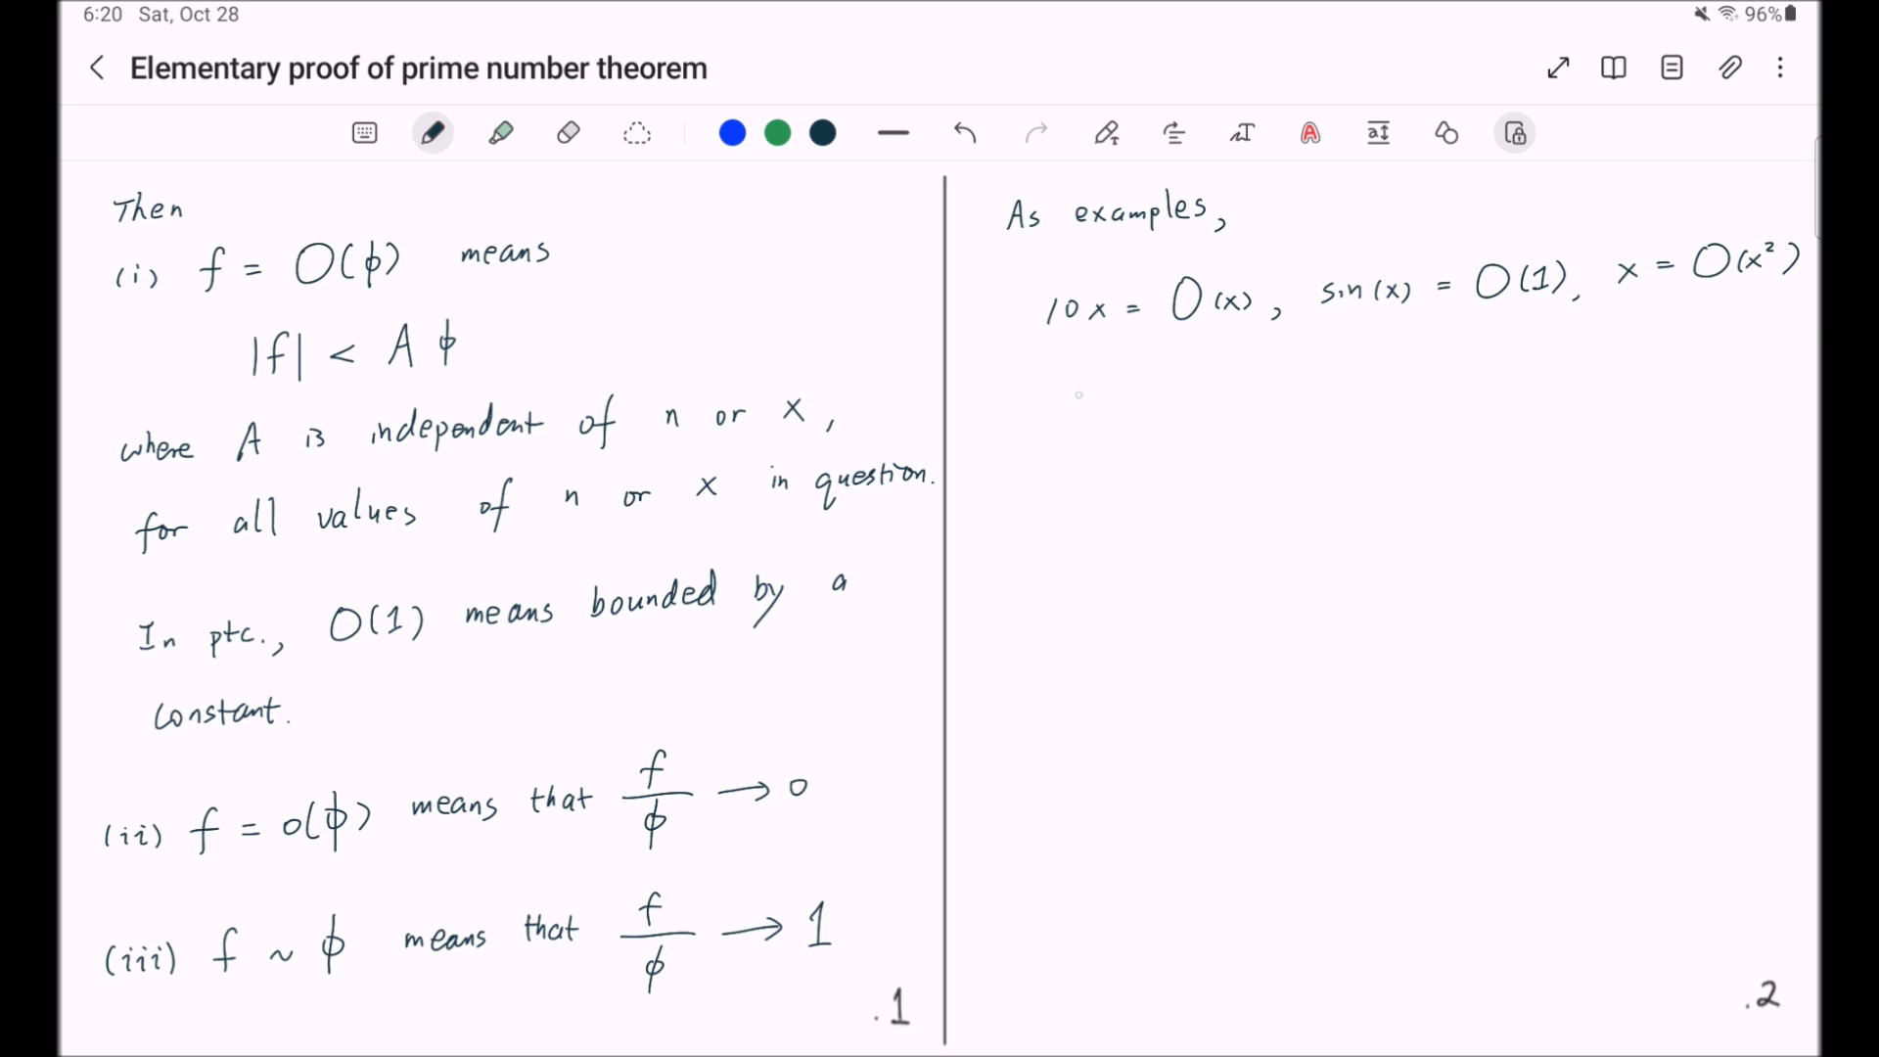
type("x = o(x²")
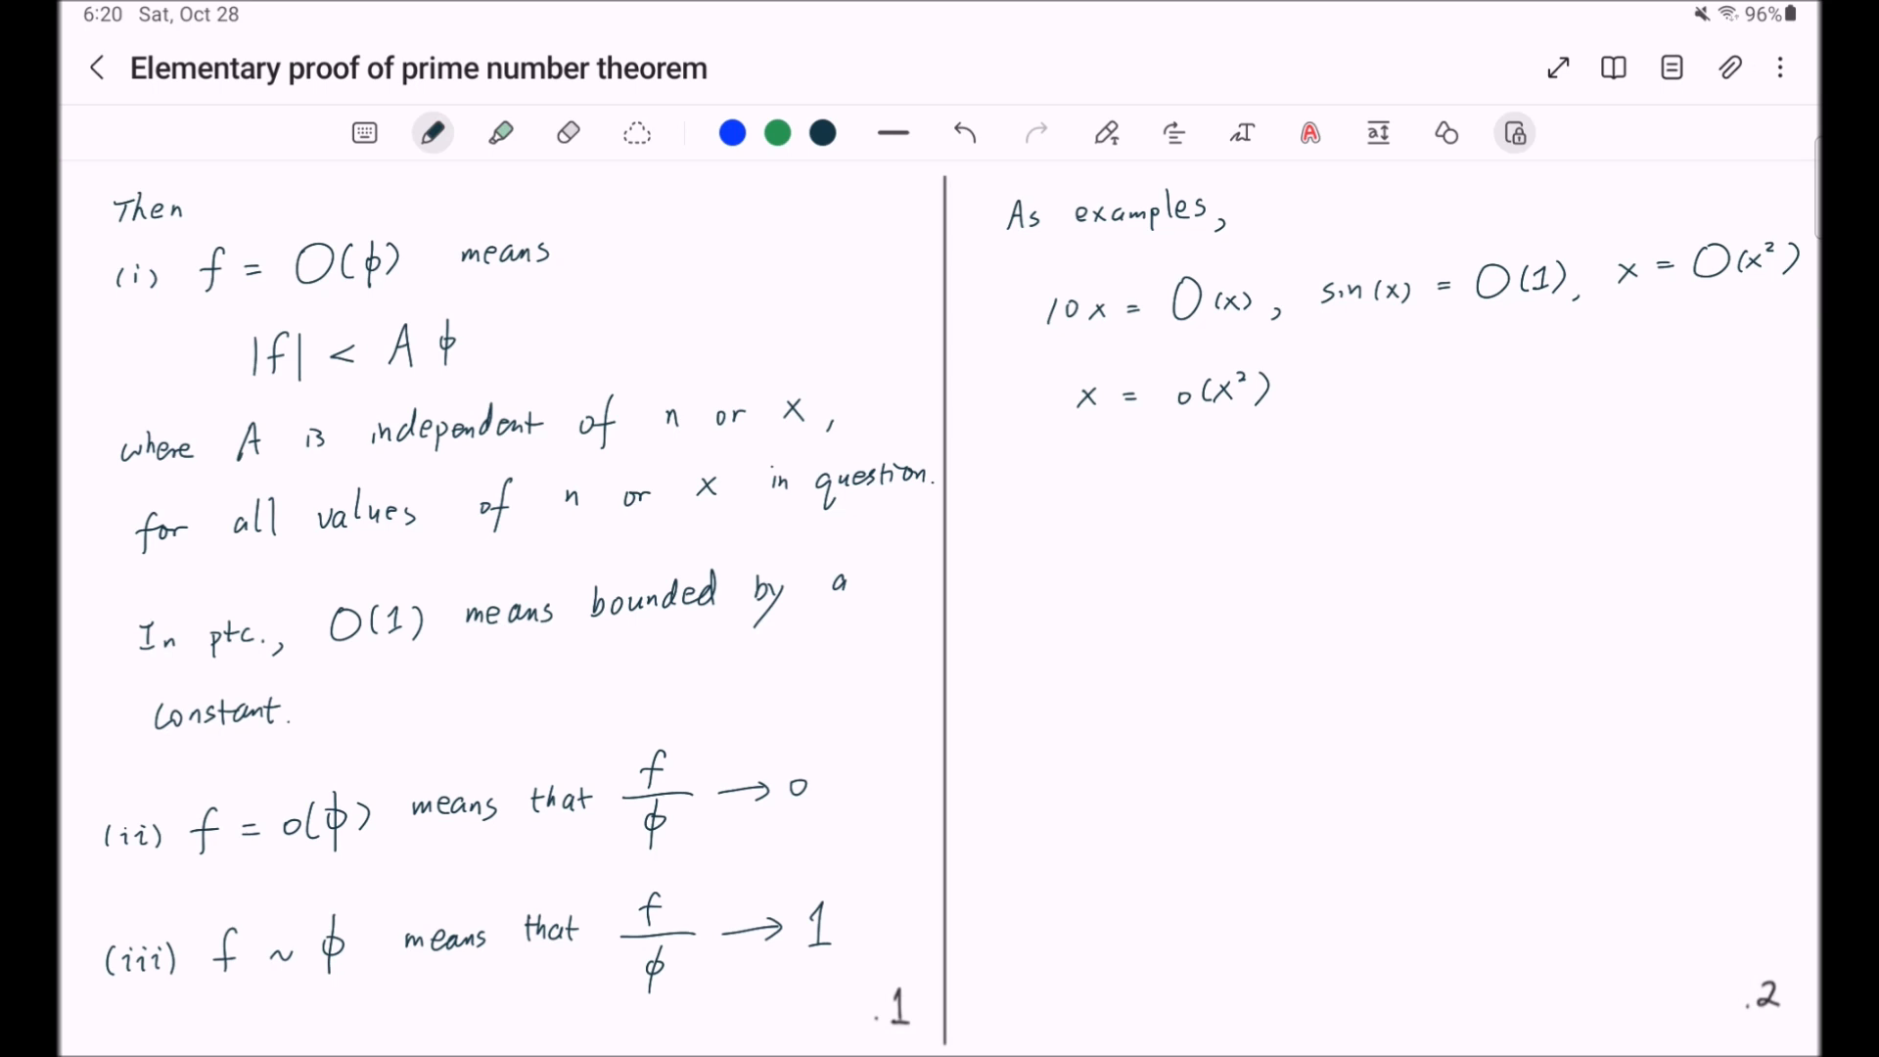
left_click(1288, 394)
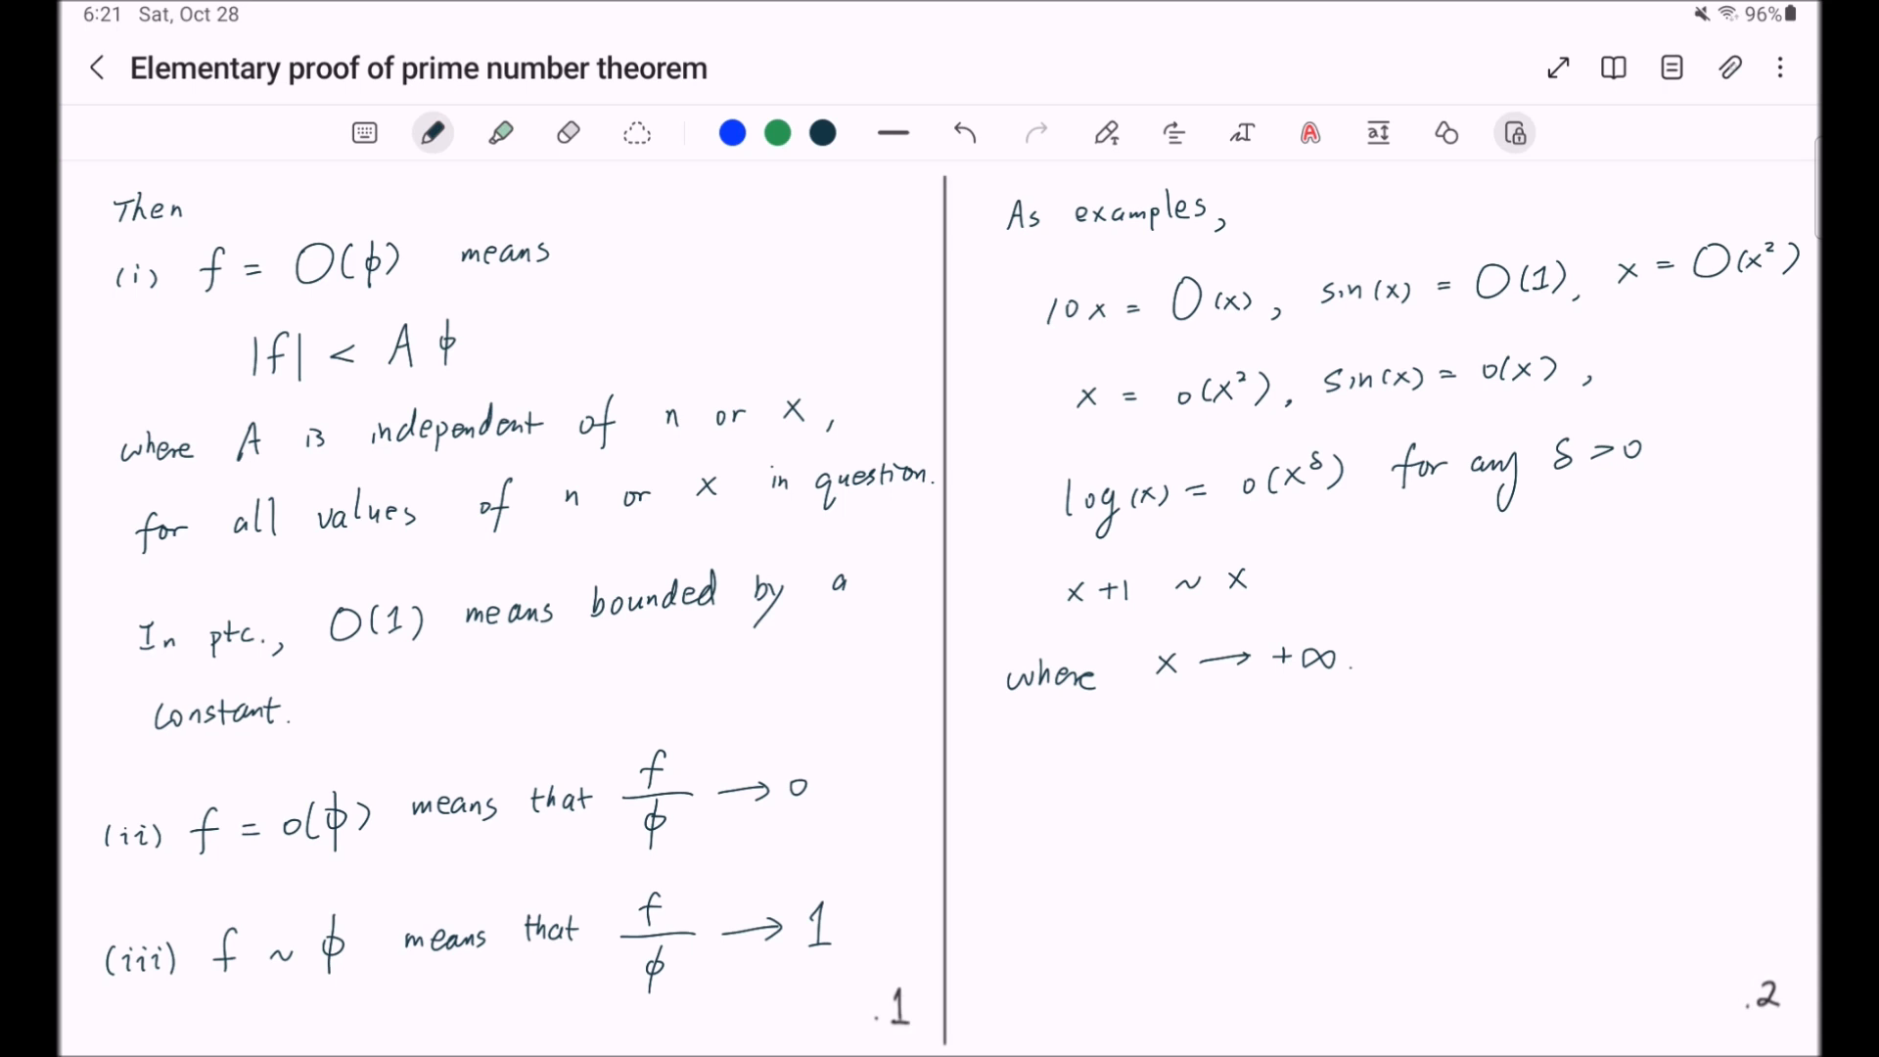
- Draw green wavy underlines beneath x = O(x²) and x = o(x²)
left_click(777, 131)
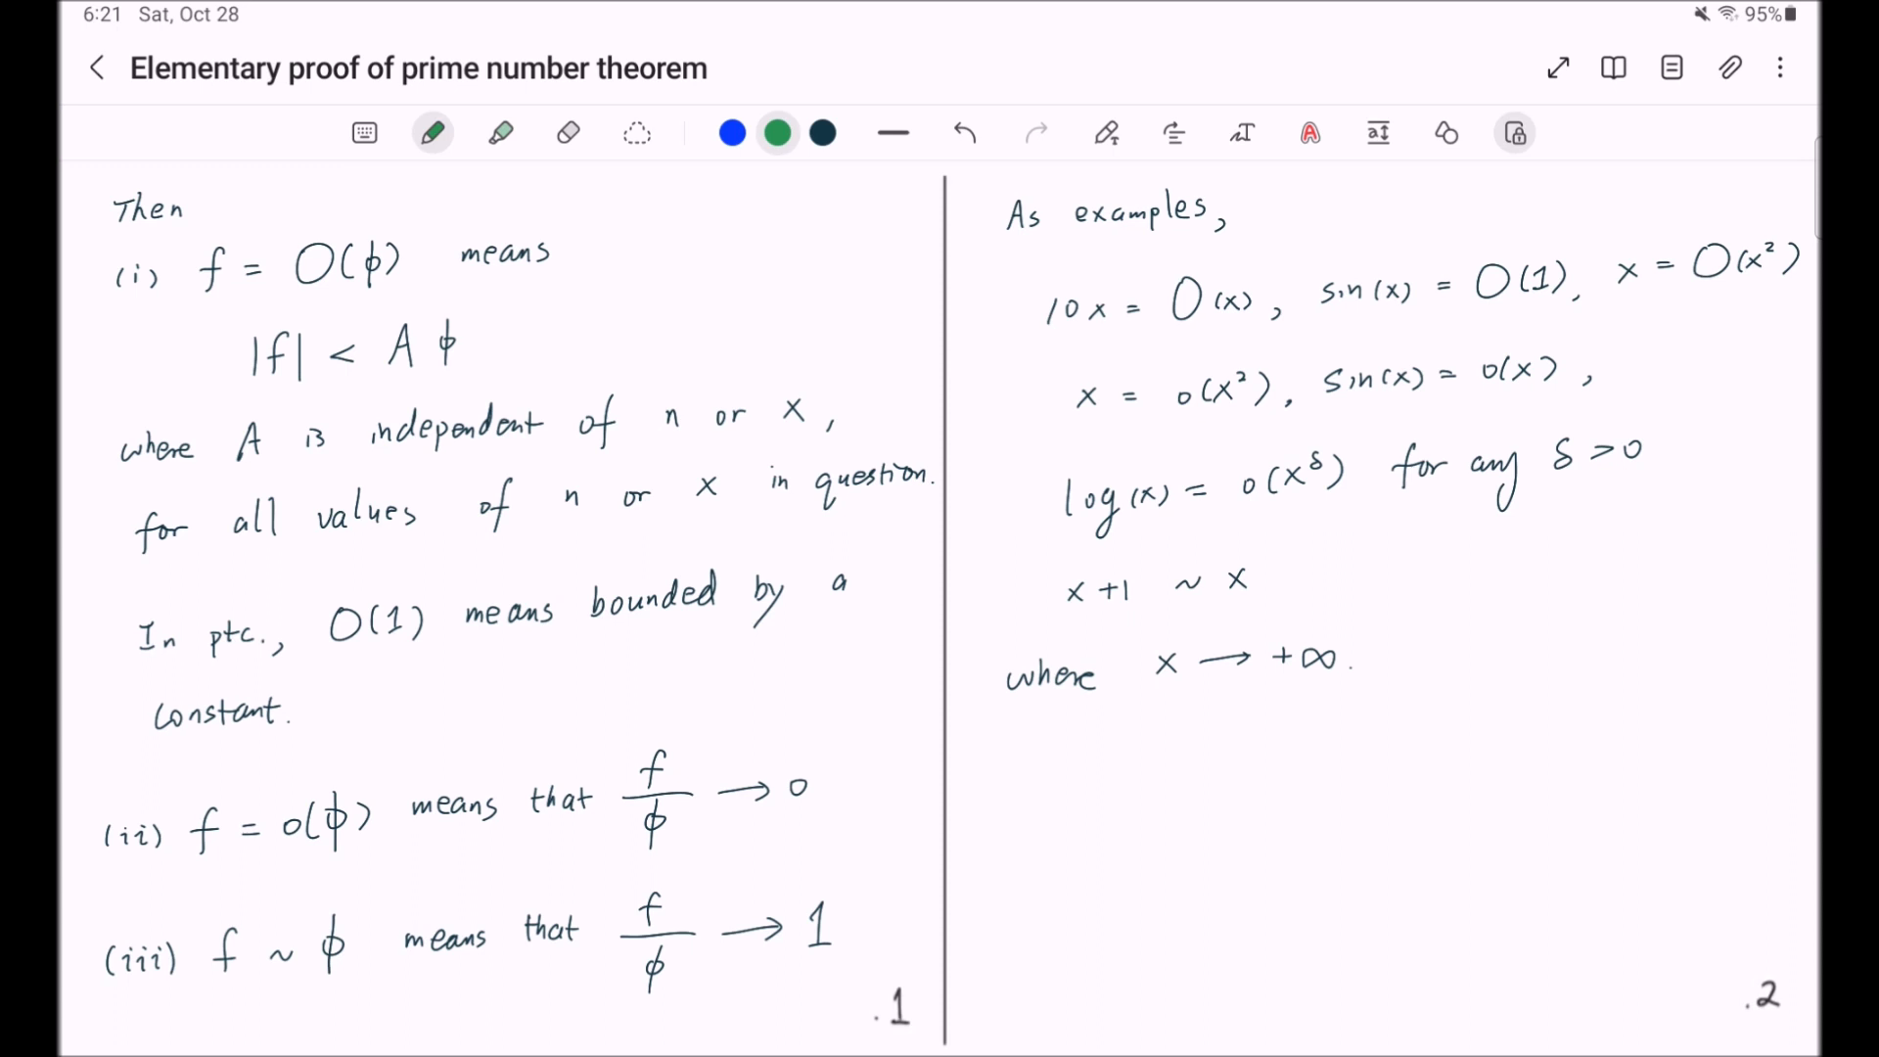
left_click_drag(1599, 304, 1677, 304)
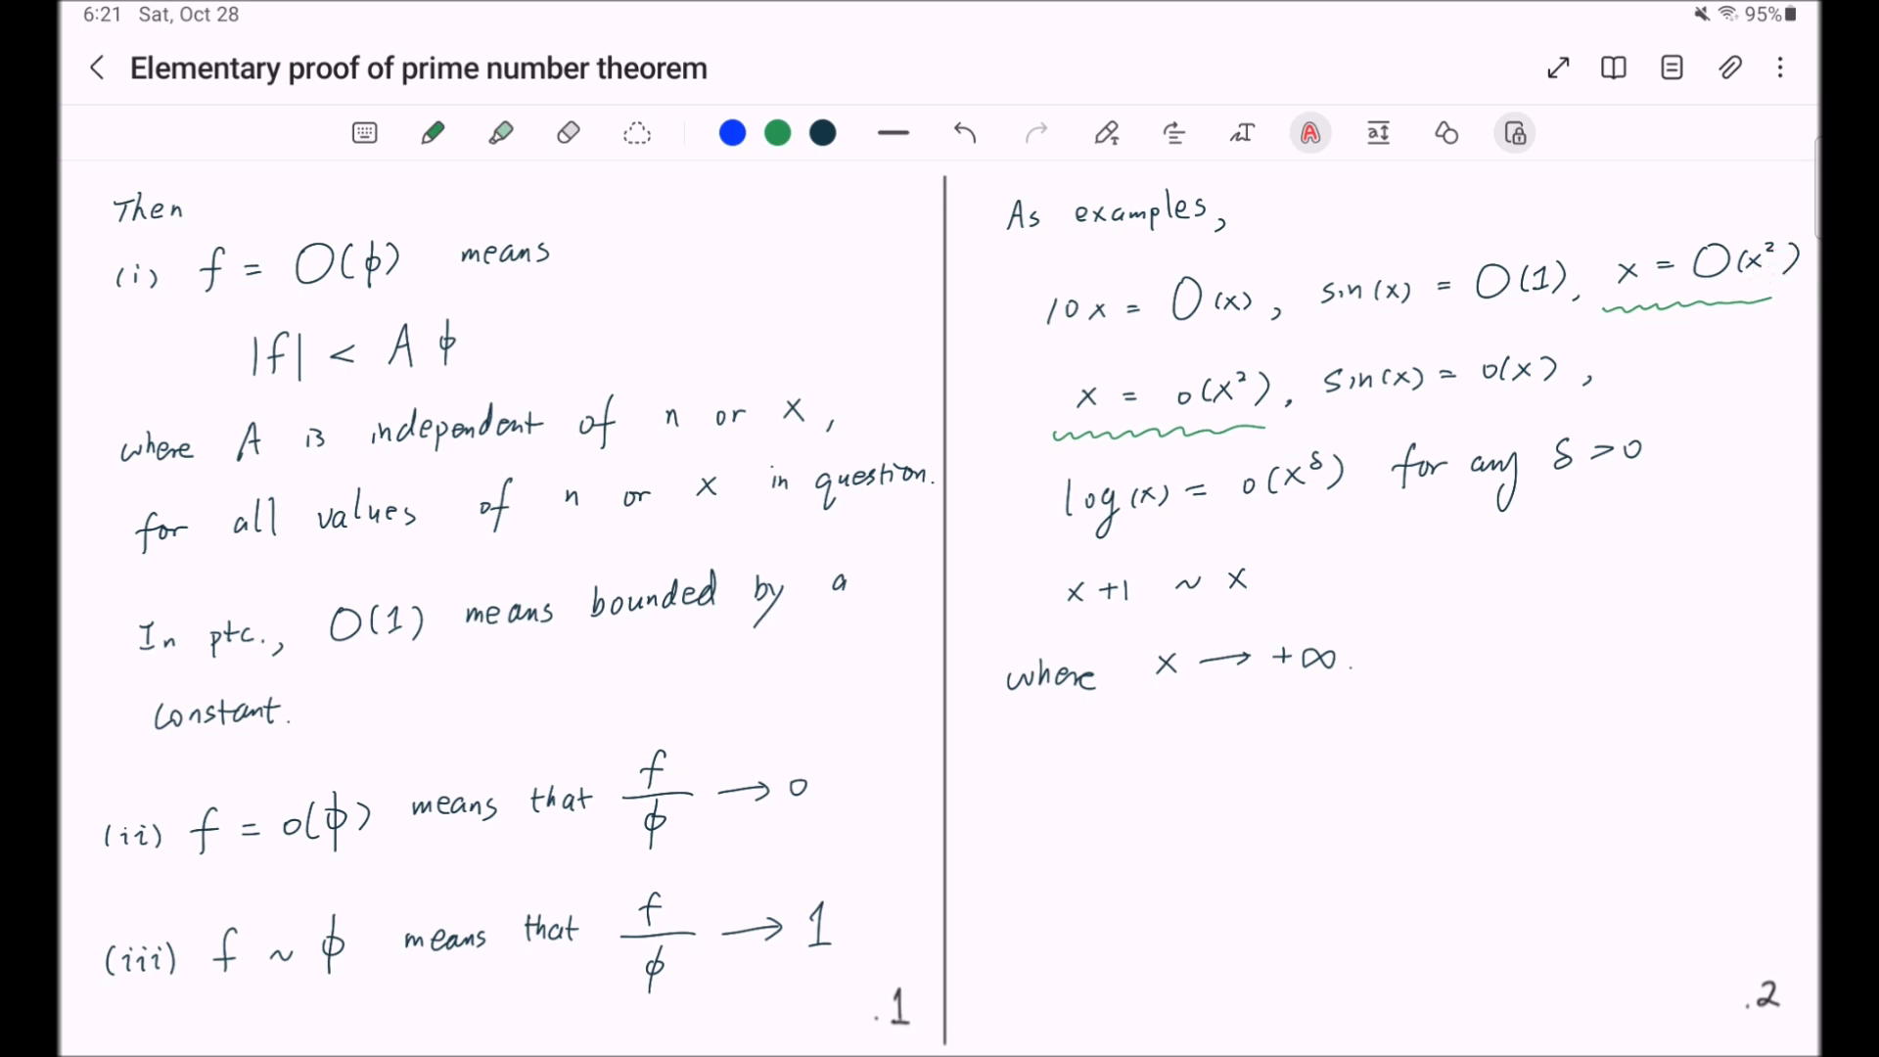
mouse_move(1204, 395)
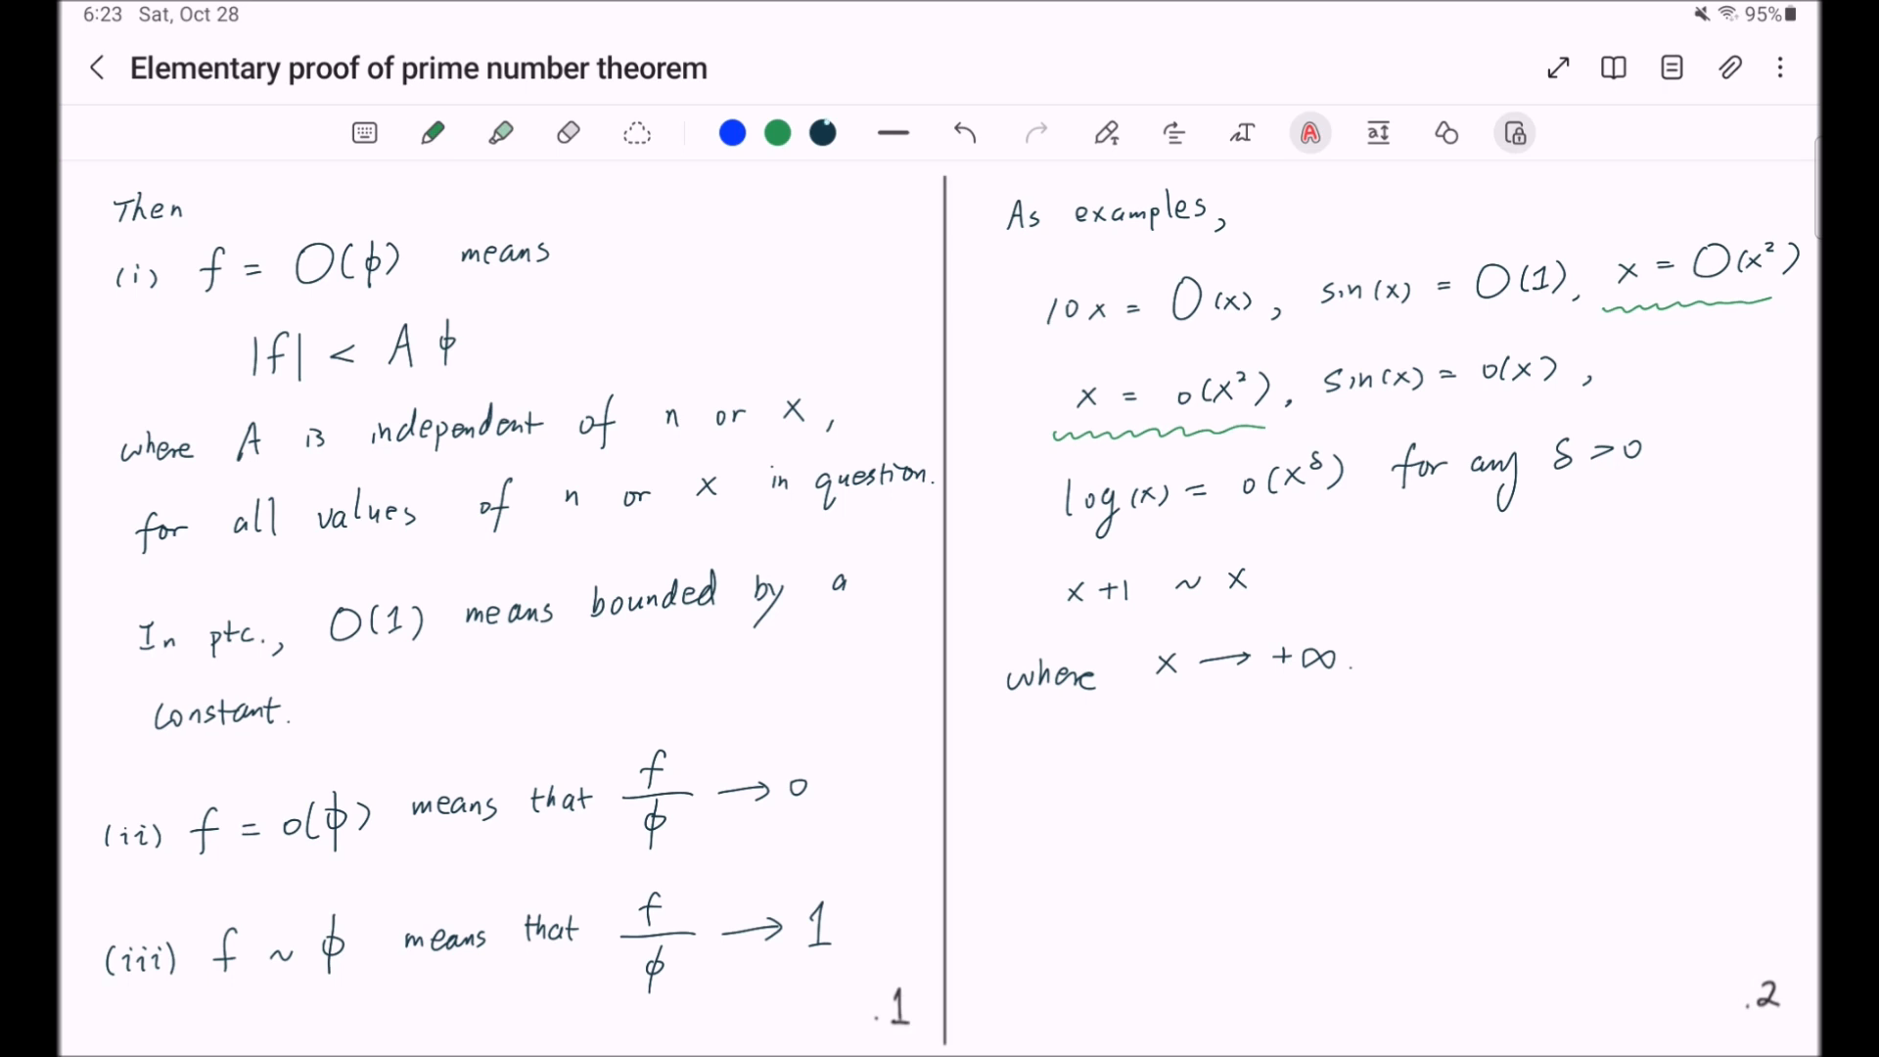
- In dark ink, write the x → 0 examples such as x² = O(x) and sin(x) ~ x
left_click(430, 131)
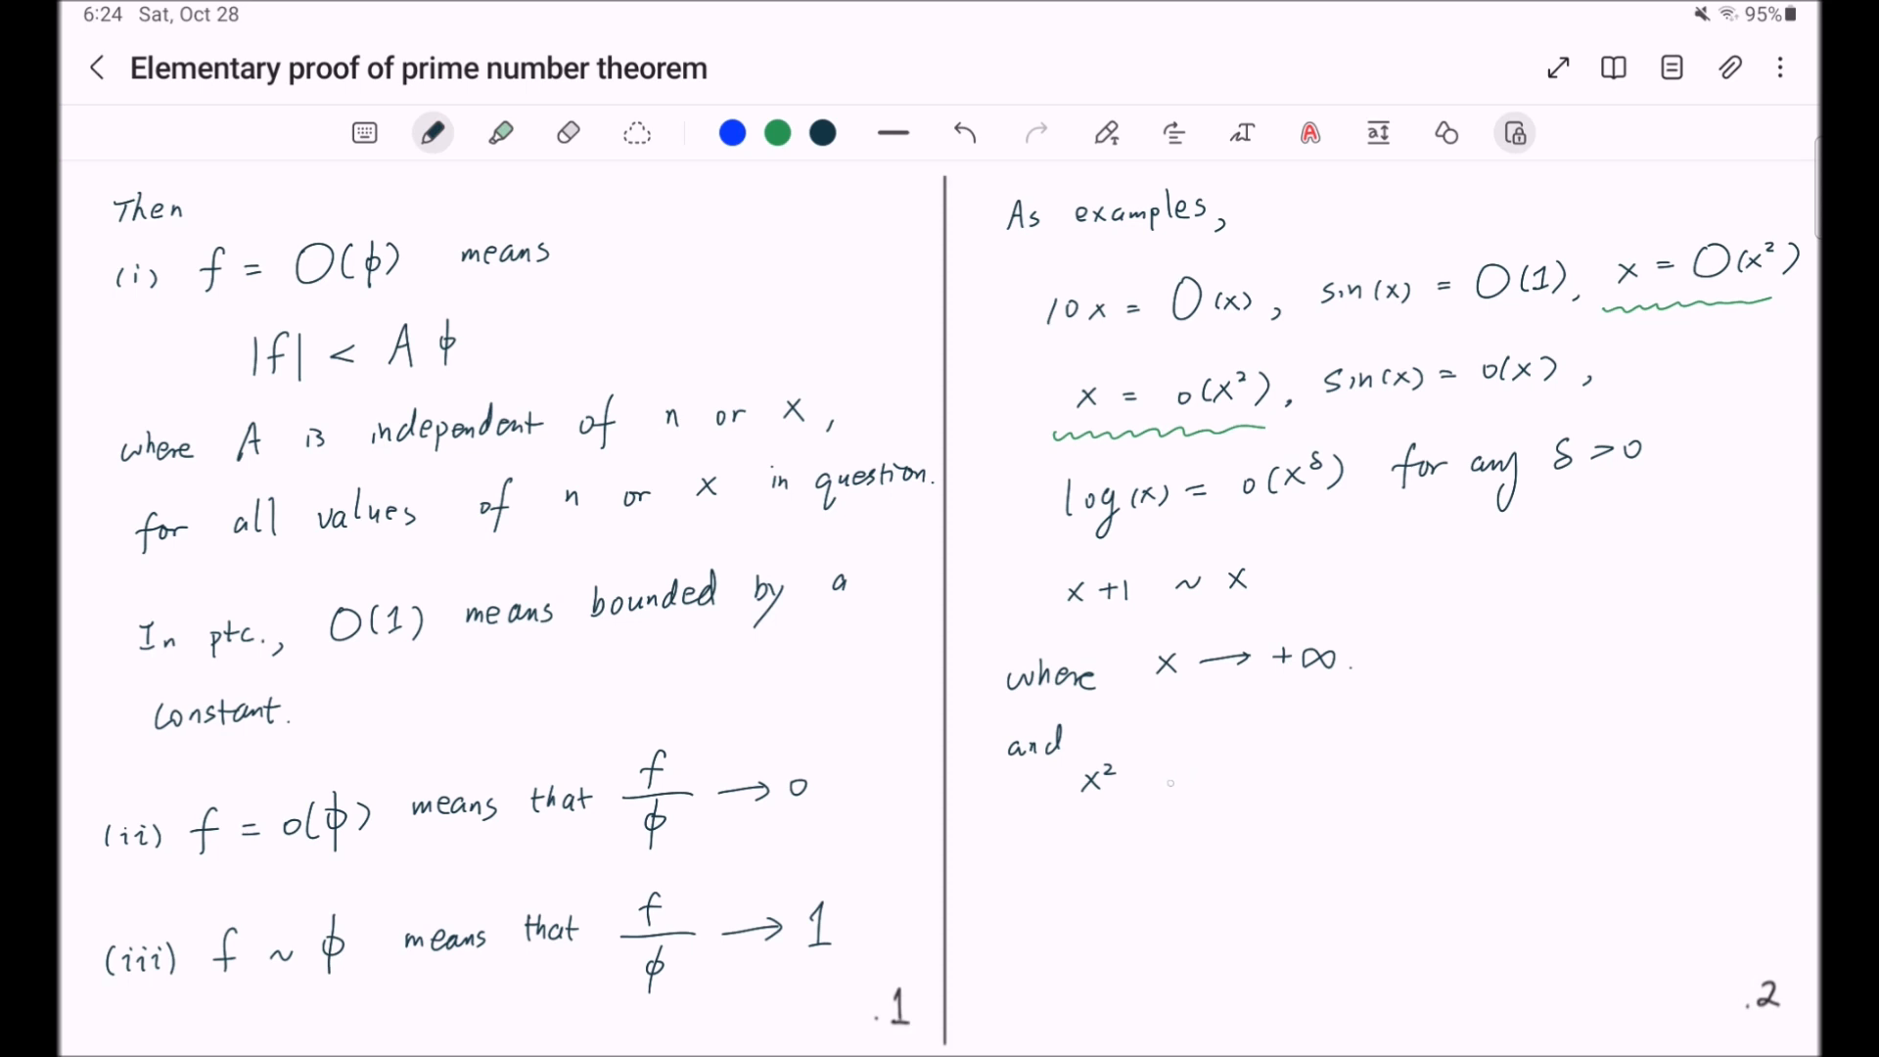
type("= O(x),")
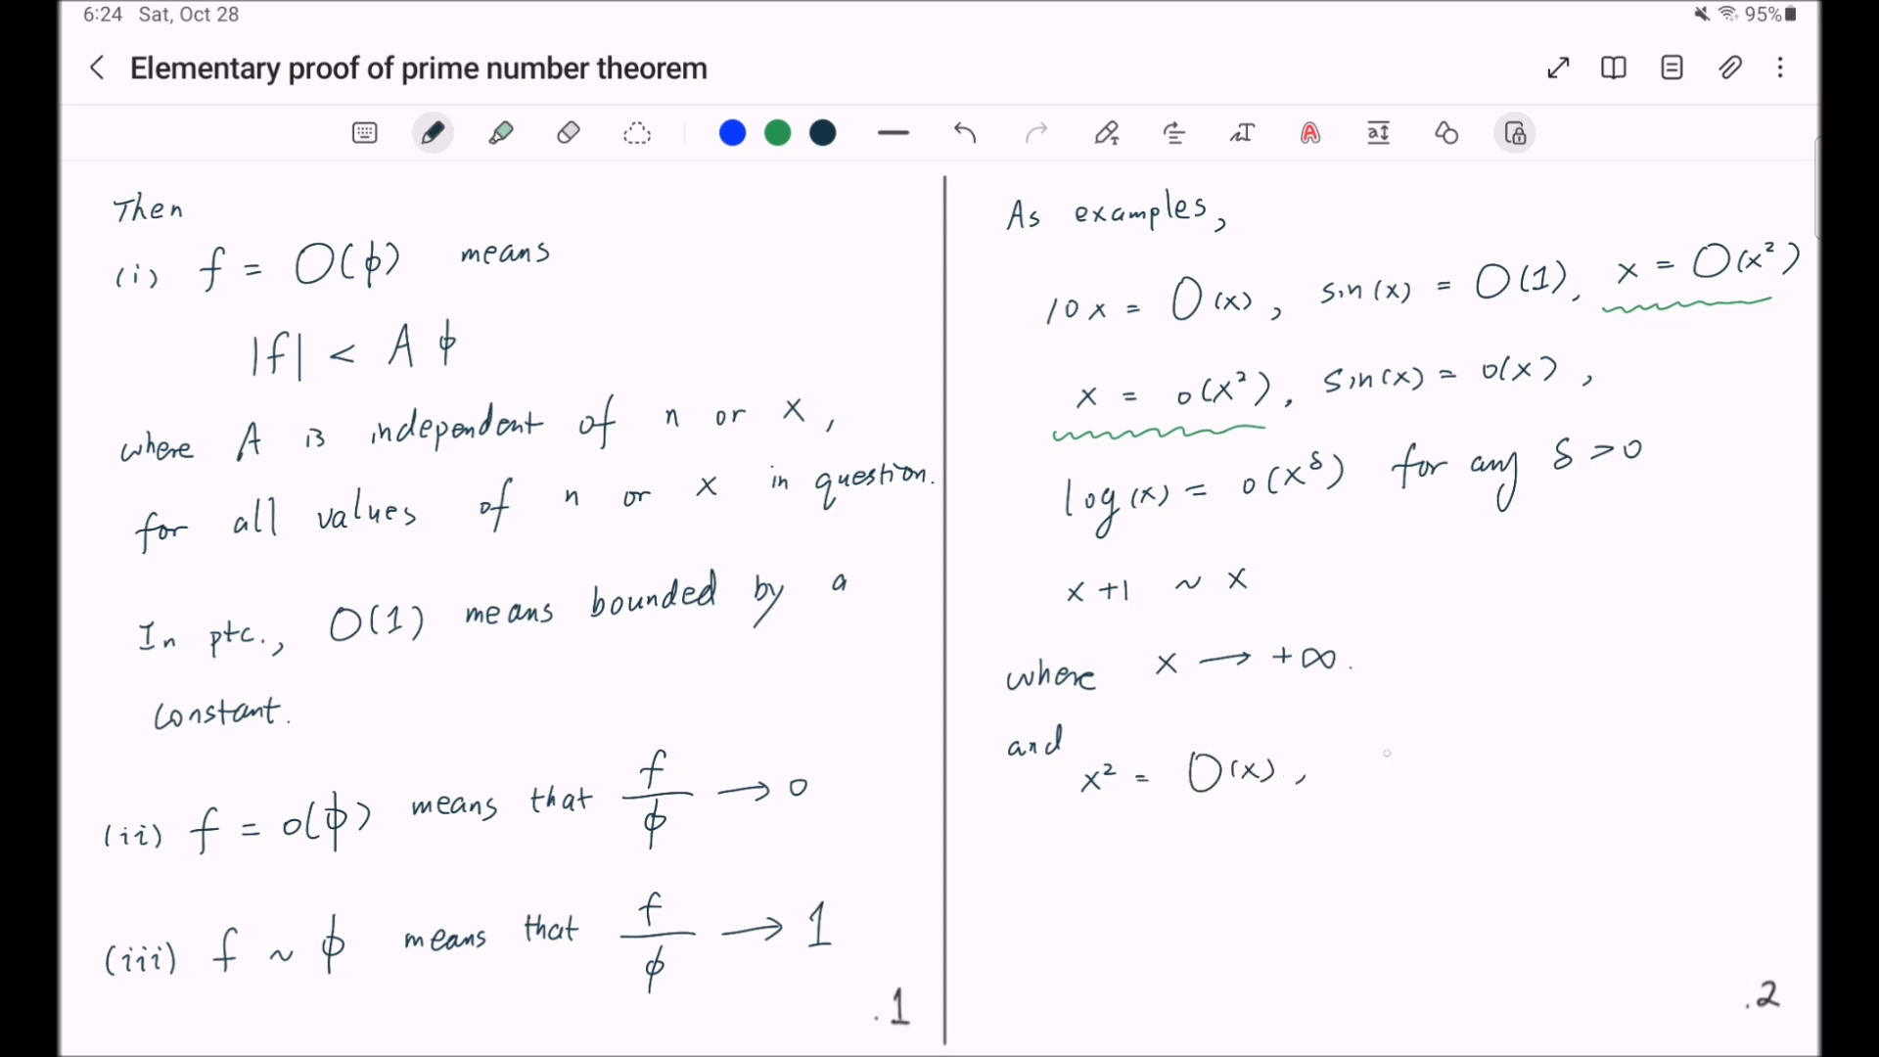
type("x² = o(x")
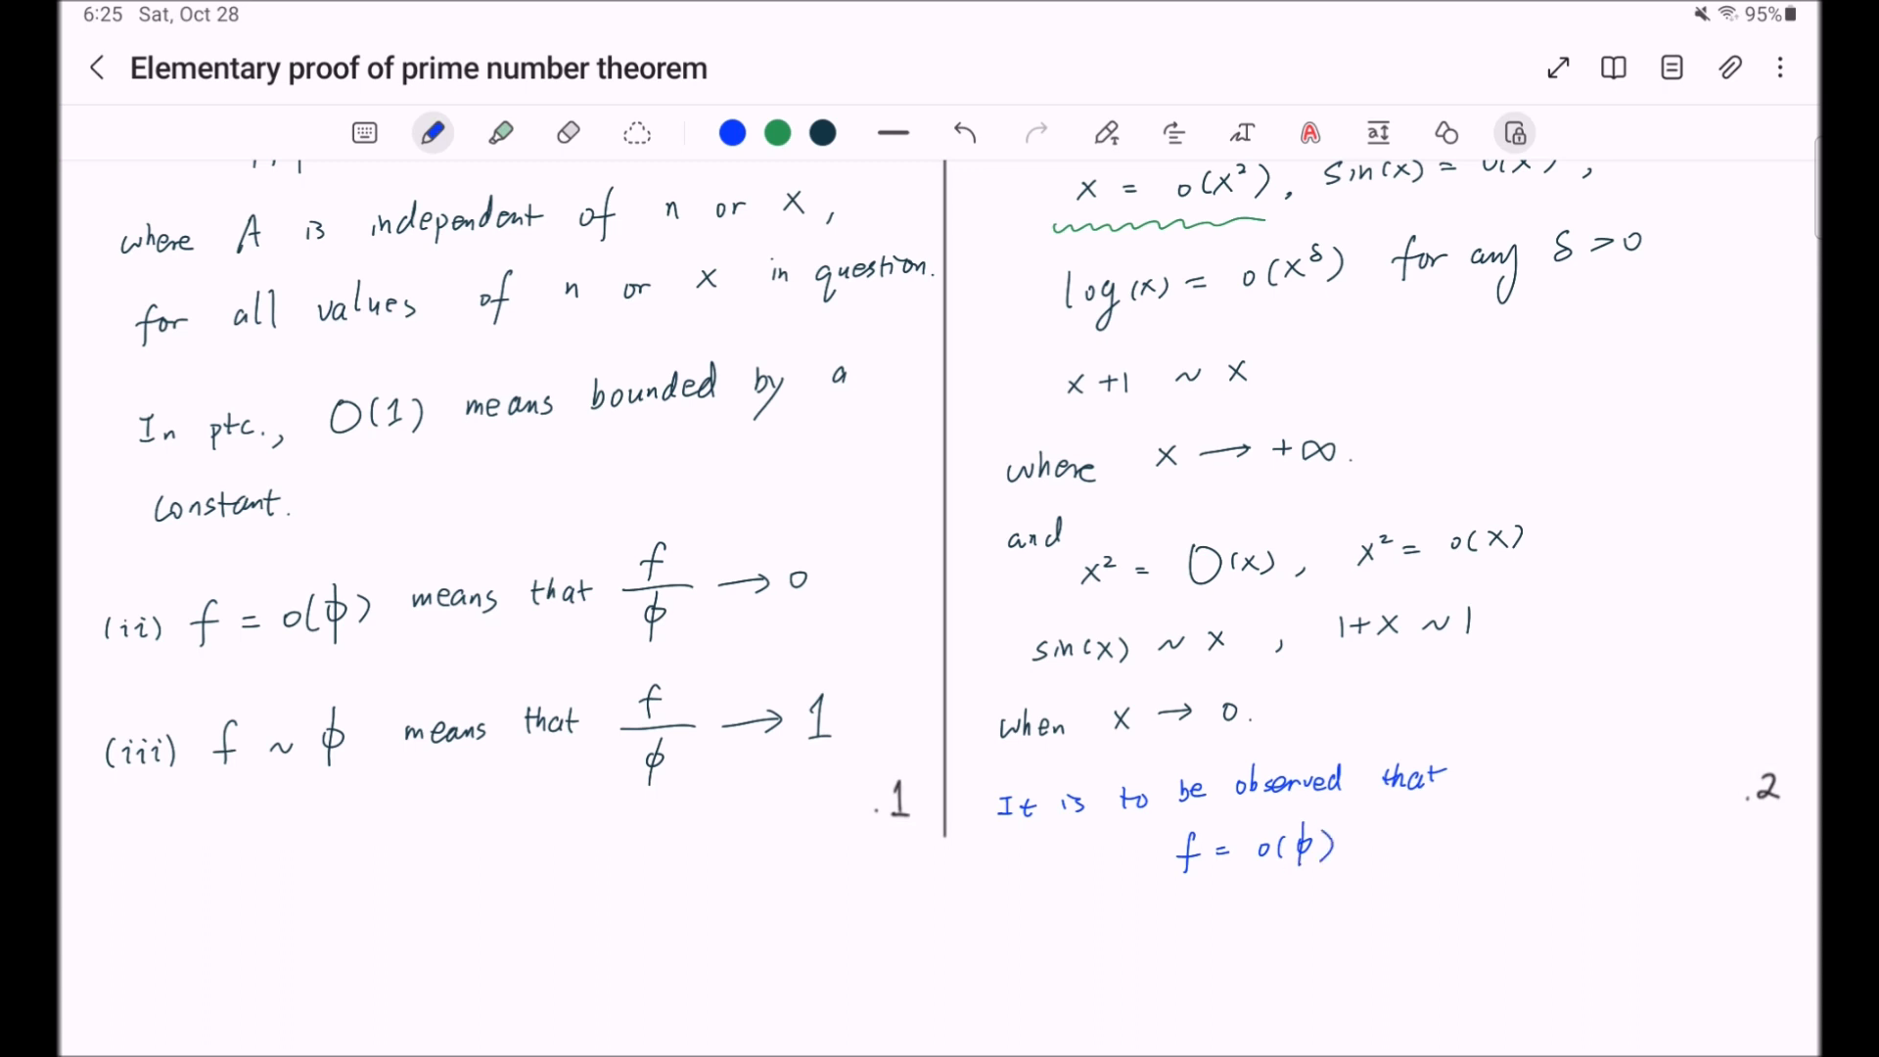
- Write in blue 'implies, and is stronger than f = O(φ)', then start the symbols and (iv) on page 3
left_click_drag(1005, 942, 1013, 916)
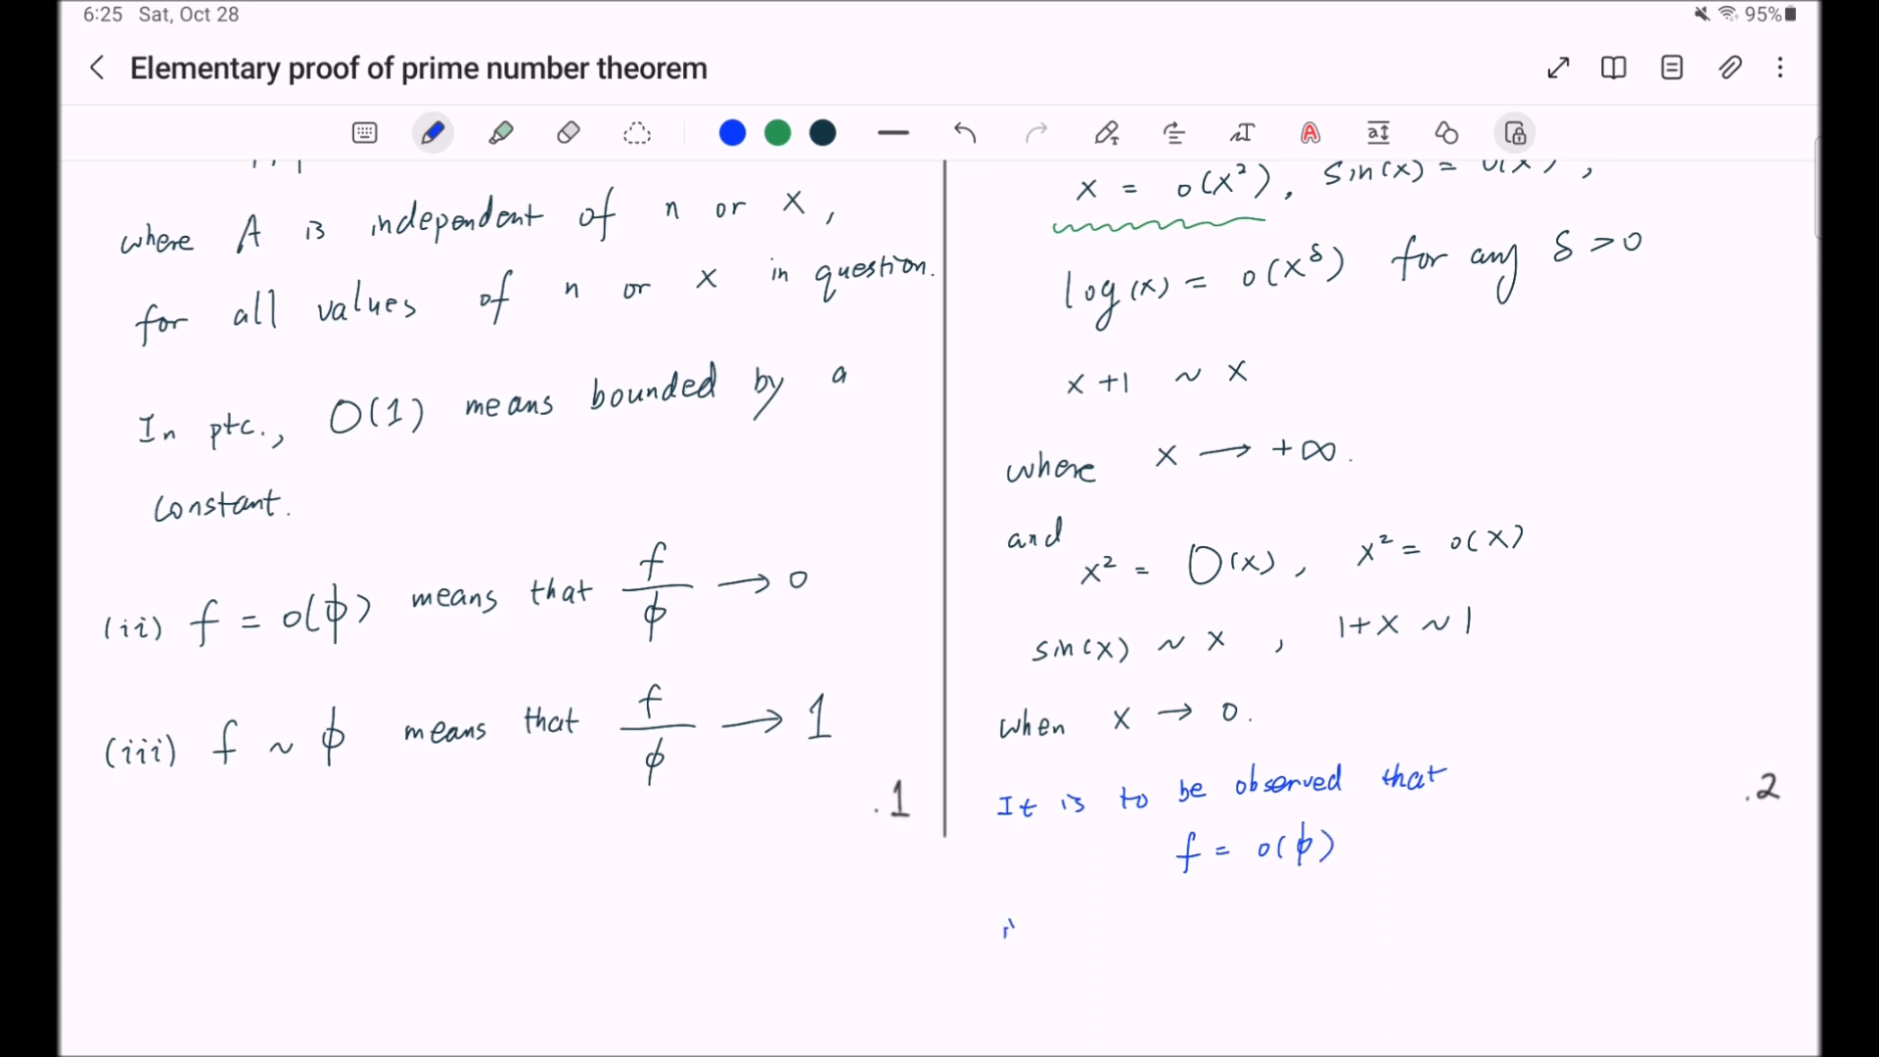
type("implies , and is stronger than")
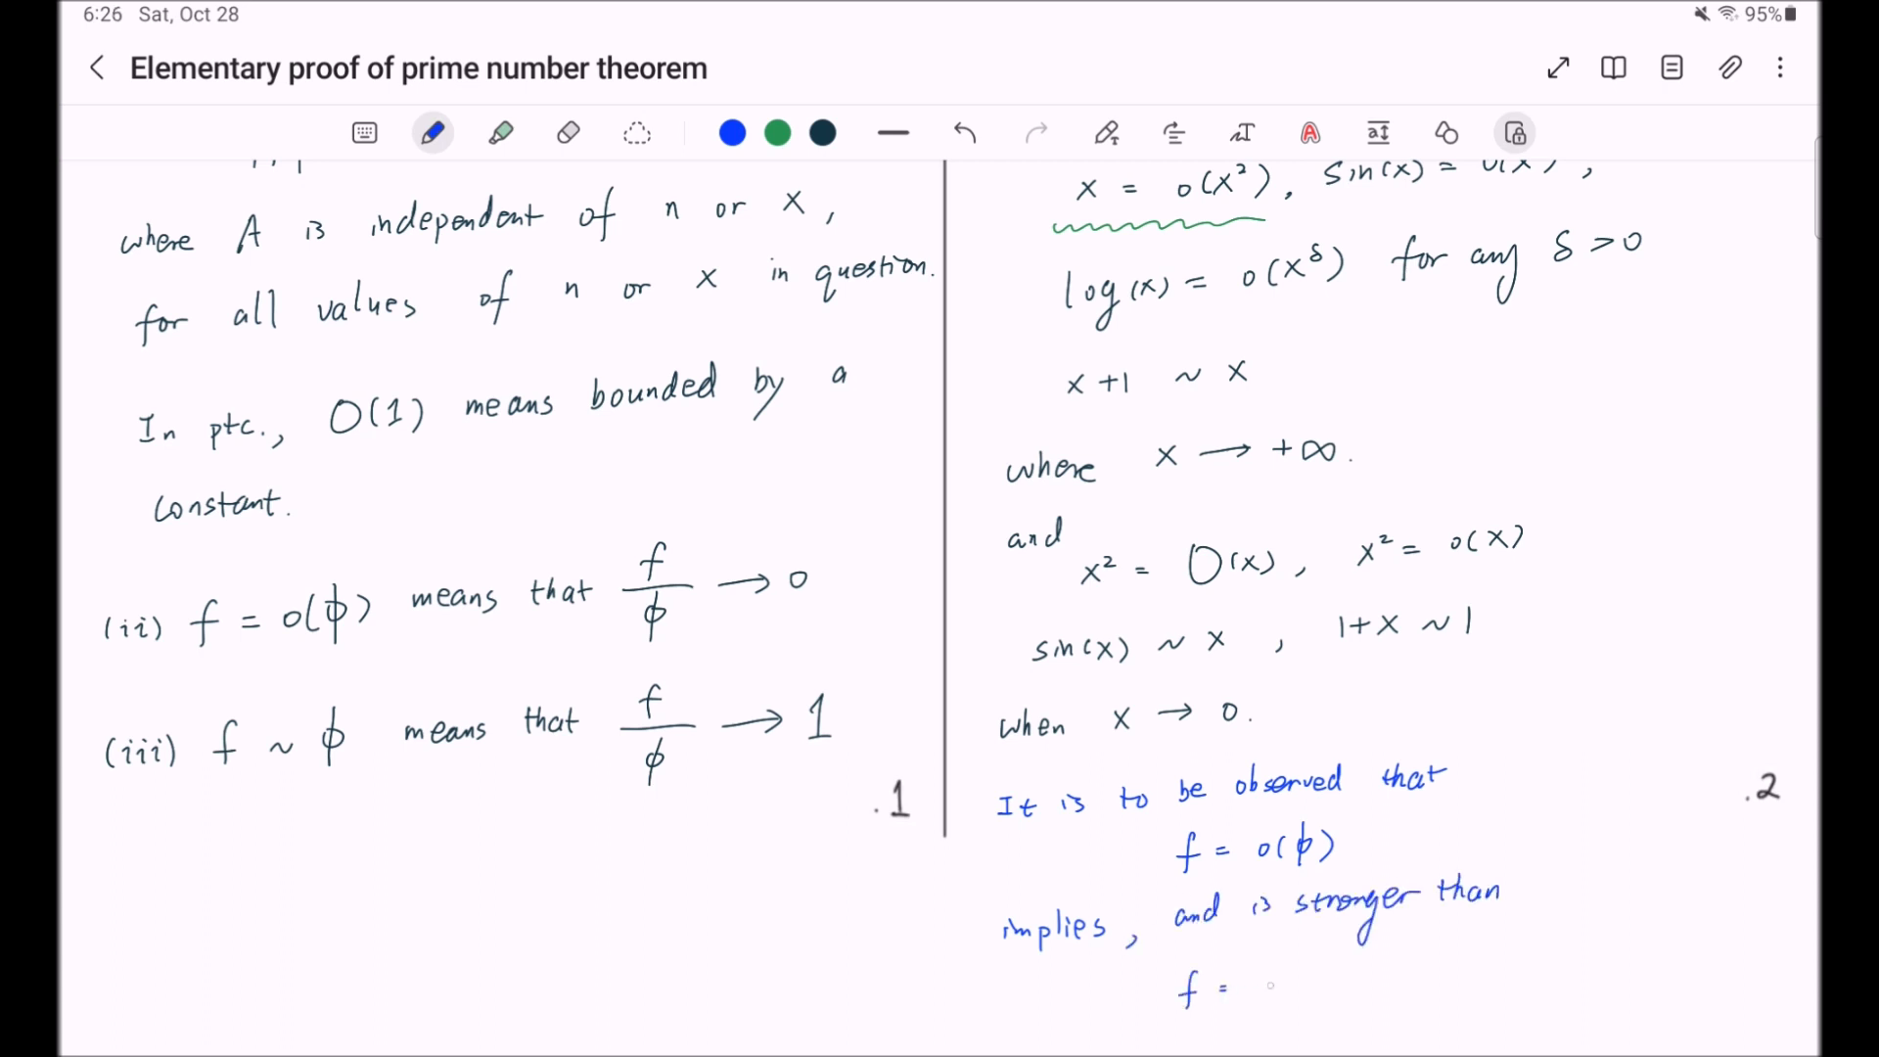
type("O(φ")
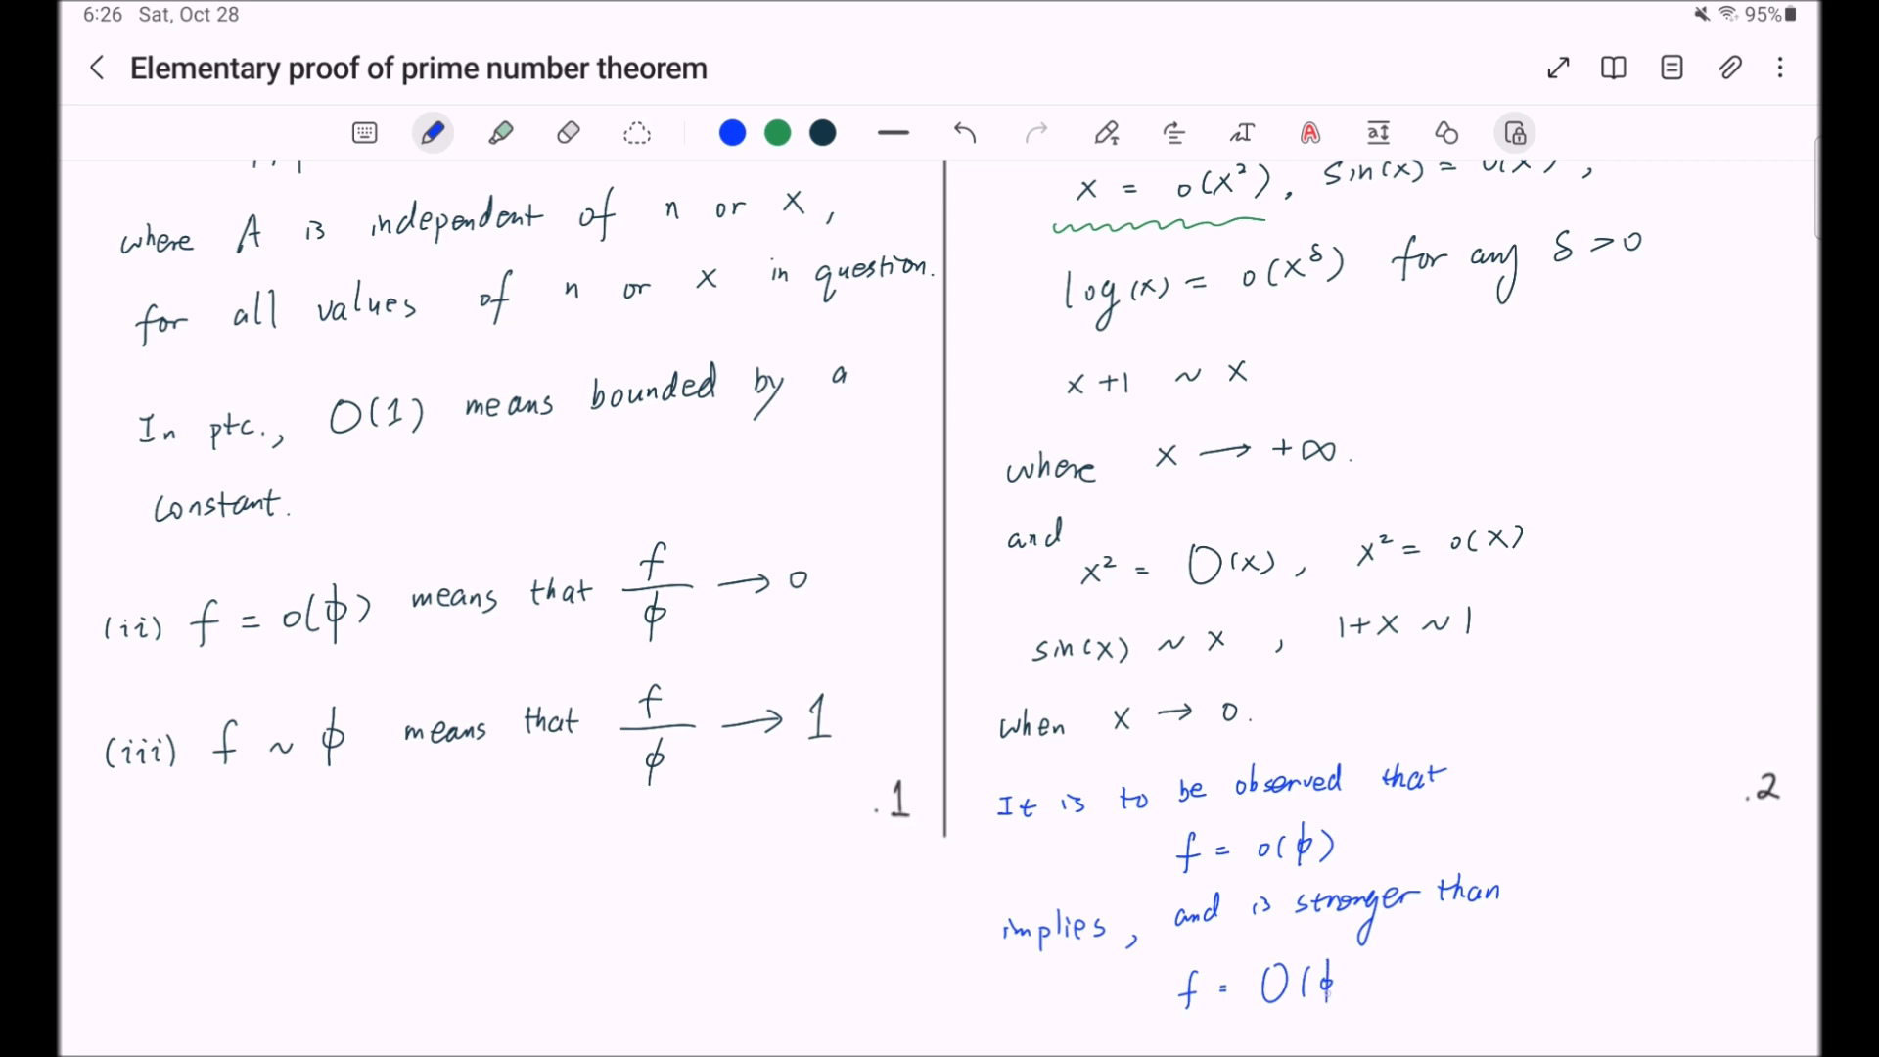
left_click(1308, 131)
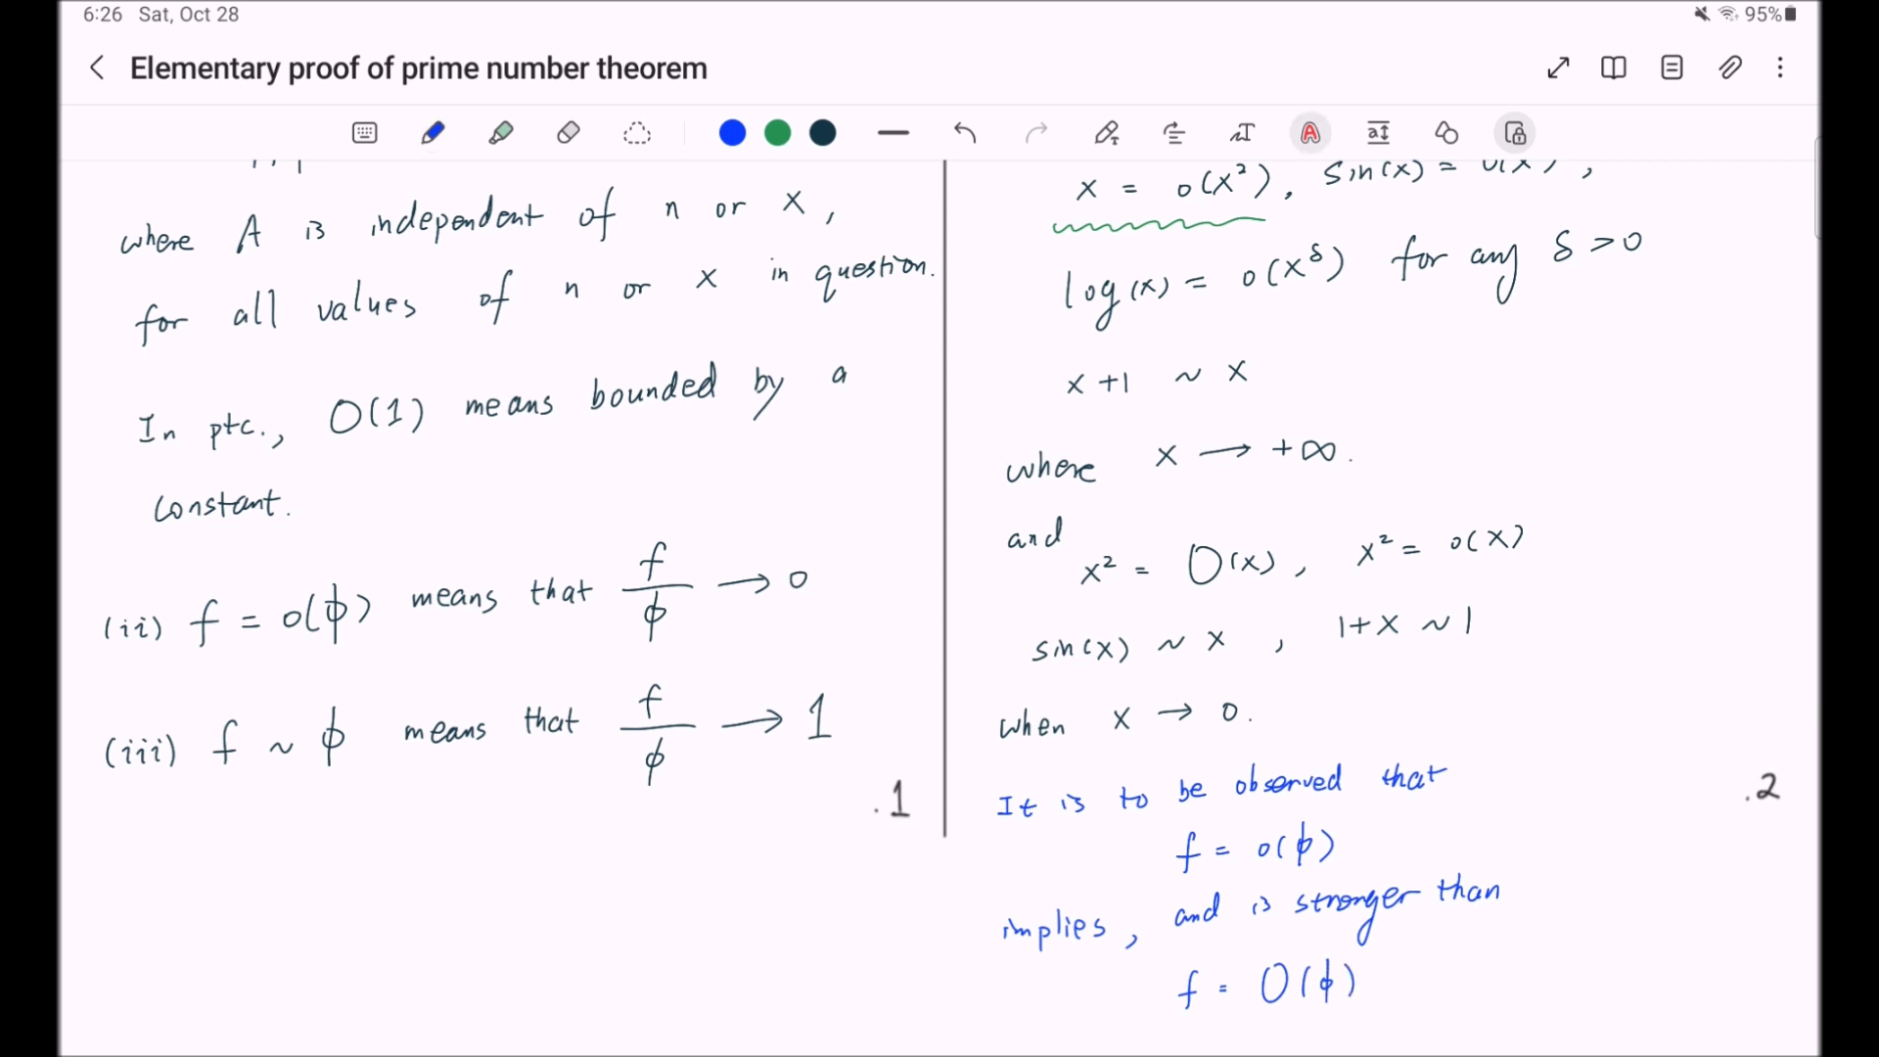
left_click_drag(1193, 881, 1235, 881)
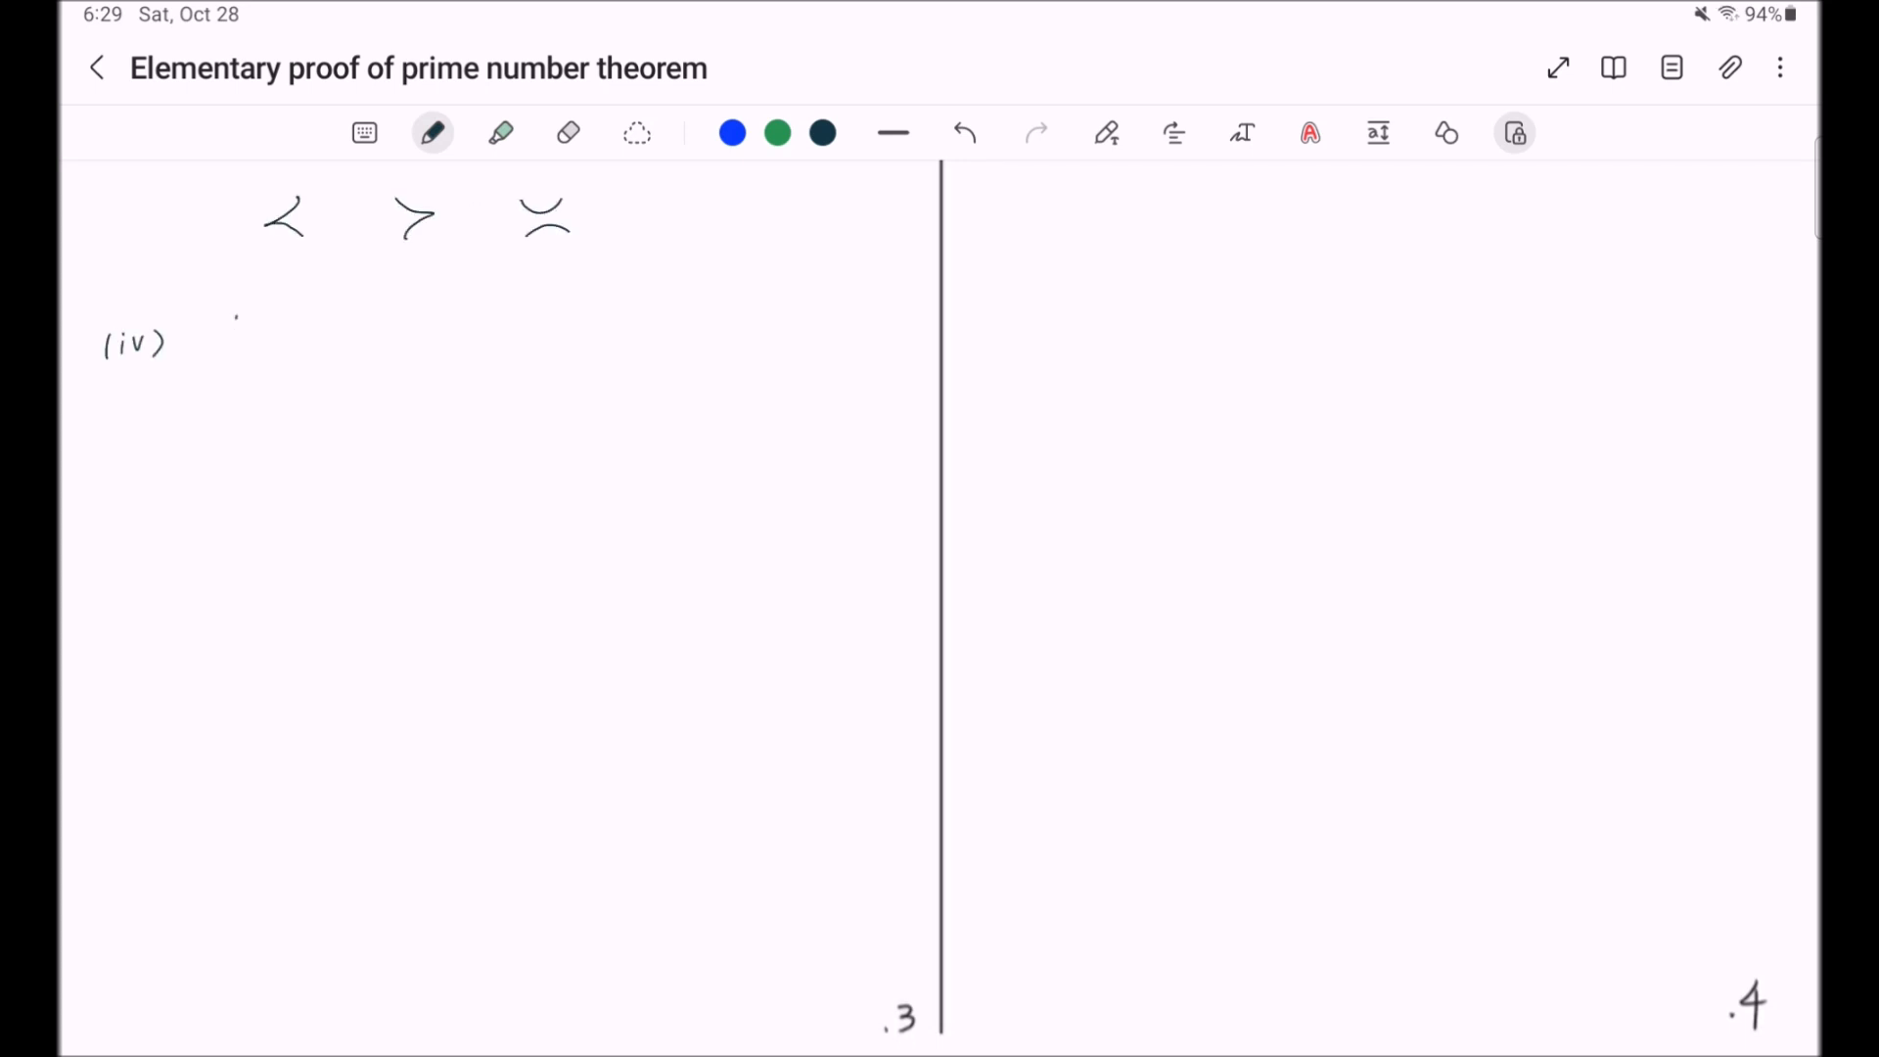
- Handwrite '(iv) f ≺ φ means that f/φ → 0'
left_click_drag(215, 341, 300, 341)
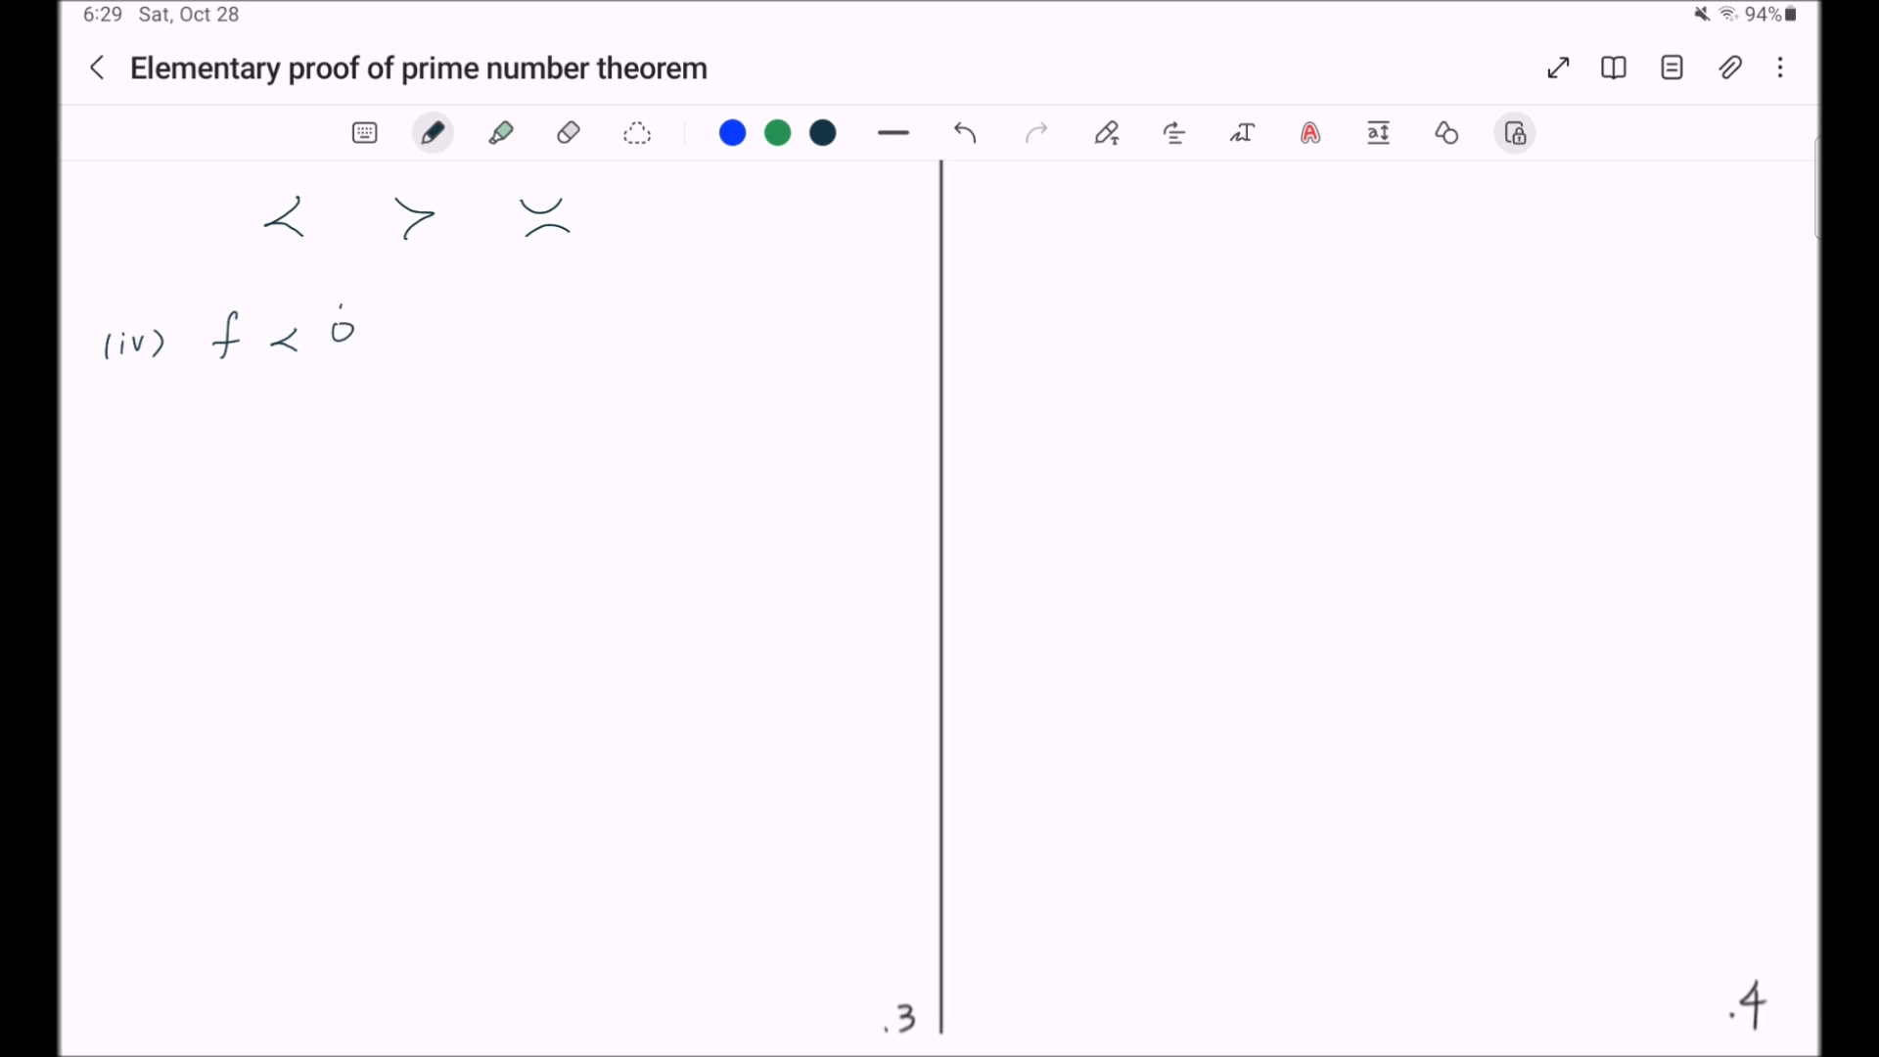
left_click_drag(339, 299, 339, 361)
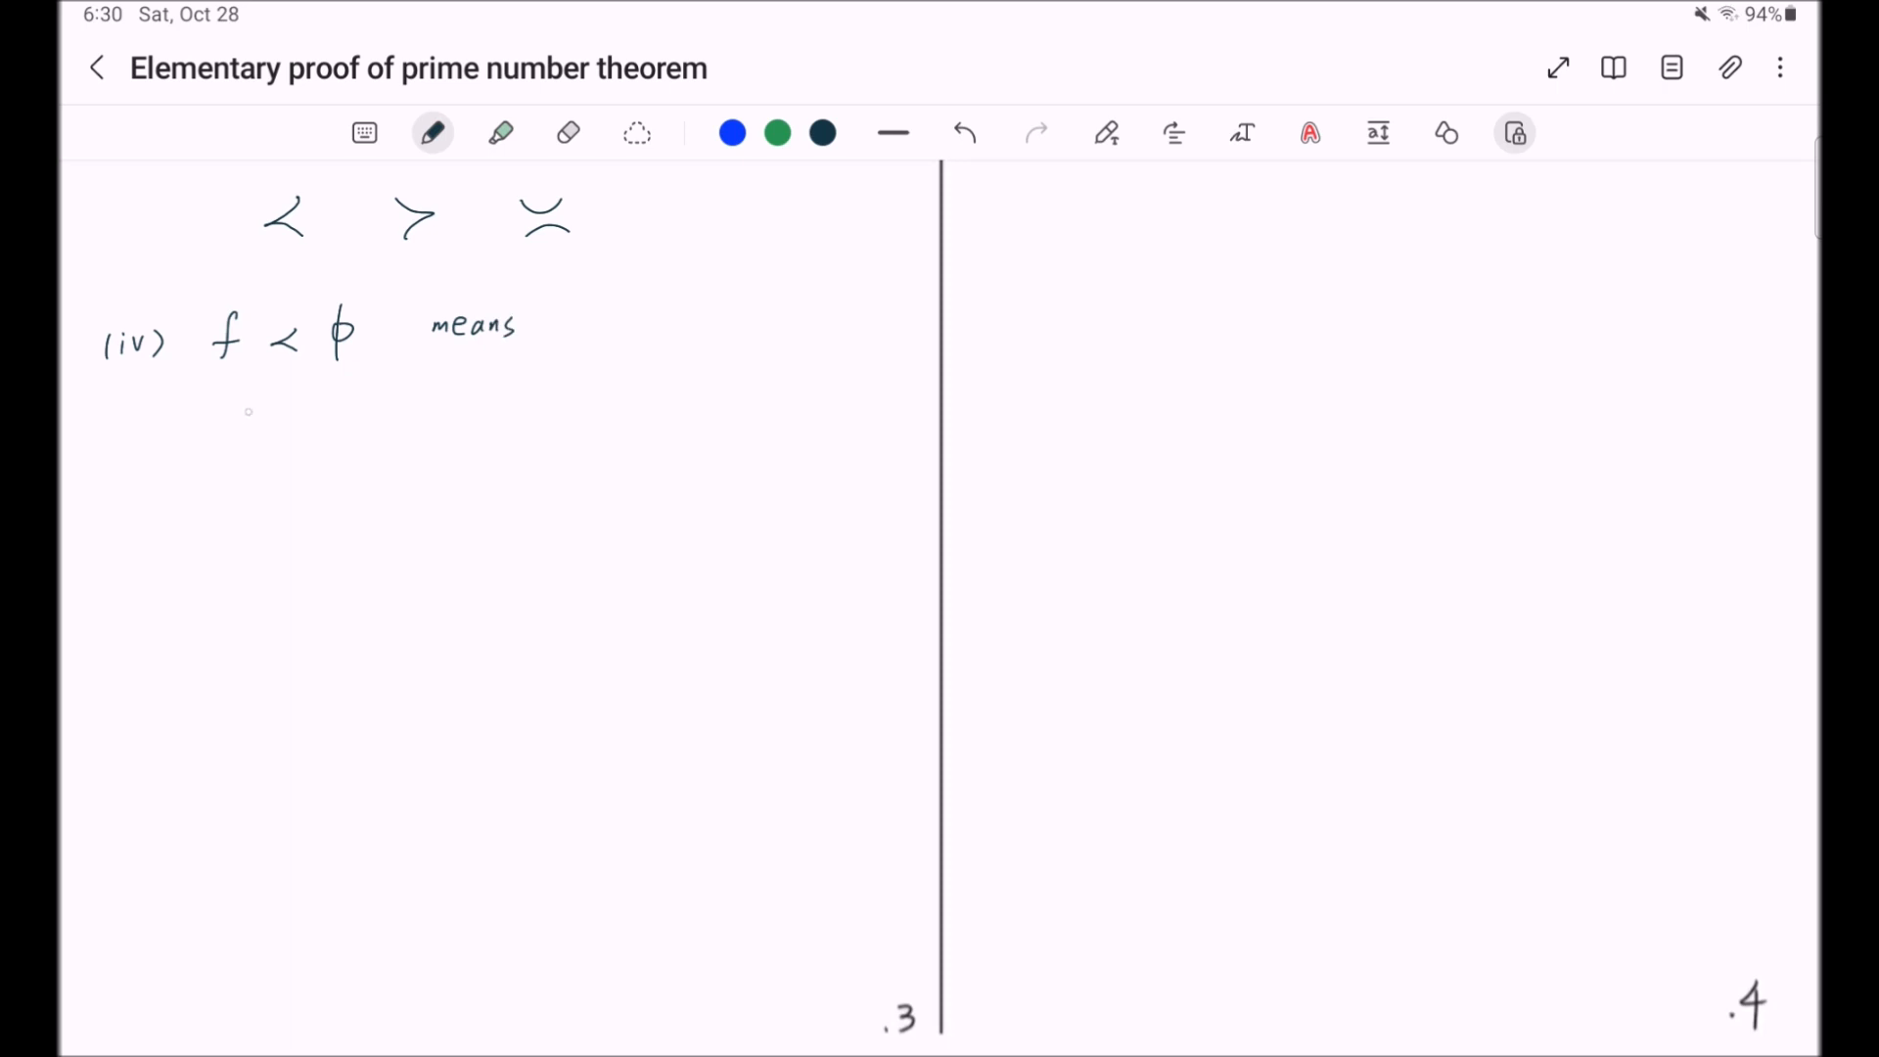
left_click_drag(247, 414, 246, 485)
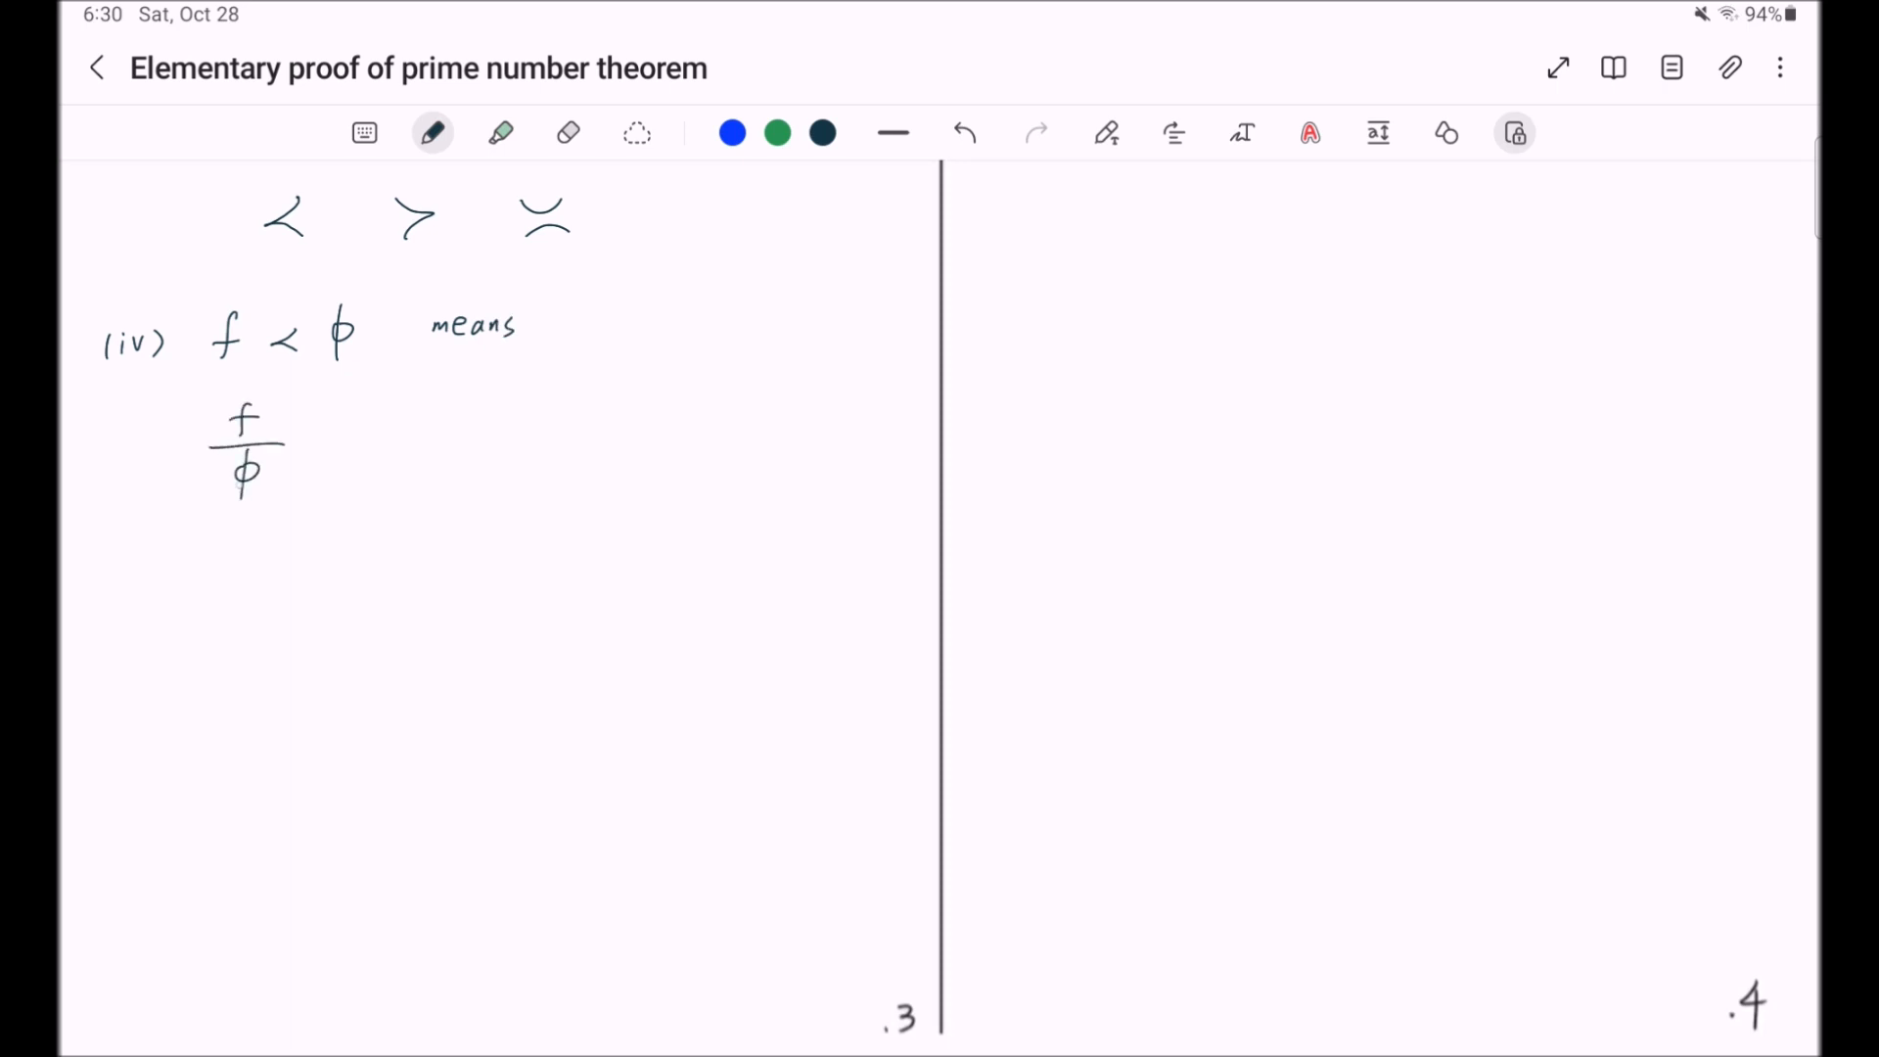
left_click_drag(306, 440, 372, 438)
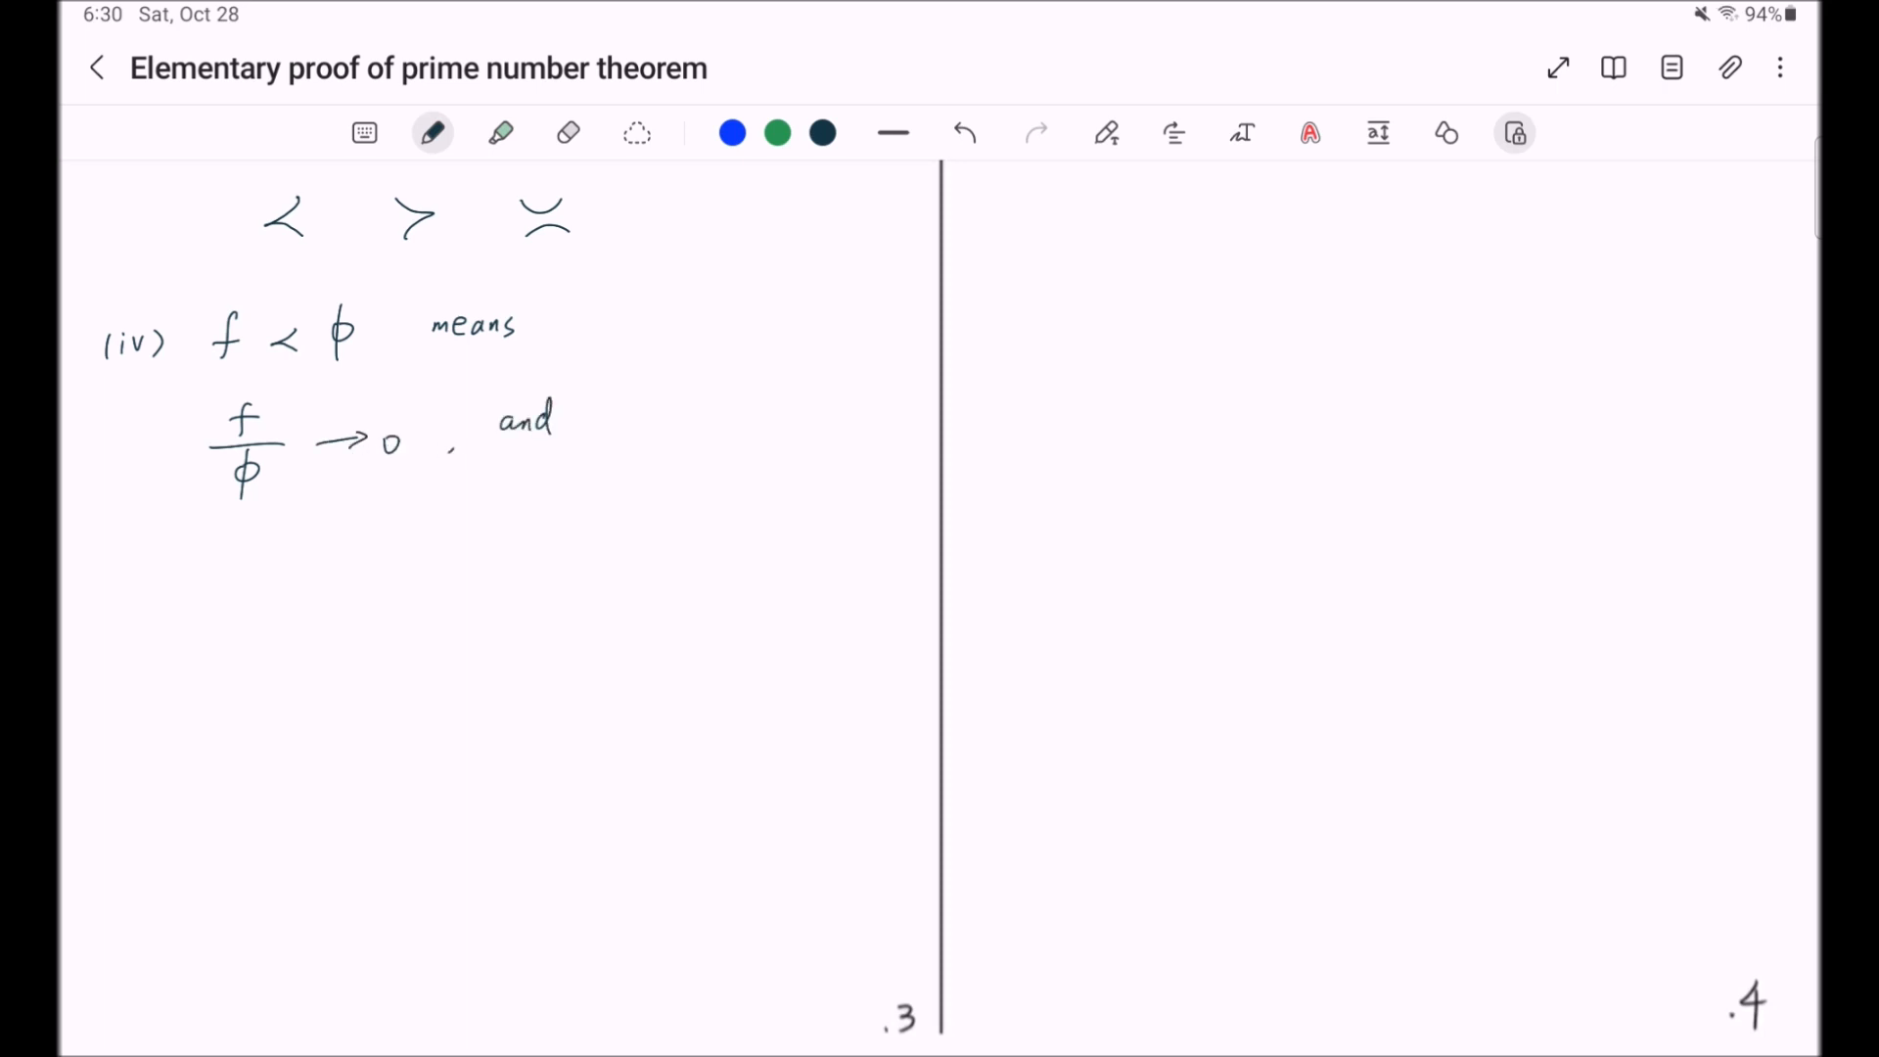
- Add 'is equivalent to f = o(φ)' and begin '(v) f ≻ φ means f/φ → ∞'
type("is equivalent to")
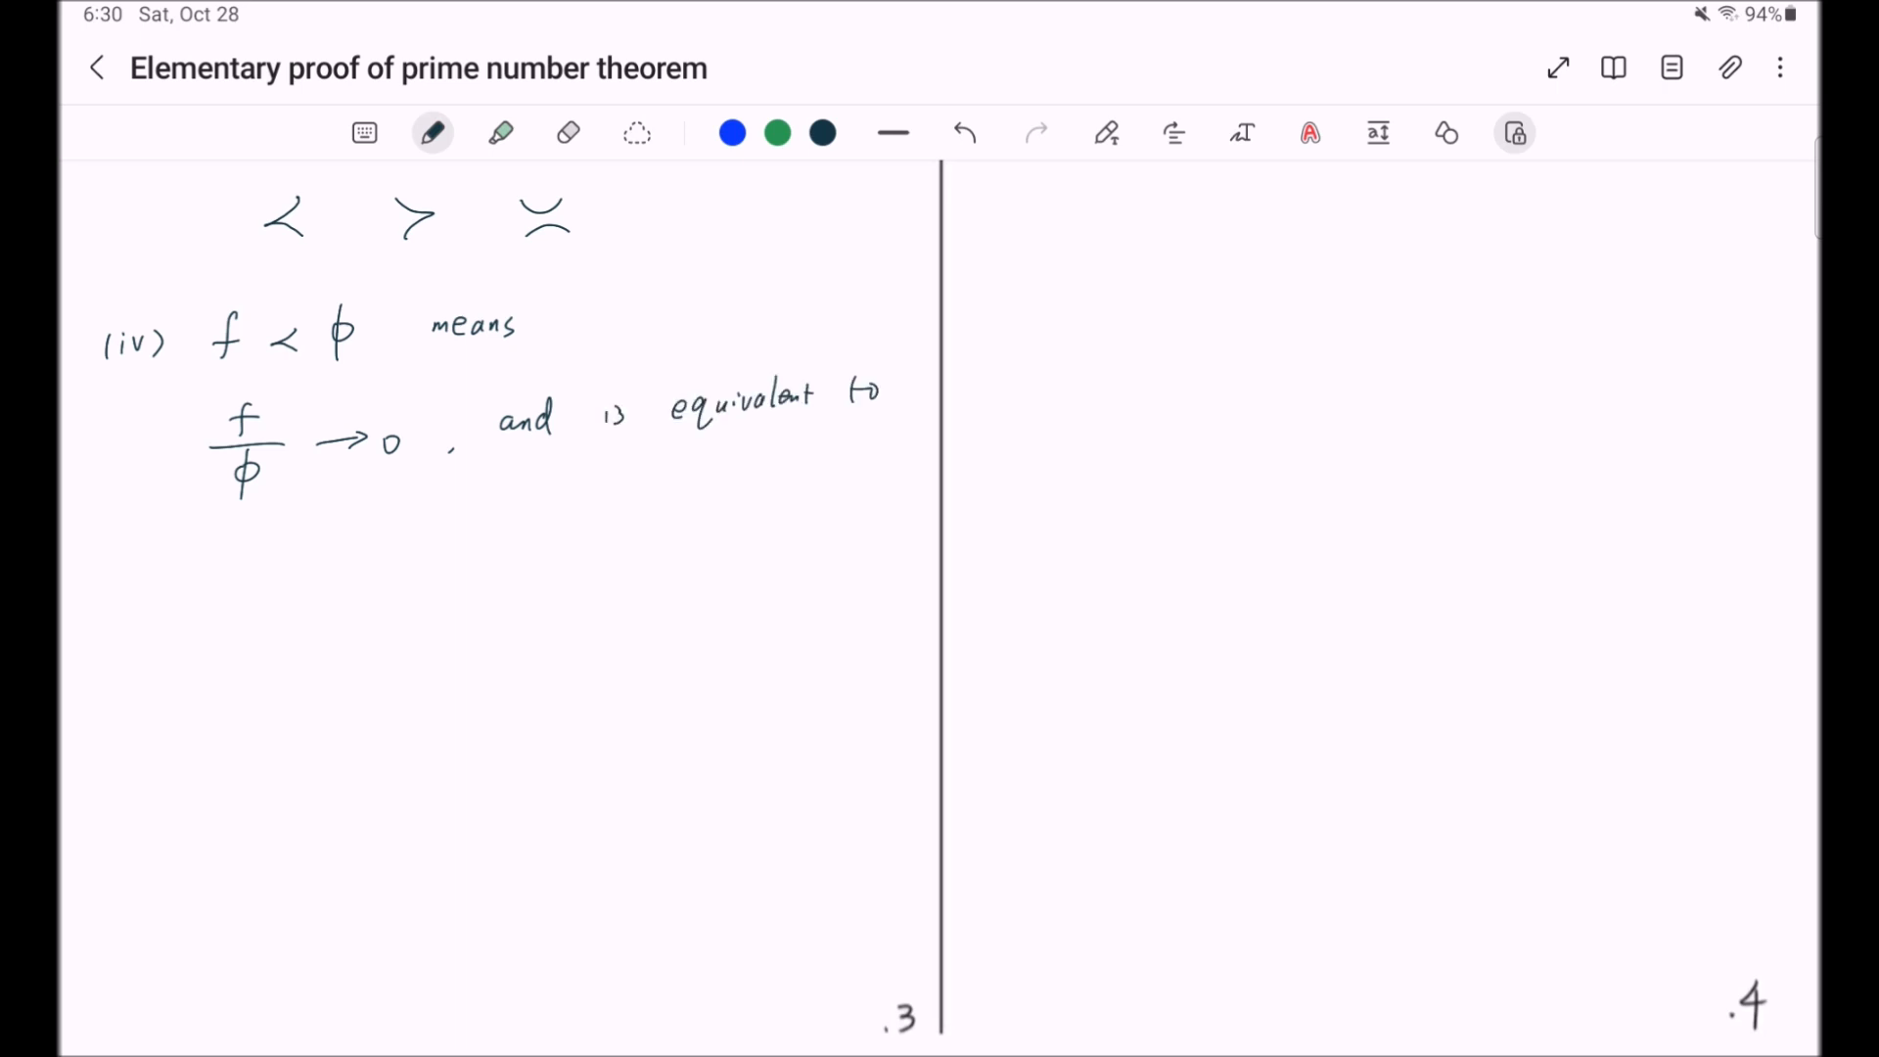
left_click_drag(238, 552, 258, 599)
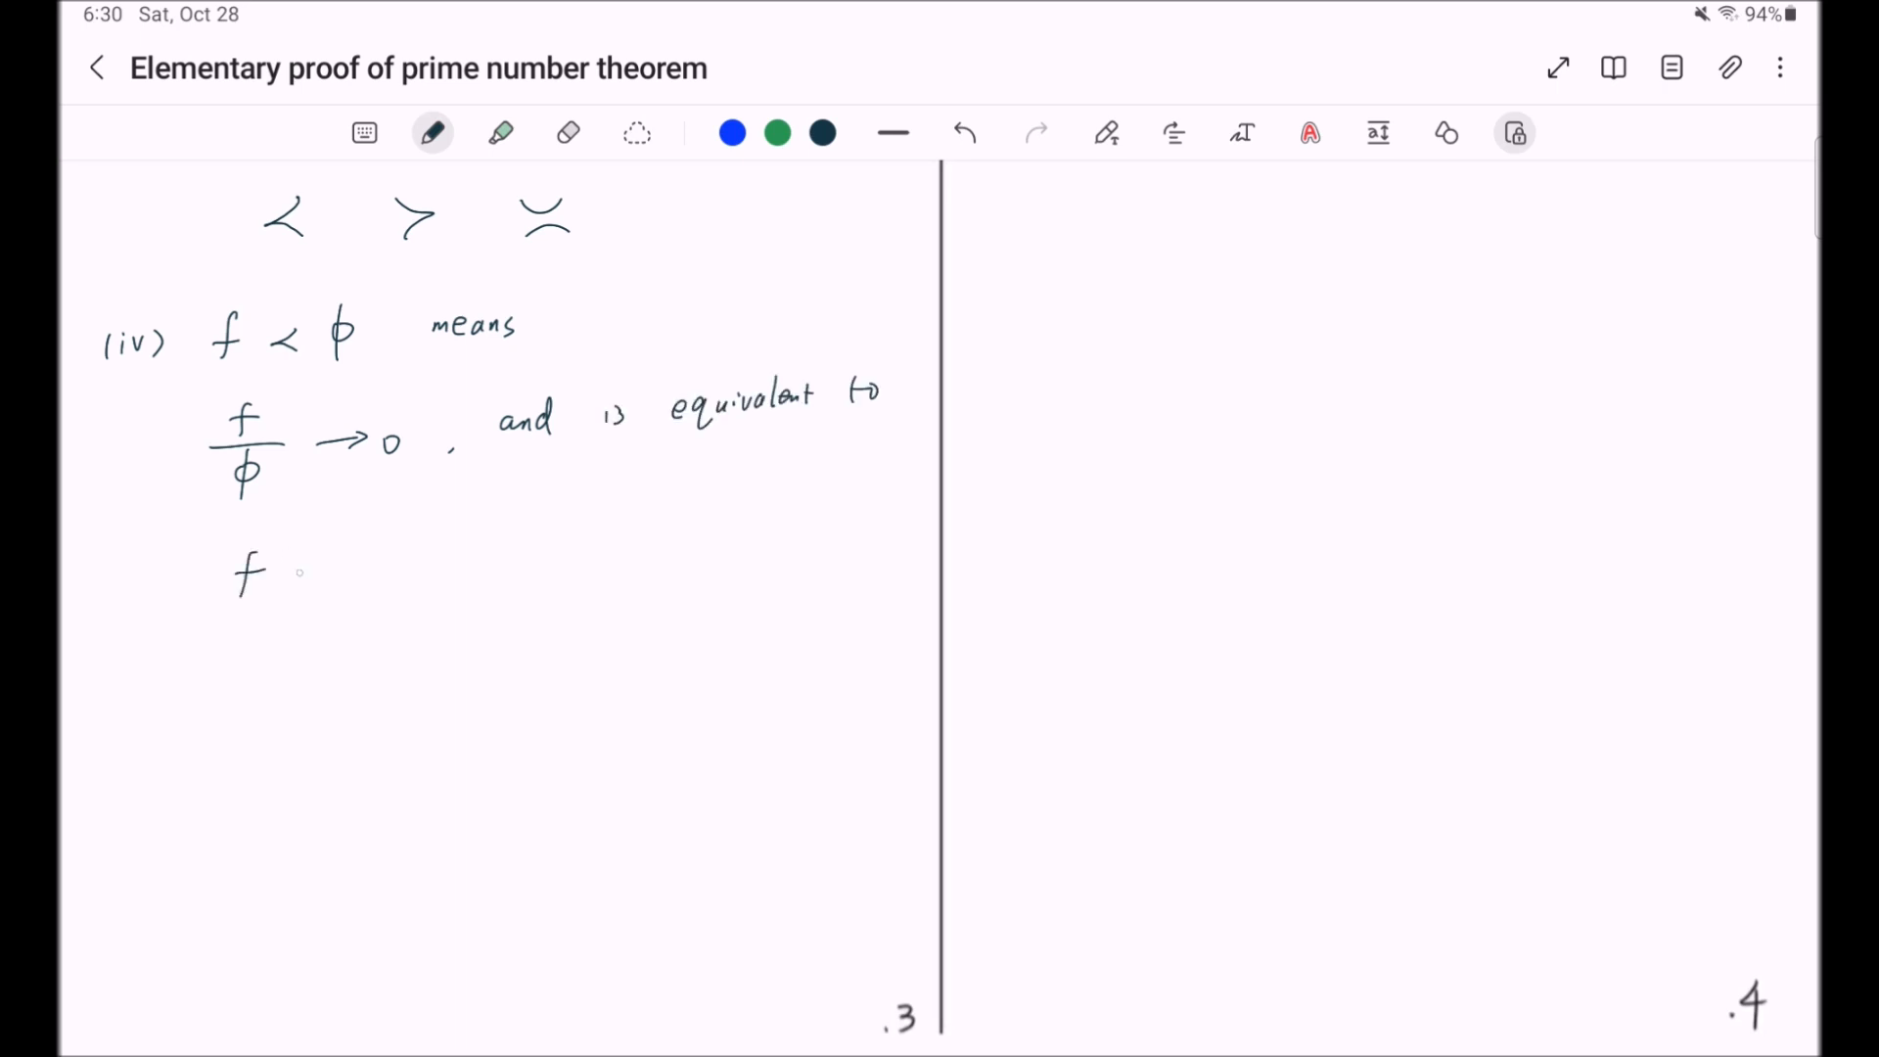
left_click_drag(288, 569, 408, 570)
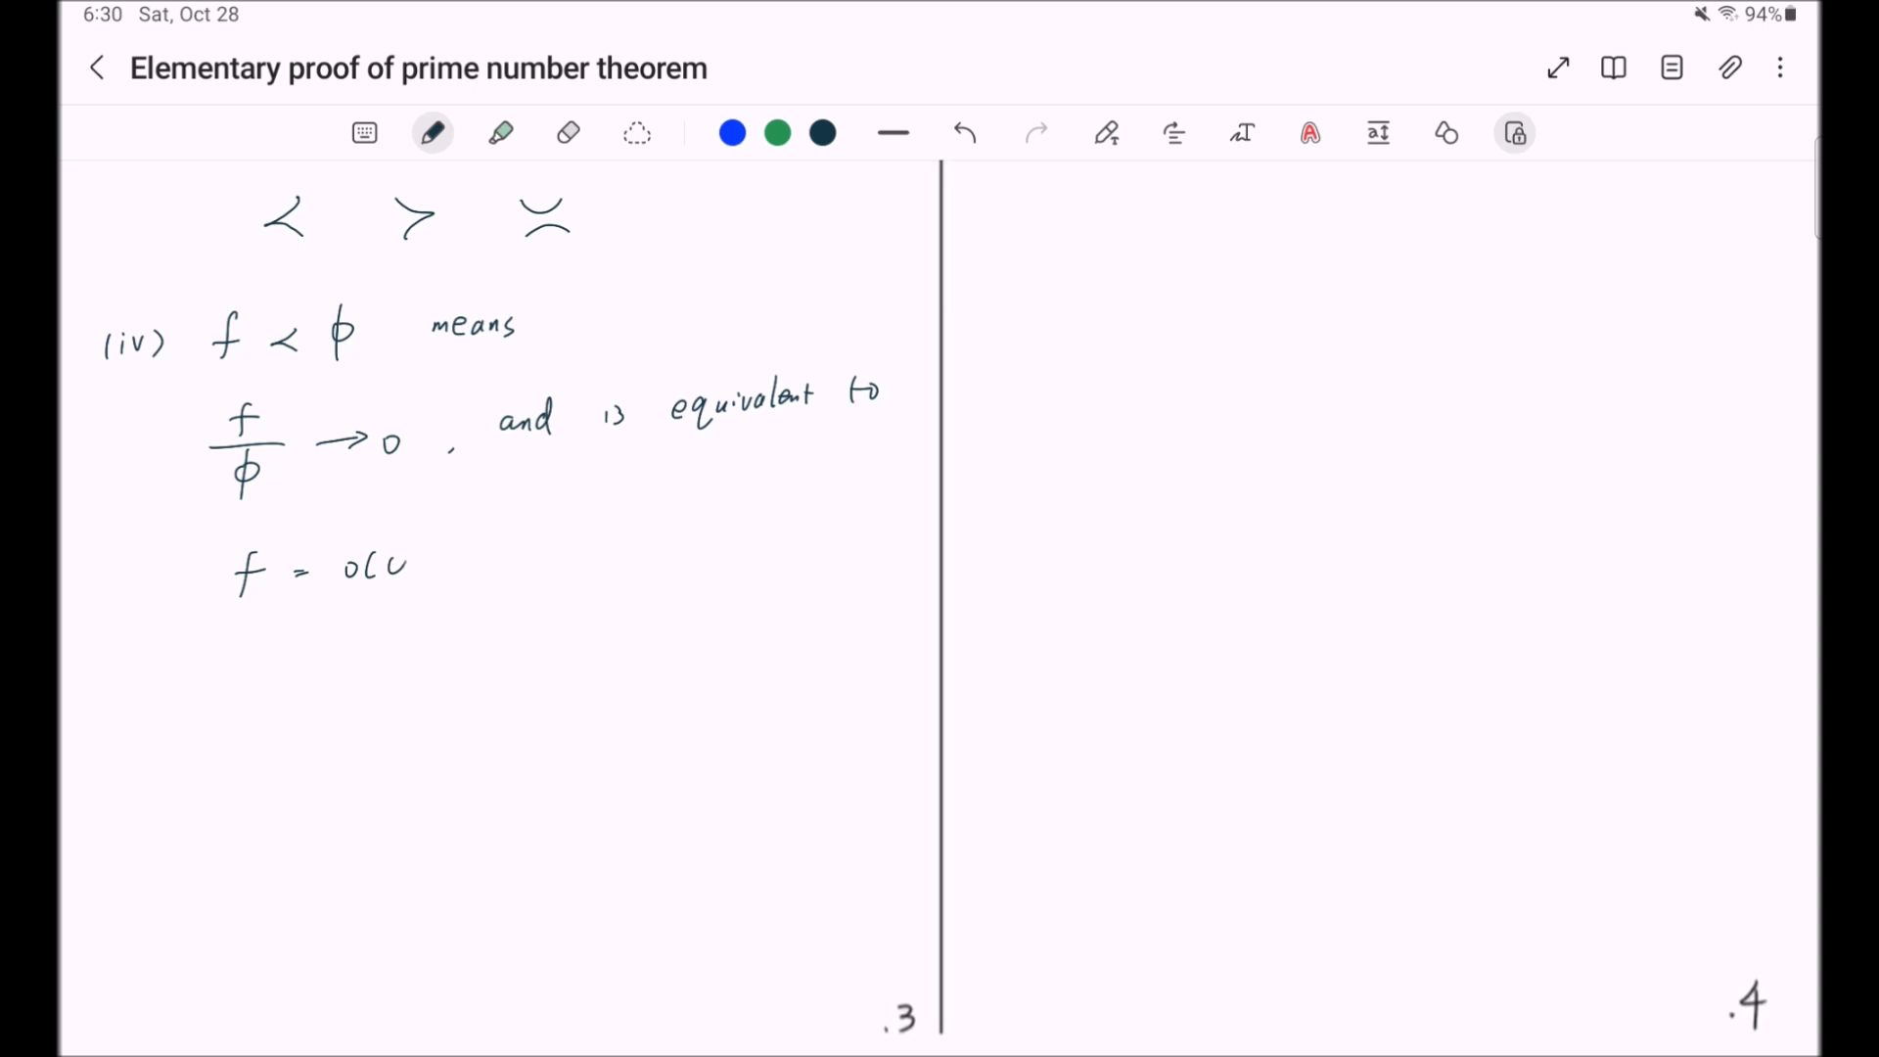
left_click_drag(389, 546, 437, 587)
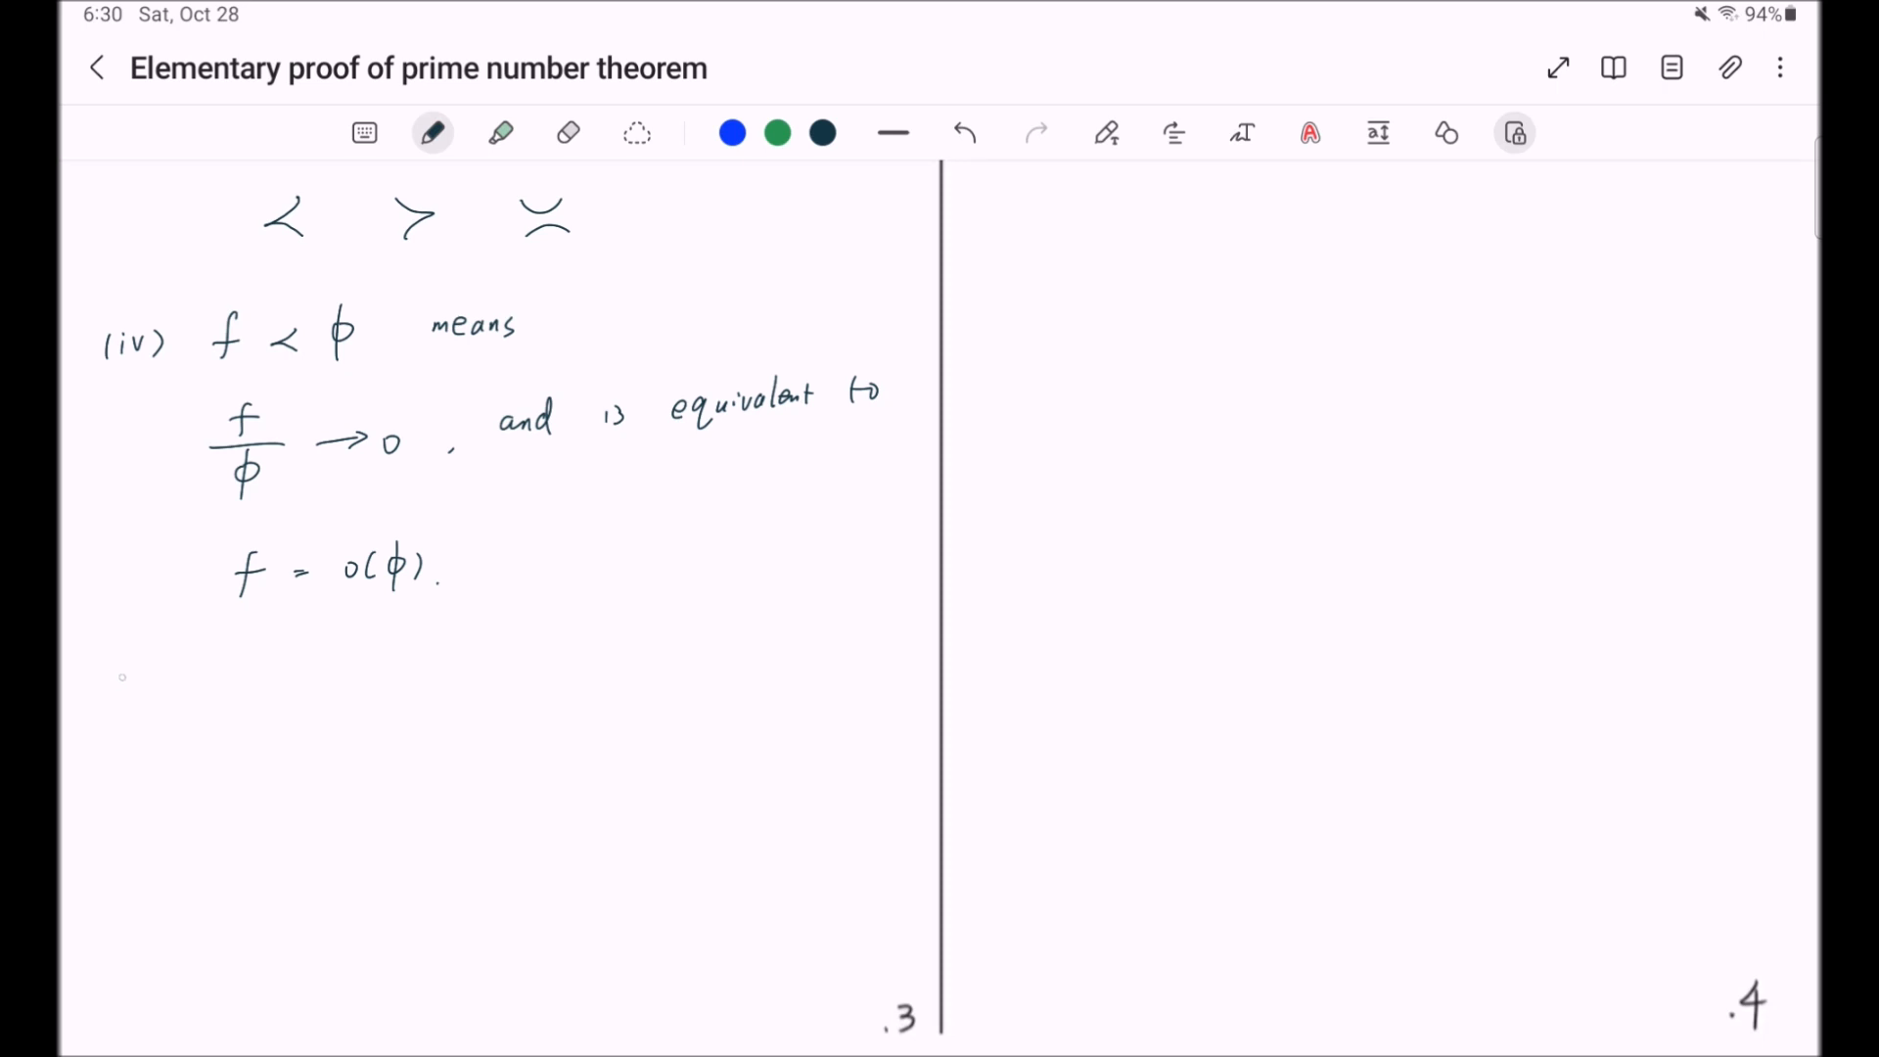
type("(v) f ≻ φ means")
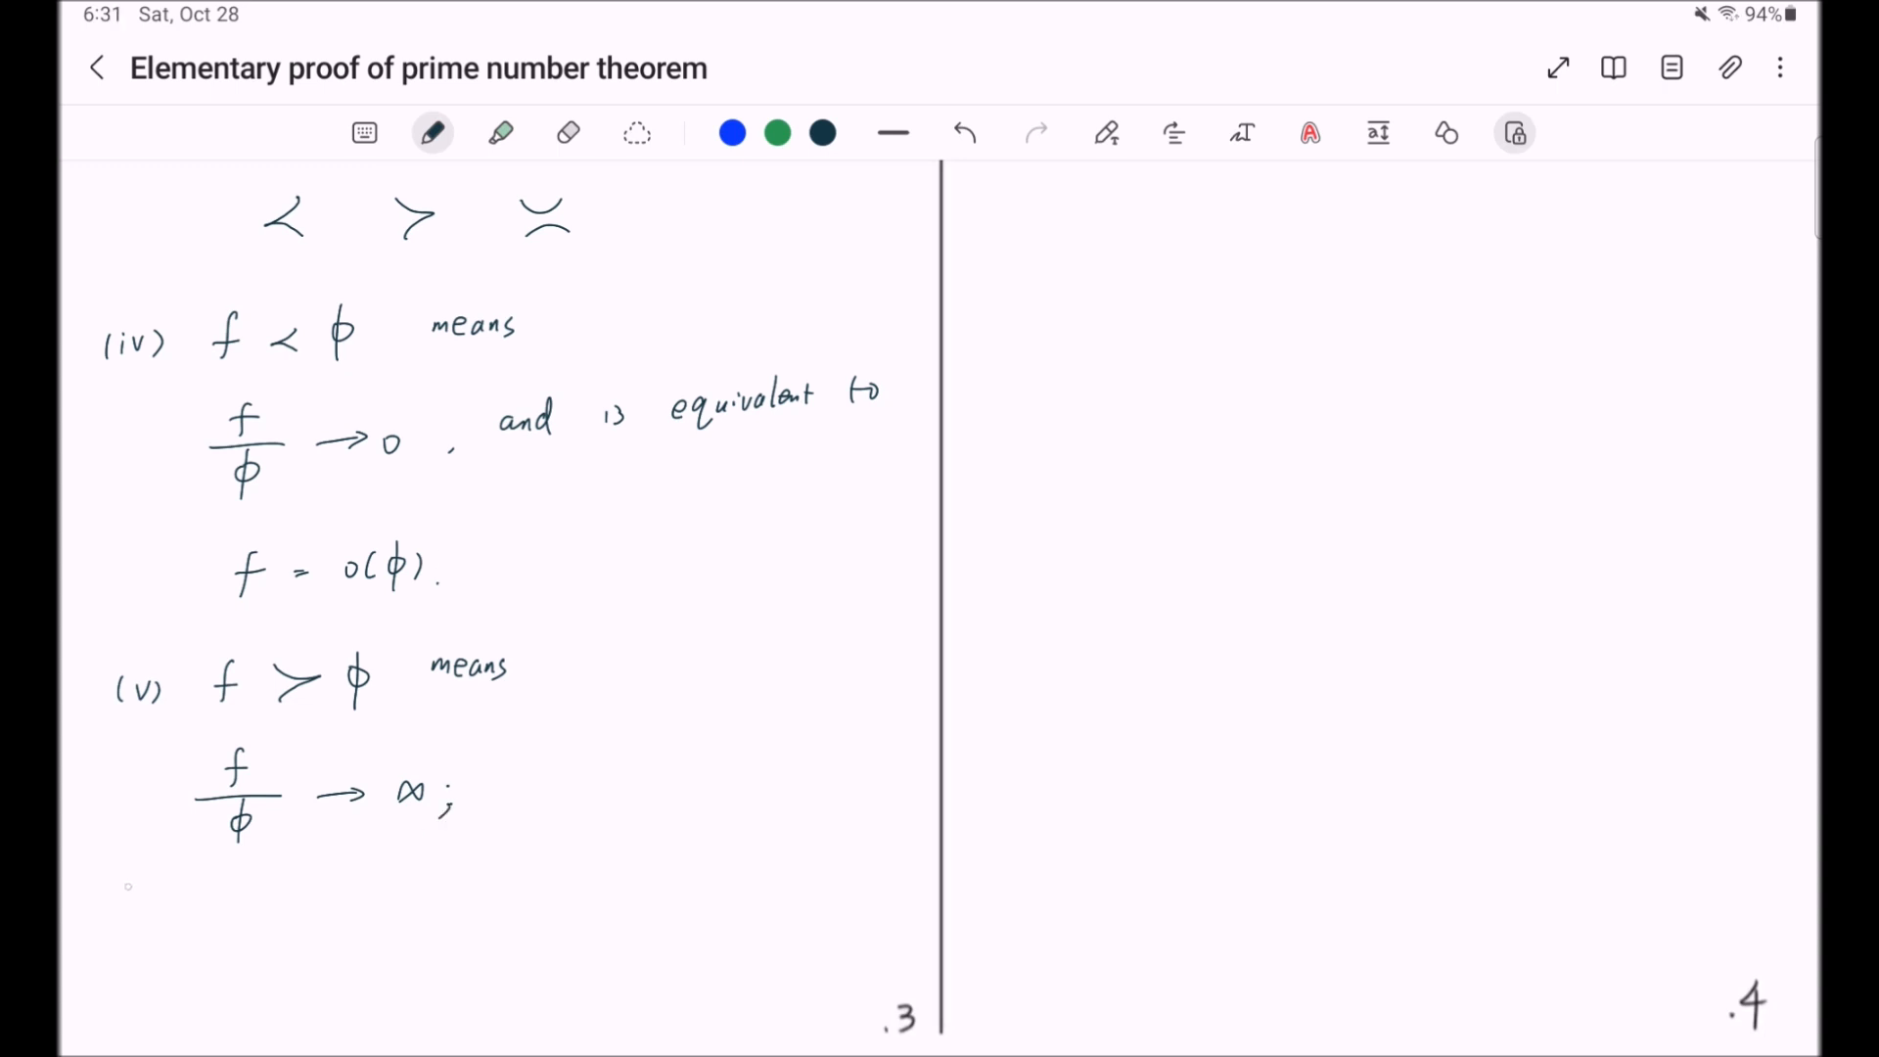
- Handwrite '(vi) f ≍ φ means Aφ < f < Aφ' with the note on the two different A's
type("(vi)")
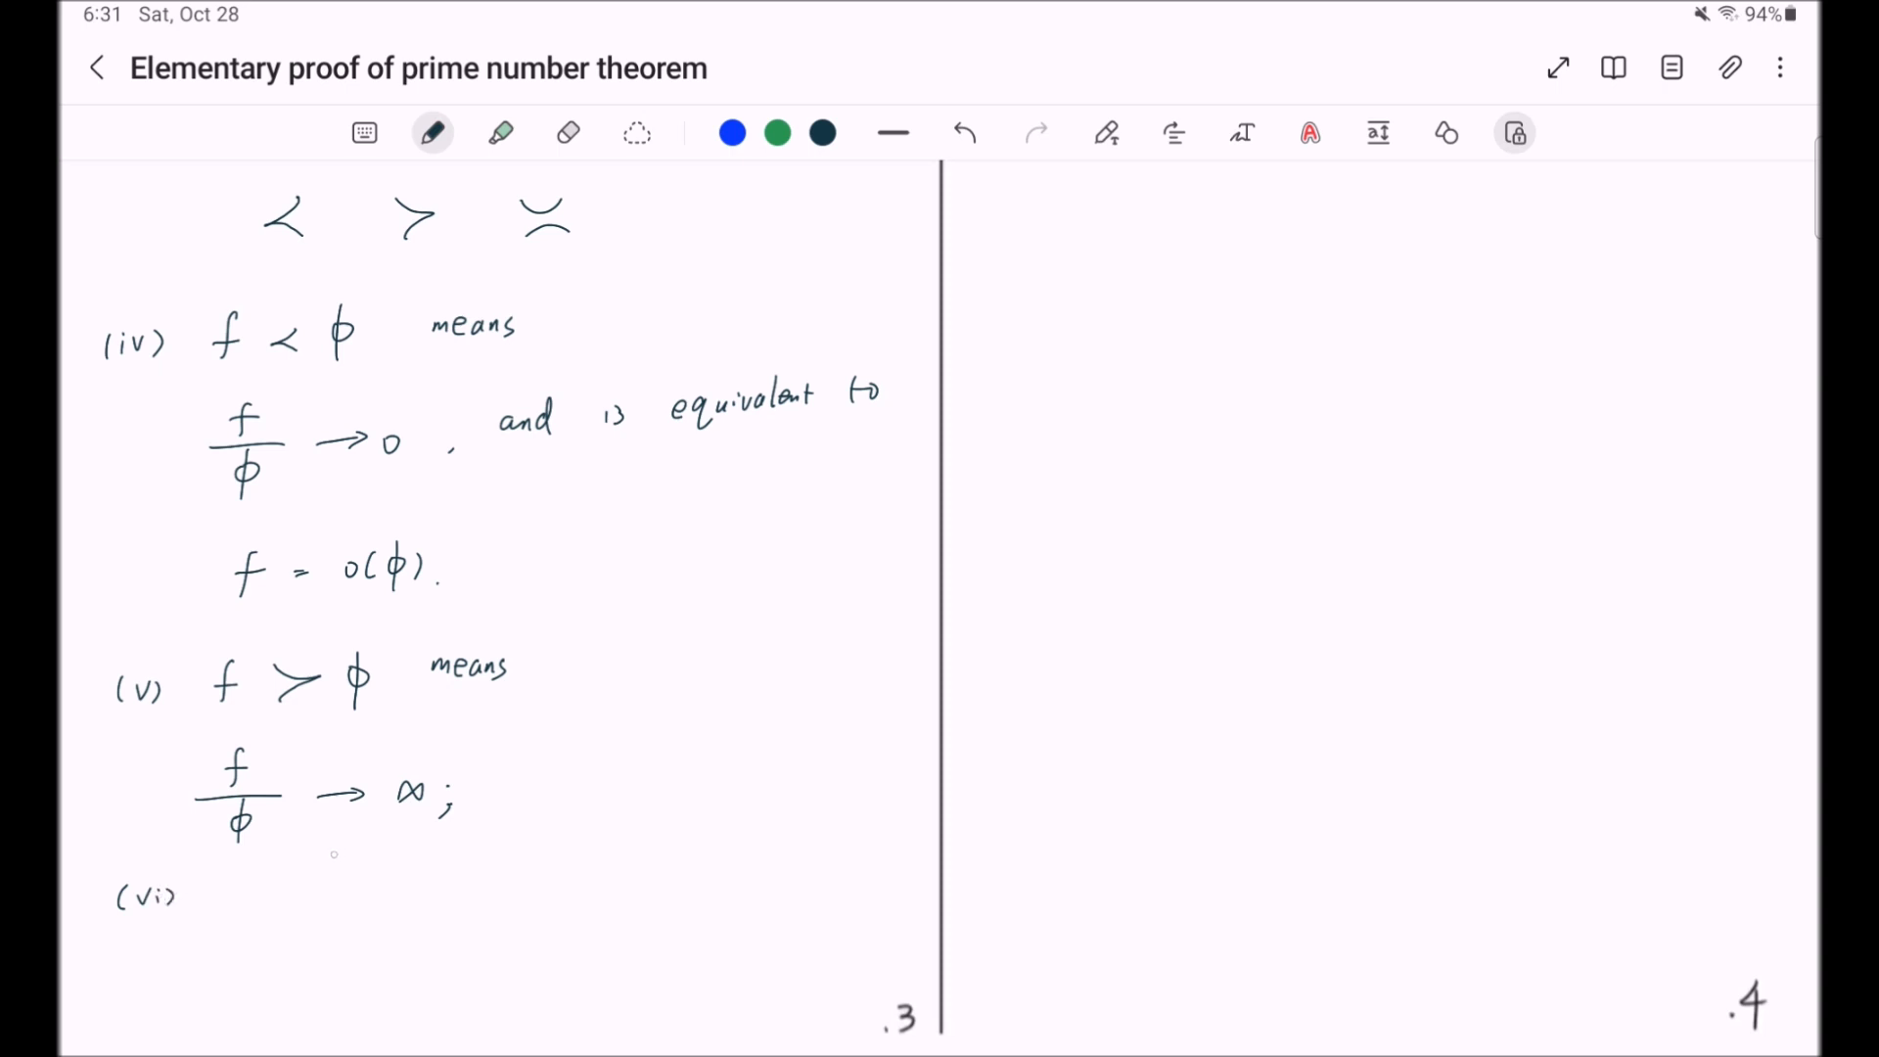
type("f")
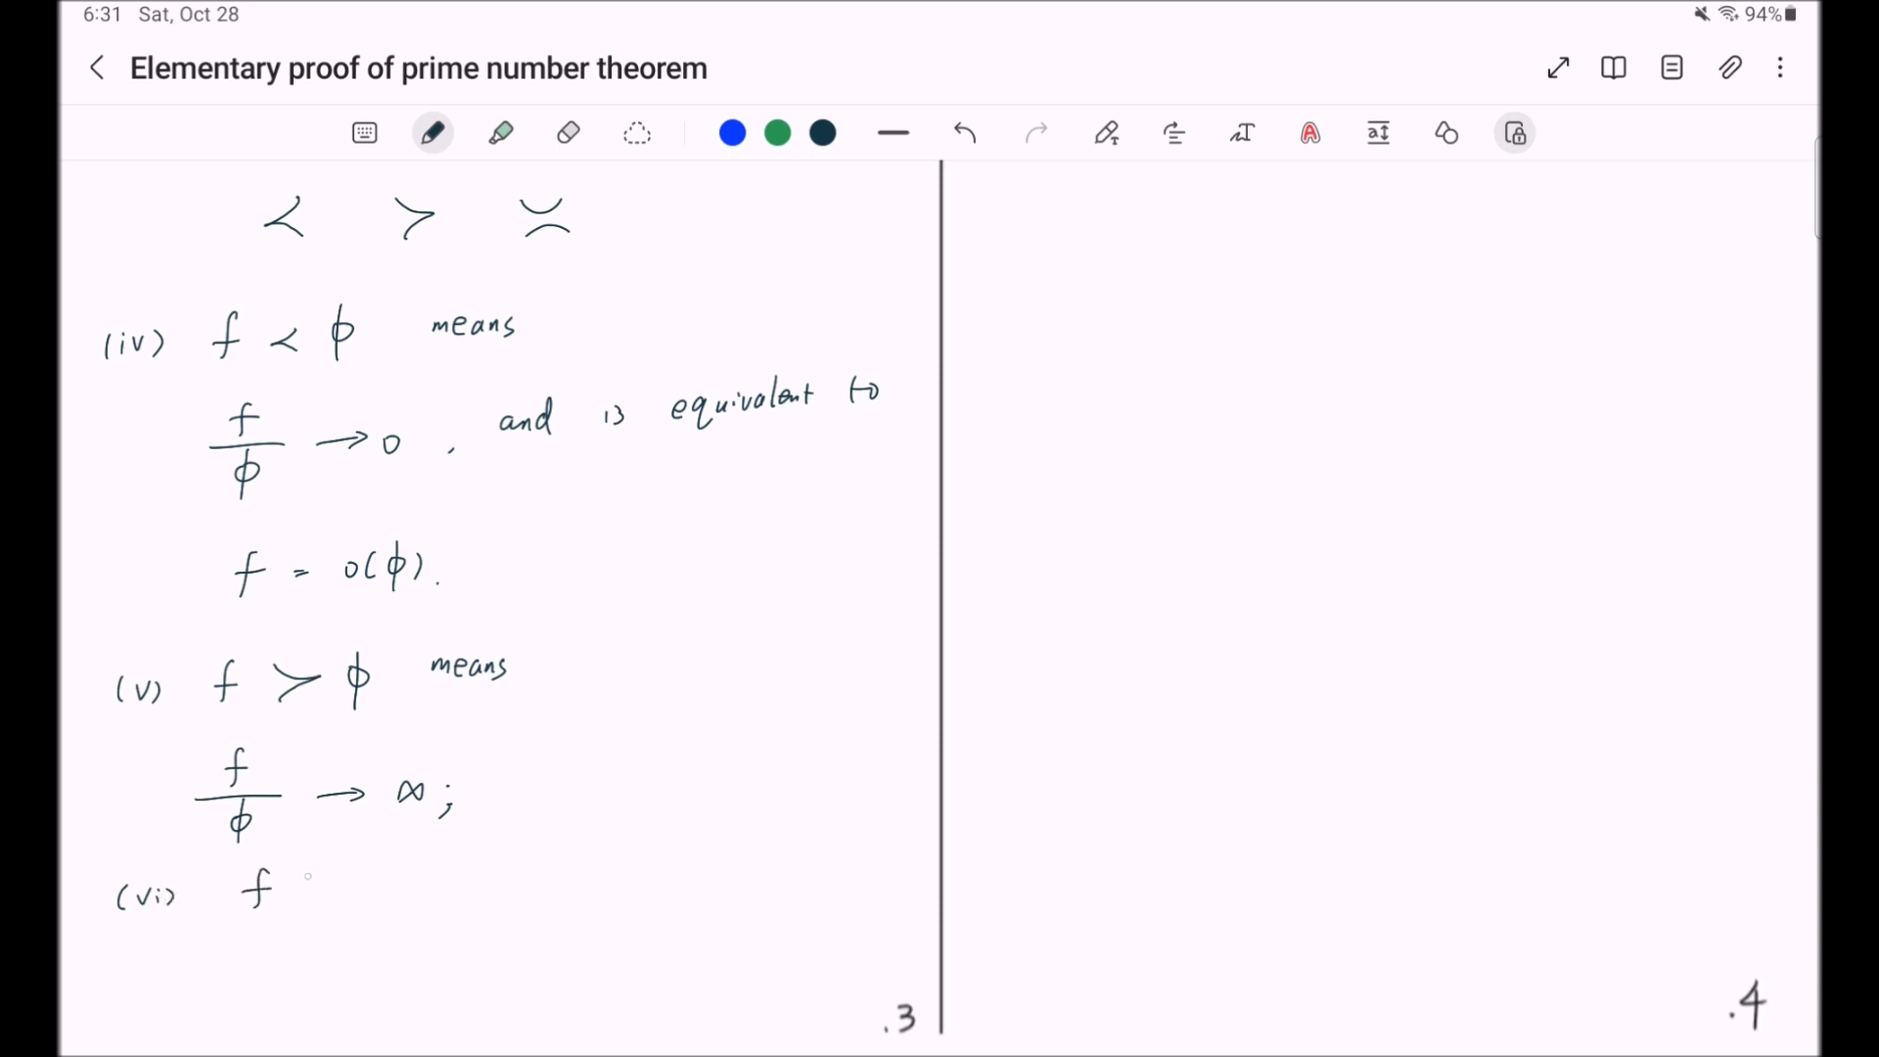
left_click_drag(299, 893, 335, 893)
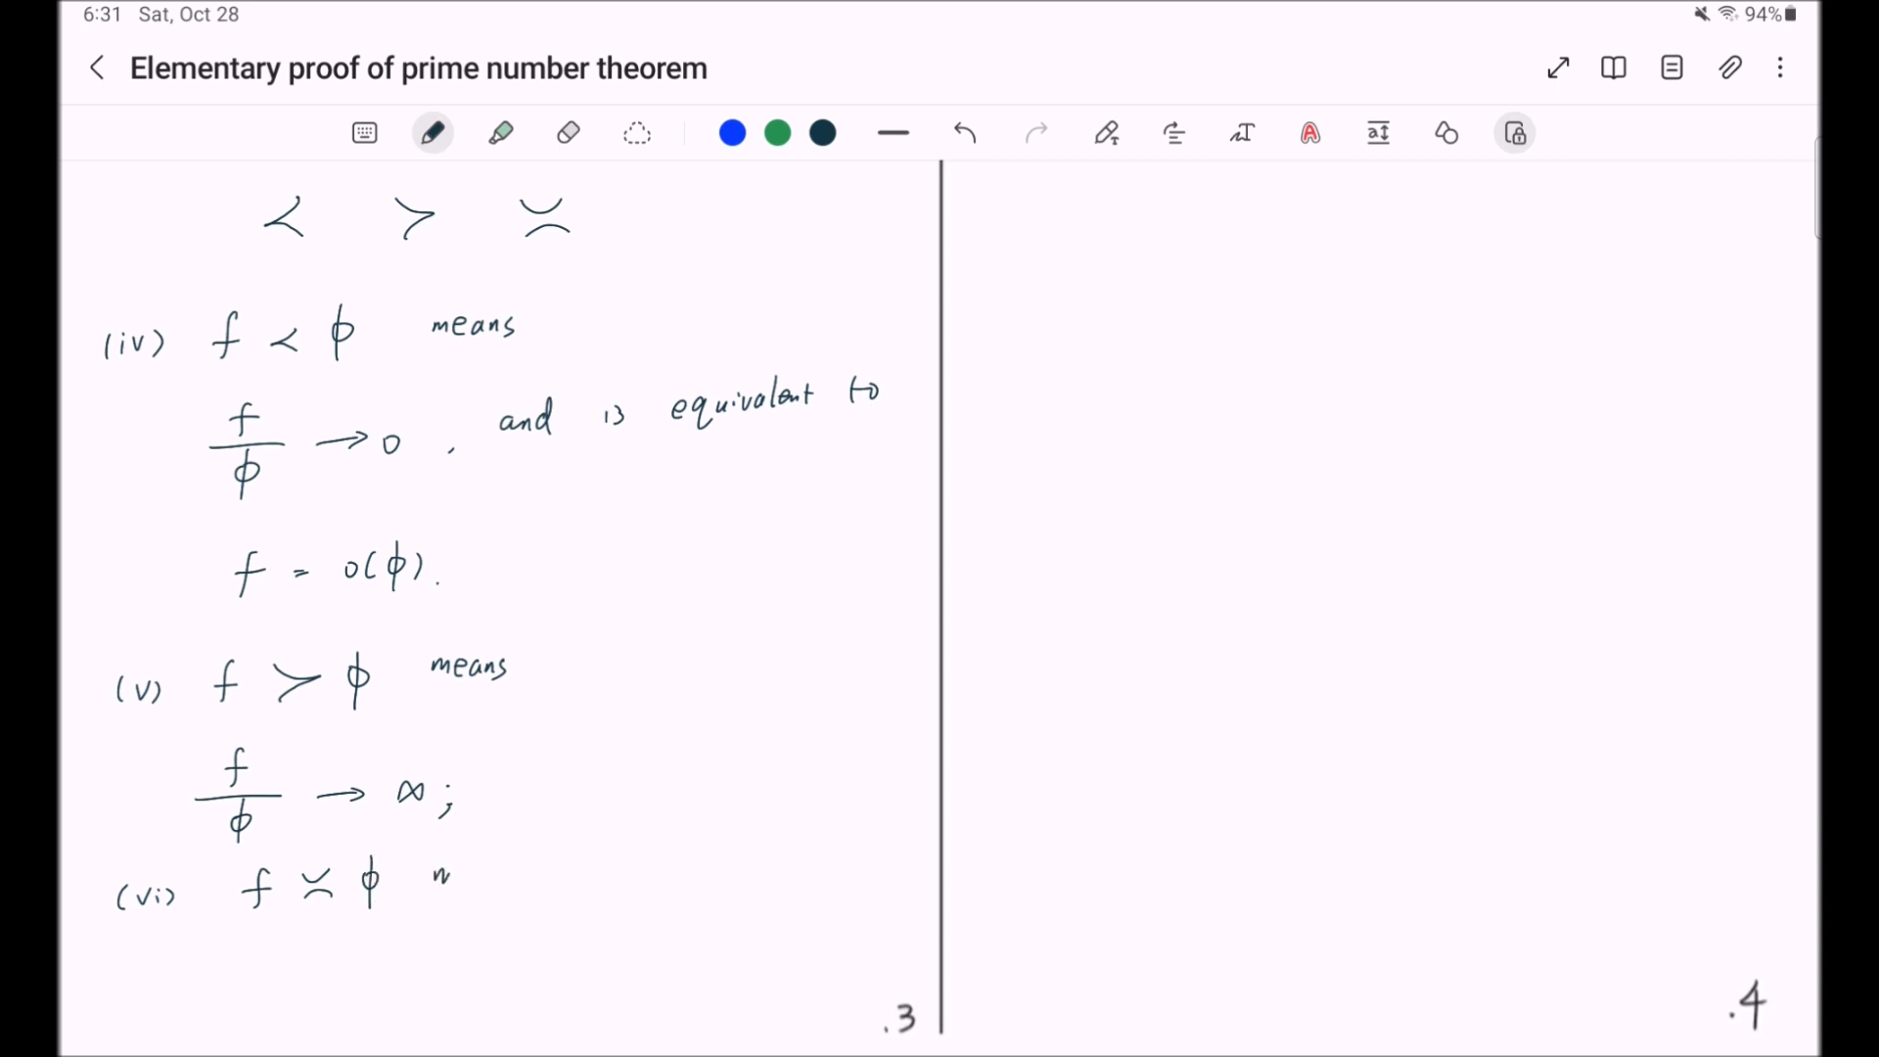
type("means")
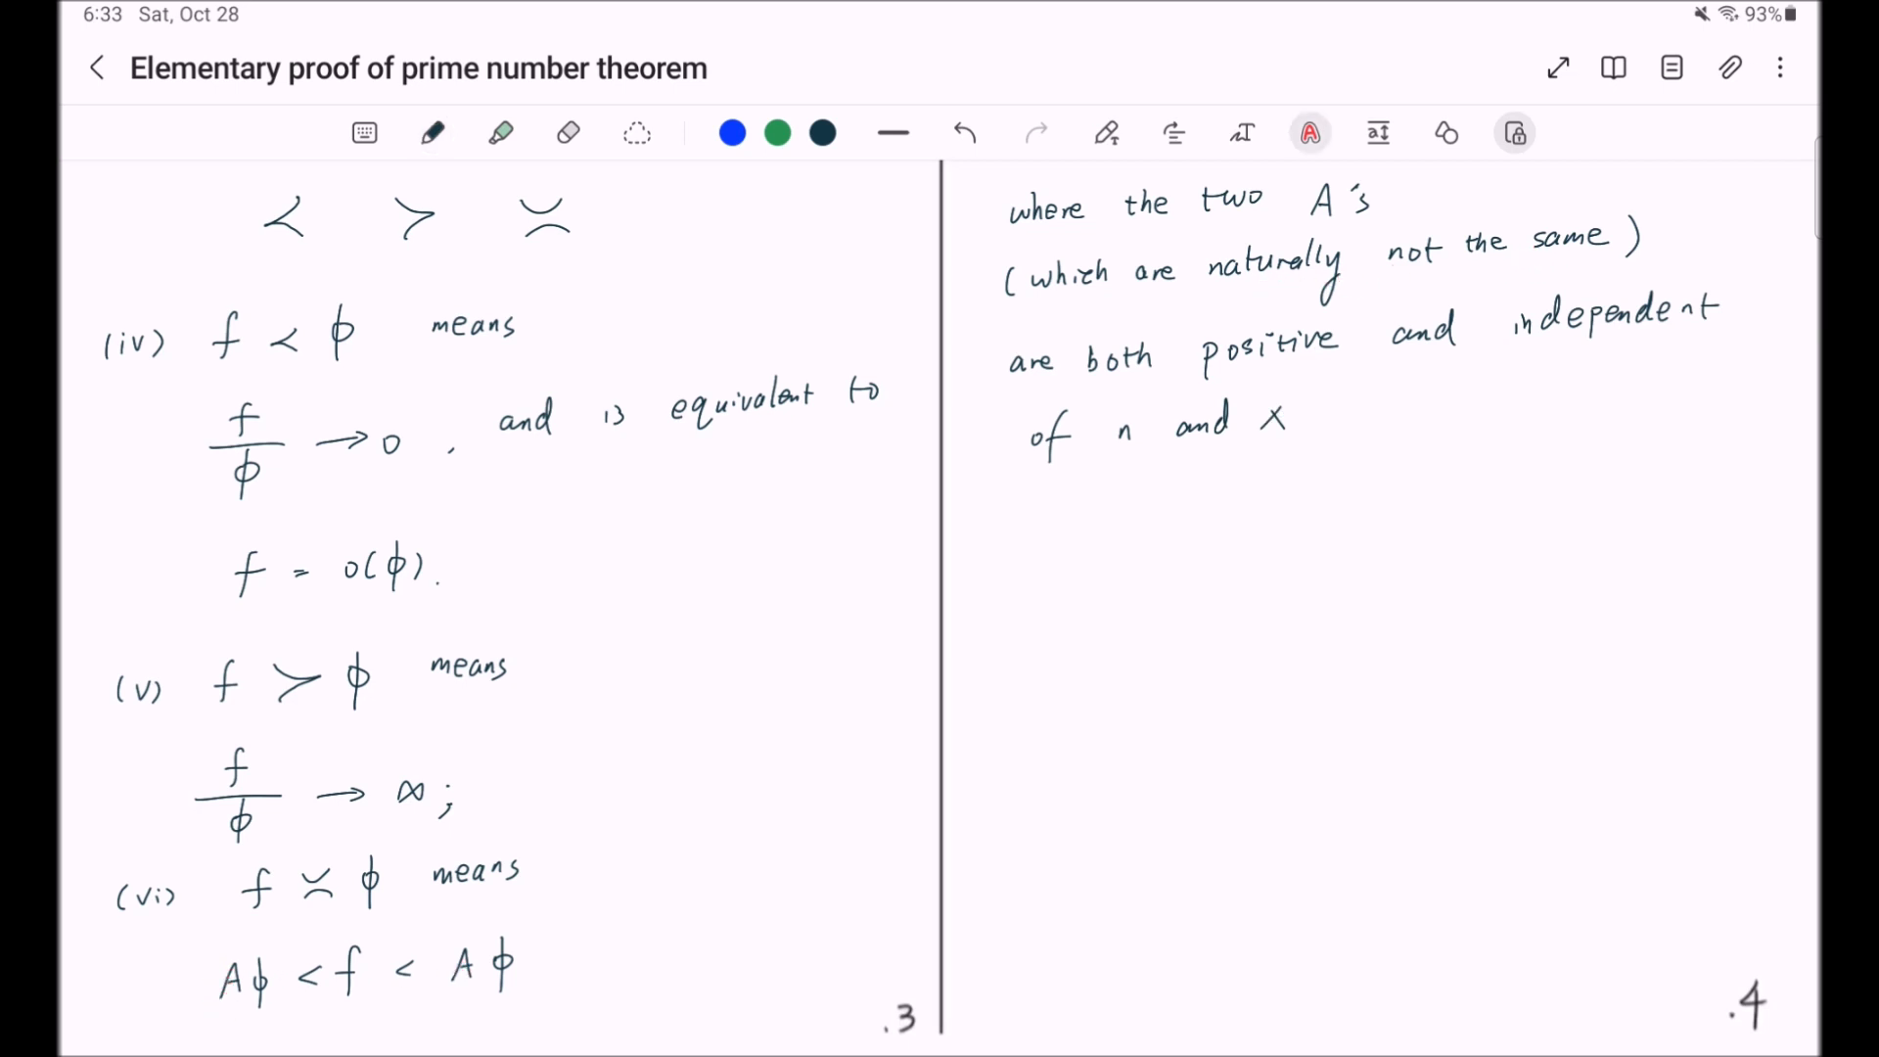
- Underline 'positive' and 'independent of n and x' in blue ink
left_click(432, 131)
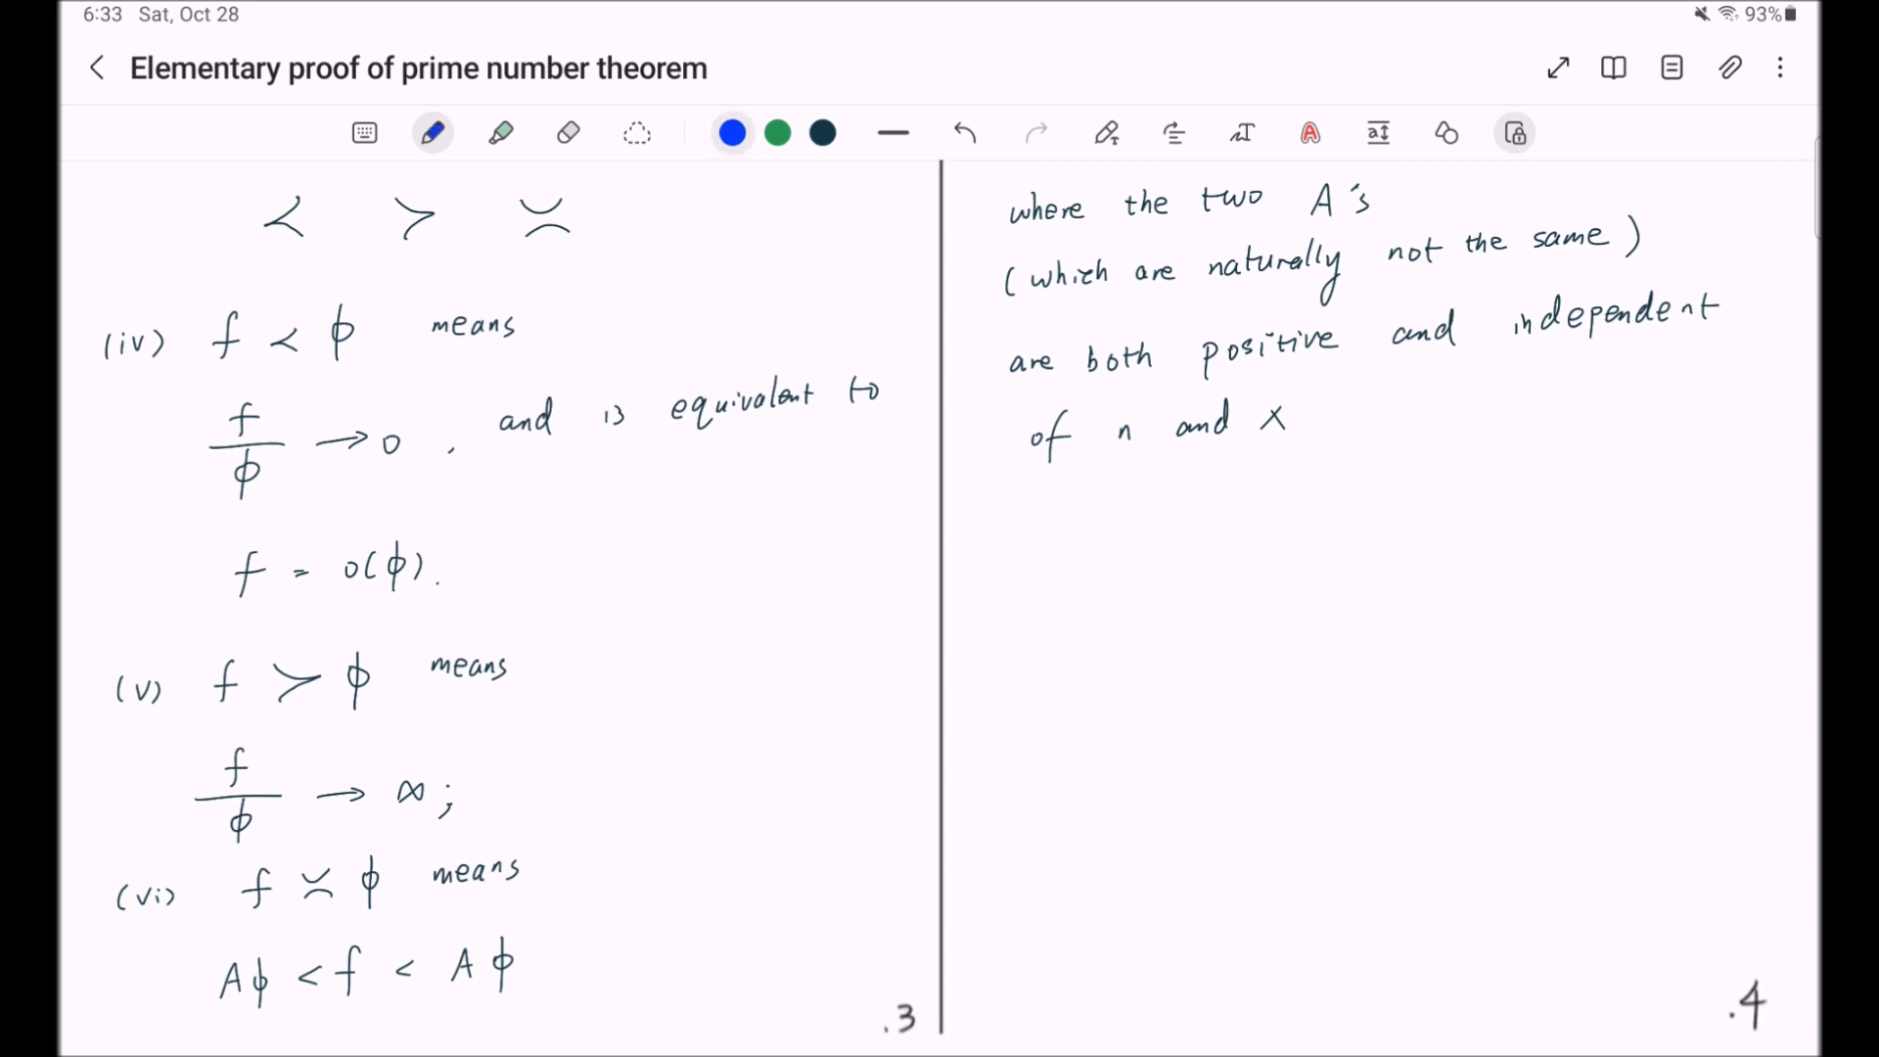
left_click_drag(1186, 374, 1358, 364)
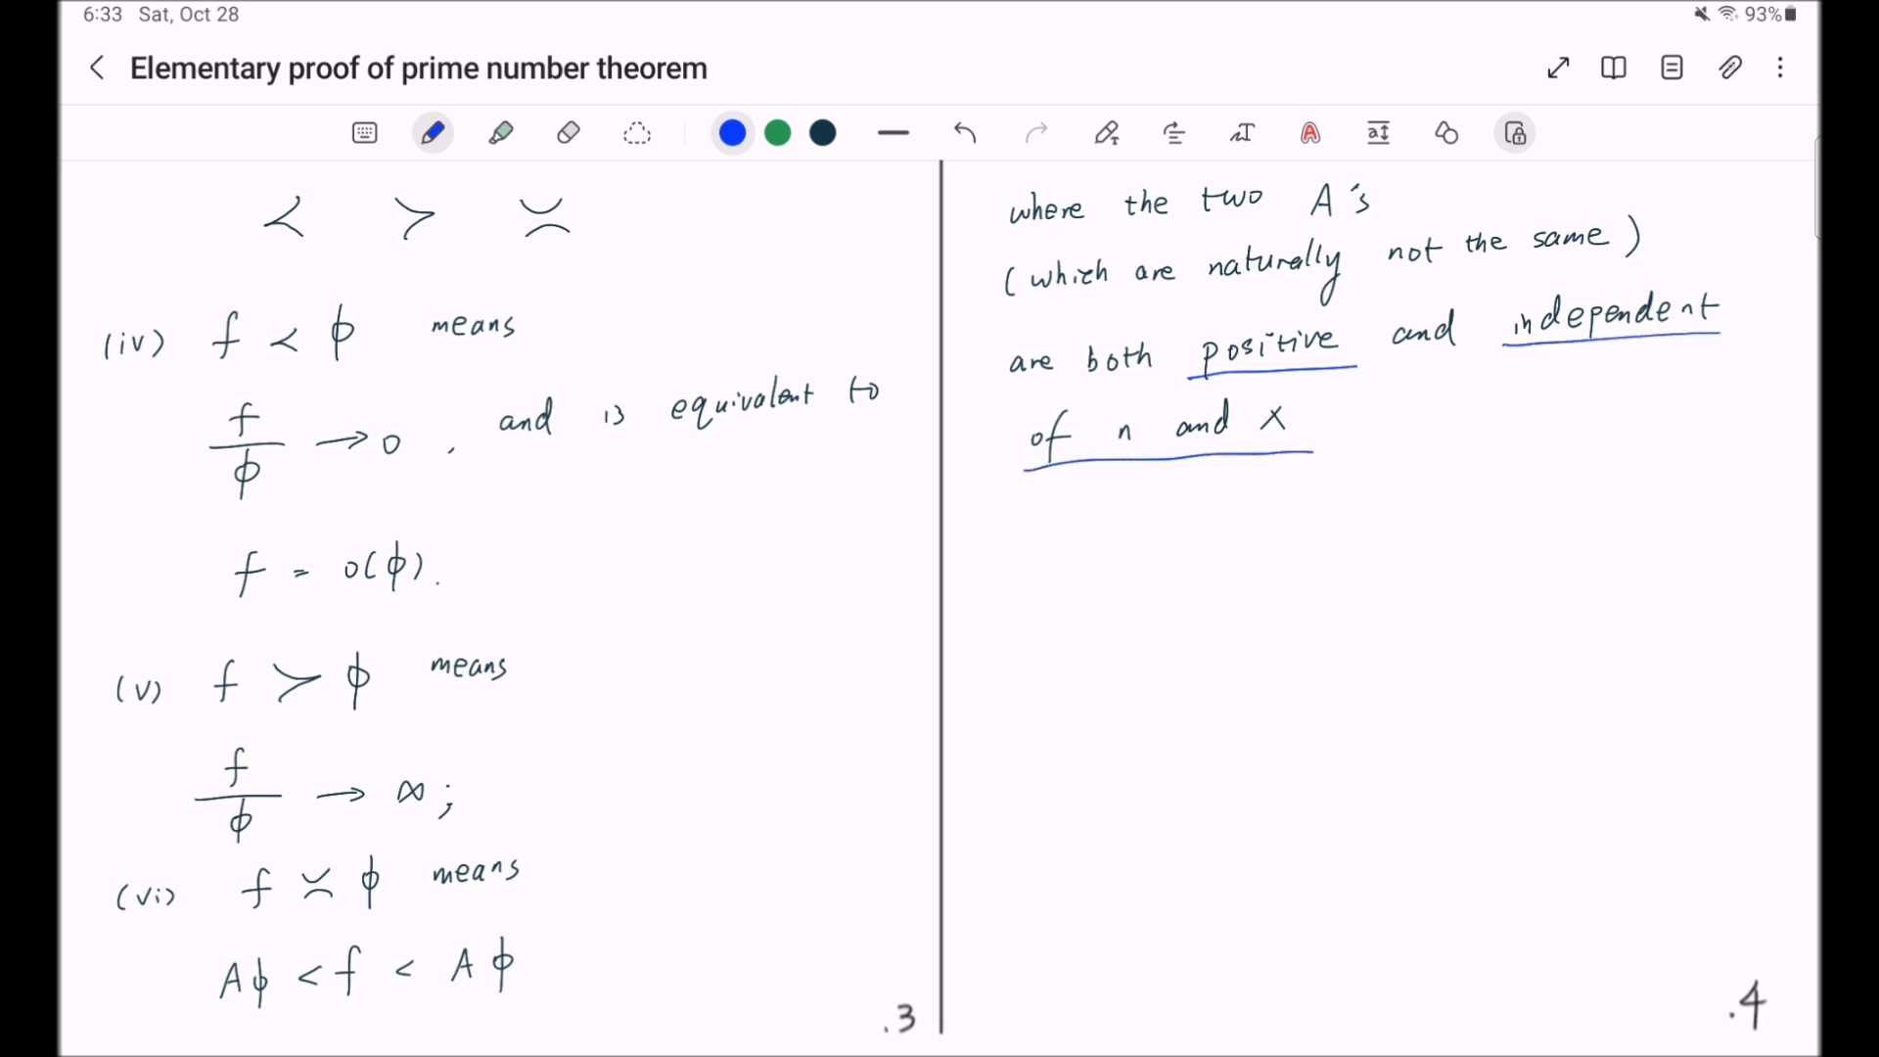
left_click(1310, 131)
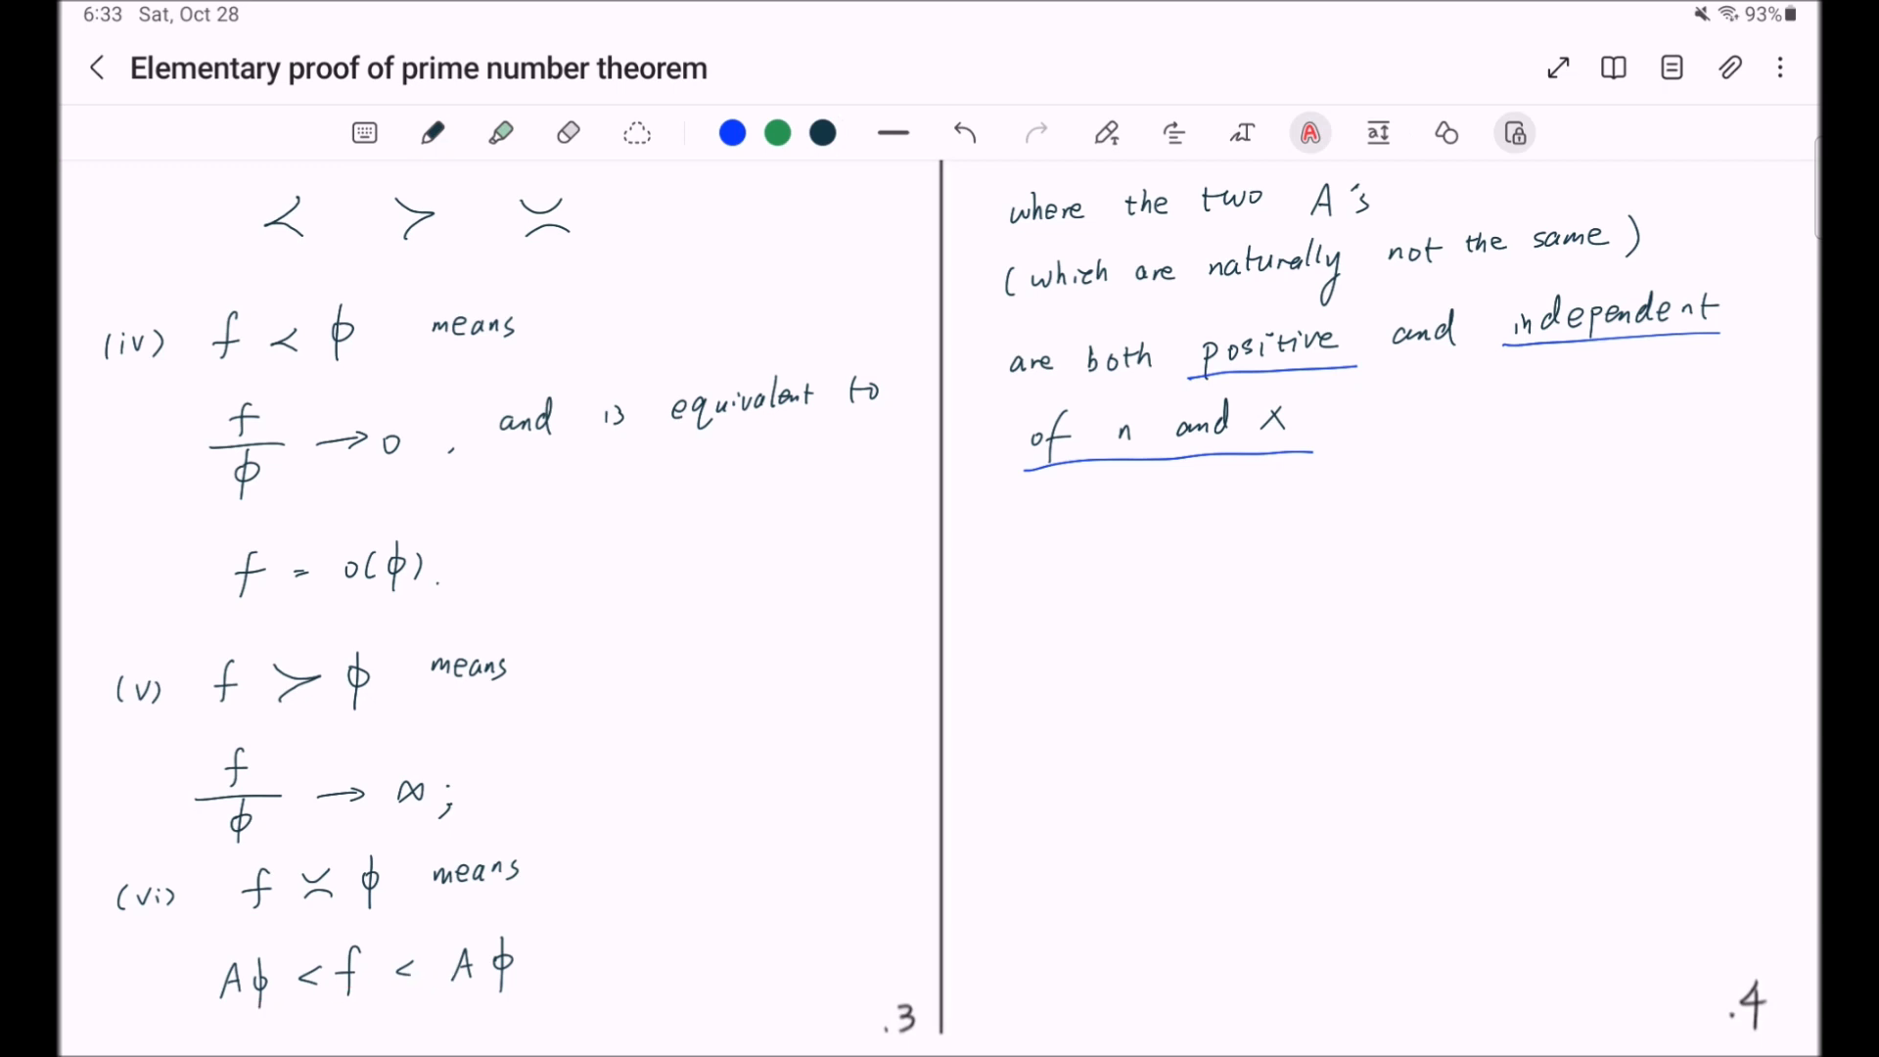
- Bracket the paragraph on the unspecified constant A in green and label it 'Convention'
left_click(432, 132)
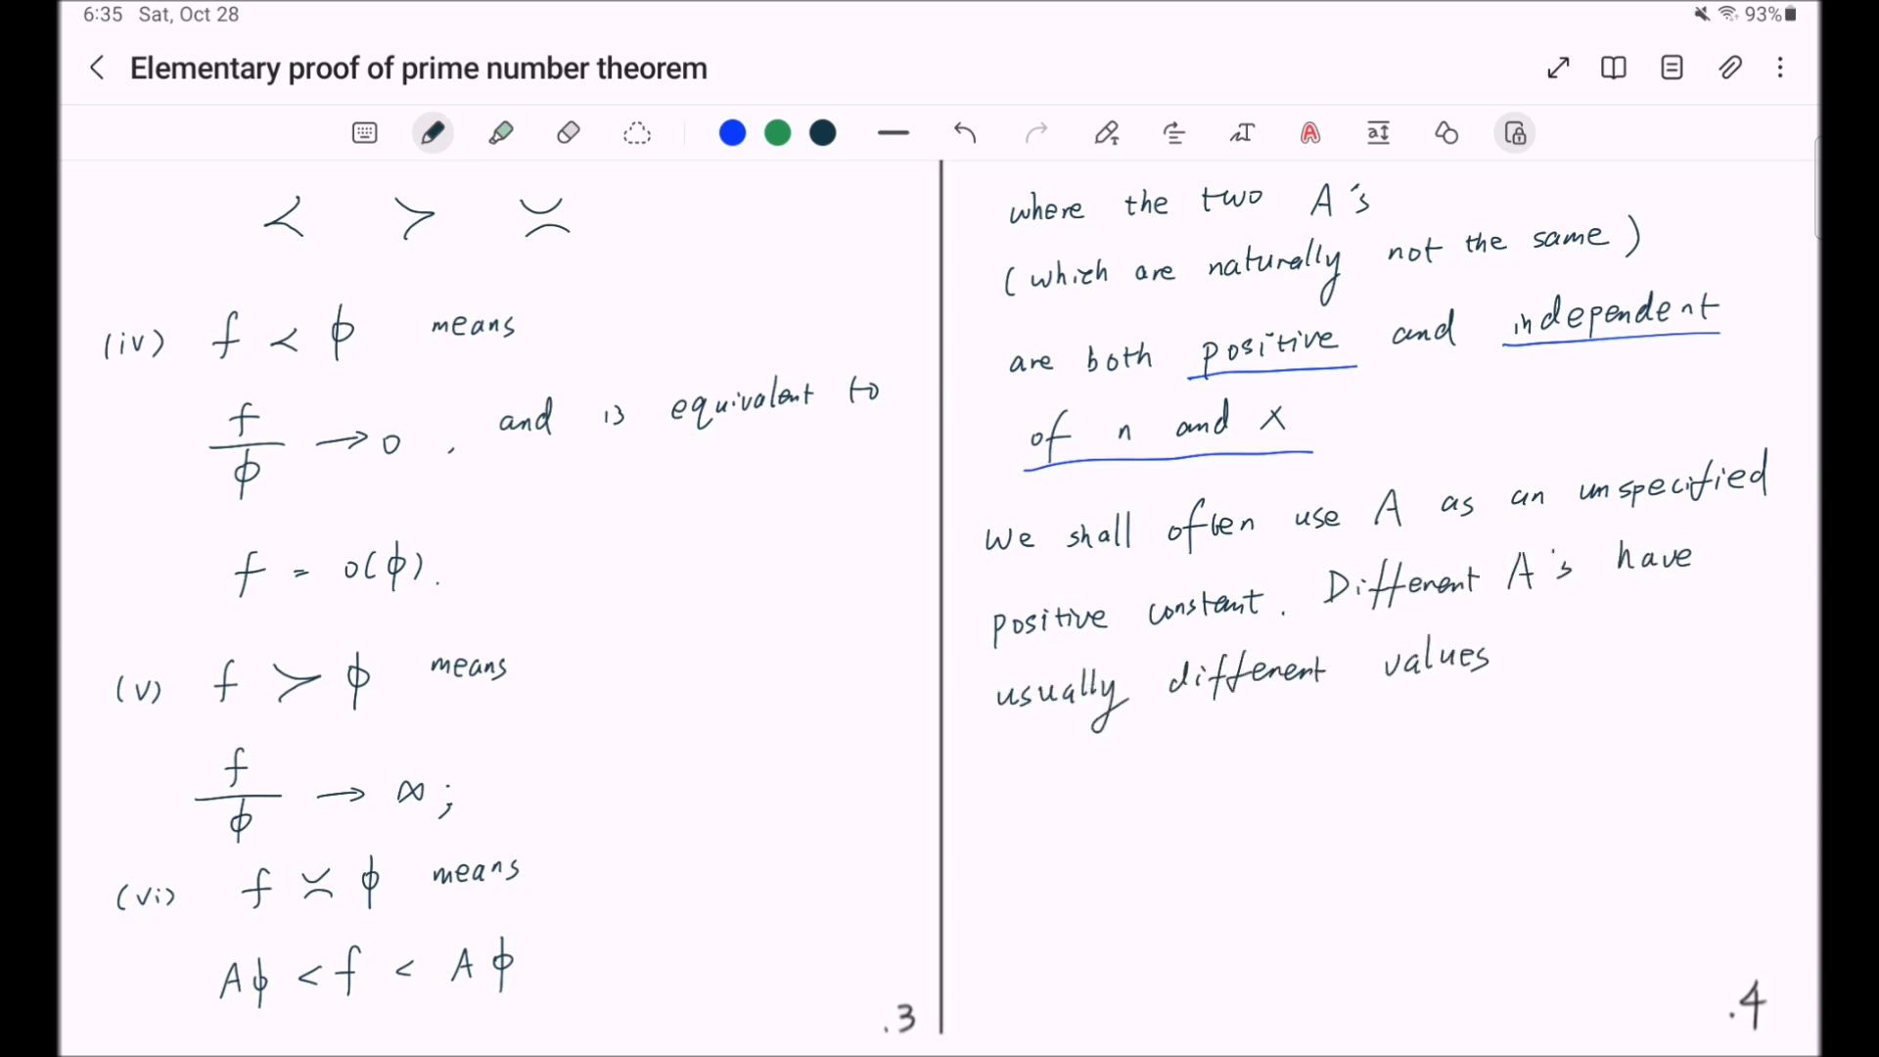
left_click(1529, 672)
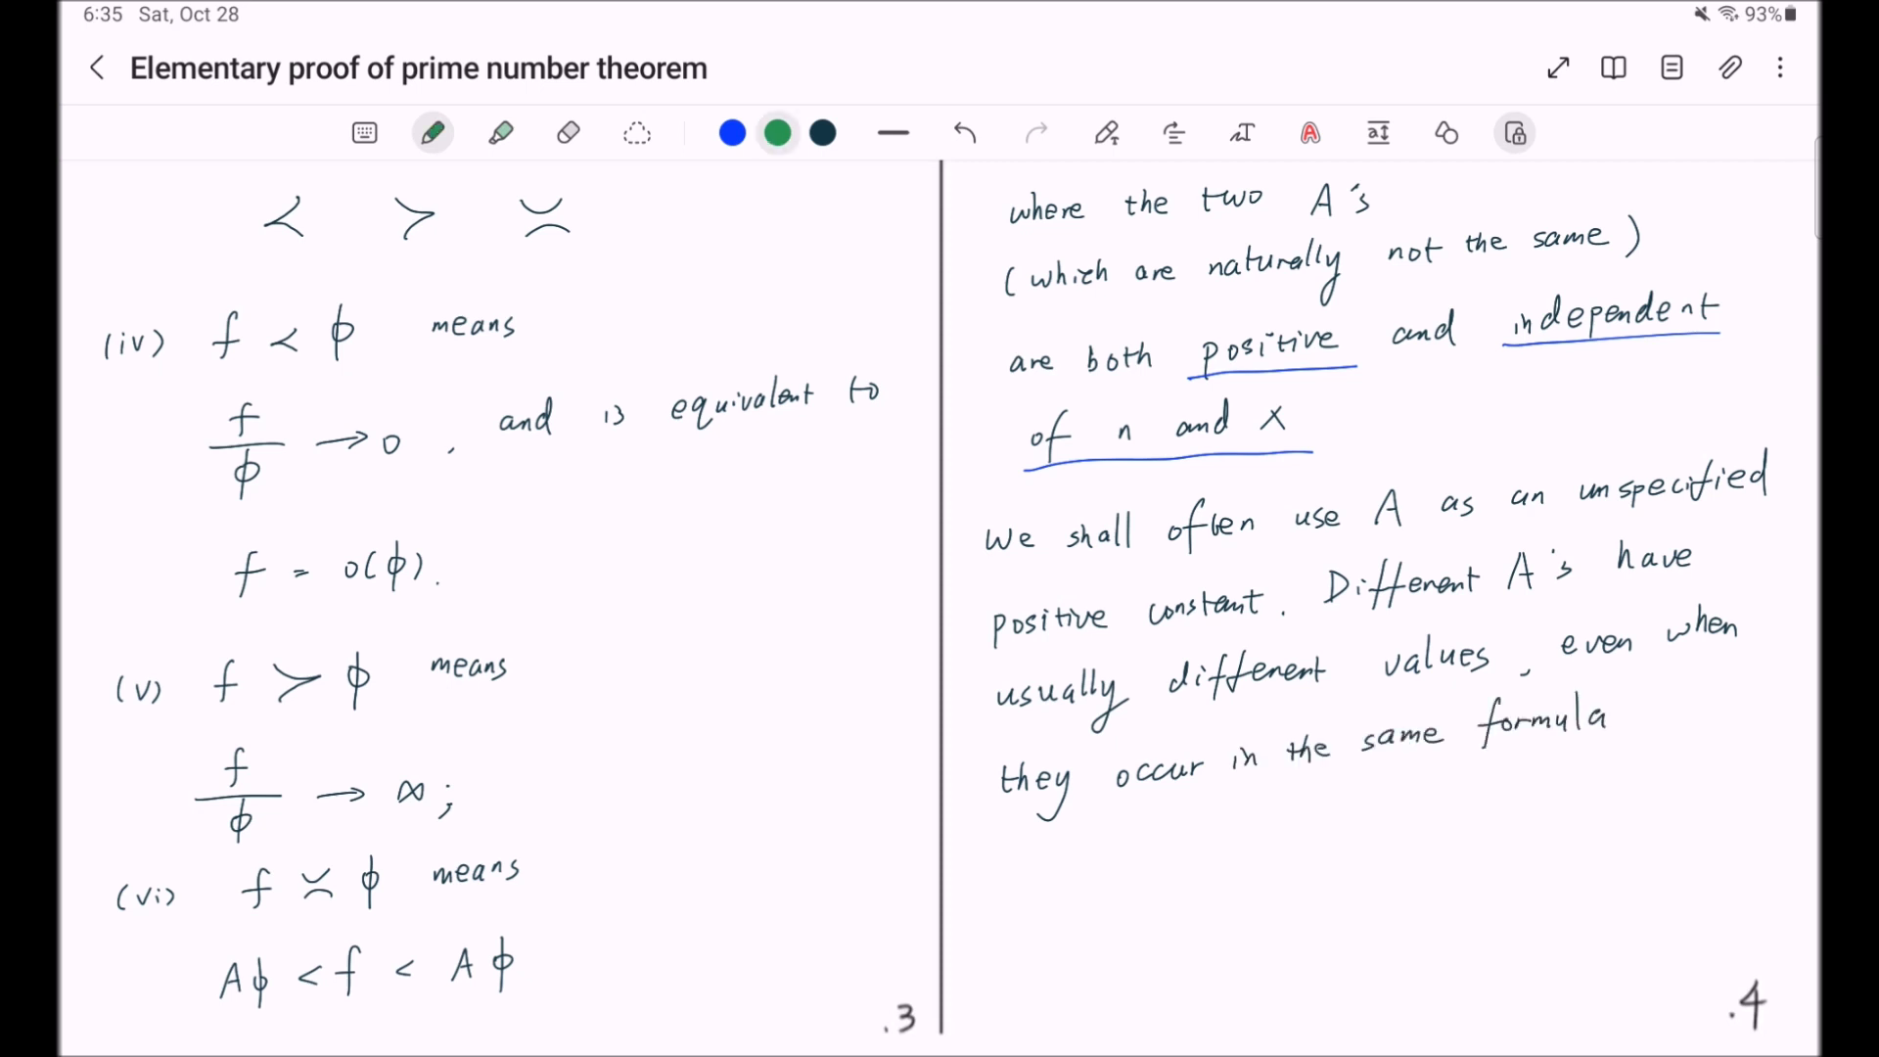
left_click_drag(959, 552, 983, 803)
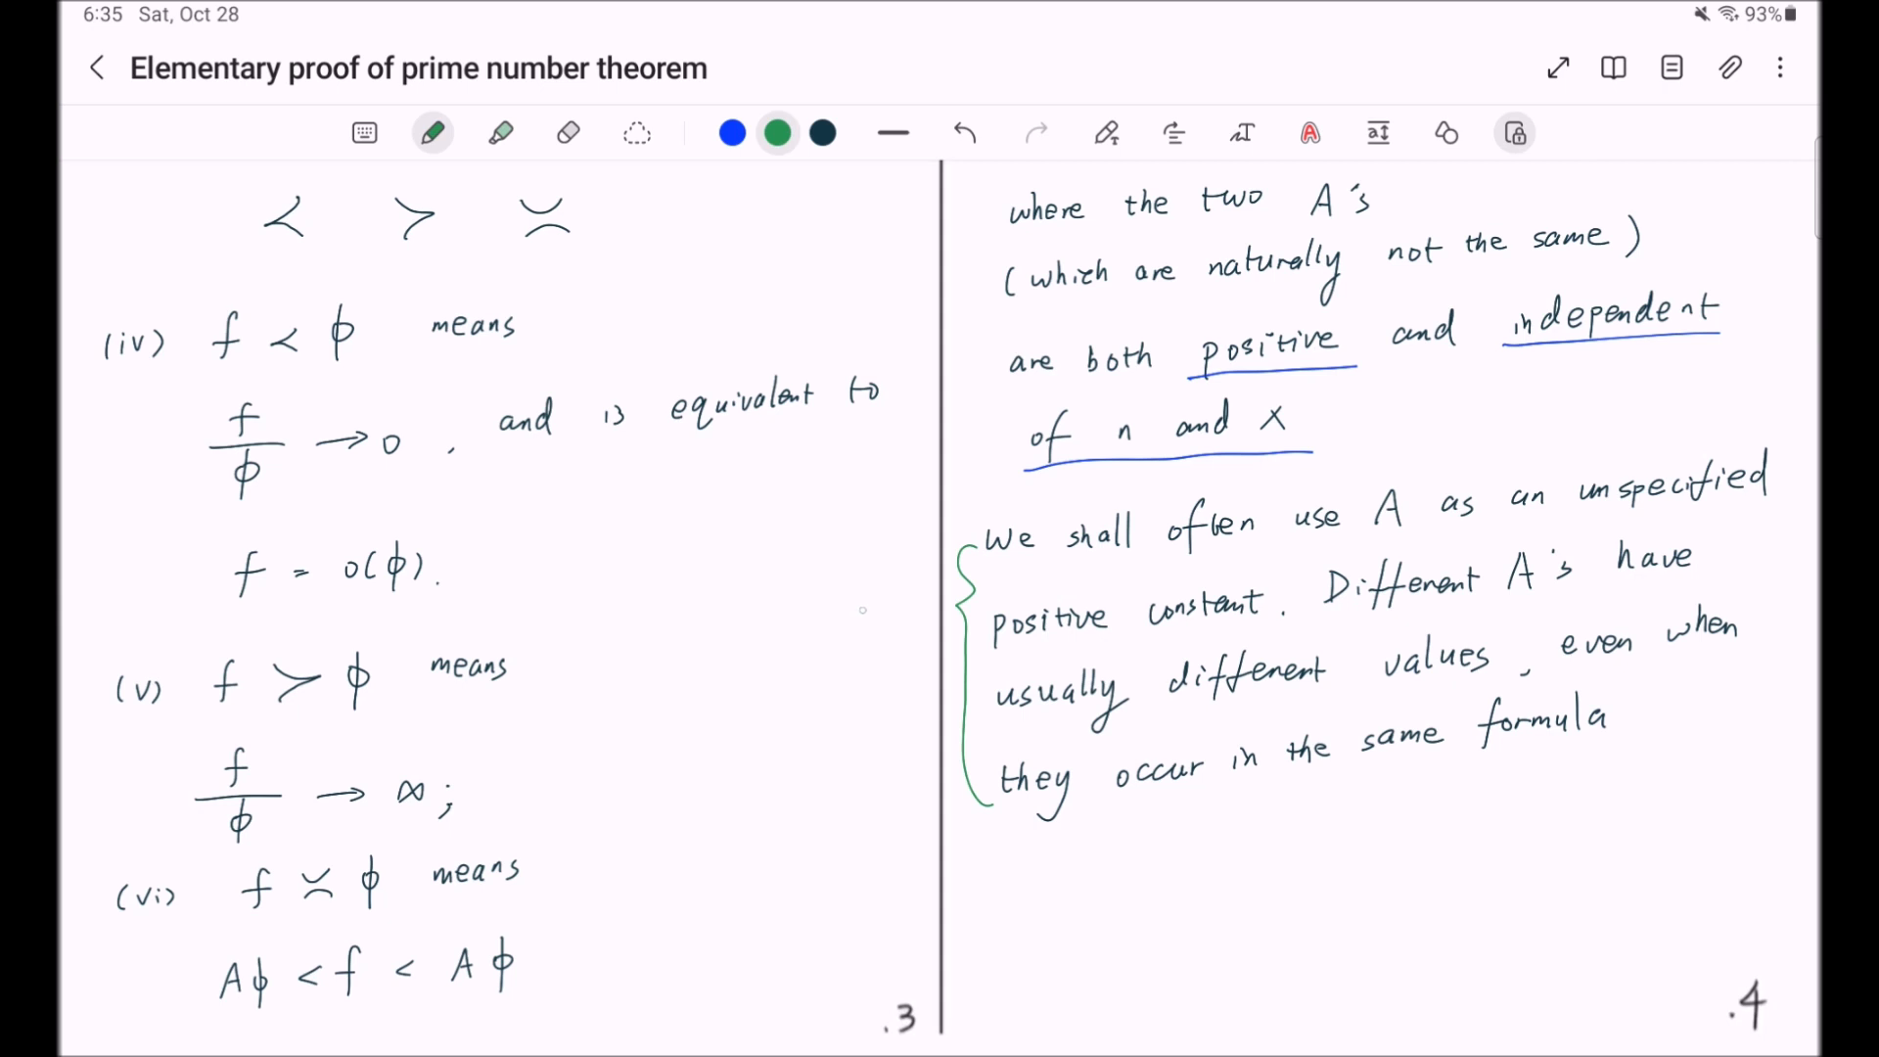
type("Convention")
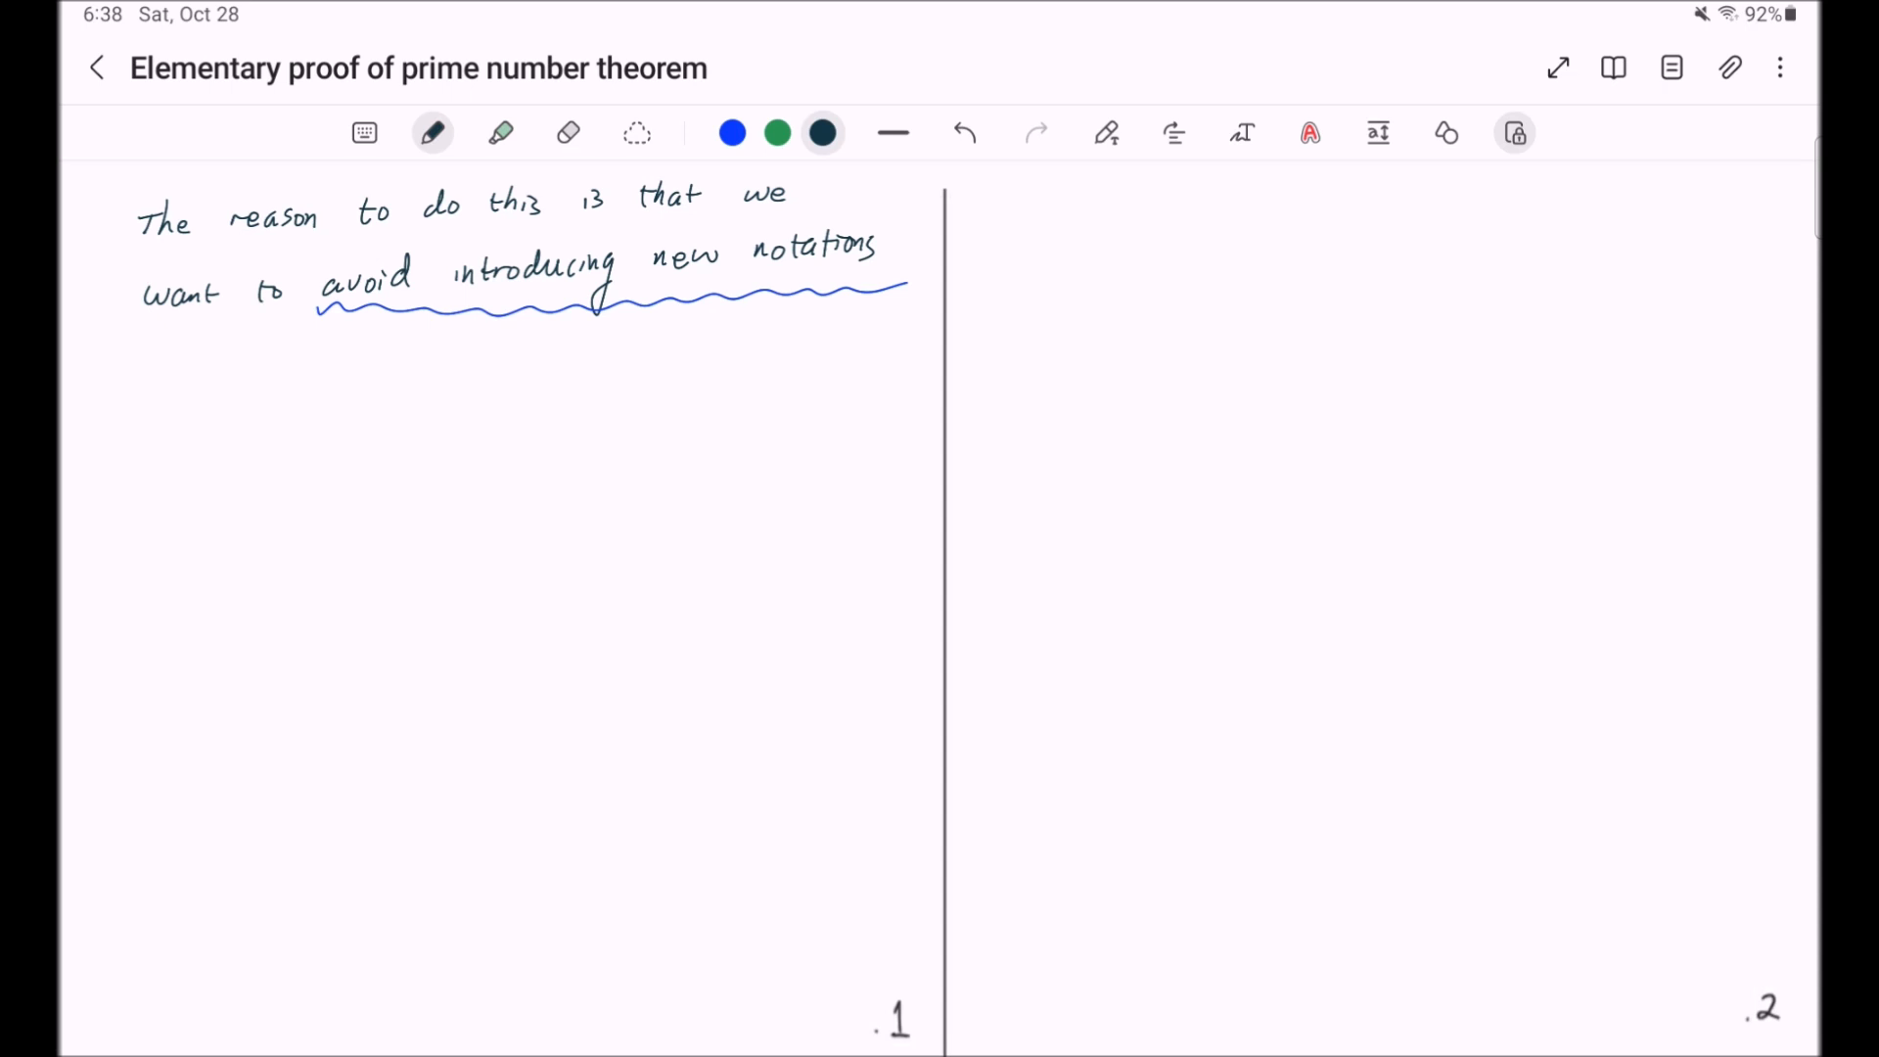
- Handwrite 'For example, we could write Aφ < f < Bφ'
left_click_drag(136, 384, 151, 390)
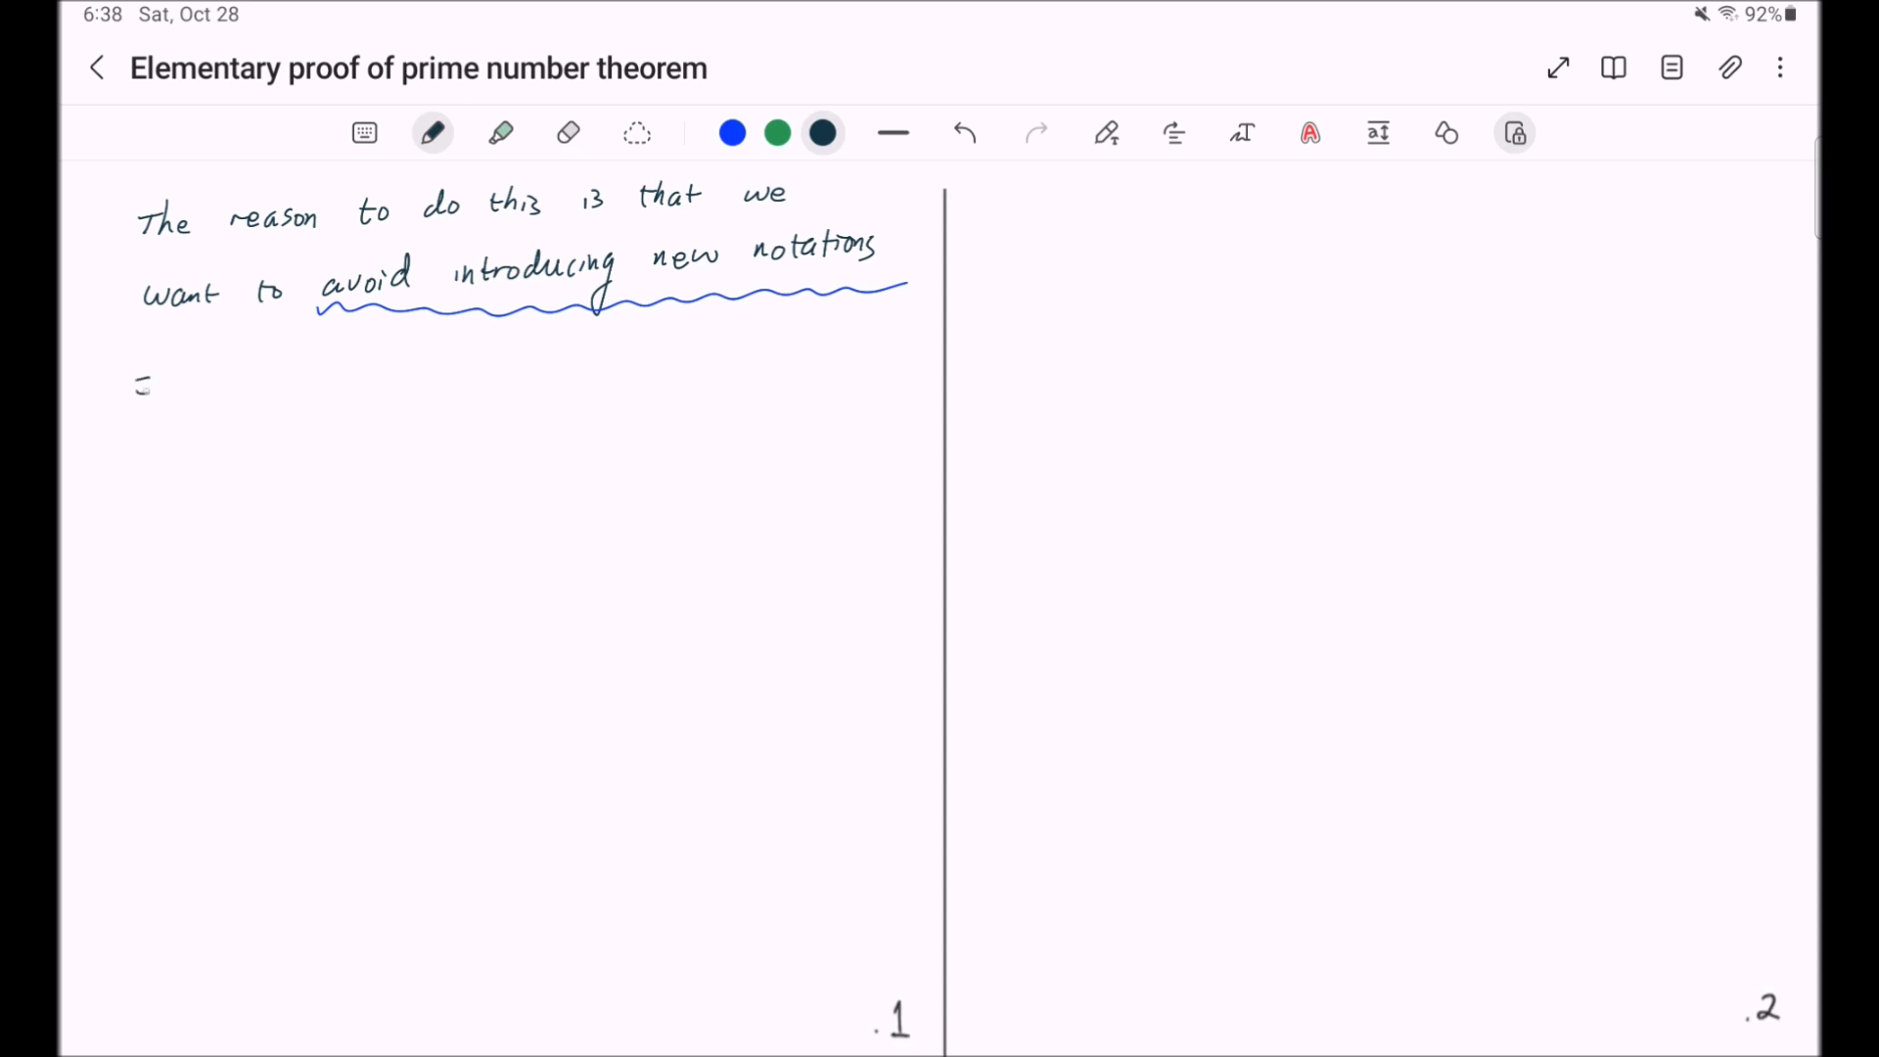
type("For example, we could write f")
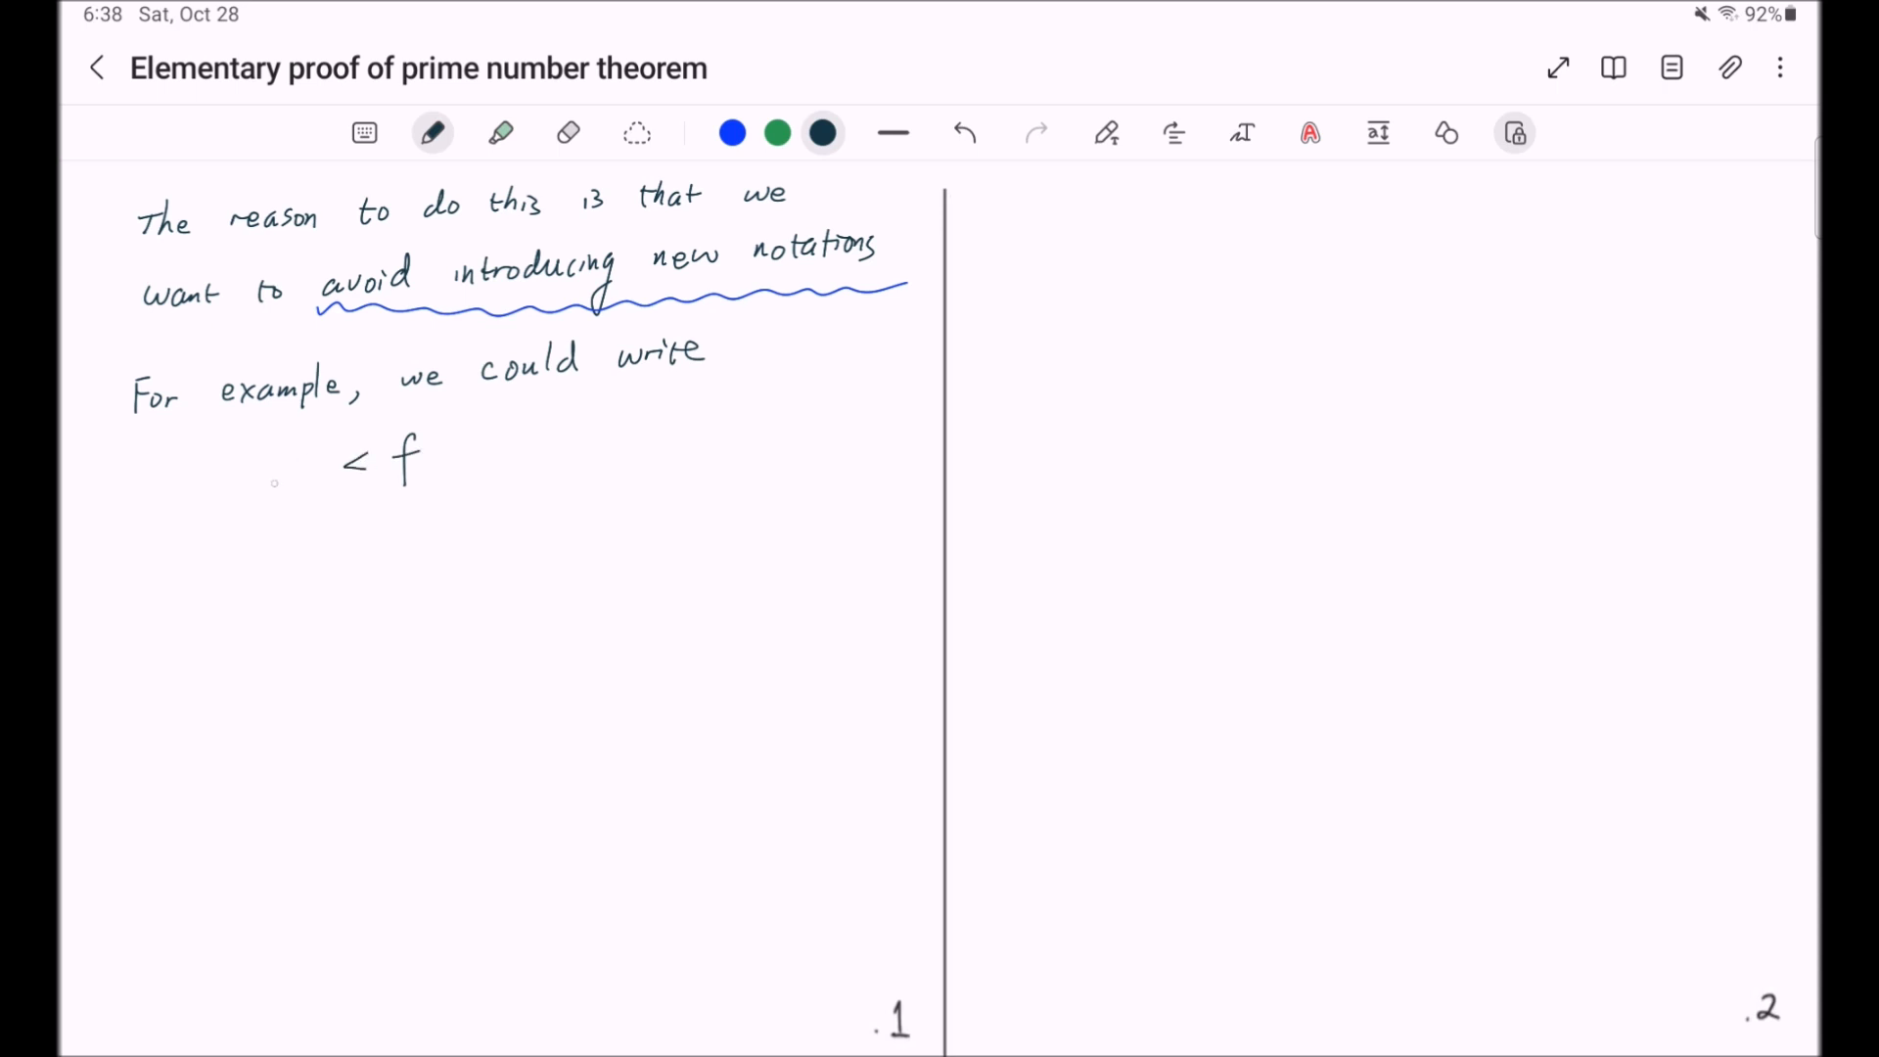
left_click_drag(270, 468, 323, 468)
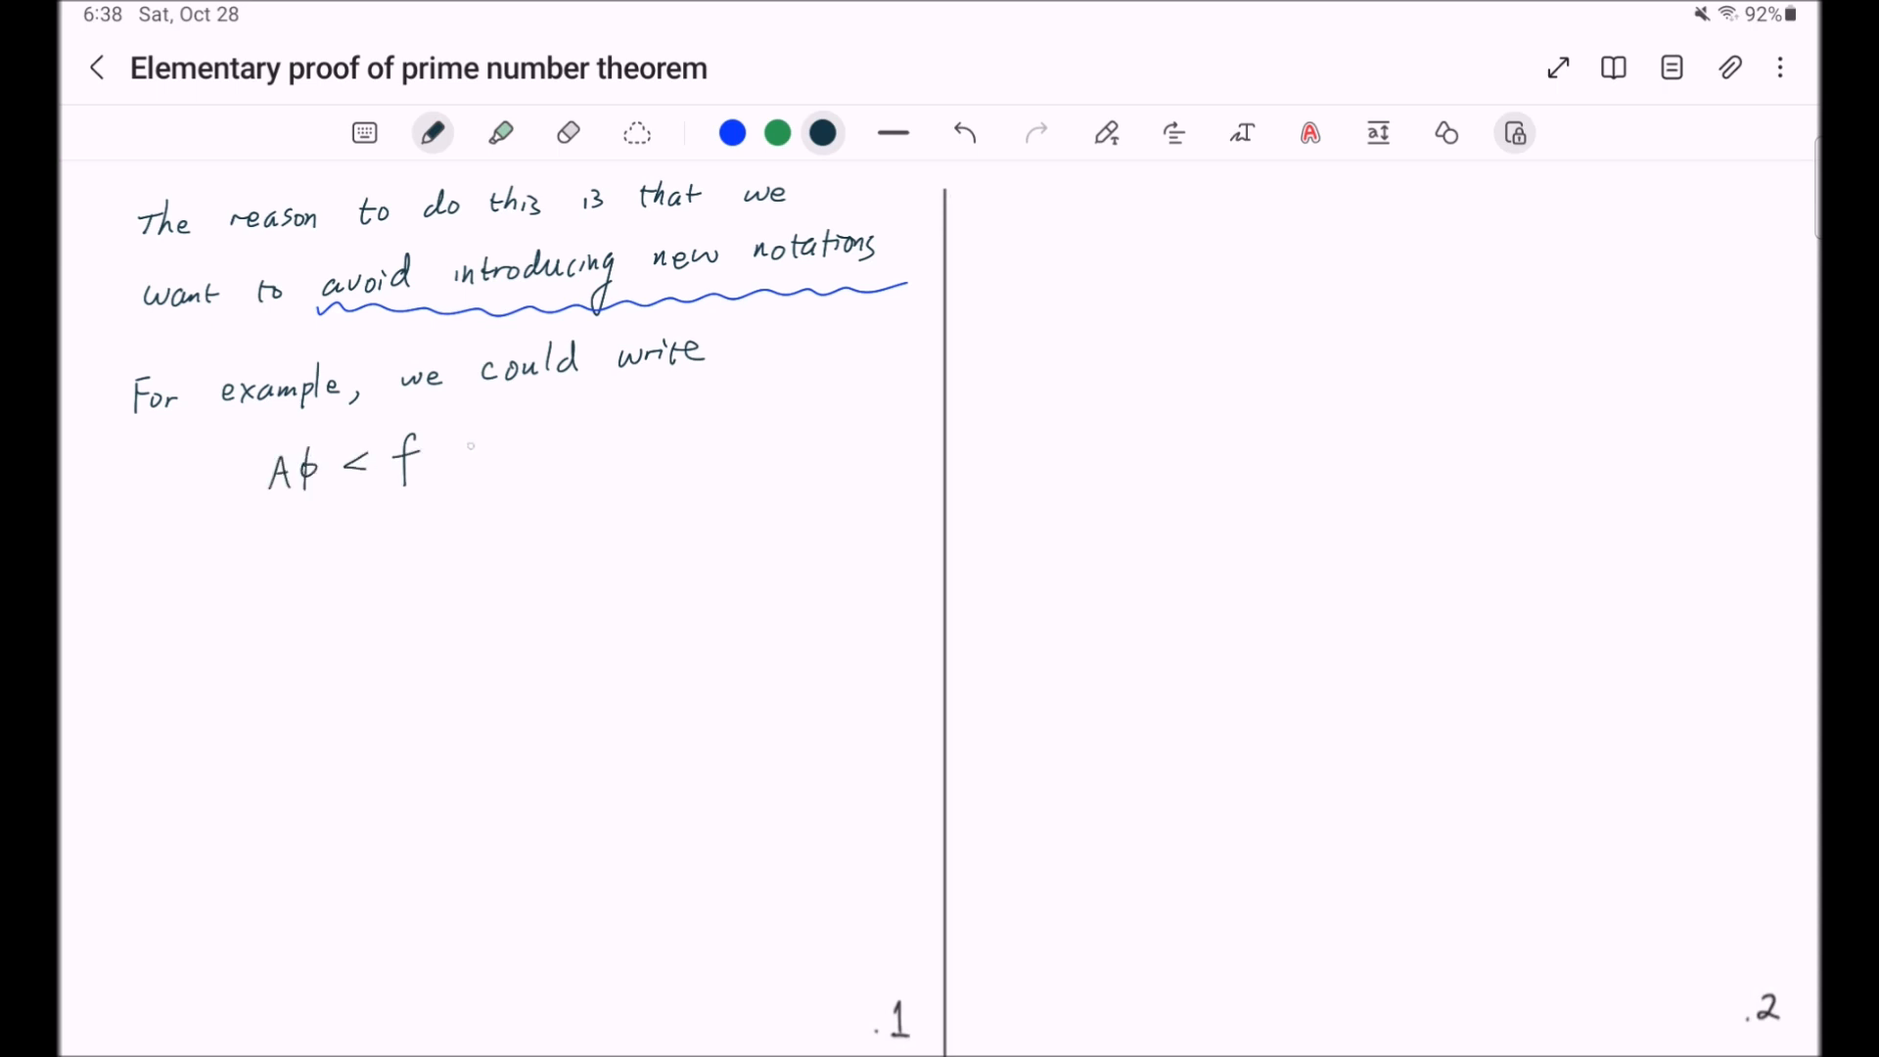
left_click_drag(450, 450, 570, 450)
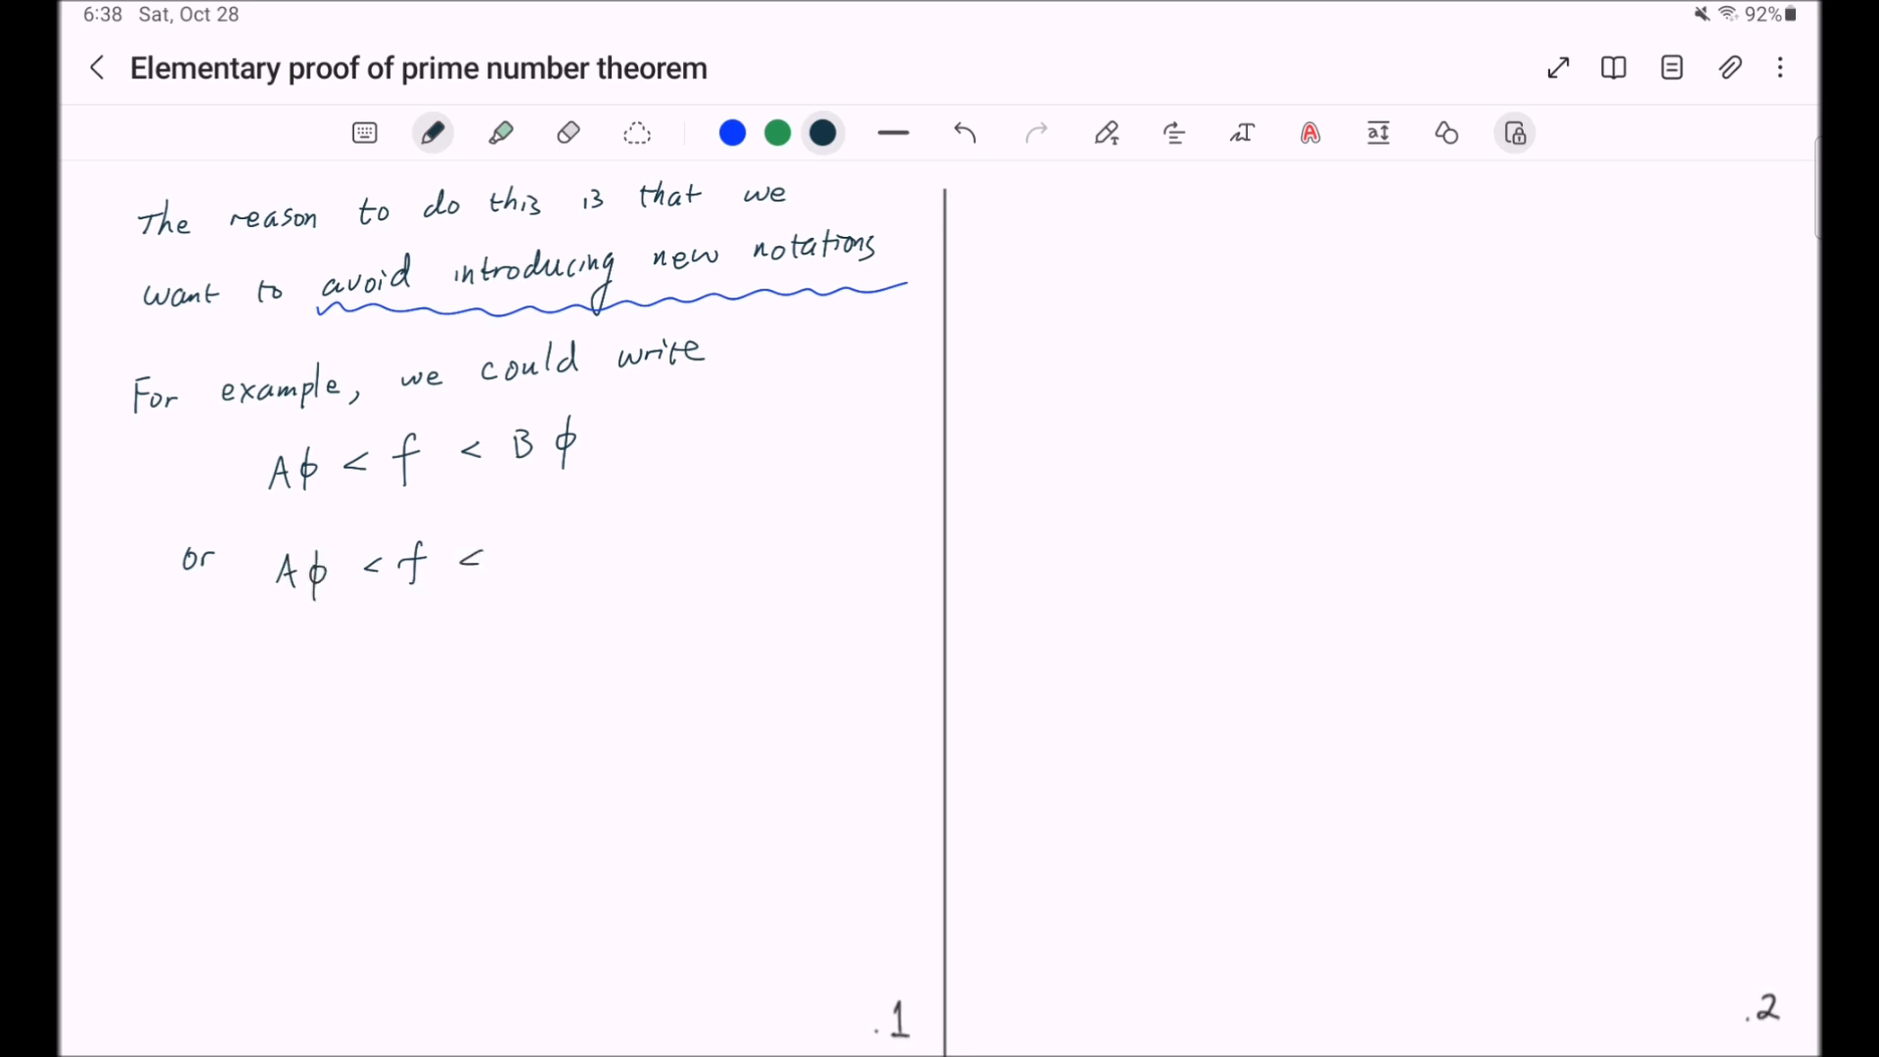
- Add the alternative 'or Aφ < f < A′φ' and begin the sentence on the approach followed here
left_click_drag(497, 564, 575, 546)
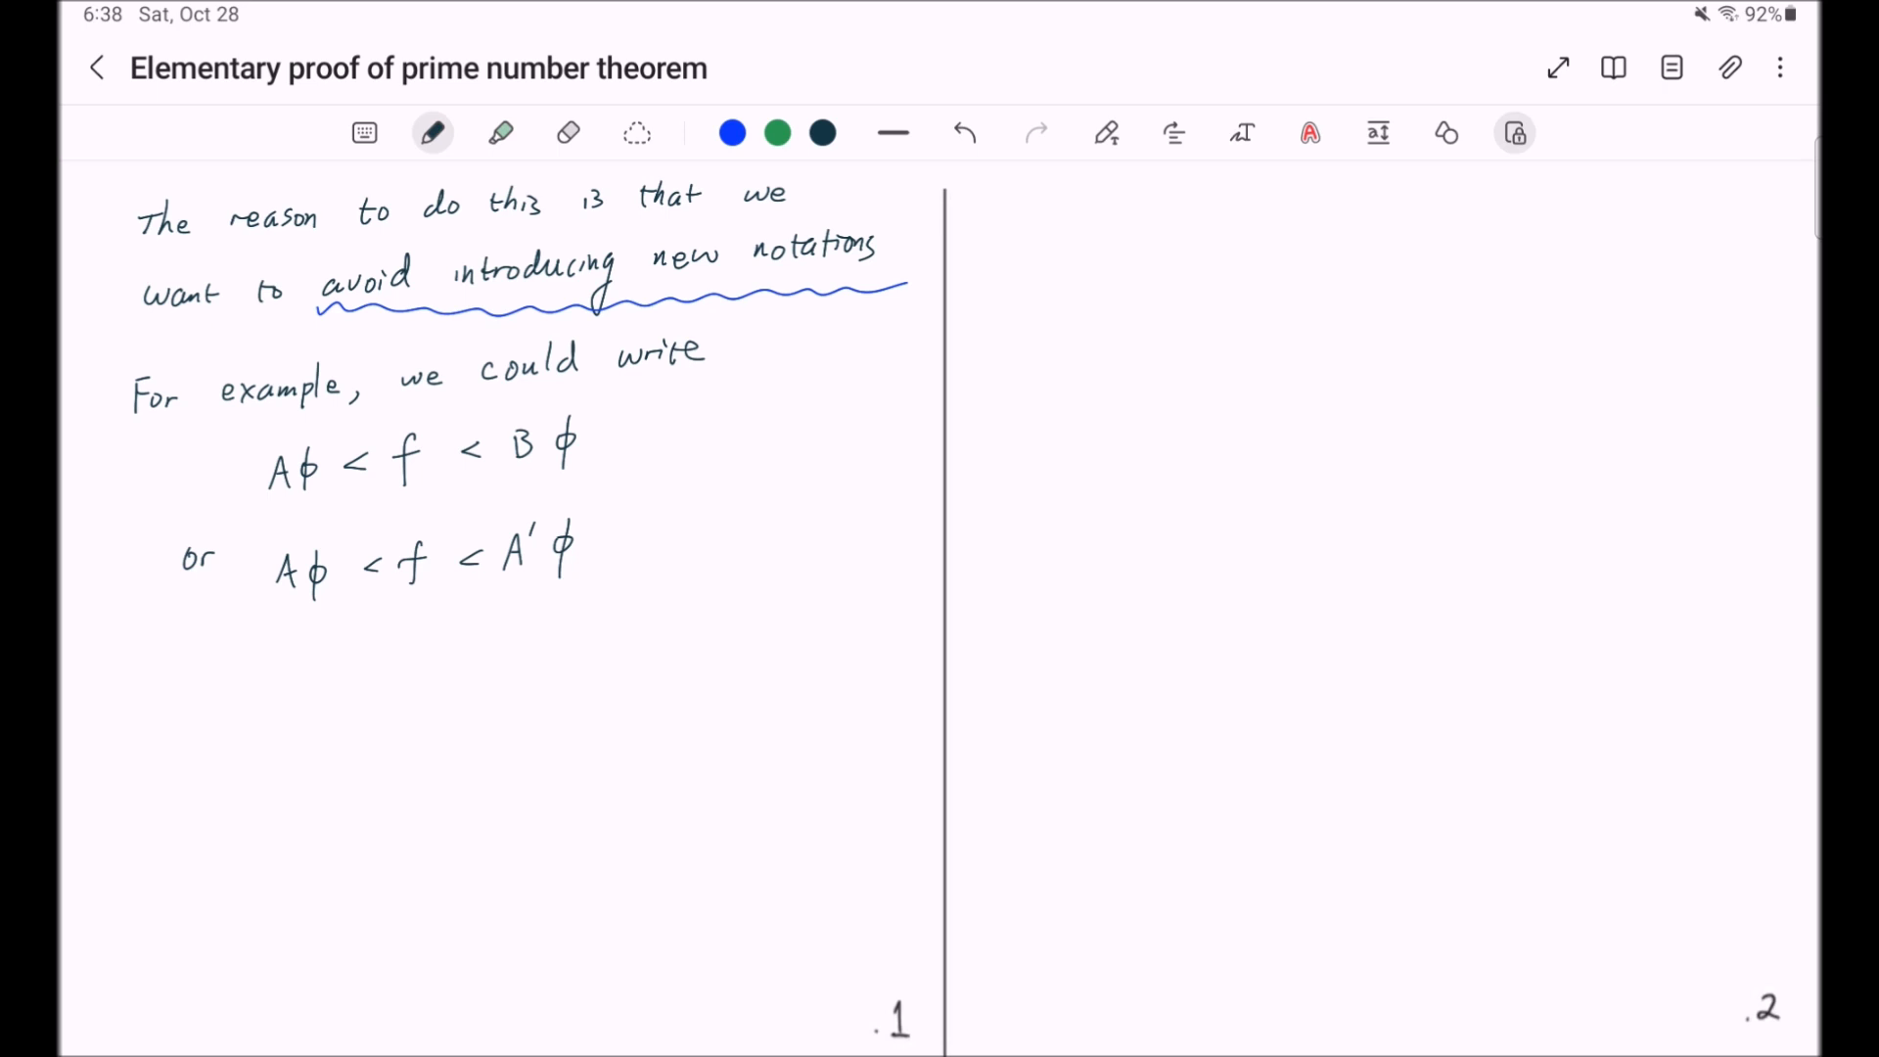
left_click_drag(131, 648, 533, 647)
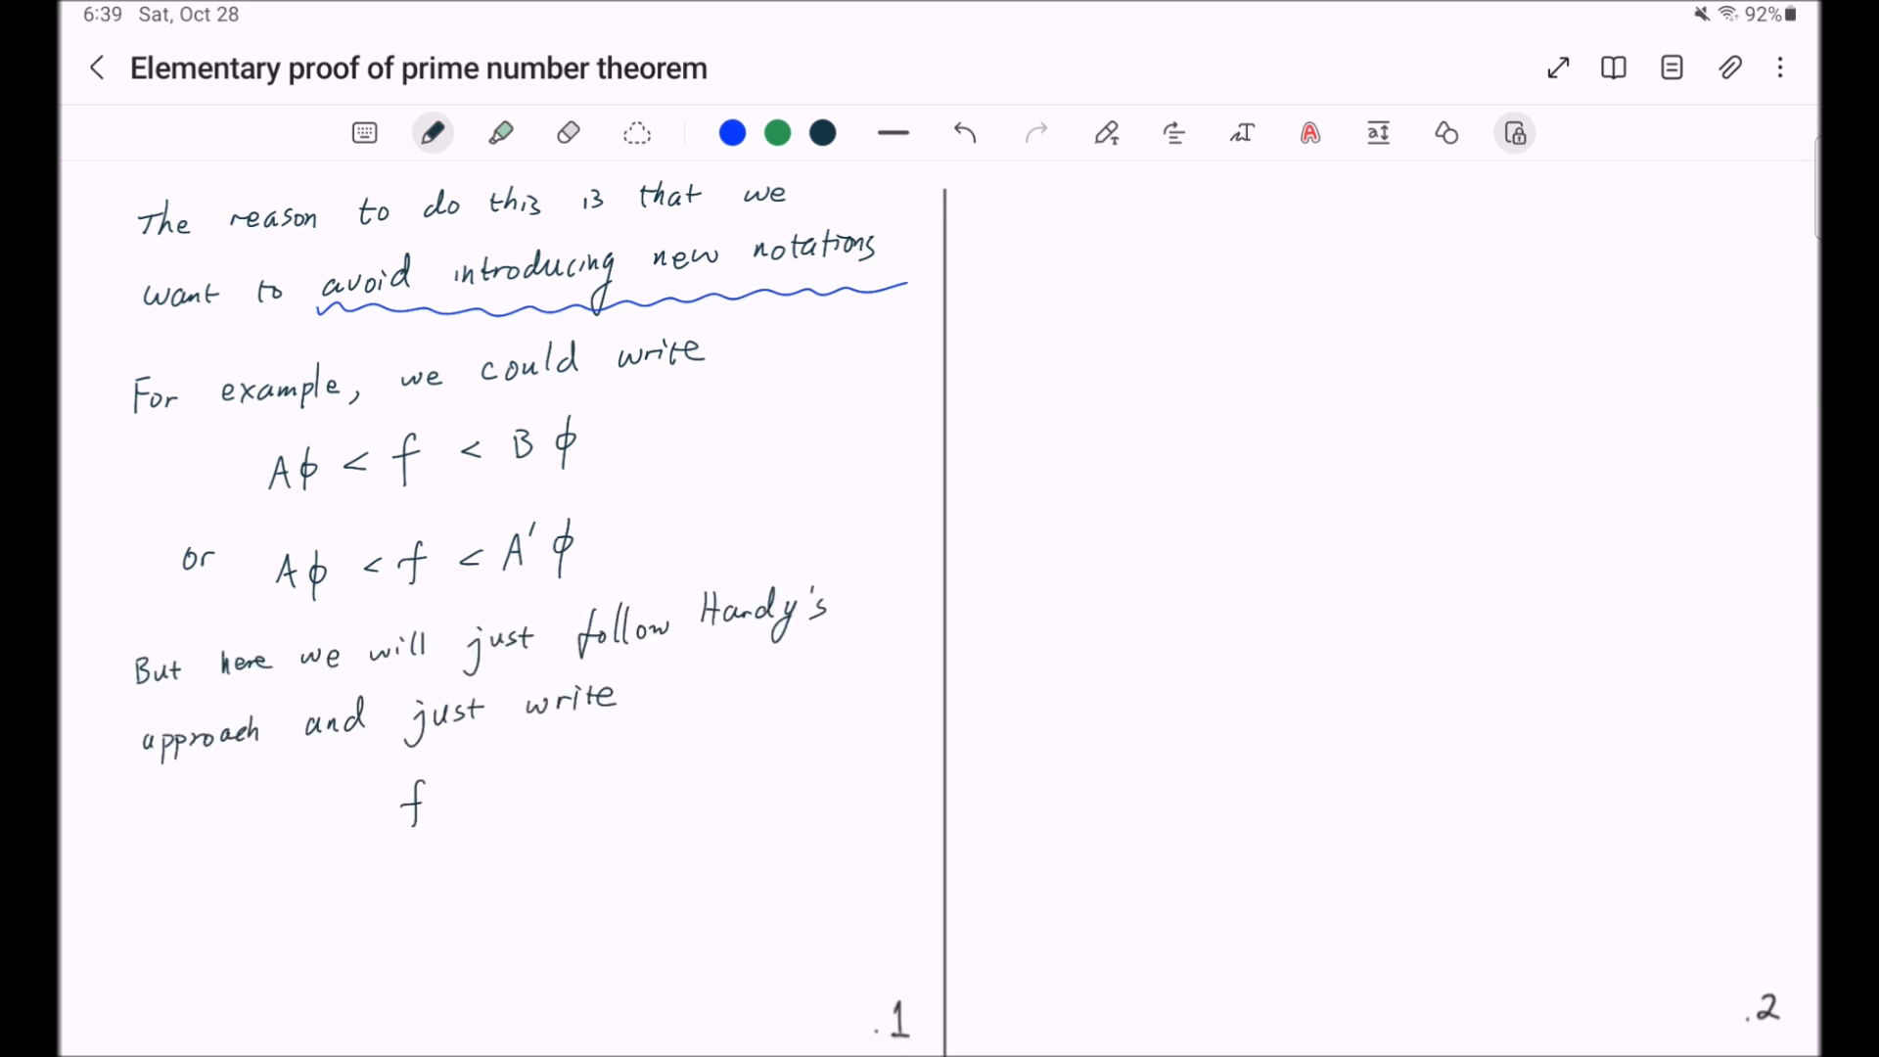
- Complete the Hardy's-approach sentence with the formula Aφ < f < Aφ
left_click_drag(288, 827, 384, 802)
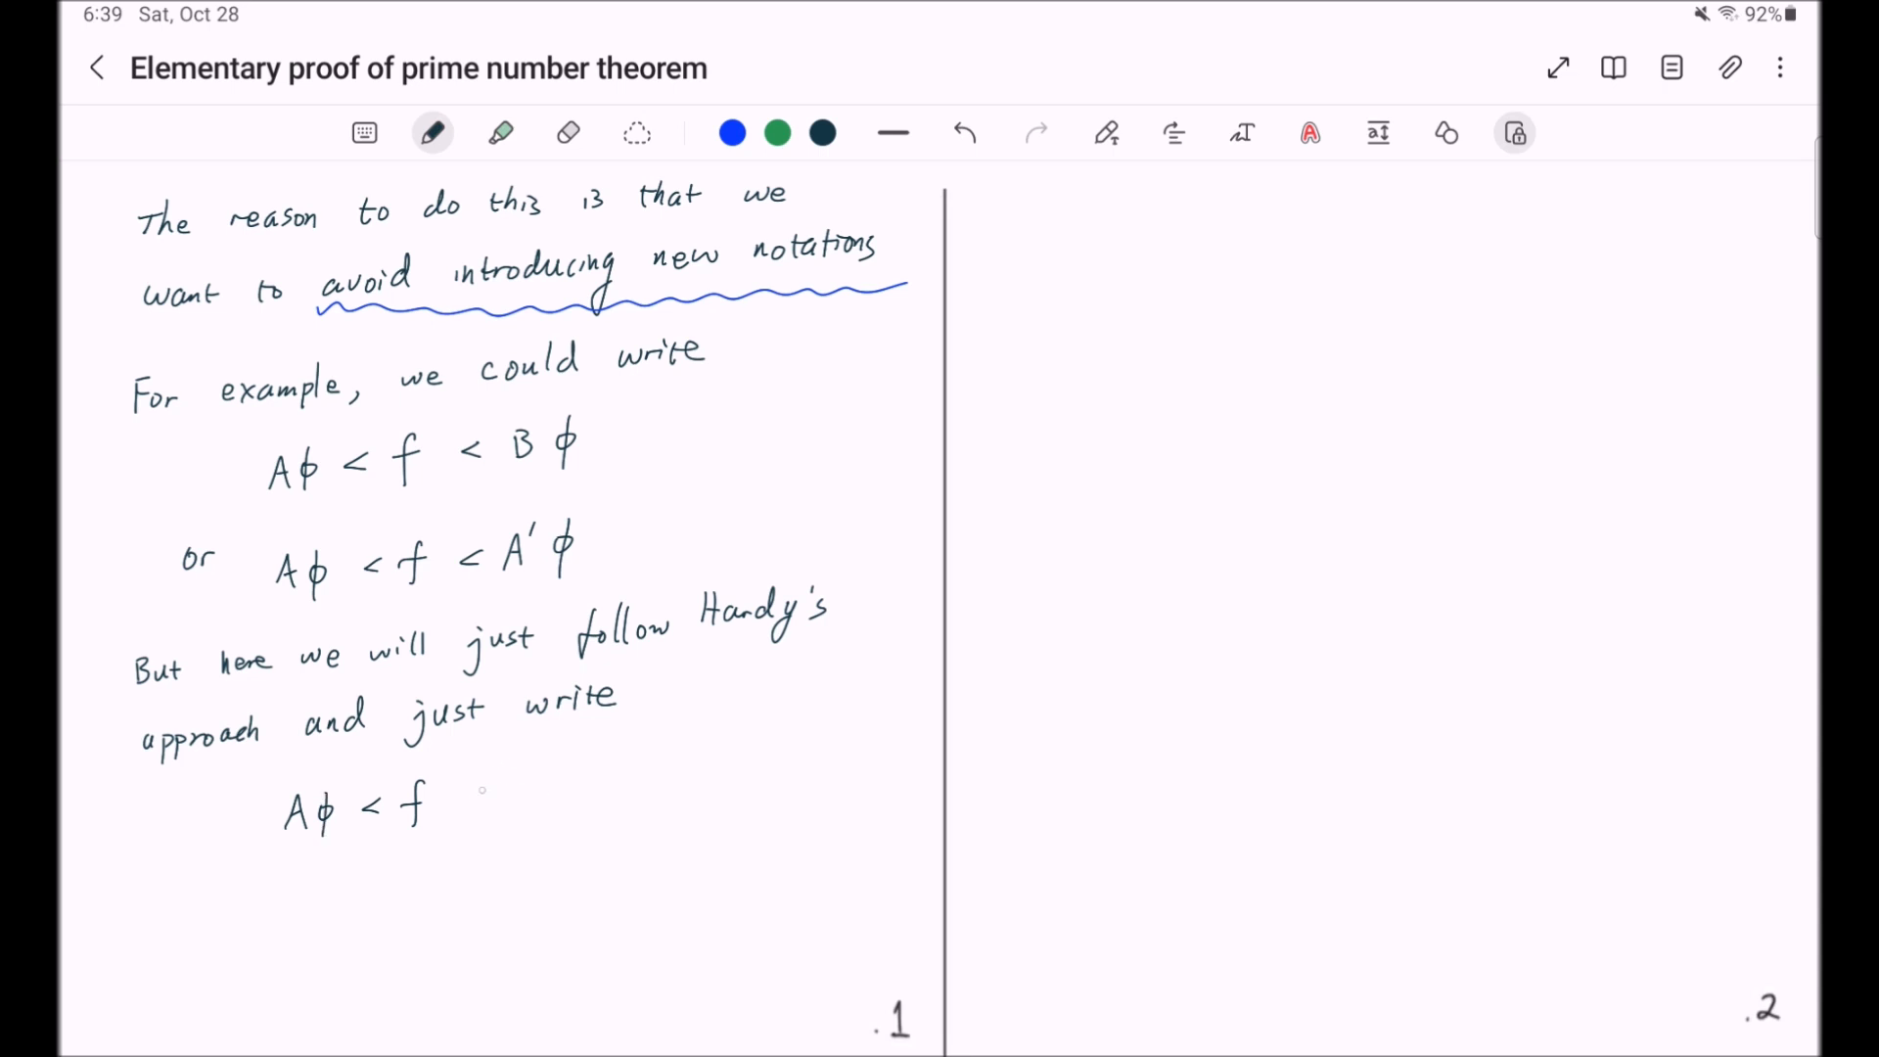
left_click_drag(462, 809, 552, 791)
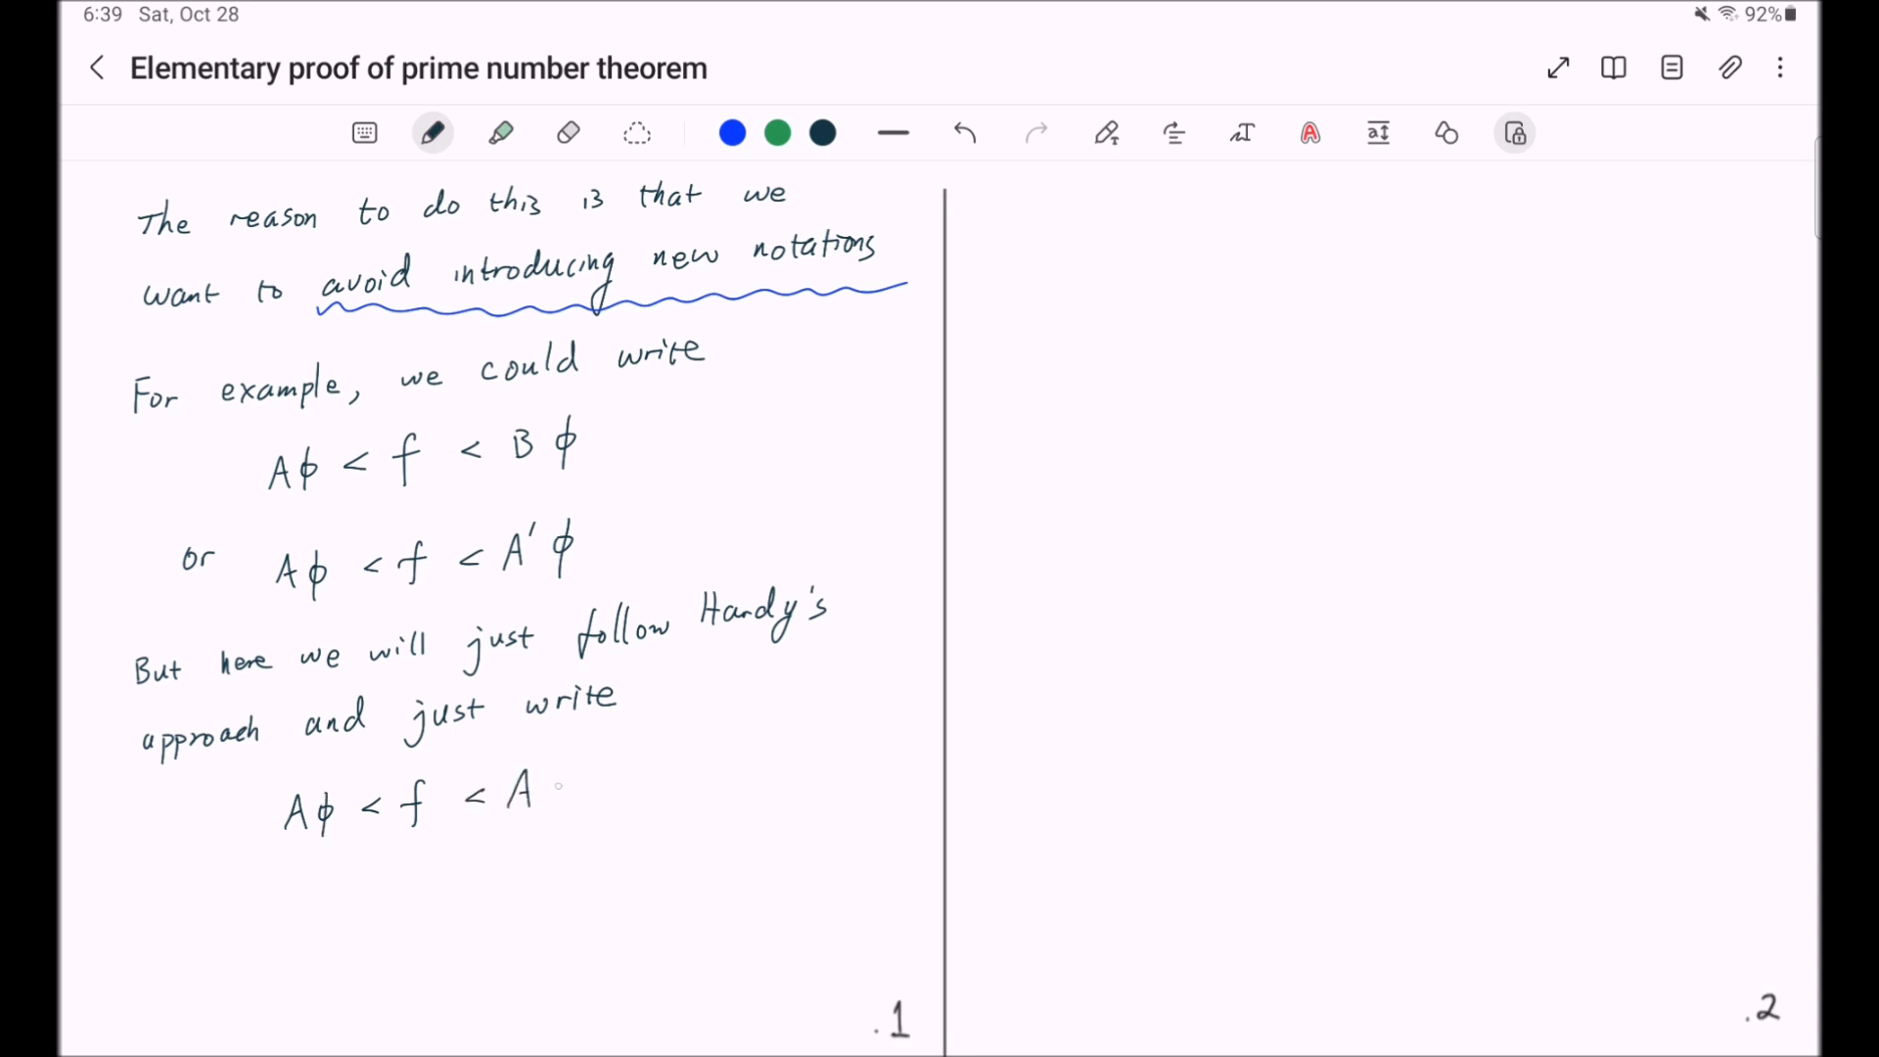
left_click_drag(558, 767, 569, 815)
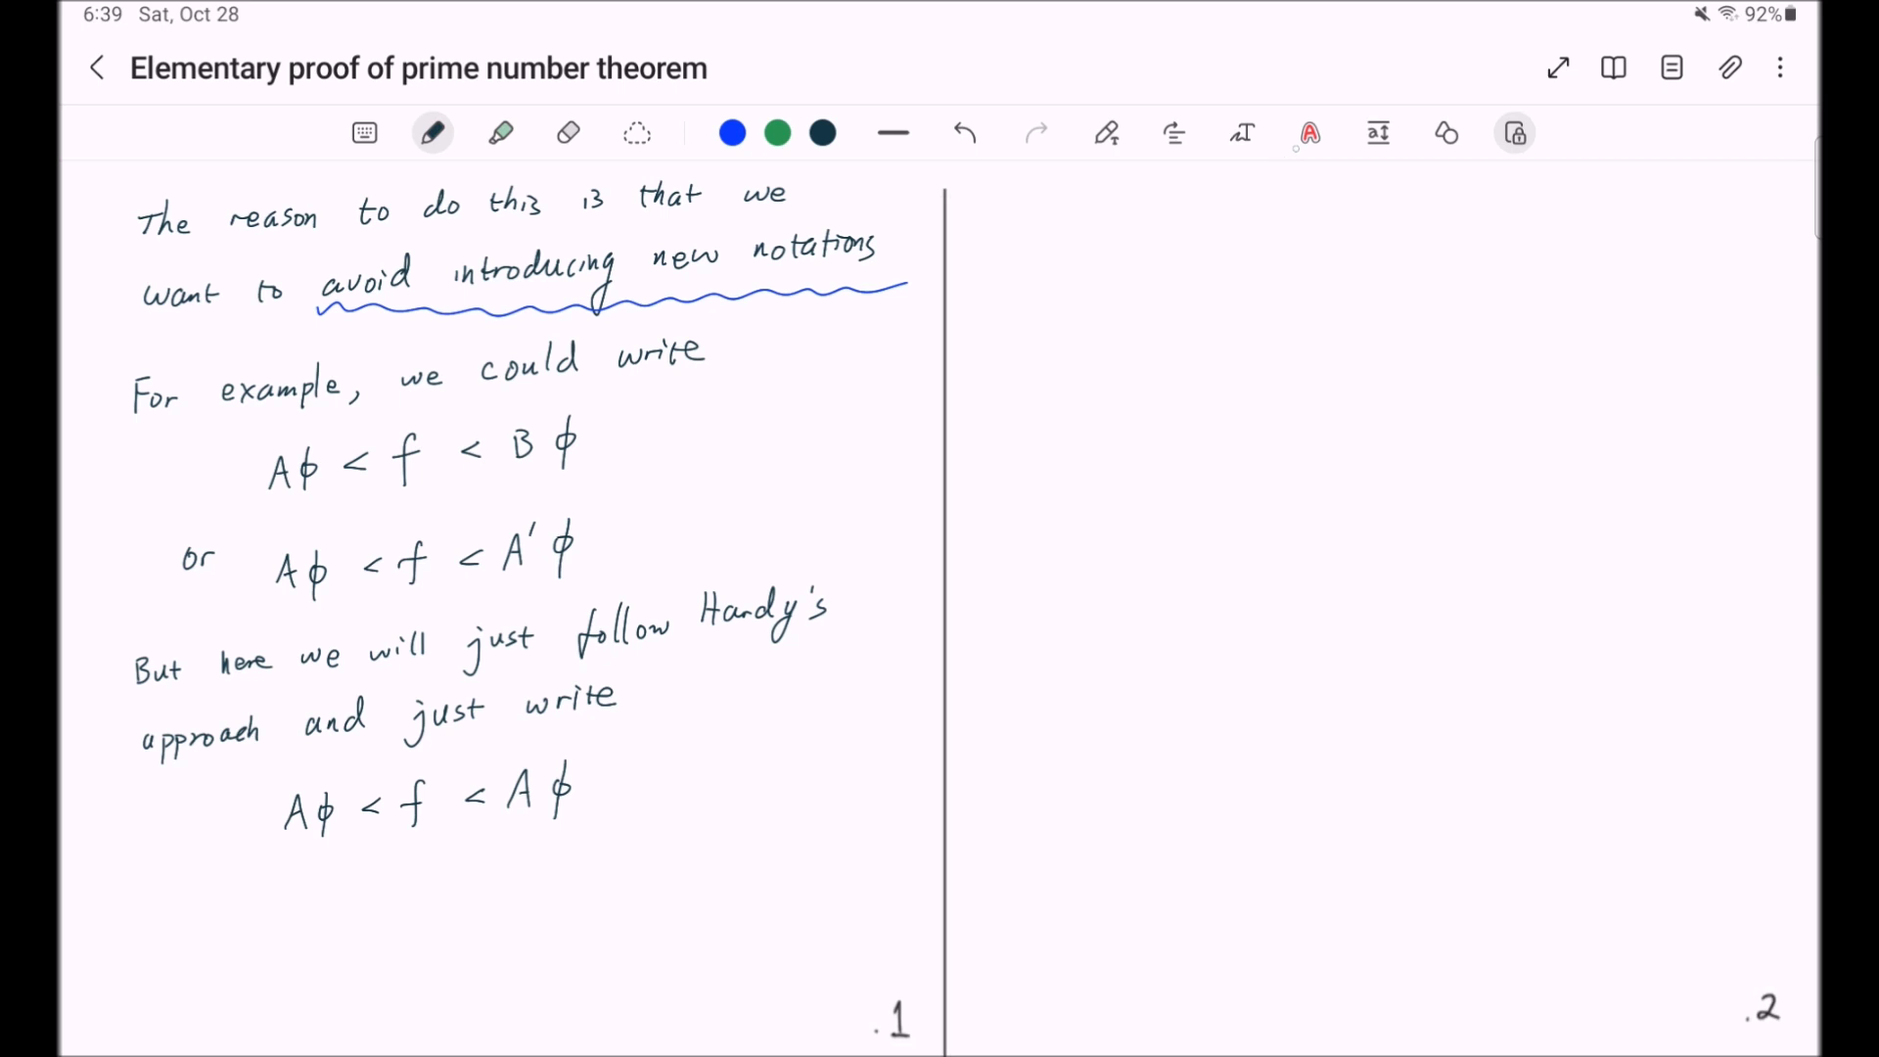
- Point at the finished note, then start the remark 'Also,' on page two
left_click(1308, 131)
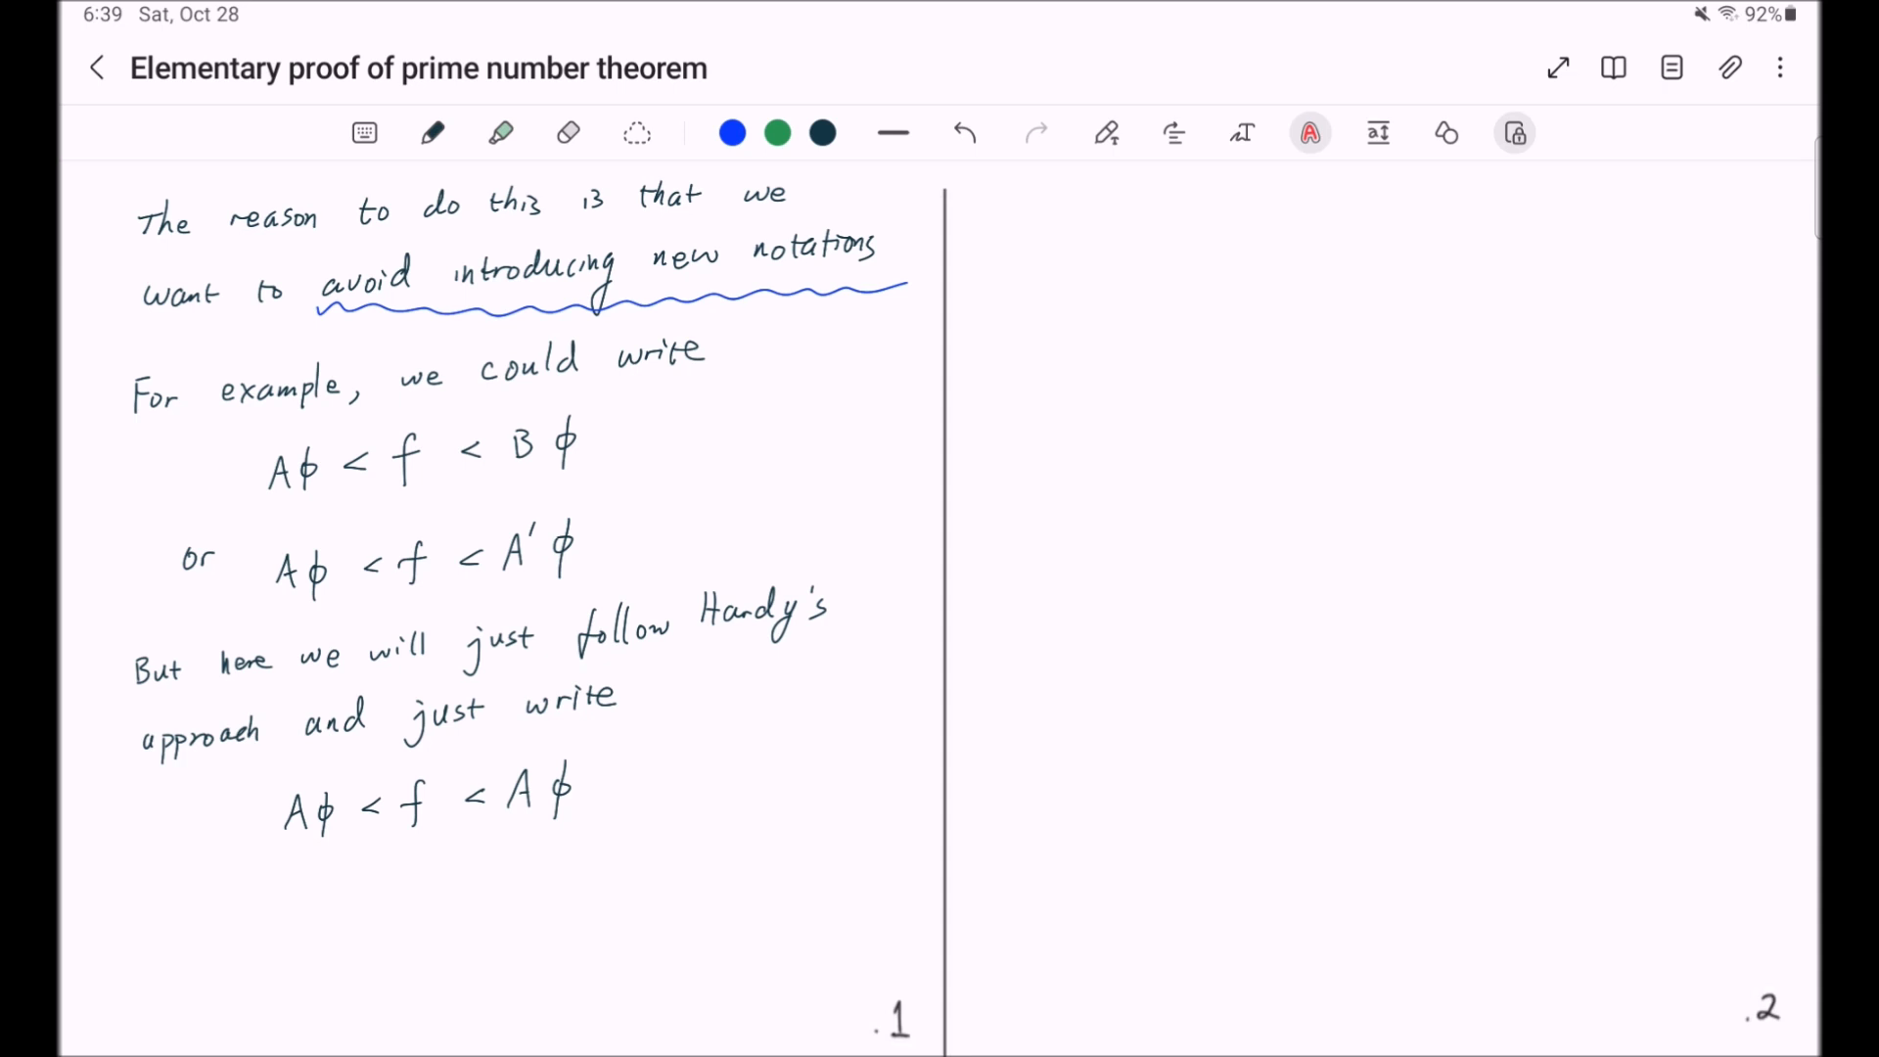
left_click(431, 131)
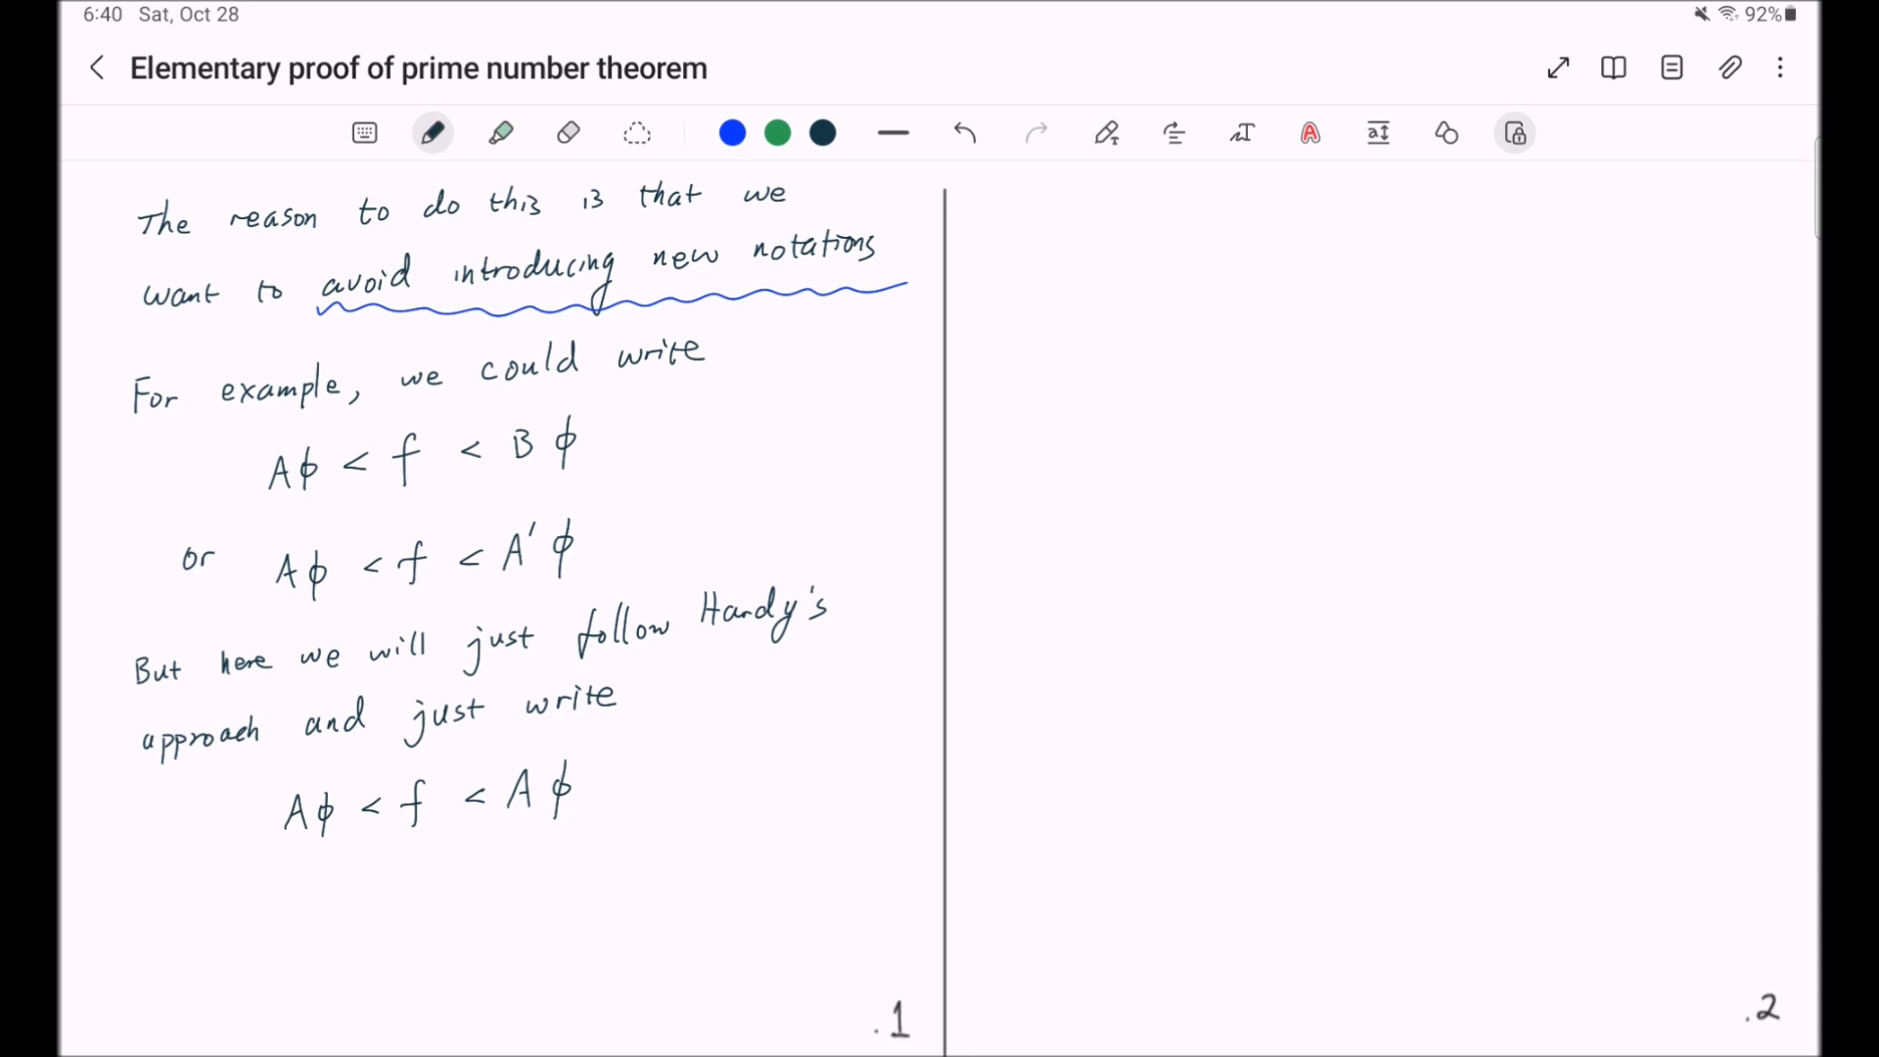
left_click_drag(1007, 215, 1037, 233)
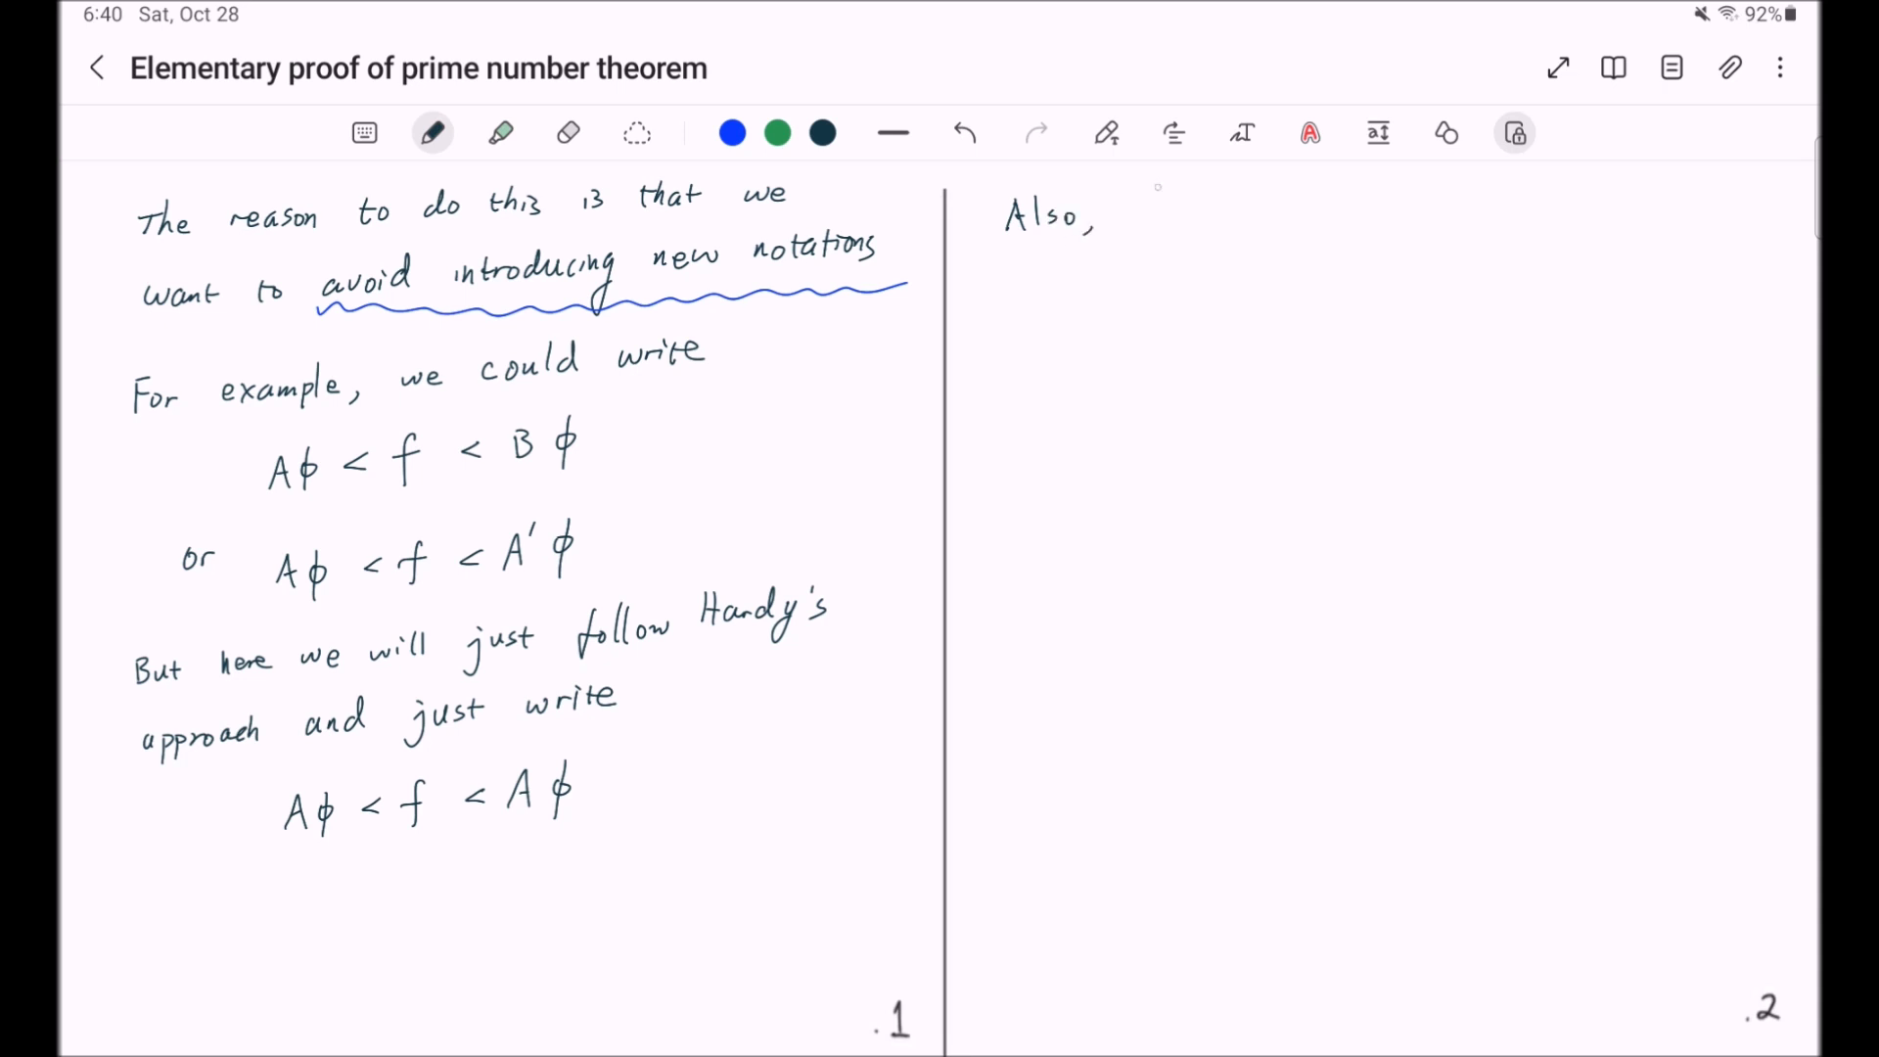
- Write 'here we're defining O(φ) and o(φ) in isolation' on page two
type("here we're defining O((")
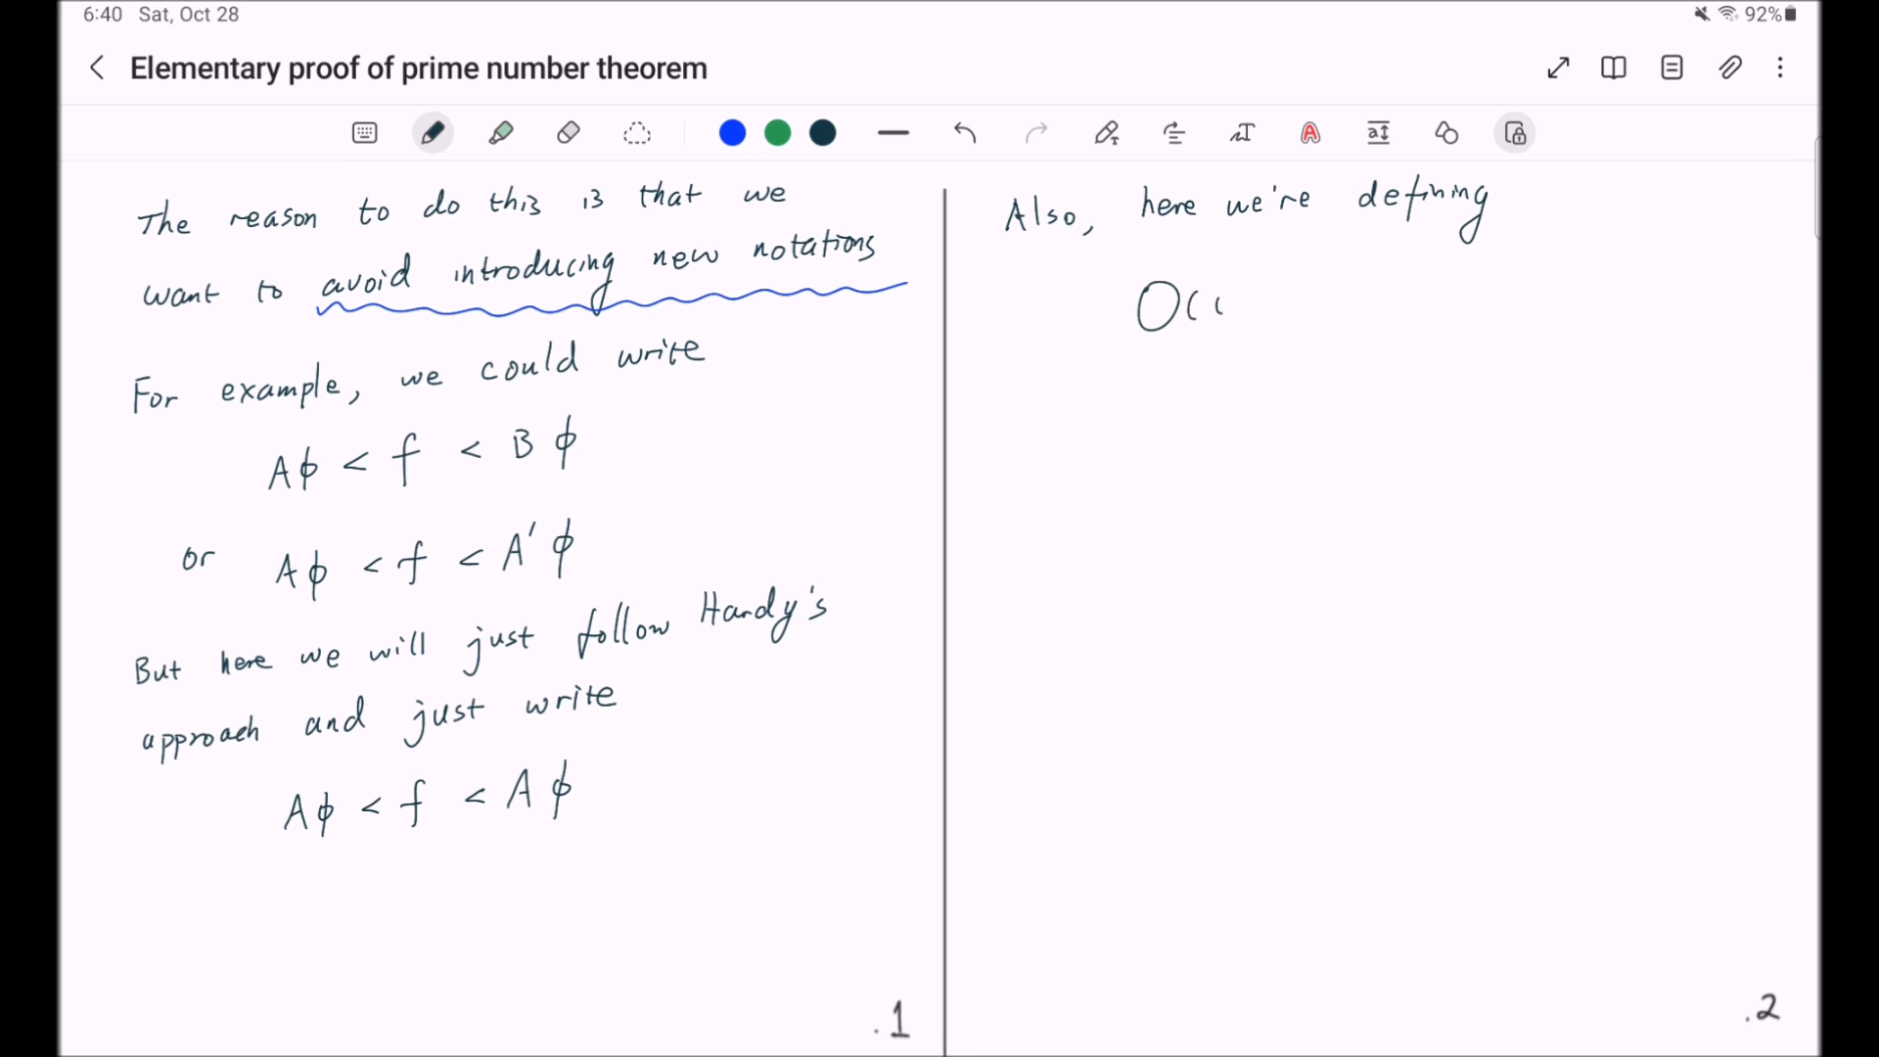
left_click_drag(1222, 306, 1331, 299)
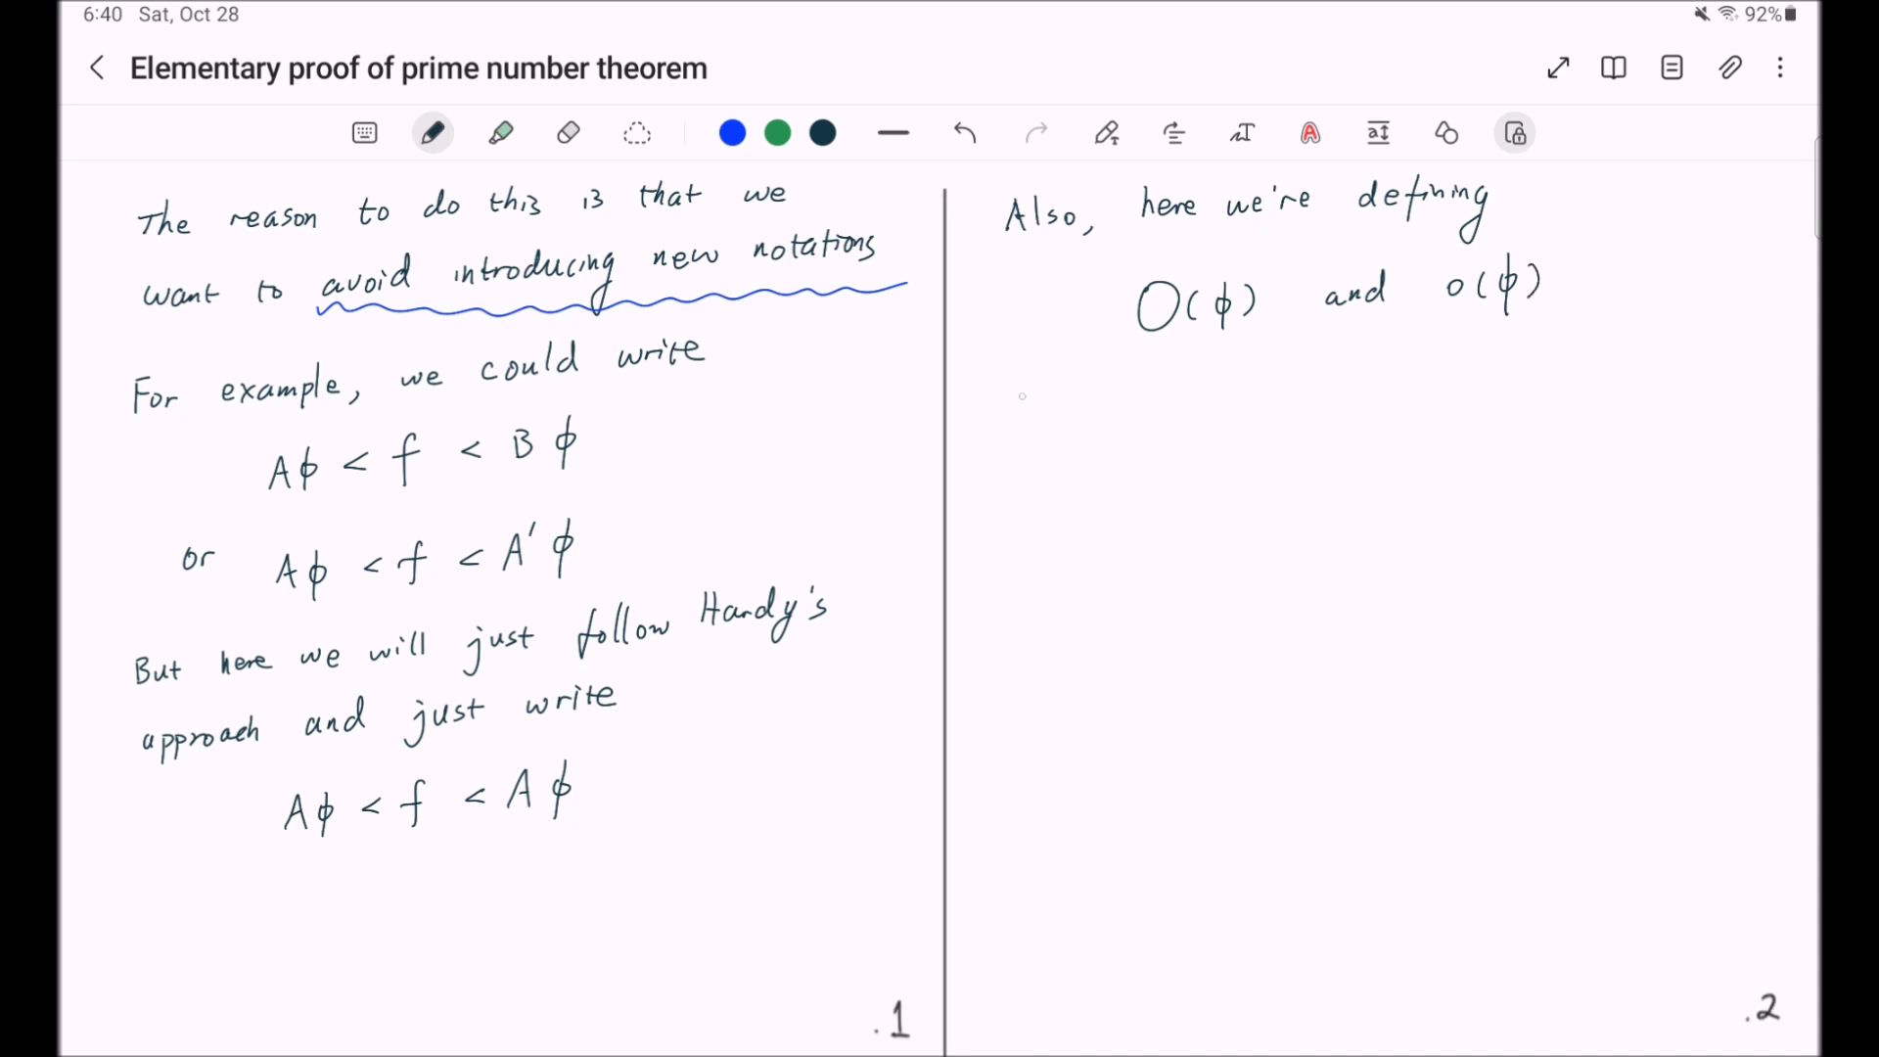
type("in isolation")
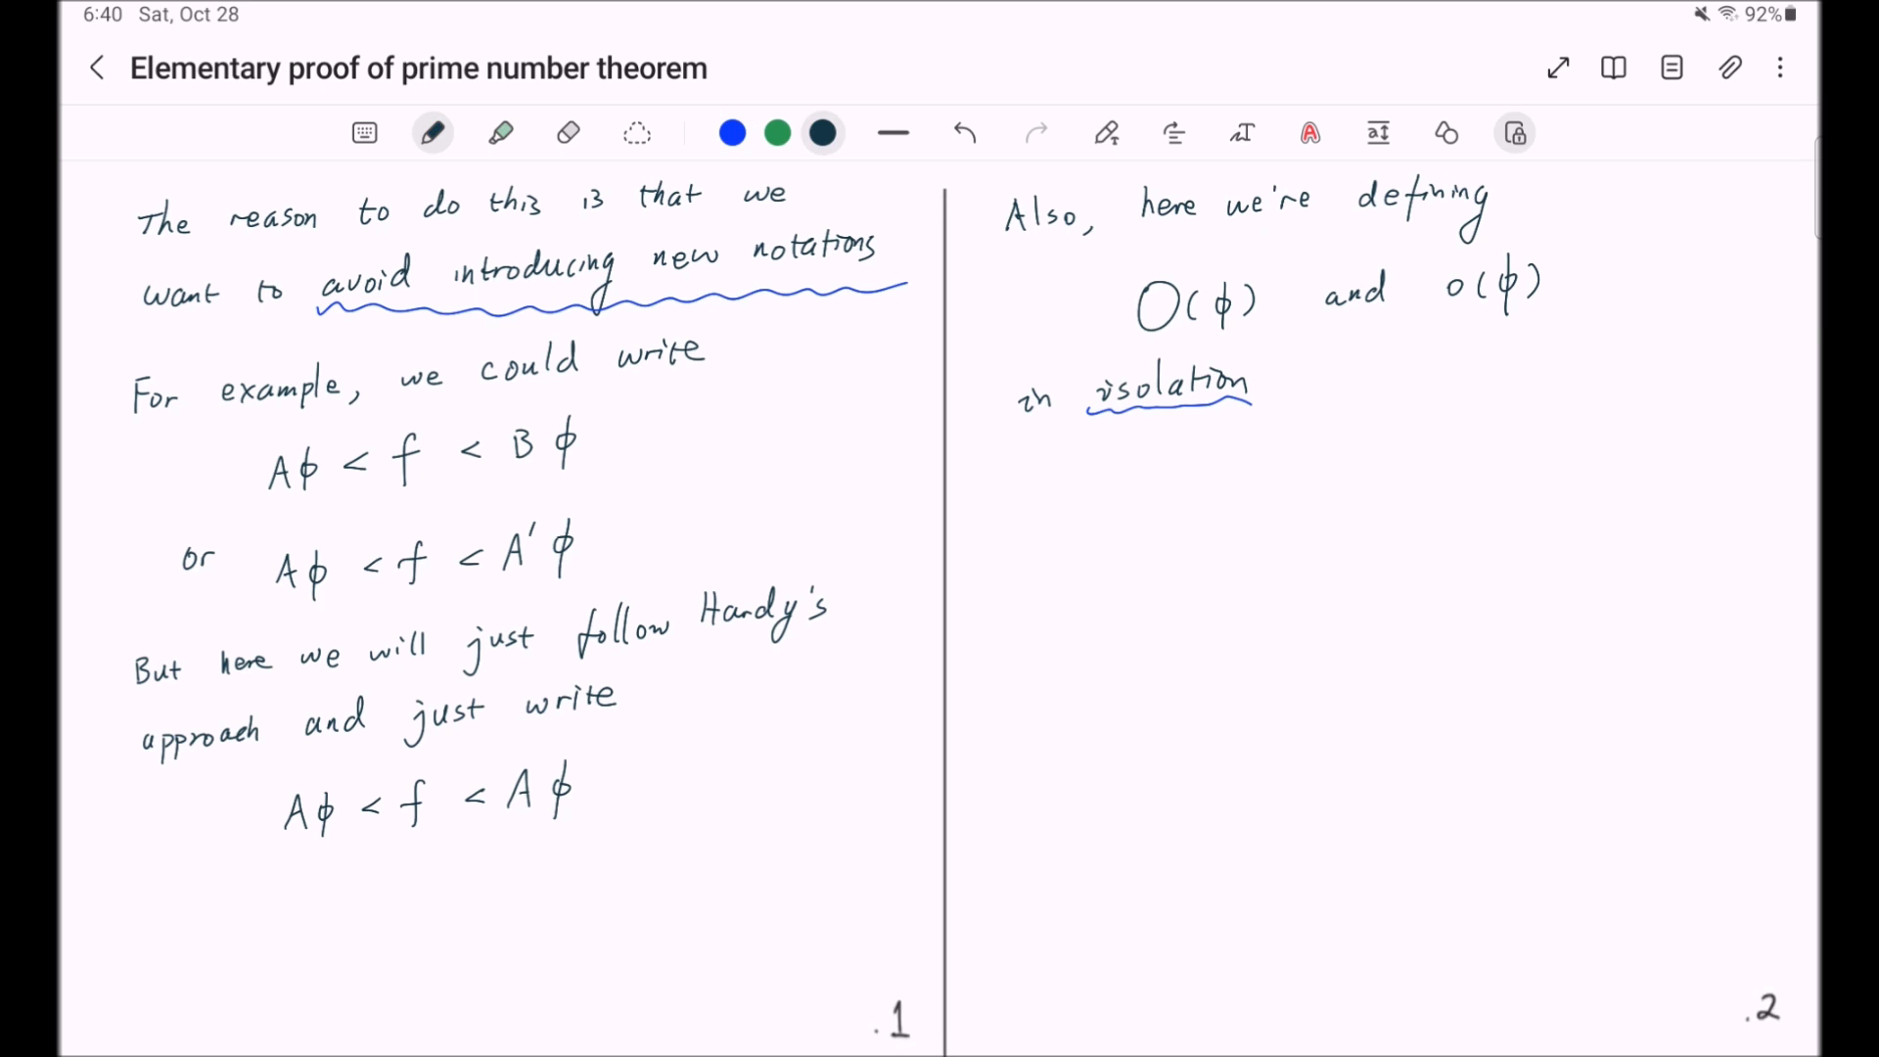
- Explain that O(φ) means an unspecified f such that f = O(φ), similarly for o(φ)
type("mea")
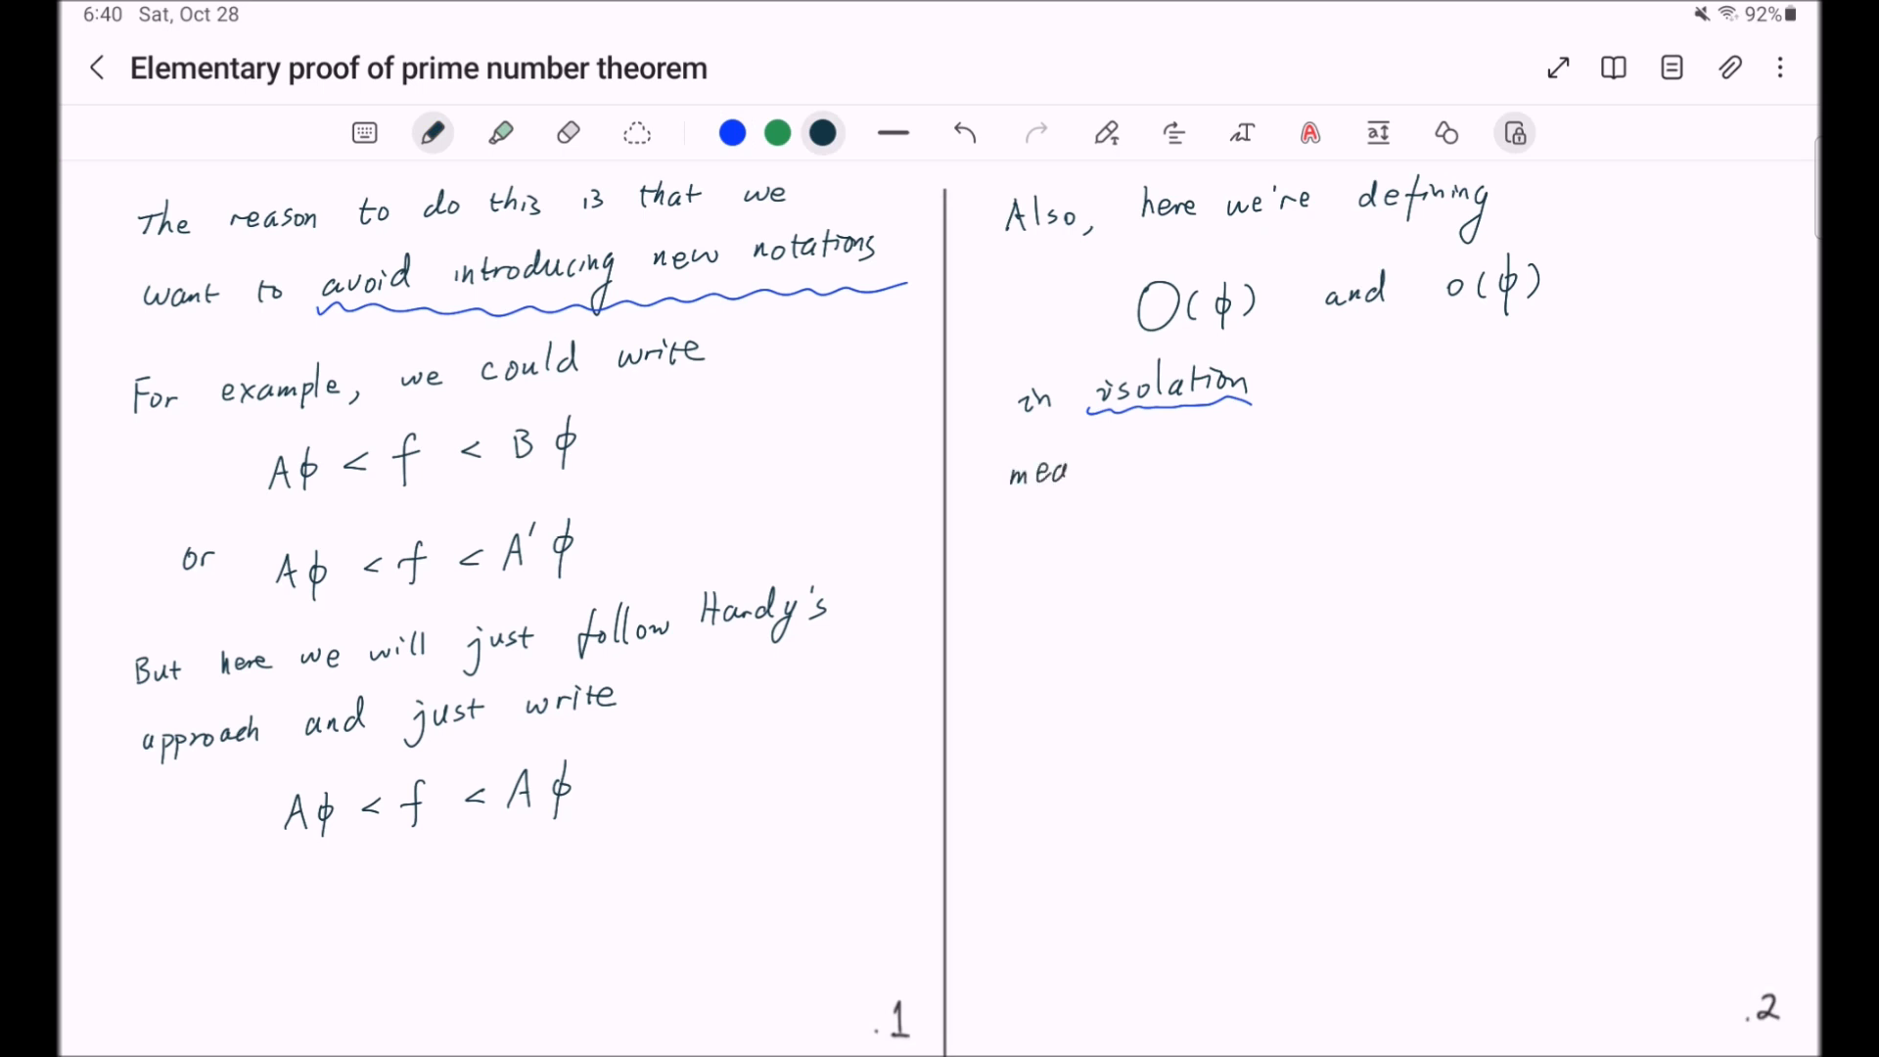
left_click_drag(1018, 480, 1151, 564)
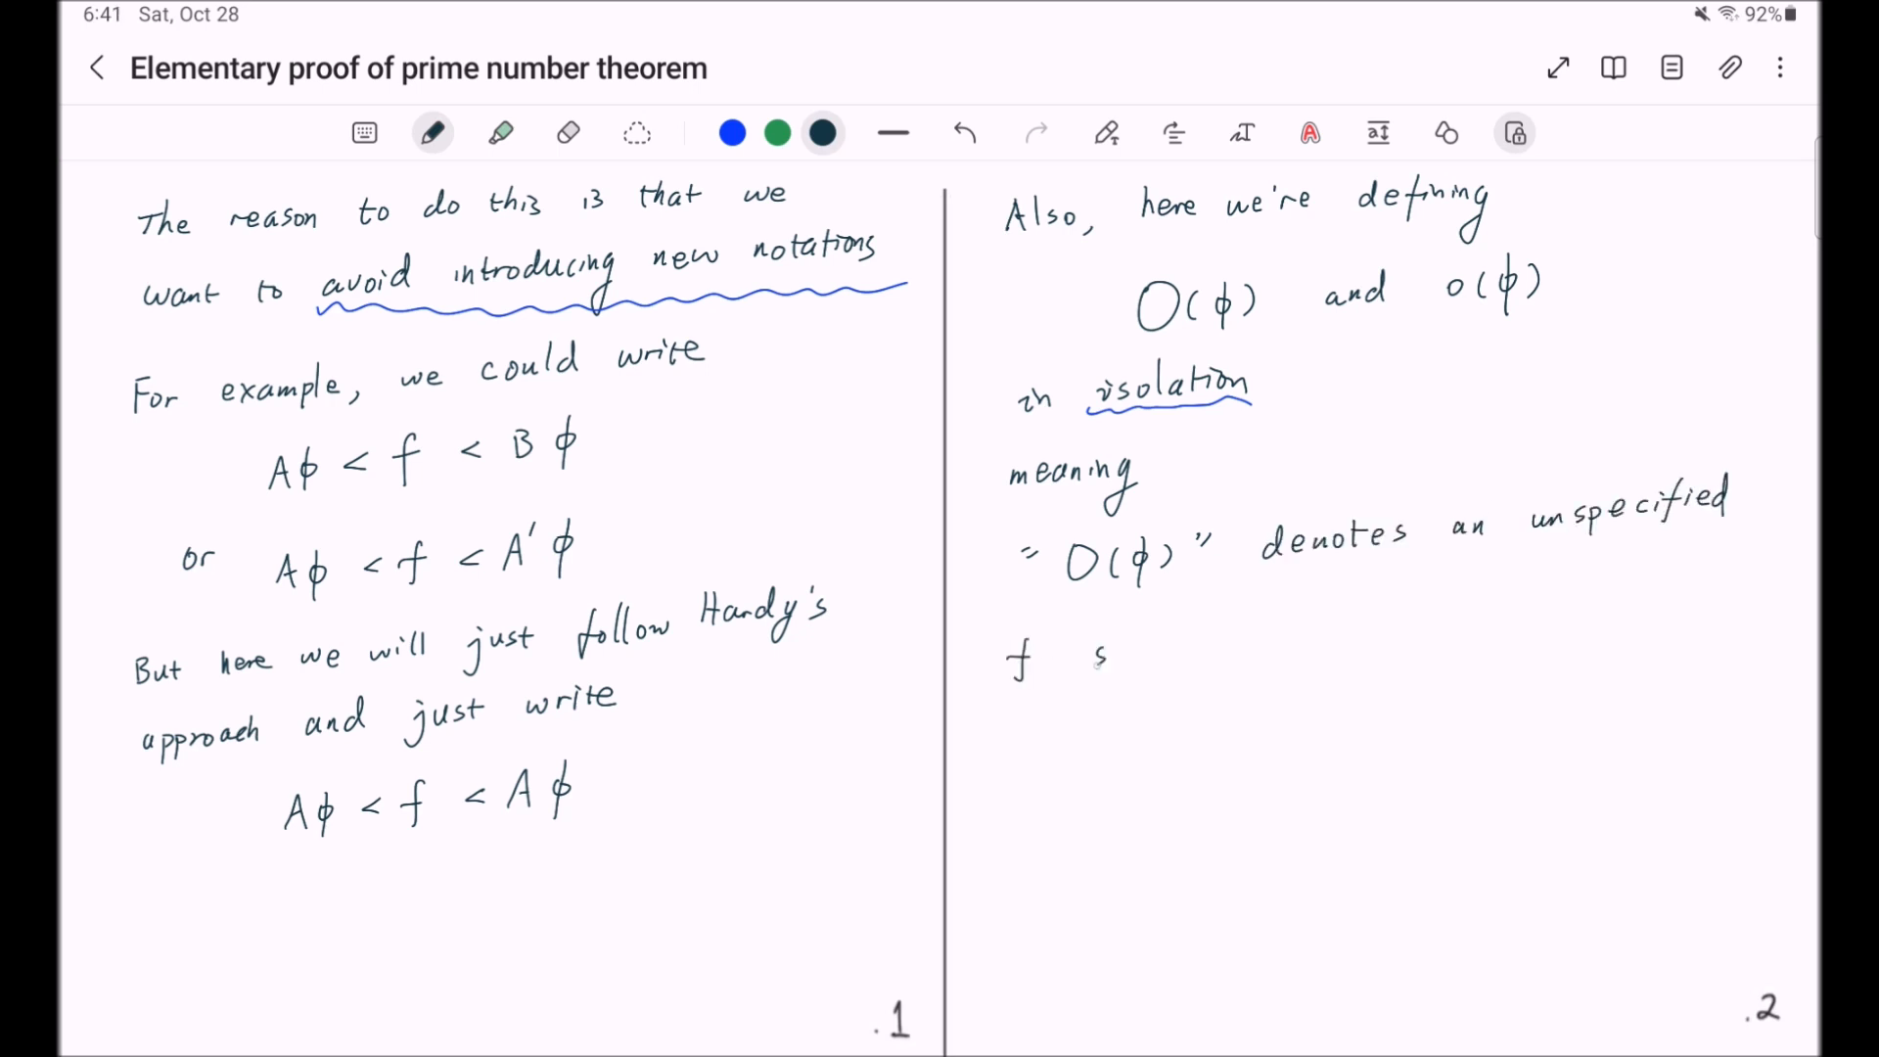
type("such that f = O(φ")
type("and similarly for o(φ)")
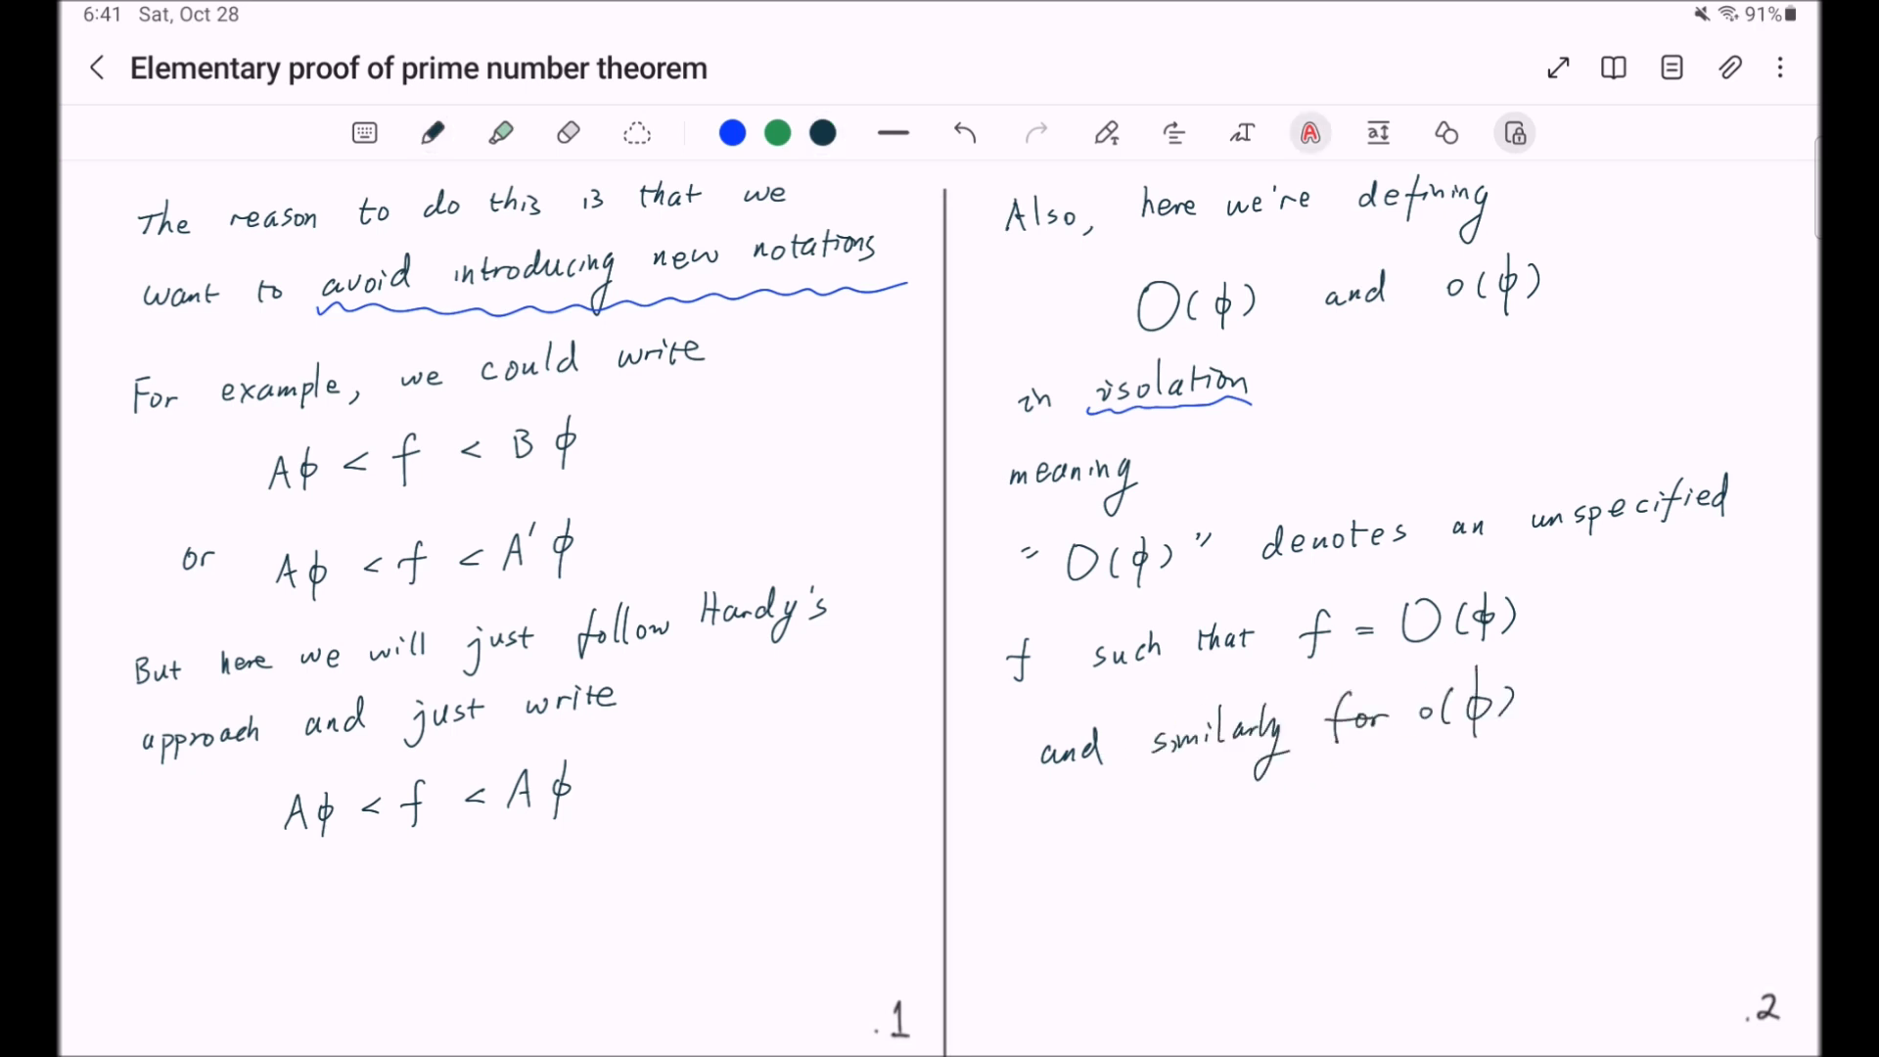
left_click(430, 132)
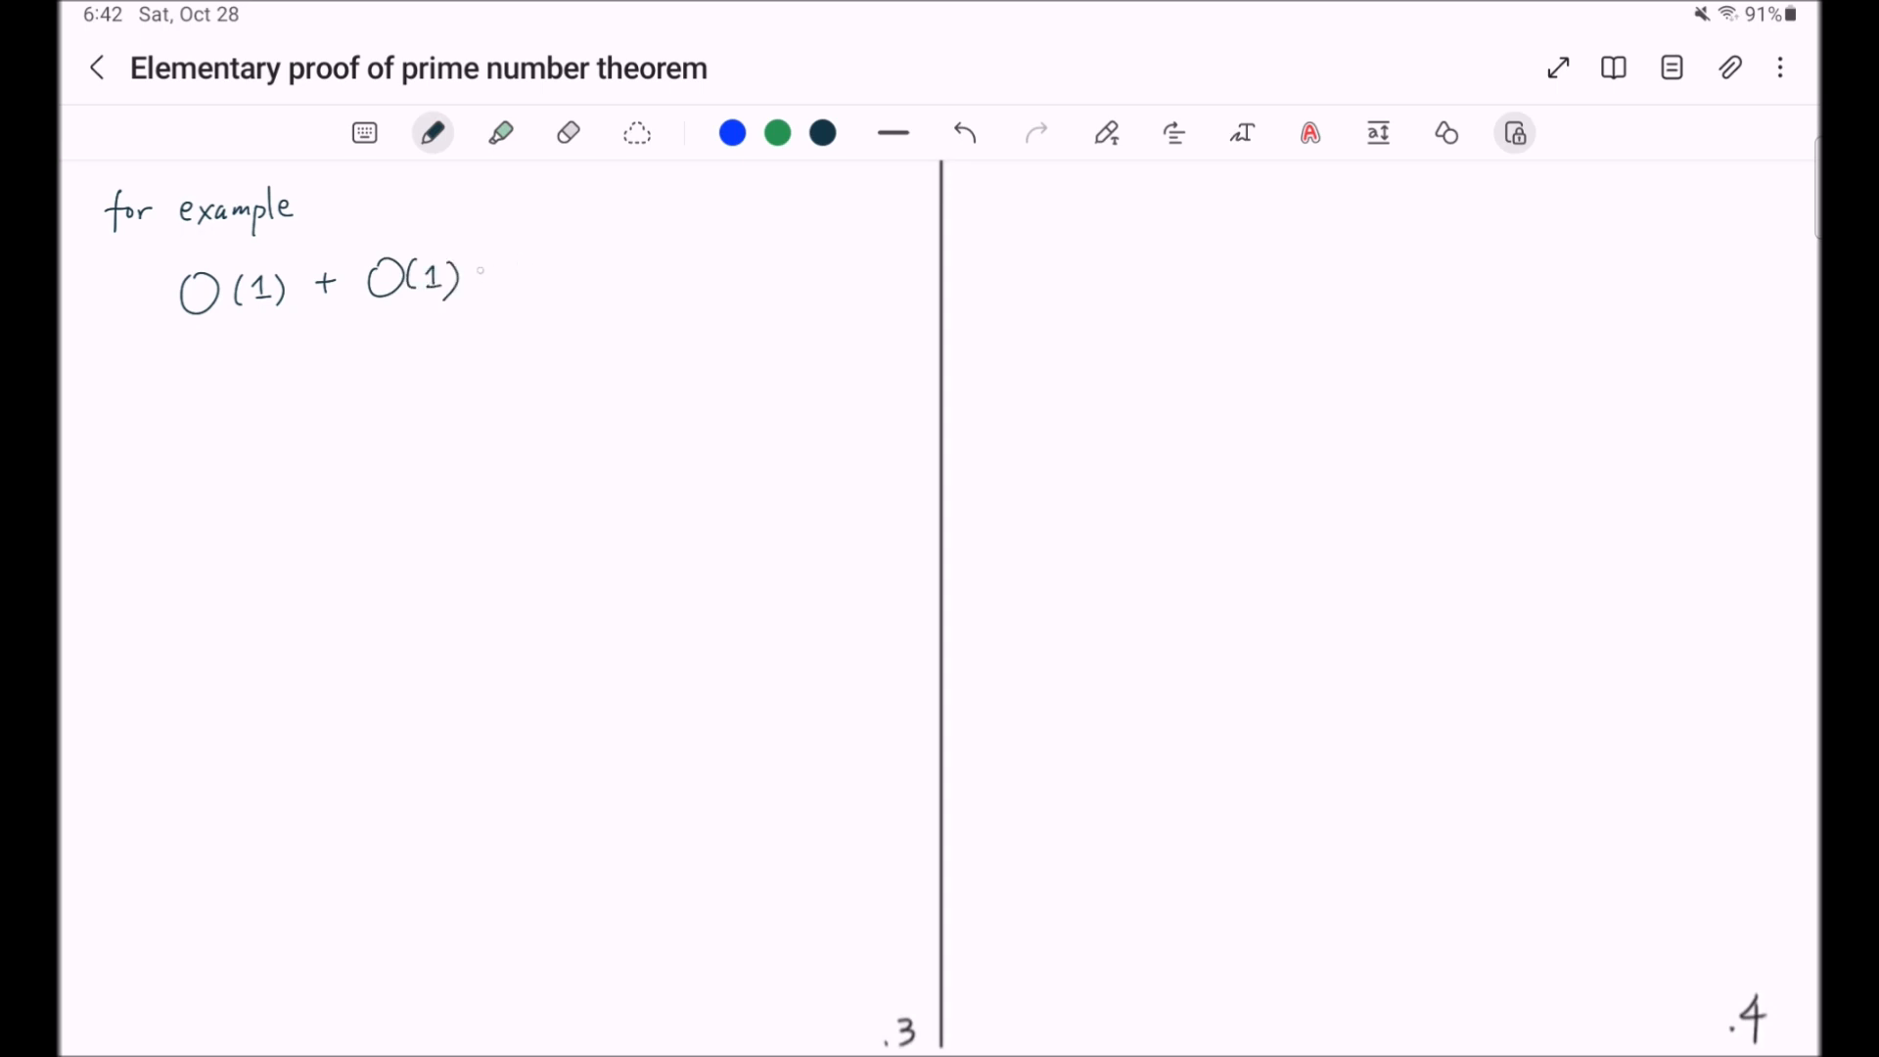
- Write the example O(1) + O(1) = O(1) = o(x) when x → ∞ and begin 'This means'
left_click_drag(485, 264, 622, 264)
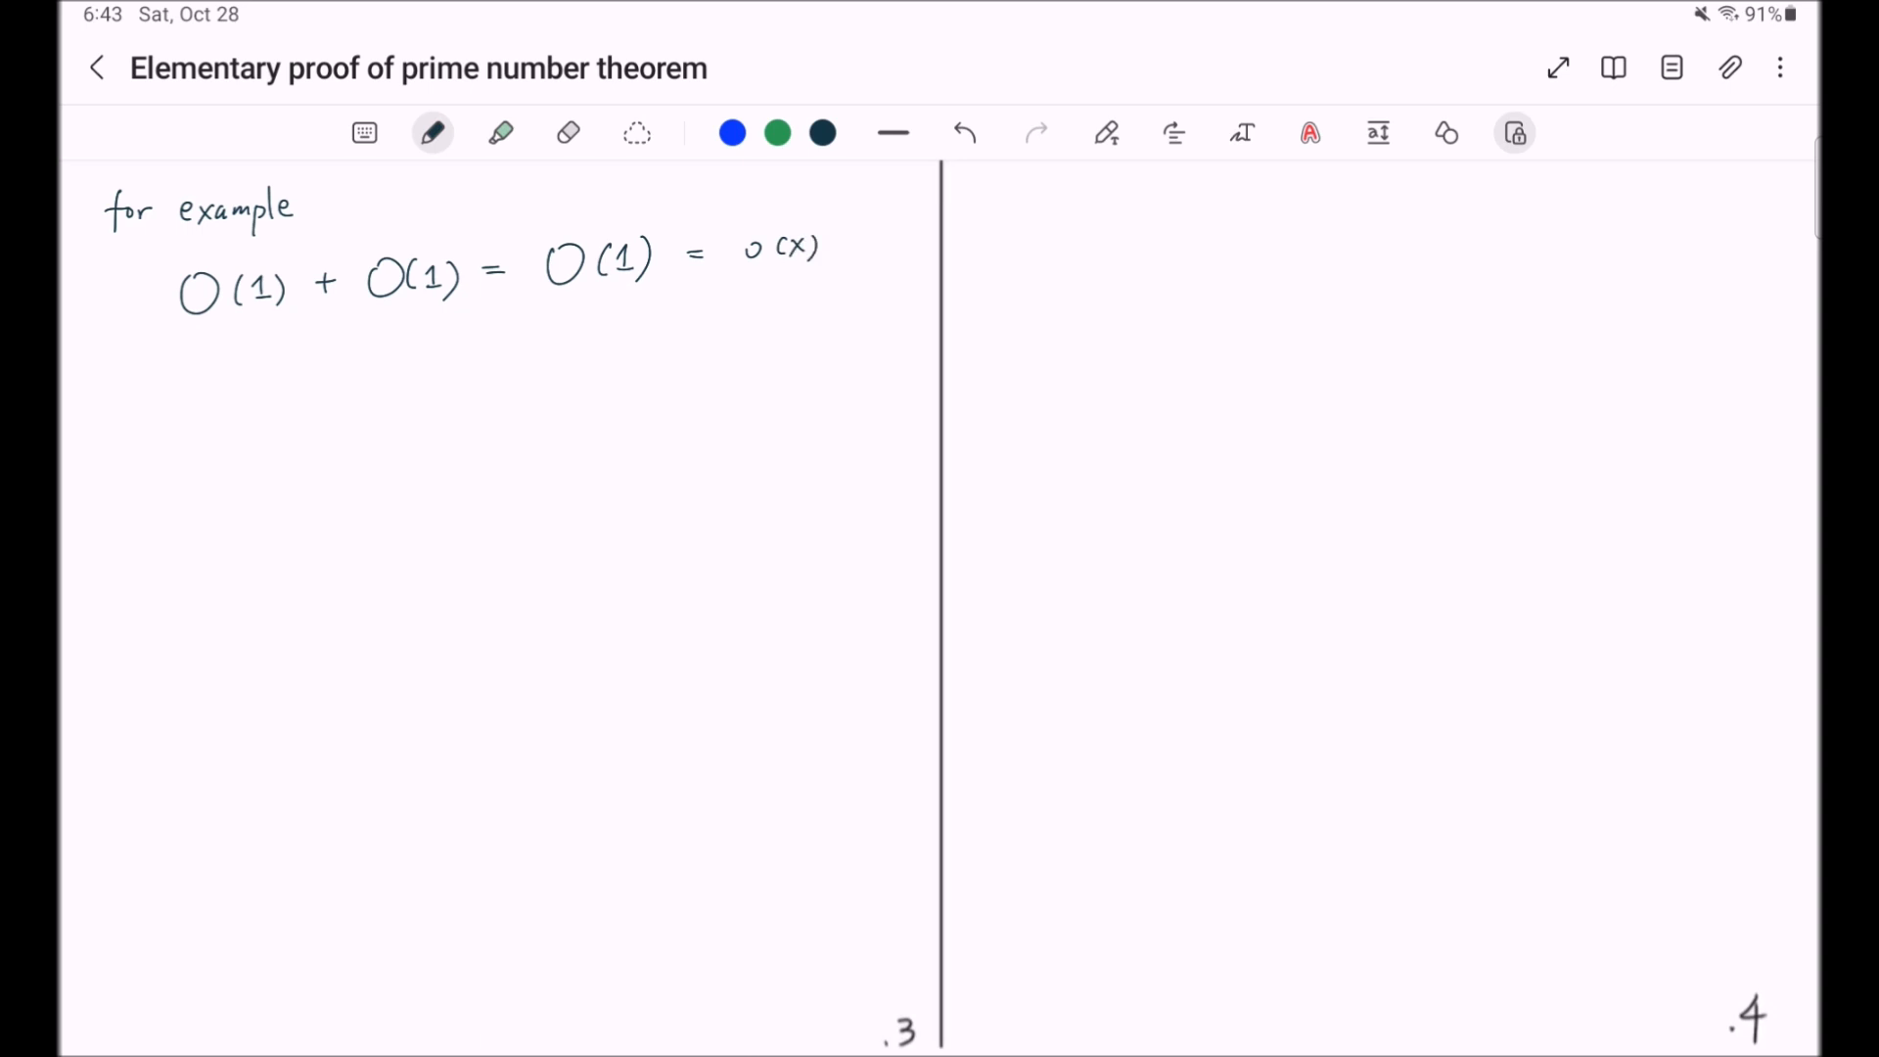
left_click_drag(157, 360, 179, 384)
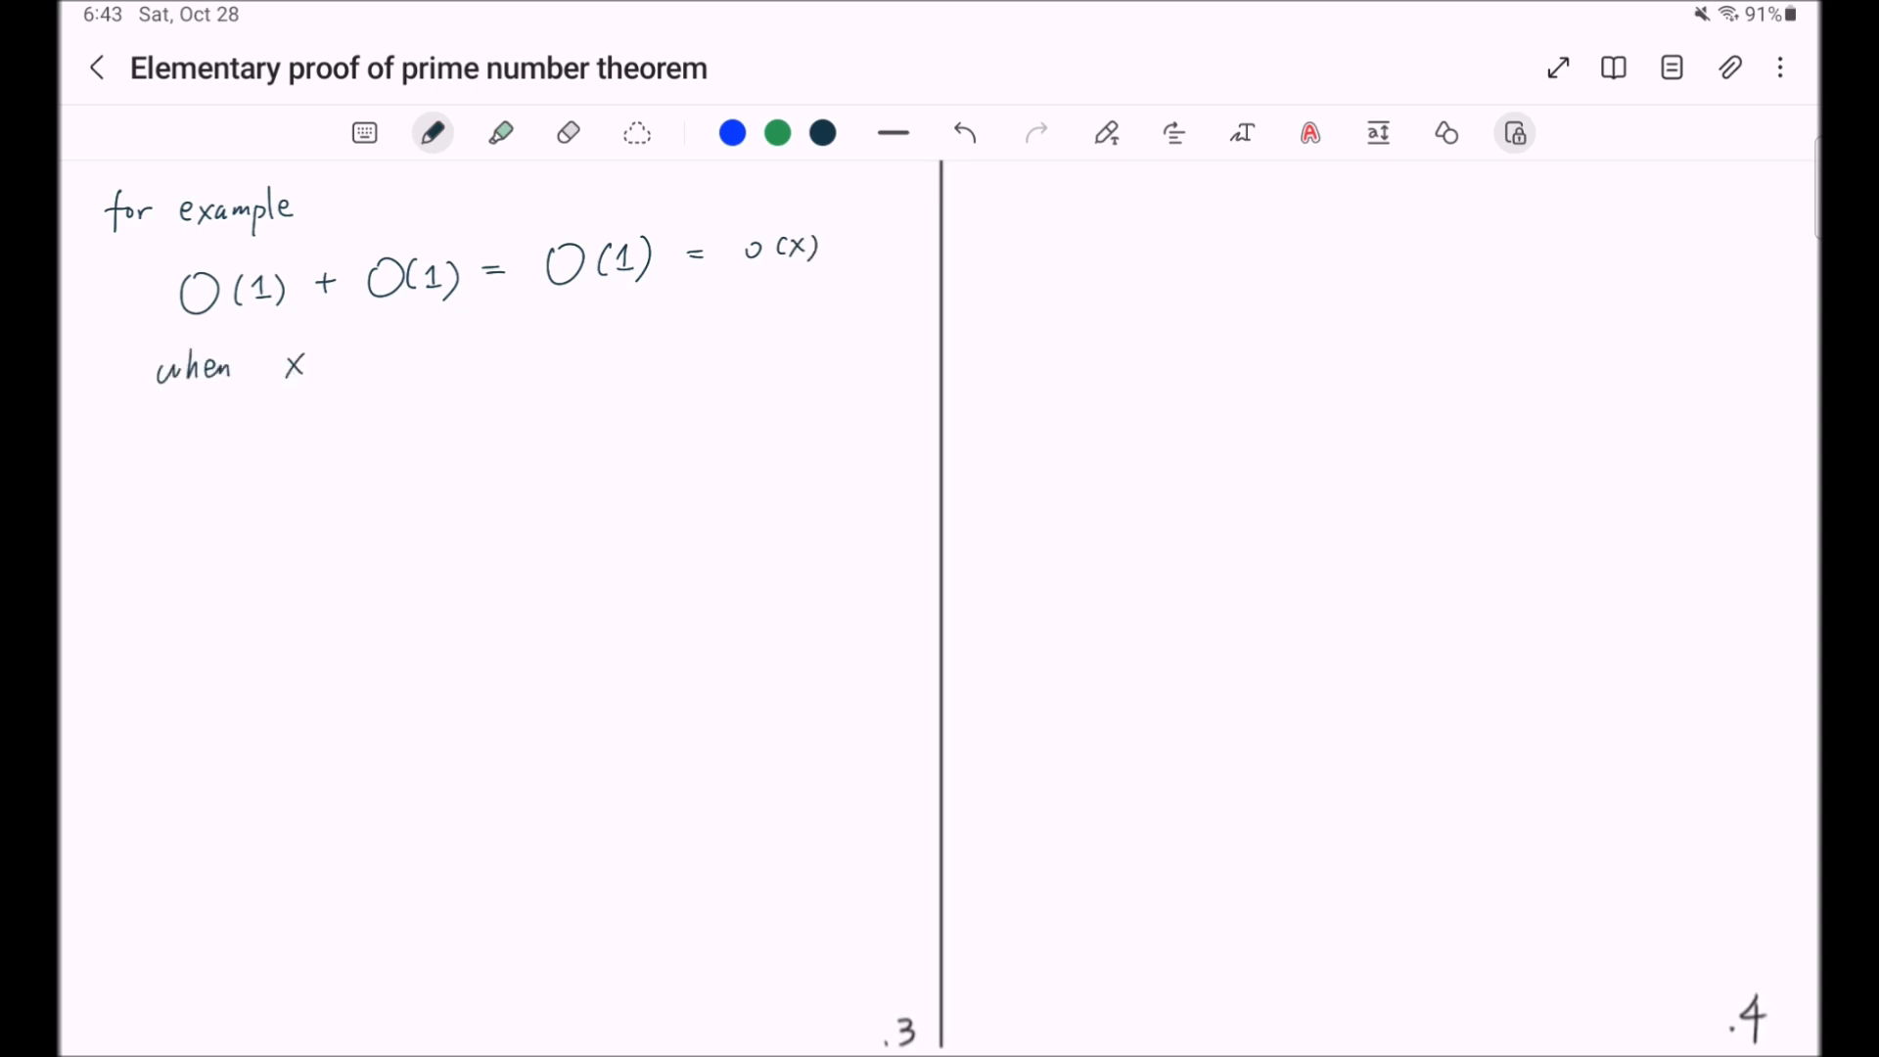
left_click_drag(329, 364, 408, 360)
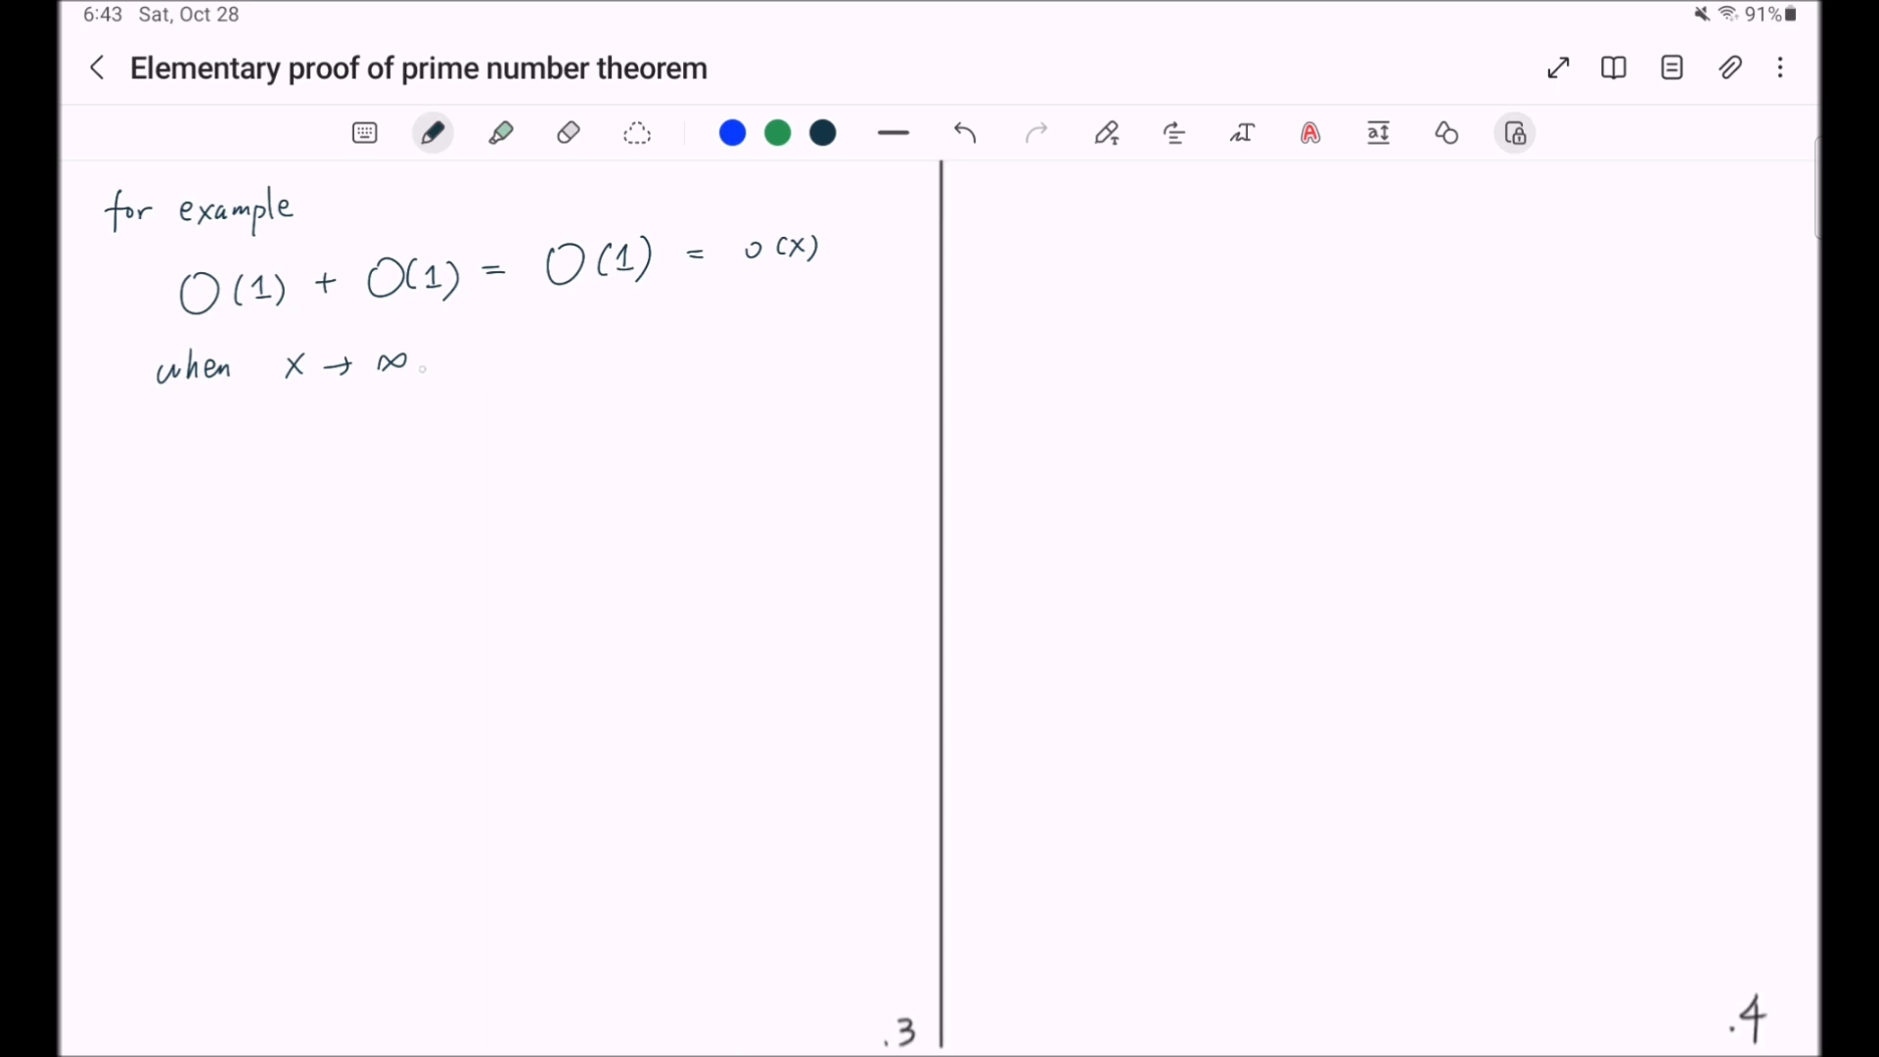
left_click_drag(107, 437, 228, 503)
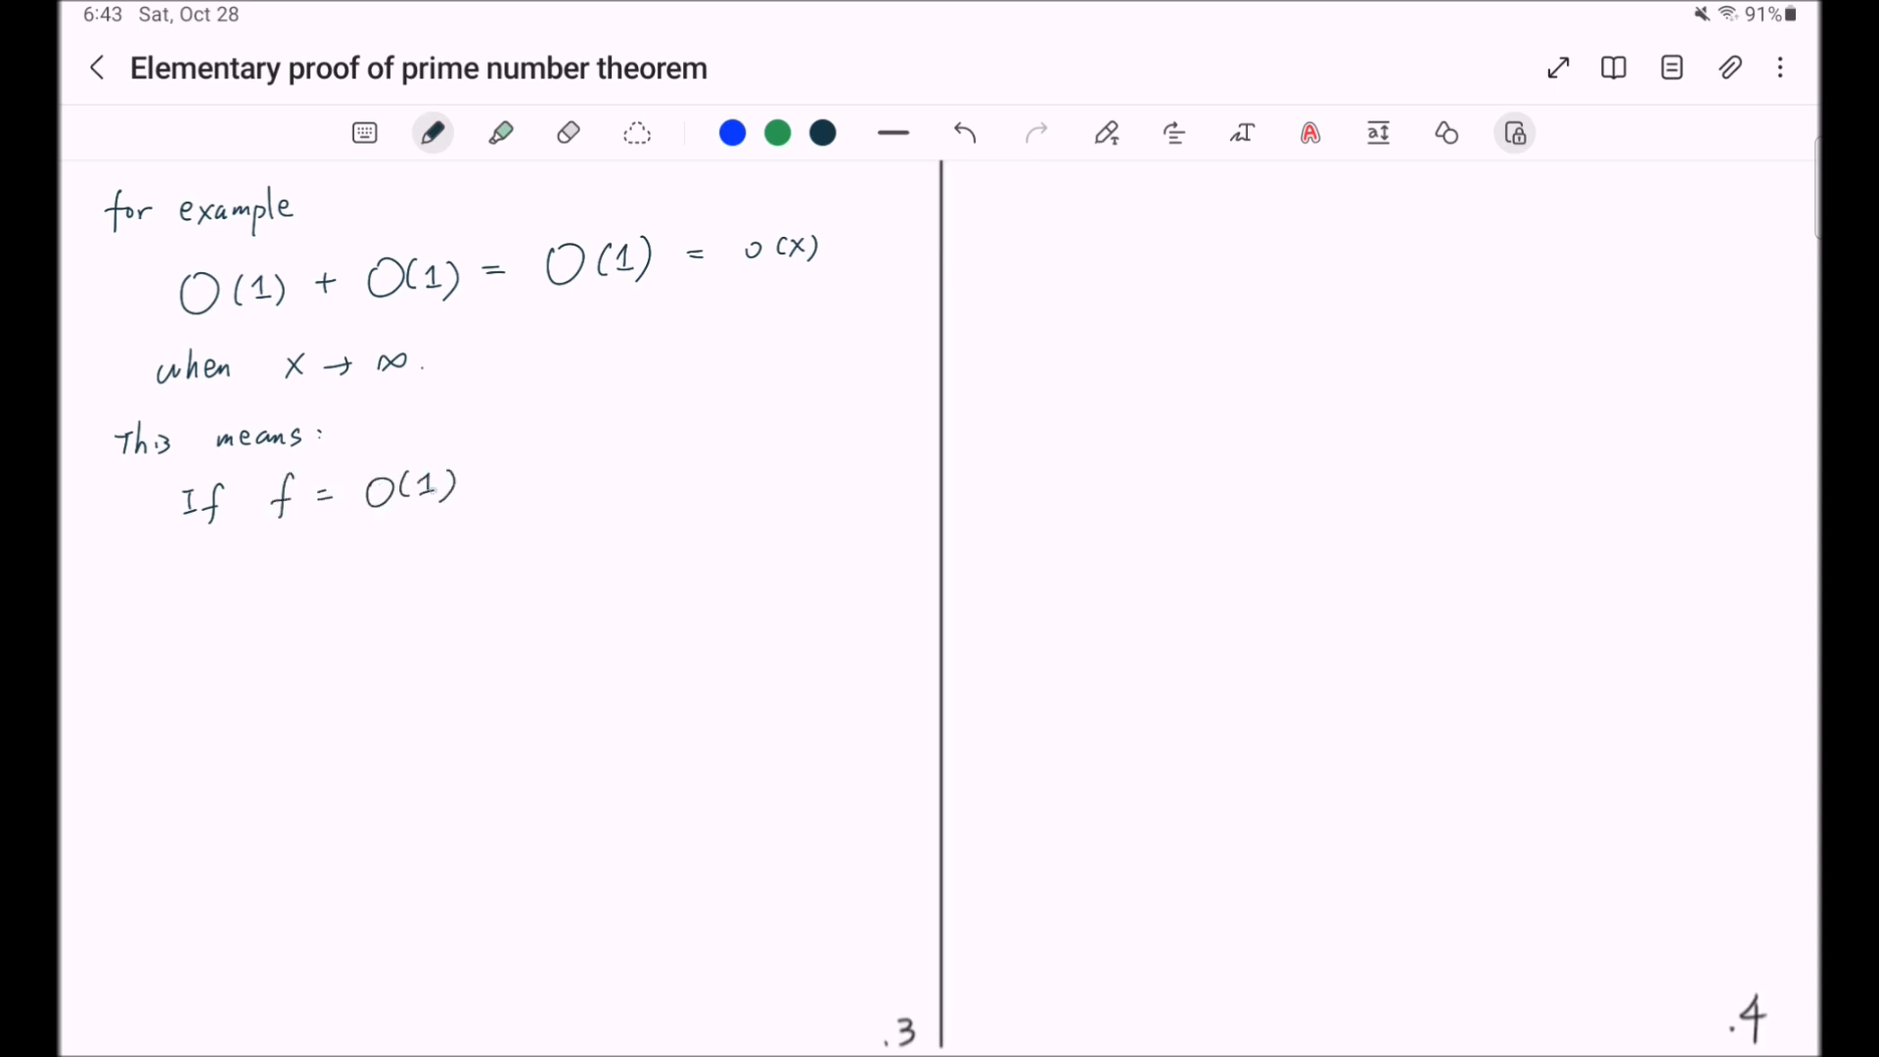
- Write the hypotheses 'If f = O(1) and g = O(1)', pointing out the O(1)
left_click_drag(492, 486, 552, 491)
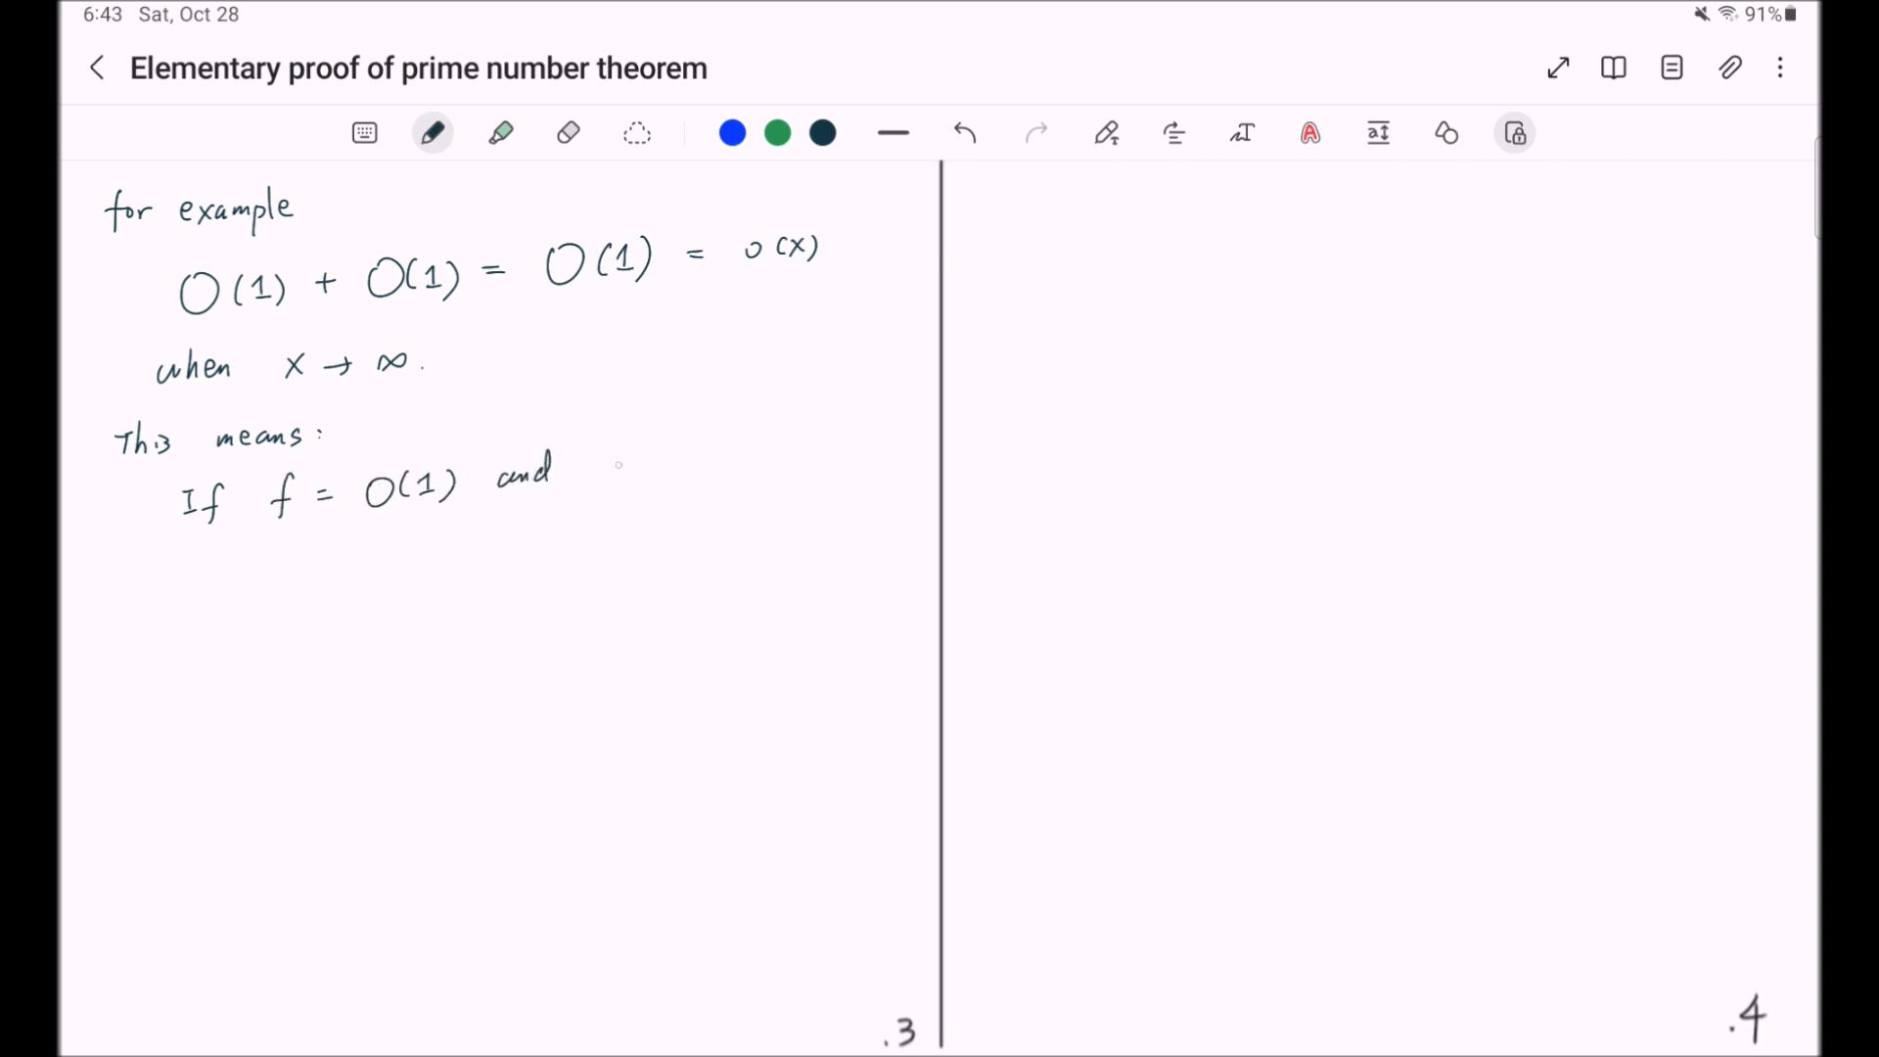
left_click_drag(599, 468, 738, 462)
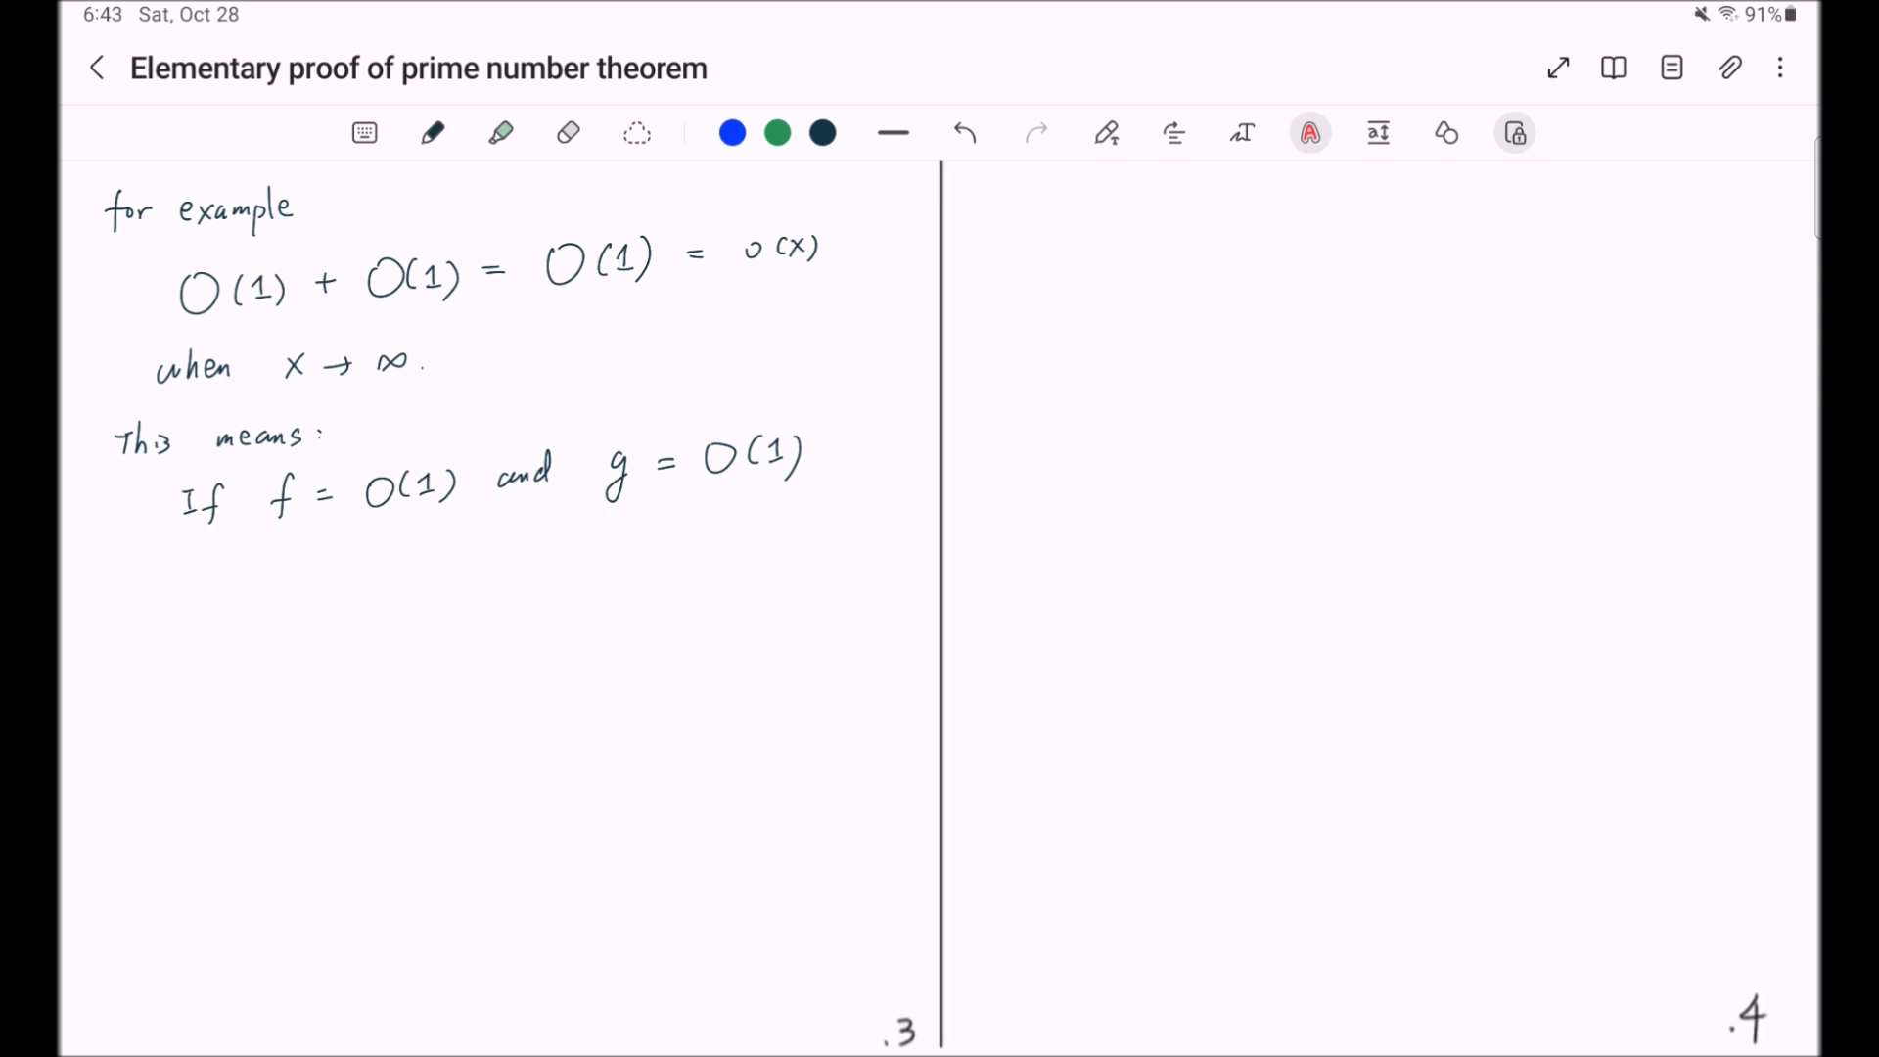
left_click_drag(374, 516, 407, 517)
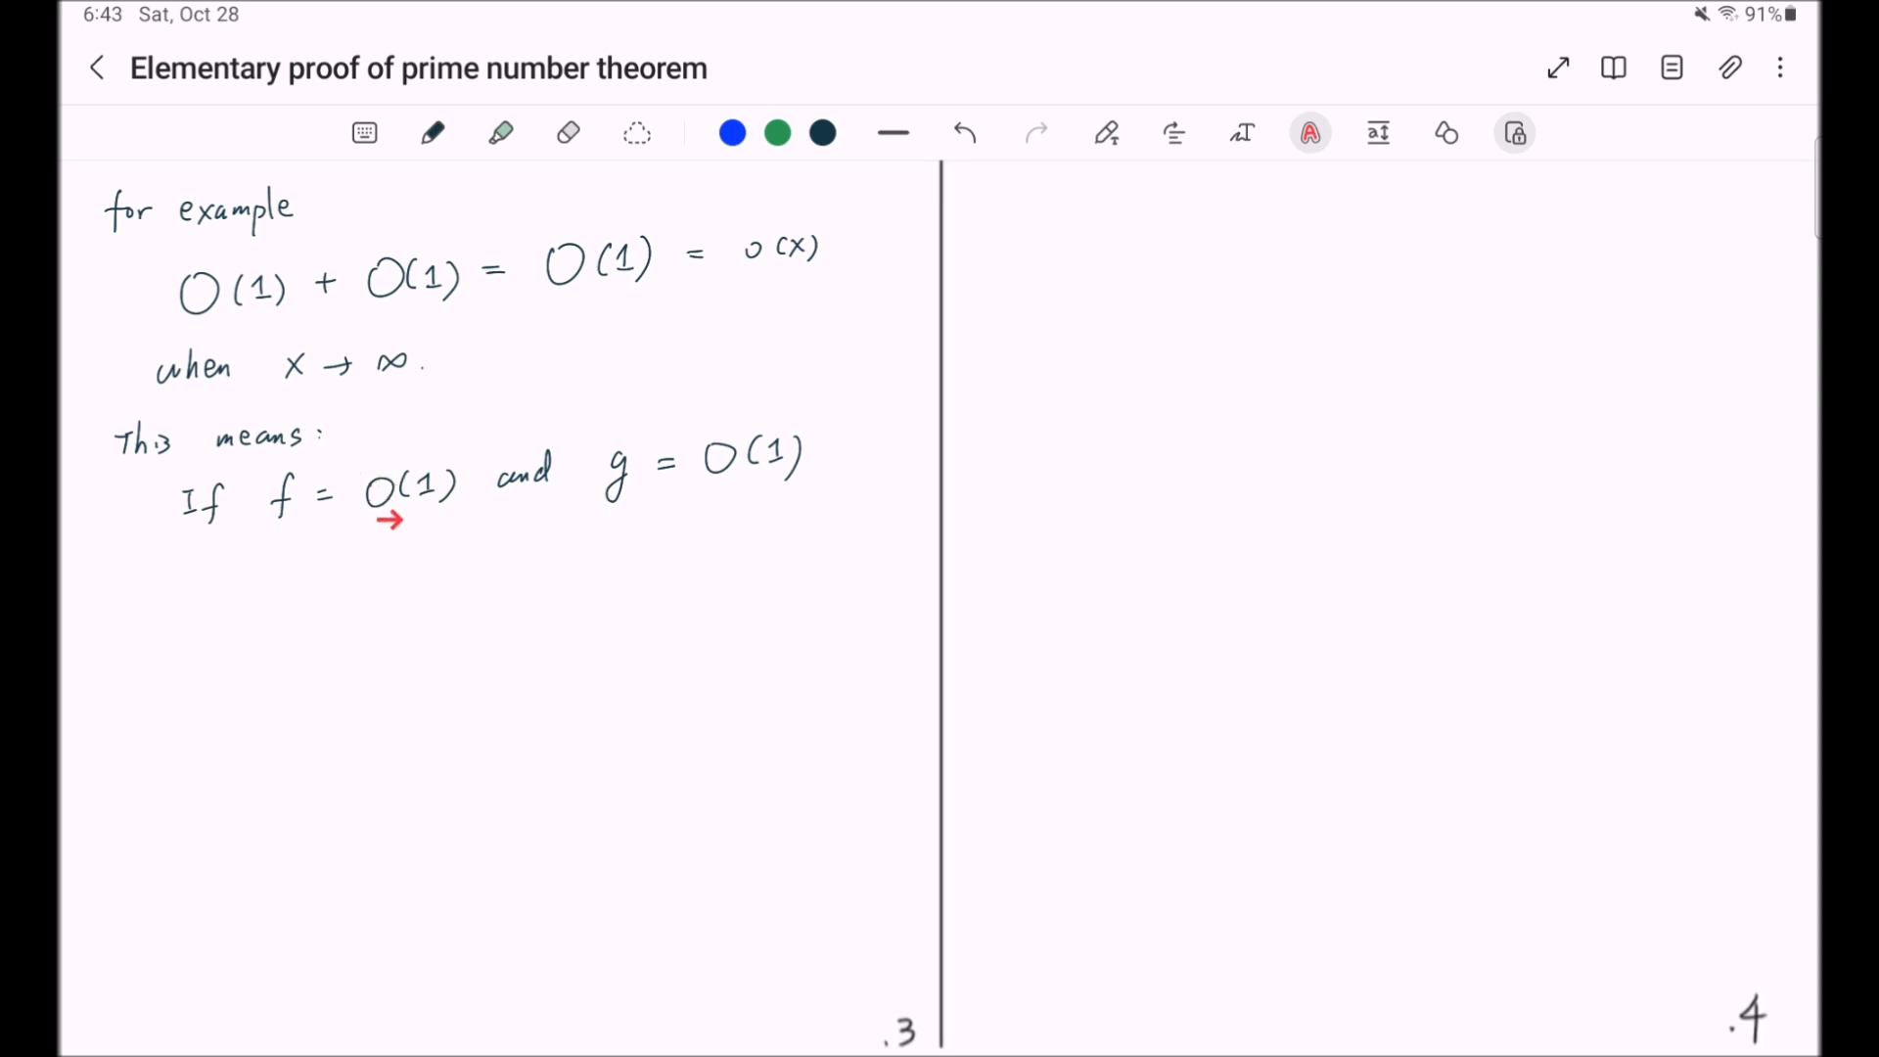
left_click(431, 131)
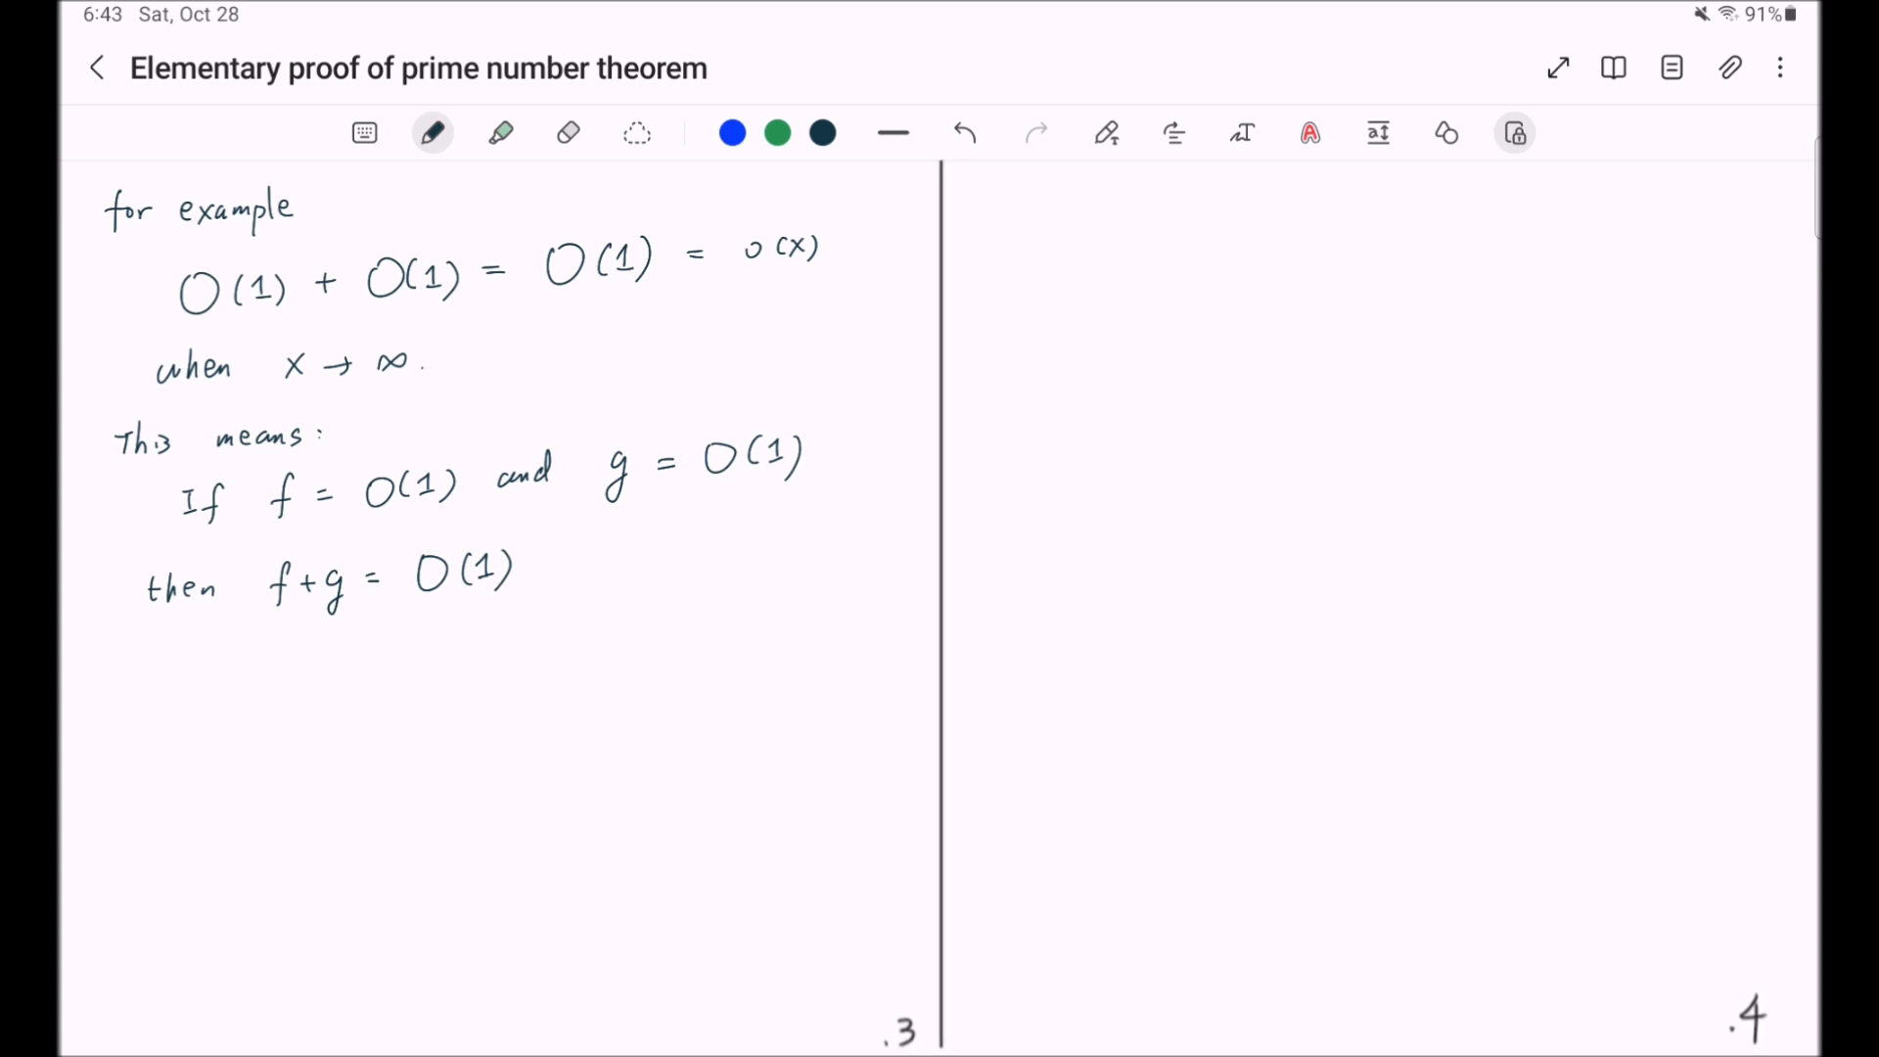
- Write the conclusions f+g = O(1) and f+g = o(x) as x → ∞
left_click_drag(563, 564, 634, 564)
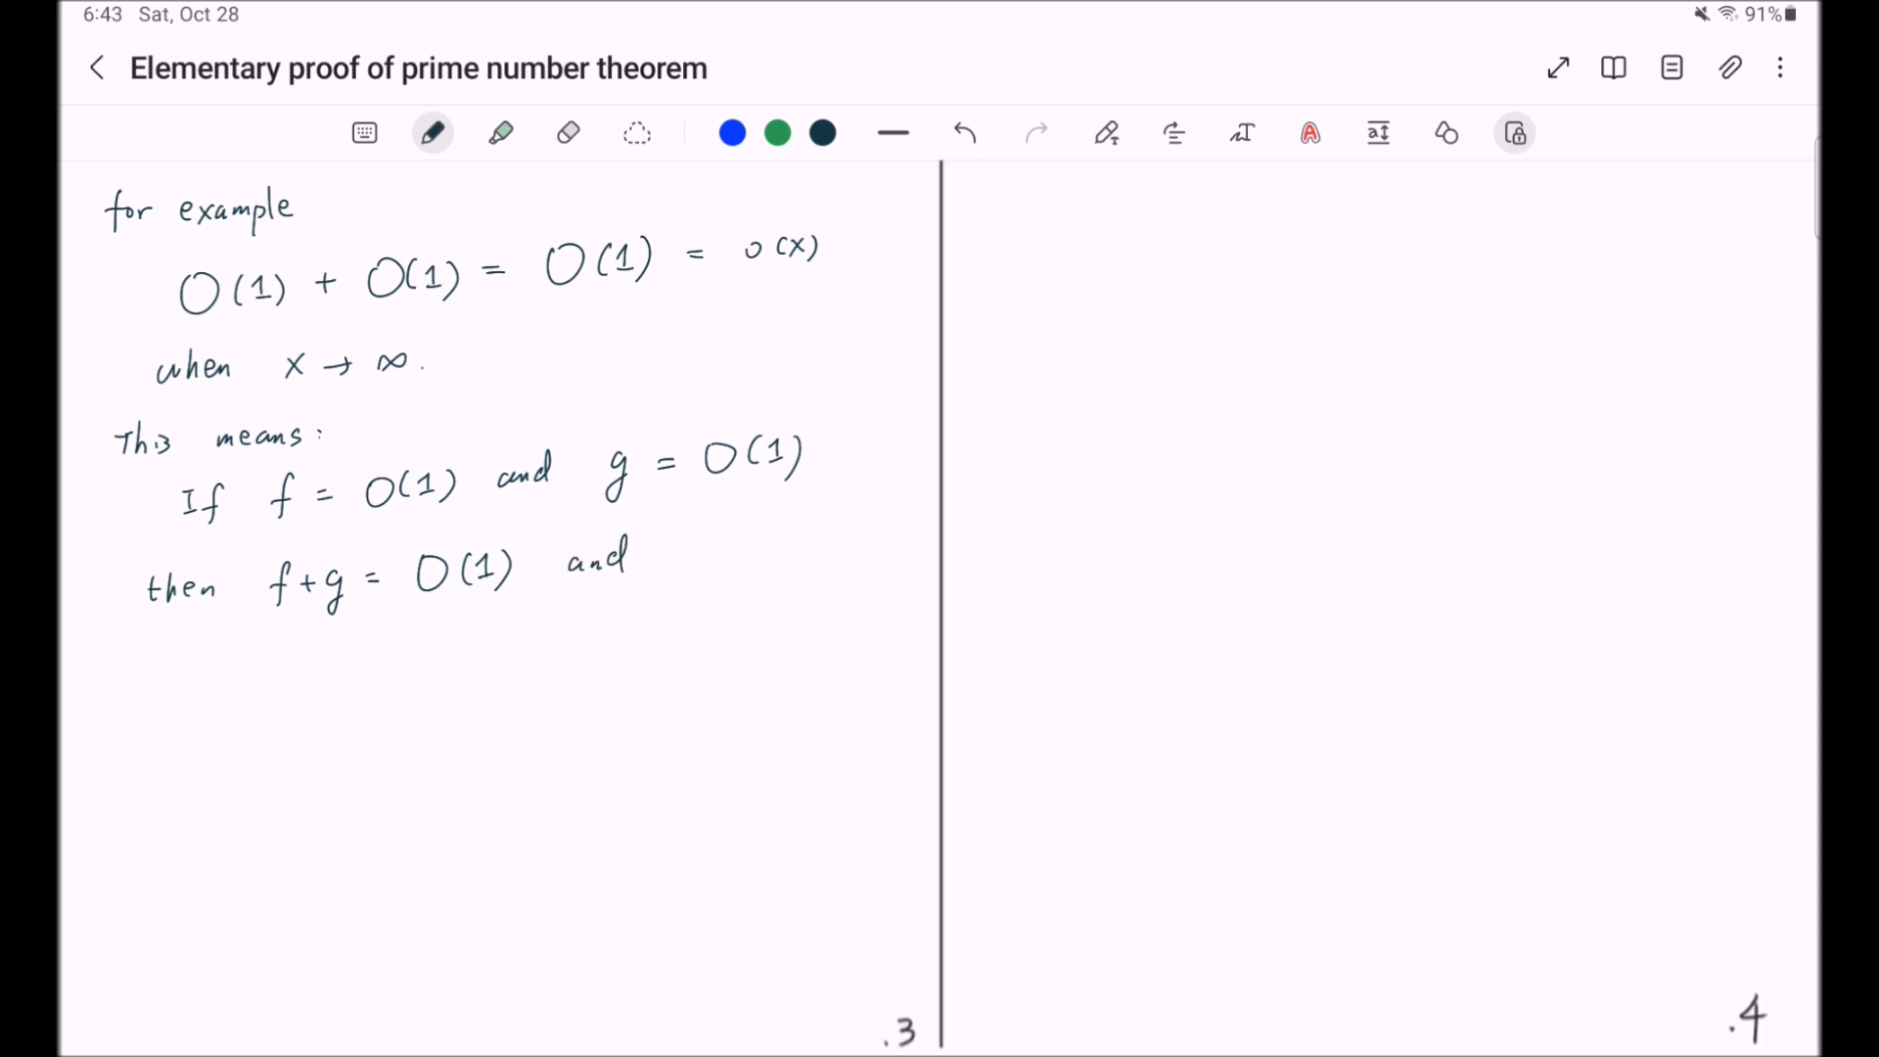
left_click_drag(270, 671, 366, 689)
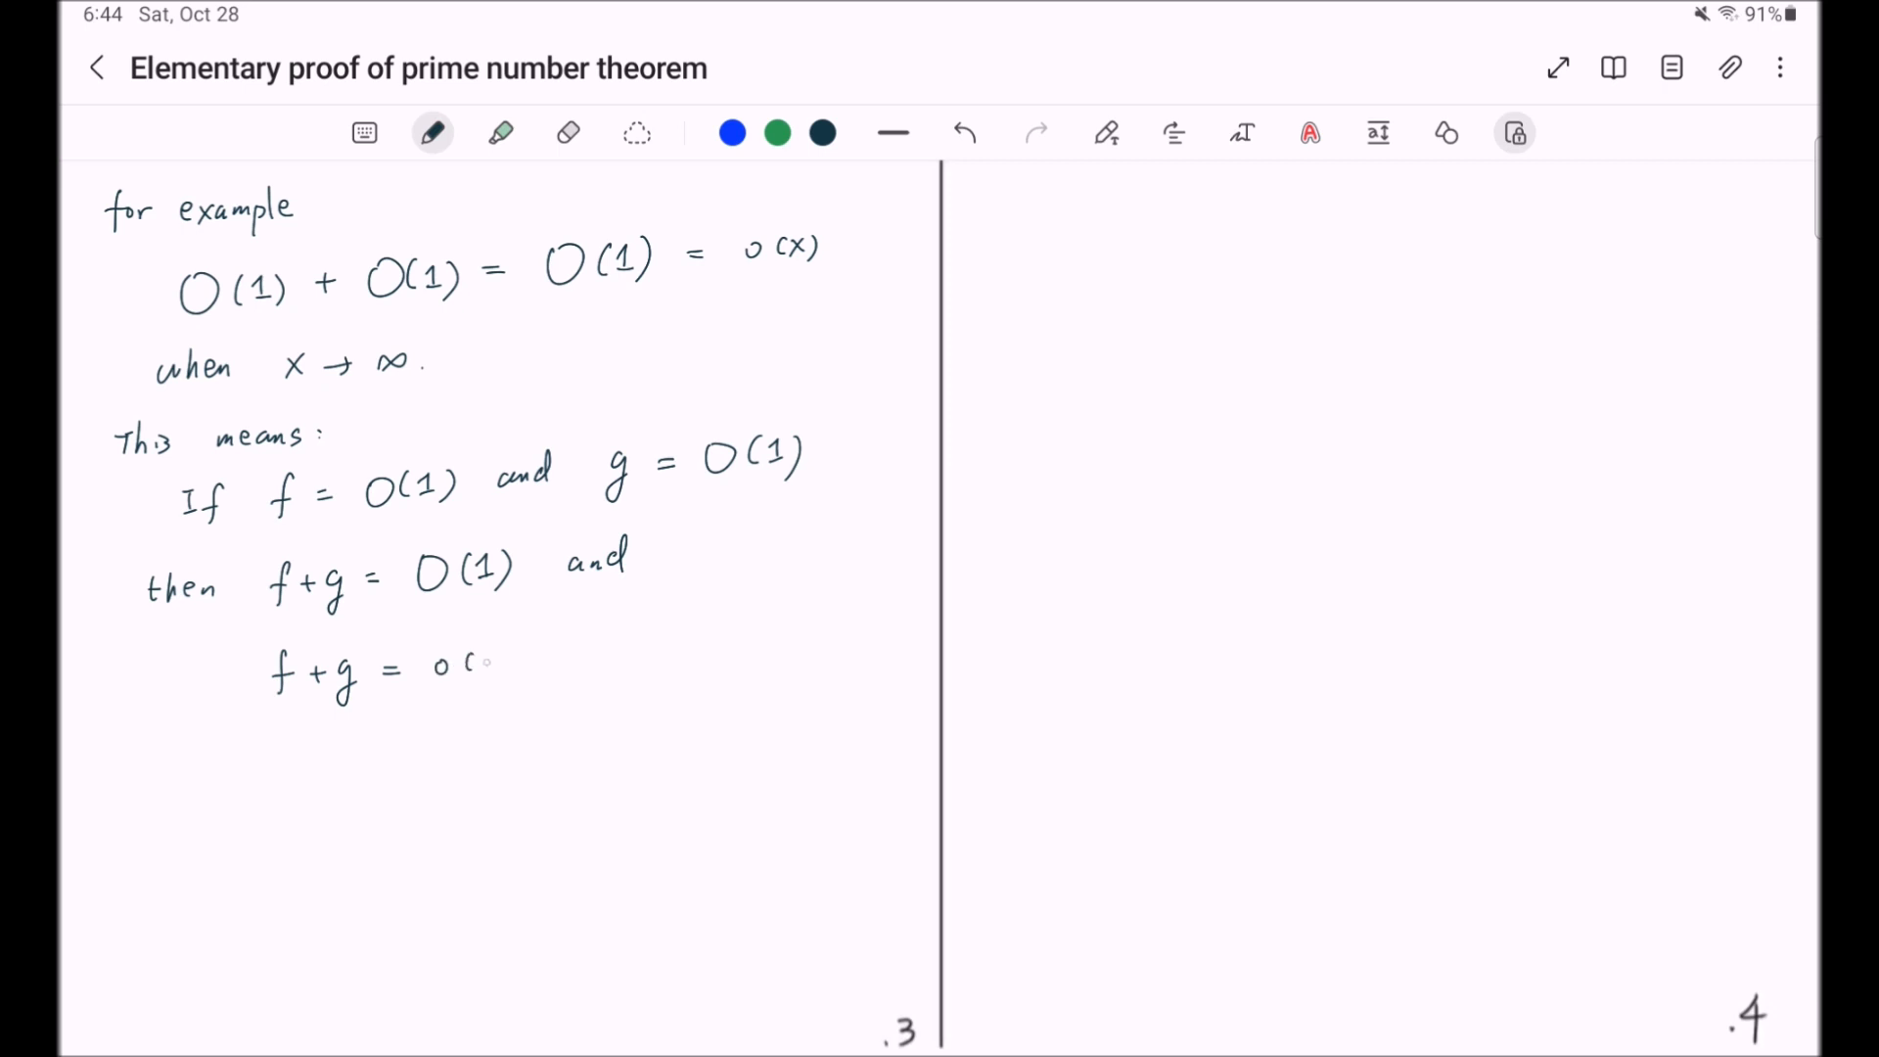
type("x) as x→∞")
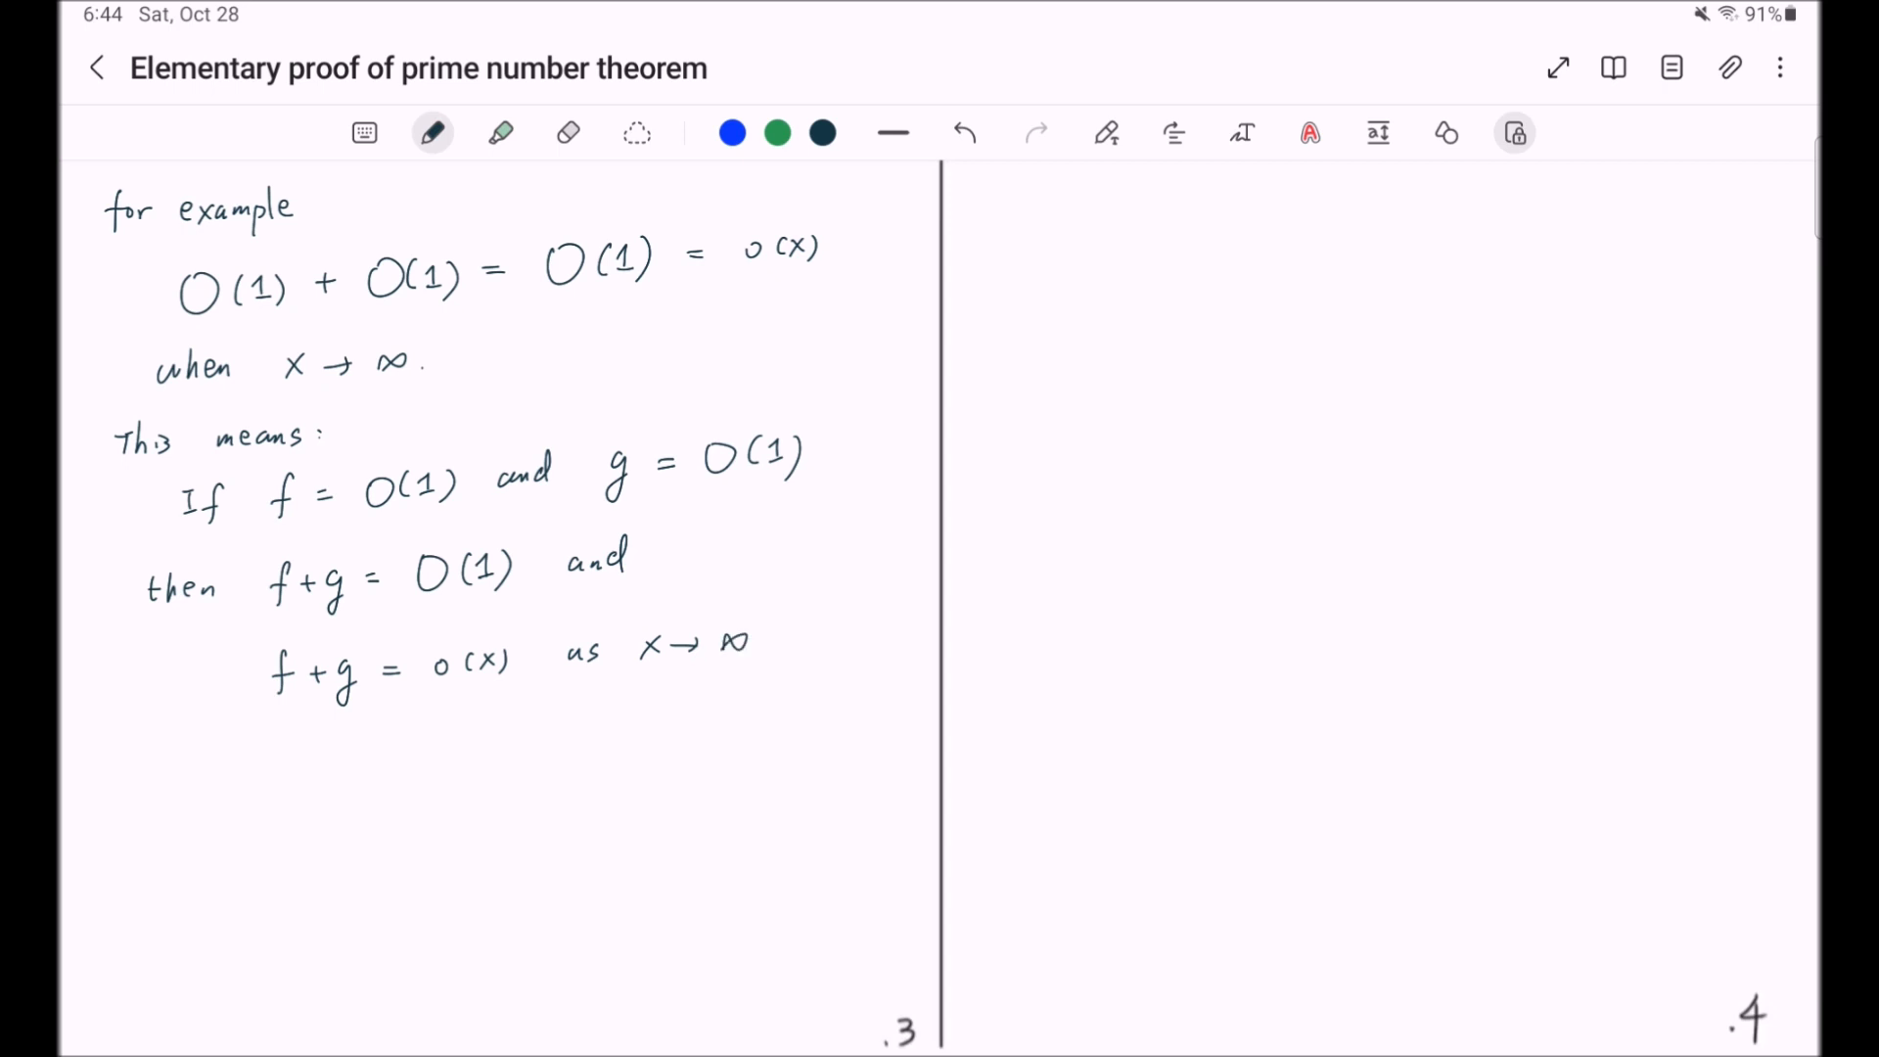
- Write 'As another example, we may write Σ_{ν=1}^n O(1) = O(n)'
type("As another example,")
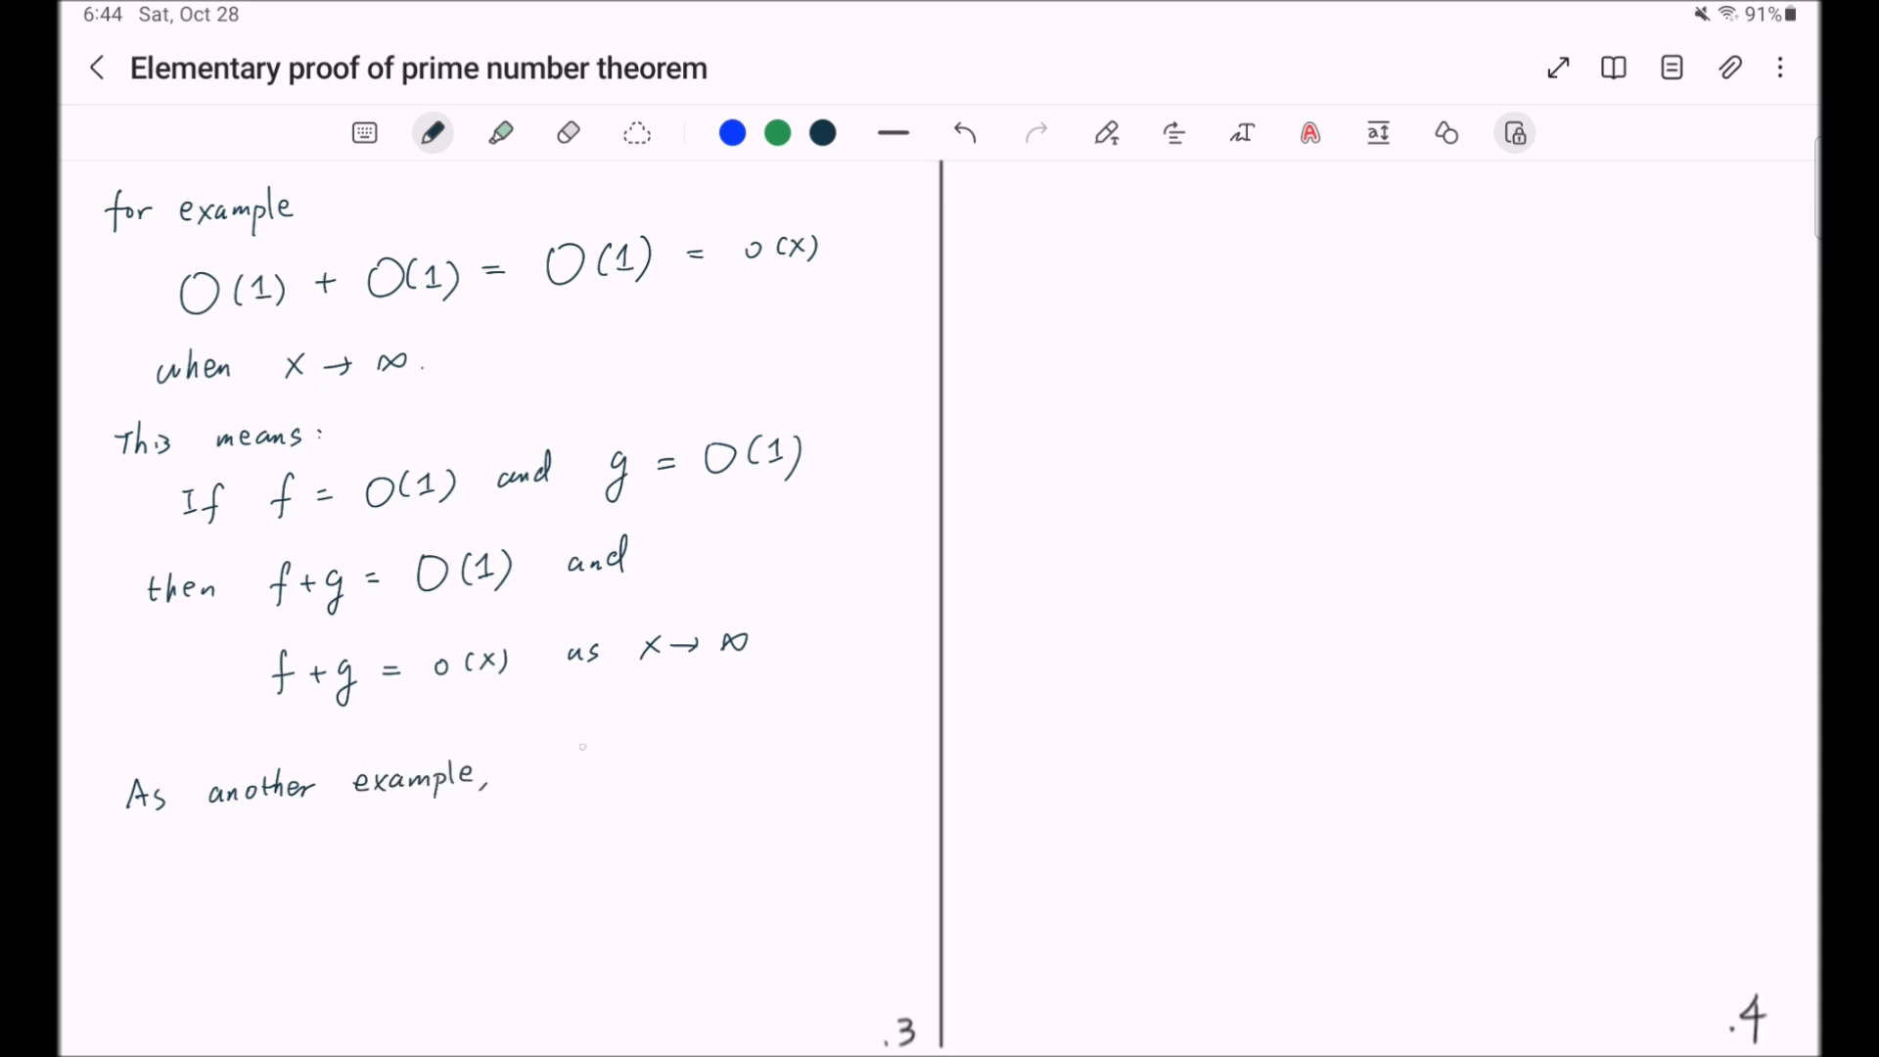
left_click_drag(527, 756, 756, 755)
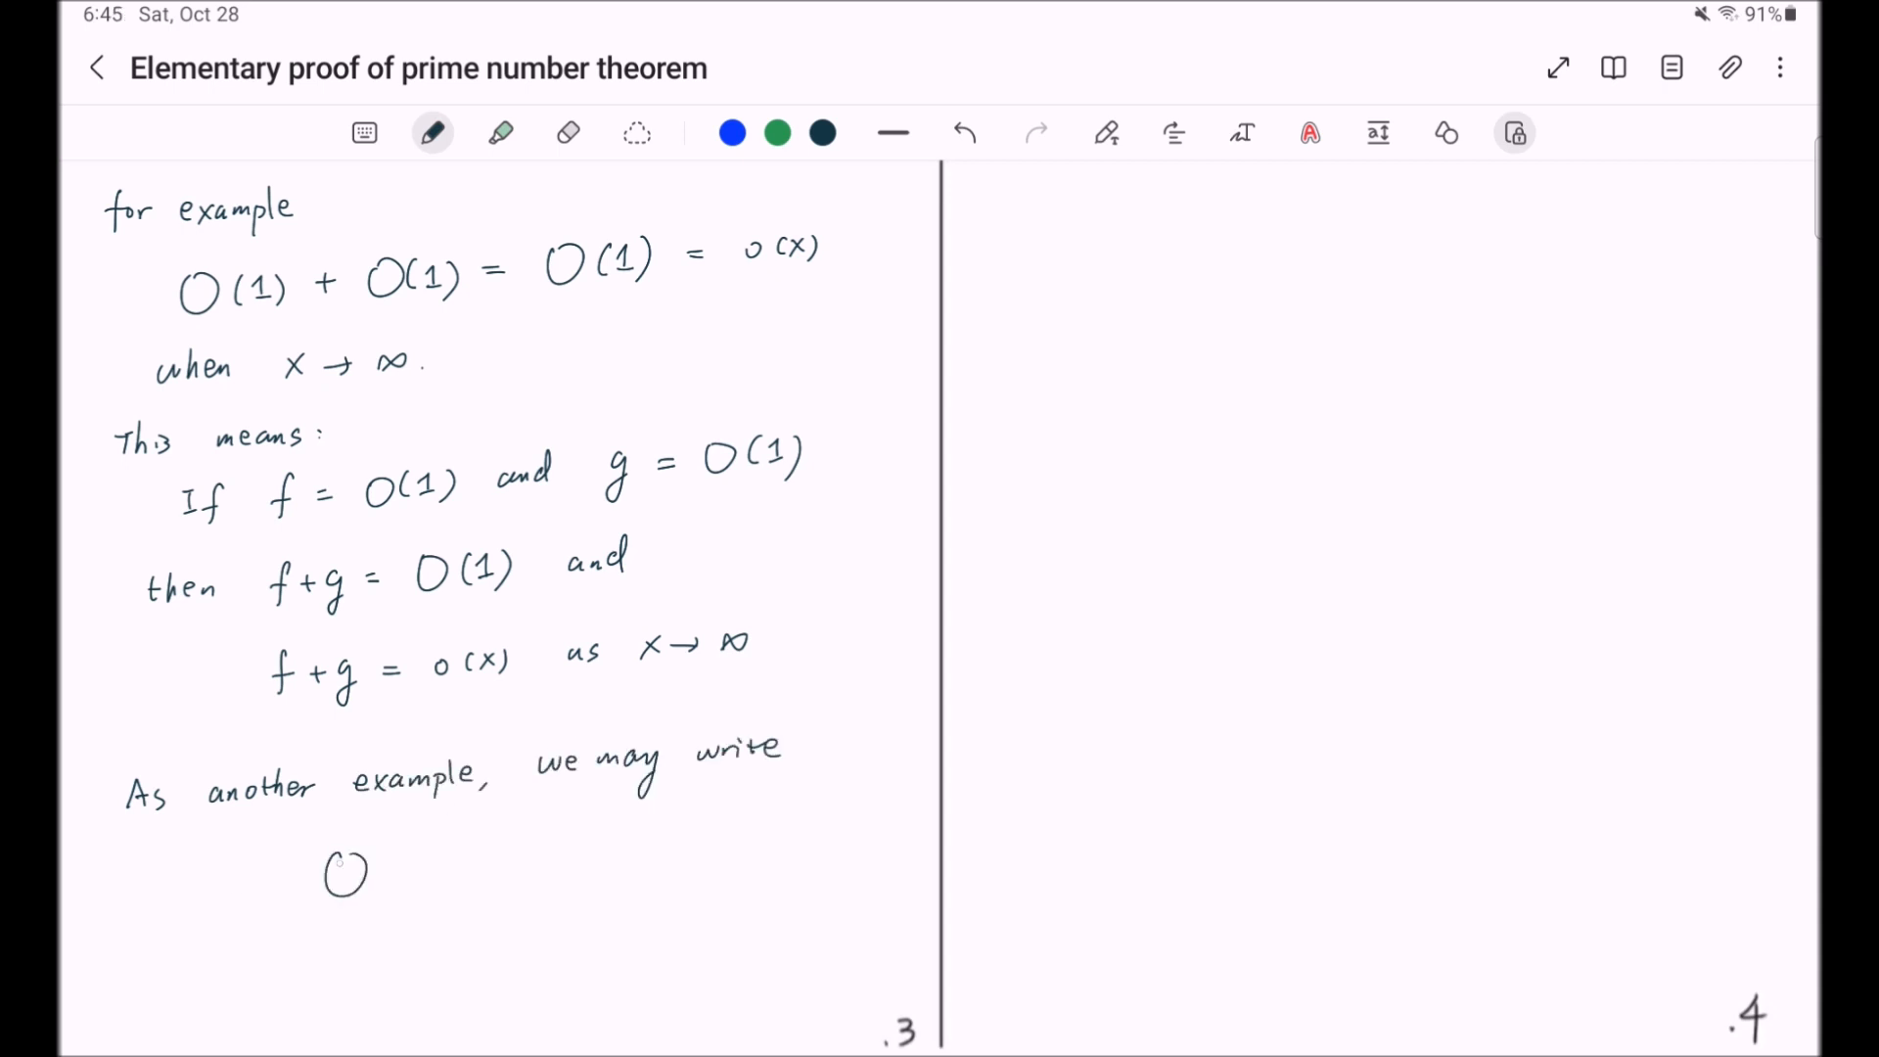
type("(1)")
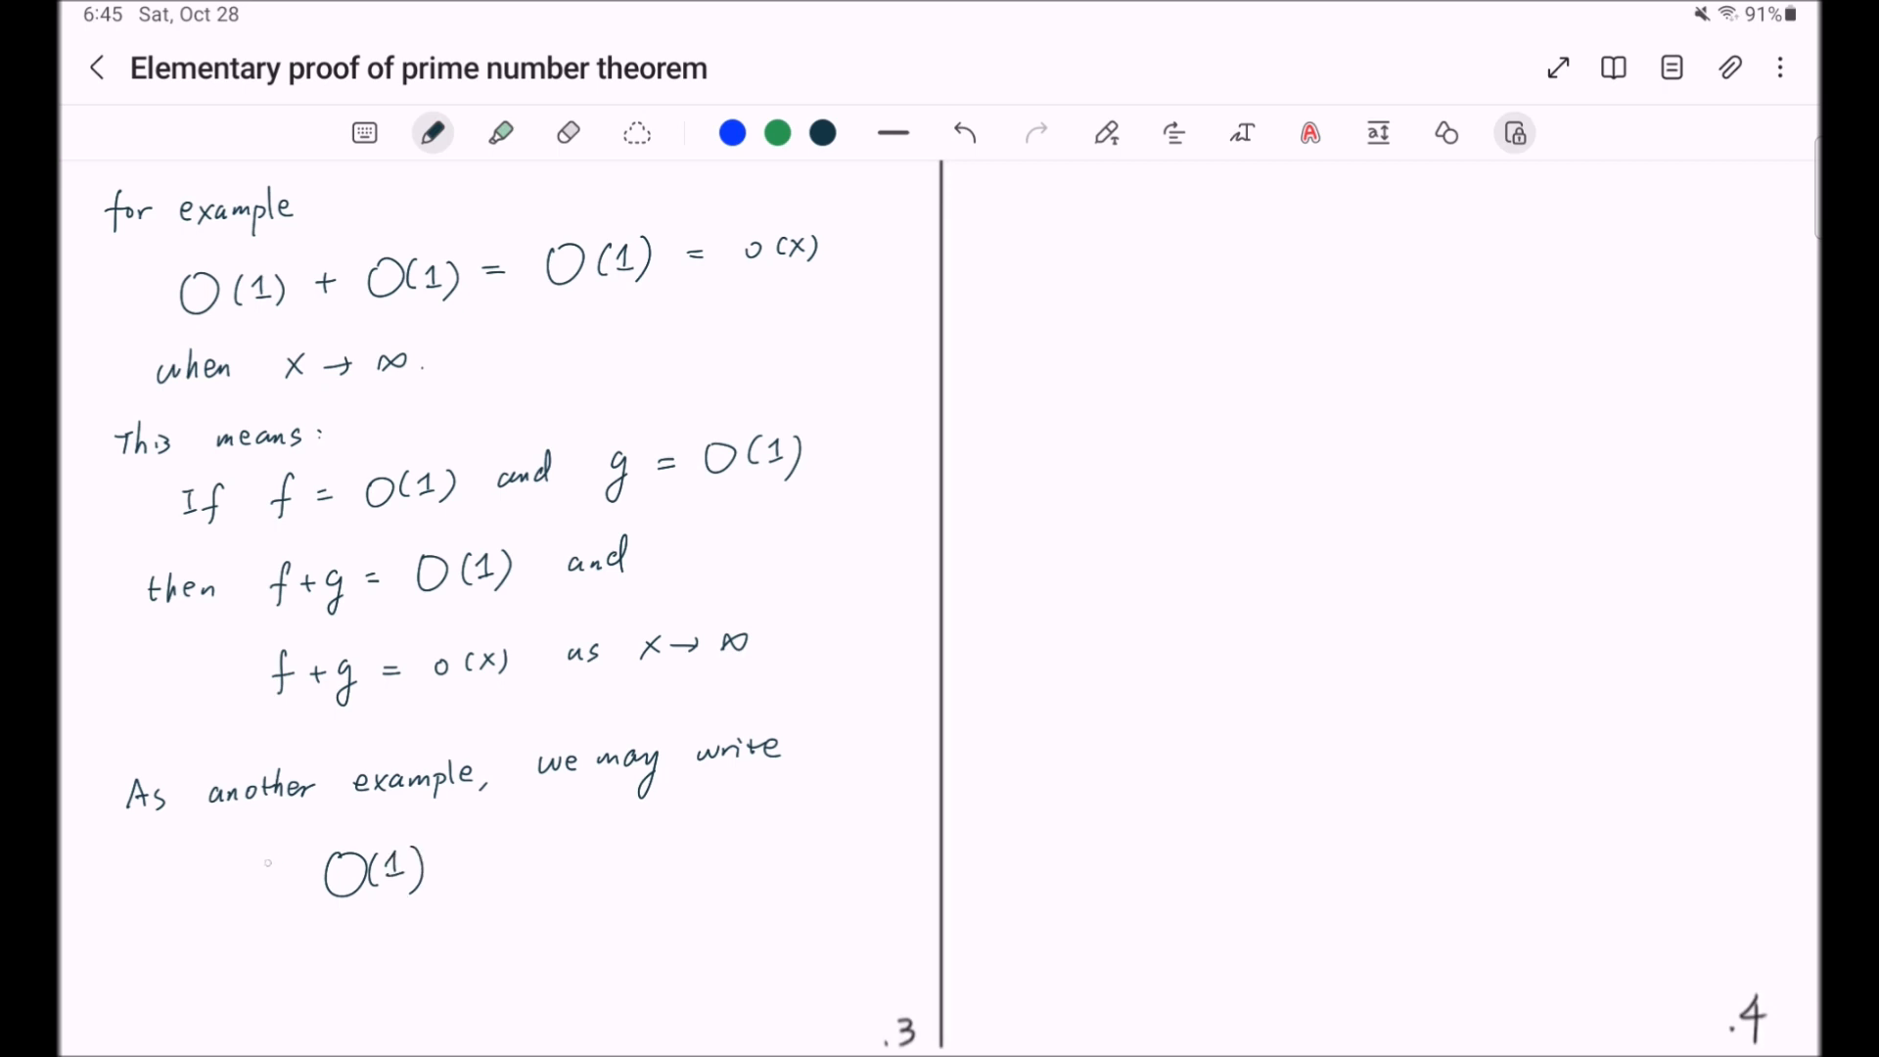
left_click_drag(252, 886, 293, 852)
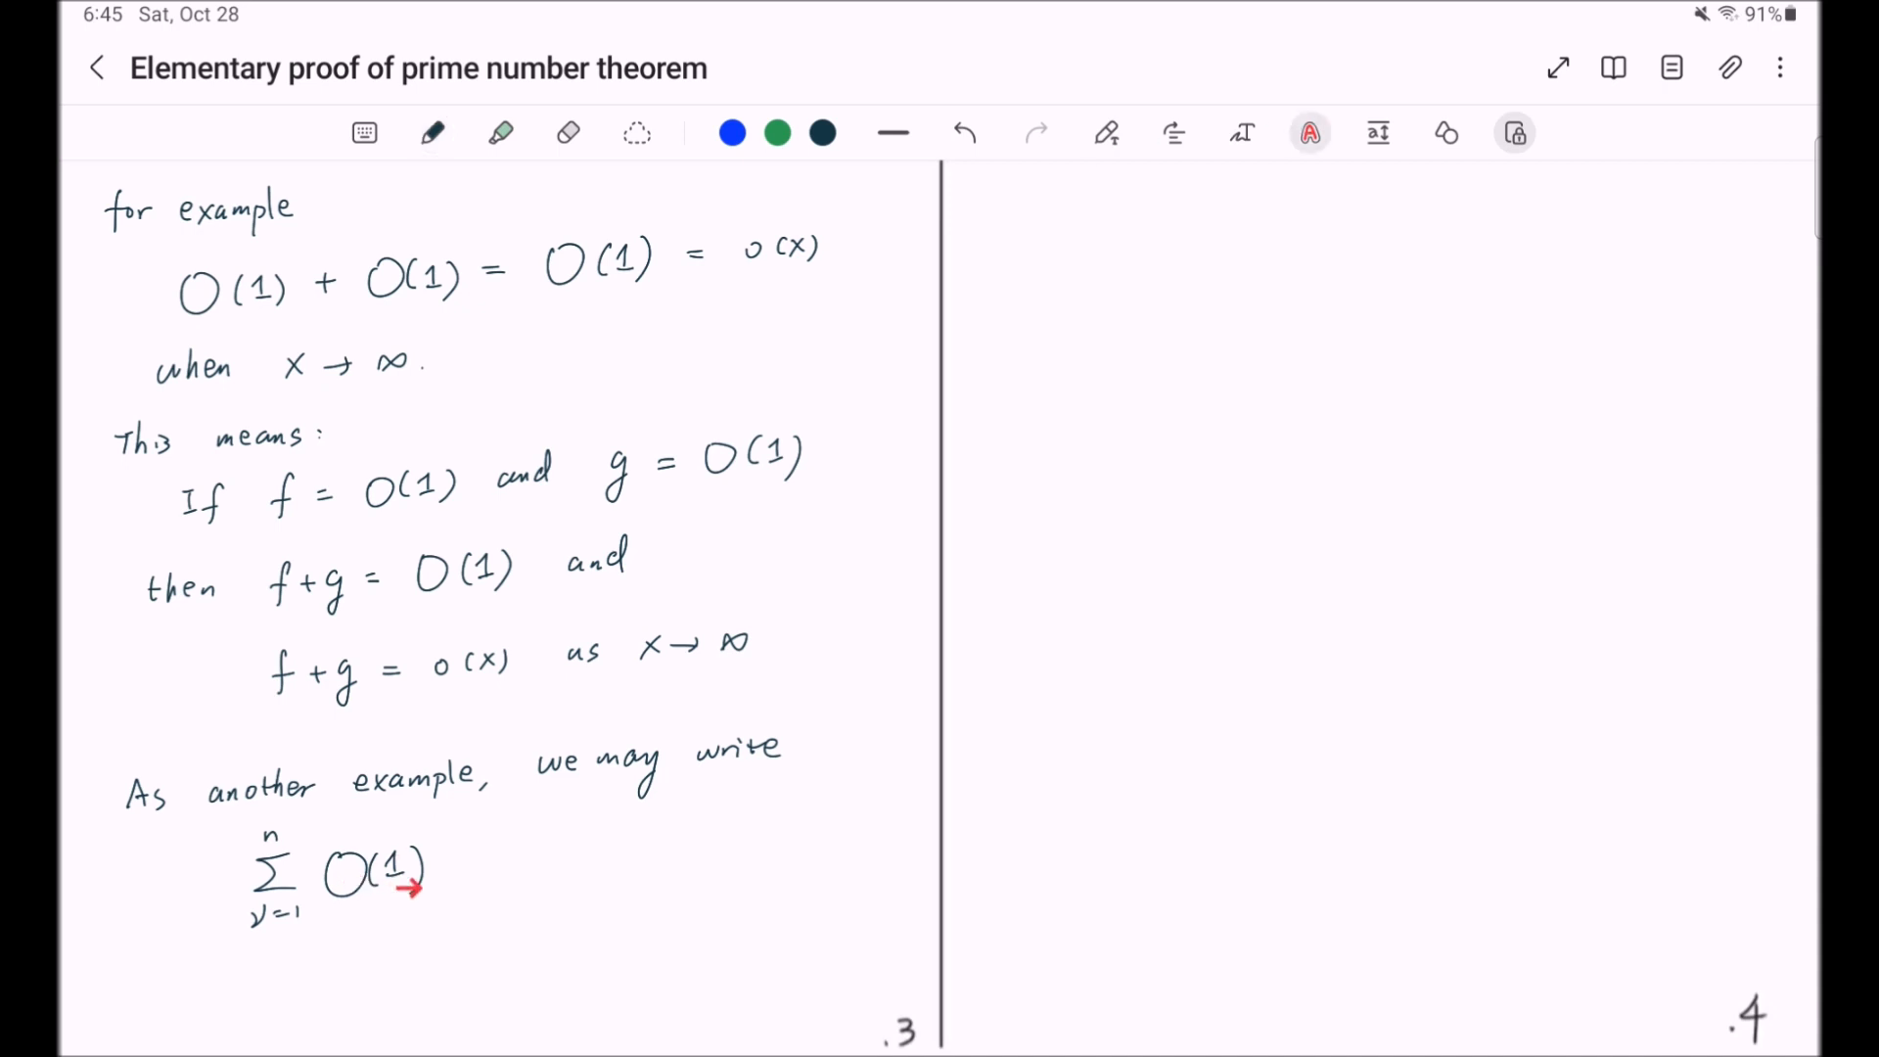
left_click(431, 131)
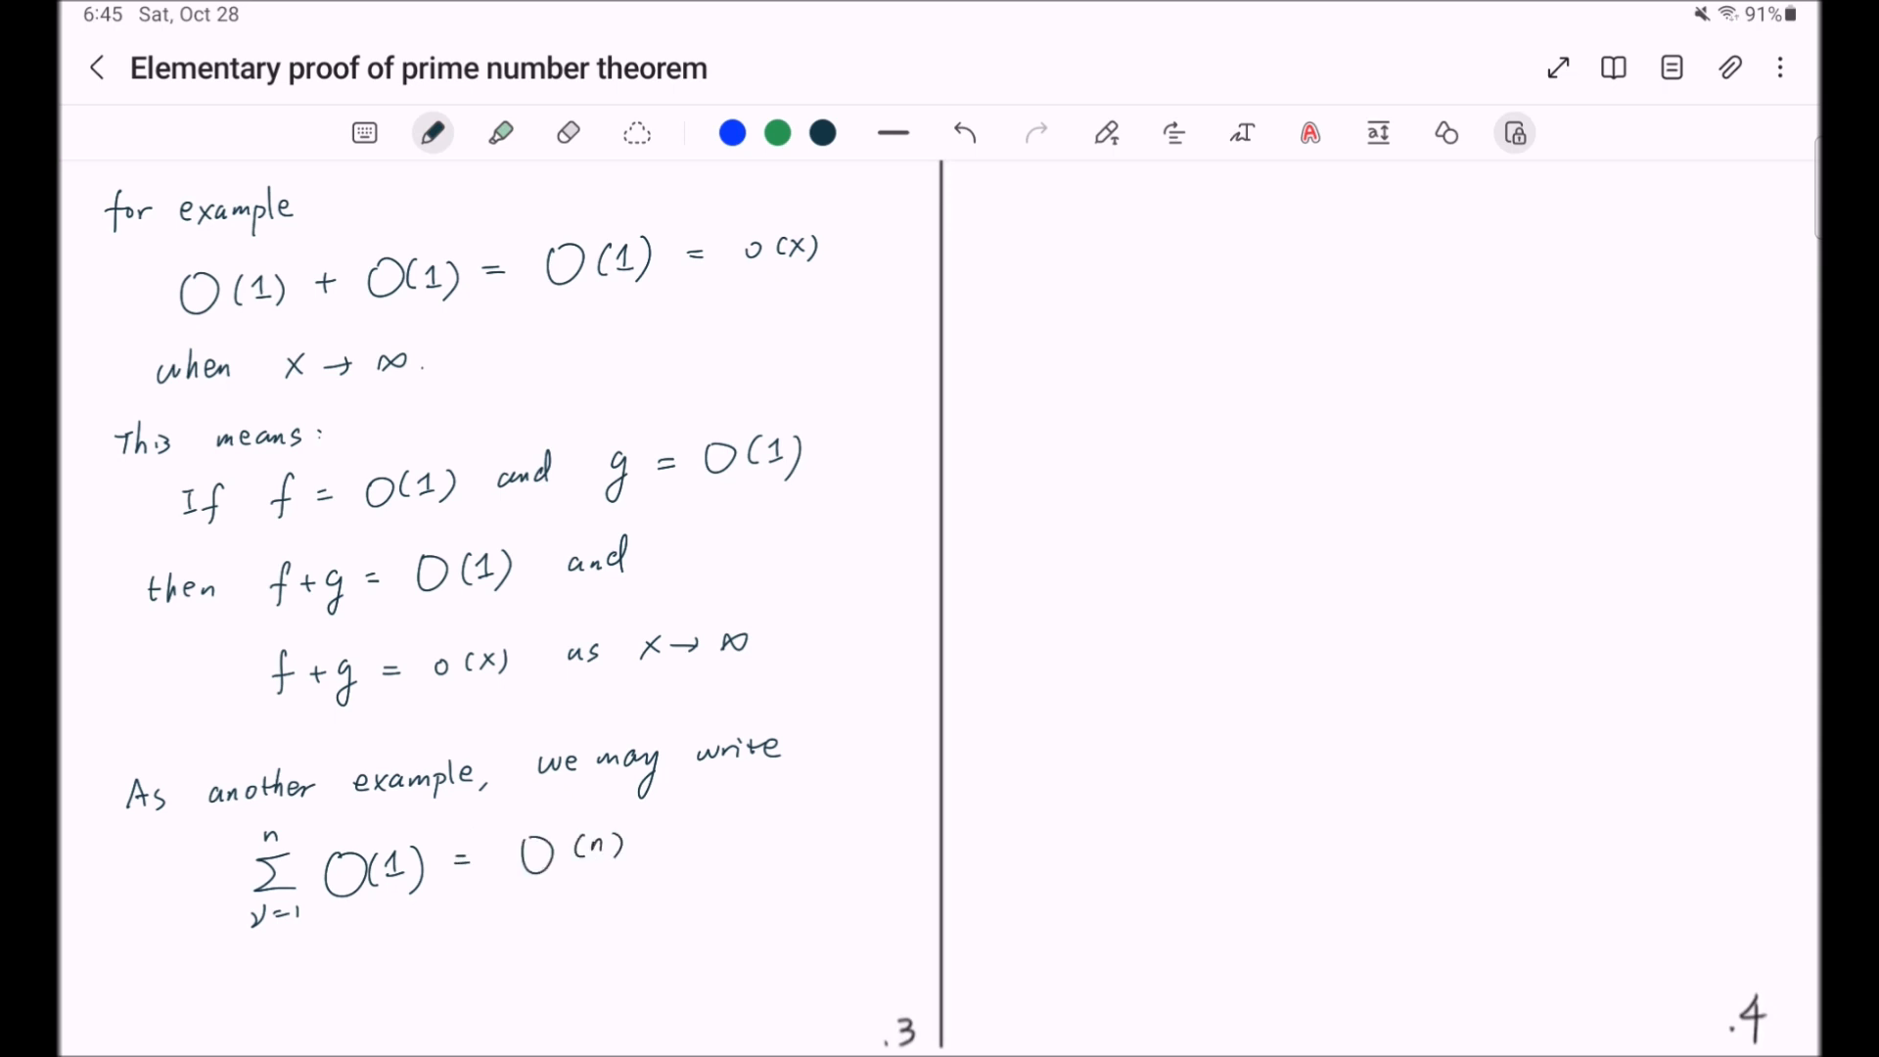
- Point at the summation example with the laser, then start 'meaning' on page four
left_click(1310, 132)
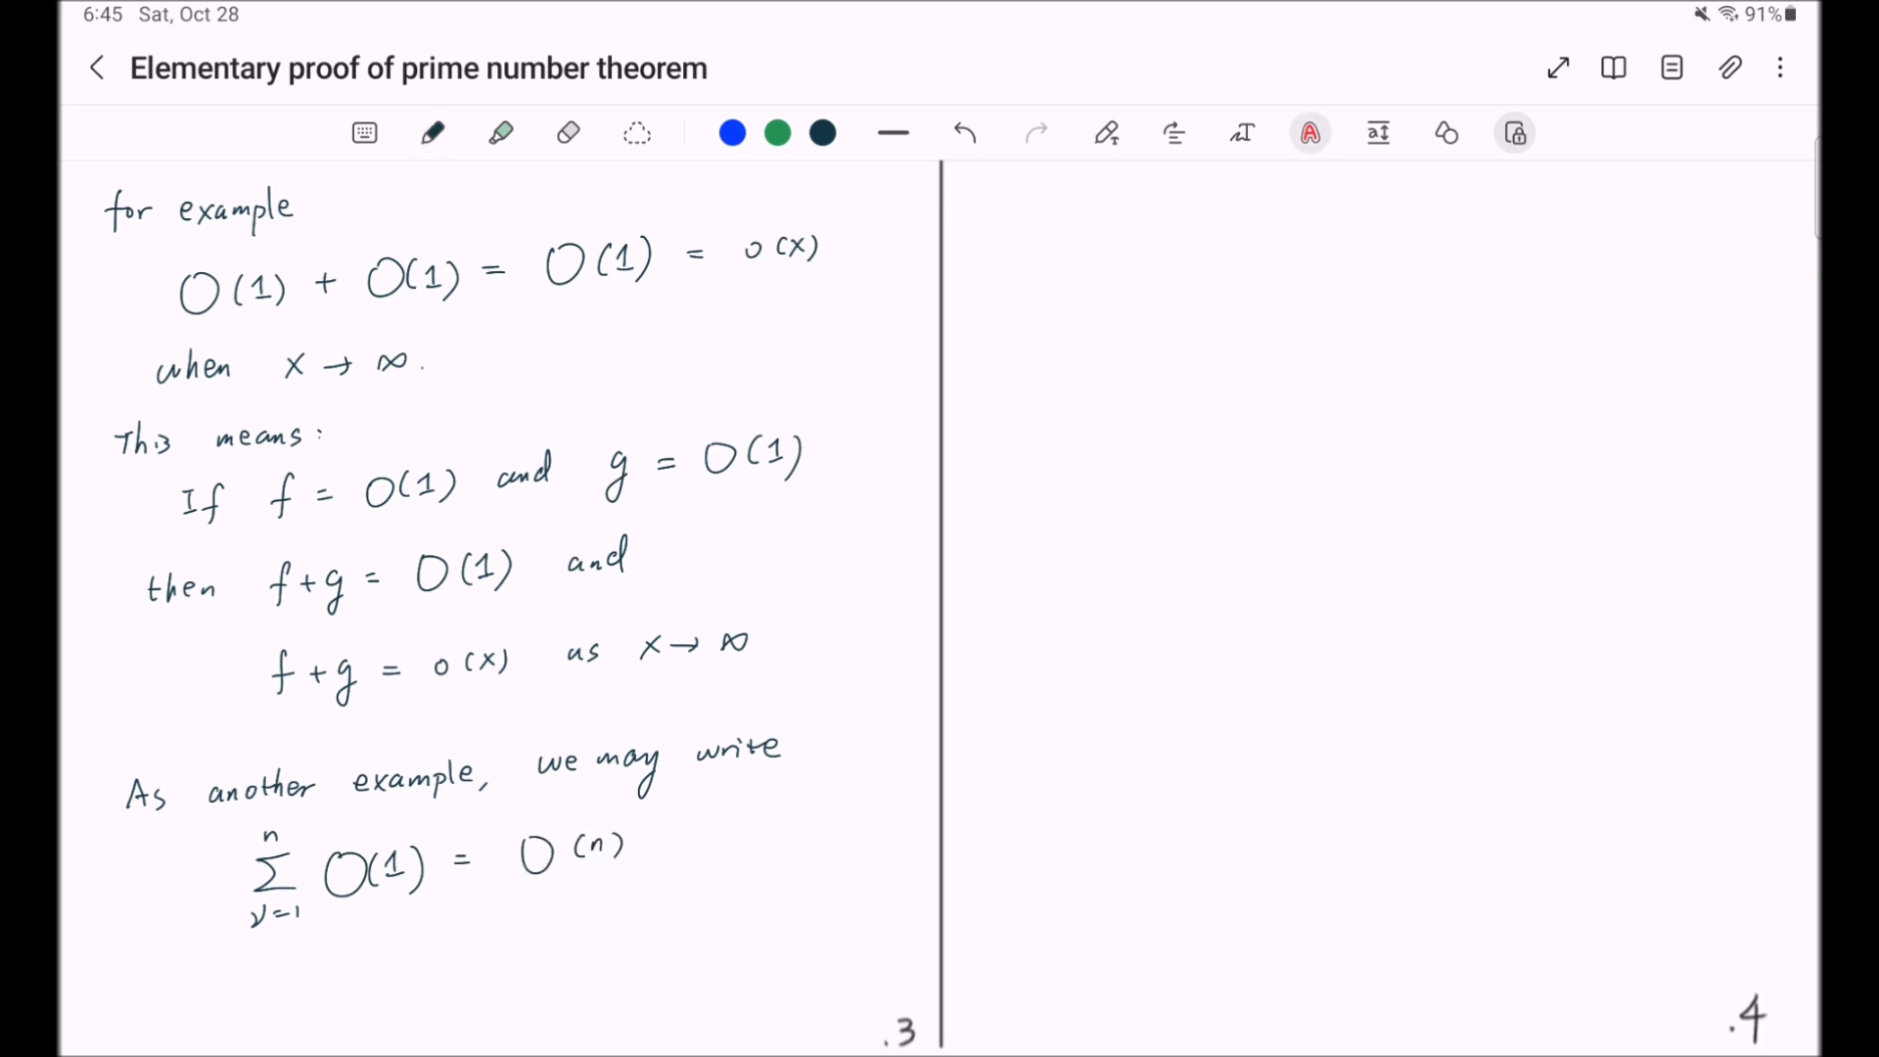
left_click_drag(246, 928, 270, 936)
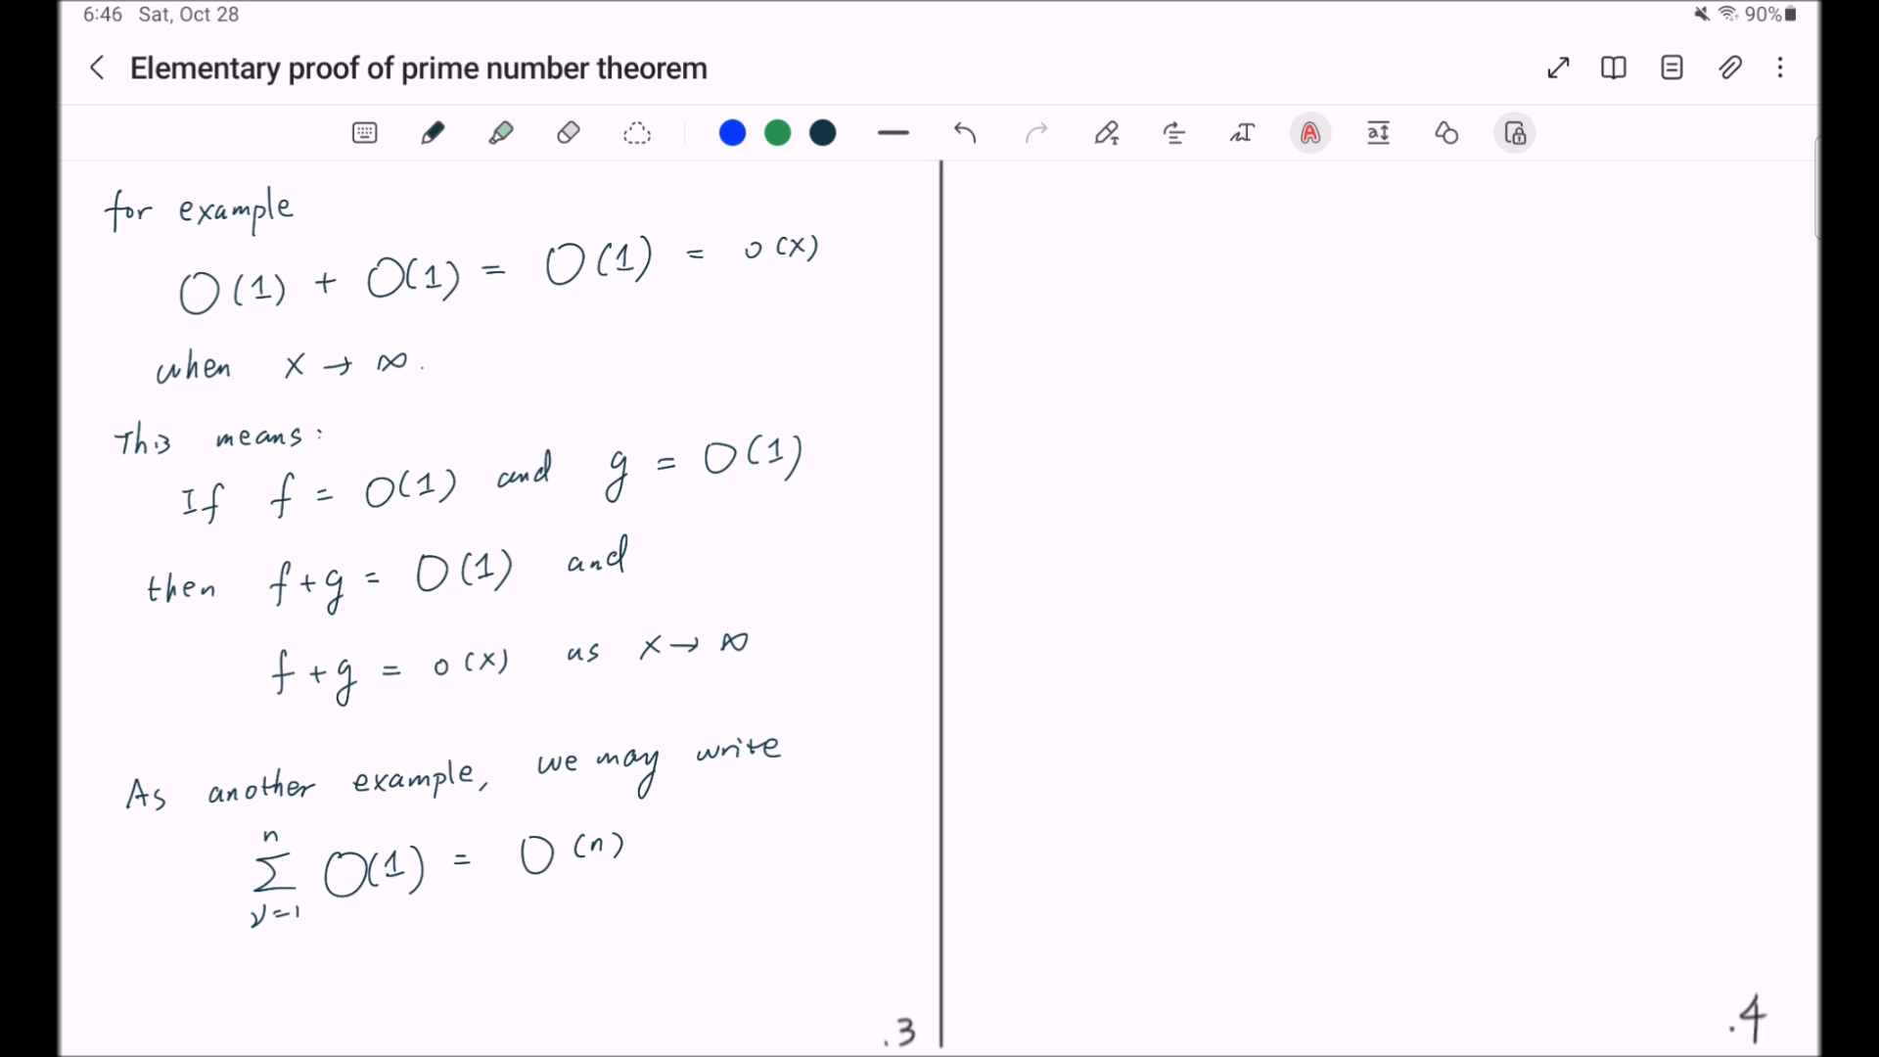
type("meaning that the sum of n terms")
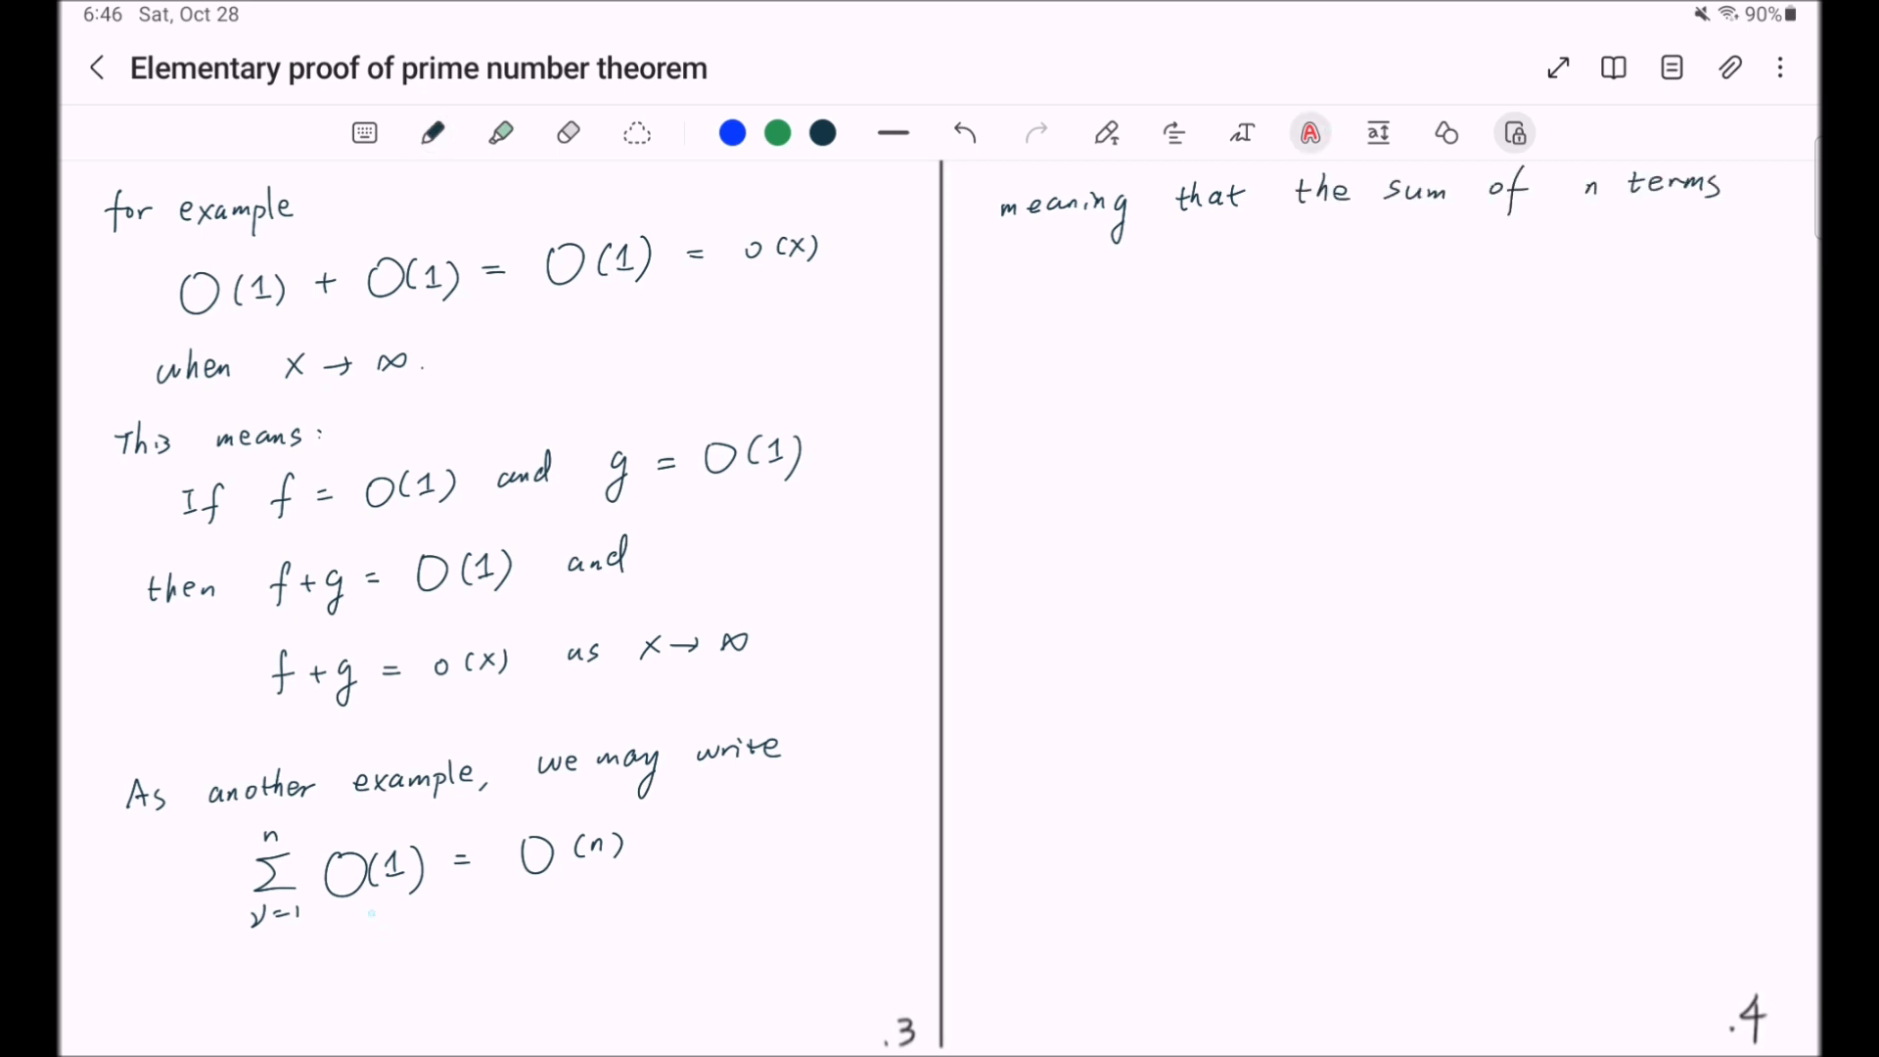
- Point at the 'sum of n terms' explanation before noting '=' between O/o symbols isn't symmetrical
left_click_drag(367, 920, 408, 920)
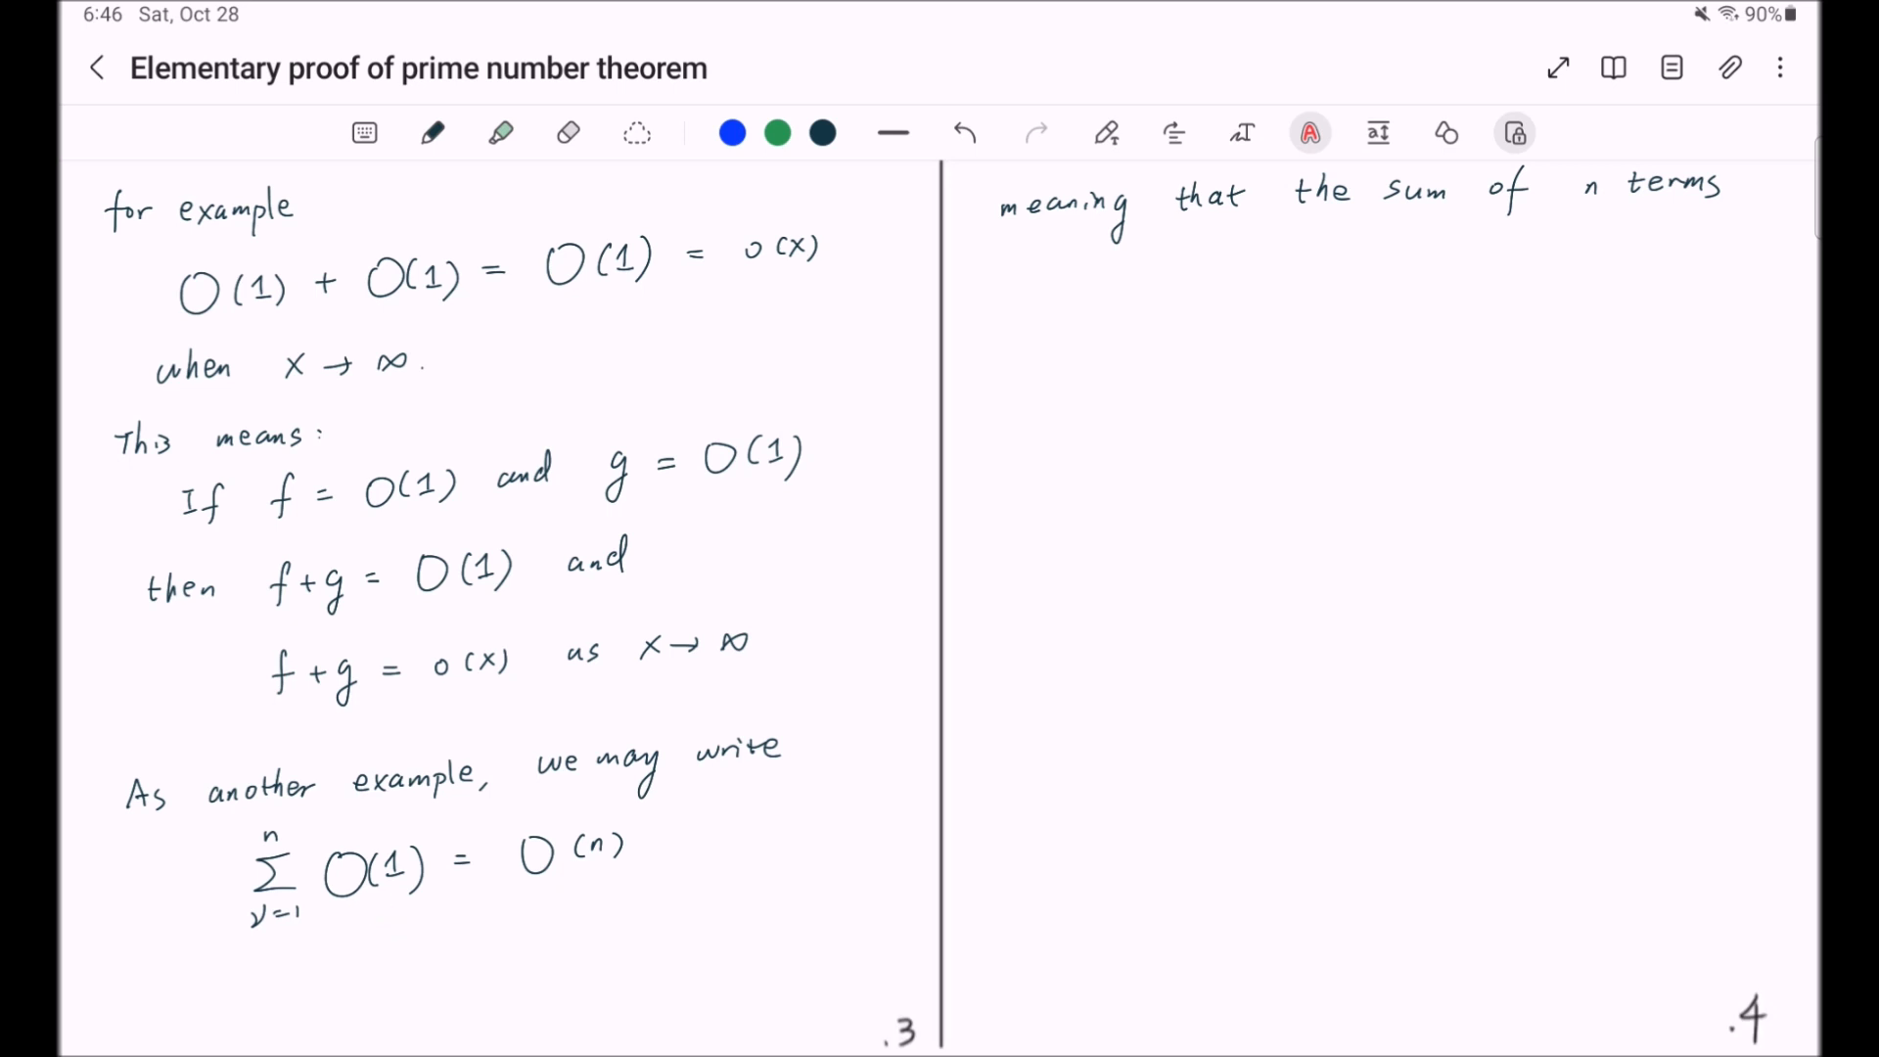
left_click_drag(569, 889, 599, 888)
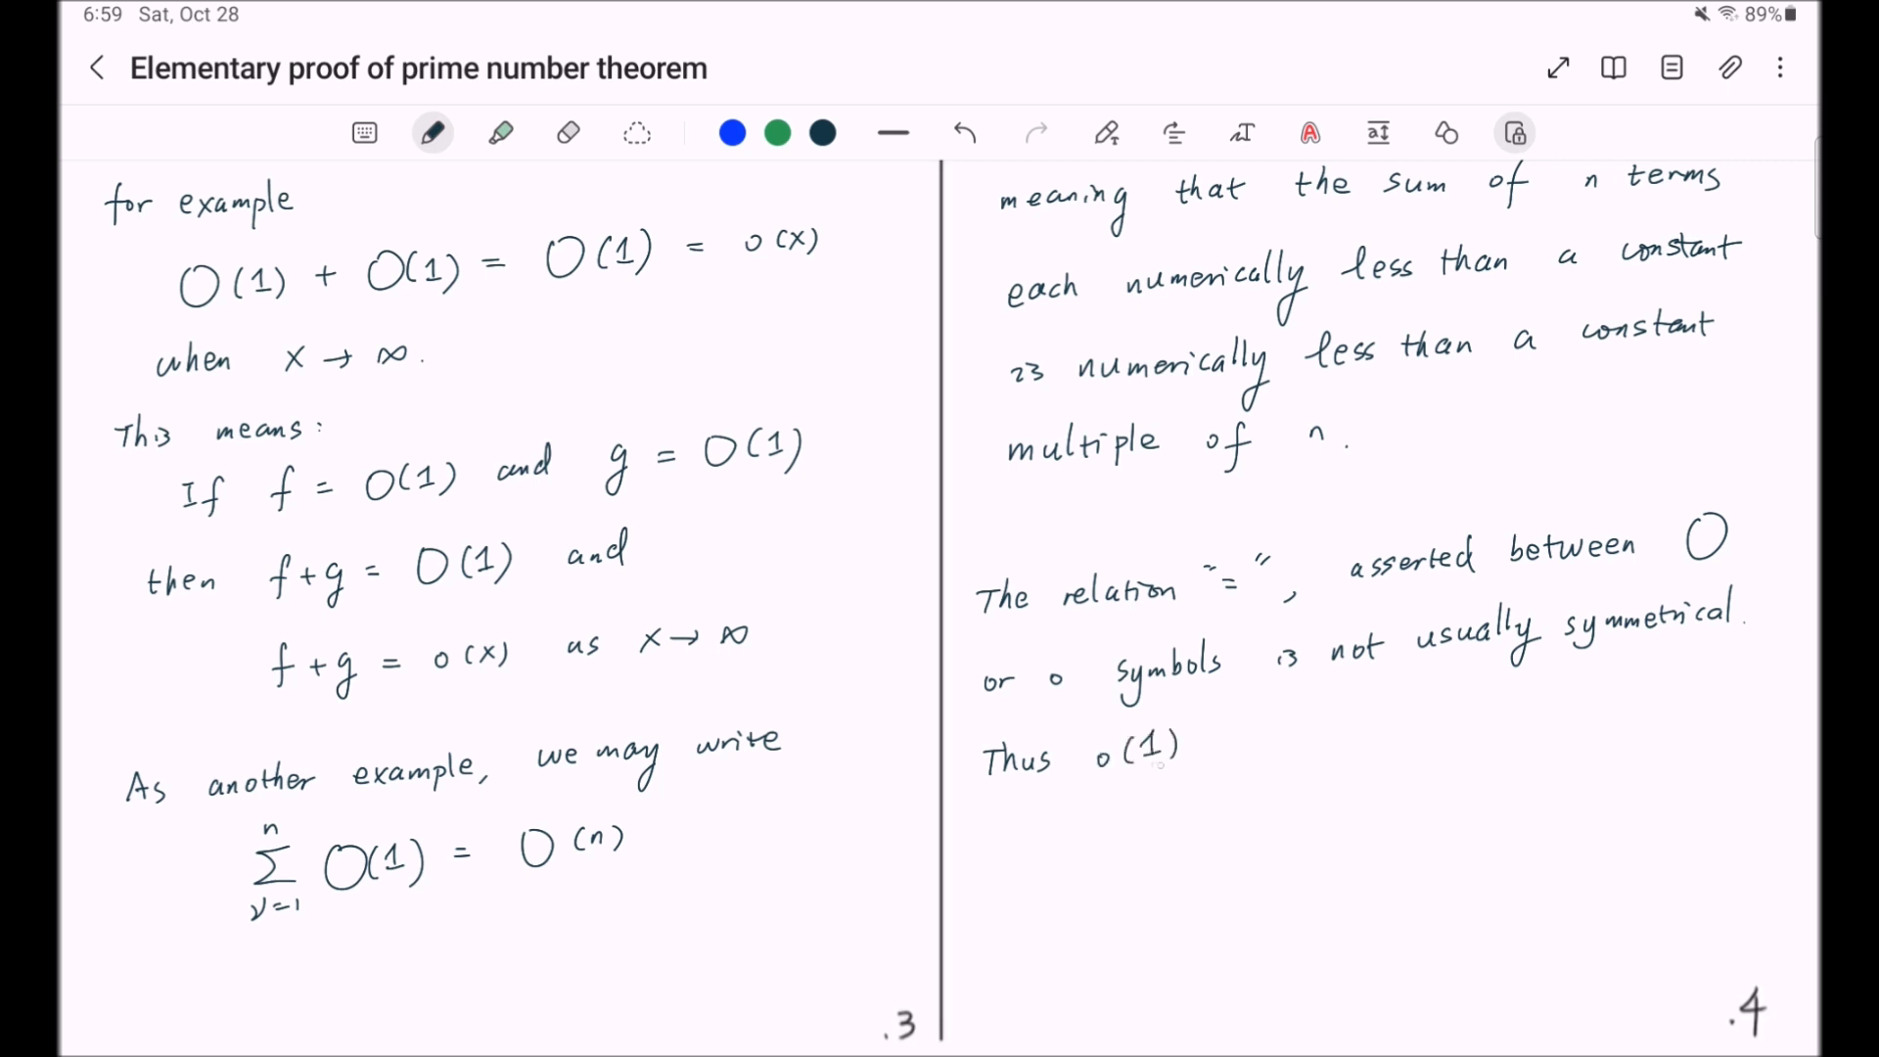
- Handwrite '= O(1) is always true.' to complete the o(1) = O(1) line
left_click_drag(1198, 744, 1247, 743)
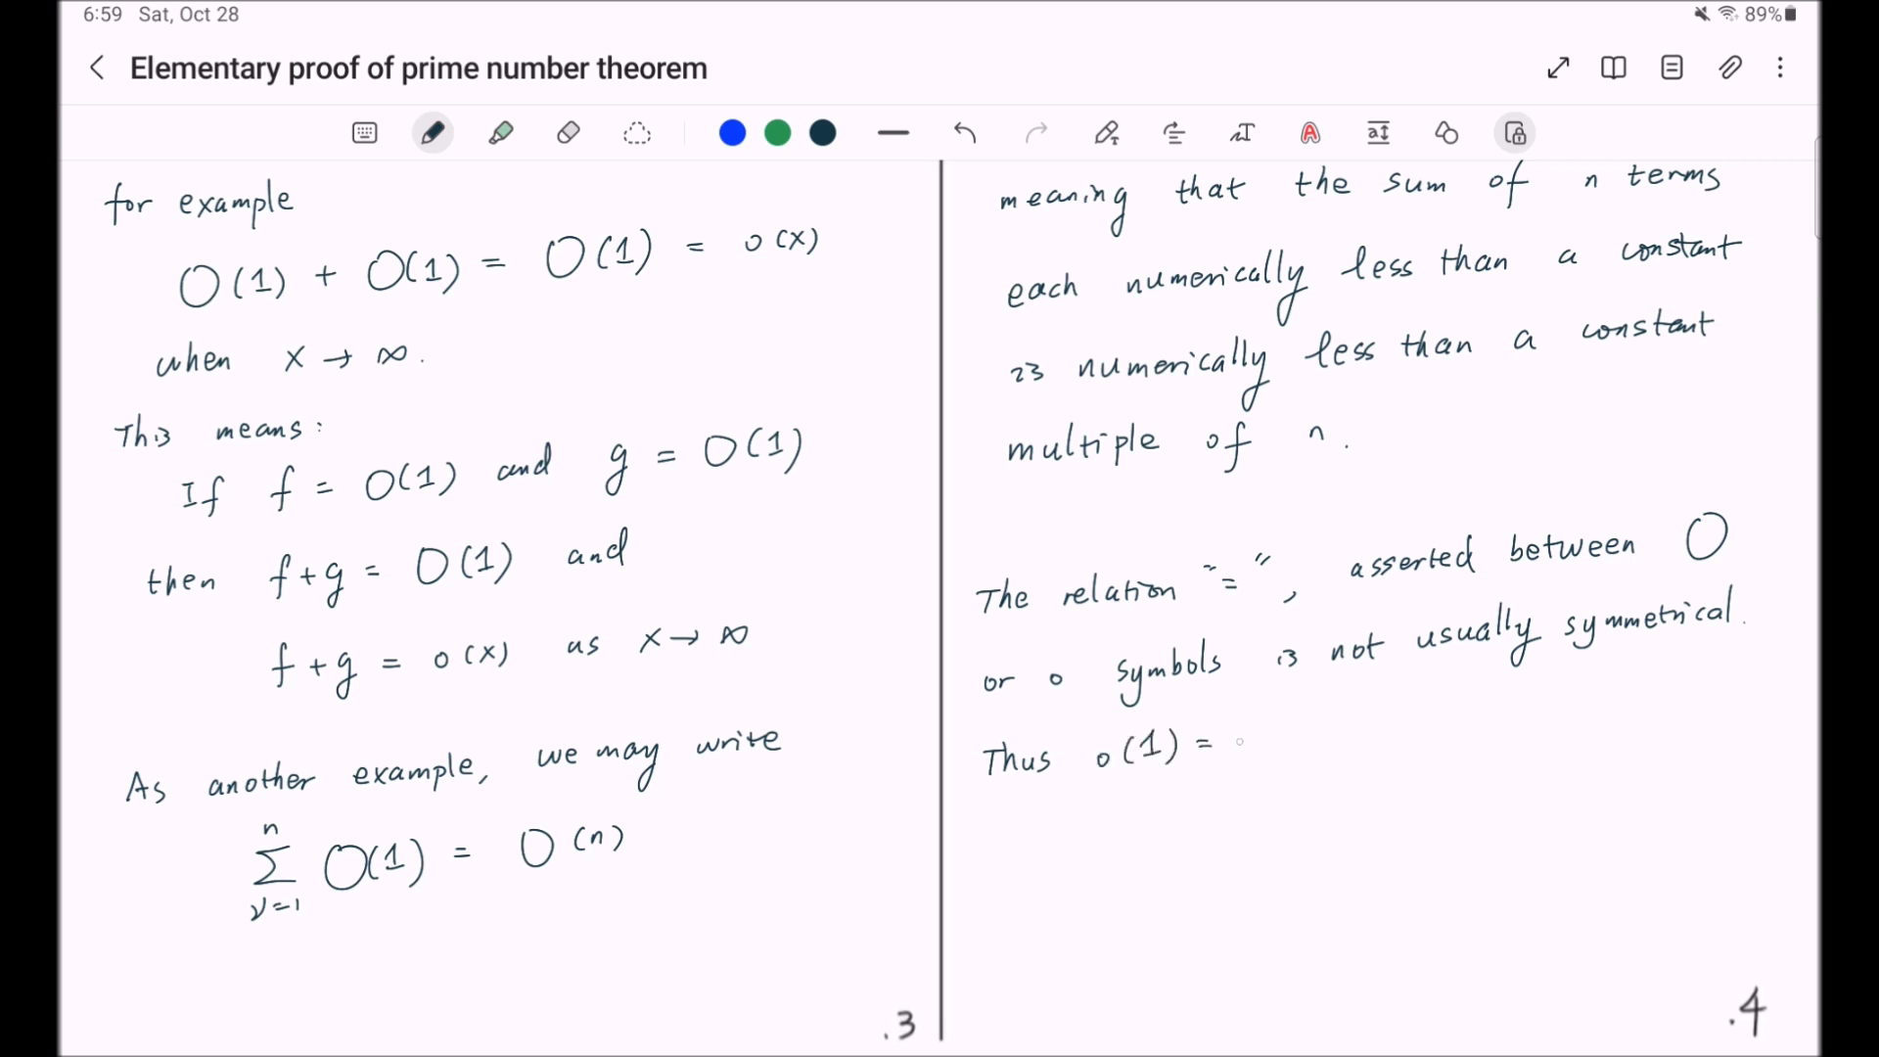
type("O(1")
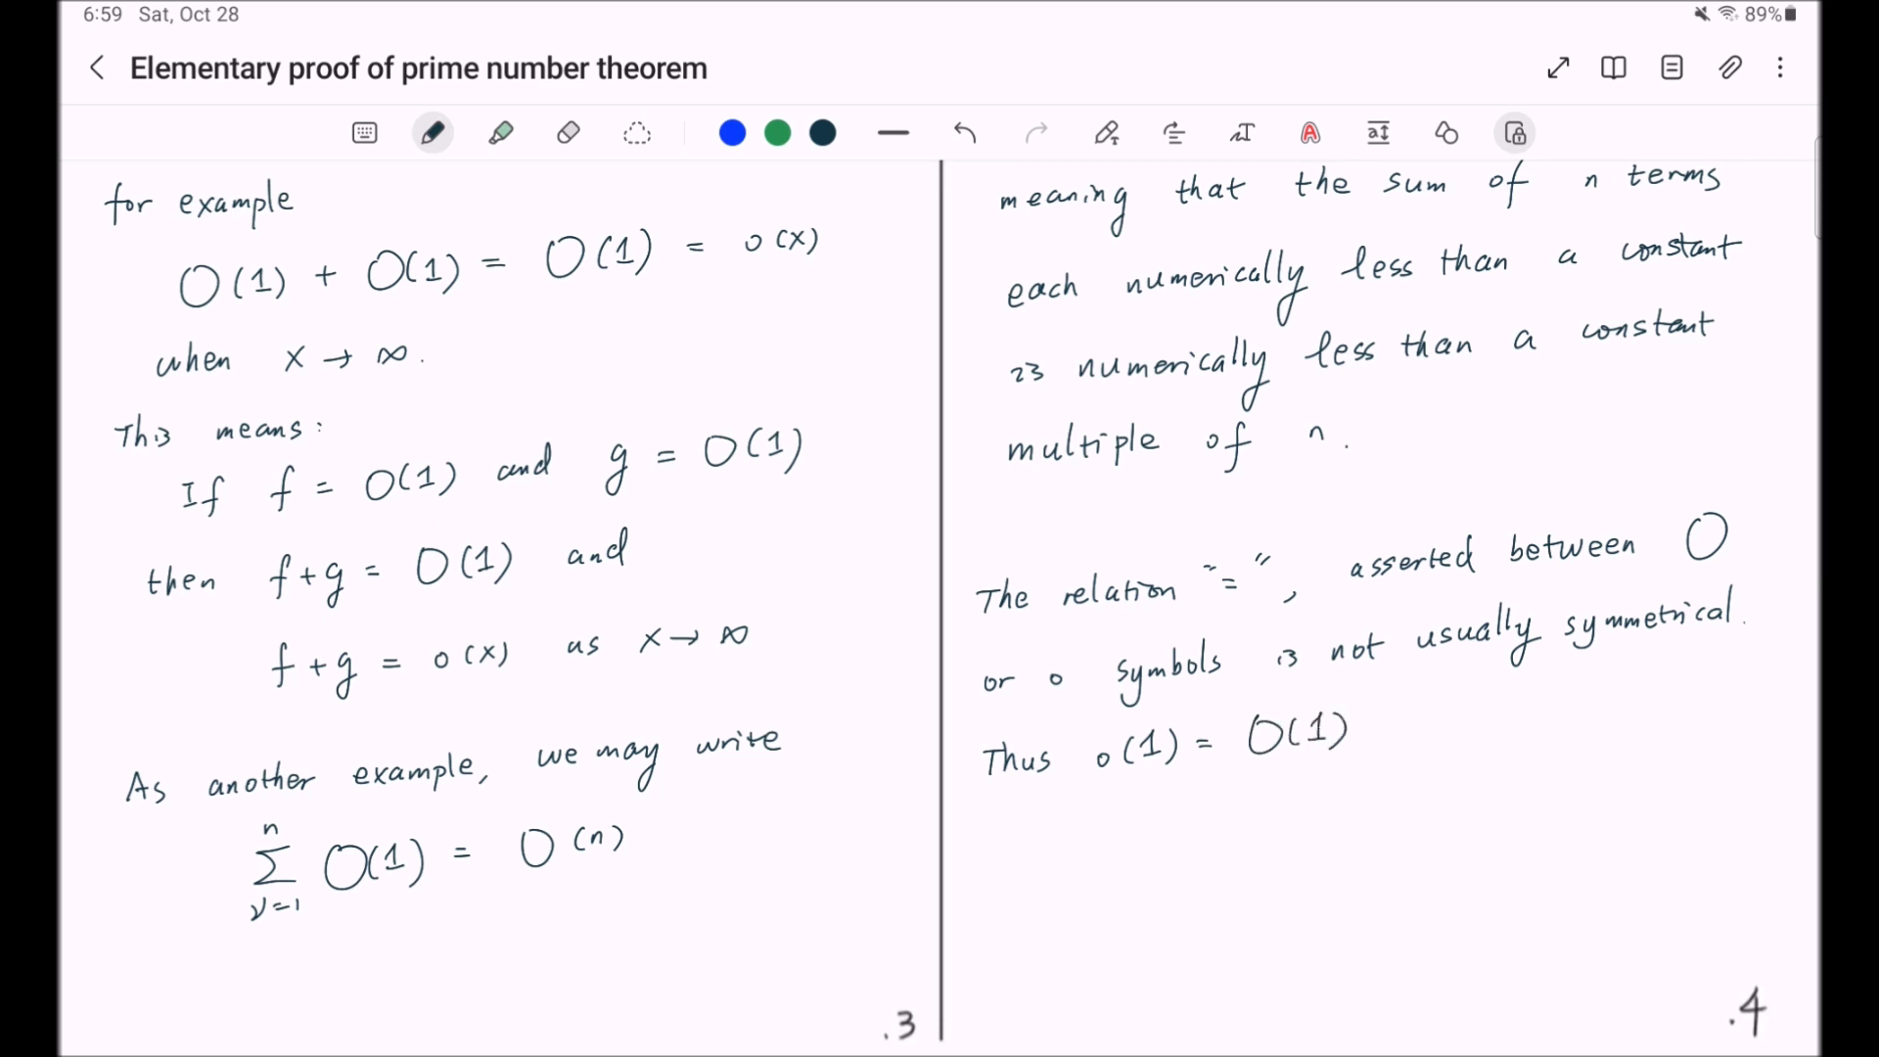
left_click_drag(1390, 718, 1666, 718)
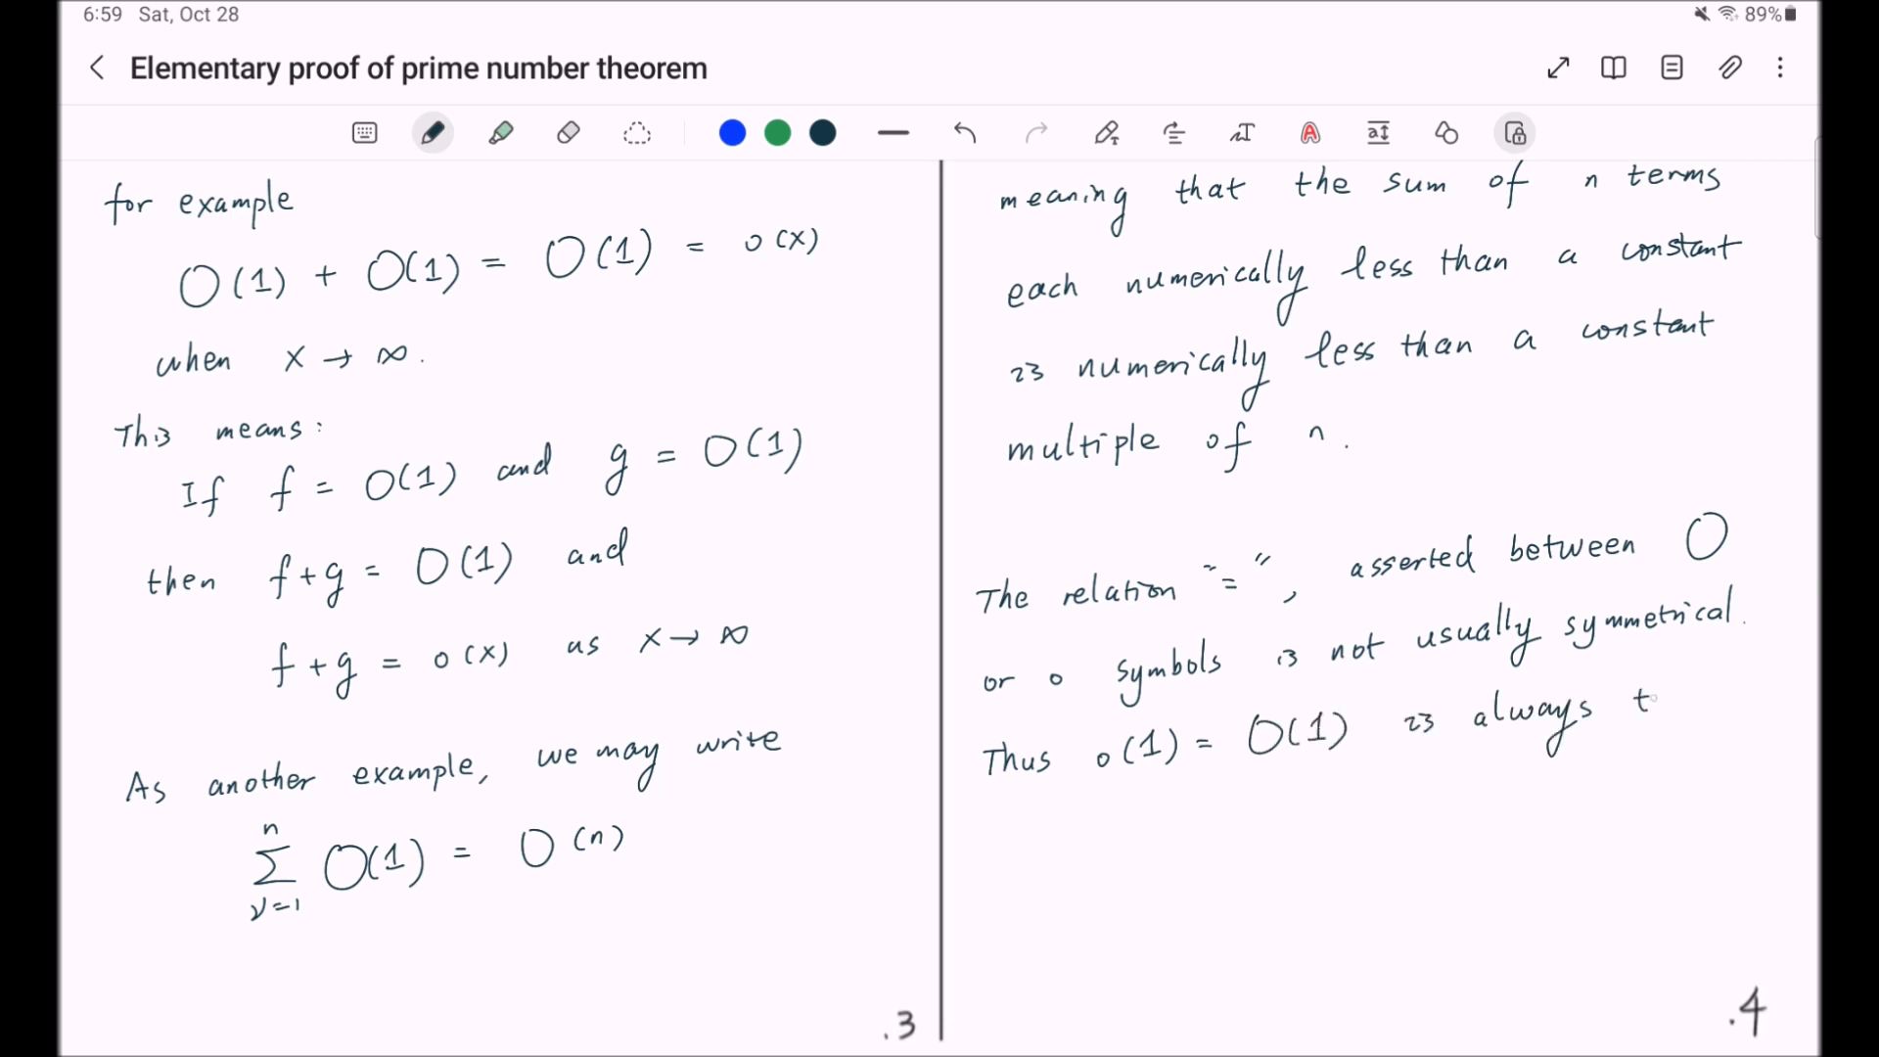
type("true.")
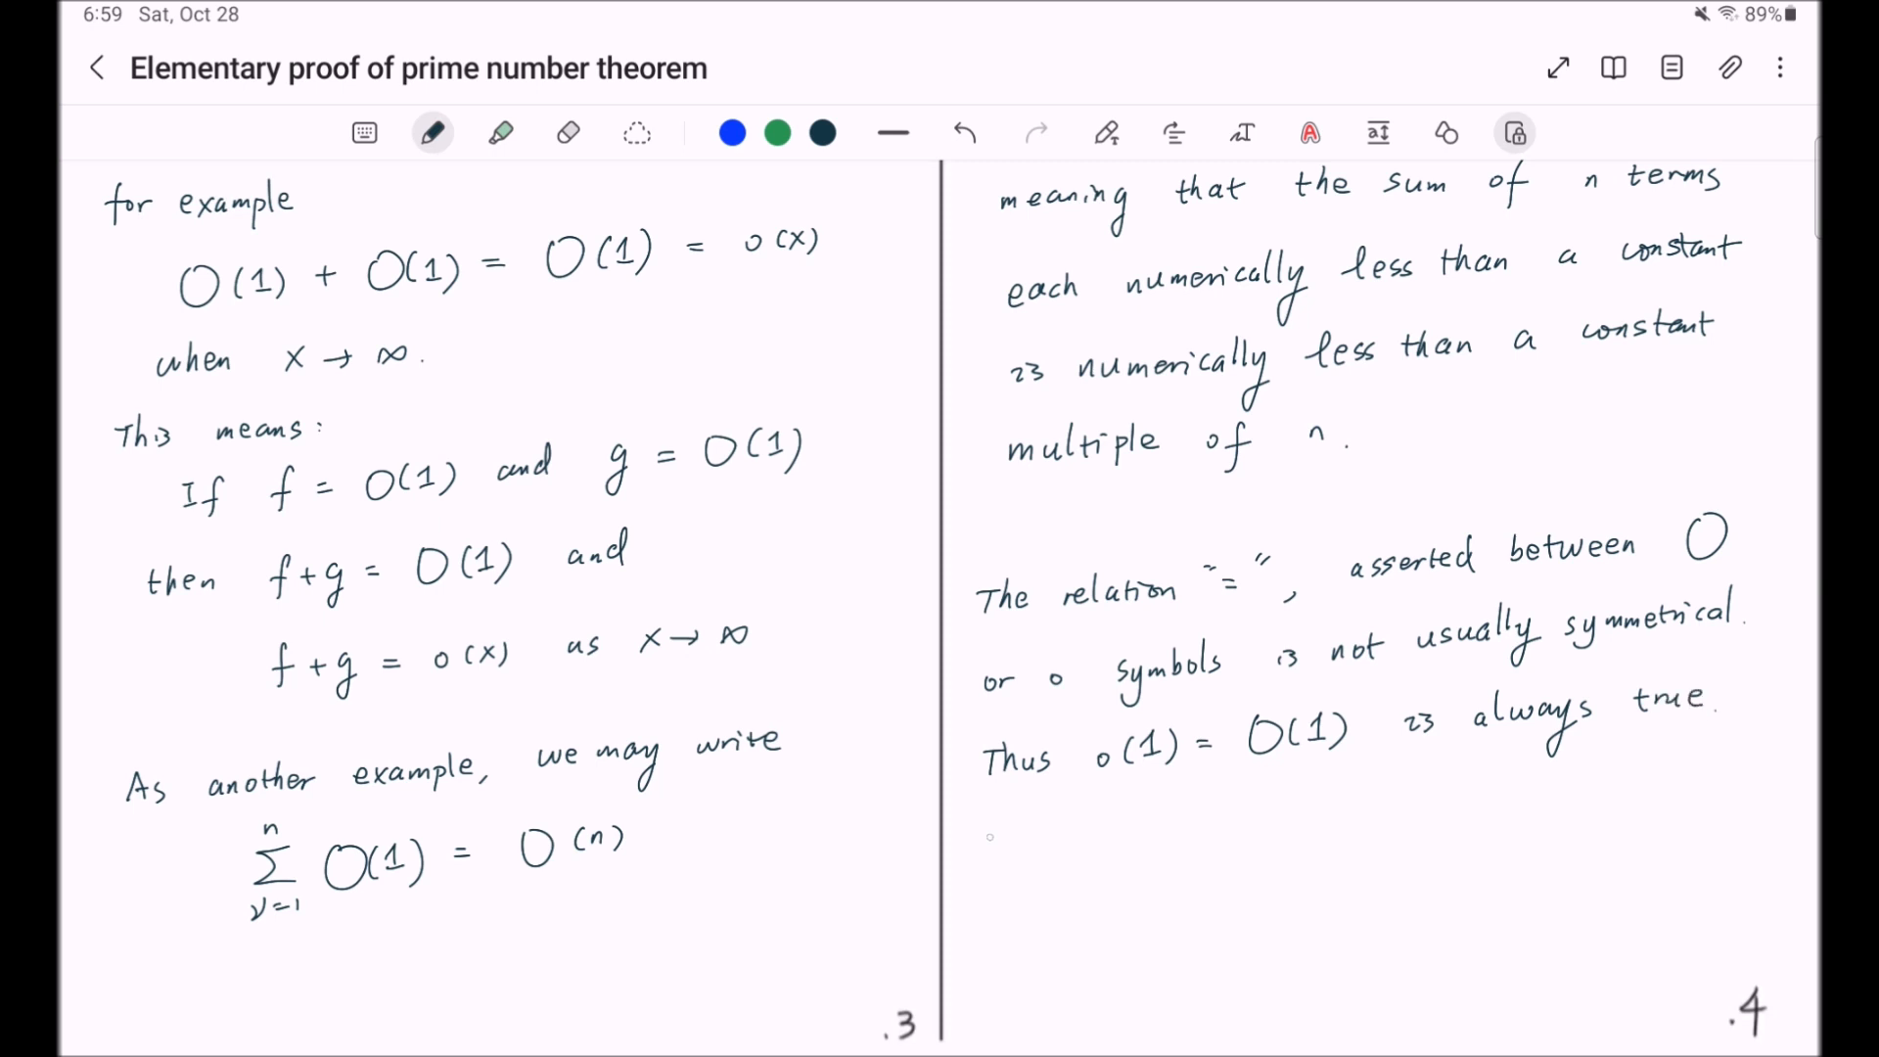
- Handwrite 'But O(1) = o(1) is usually false.' on the line below
type("But")
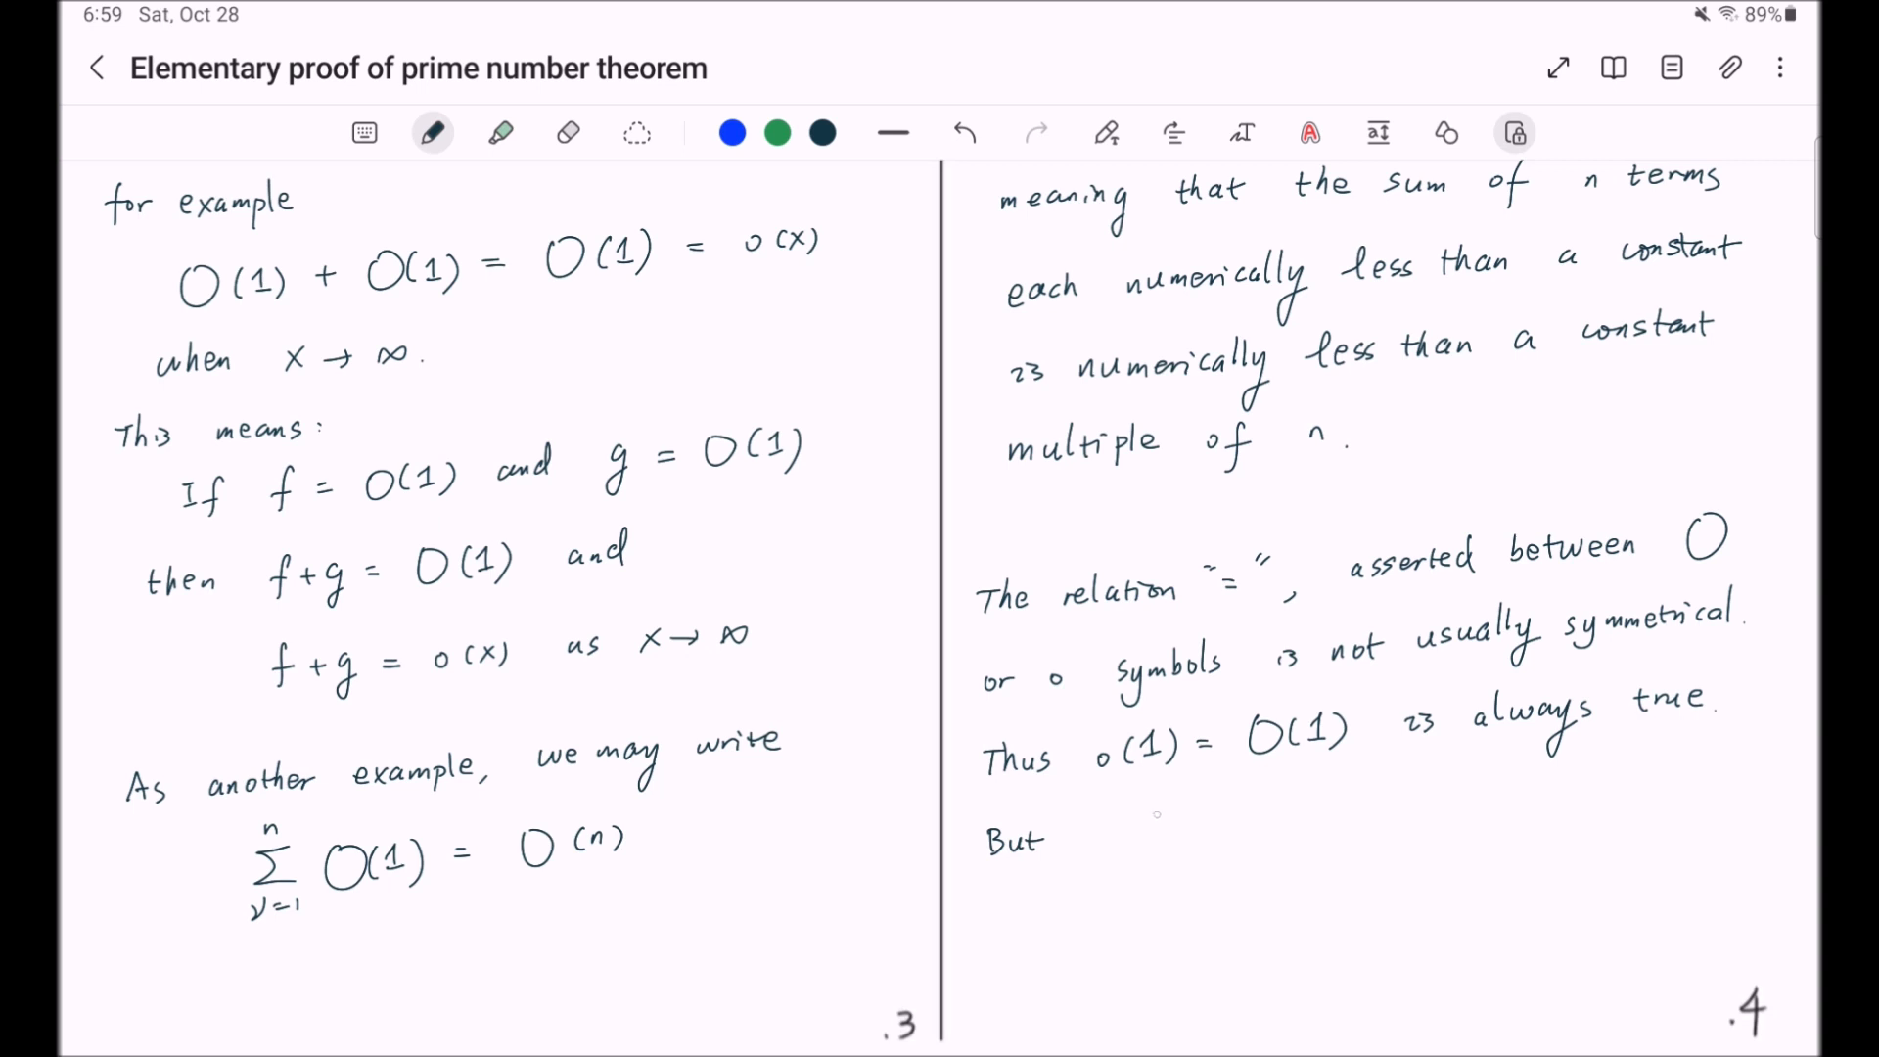
left_click_drag(1085, 834, 1157, 834)
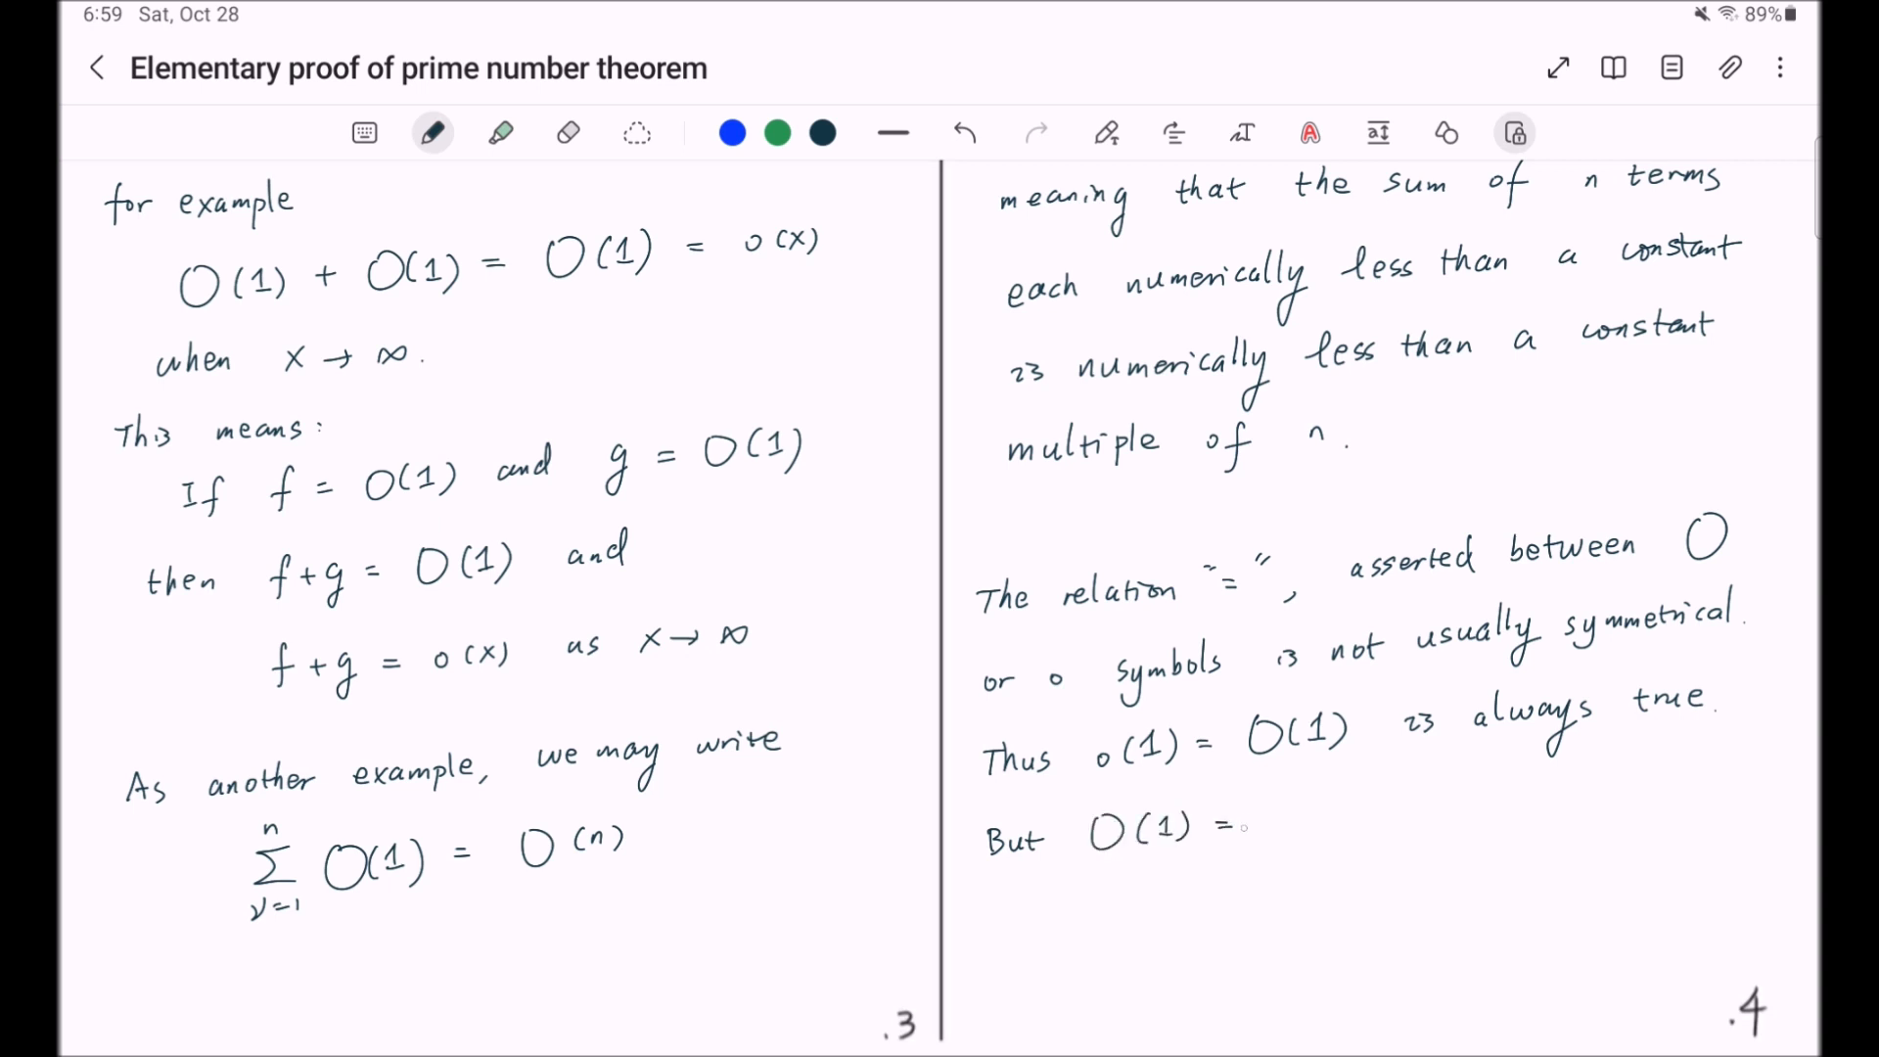
type("o(1)")
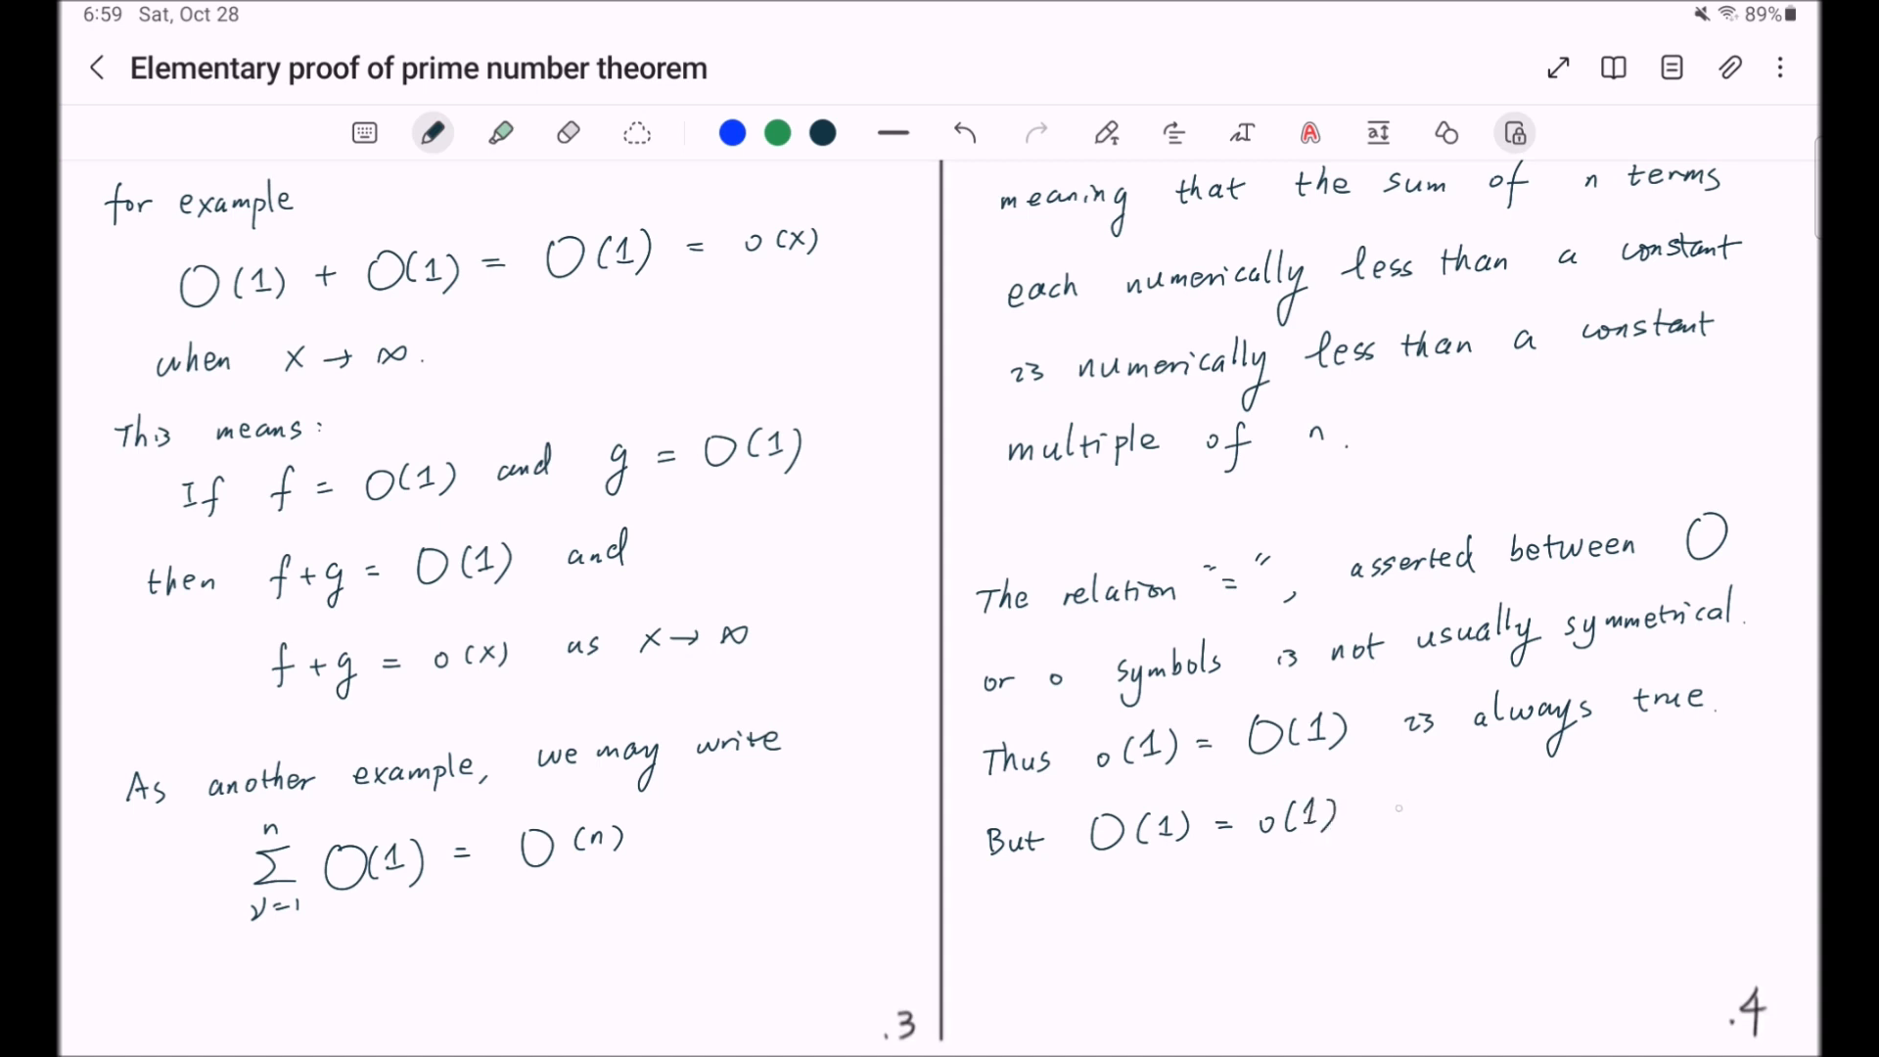
type("is usually false.")
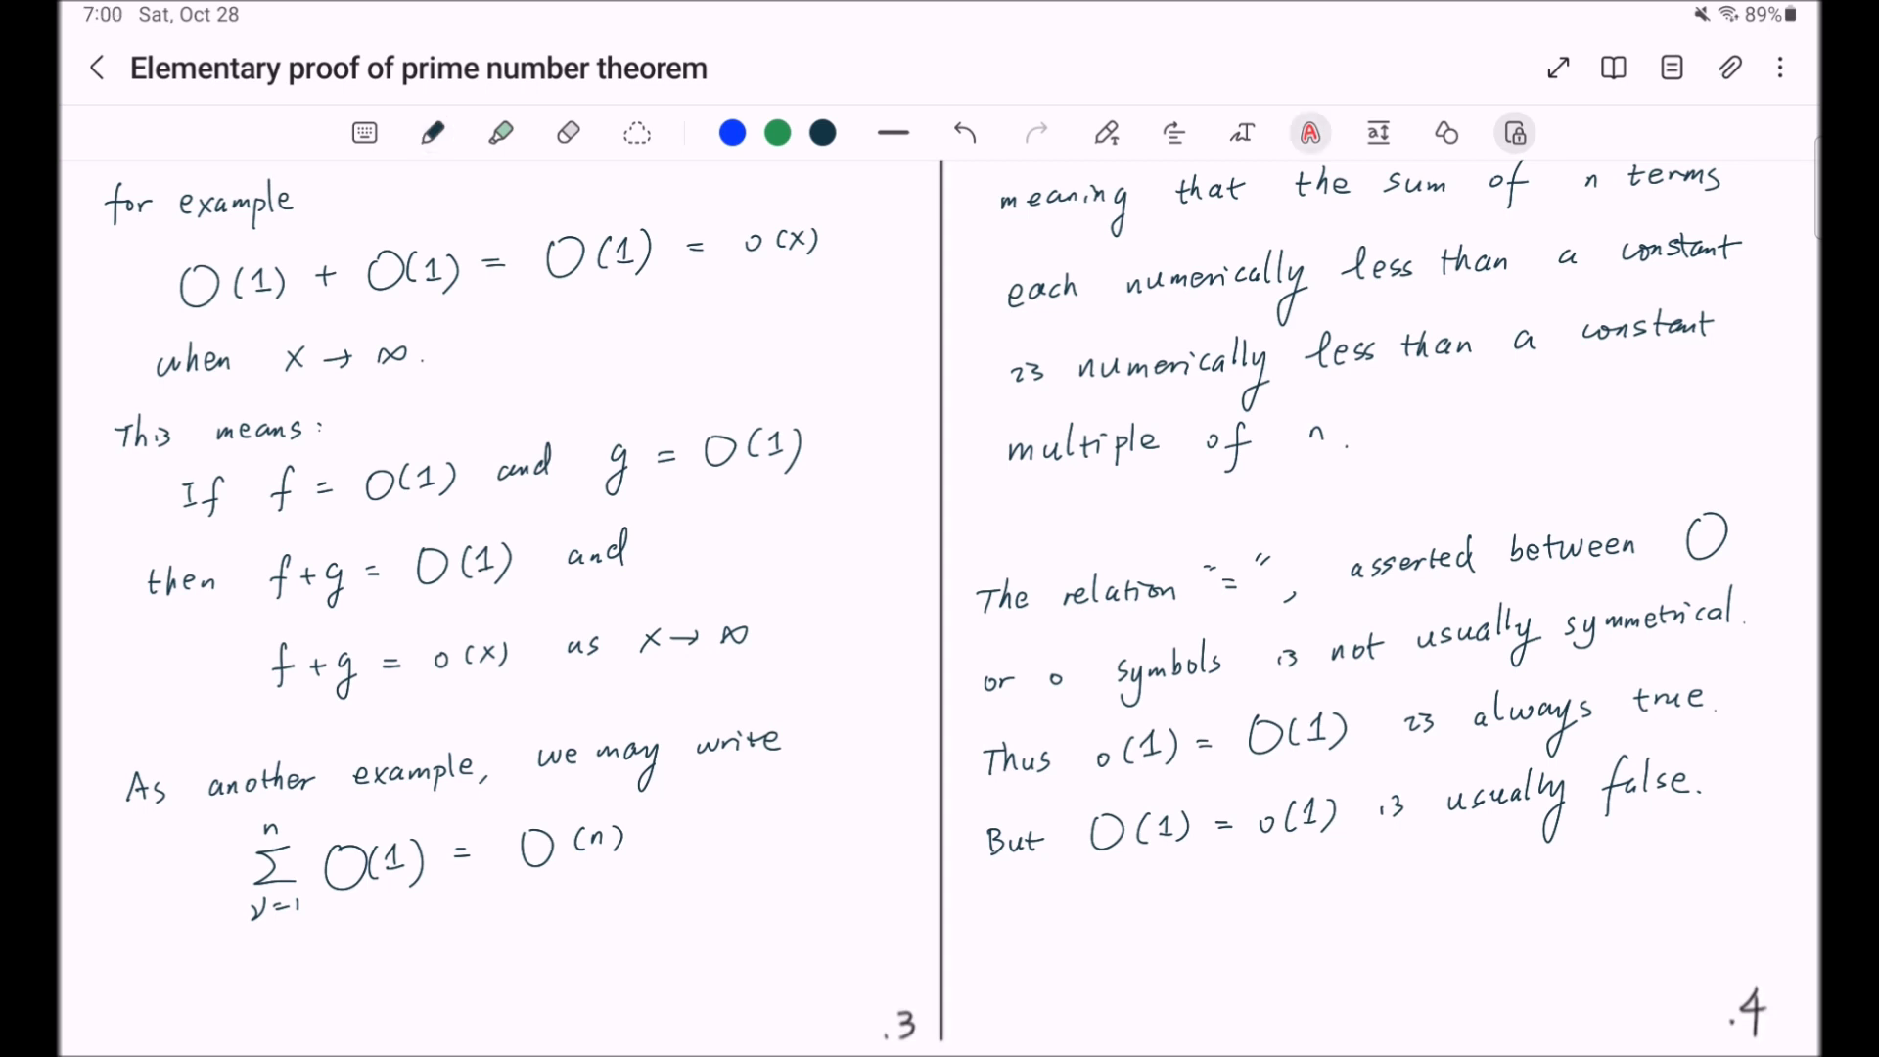
left_click_drag(1102, 857, 1151, 852)
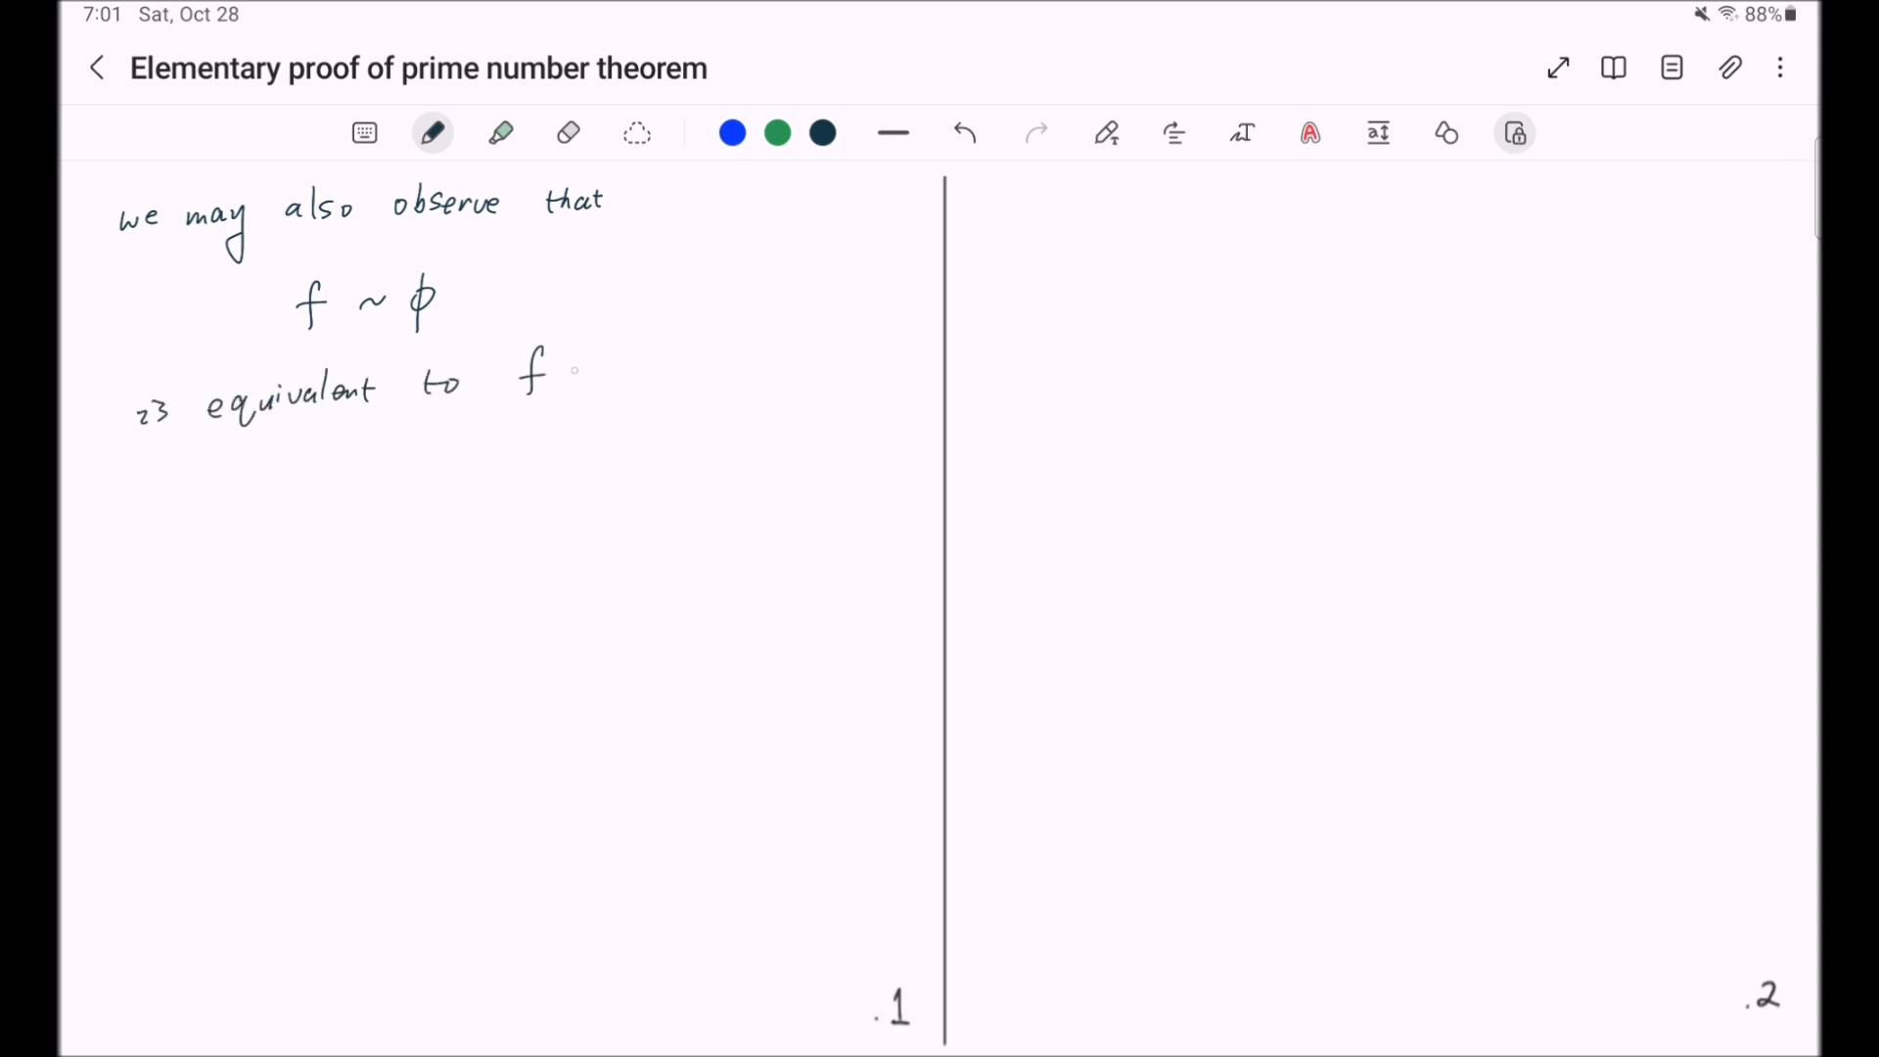
- Handwrite the equivalences f = φ + o(φ) and f = φ·(1 + o(1)) after f ~ φ
left_click_drag(575, 368, 683, 368)
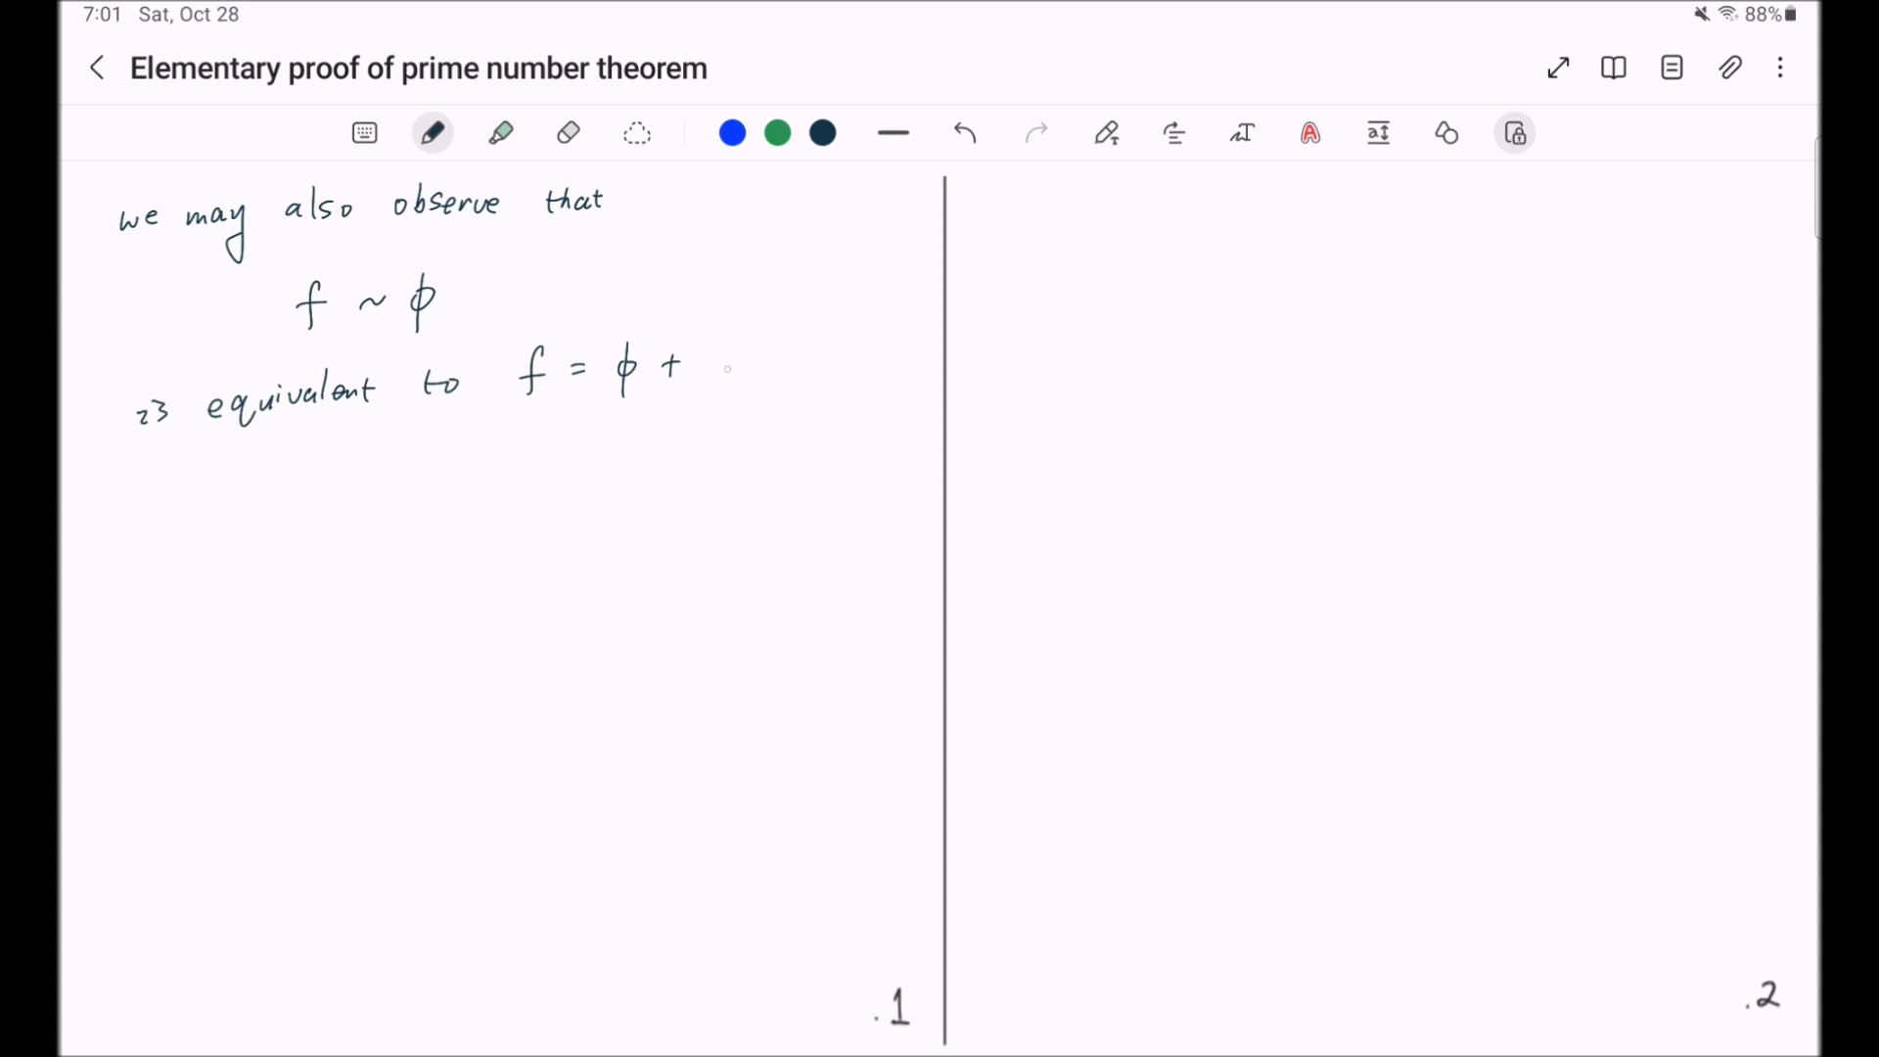
left_click_drag(718, 360, 779, 354)
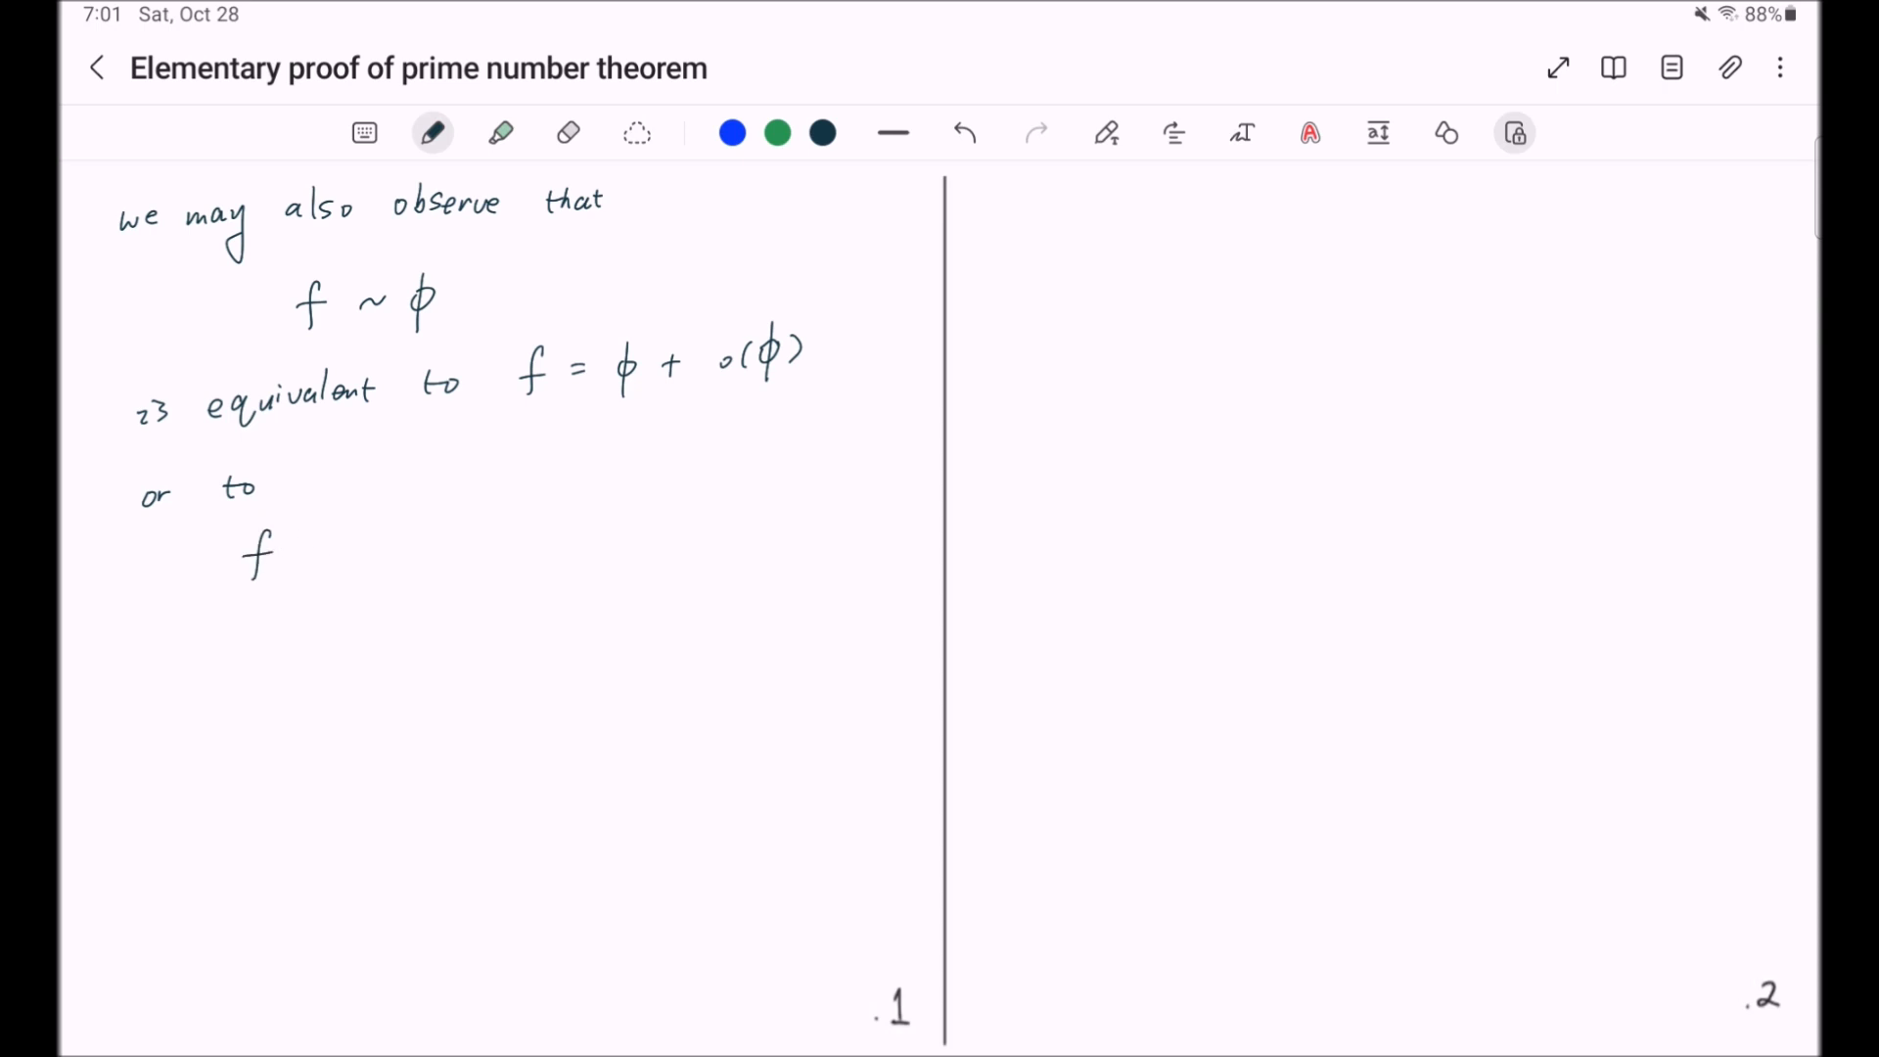
left_click_drag(312, 546, 396, 540)
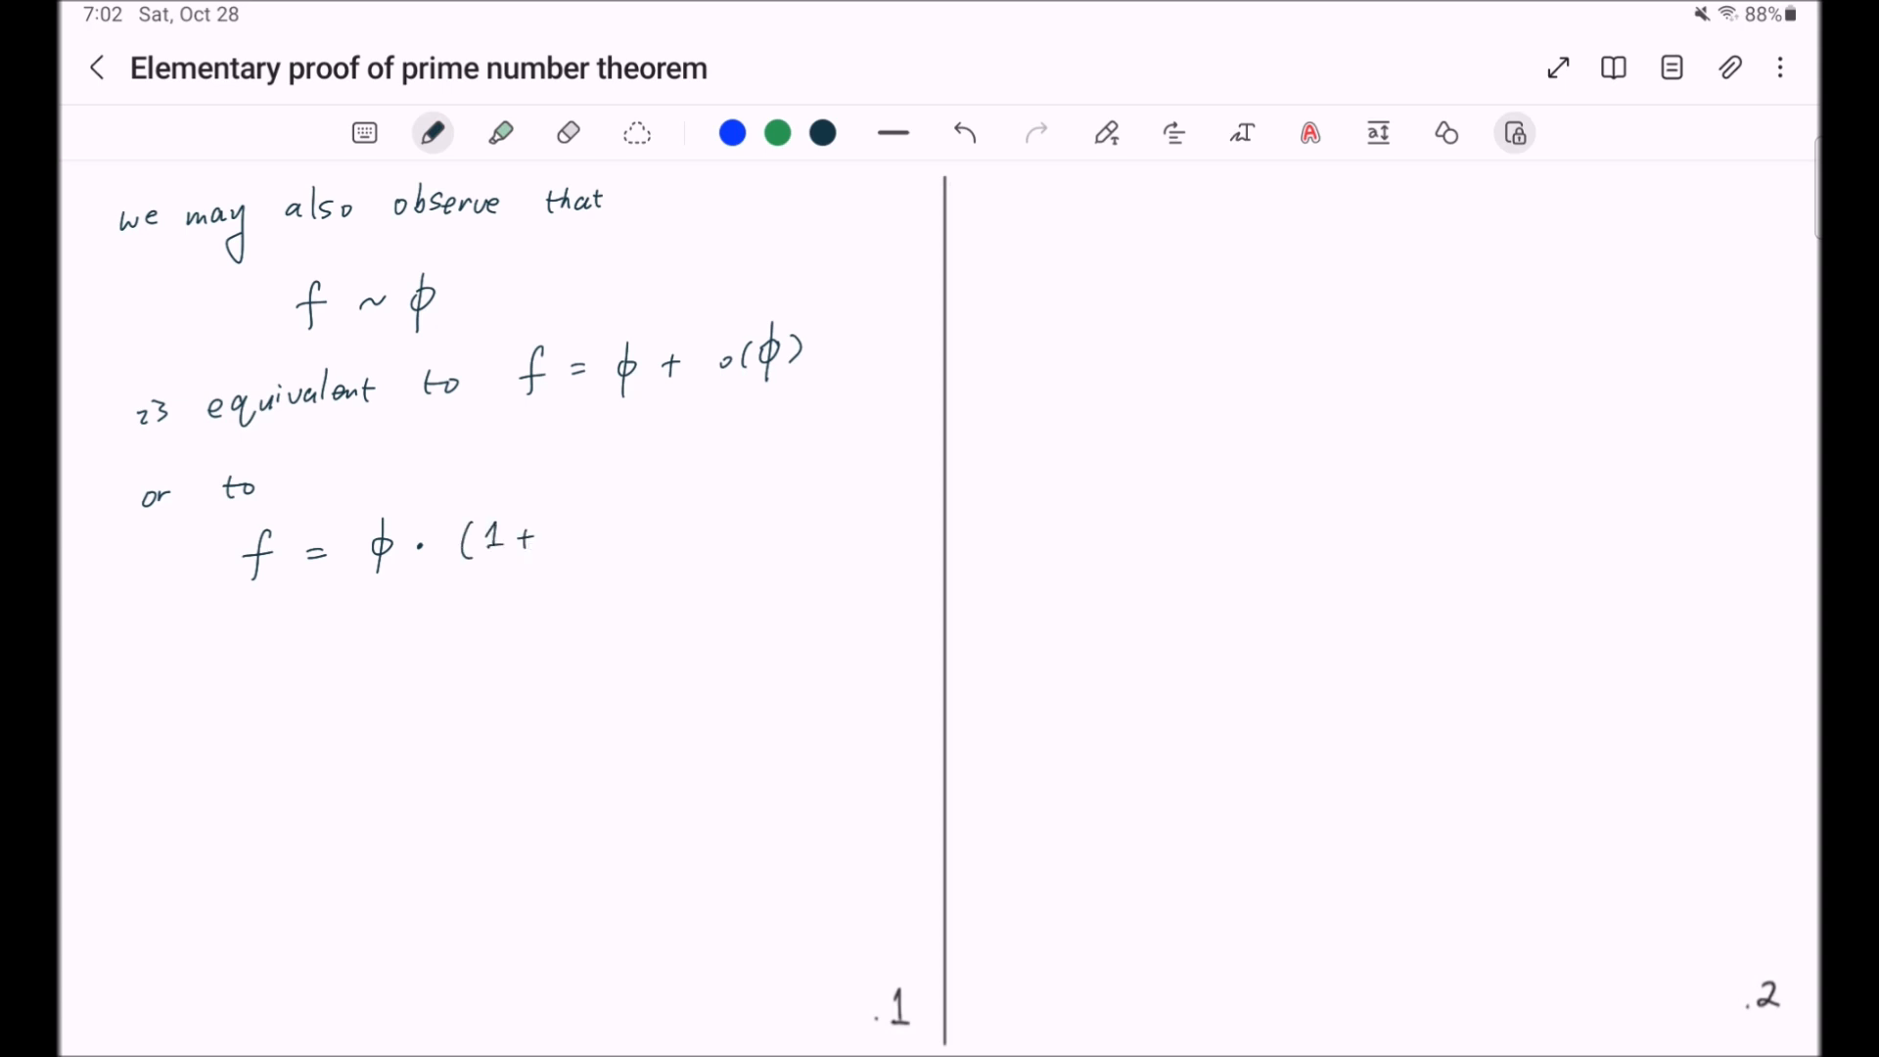
left_click_drag(563, 532, 622, 532)
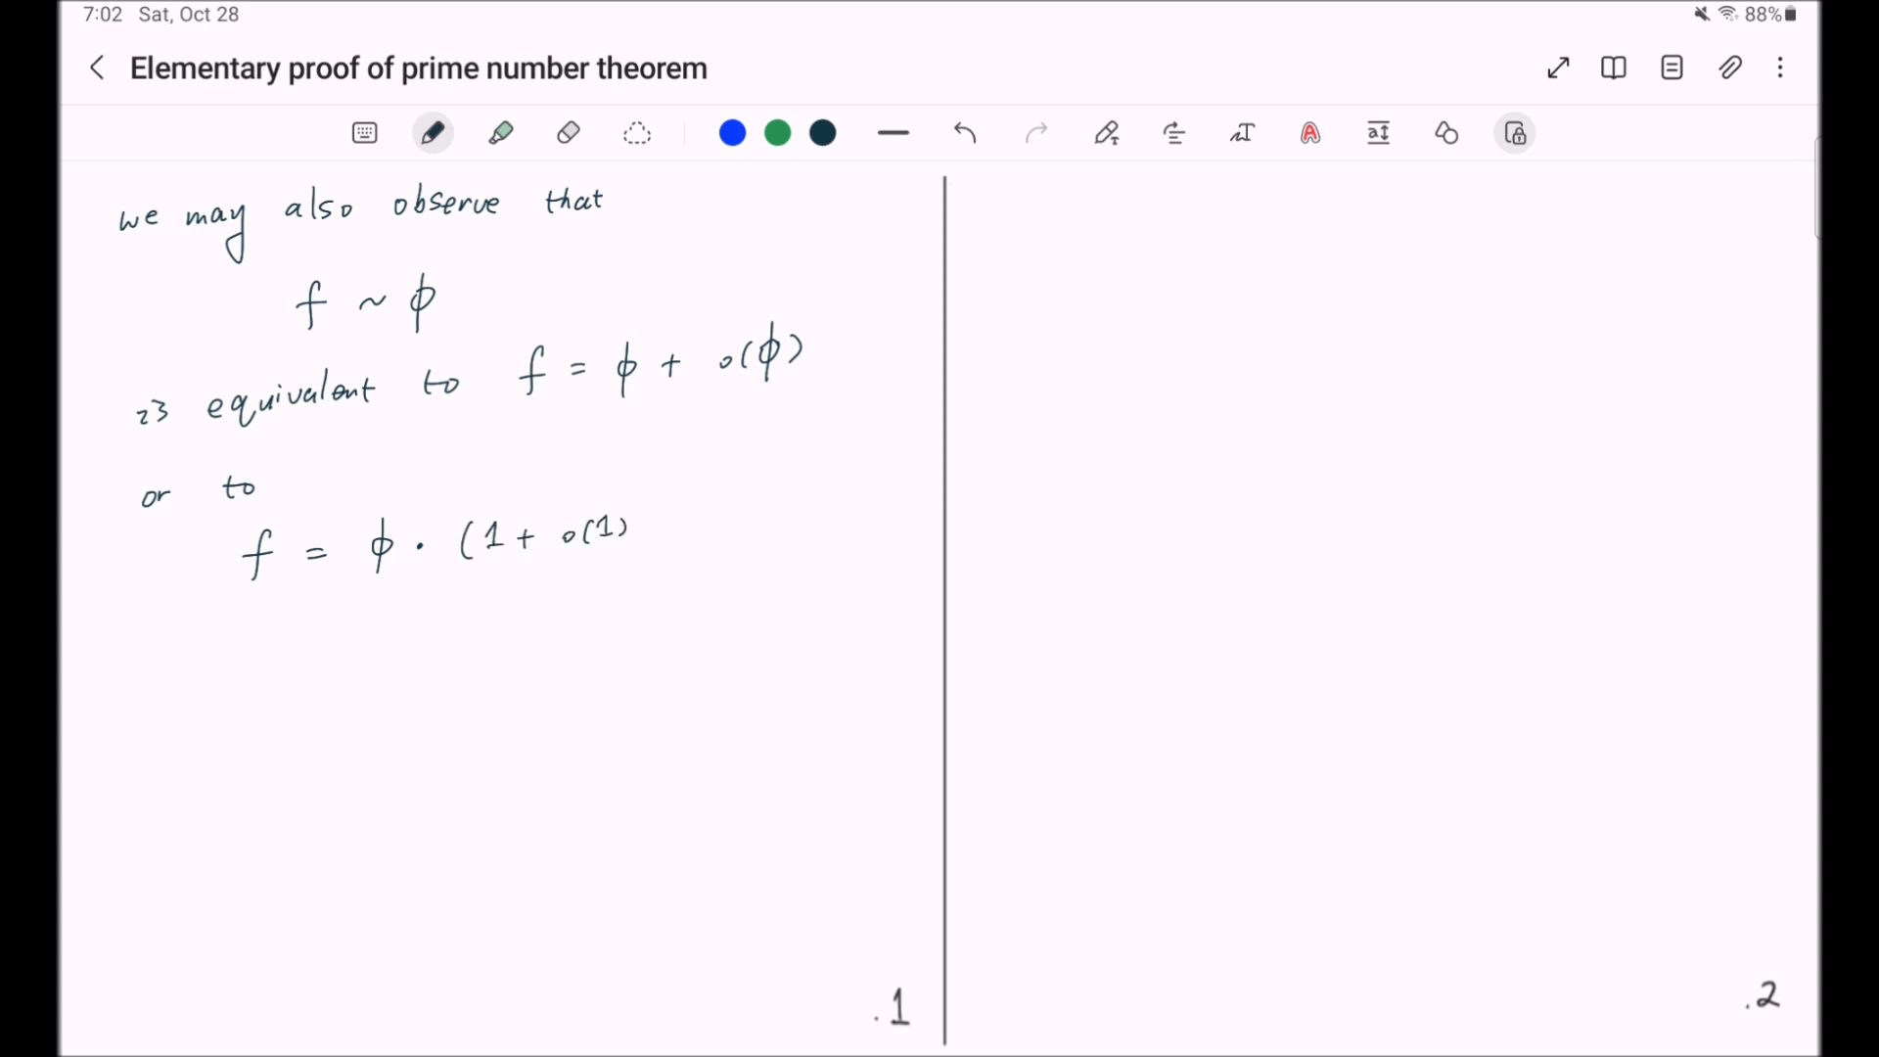
left_click_drag(634, 509, 642, 564)
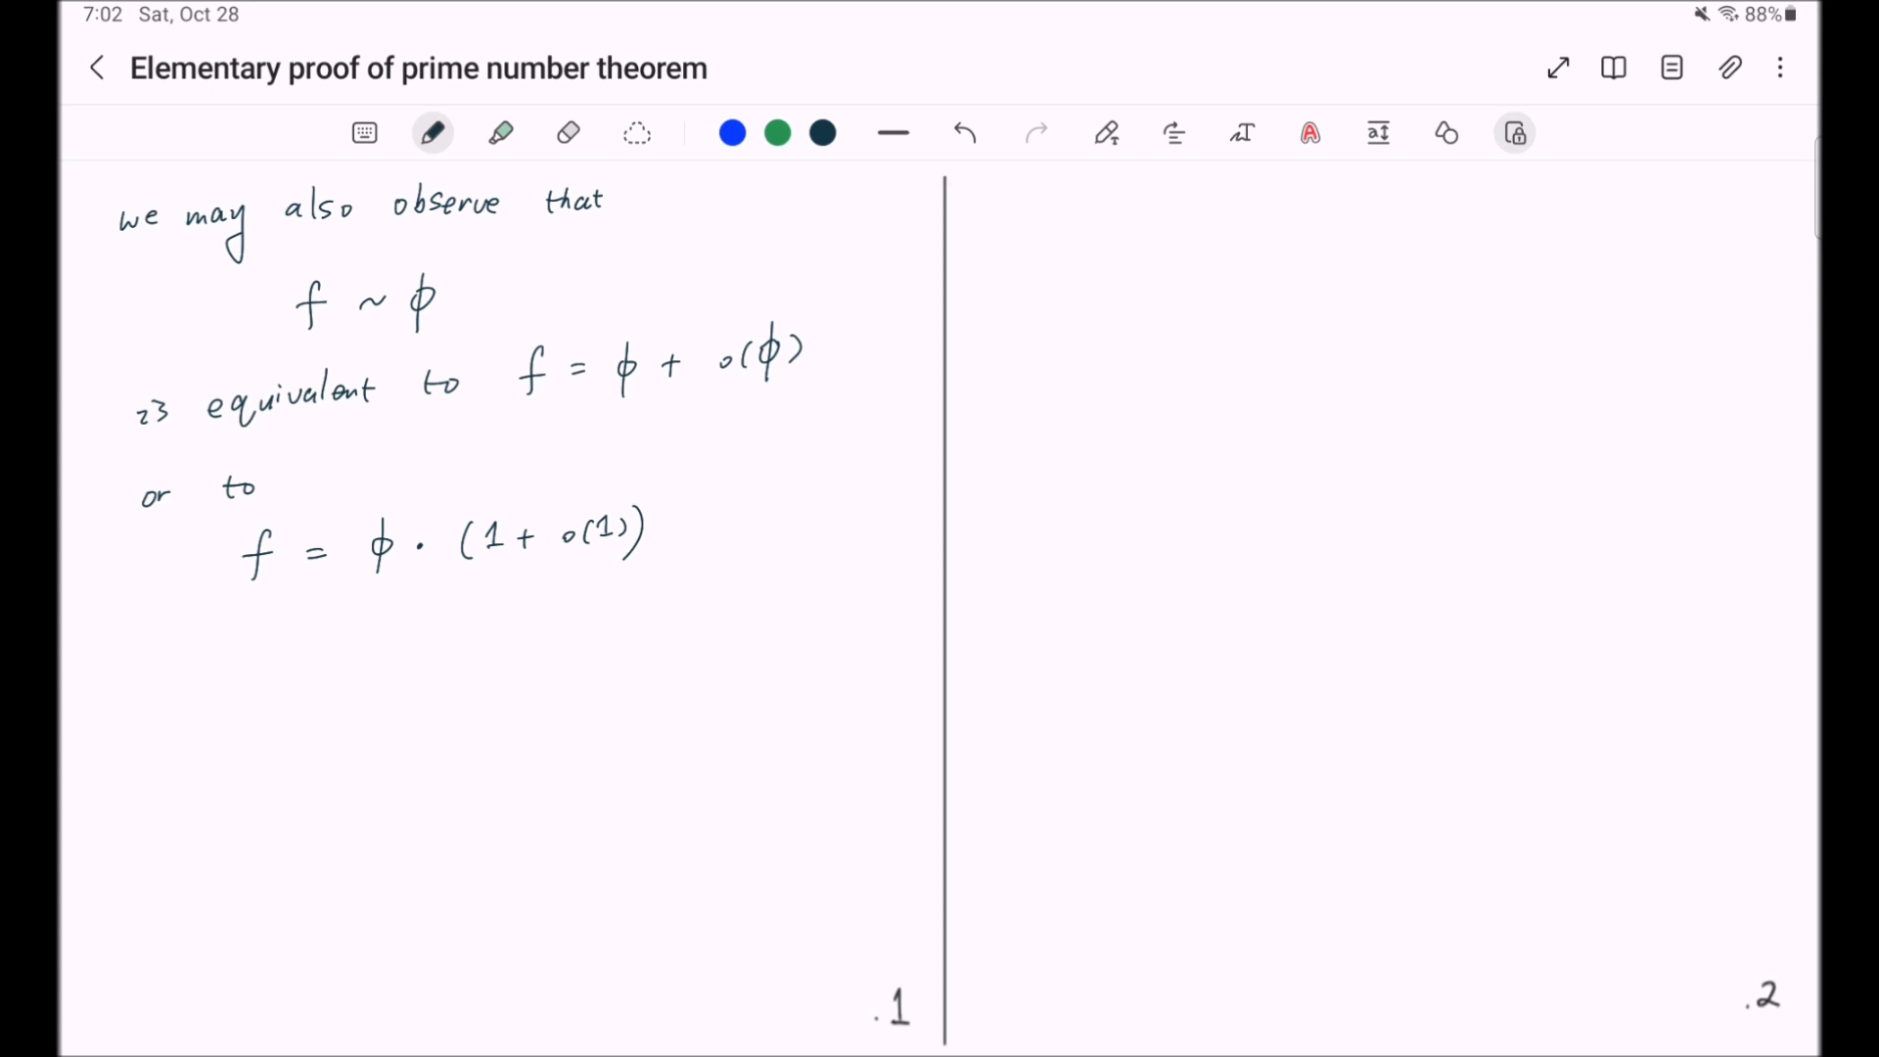
left_click(1309, 131)
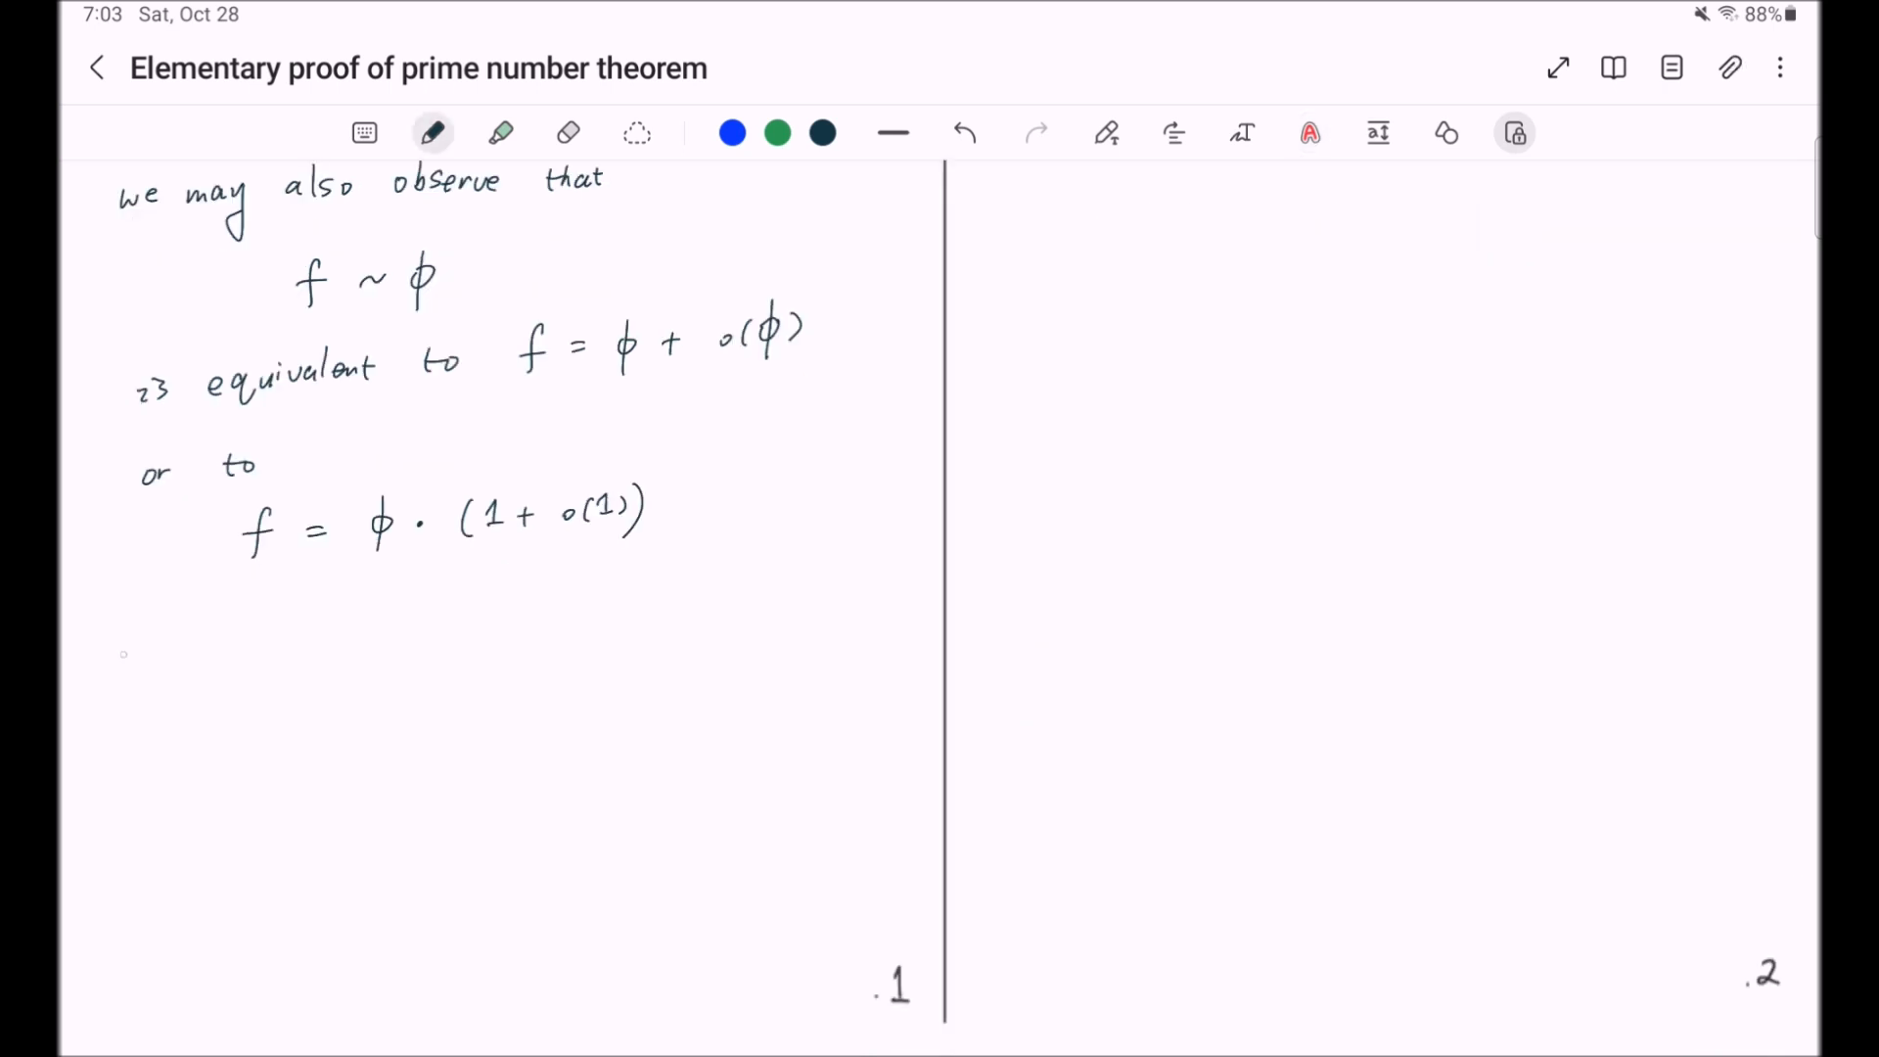
- Handwrite 'Sometimes, we'll also use the informal notations x >> 1 or n >> 1'
type("Sometimes, we'll also use the informal notations x >>")
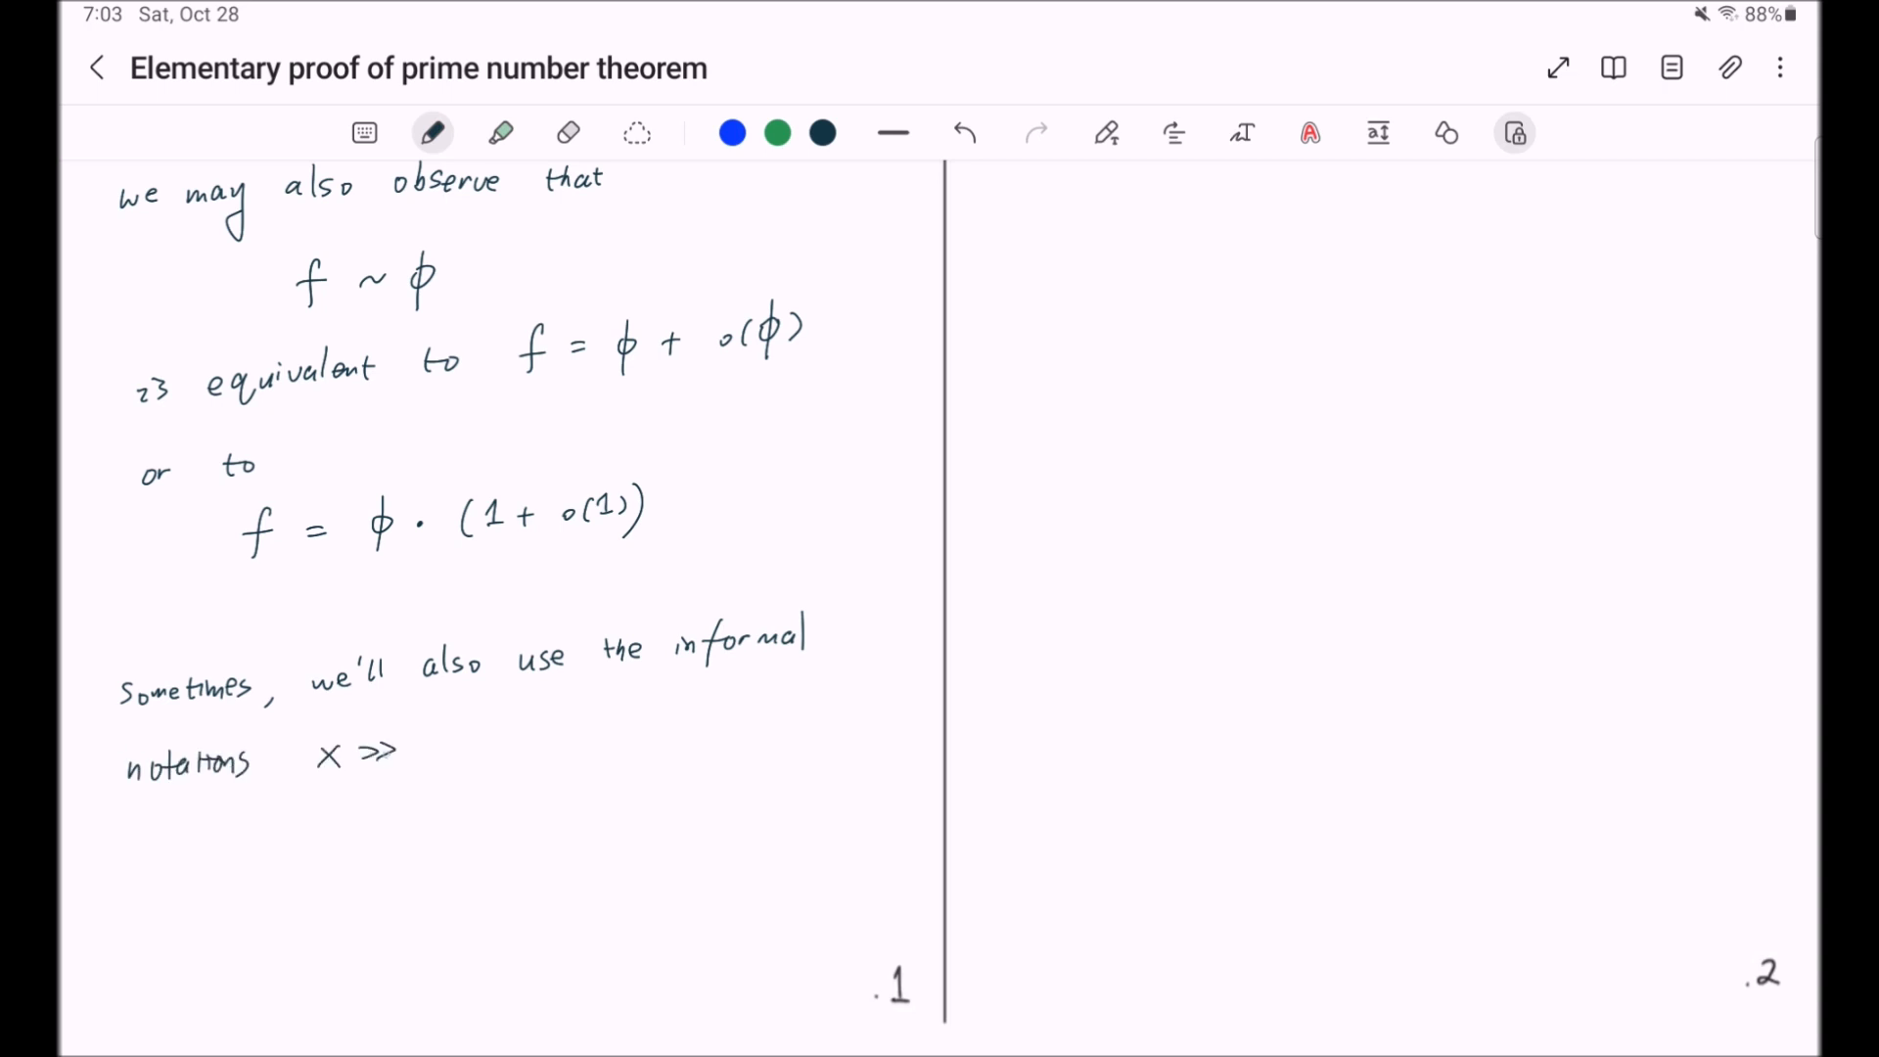
left_click_drag(413, 744, 491, 749)
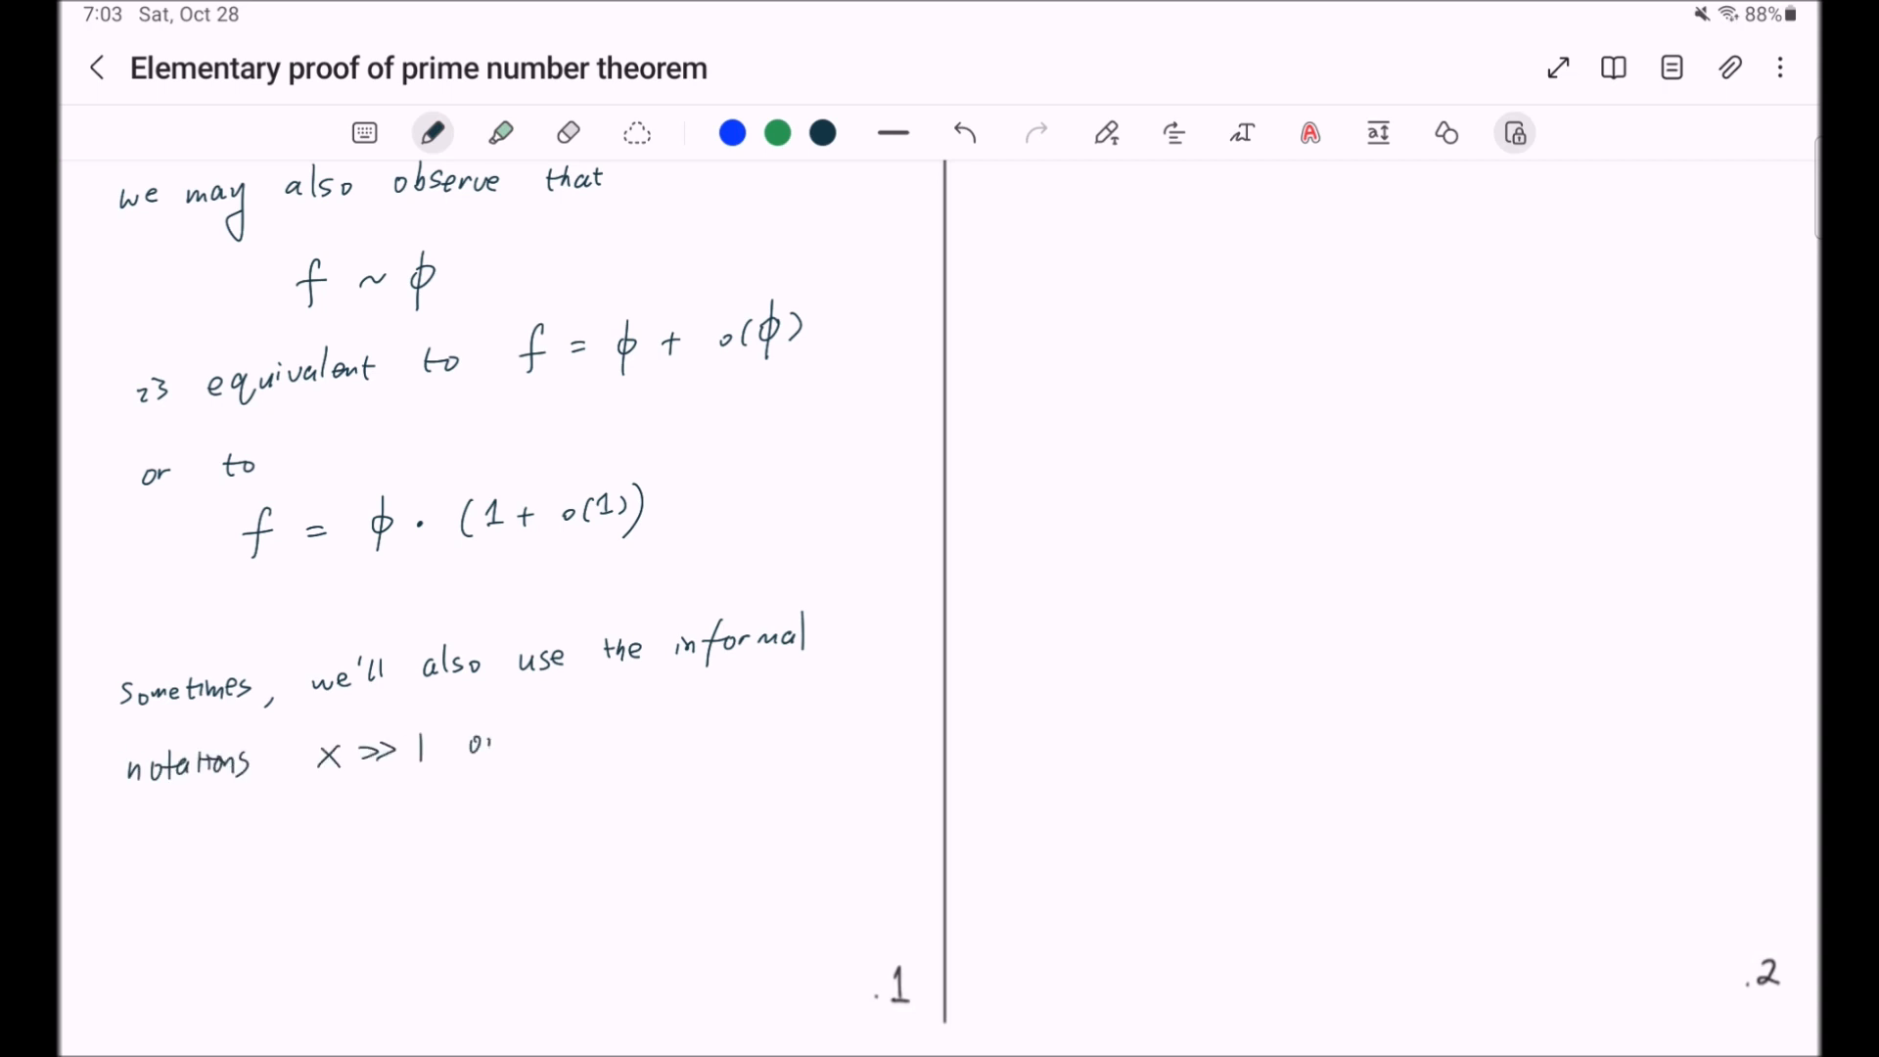
left_click_drag(474, 738, 634, 730)
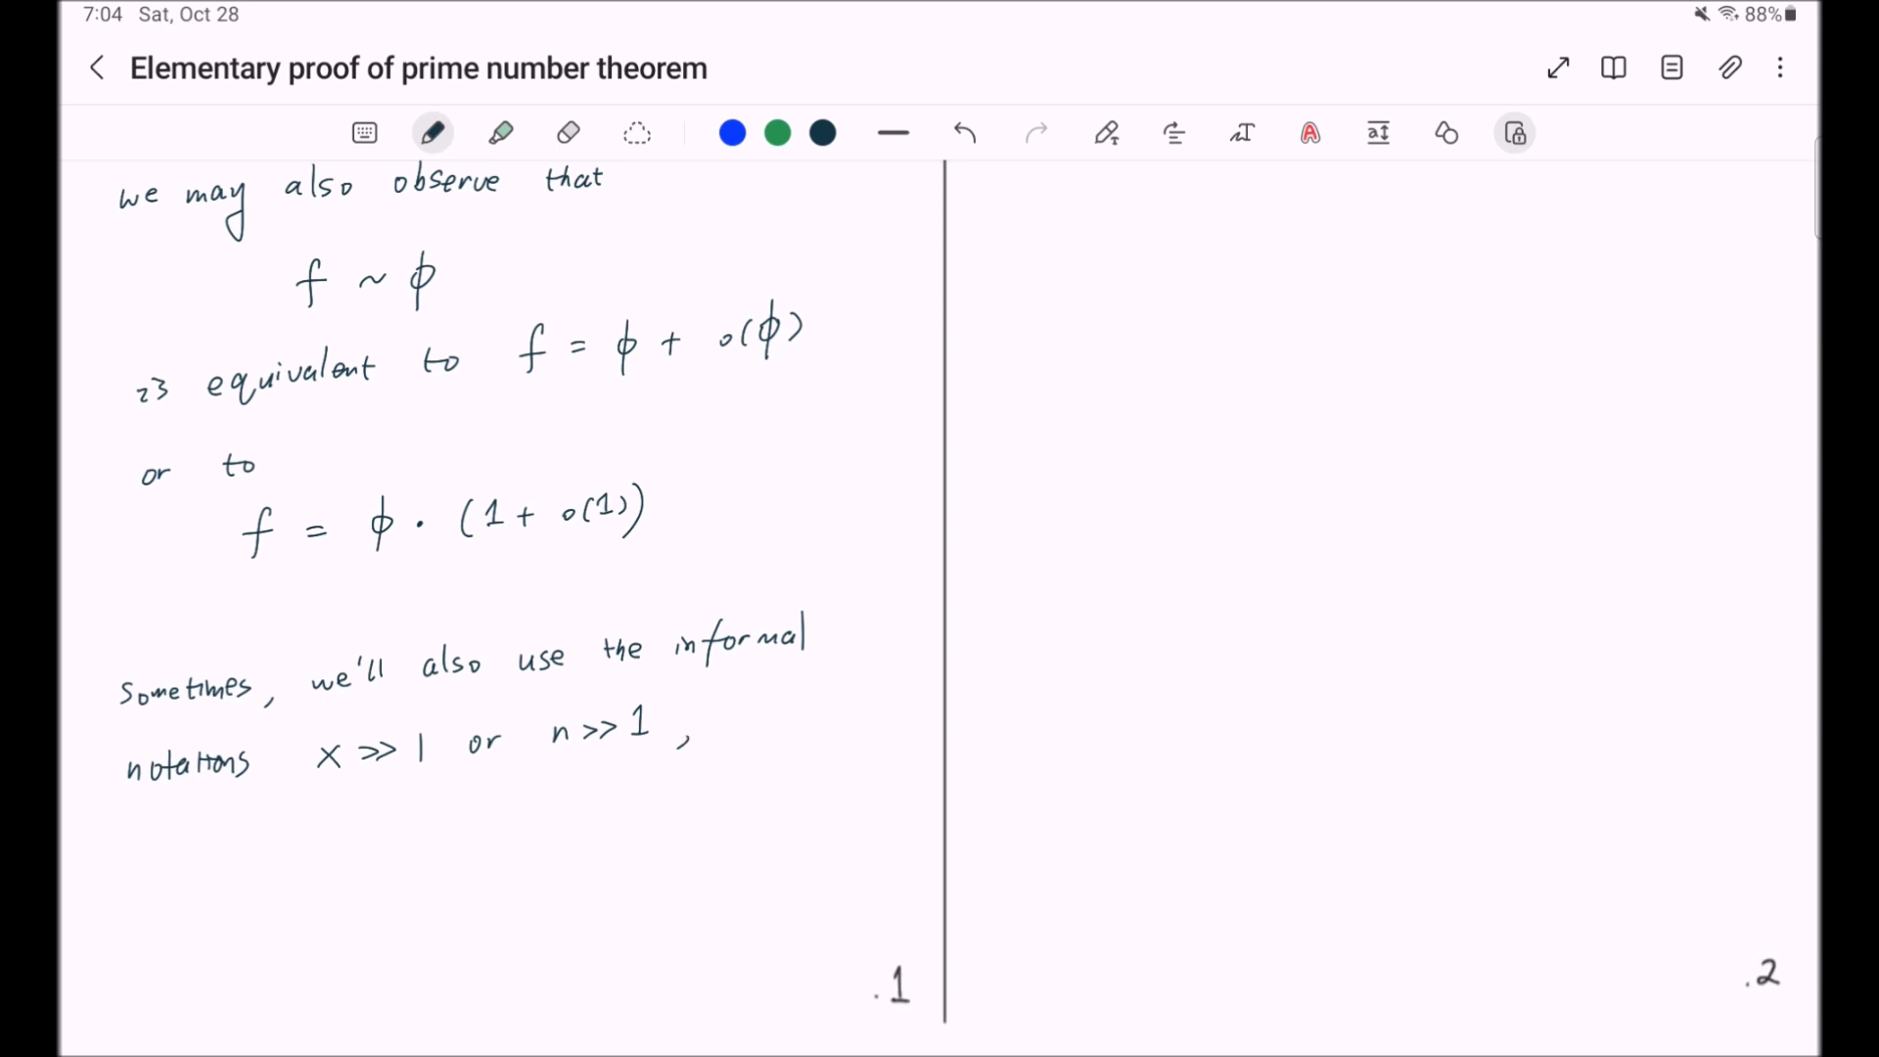
- Handwrite 'mean "for sufficiently large x or n"' to finish the sentence
type("meaning")
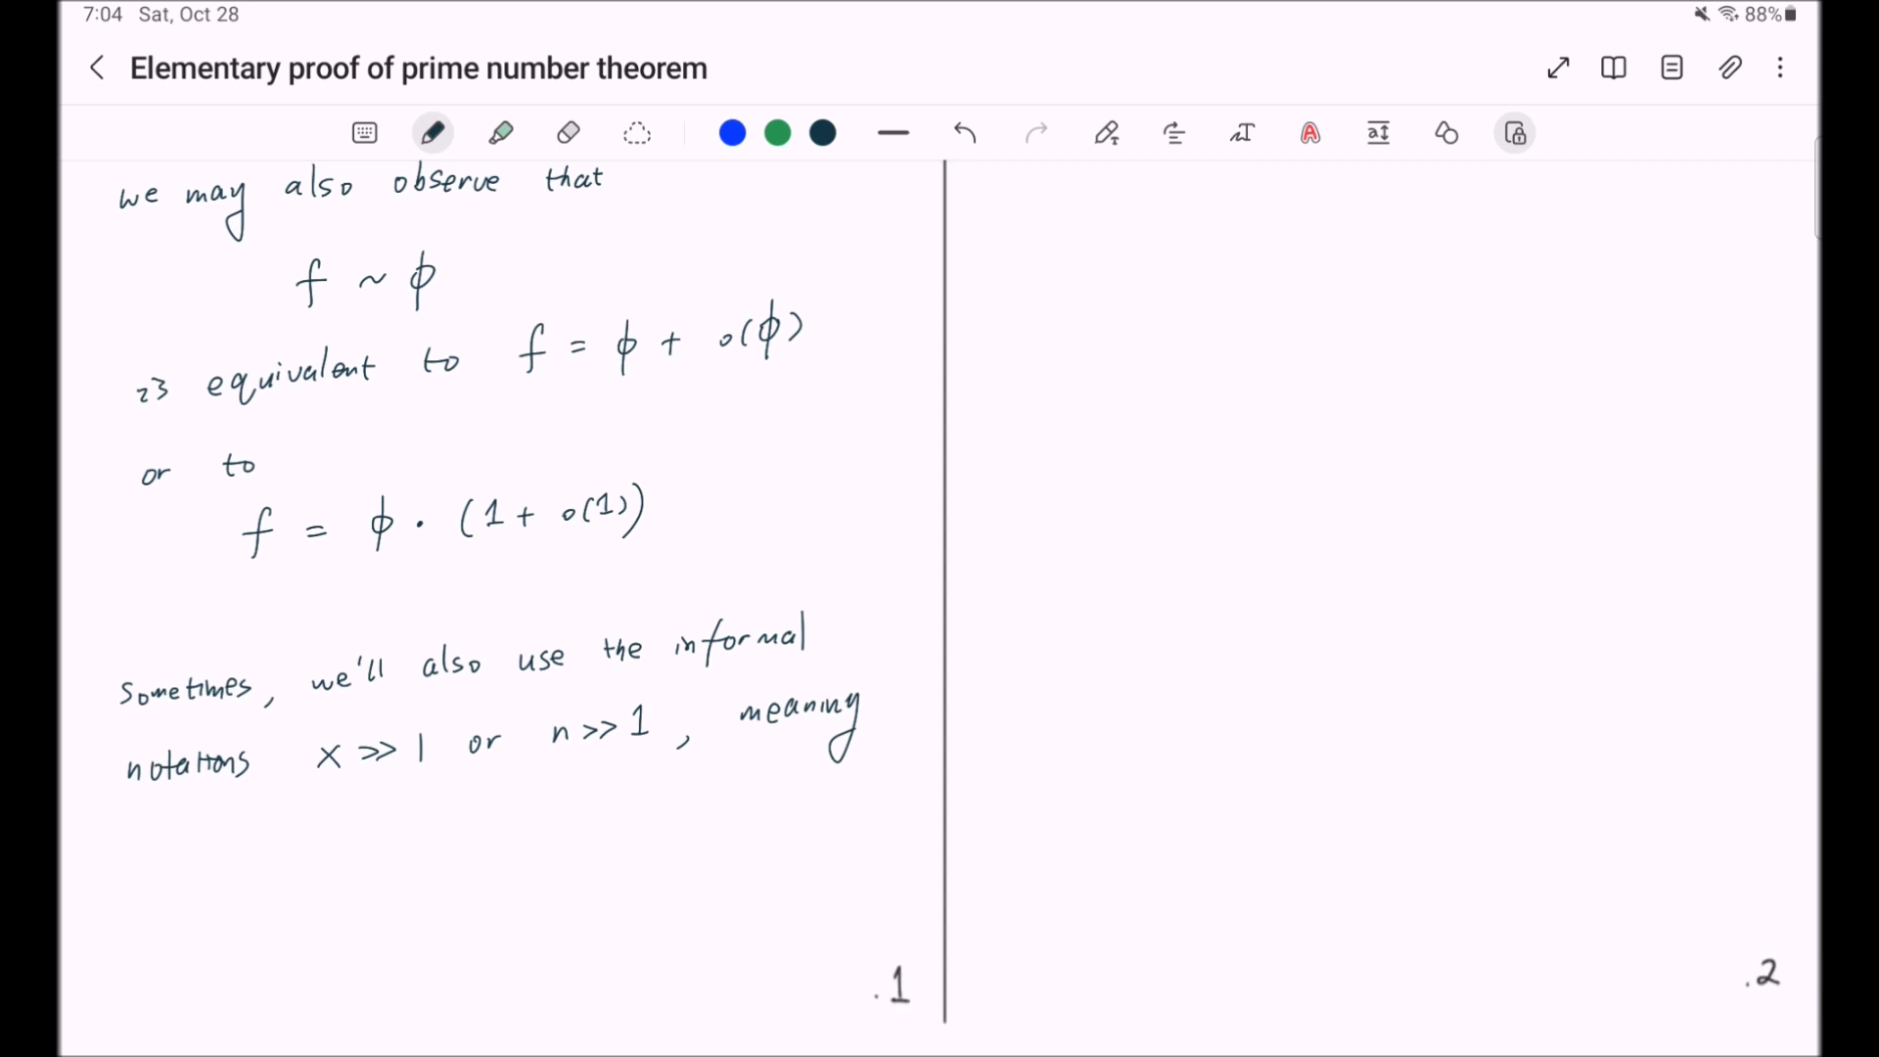
left_click_drag(129, 842, 152, 846)
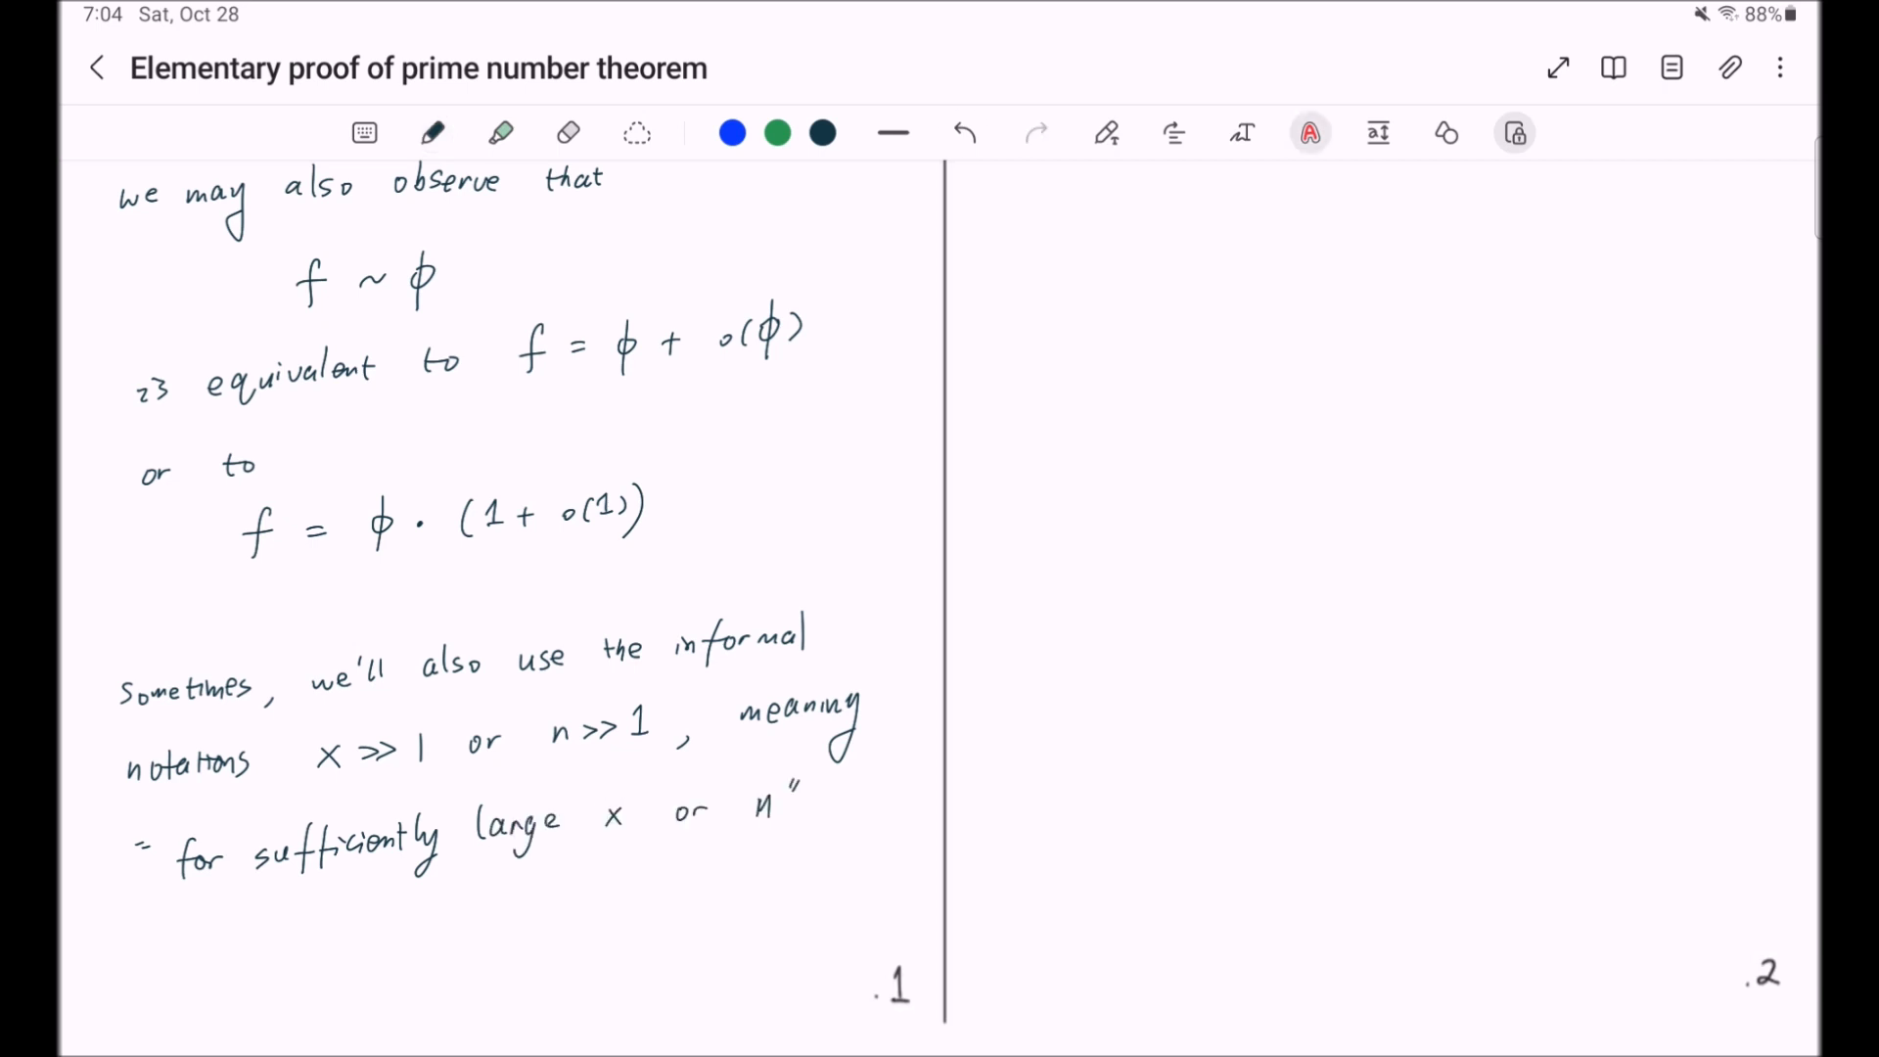
left_click_drag(317, 764, 340, 773)
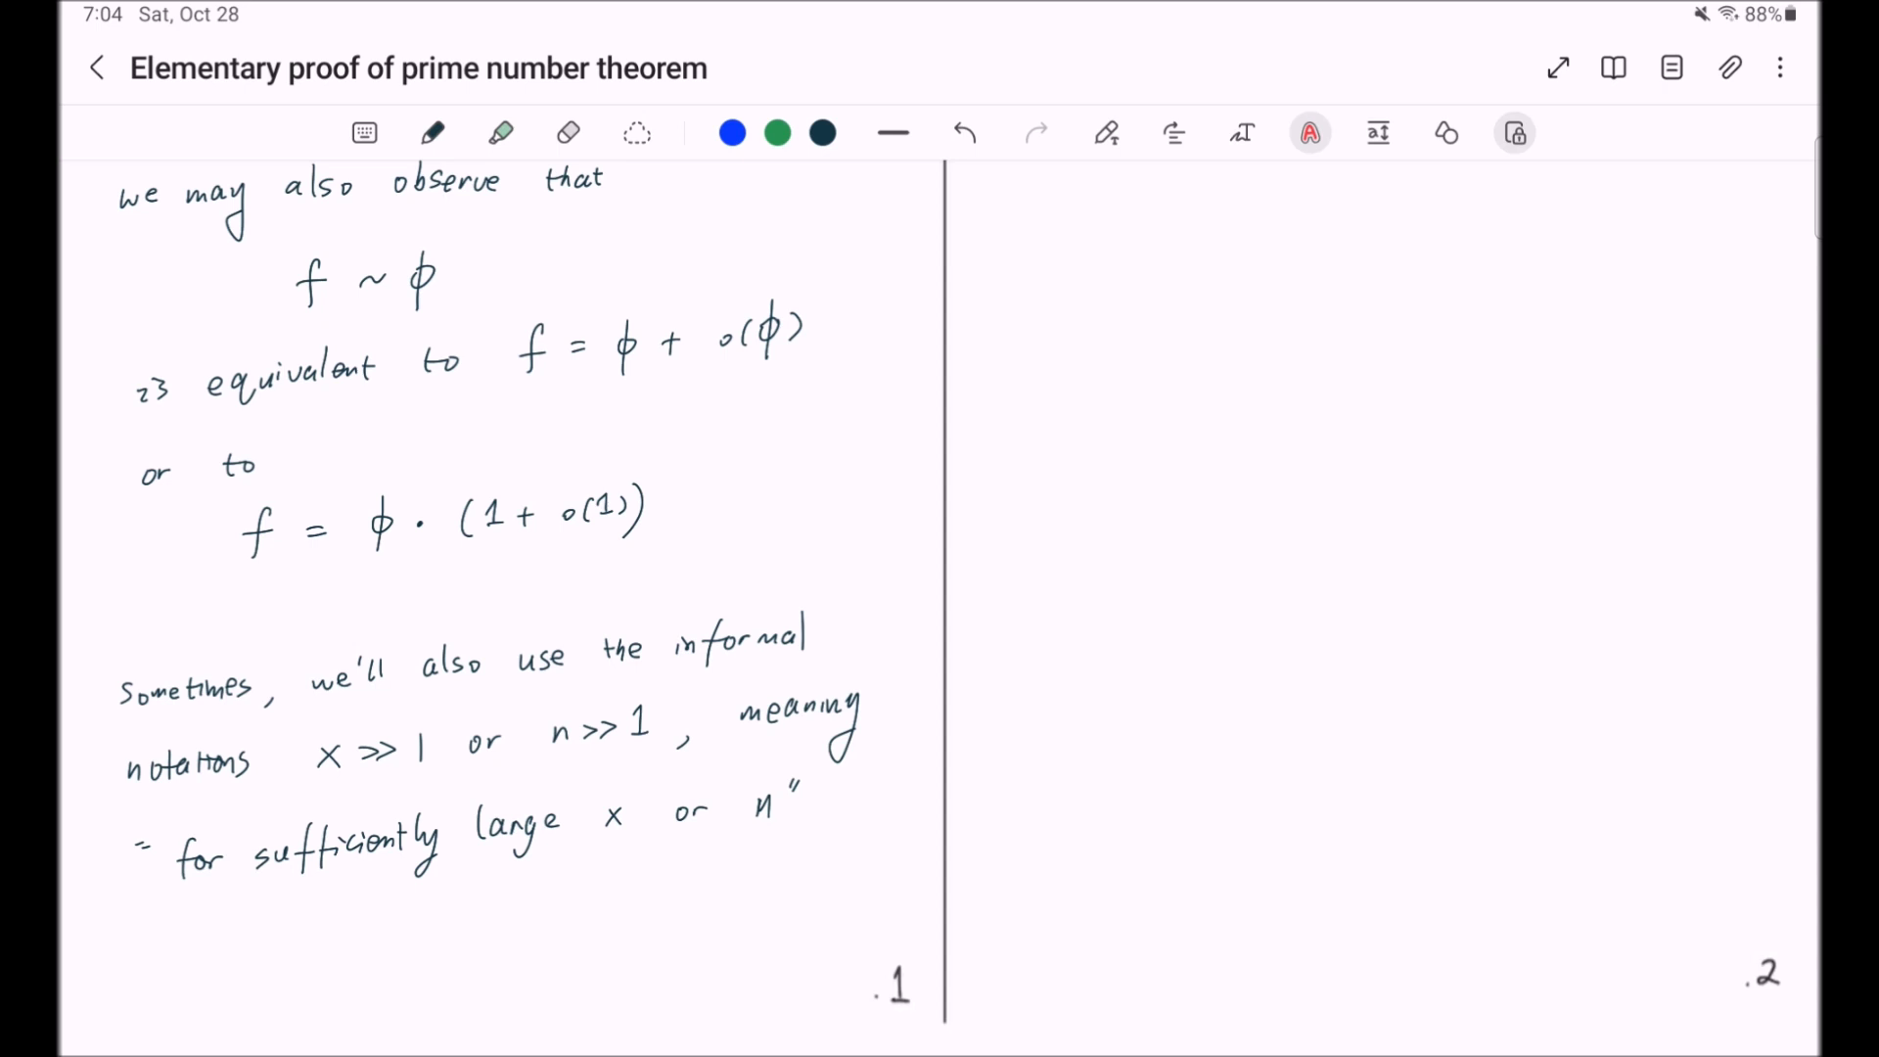
- Handwrite 'Throughout this video series variables x, y, t are real numbers ≥ 1' on the right page
left_click(430, 131)
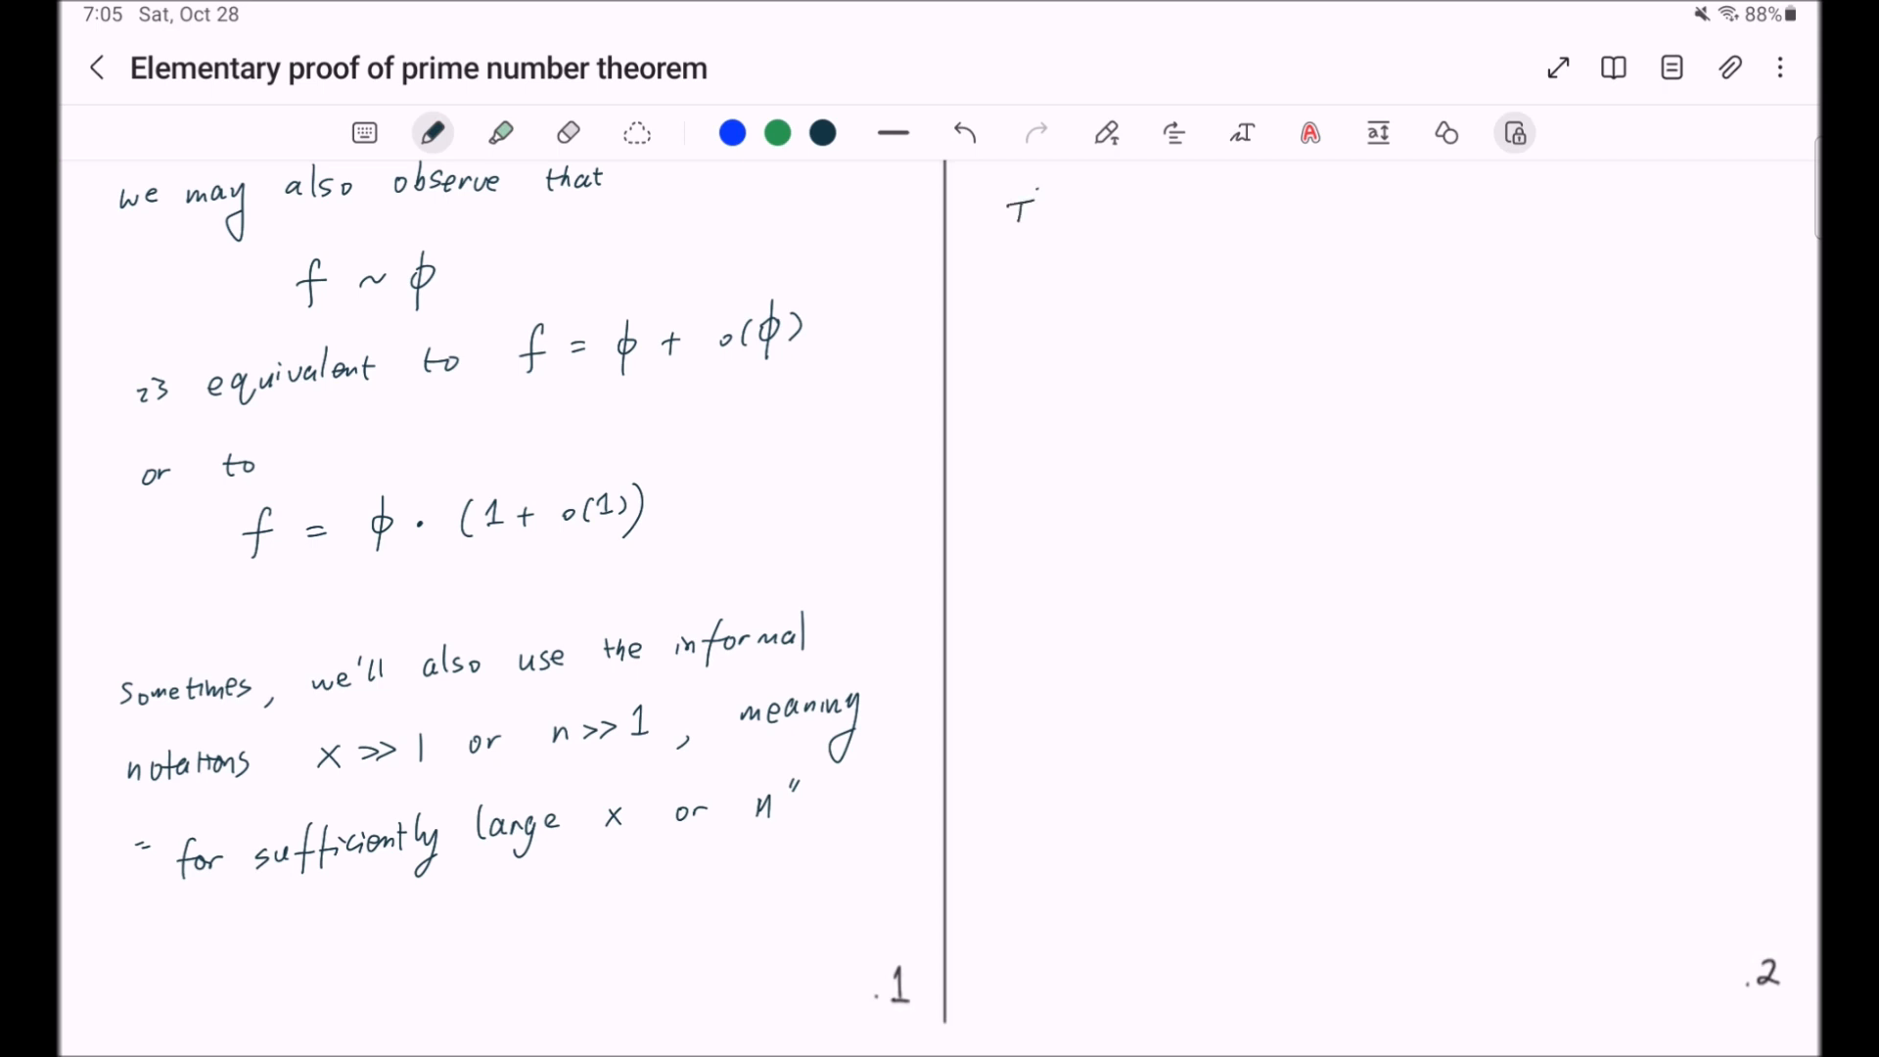
type("Through out this video series vari")
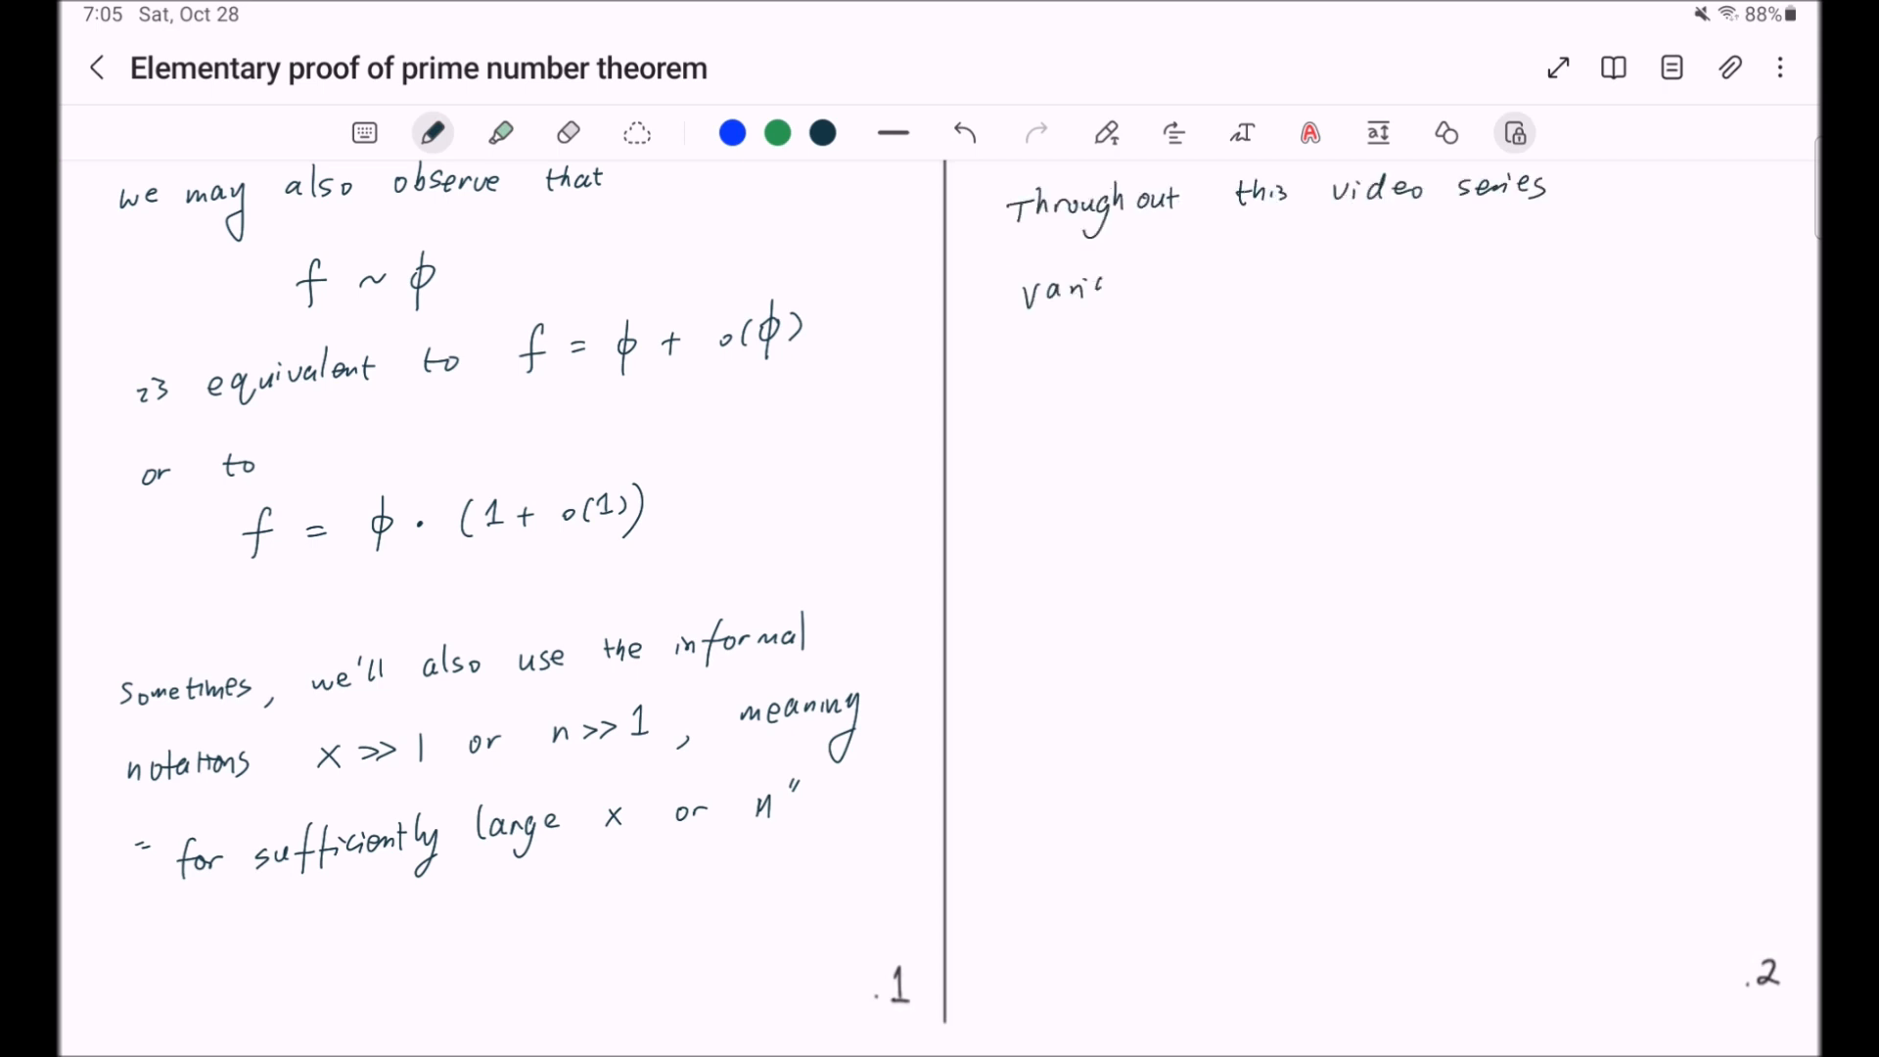
type("variables x, y, t")
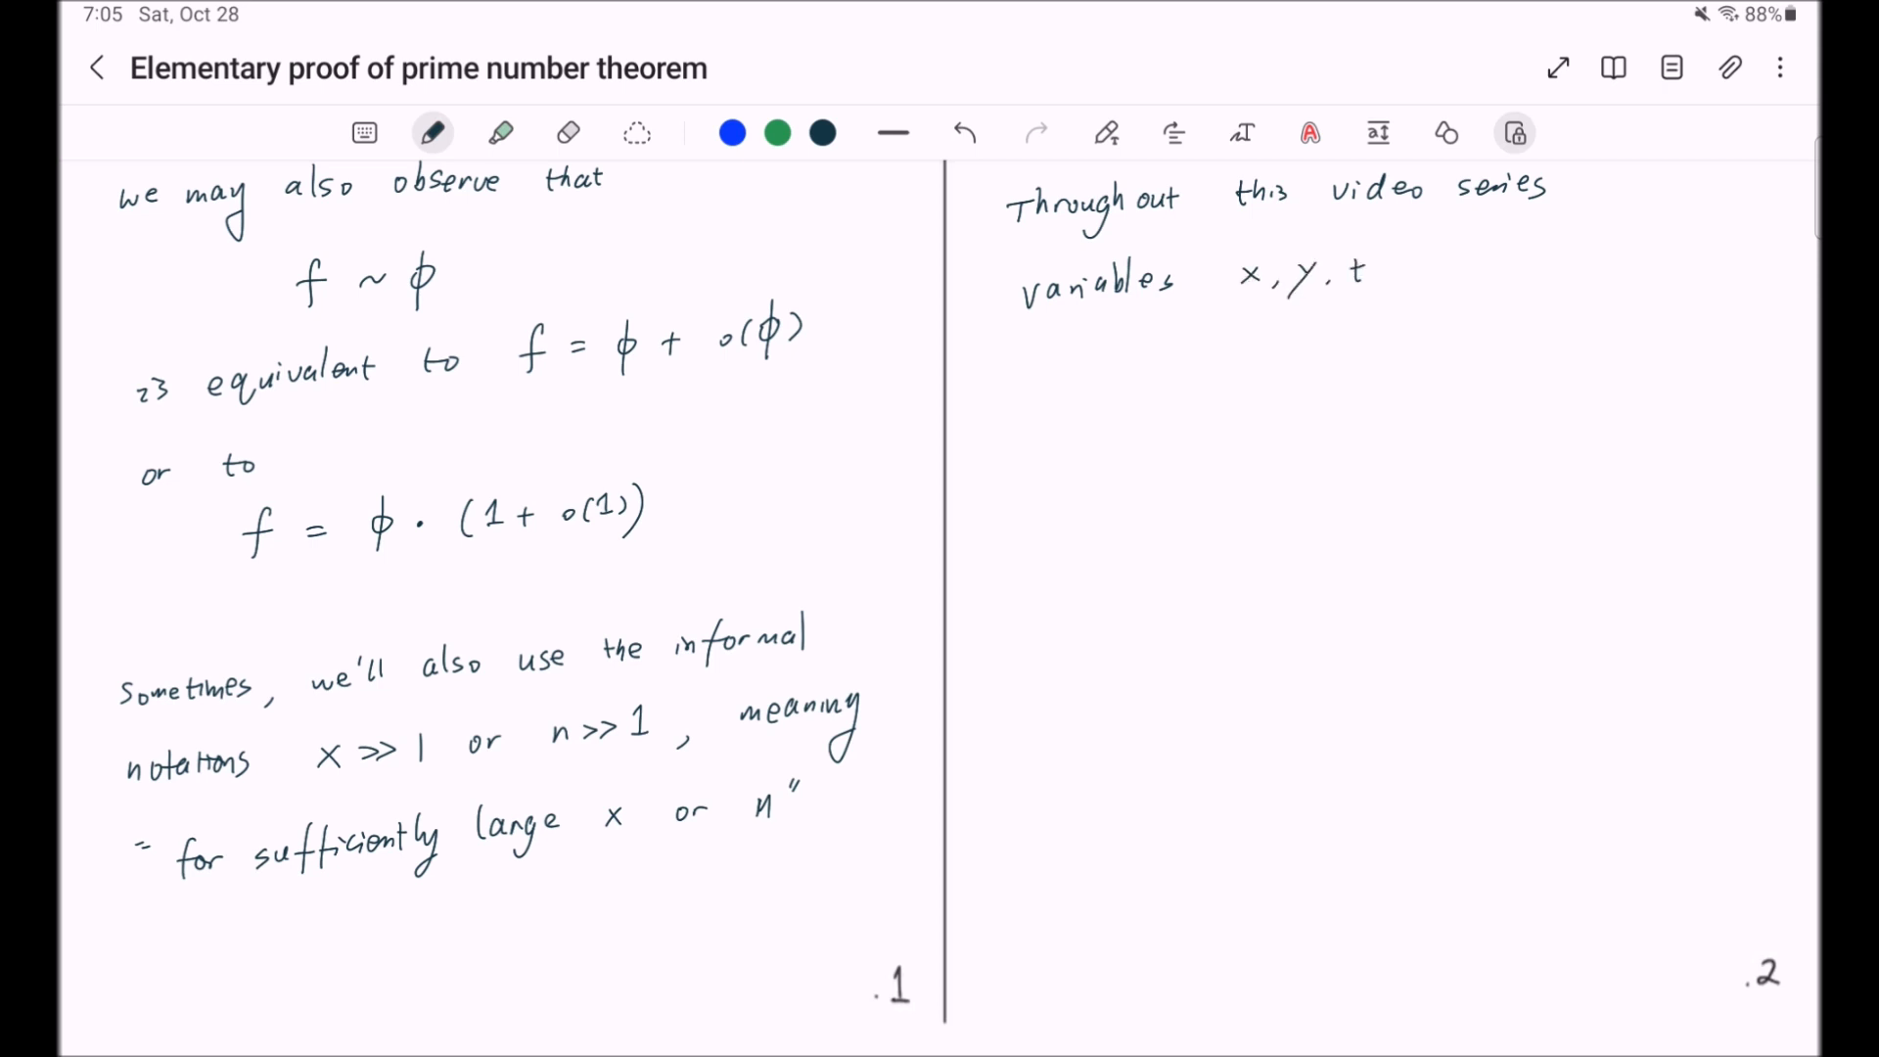
type("ar")
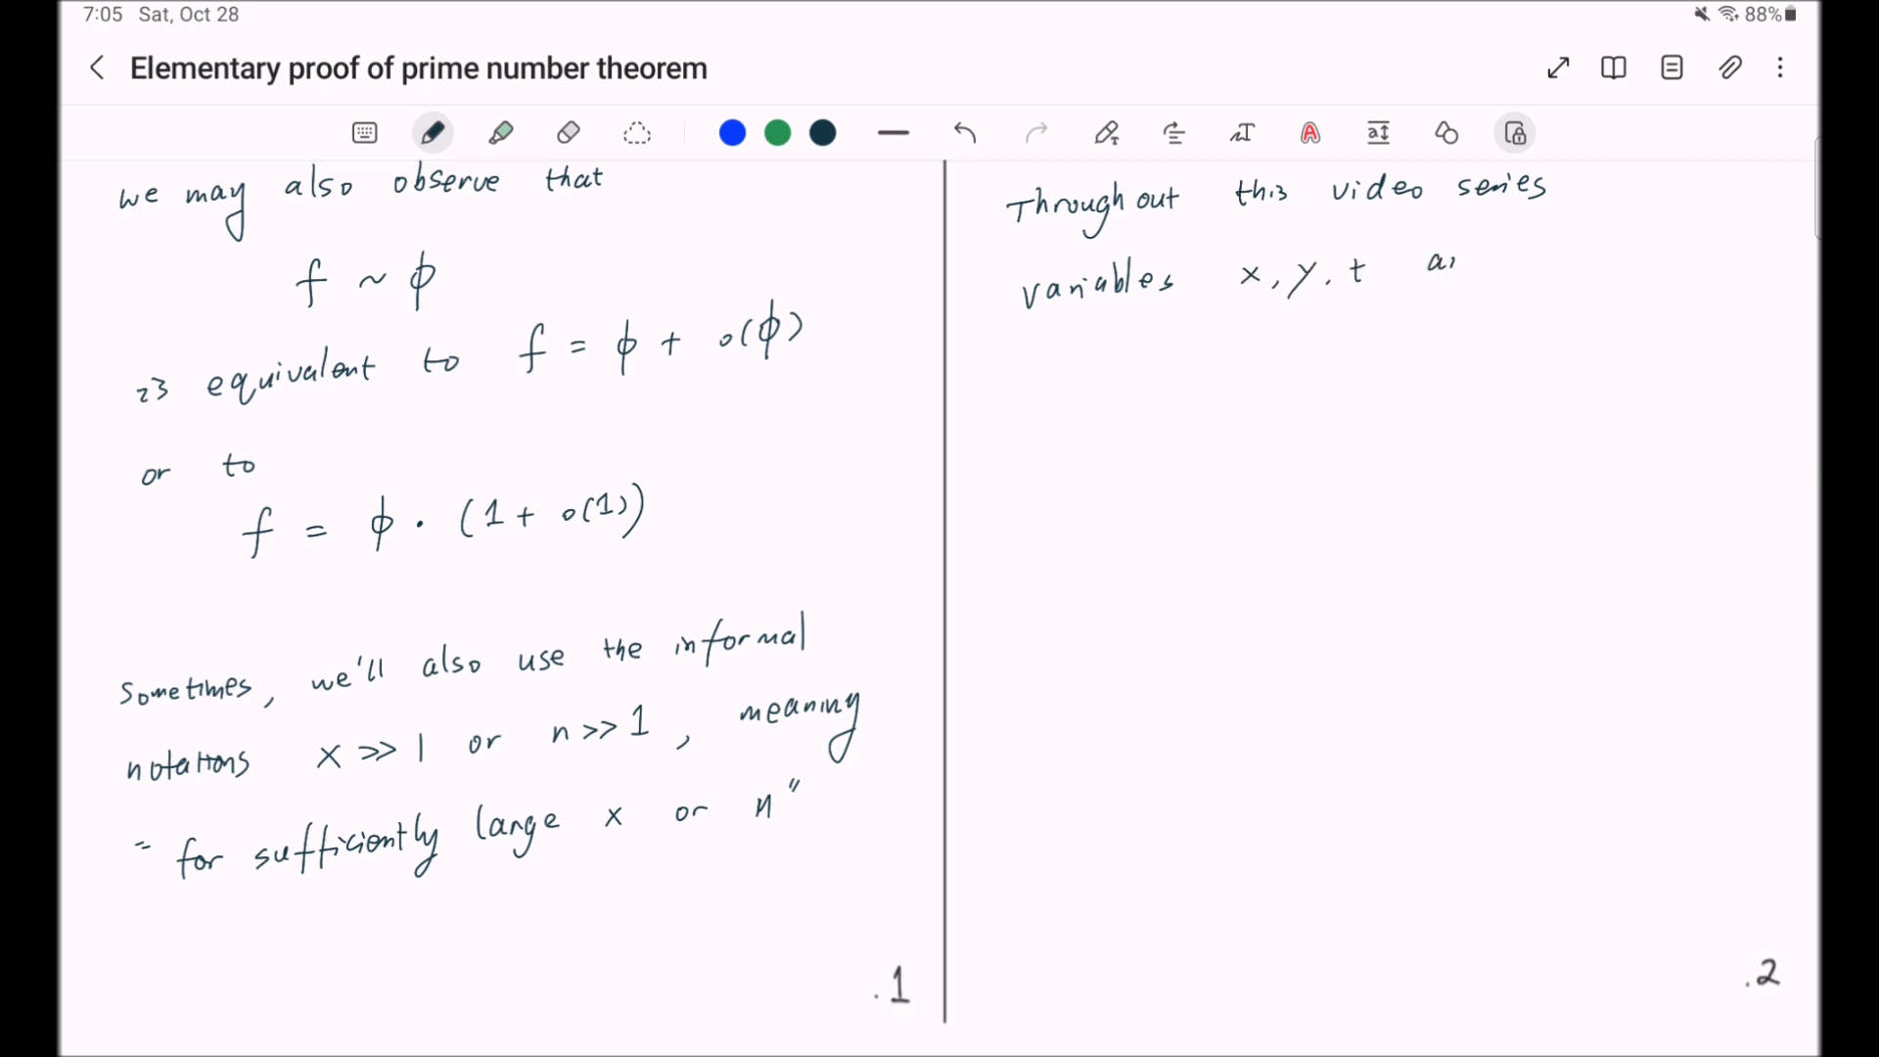
type("are real numbers")
type("greater or equal to 1 and")
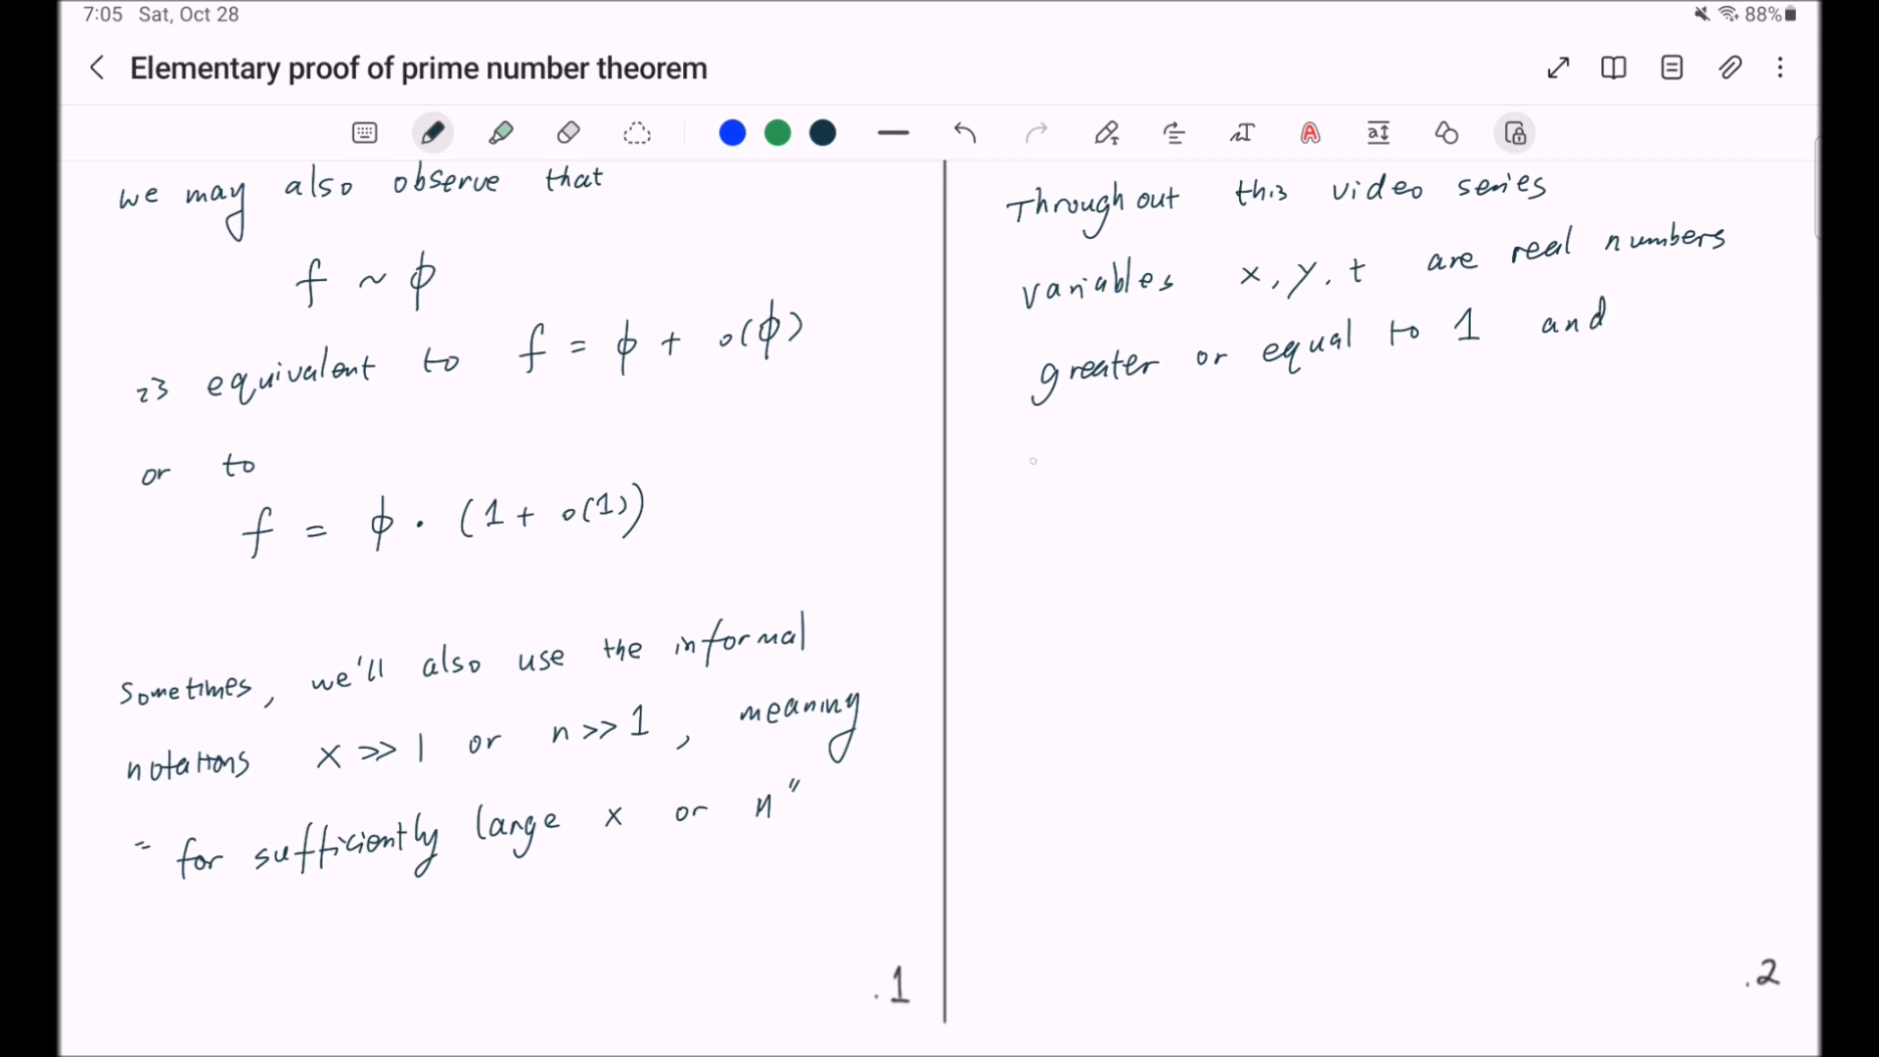
- Handwrite the list 'm, n, h, k etc' of integer variables below
type("m, n, h, k")
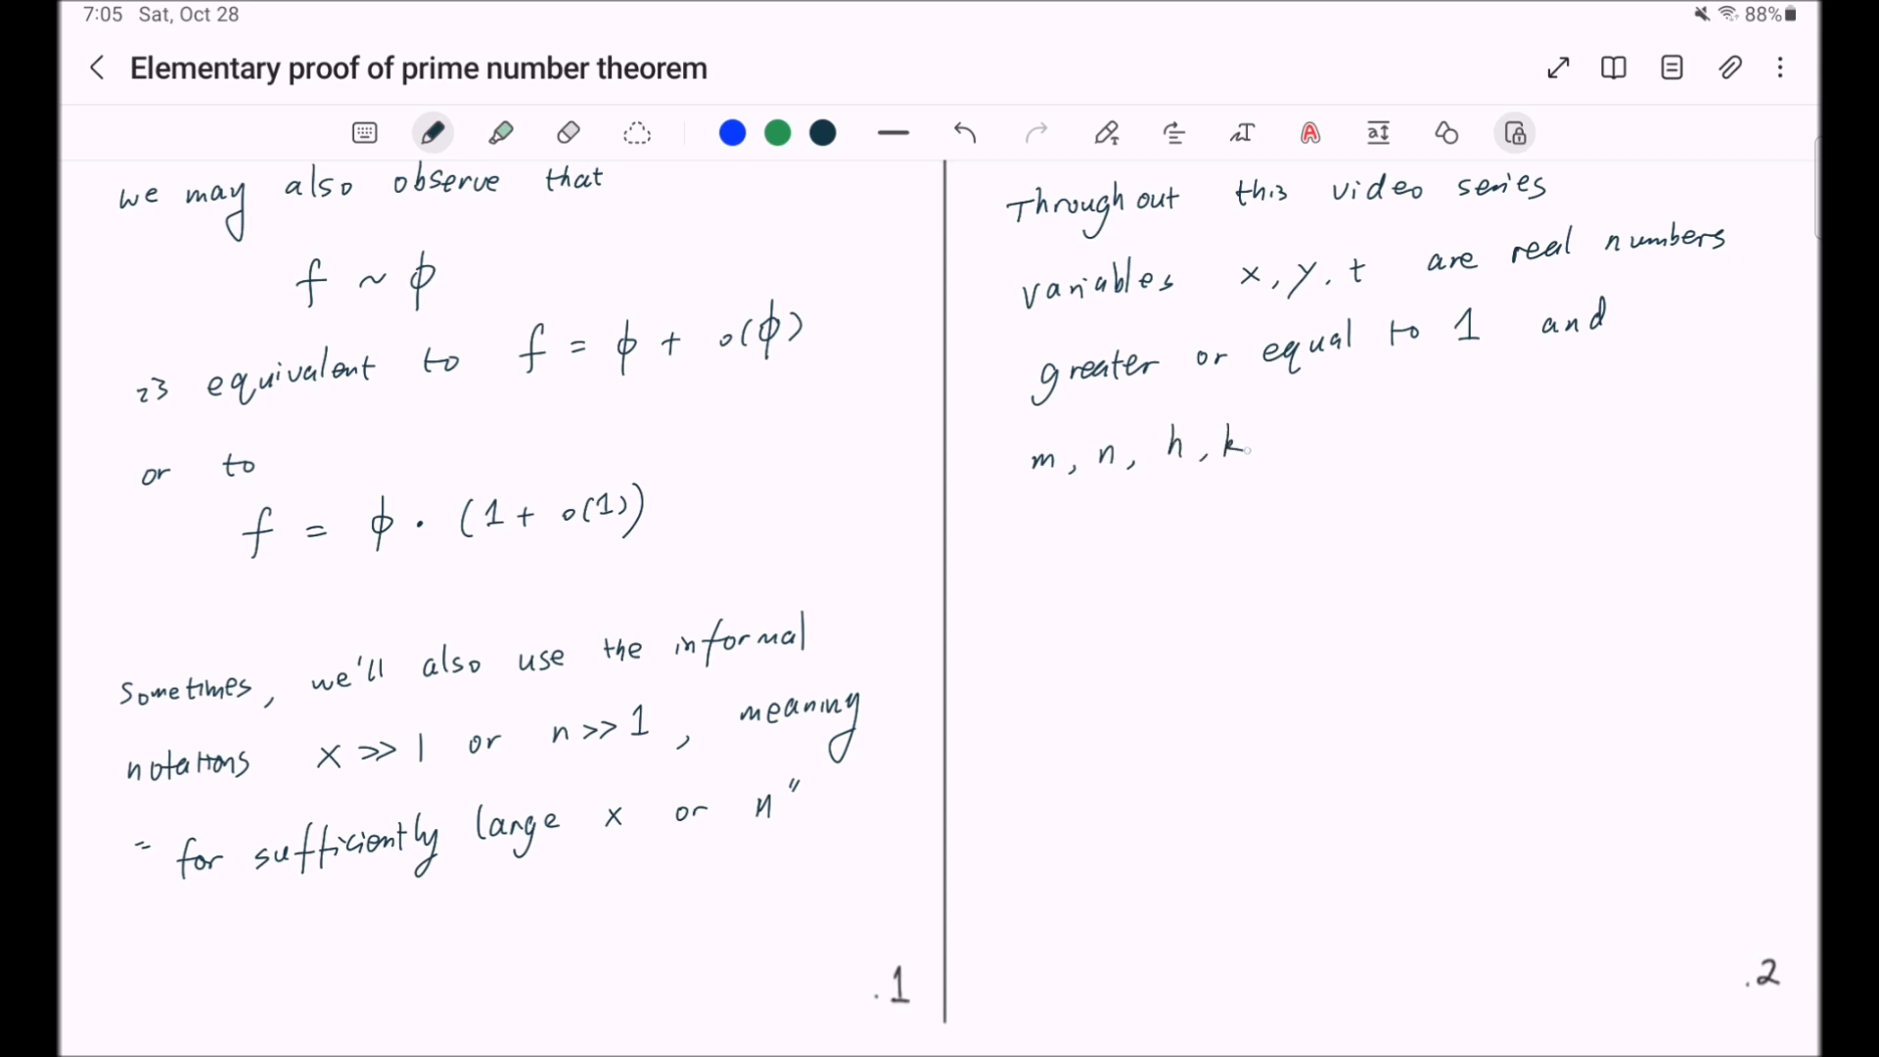
type("etc")
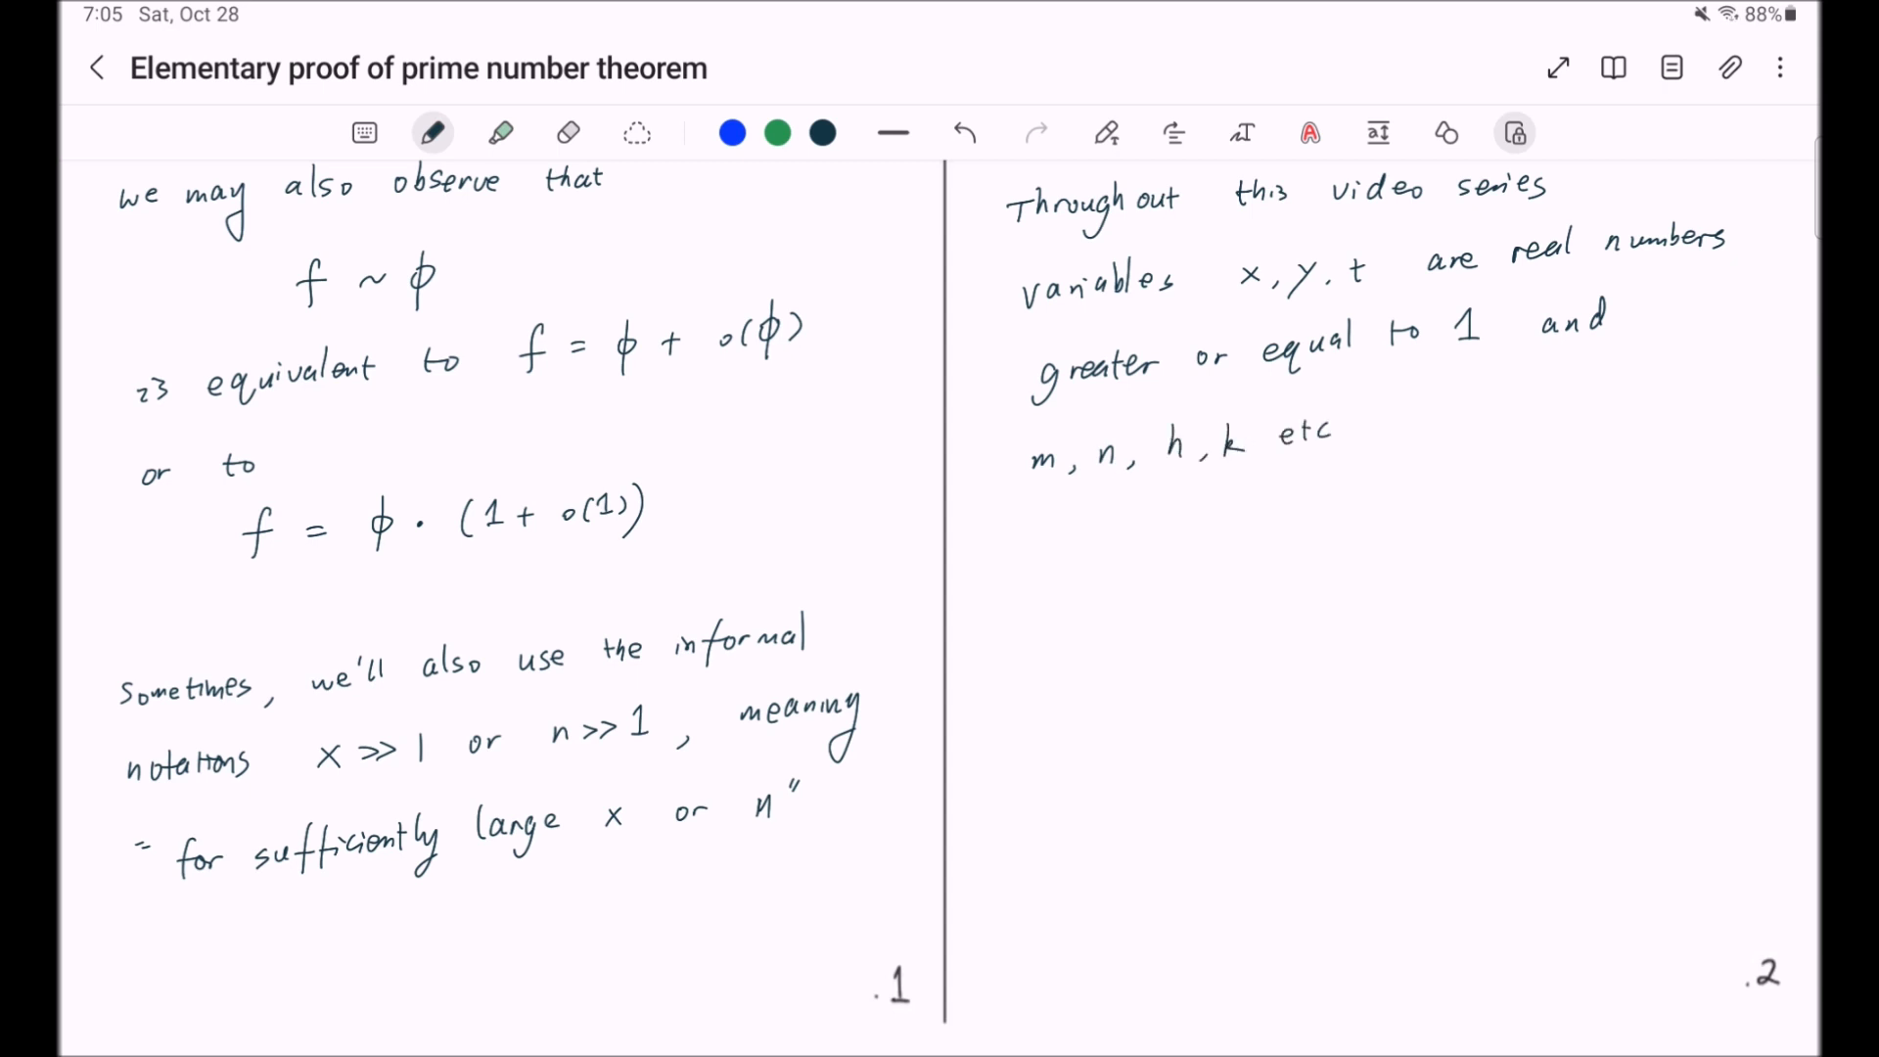